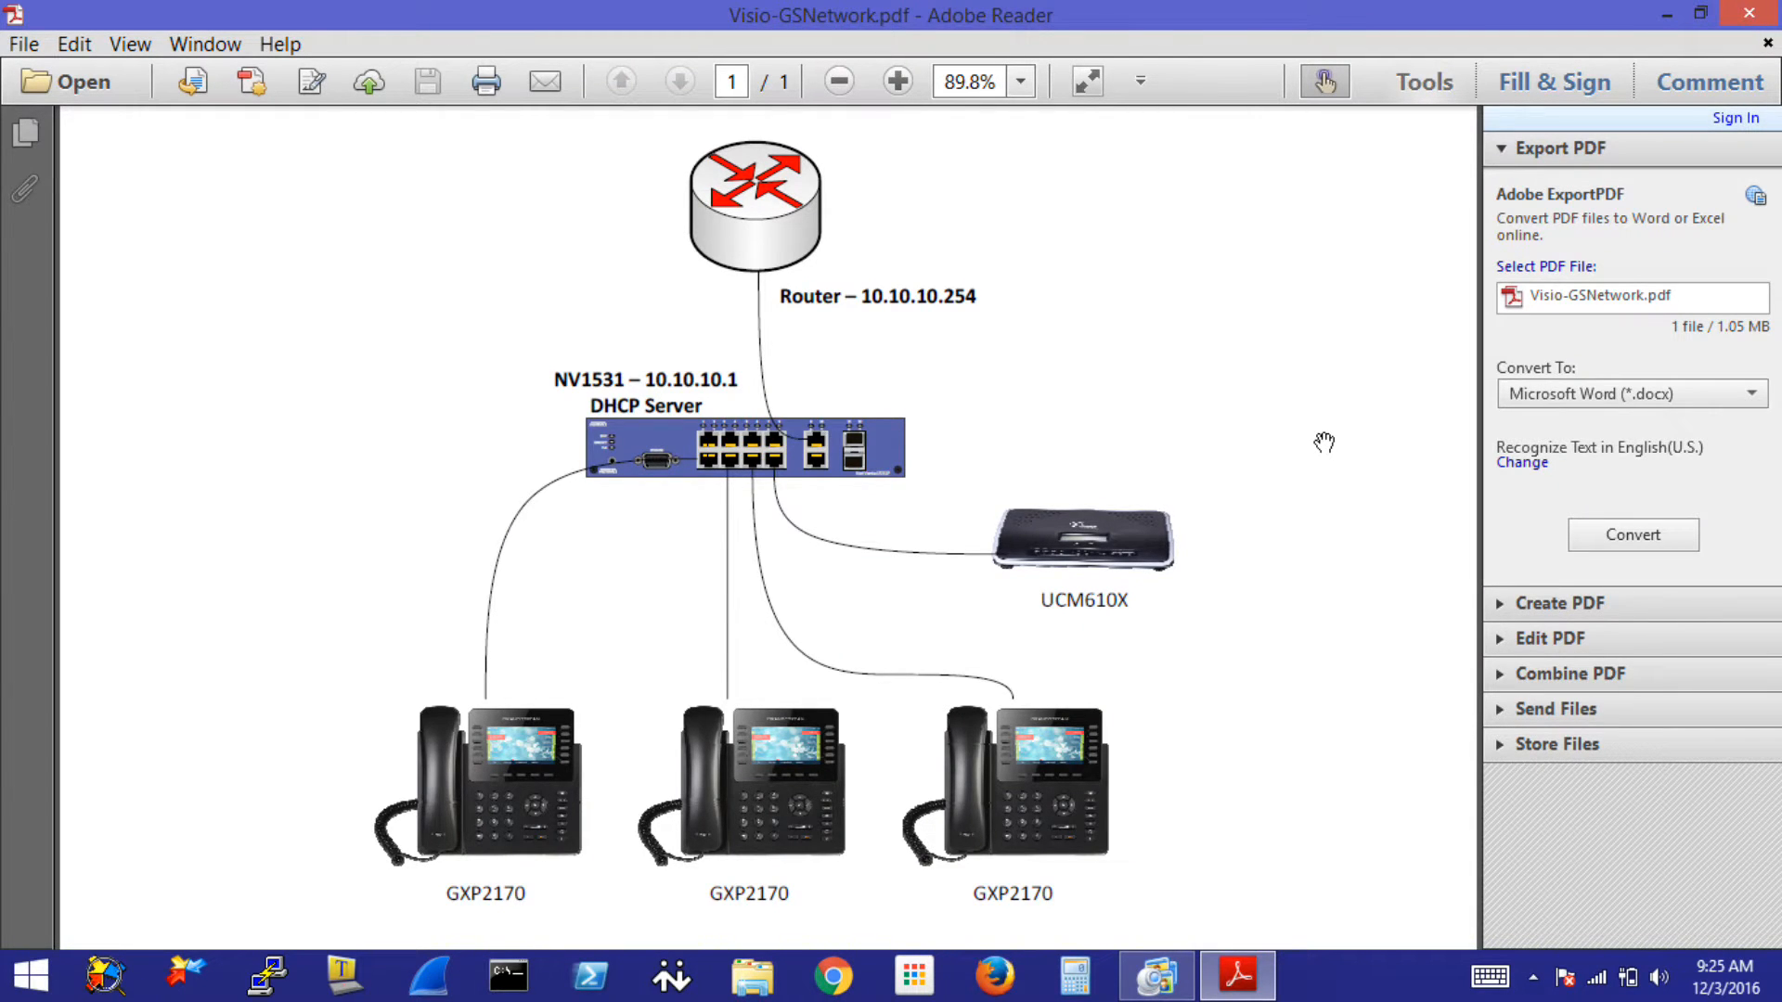
mouse_move(1277, 834)
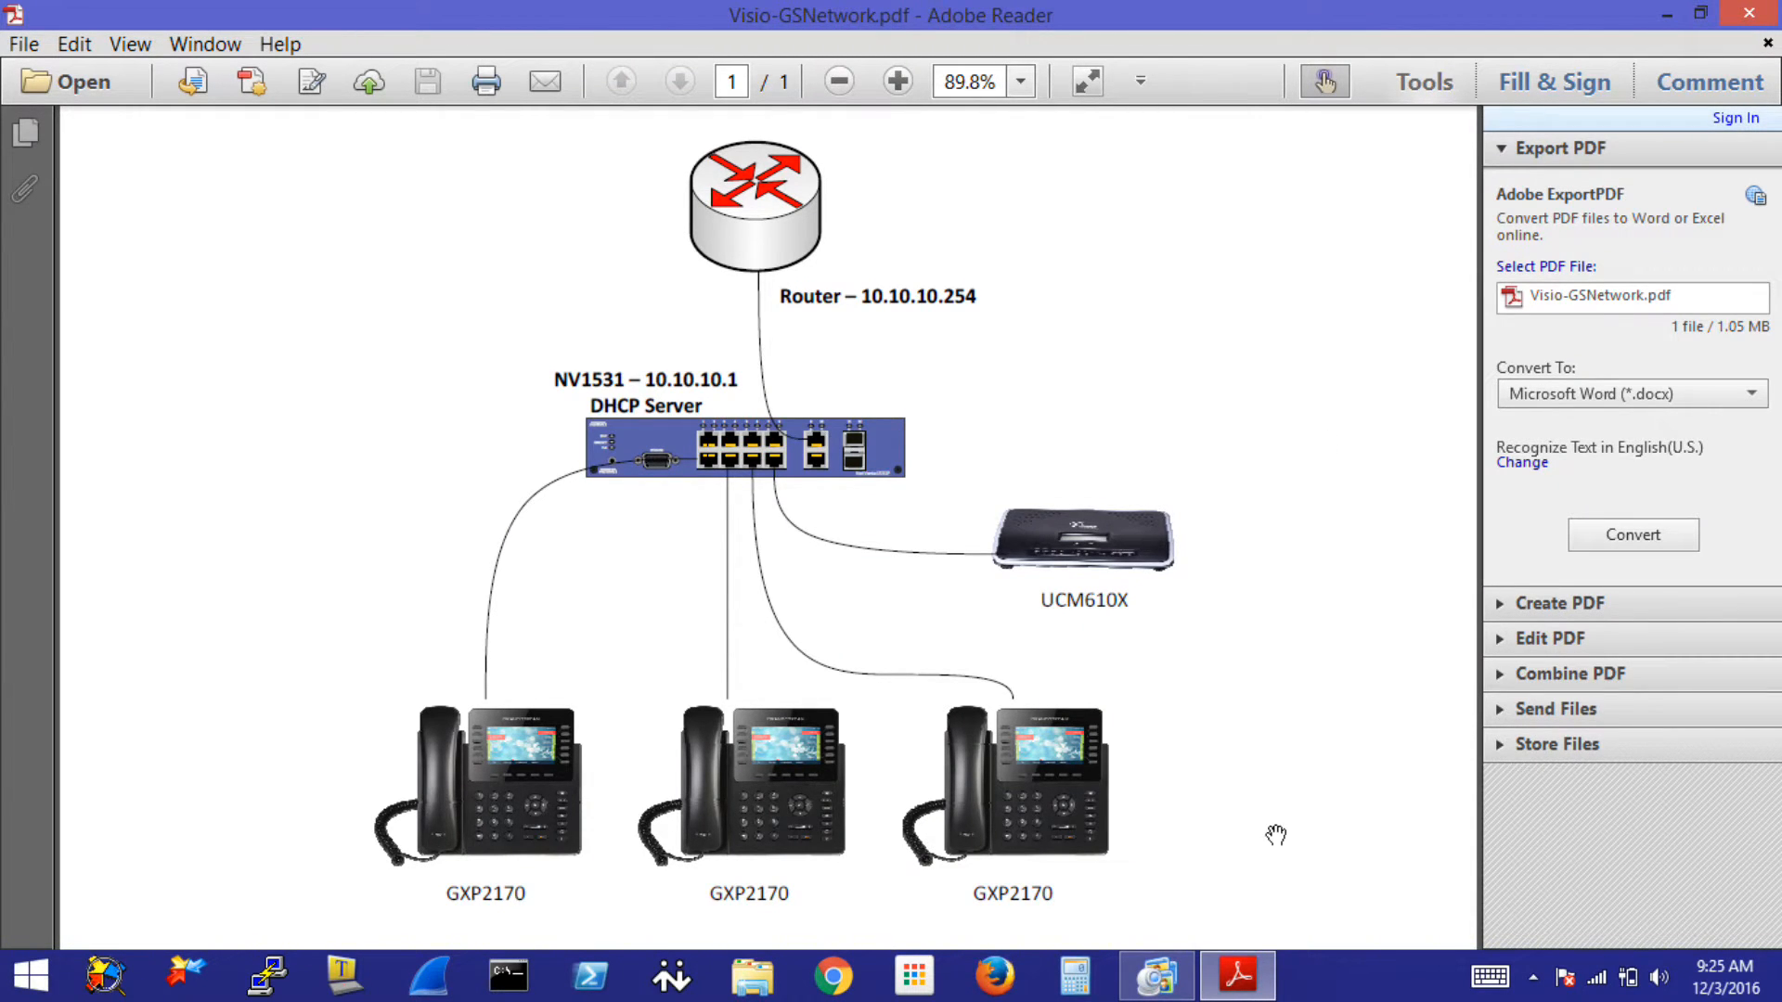
mouse_move(302, 748)
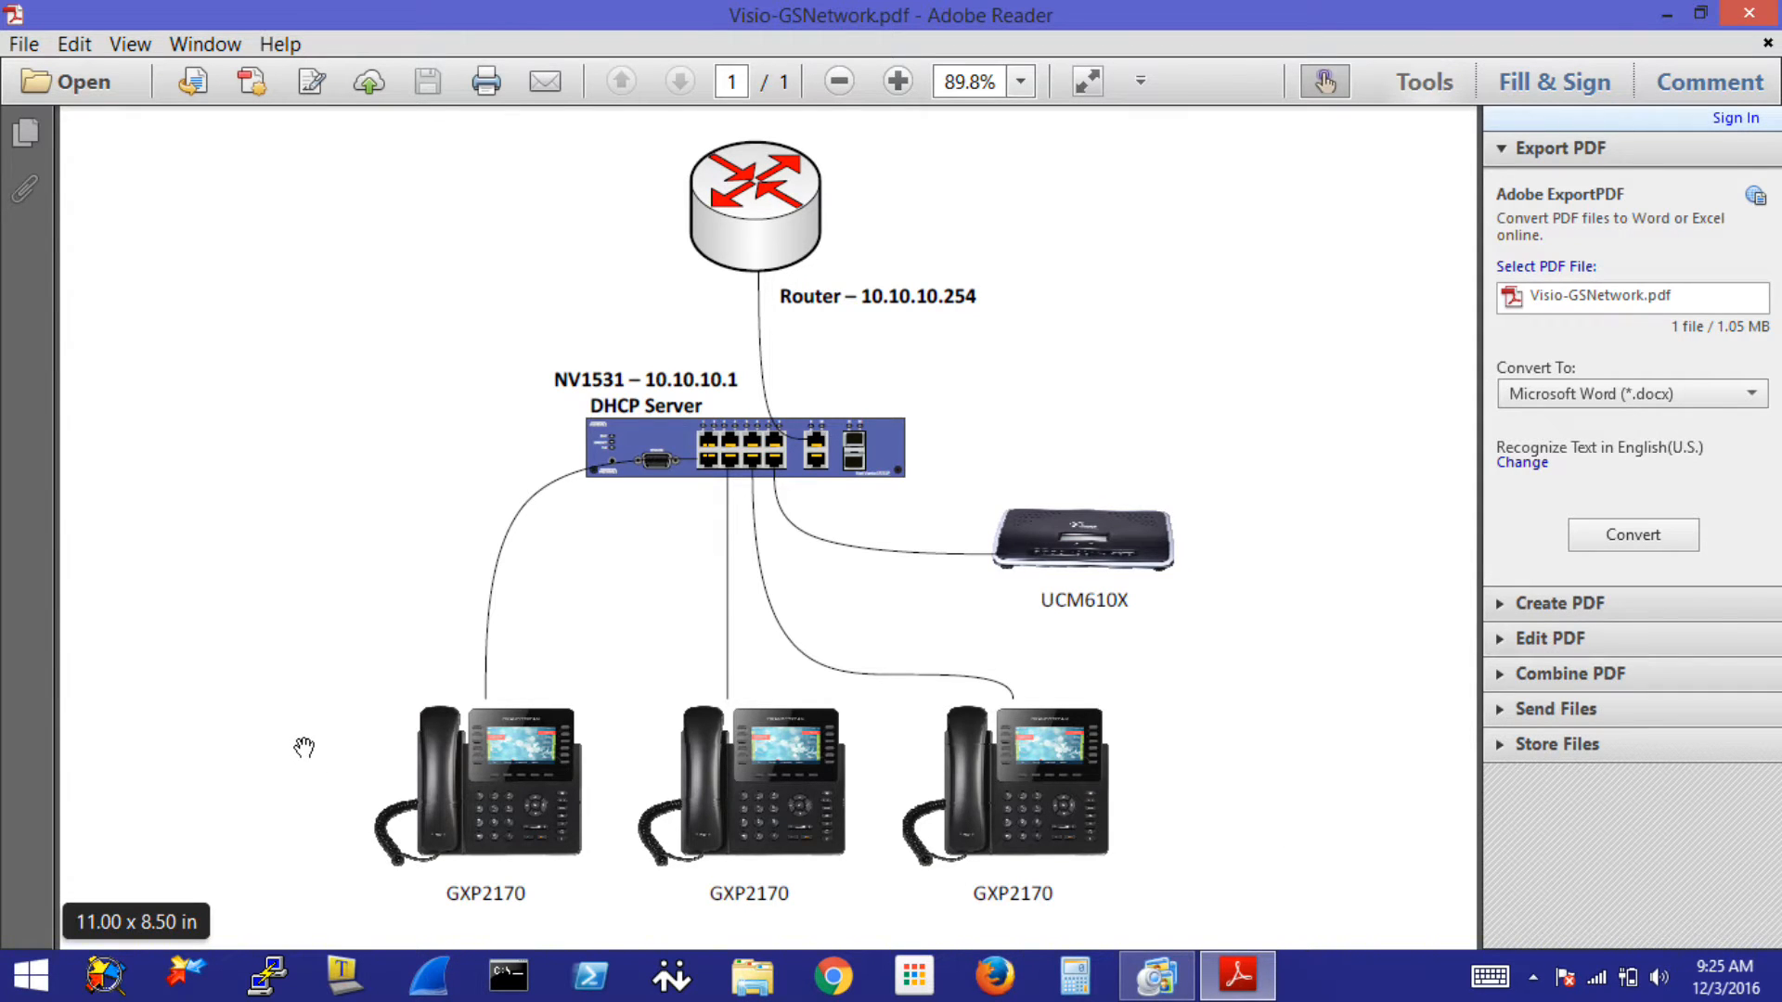
mouse_move(1177, 646)
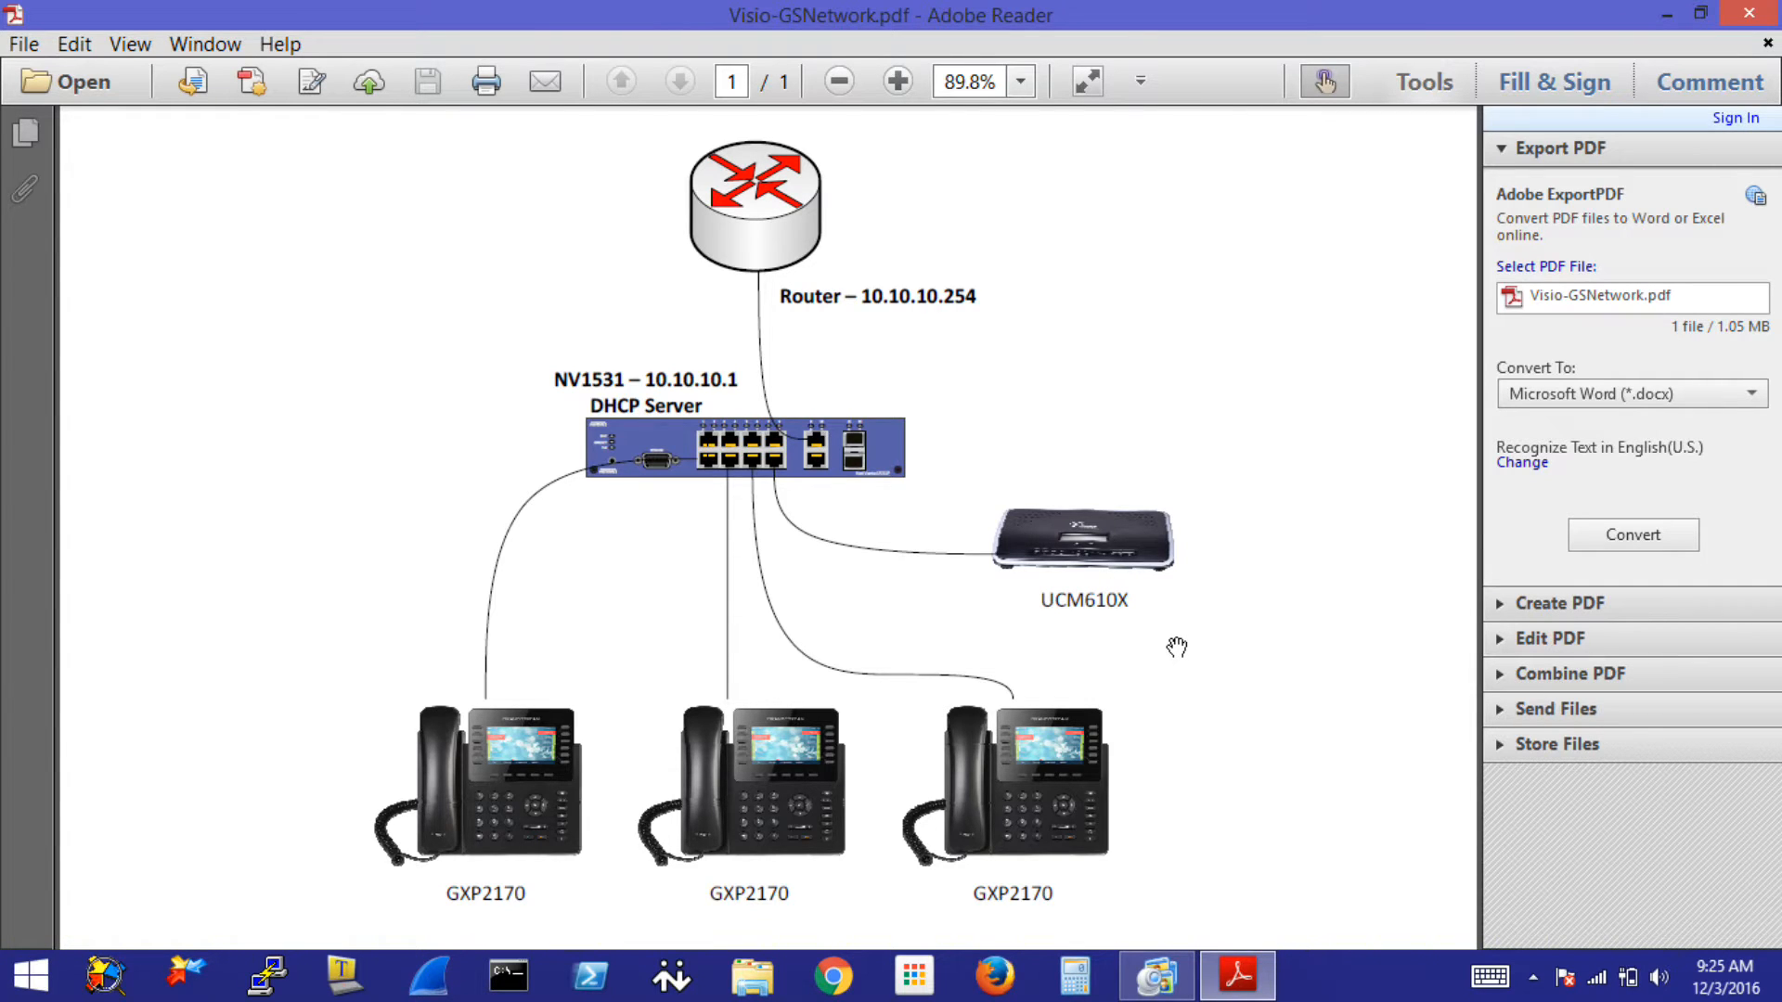
mouse_move(1029, 227)
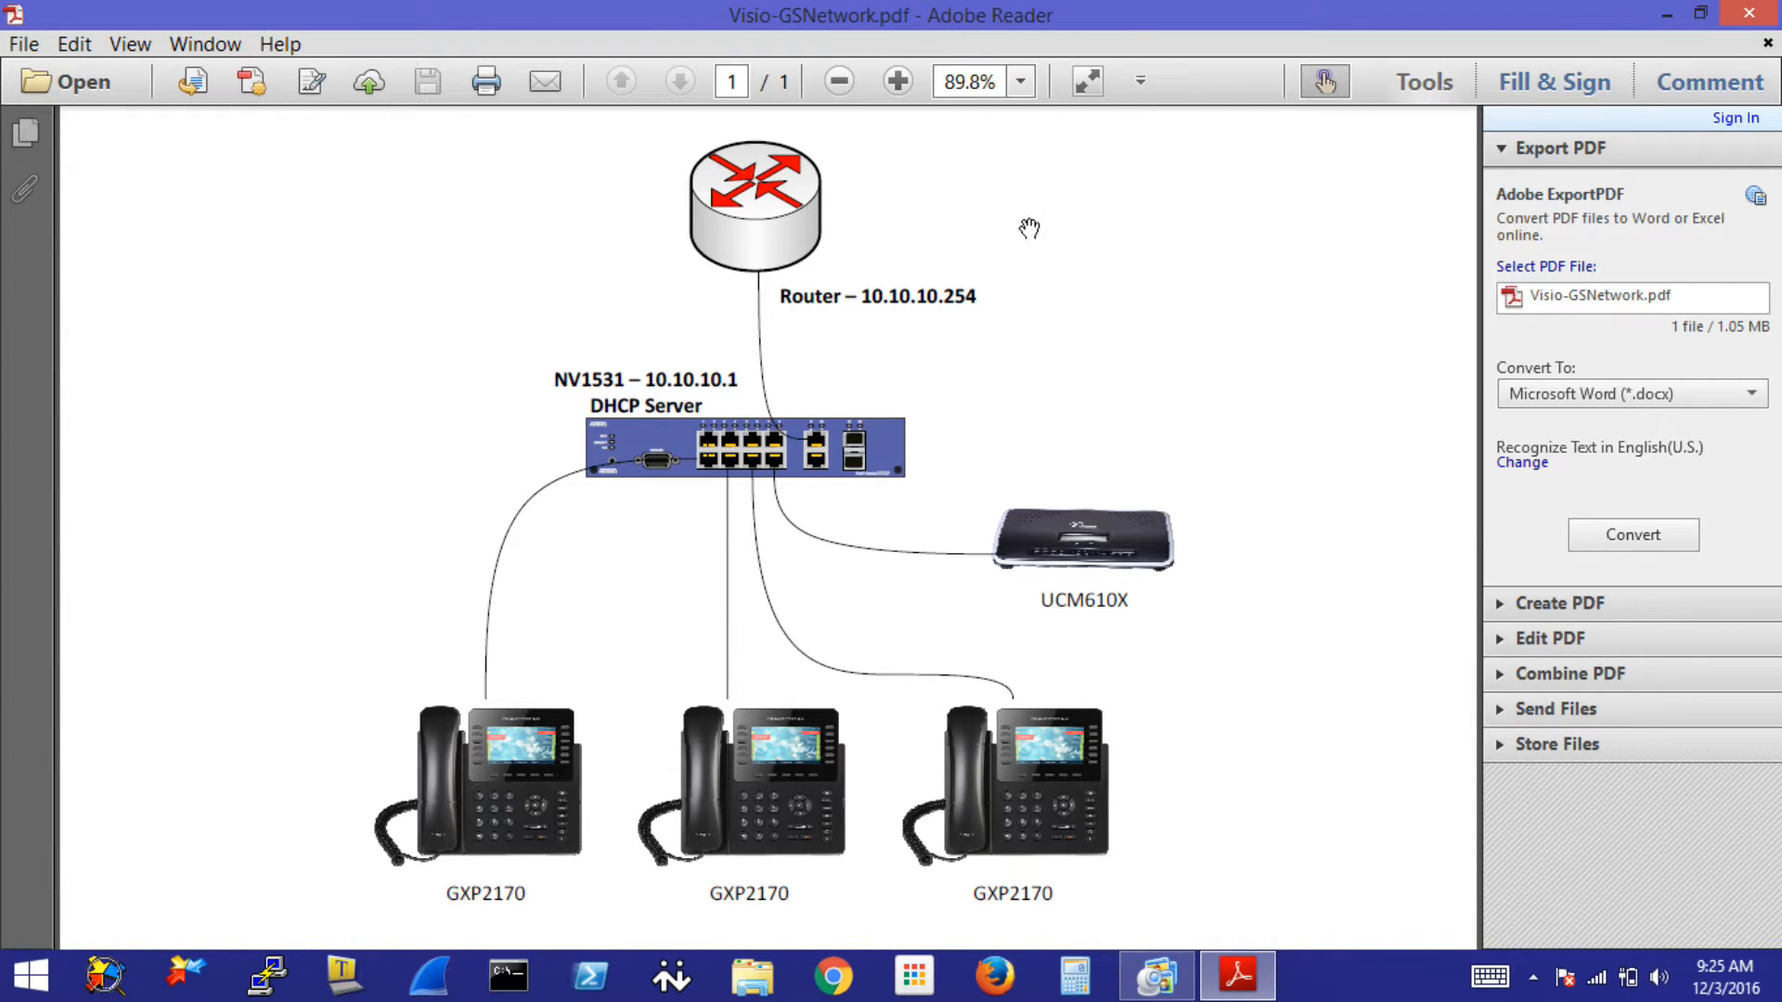
mouse_move(991, 230)
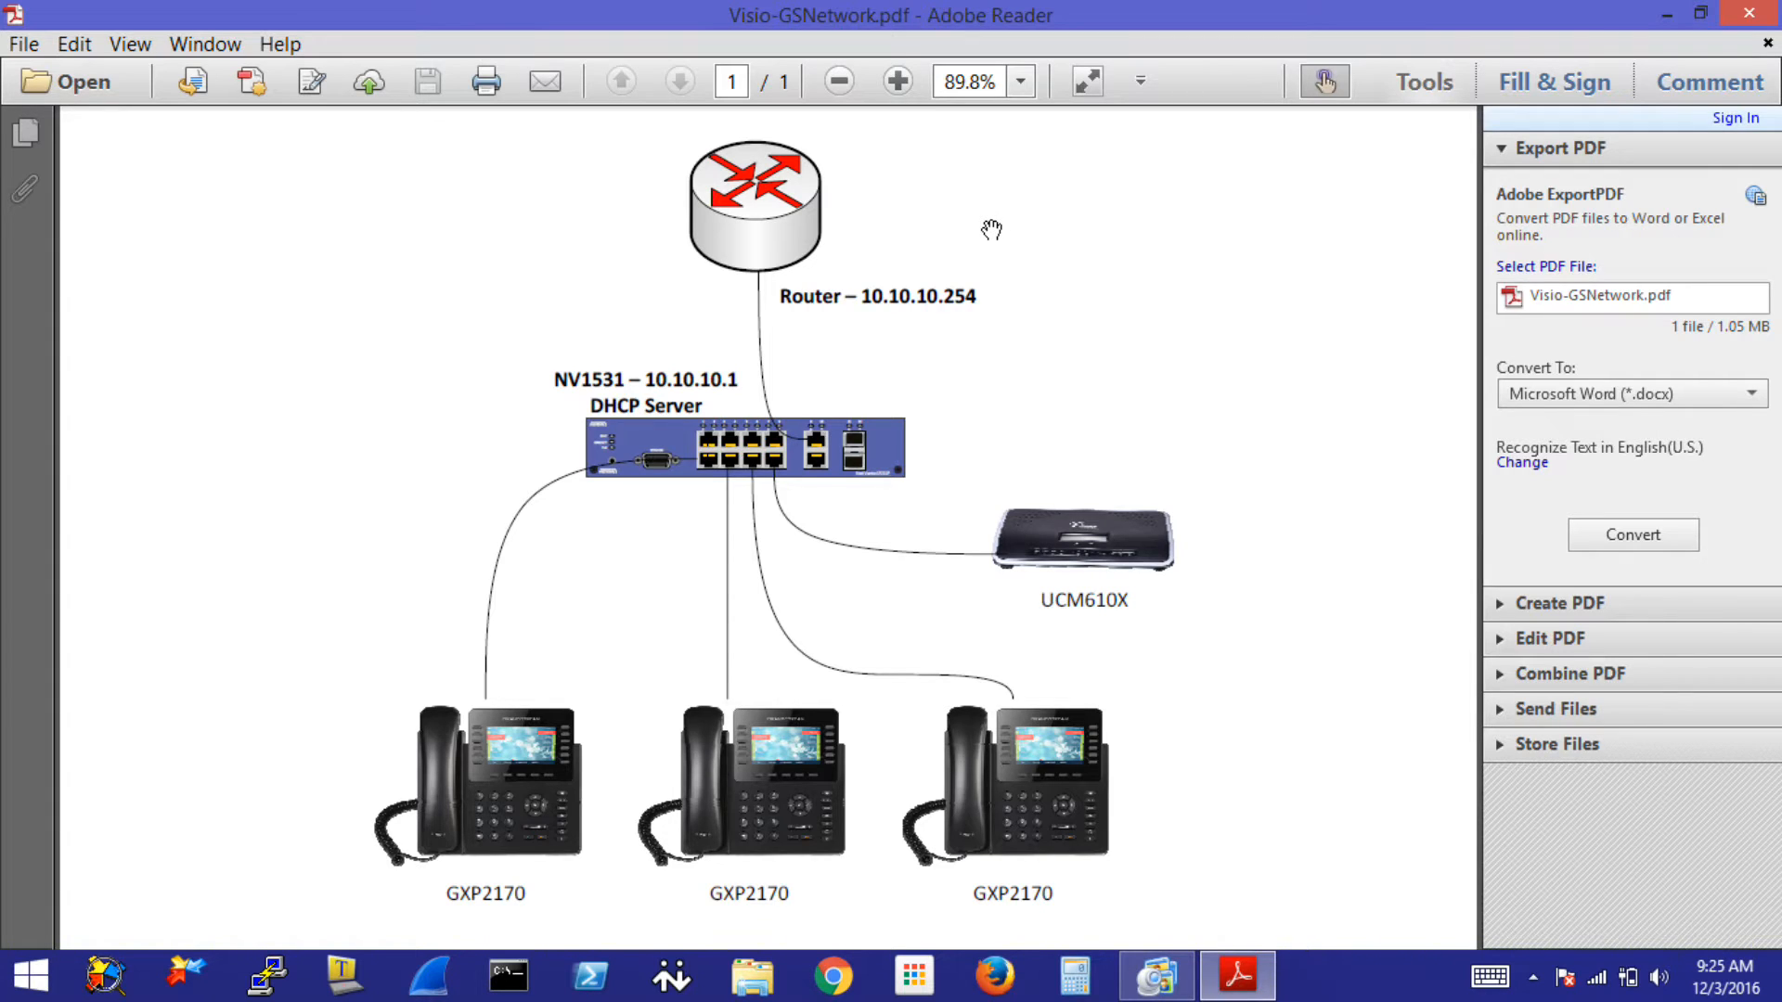
mouse_move(839, 345)
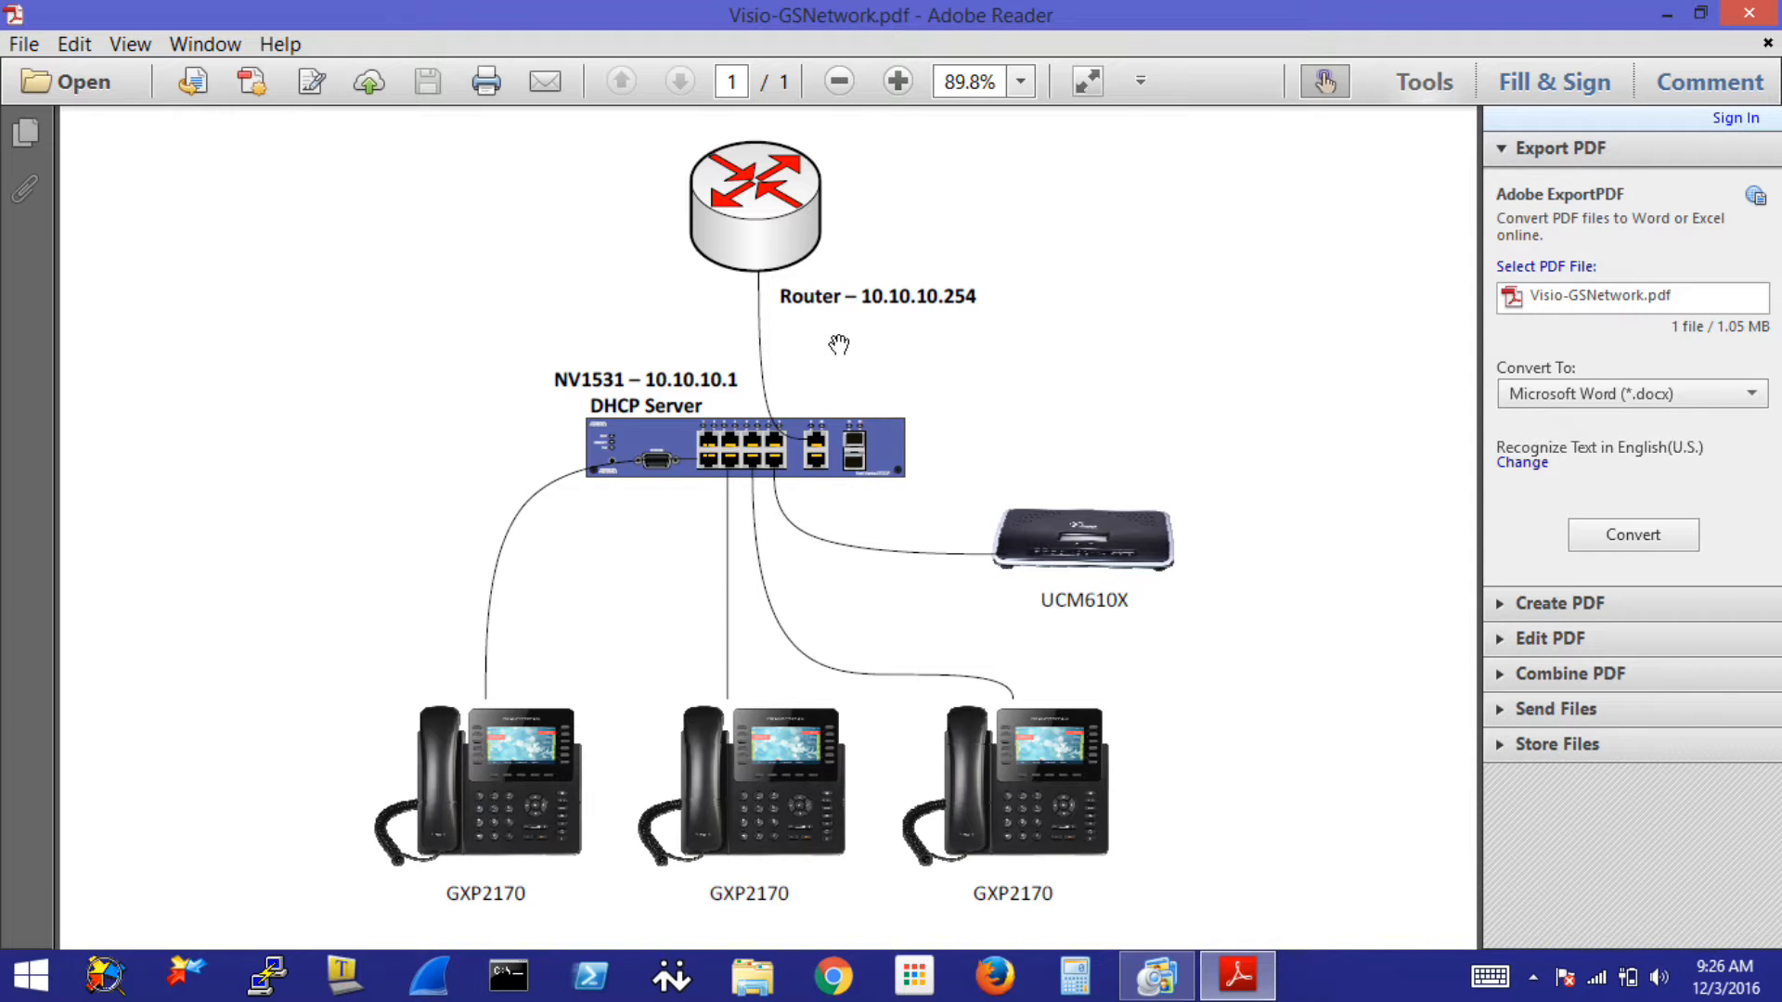
mouse_move(577, 481)
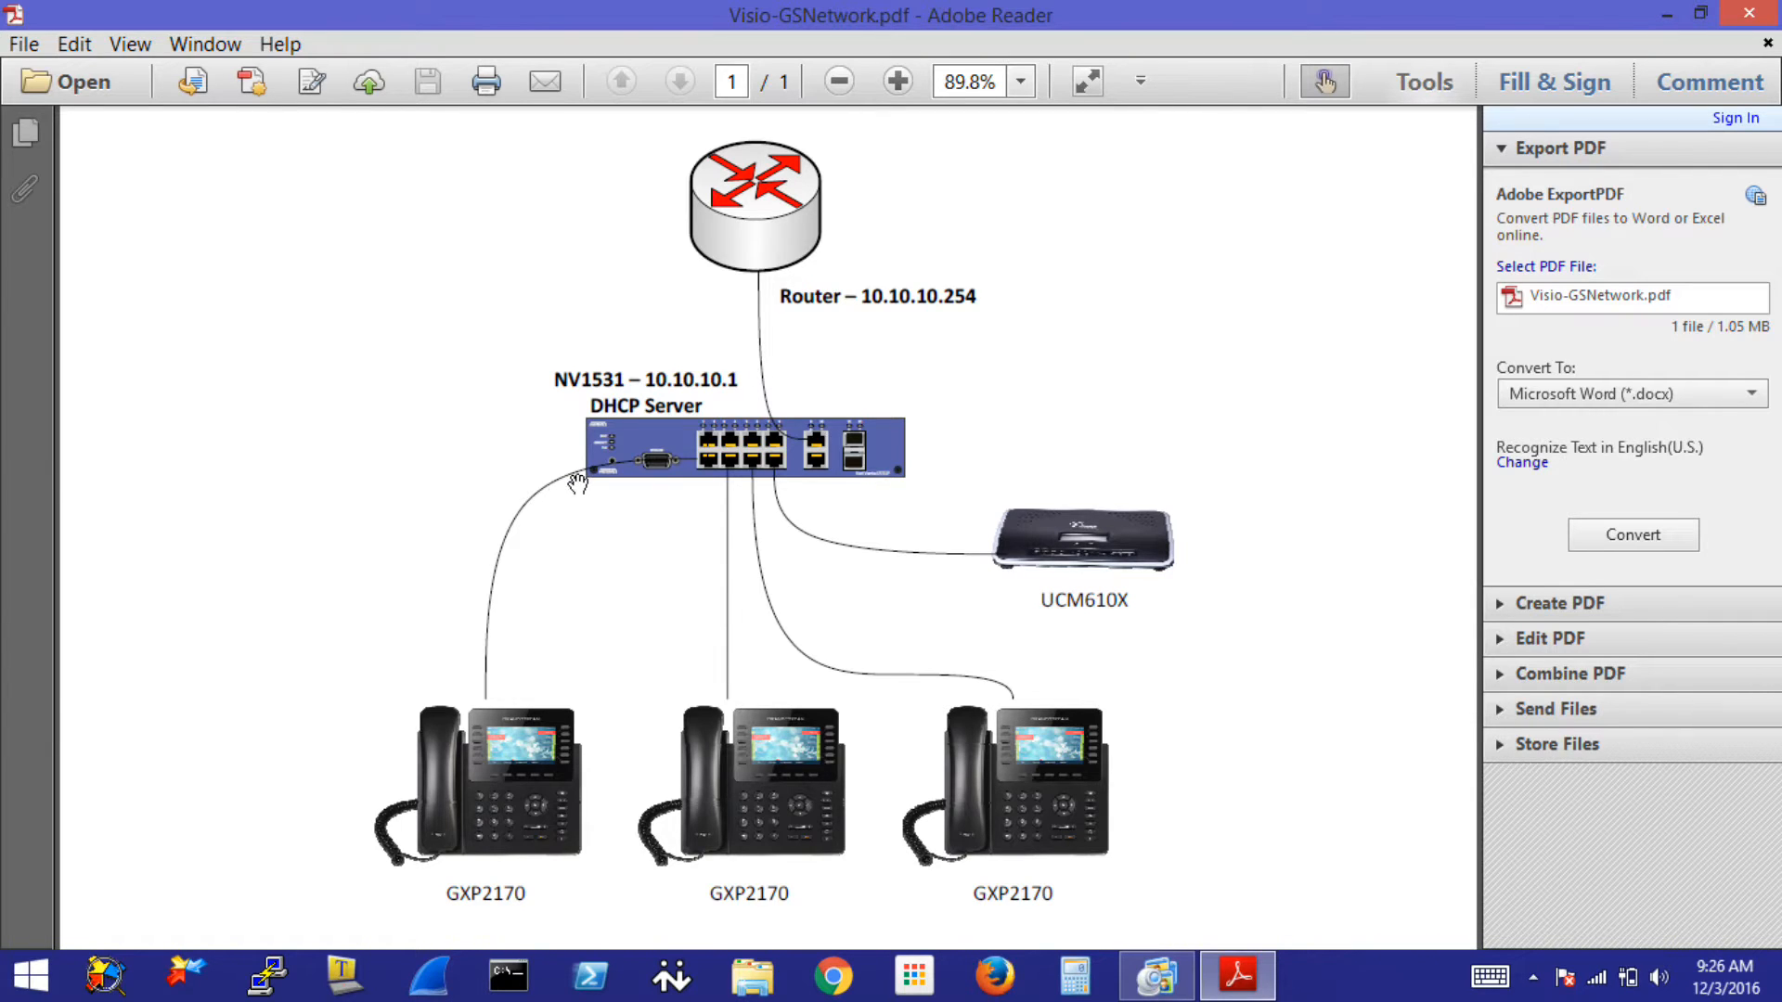
mouse_move(476, 479)
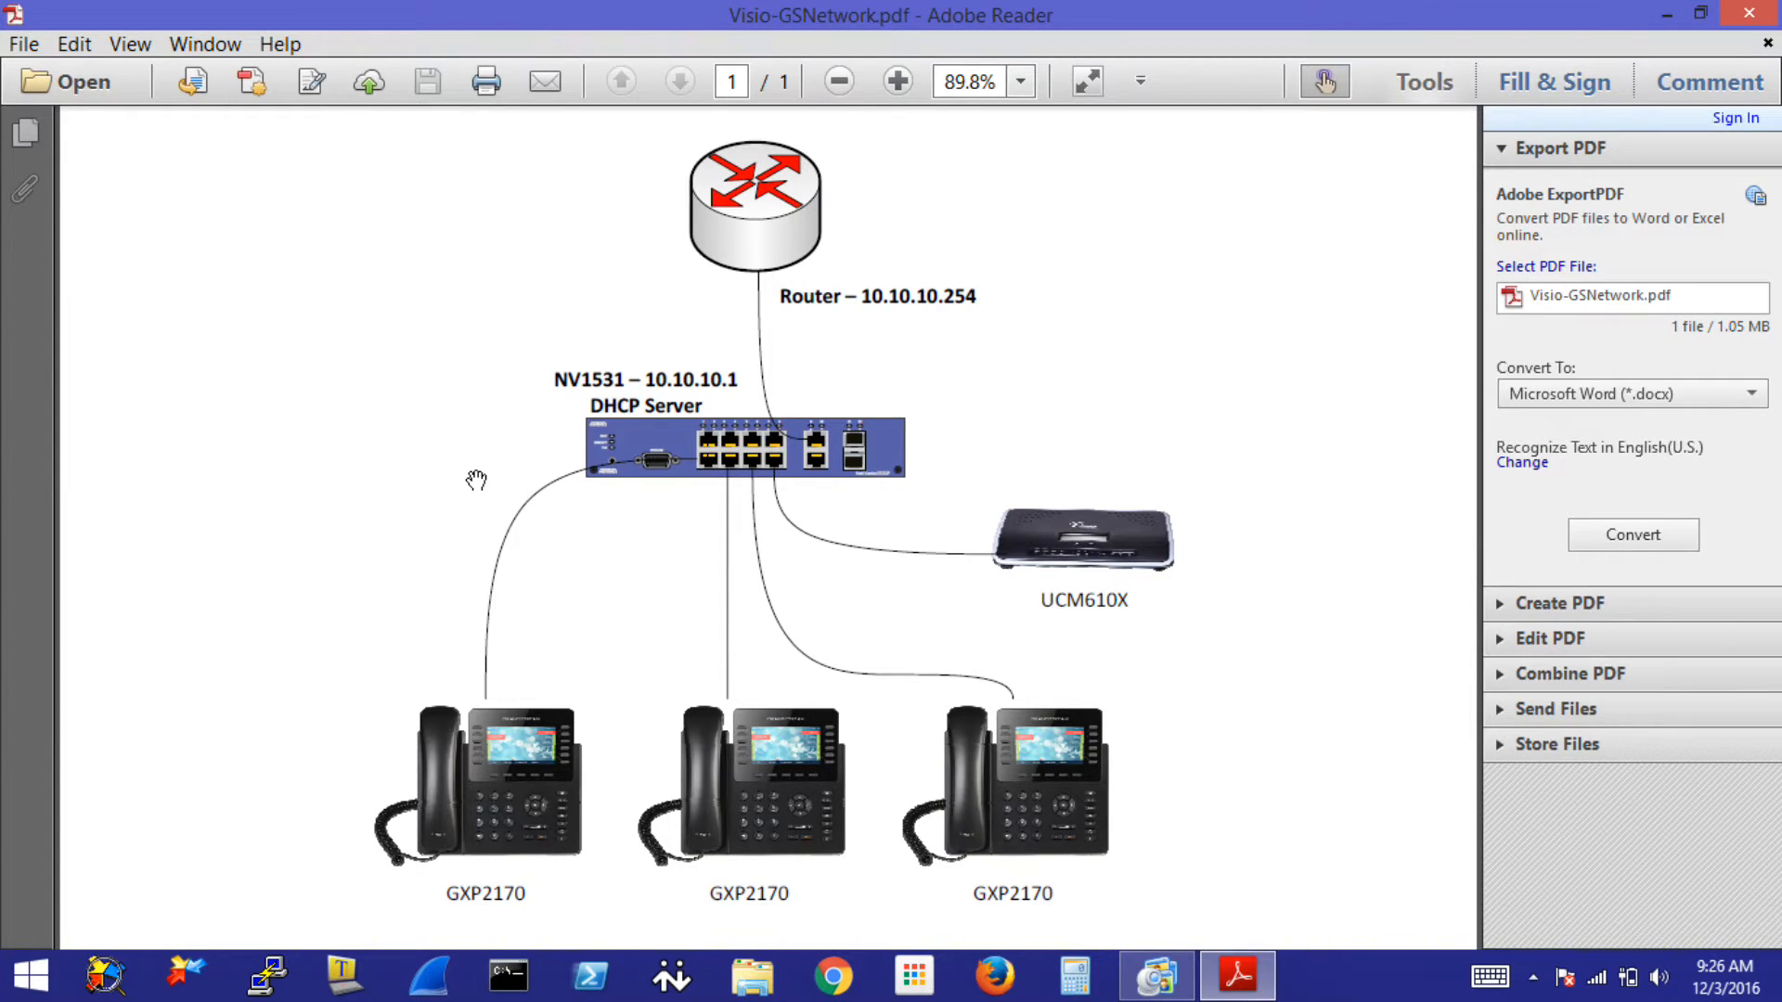
mouse_move(382, 718)
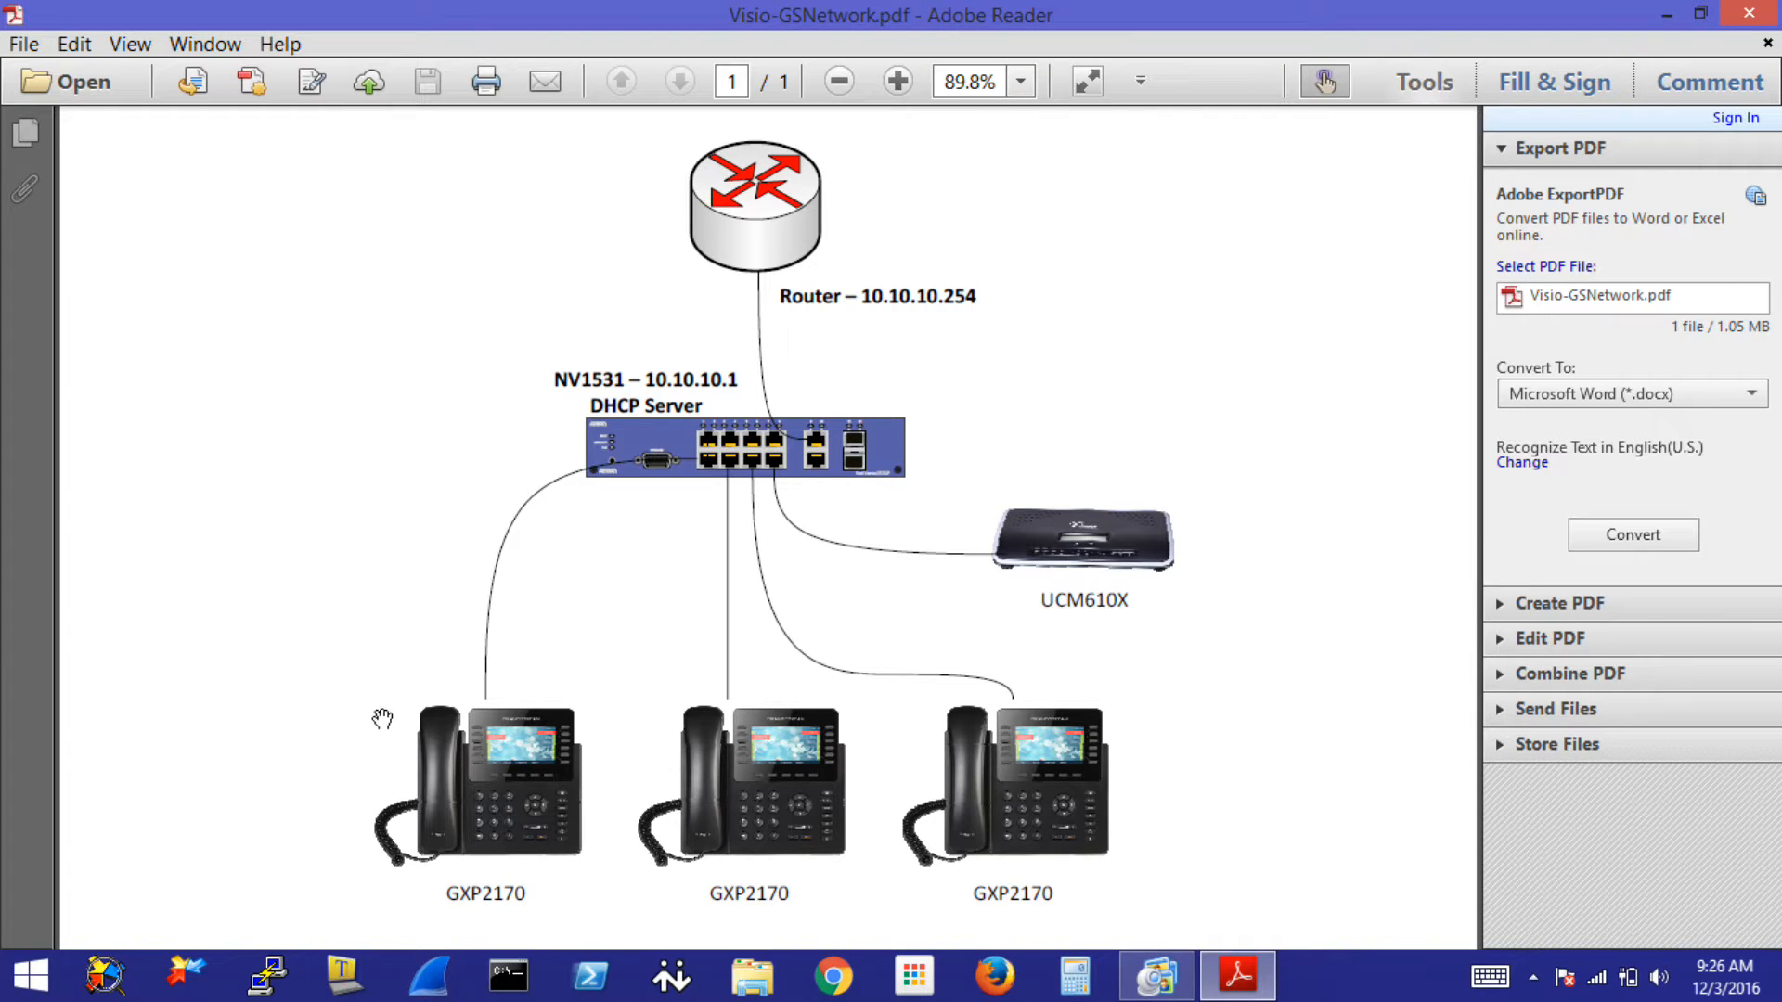
mouse_move(1120, 536)
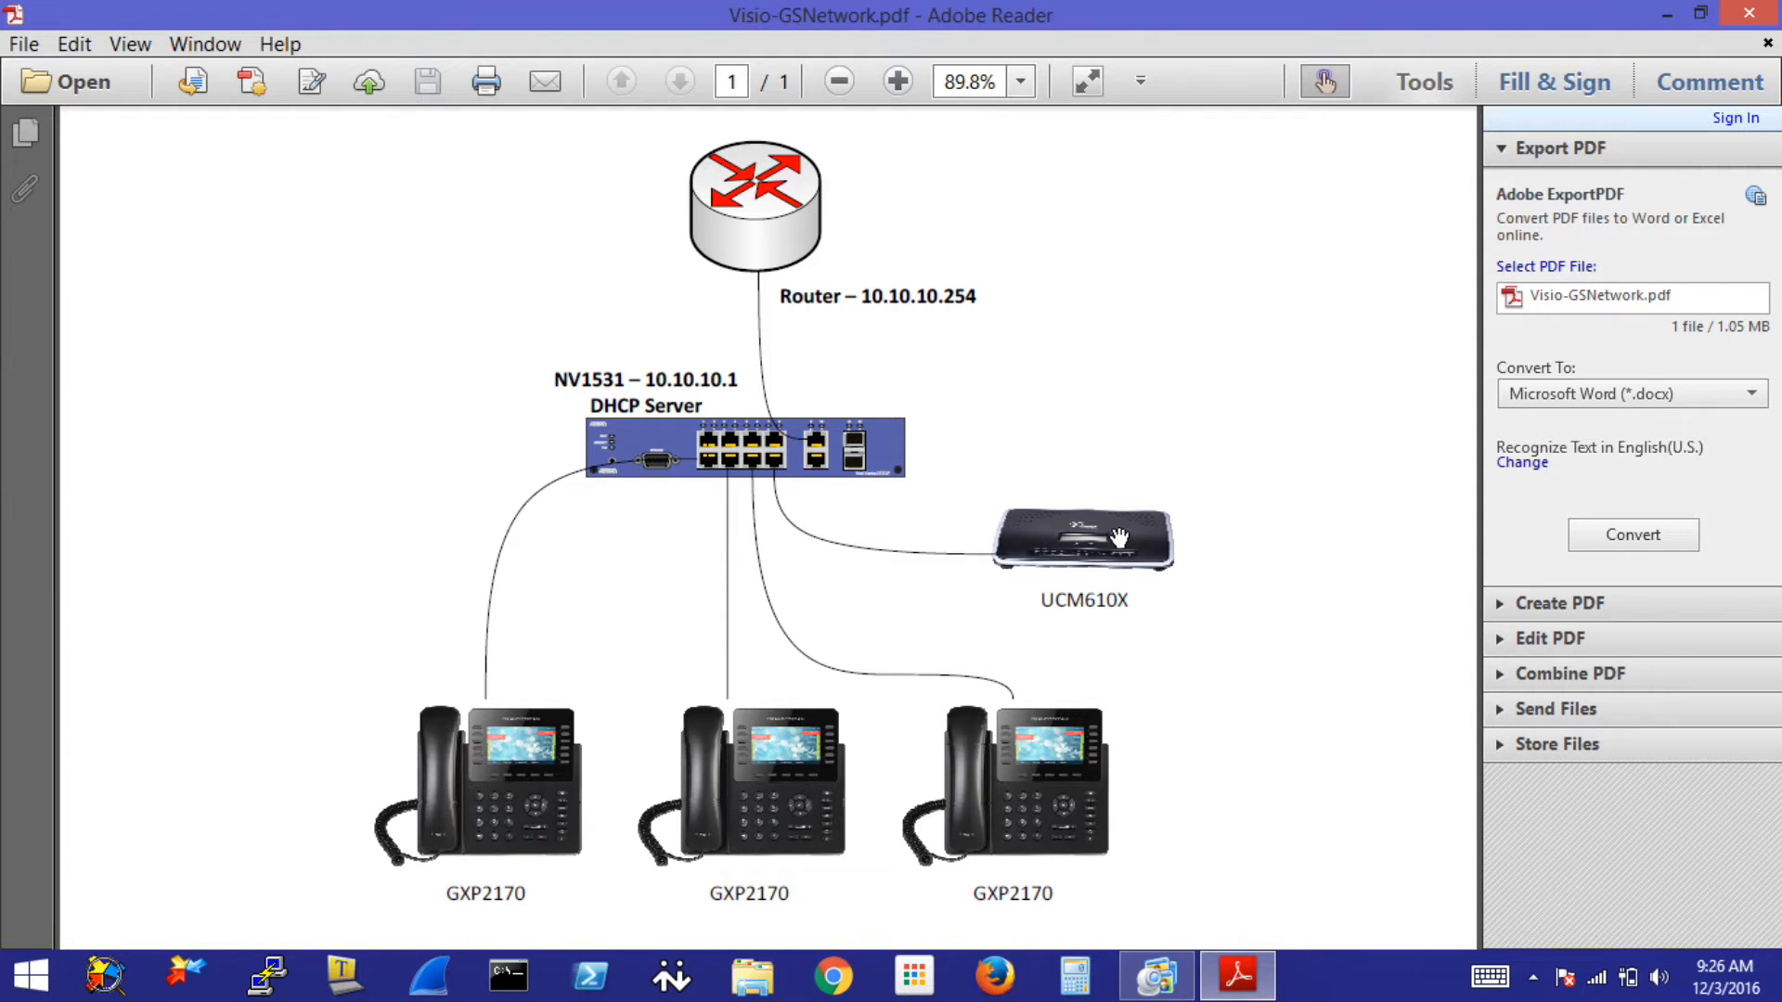
mouse_move(1171, 505)
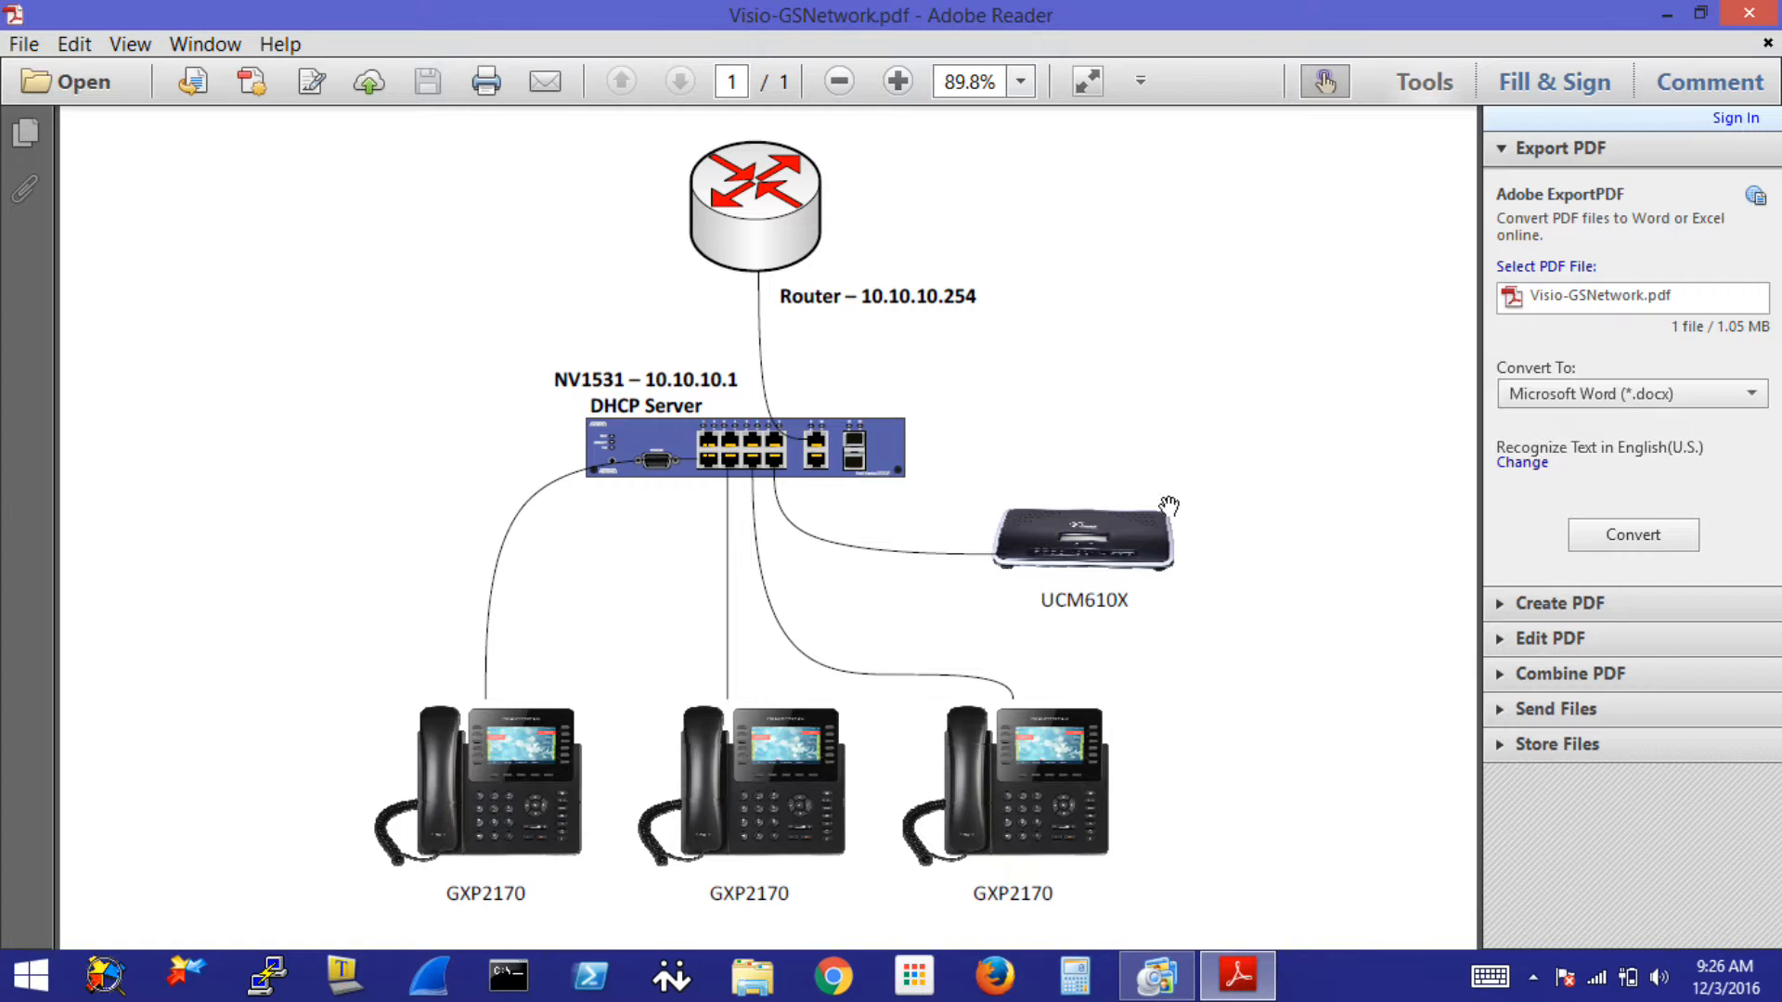
mouse_move(1303, 467)
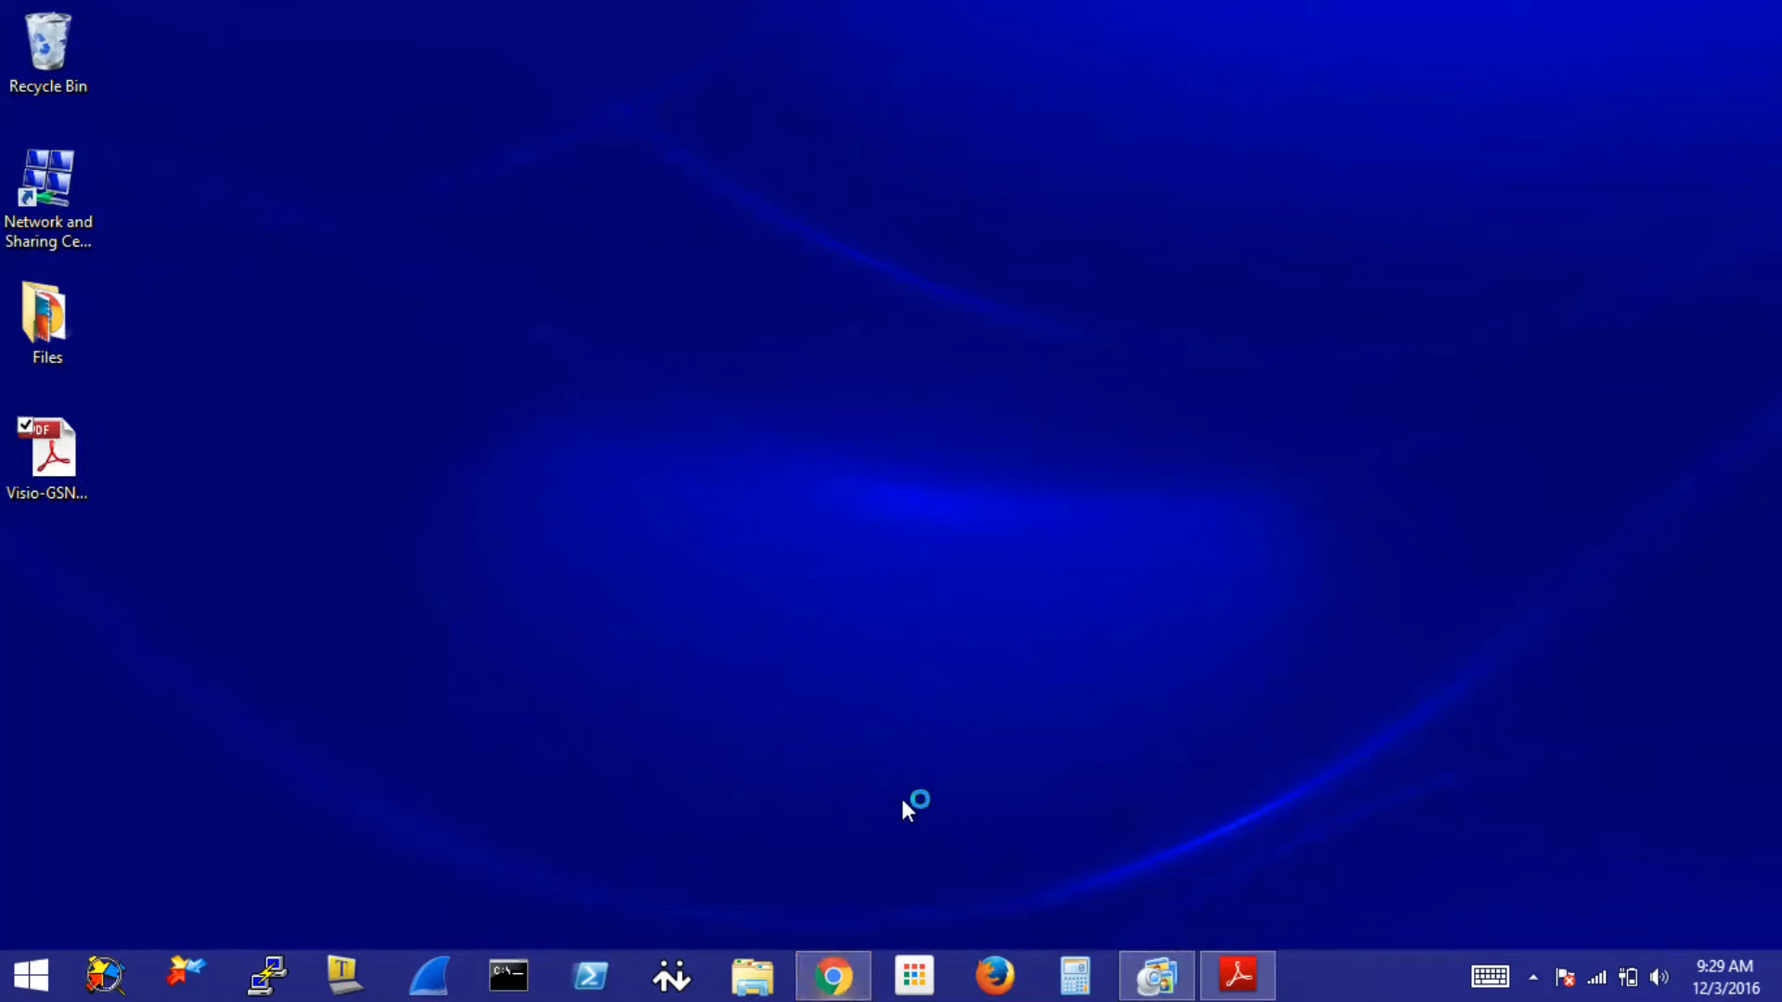
- Browse to 10.10.10.1 in Chrome and log in to the switch with the admin credentials
click(832, 974)
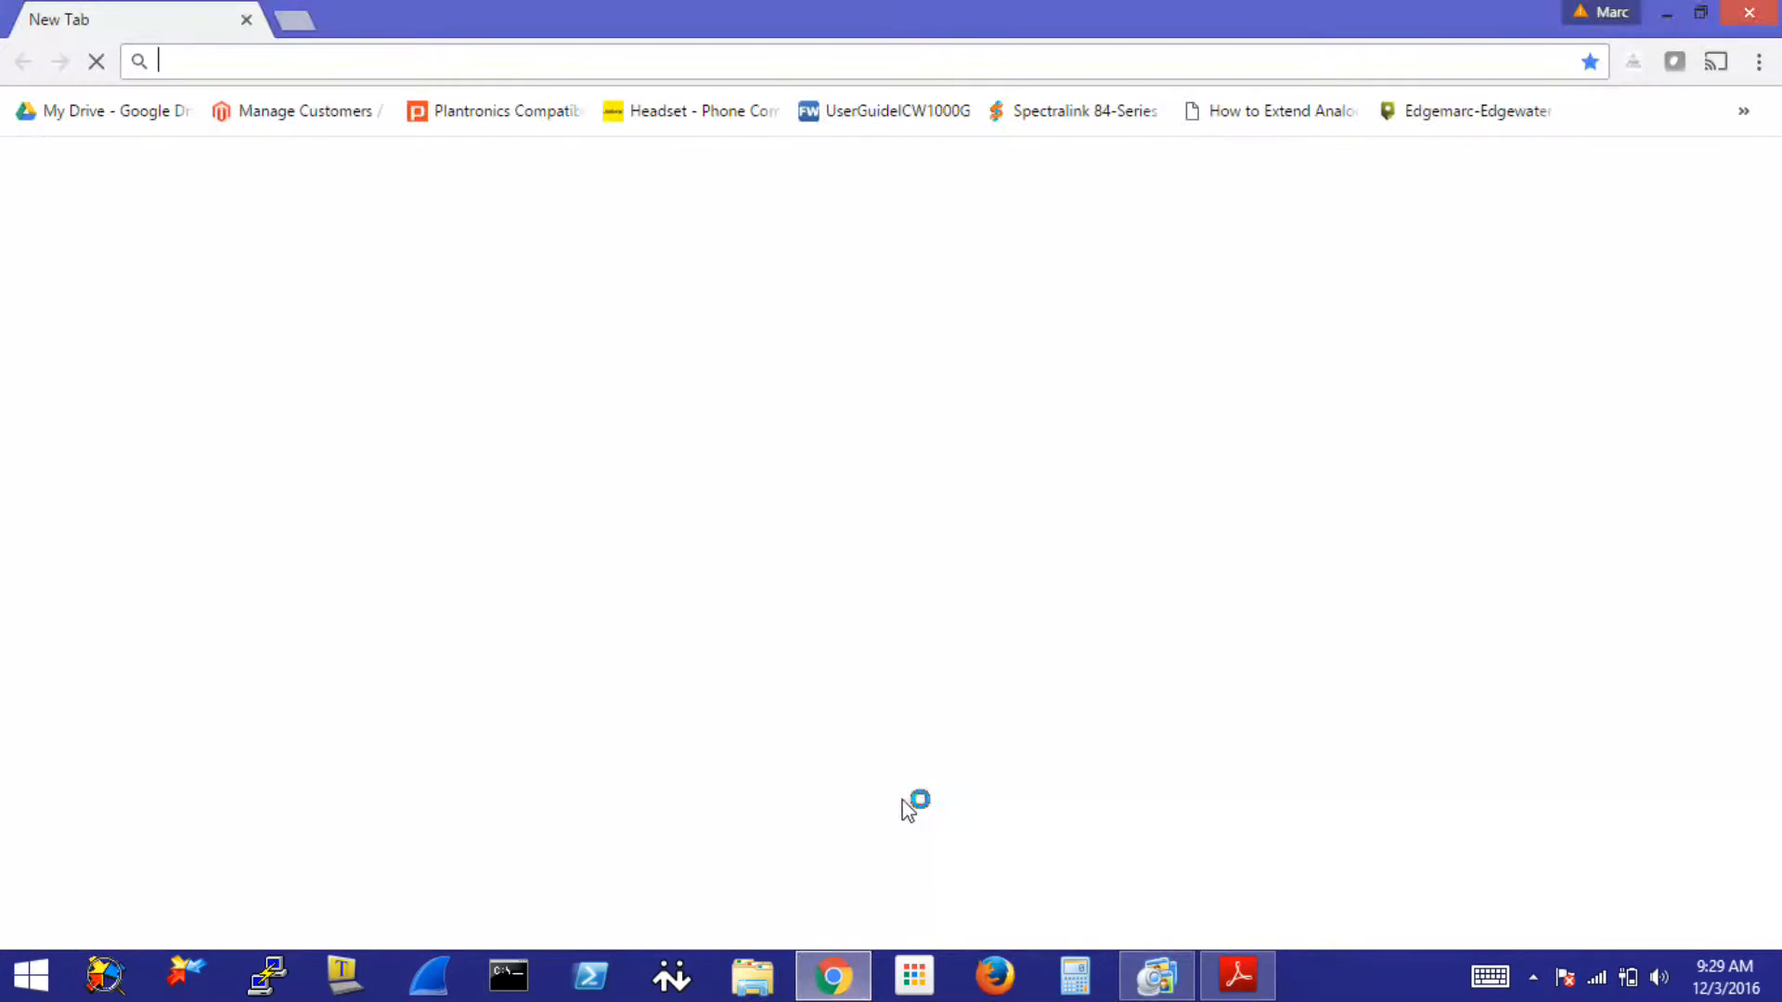
text(10.10.10.1)
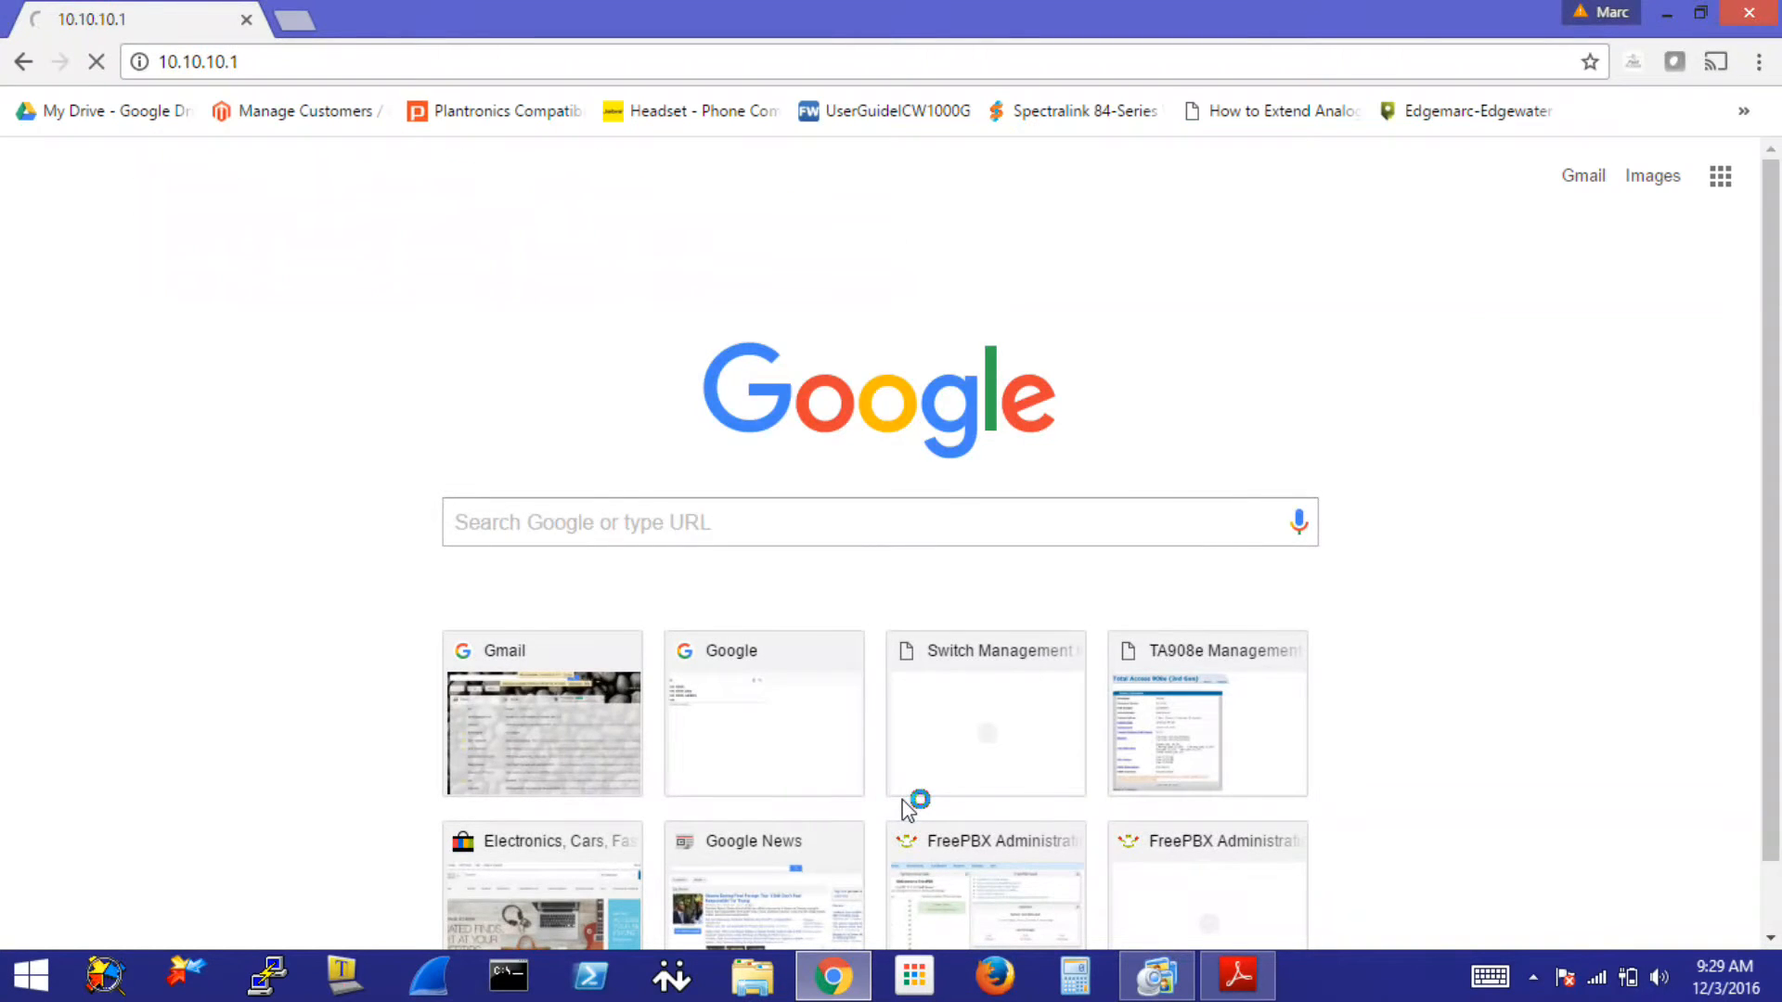
text(admin)
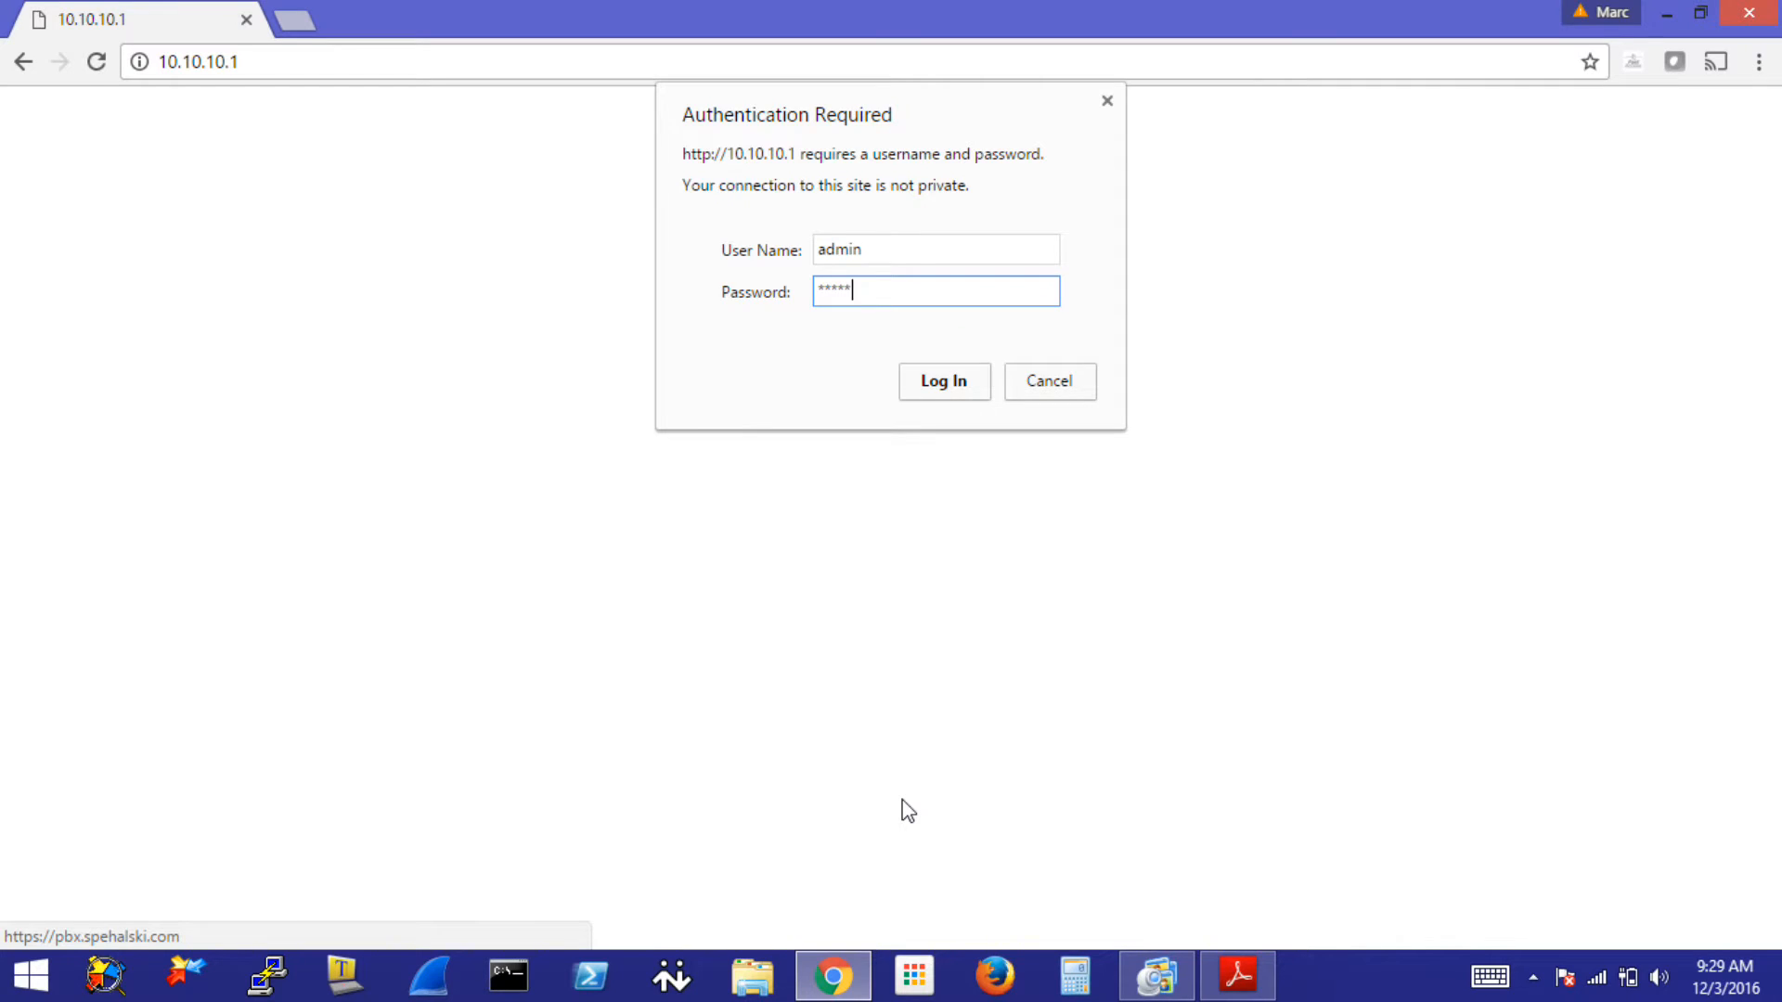
click(943, 380)
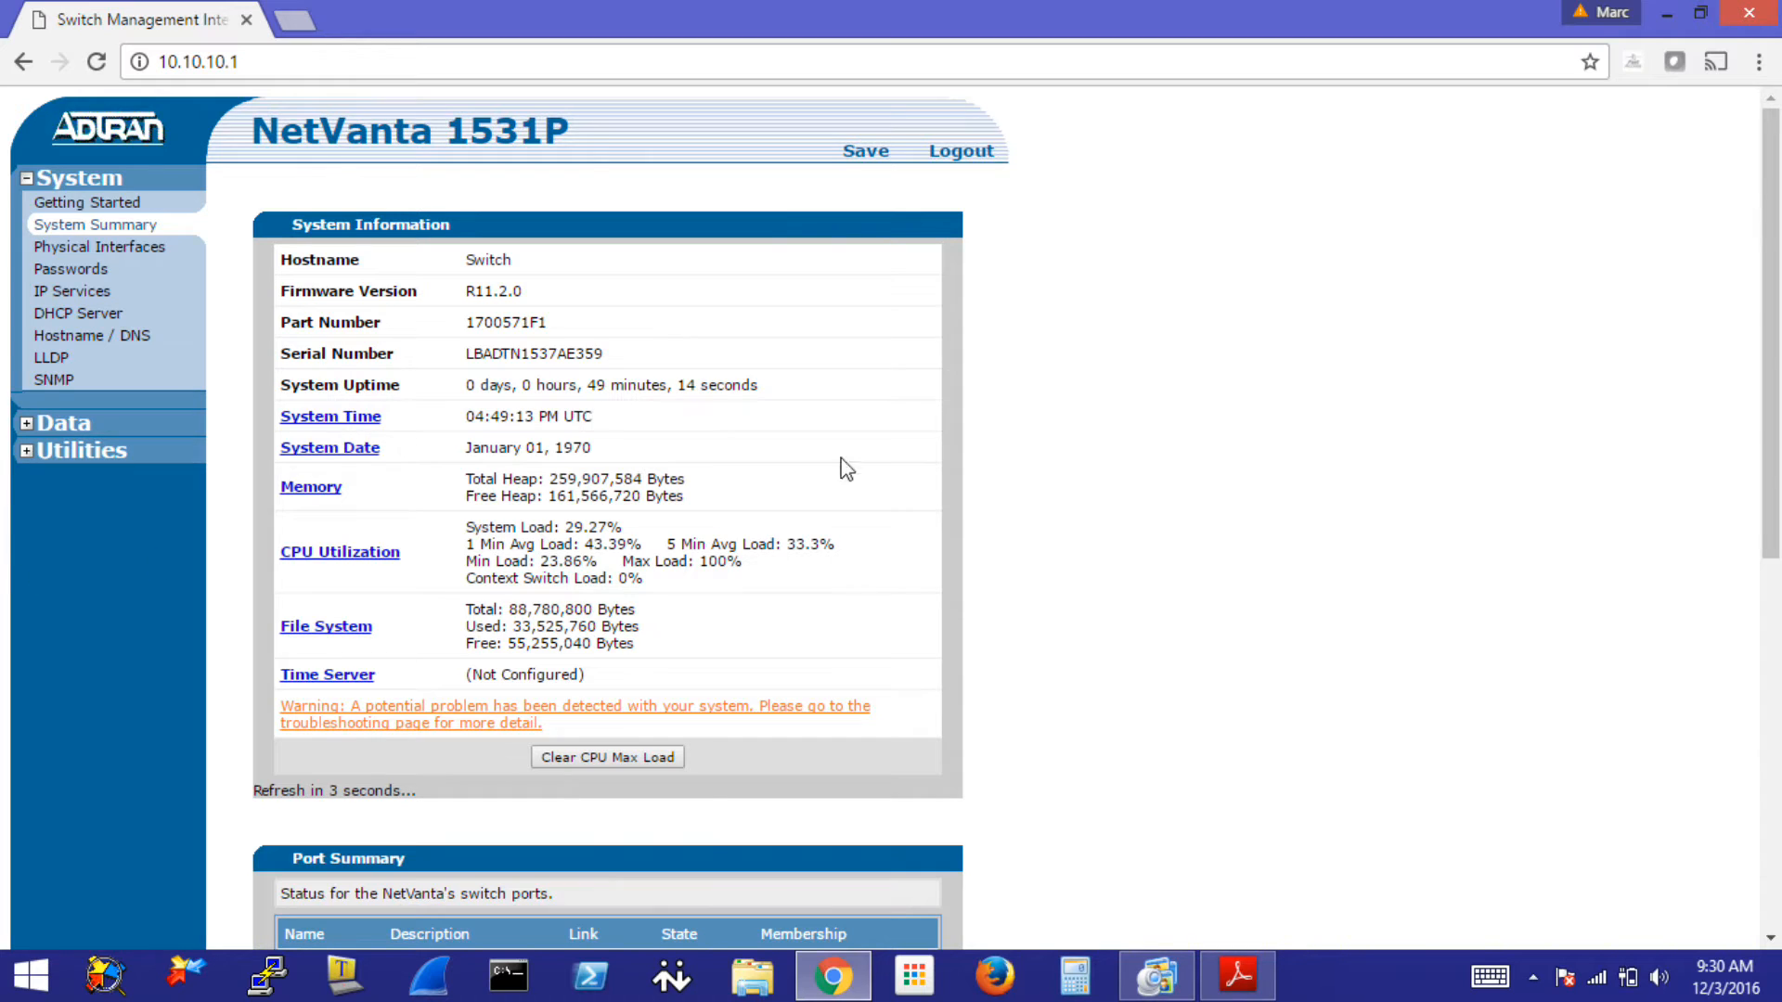
mouse_move(1036, 429)
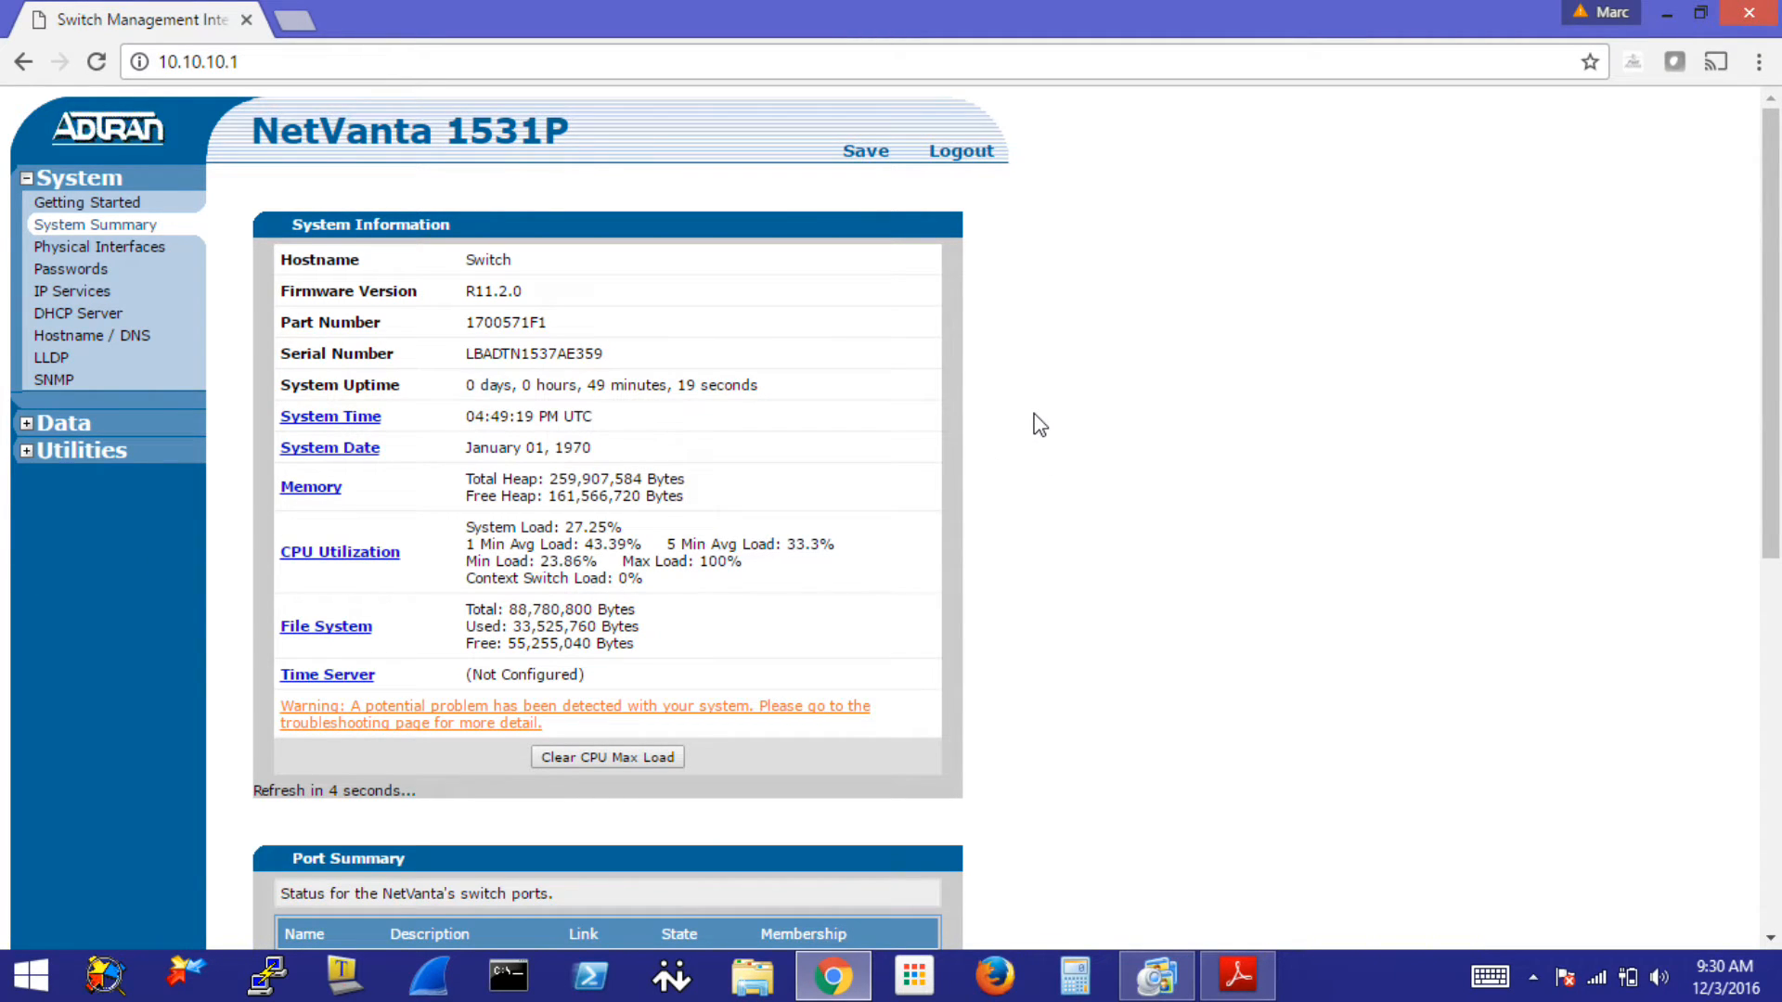
mouse_move(1056, 466)
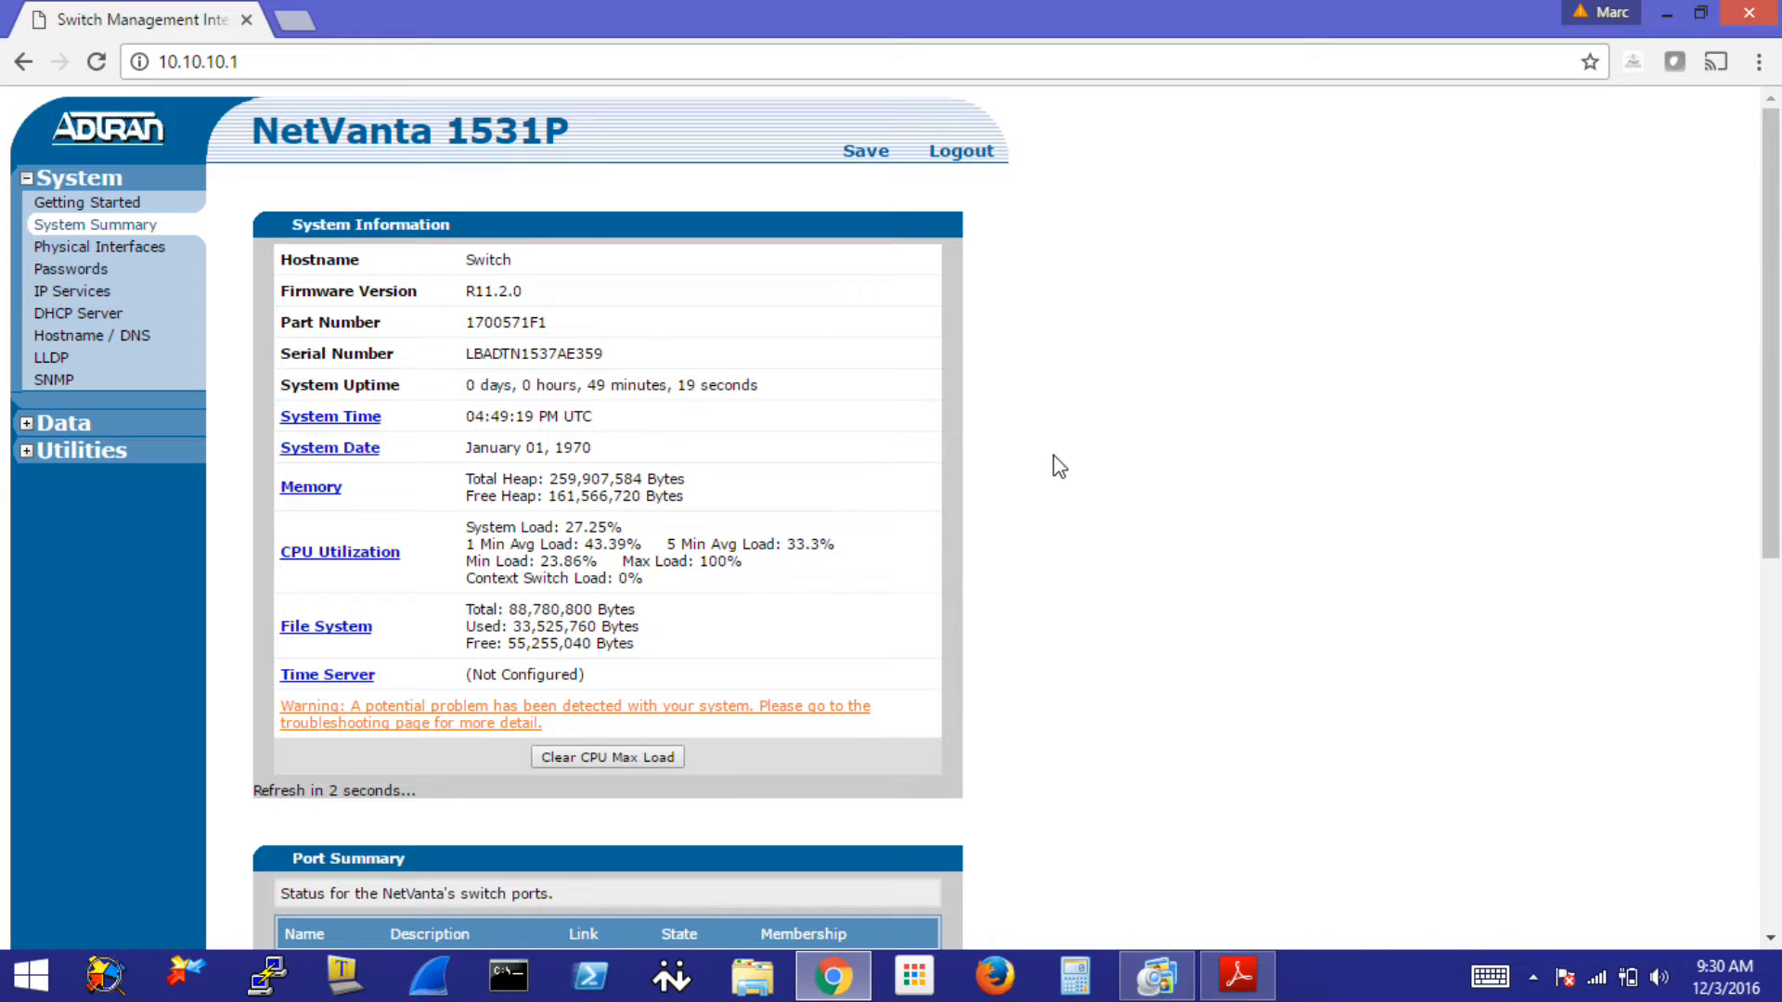
mouse_move(235, 541)
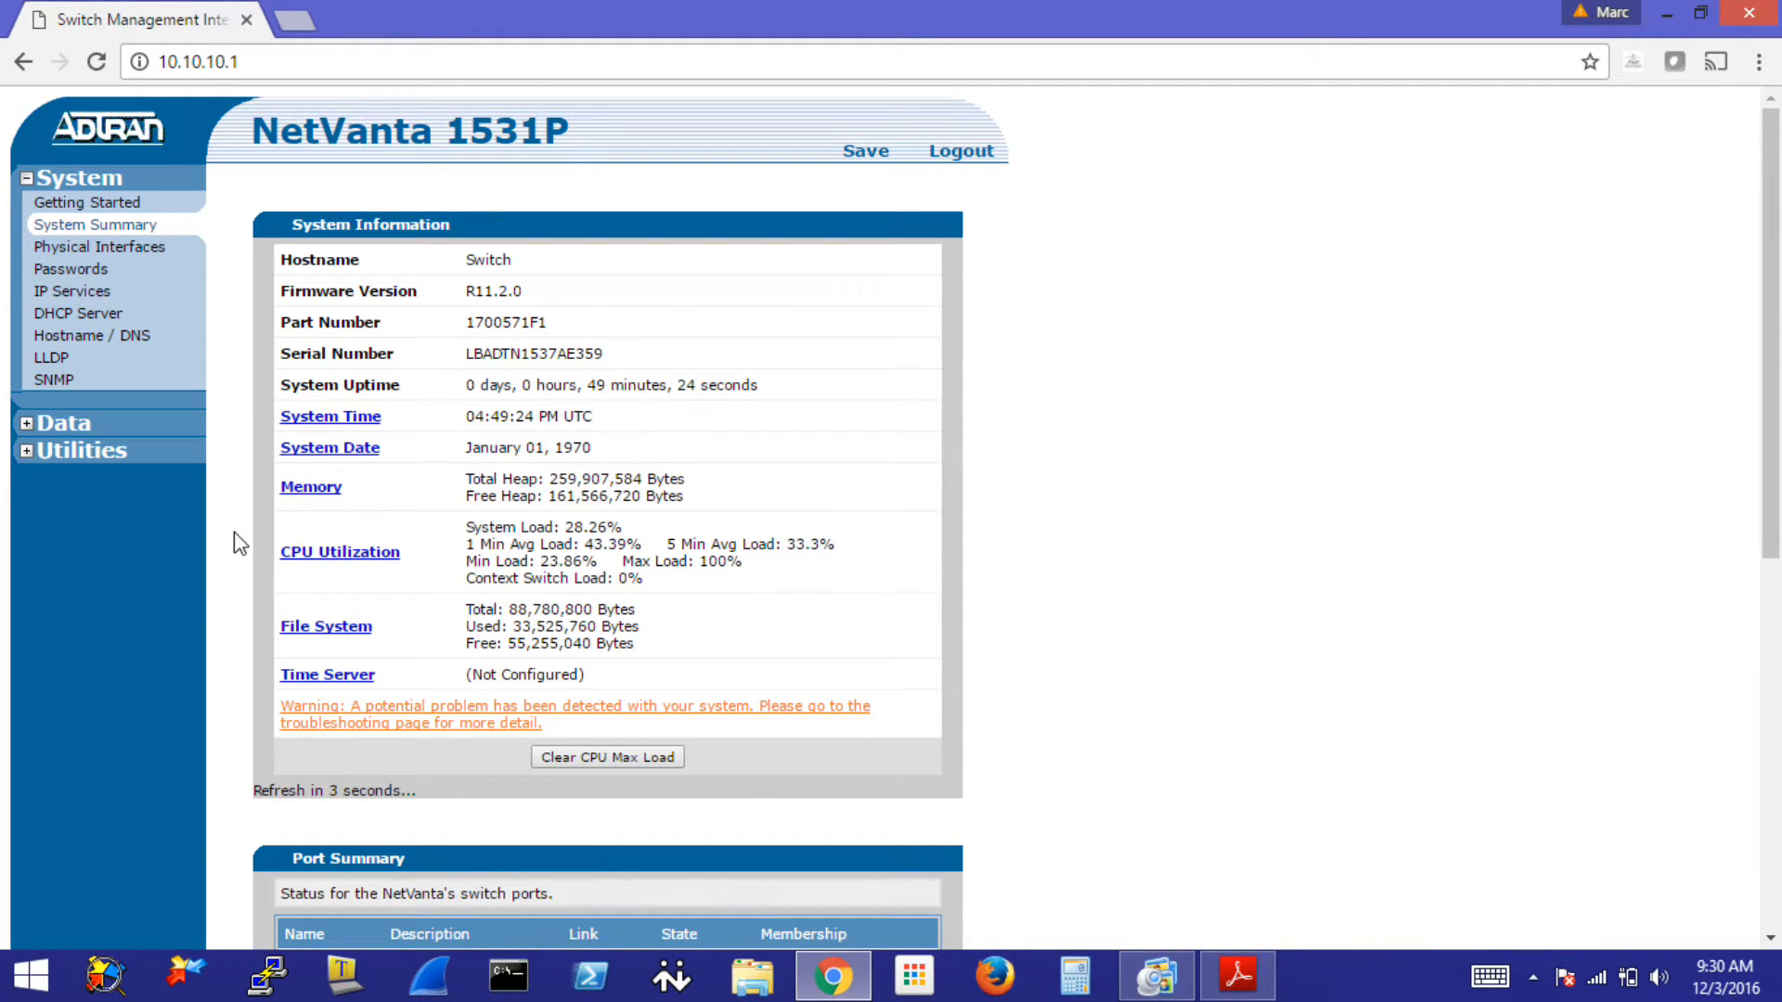
mouse_move(1036, 381)
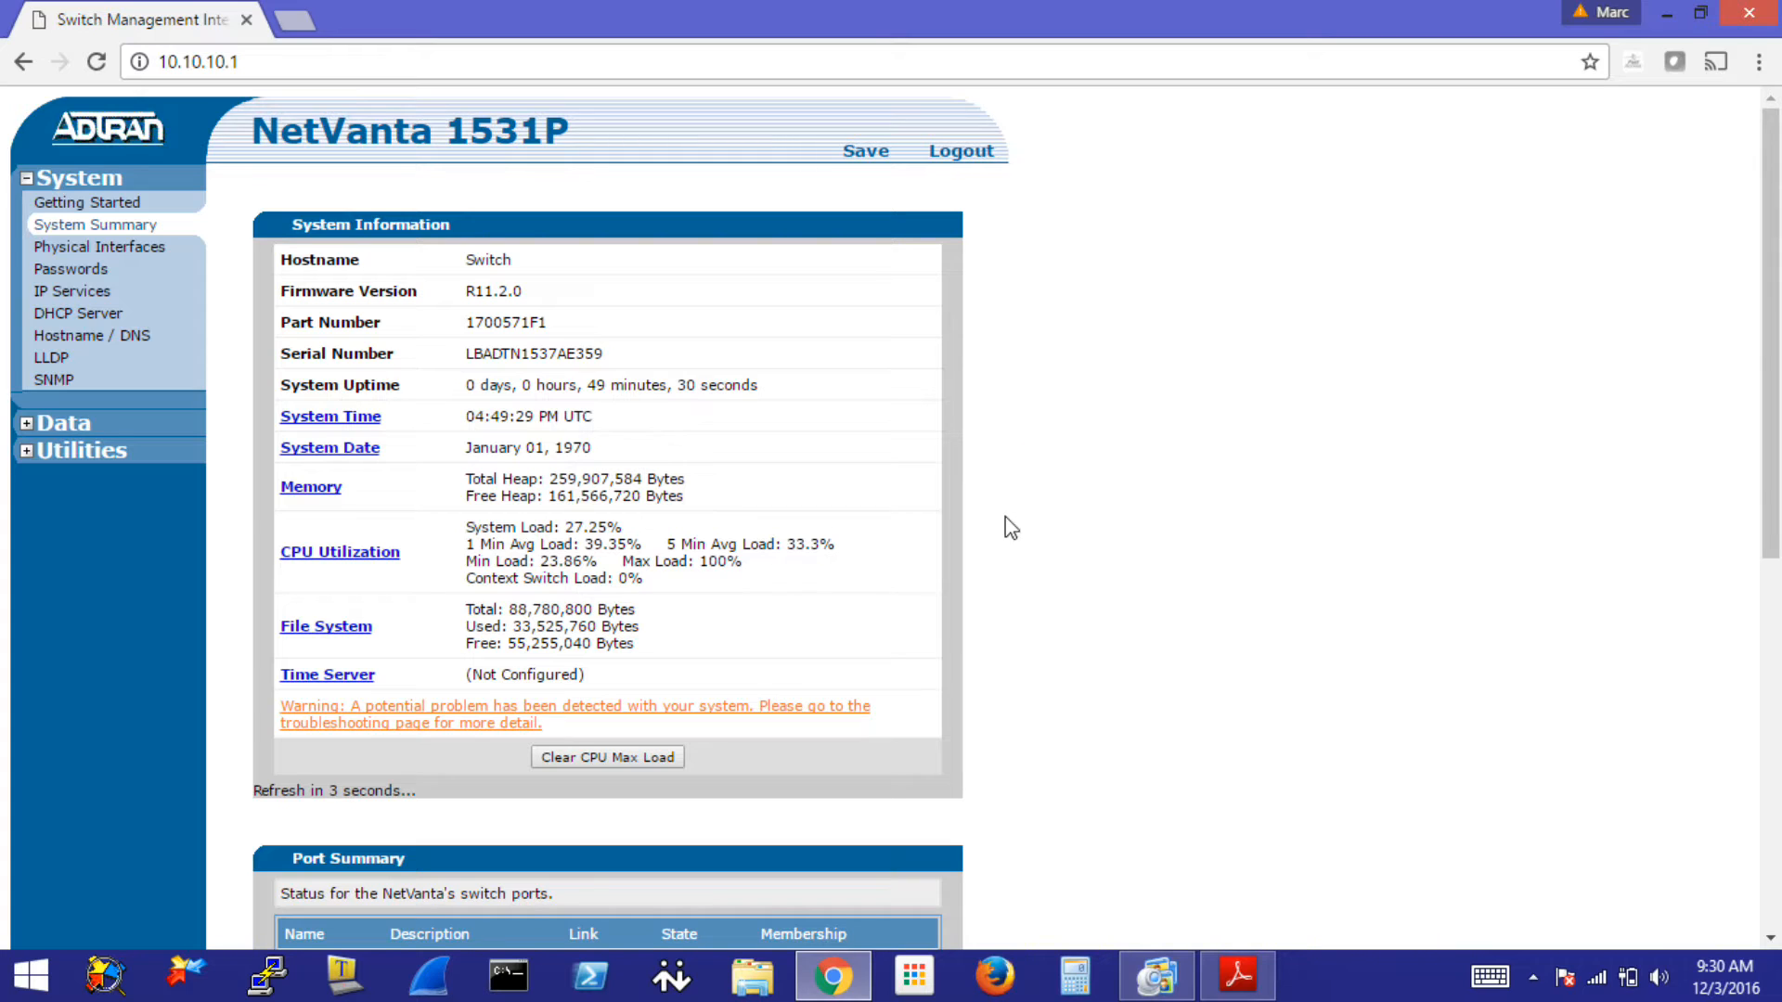
mouse_move(1055, 525)
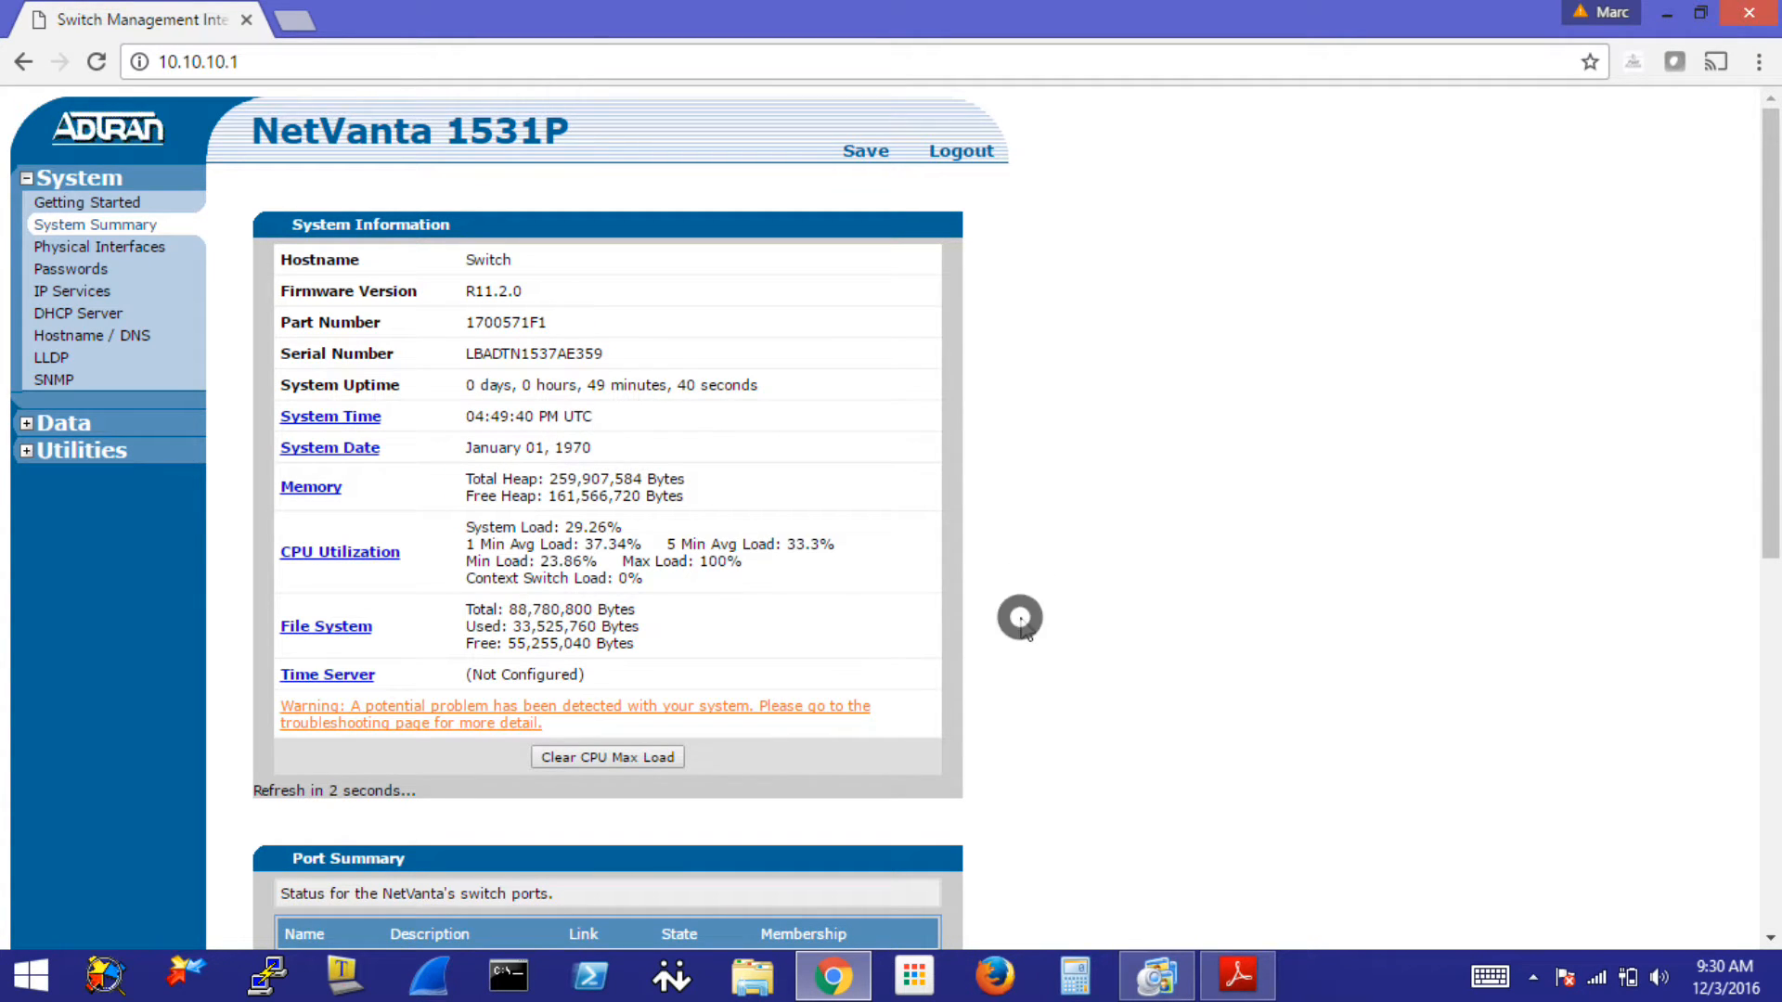
mouse_move(1055, 614)
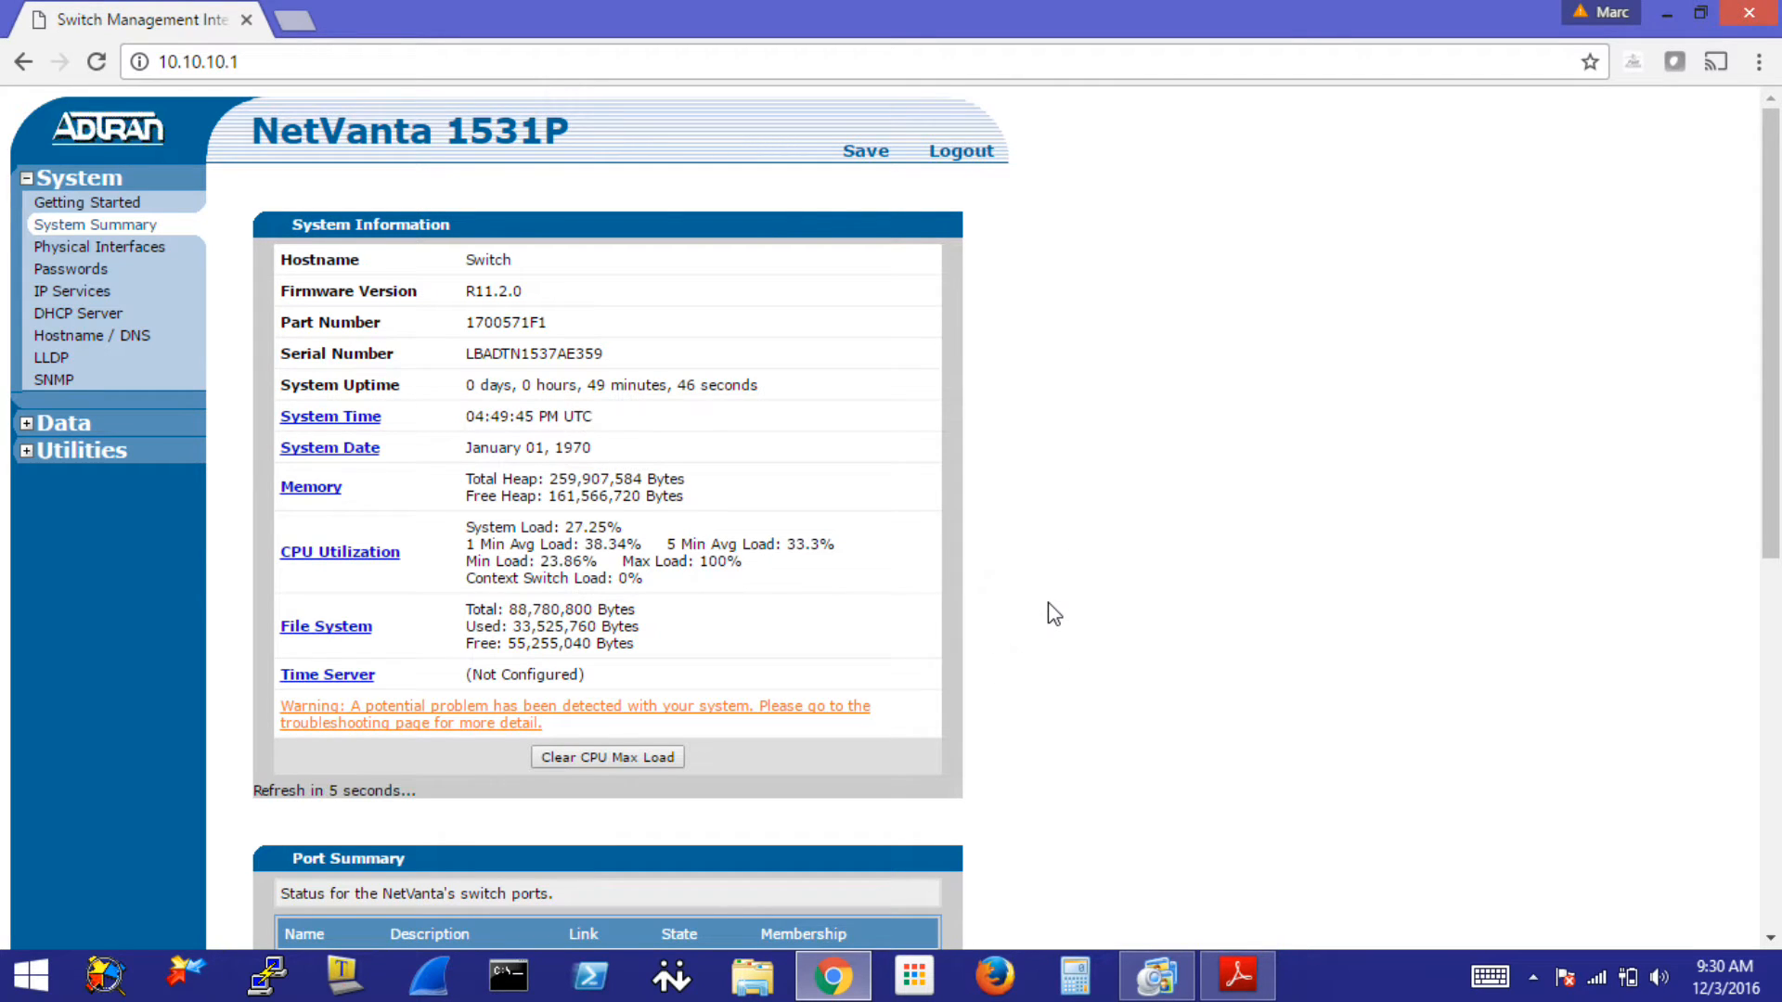
double_click(512, 674)
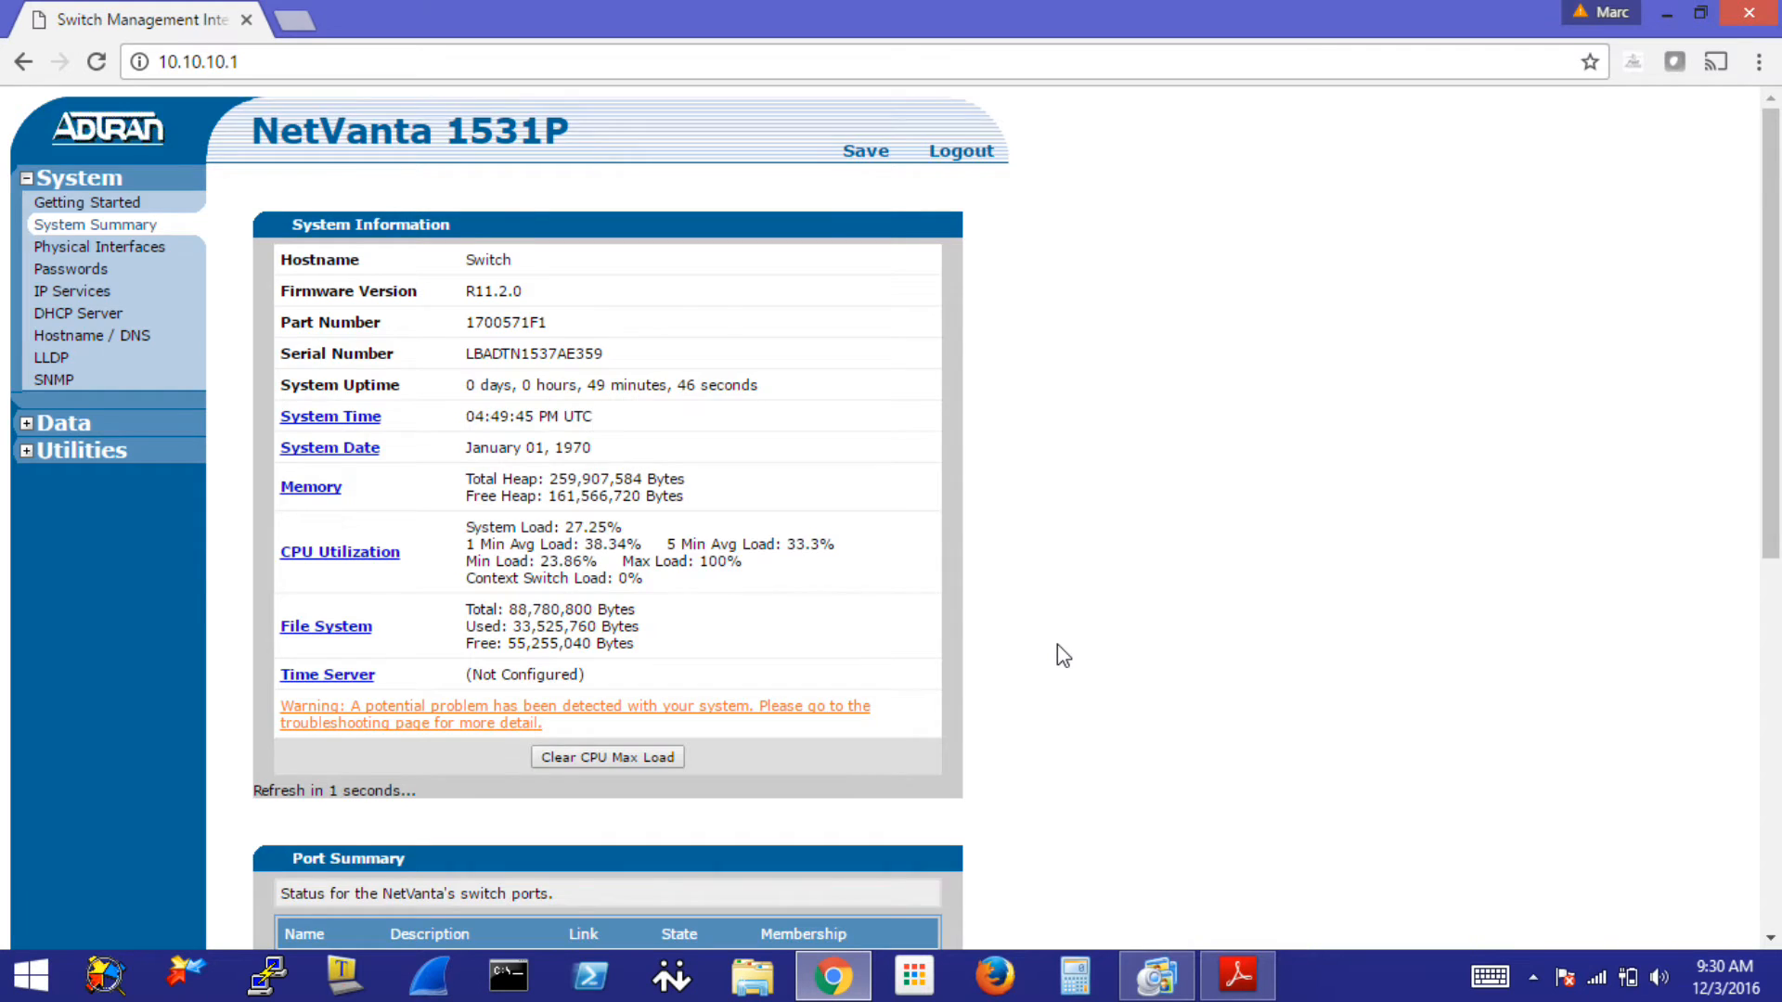
- Follow the system warning to Troubleshooting and show the Routing no-default-route message
scroll(down, 3)
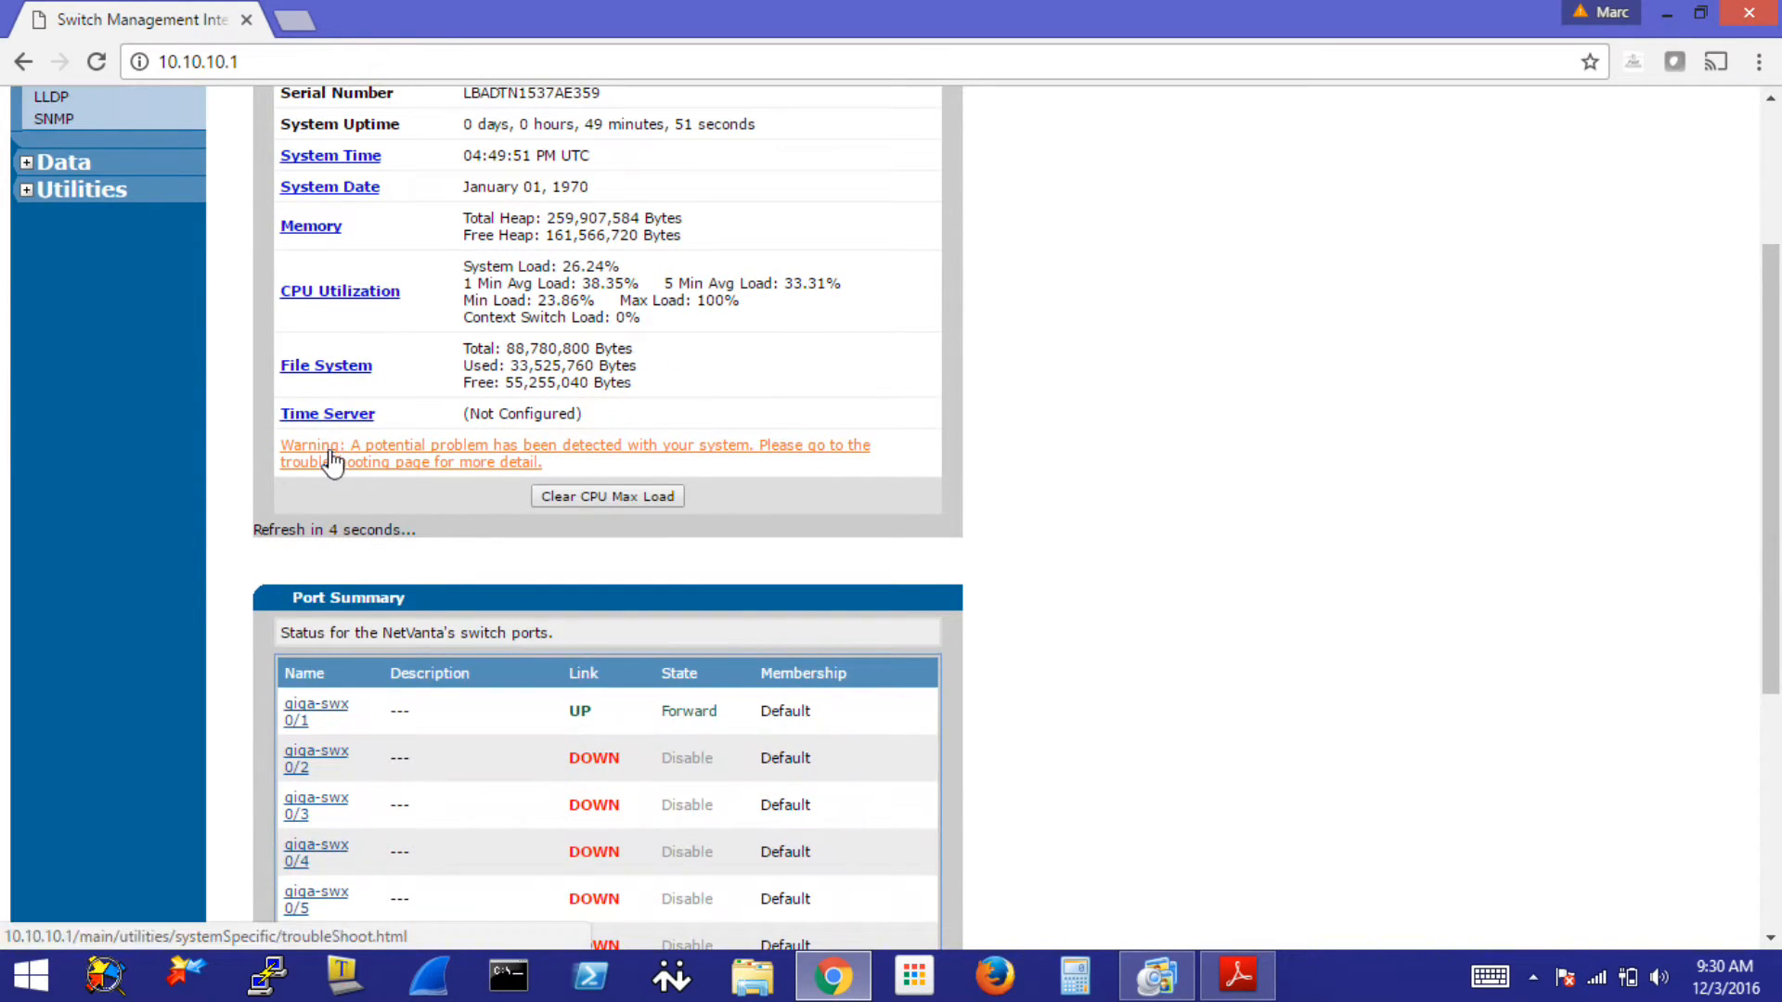
mouse_move(347, 470)
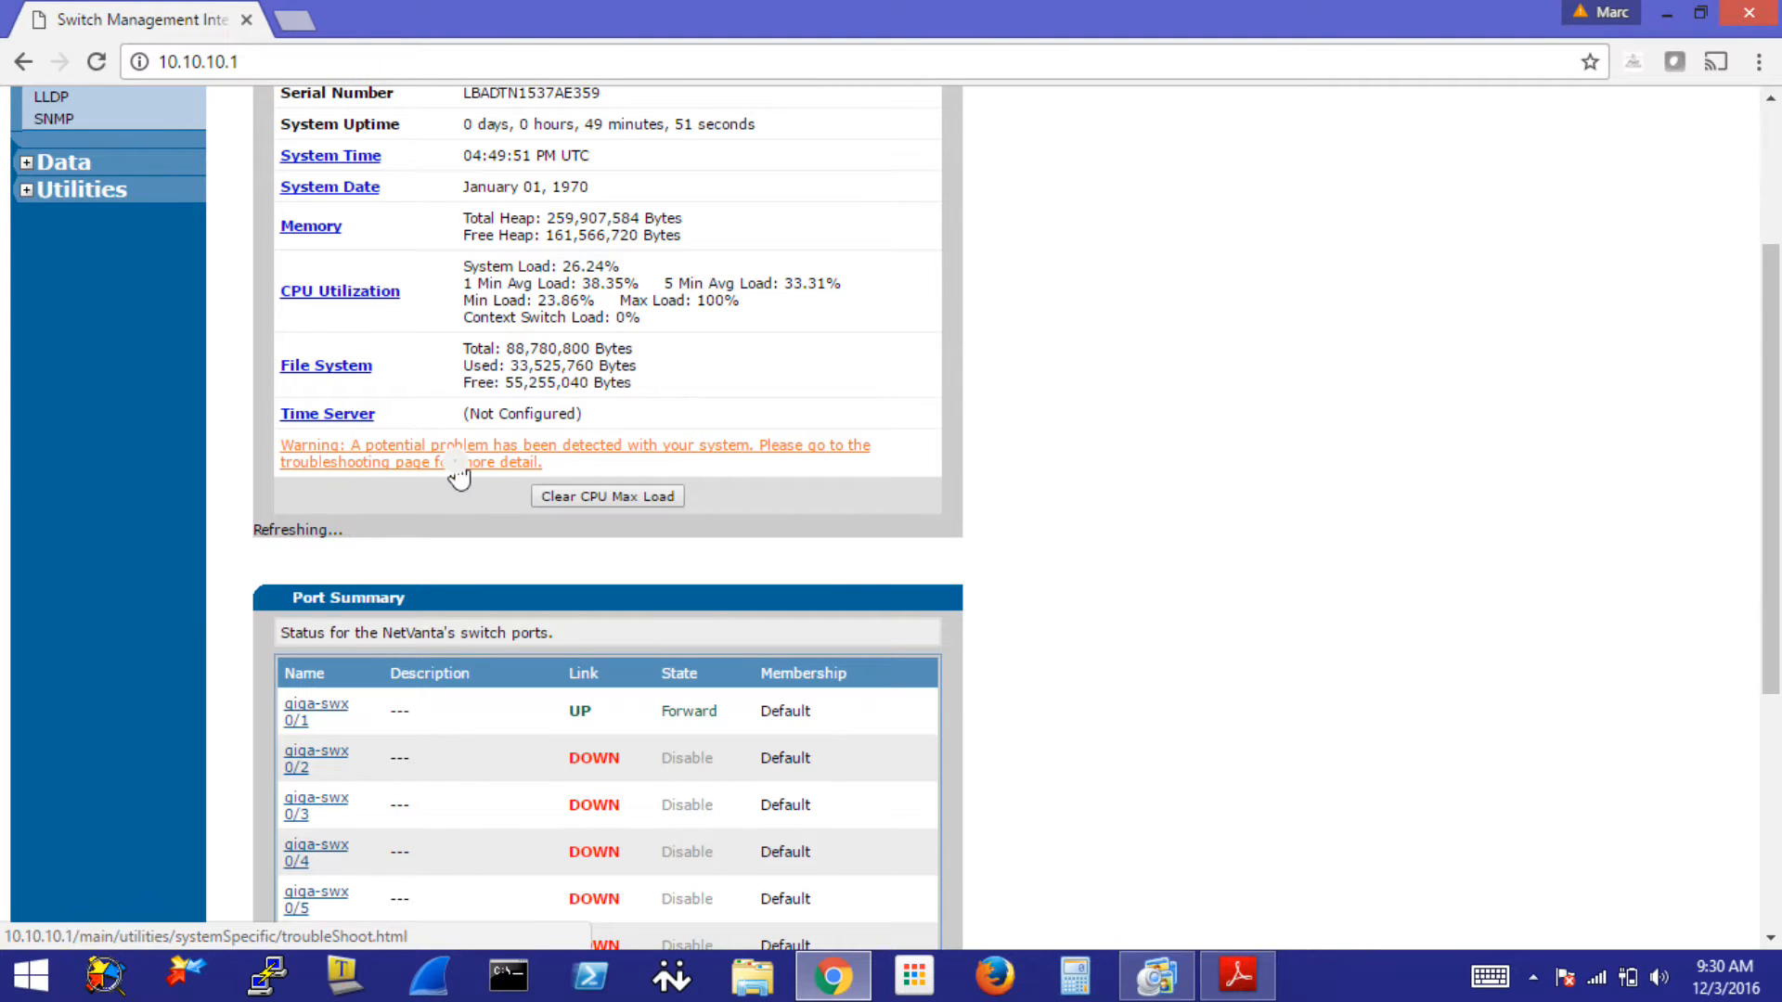
click(408, 453)
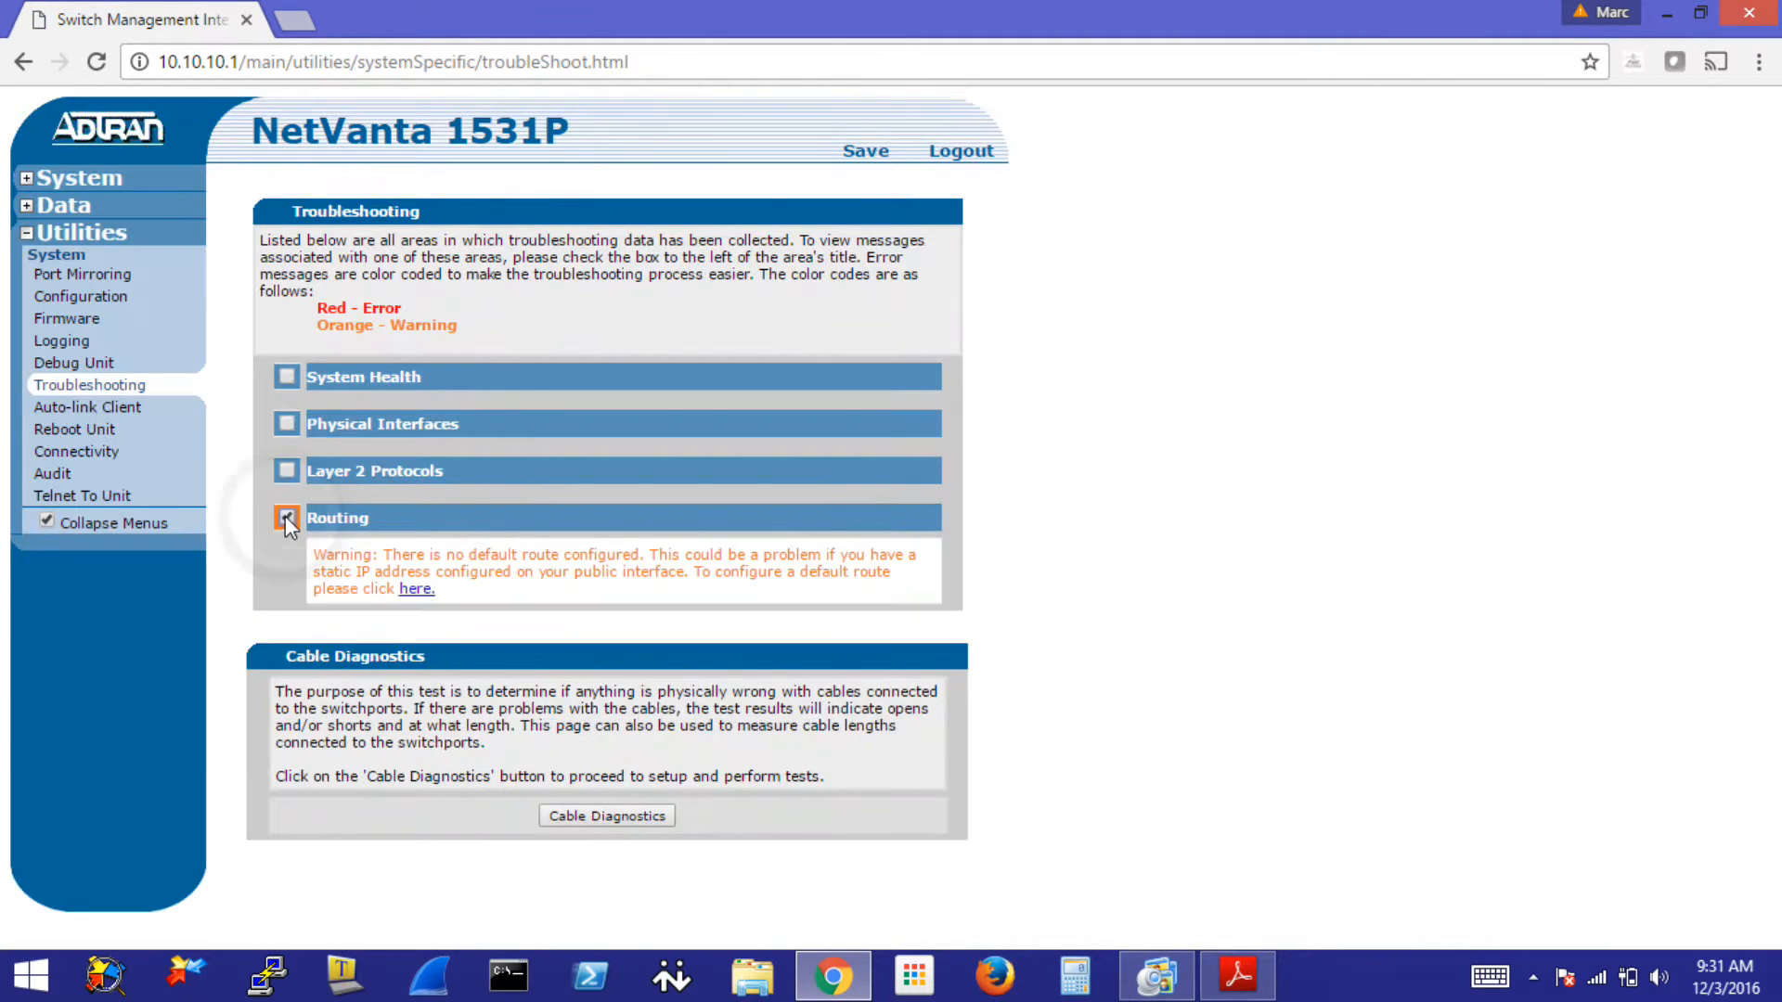
click(286, 518)
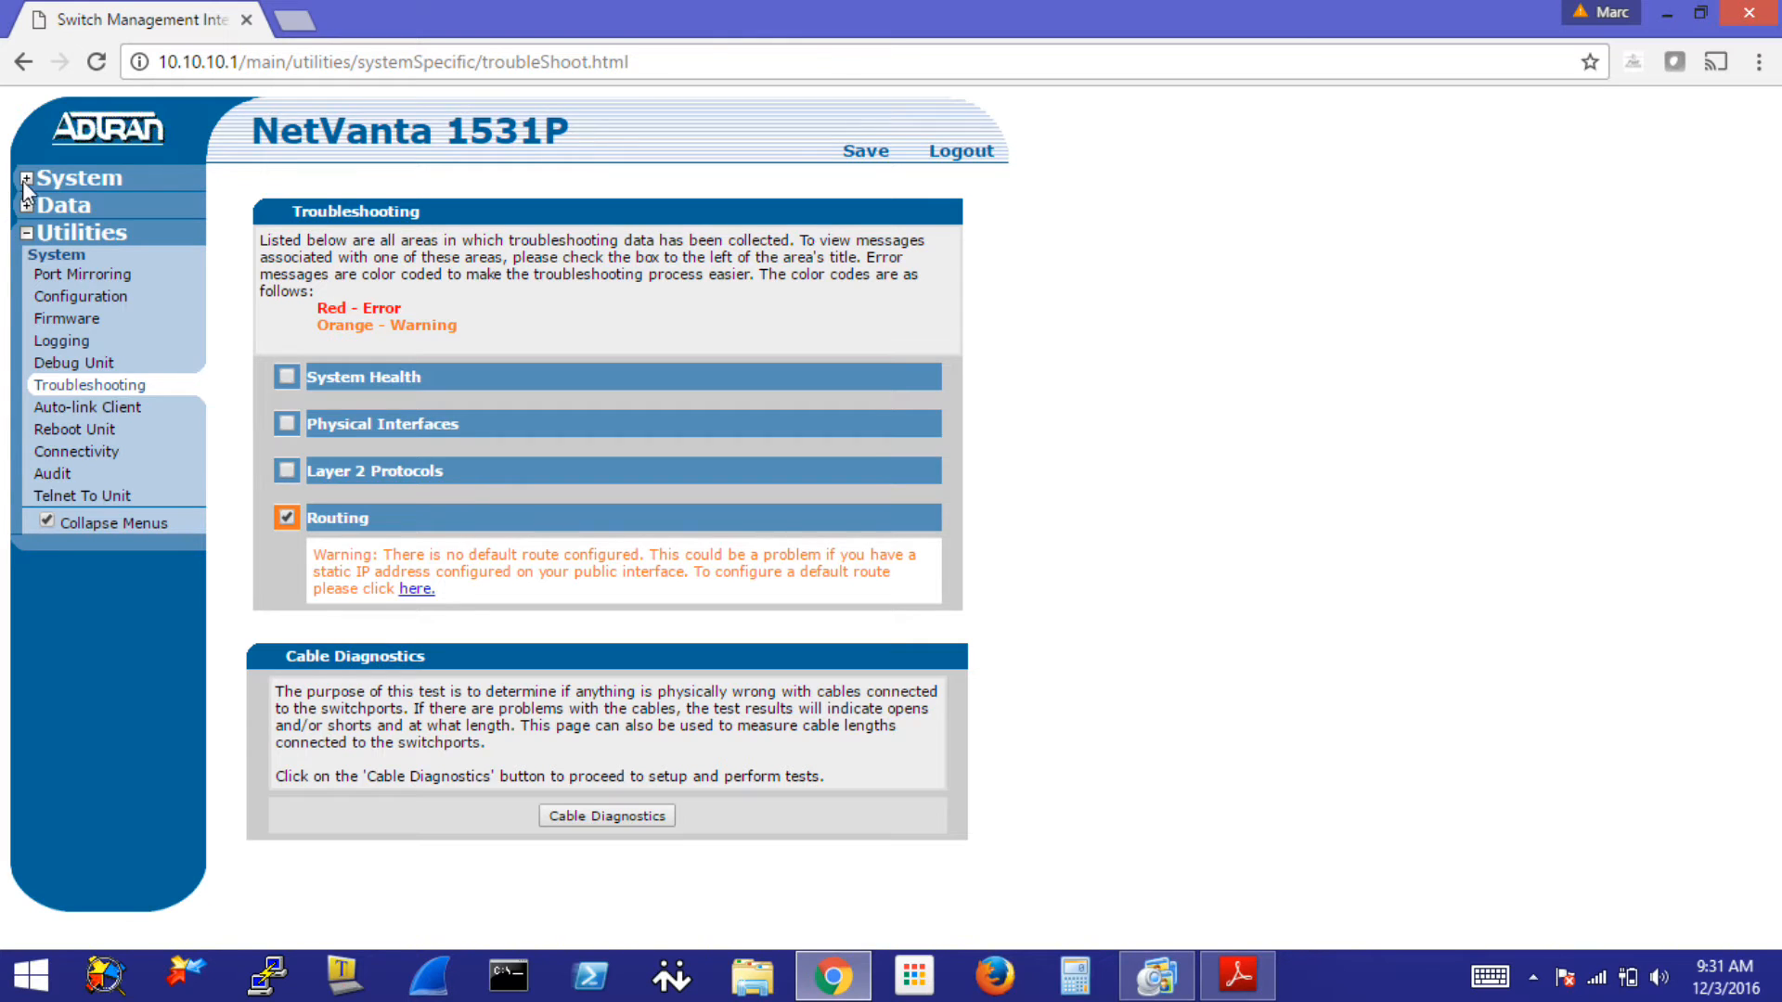
click(78, 178)
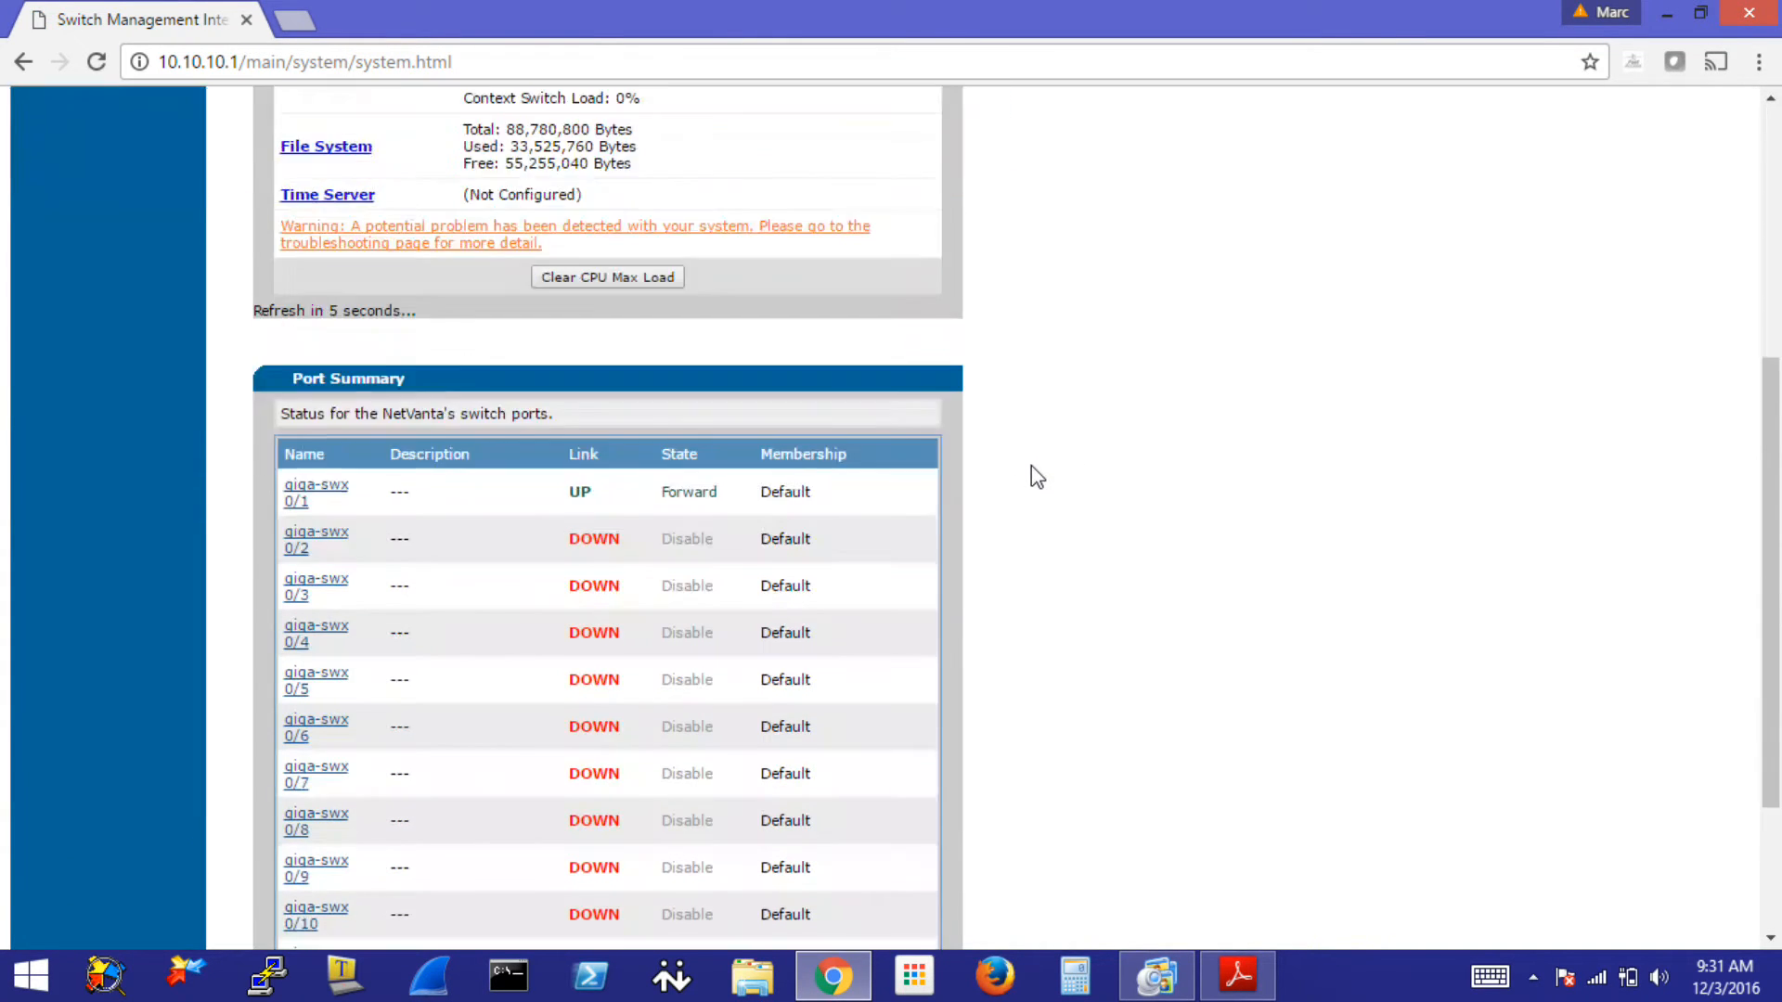
scroll(down, 3)
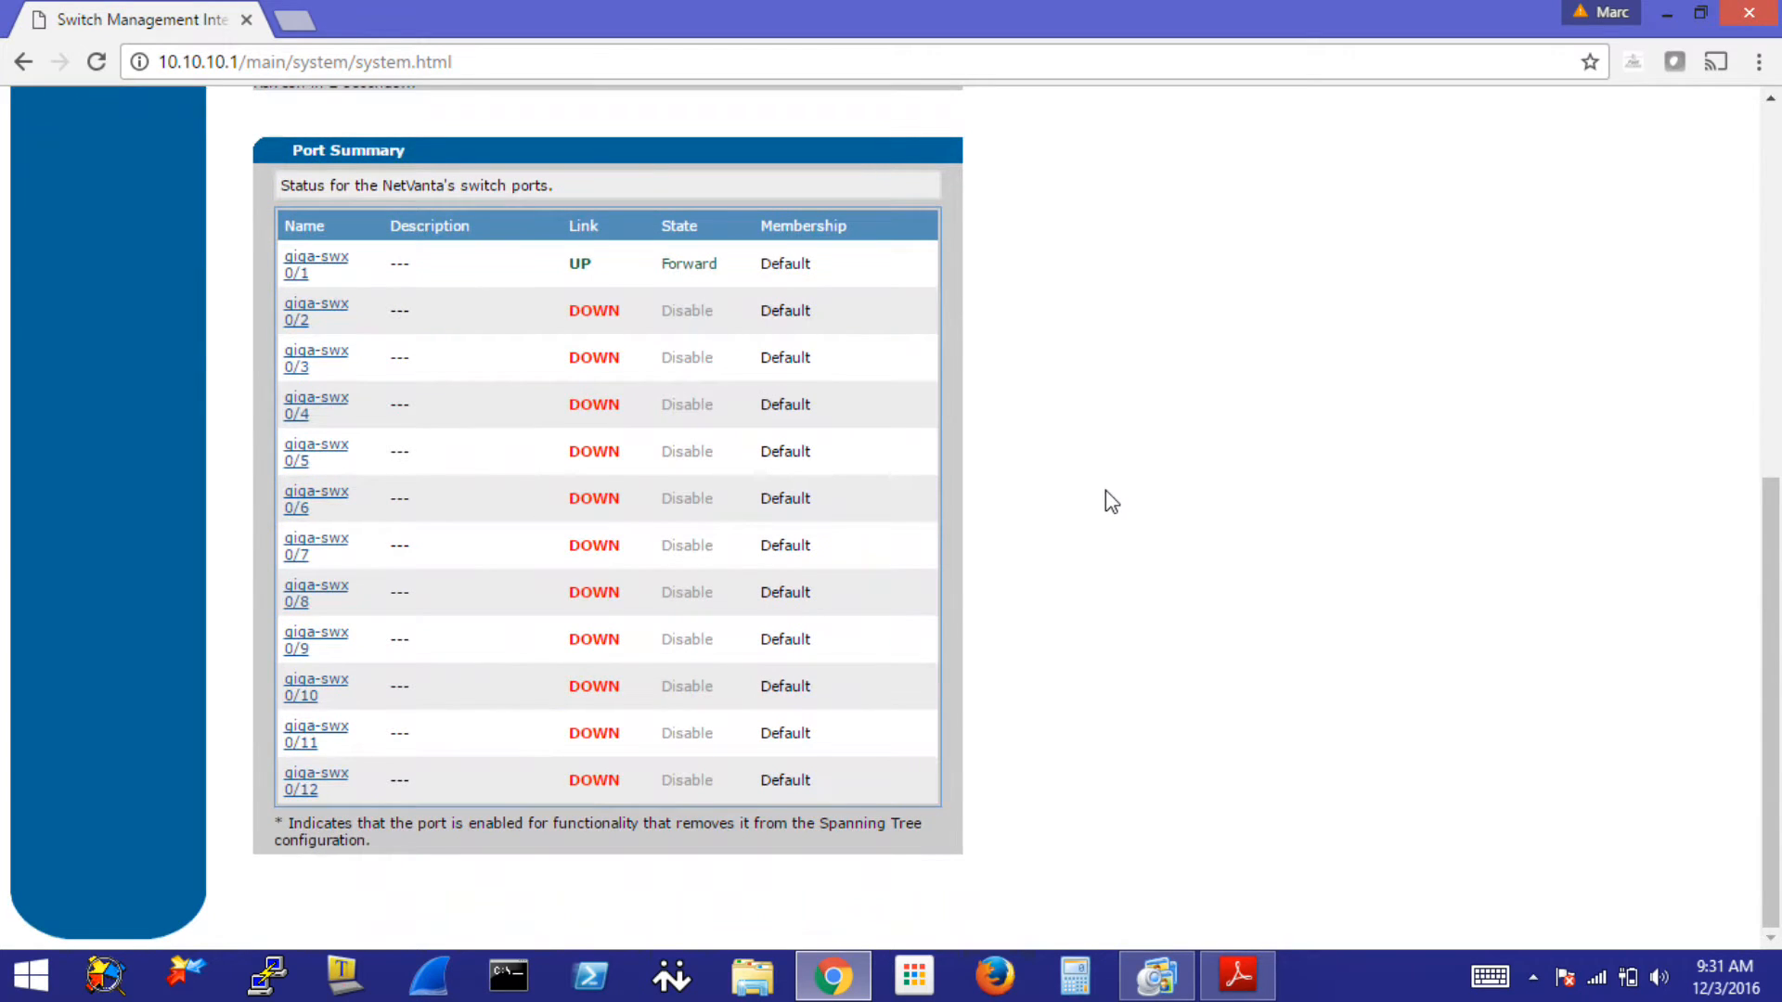
mouse_move(296, 306)
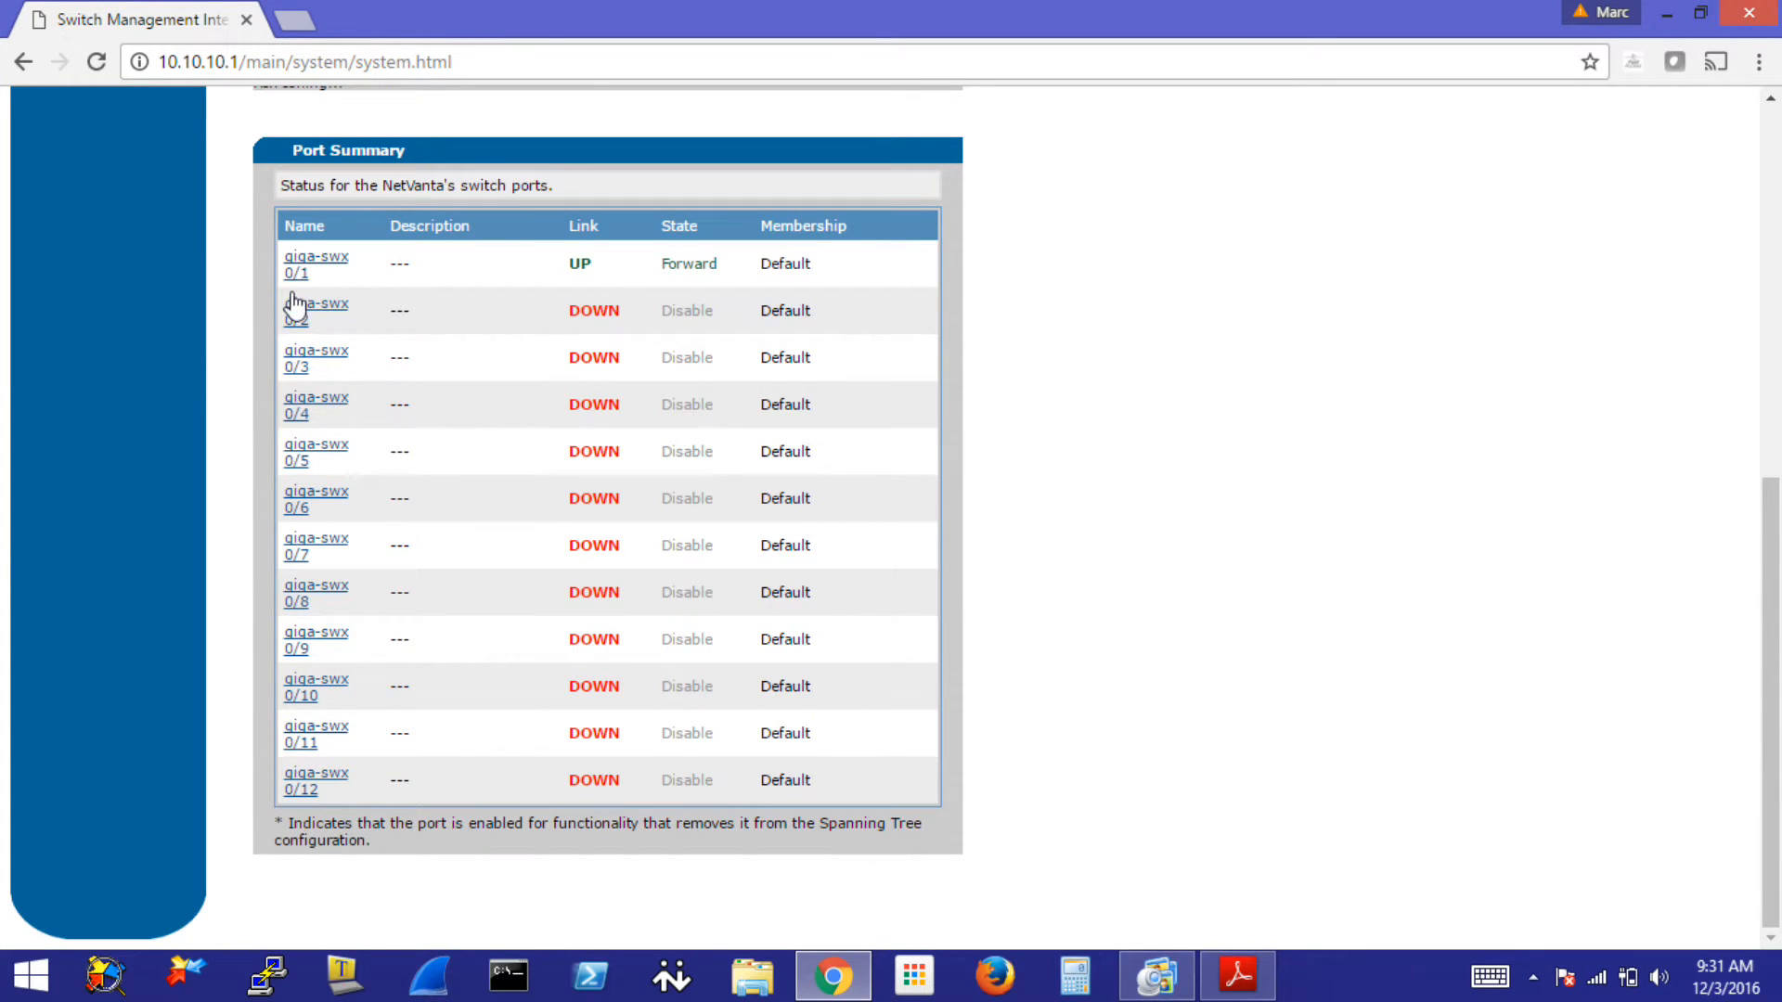
mouse_move(297, 266)
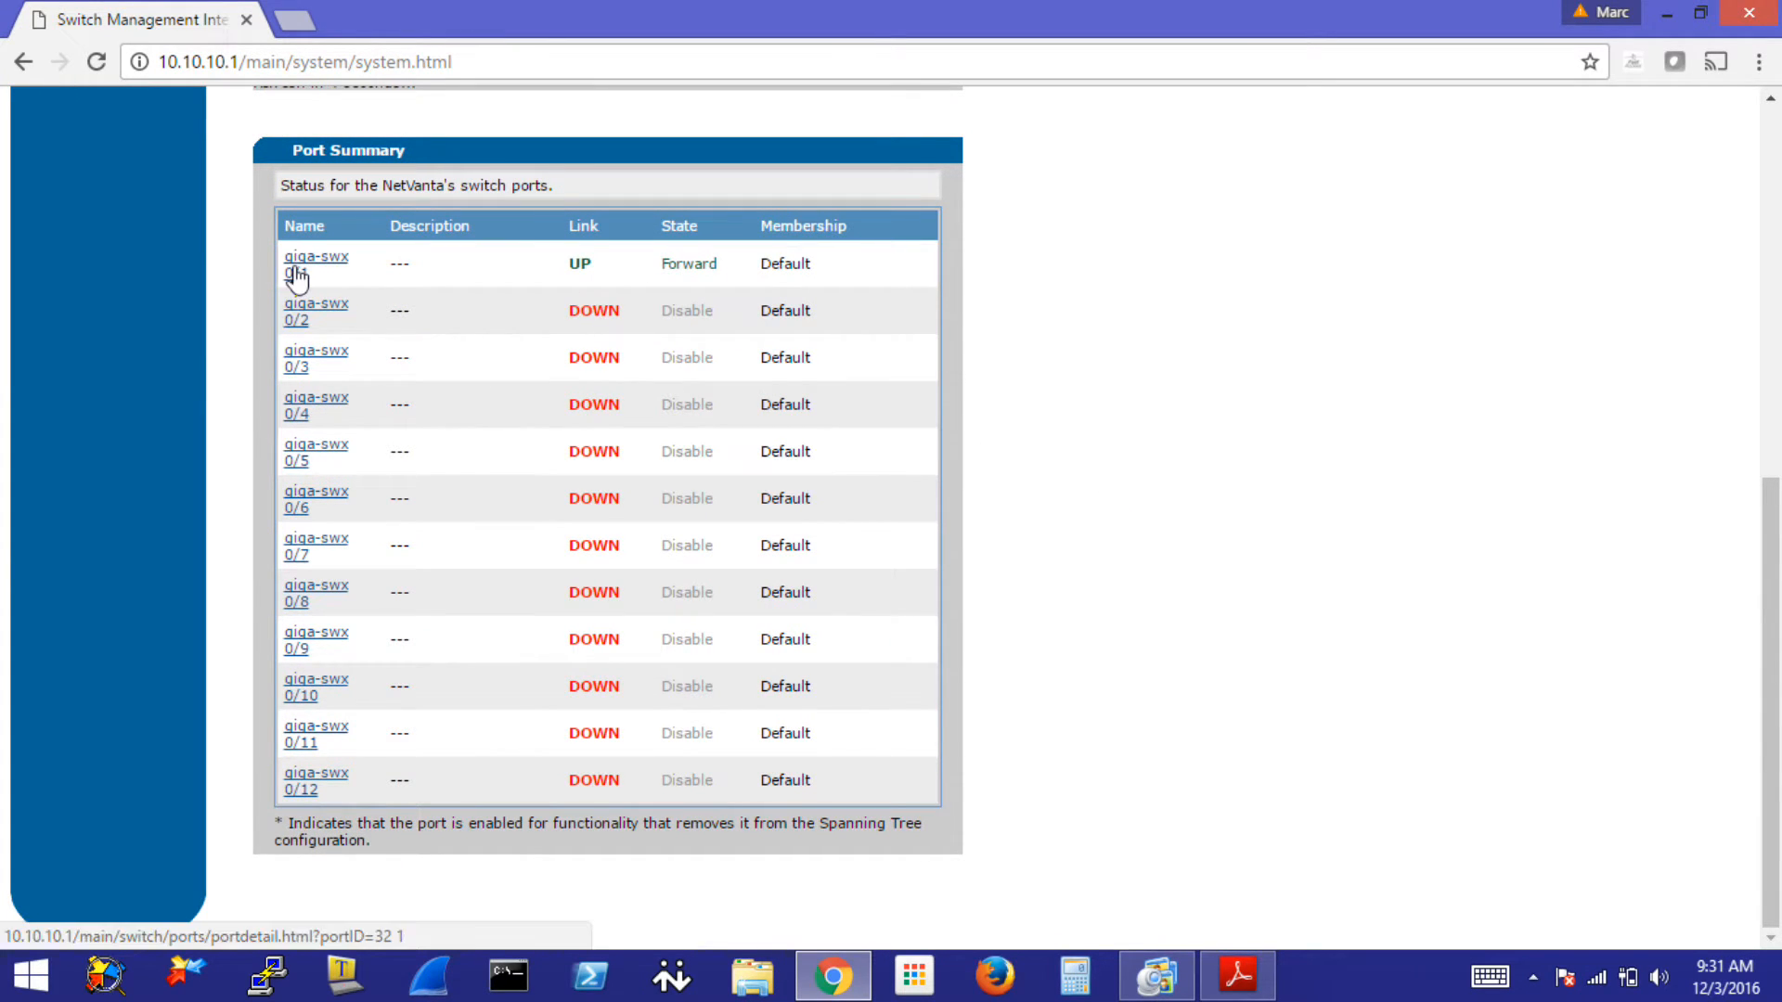
mouse_move(334, 273)
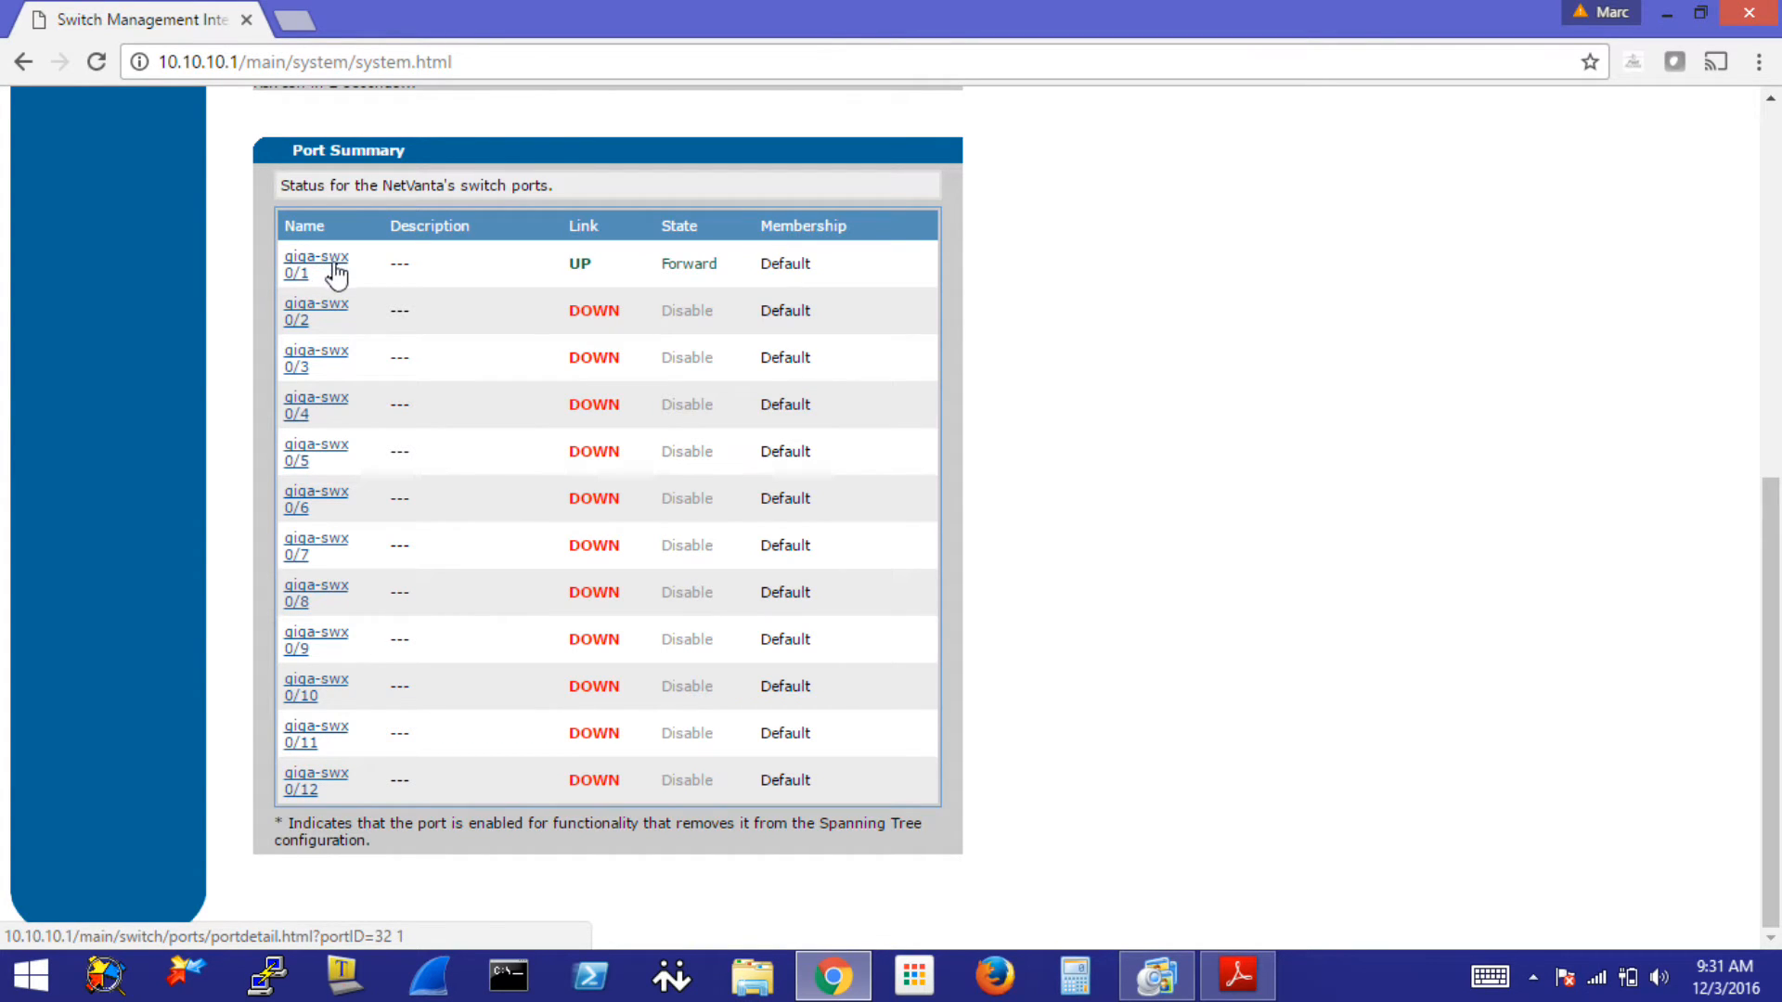
mouse_move(579, 766)
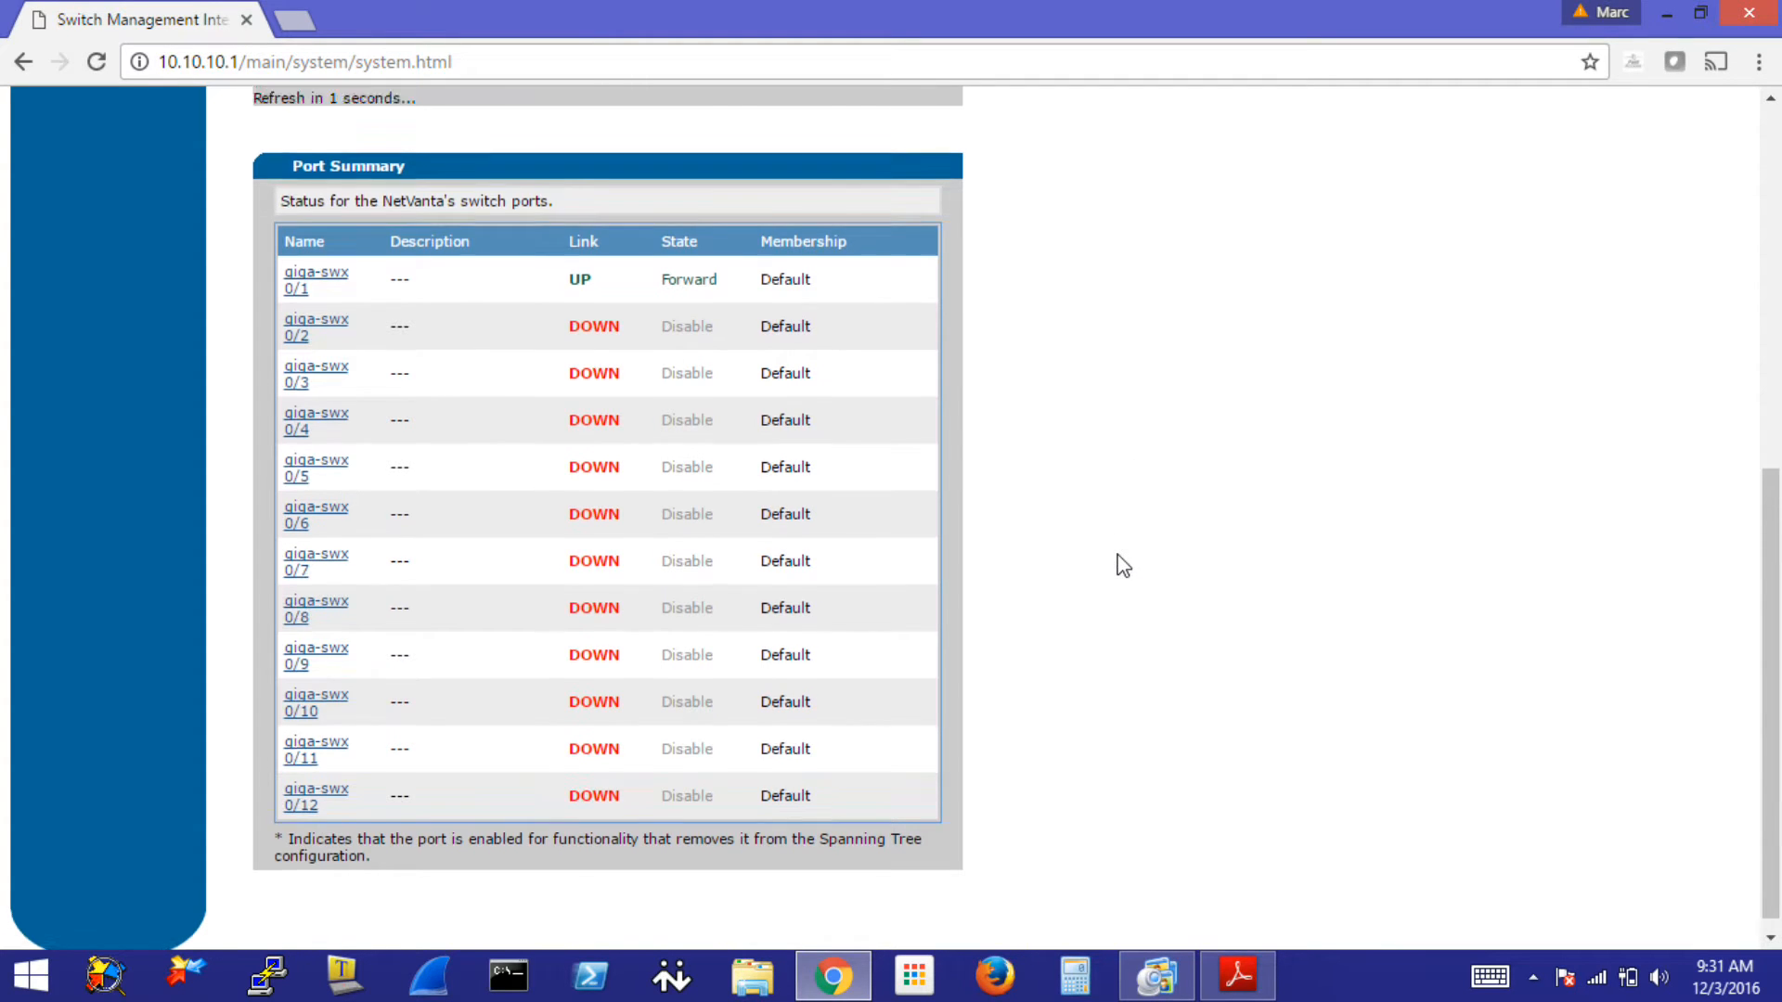
scroll(up, 3)
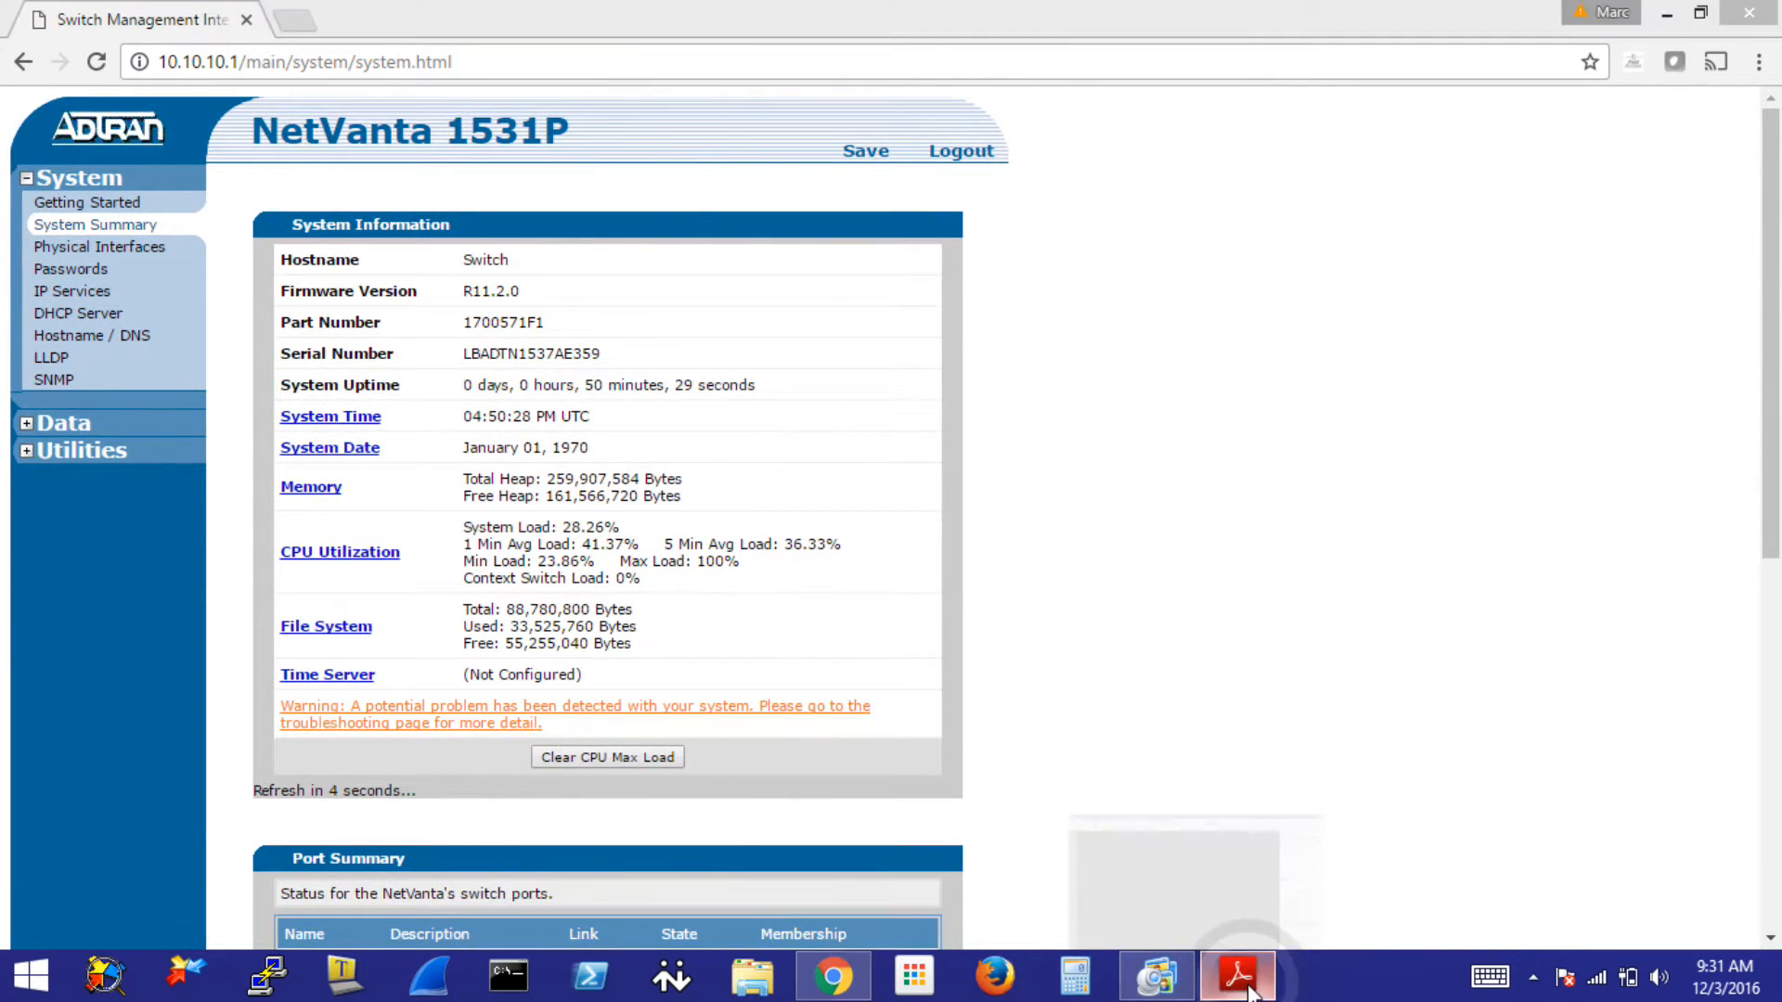
- Switch to Visio-GSNetwork.pdf in Adobe Reader, then back to the switch summary
click(1236, 975)
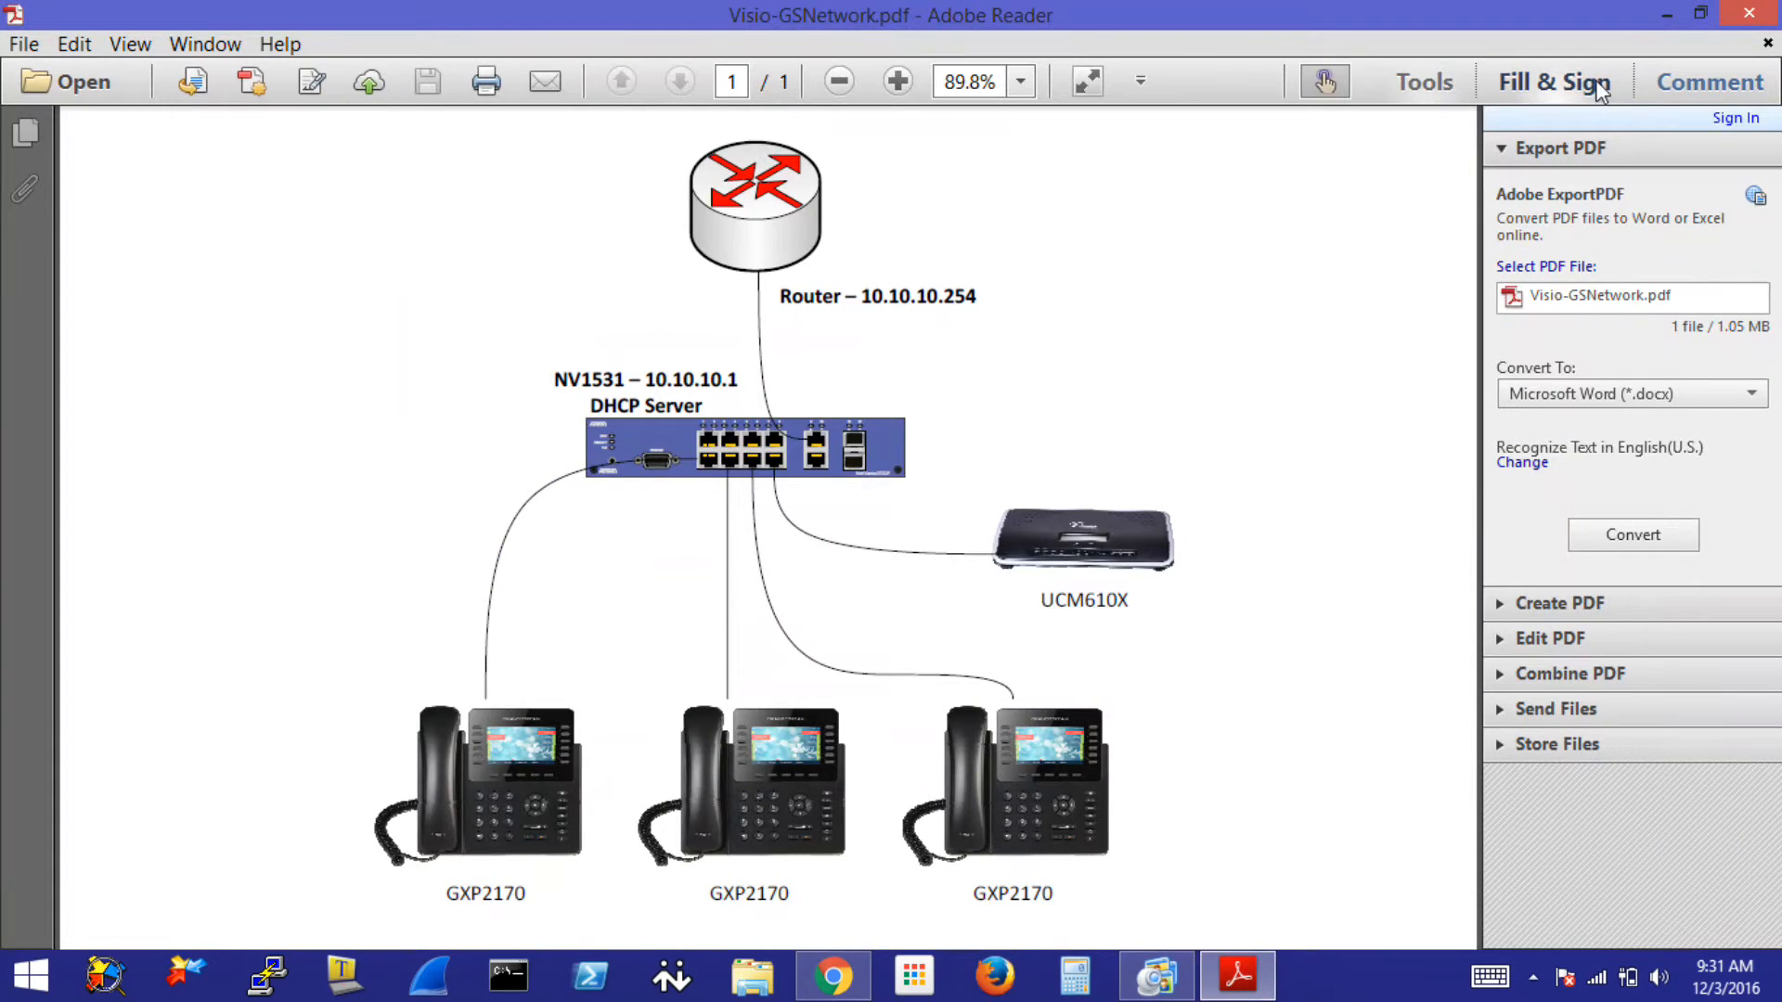
click(834, 975)
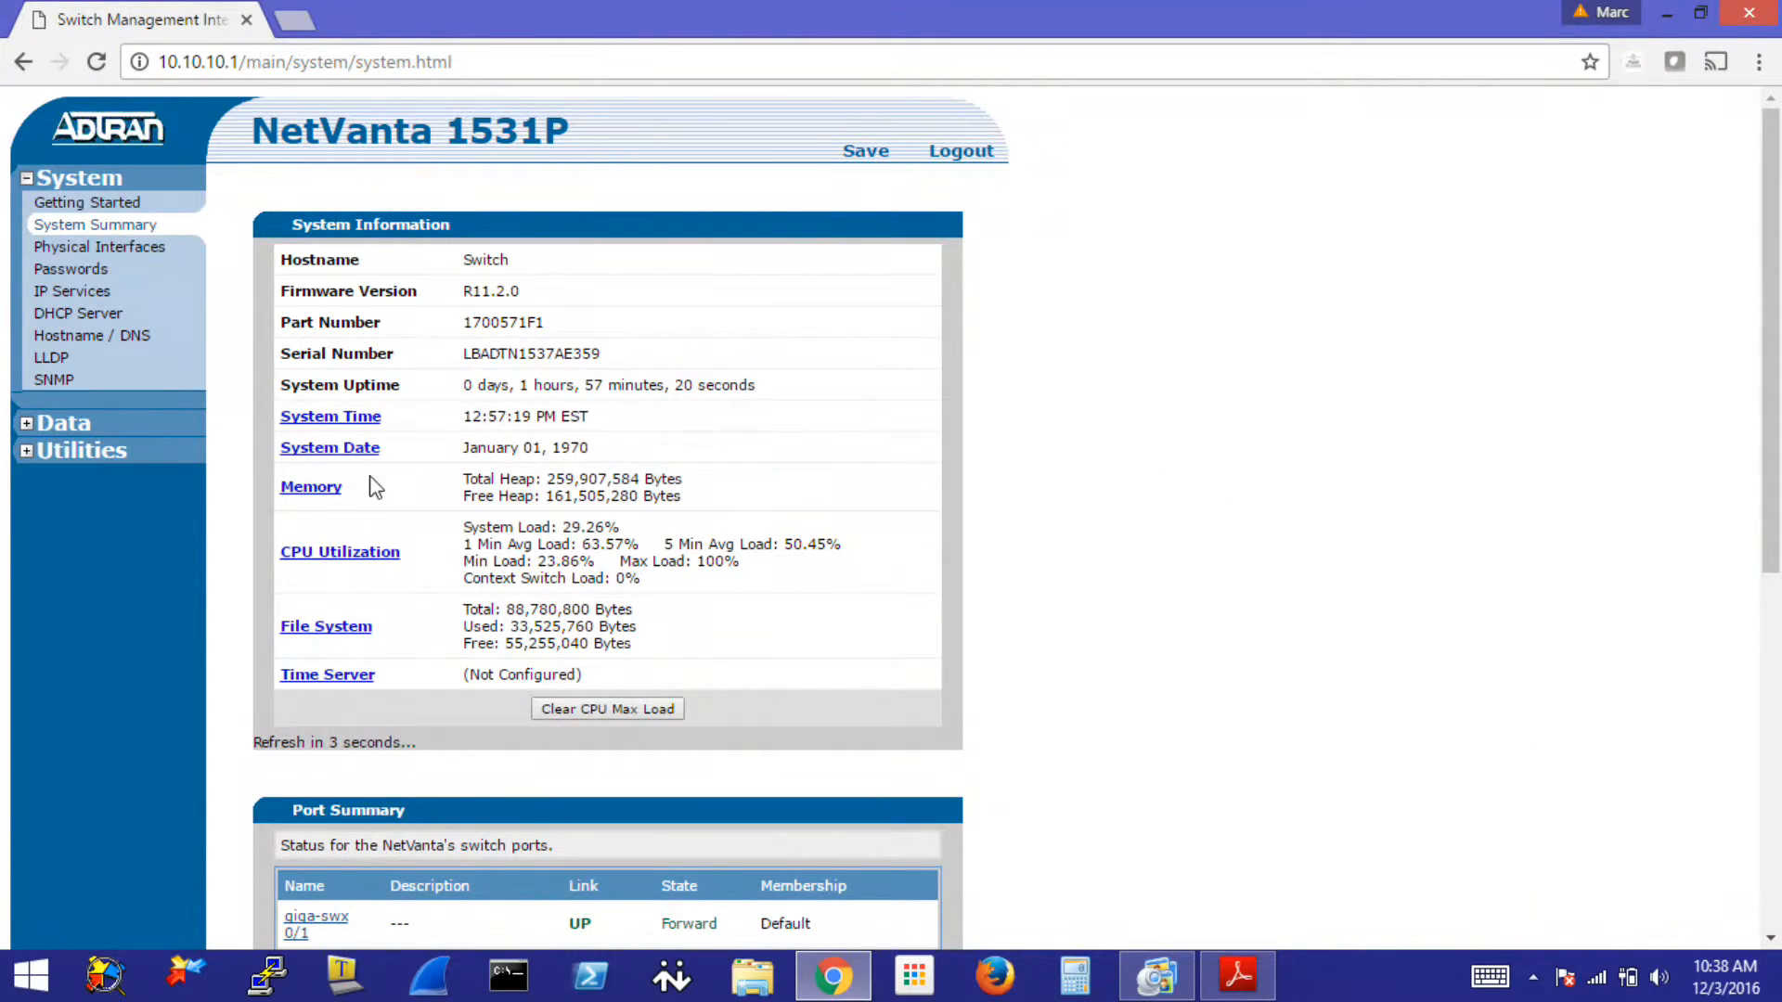
mouse_move(327, 674)
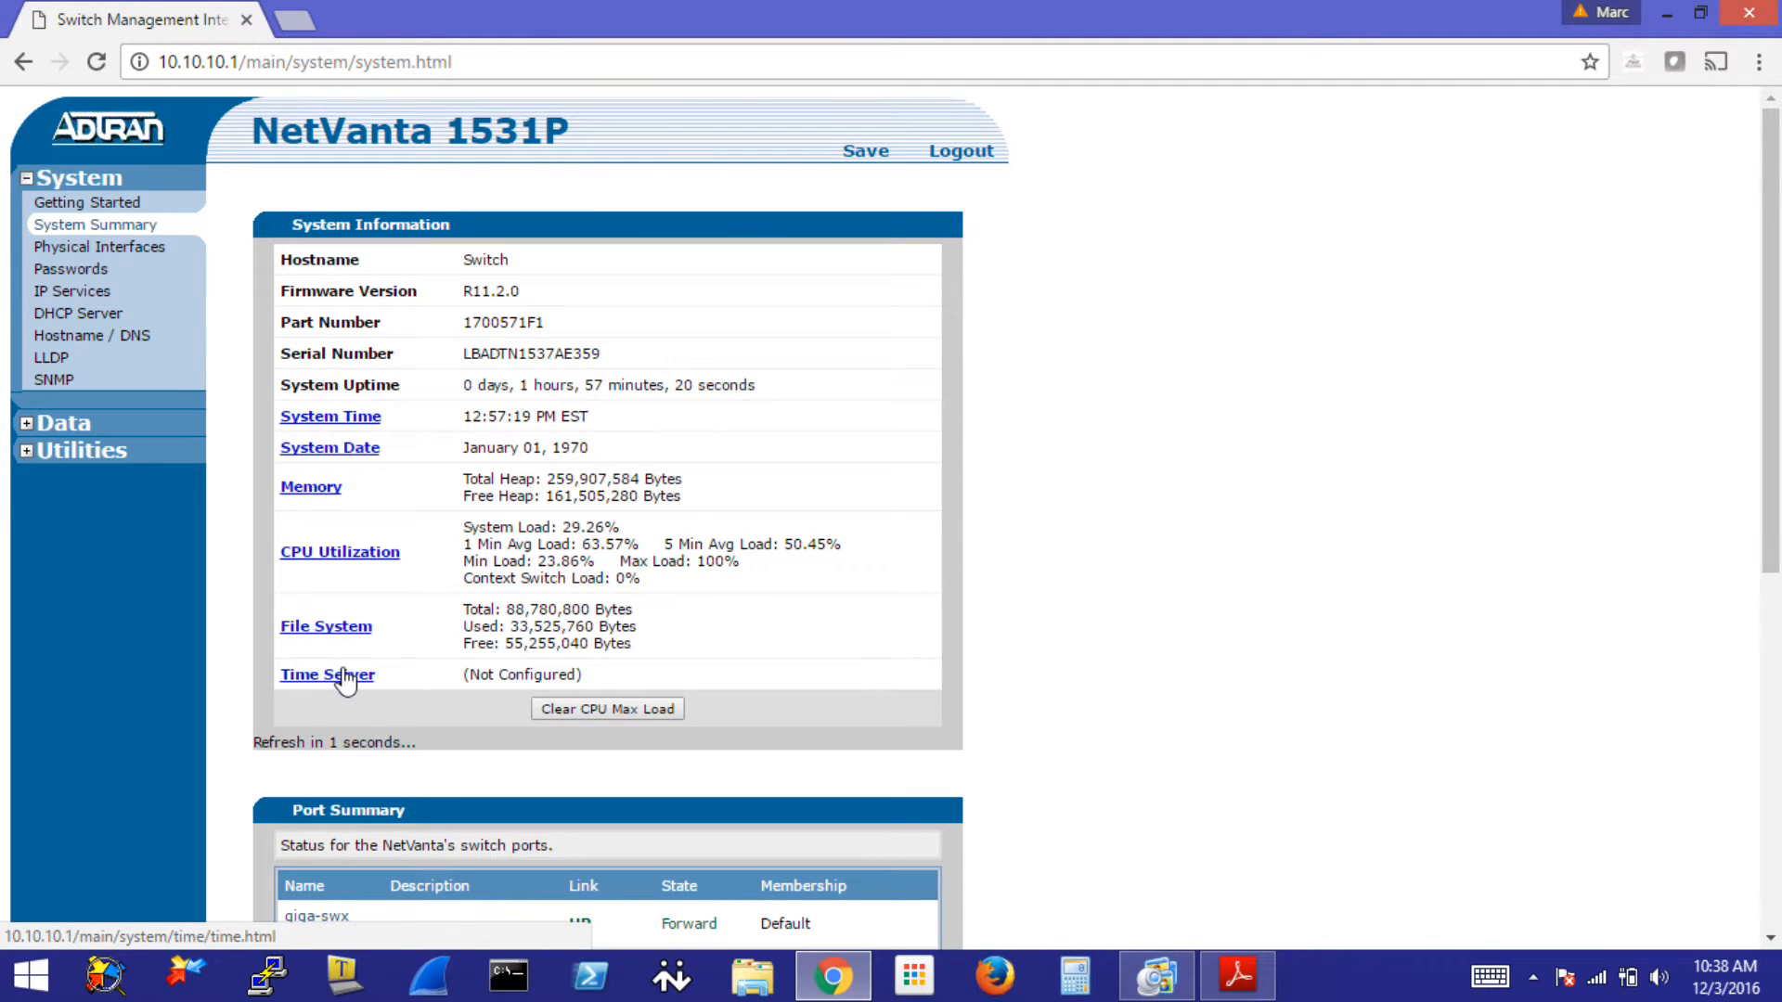
- Set the time server type to SNTP with hostname pool.ntp.org and apply it
click(326, 674)
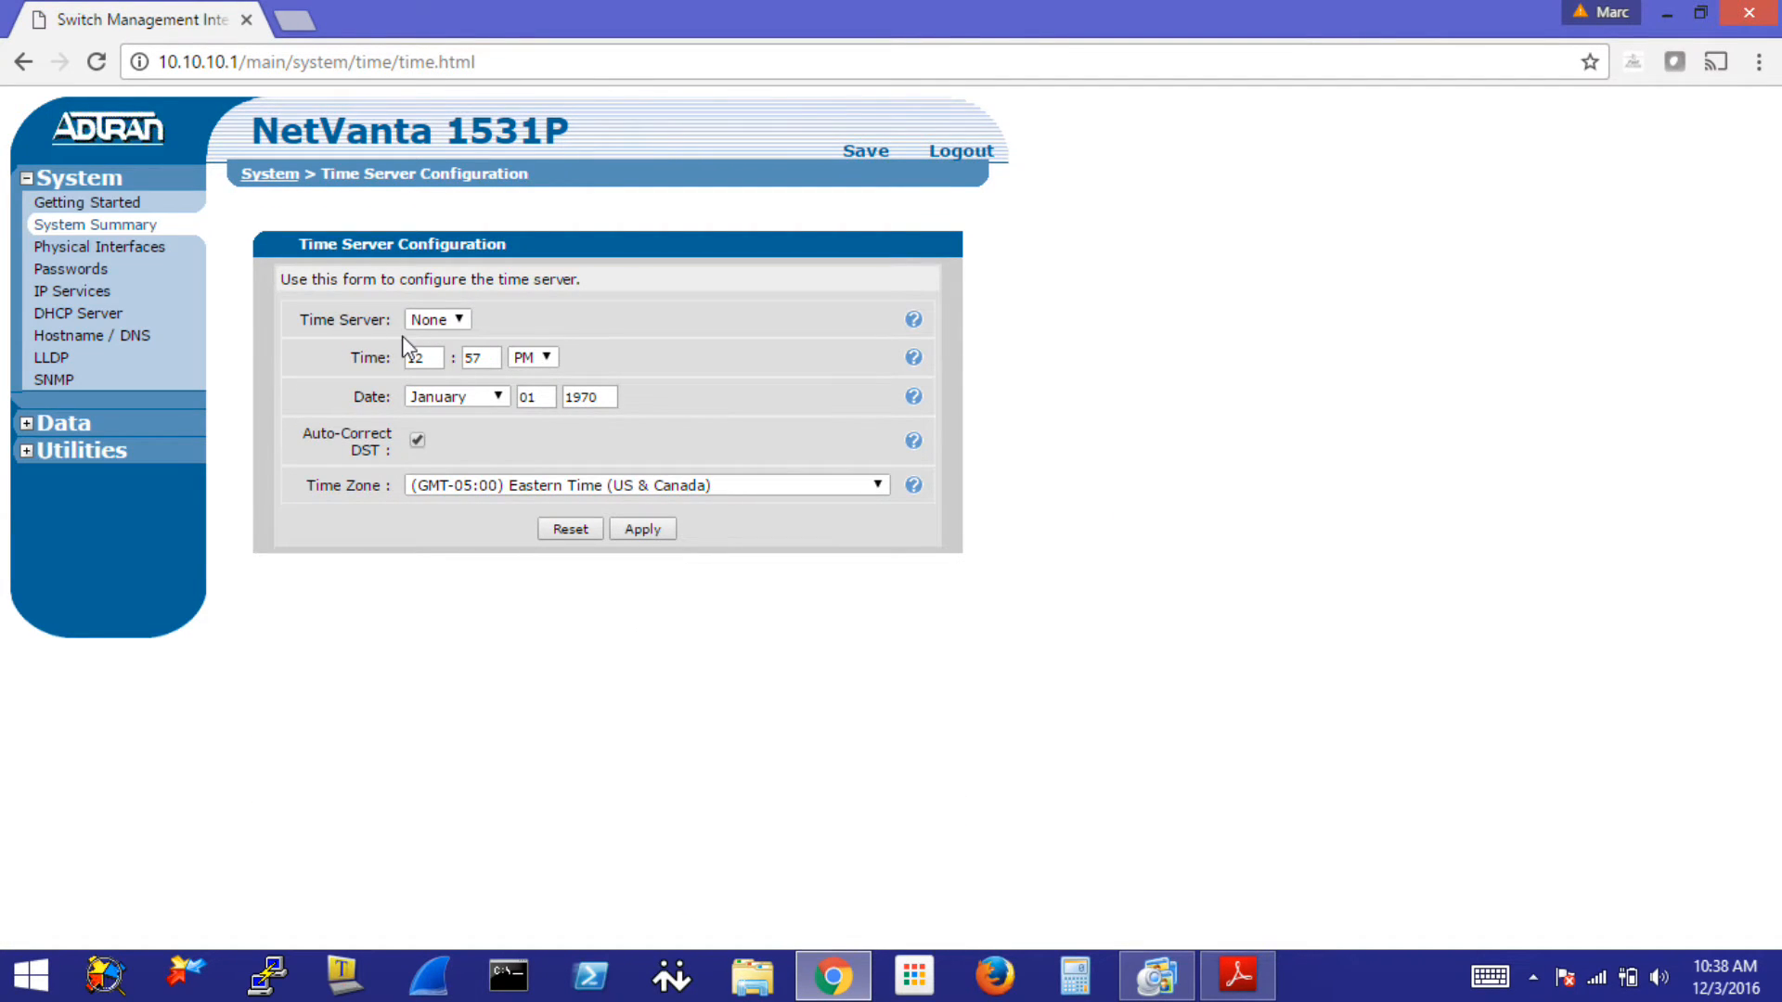
click(436, 320)
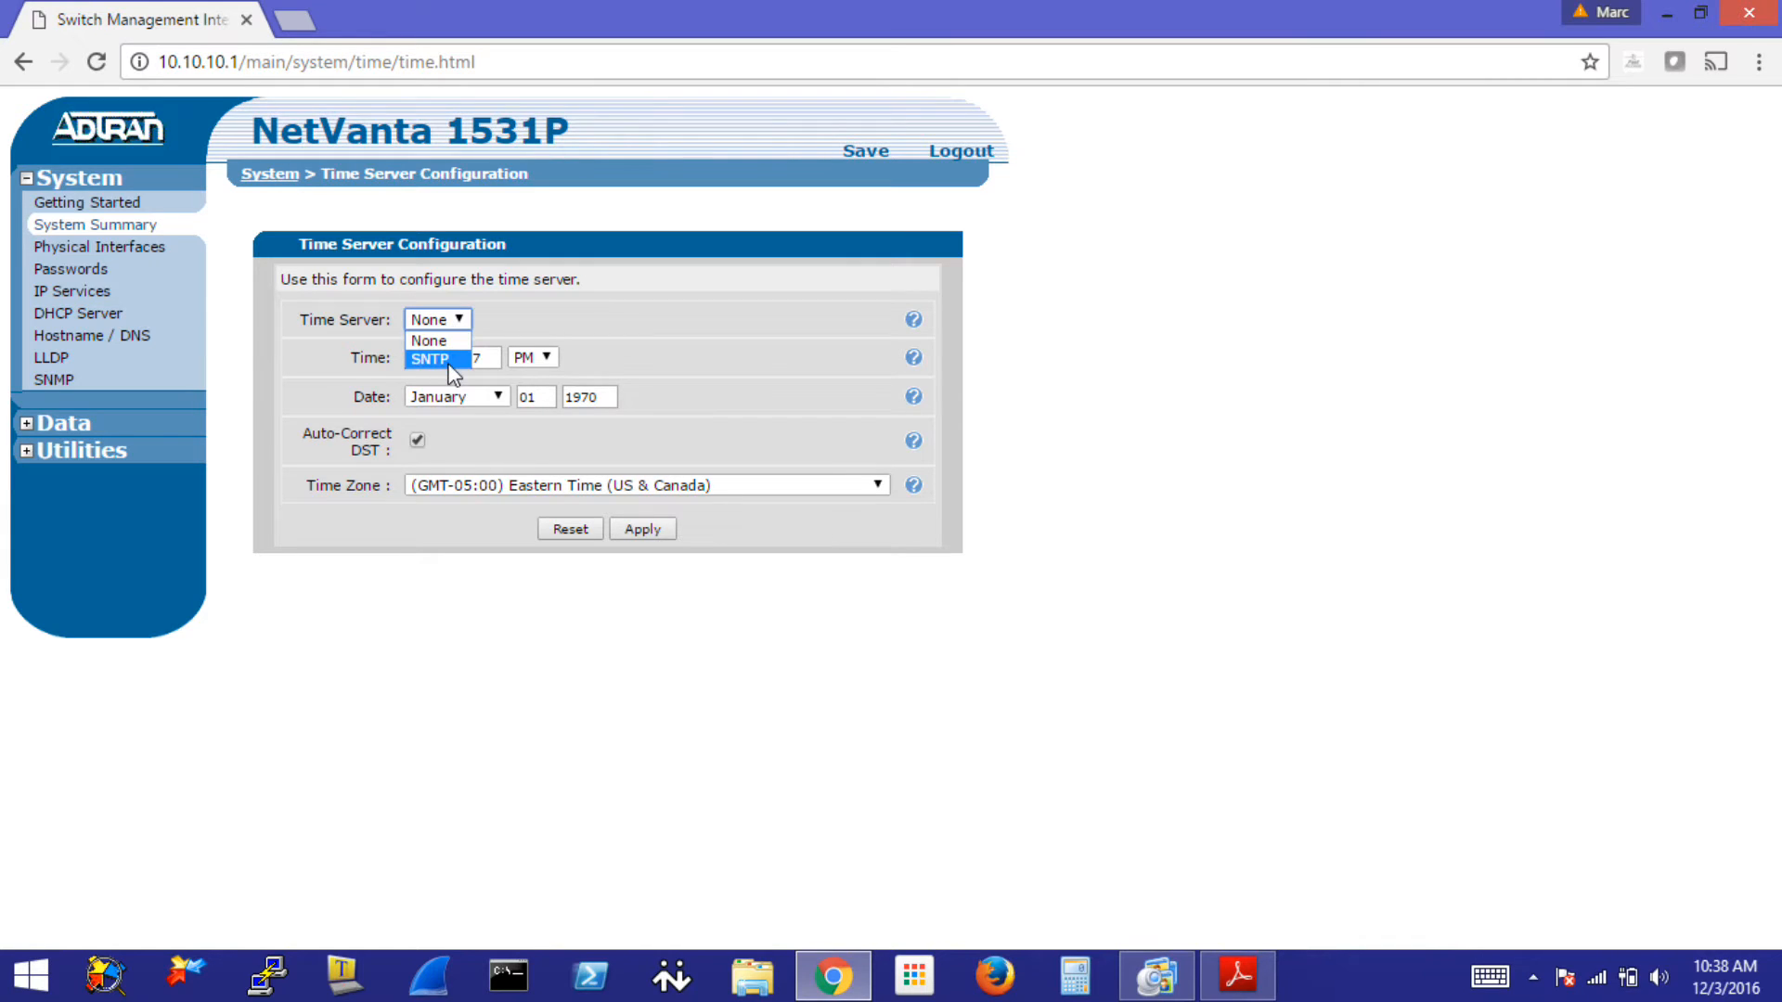
click(429, 358)
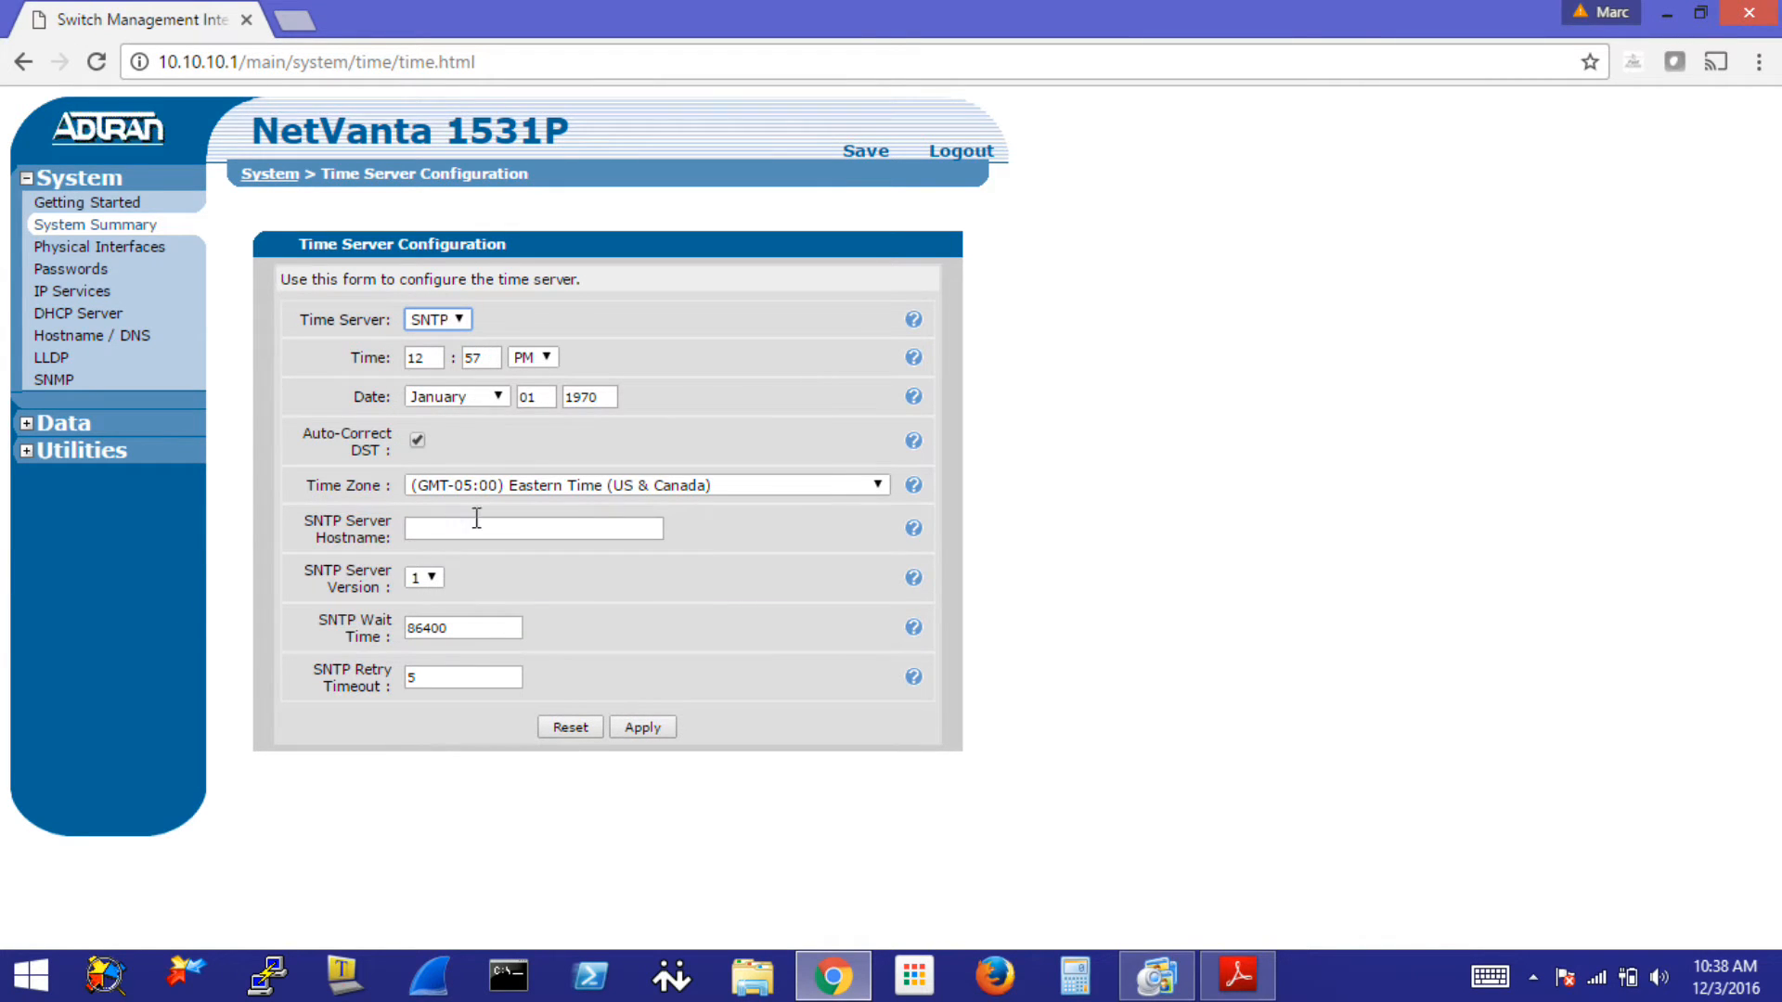
mouse_move(407, 503)
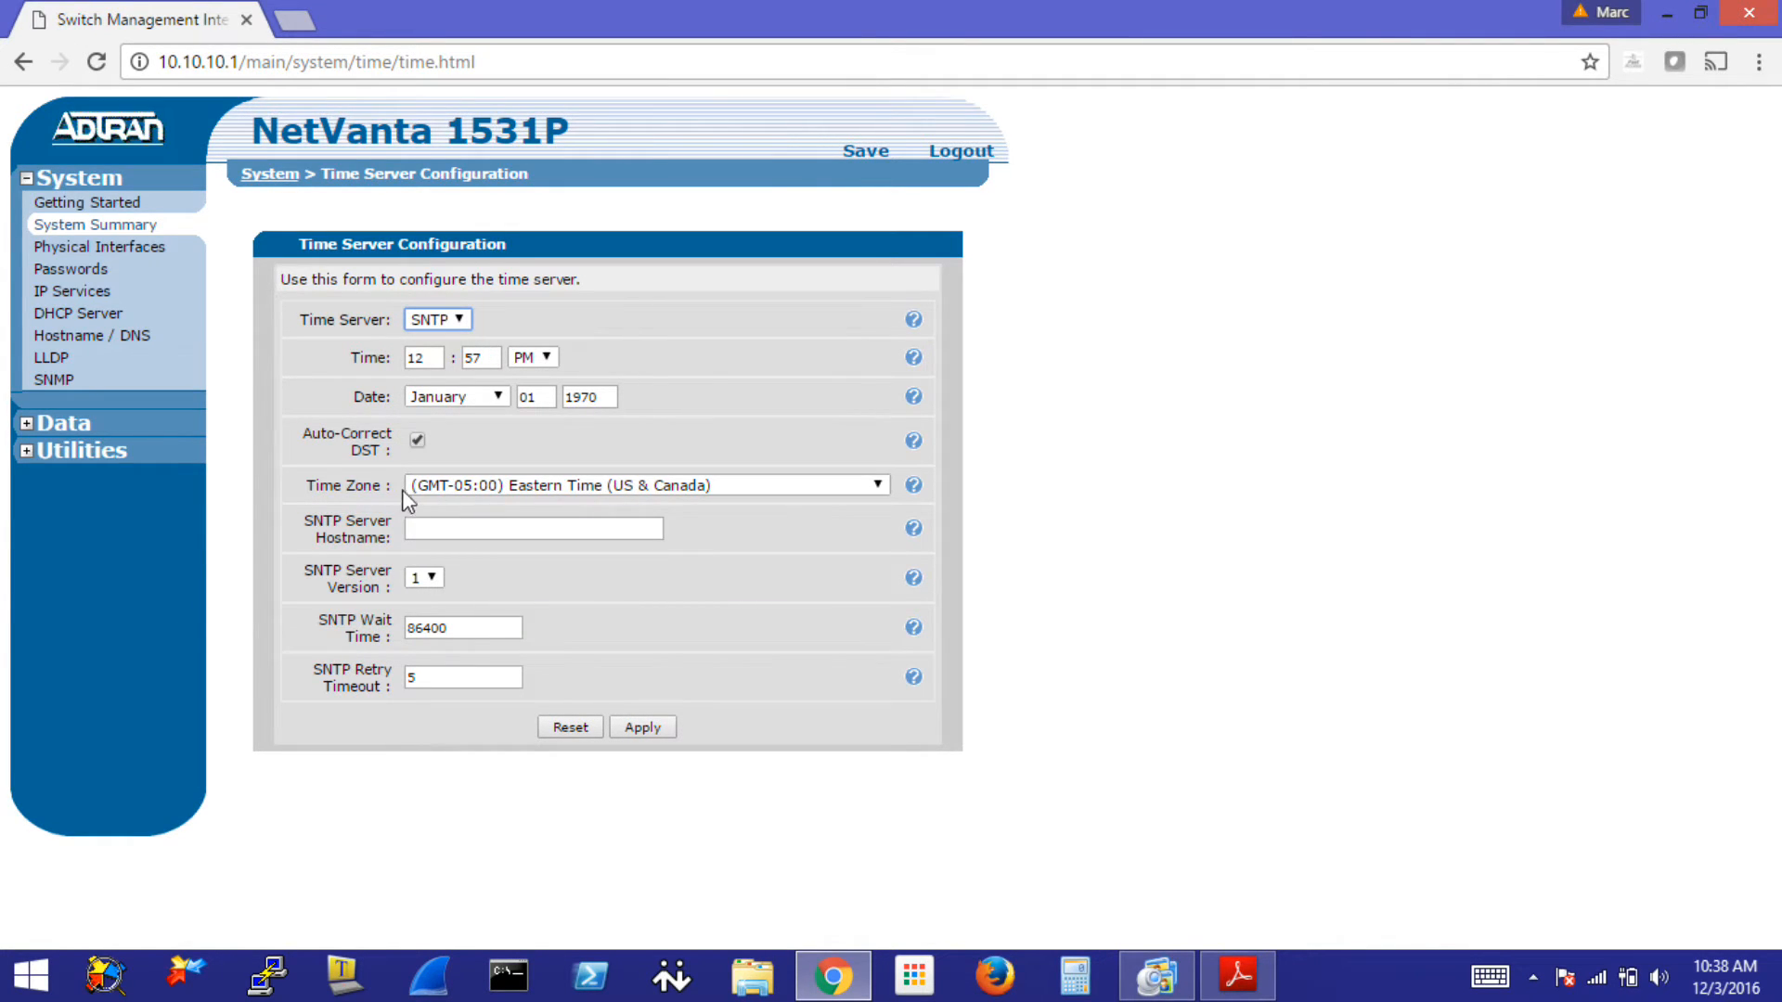
click(532, 527)
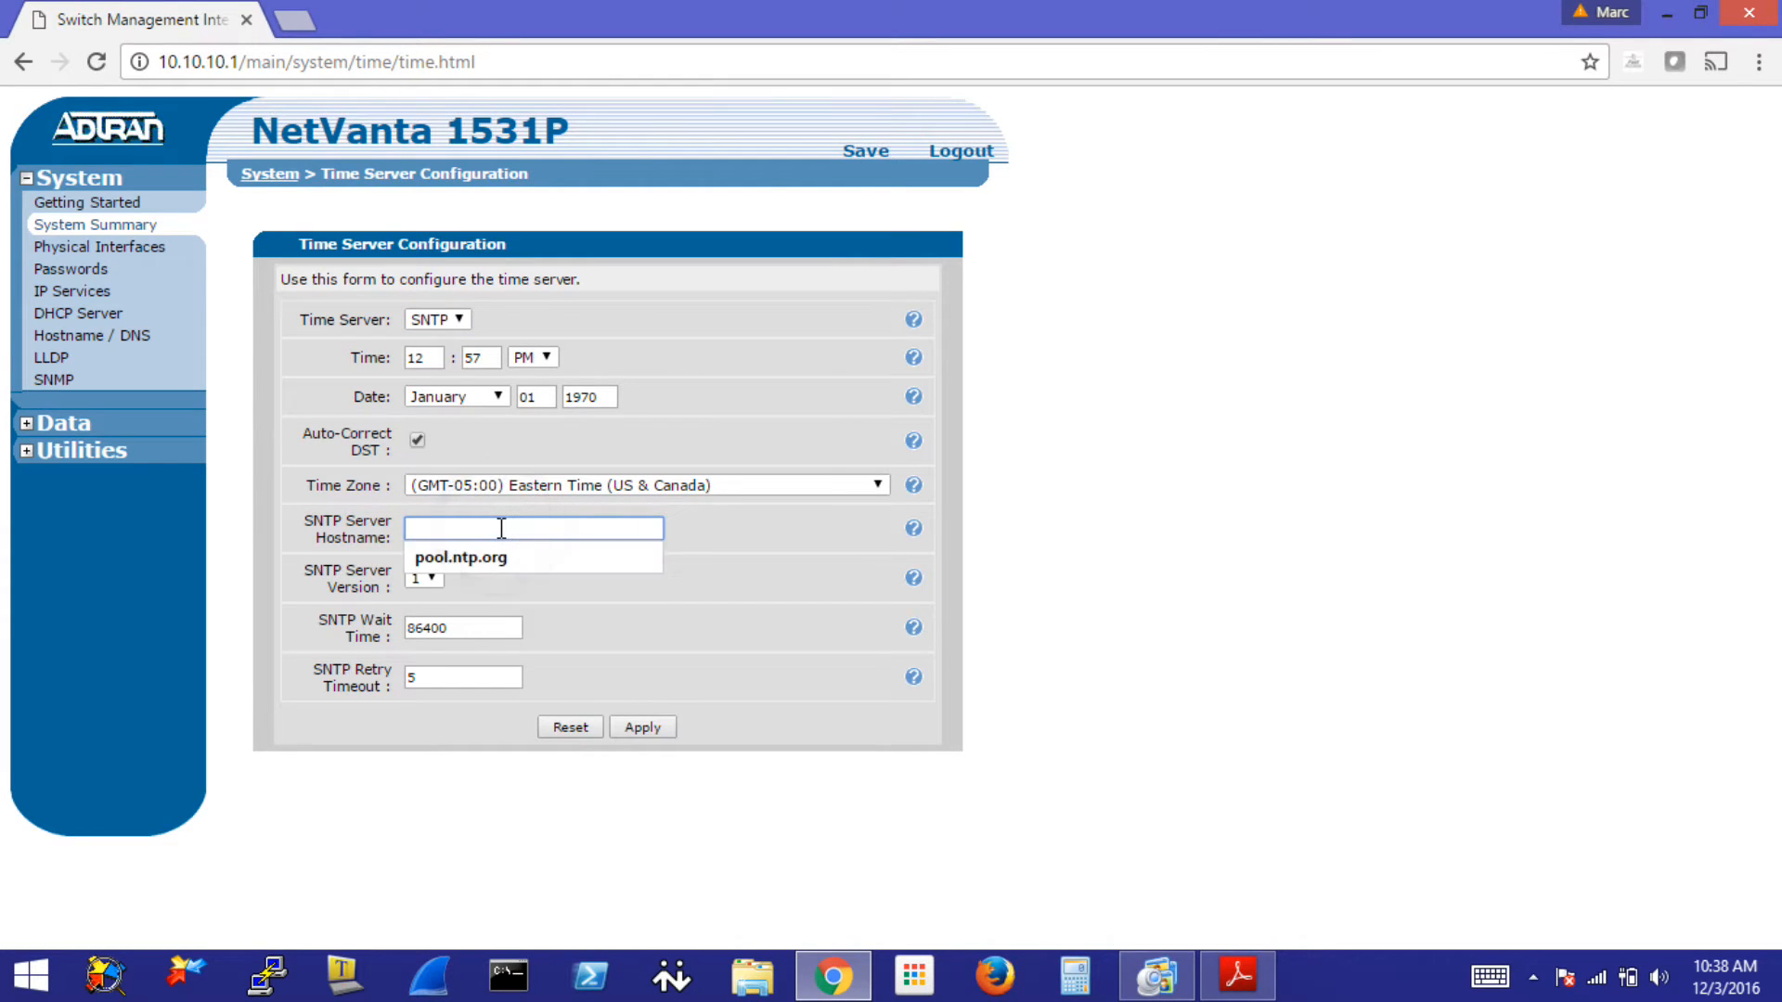
click(461, 557)
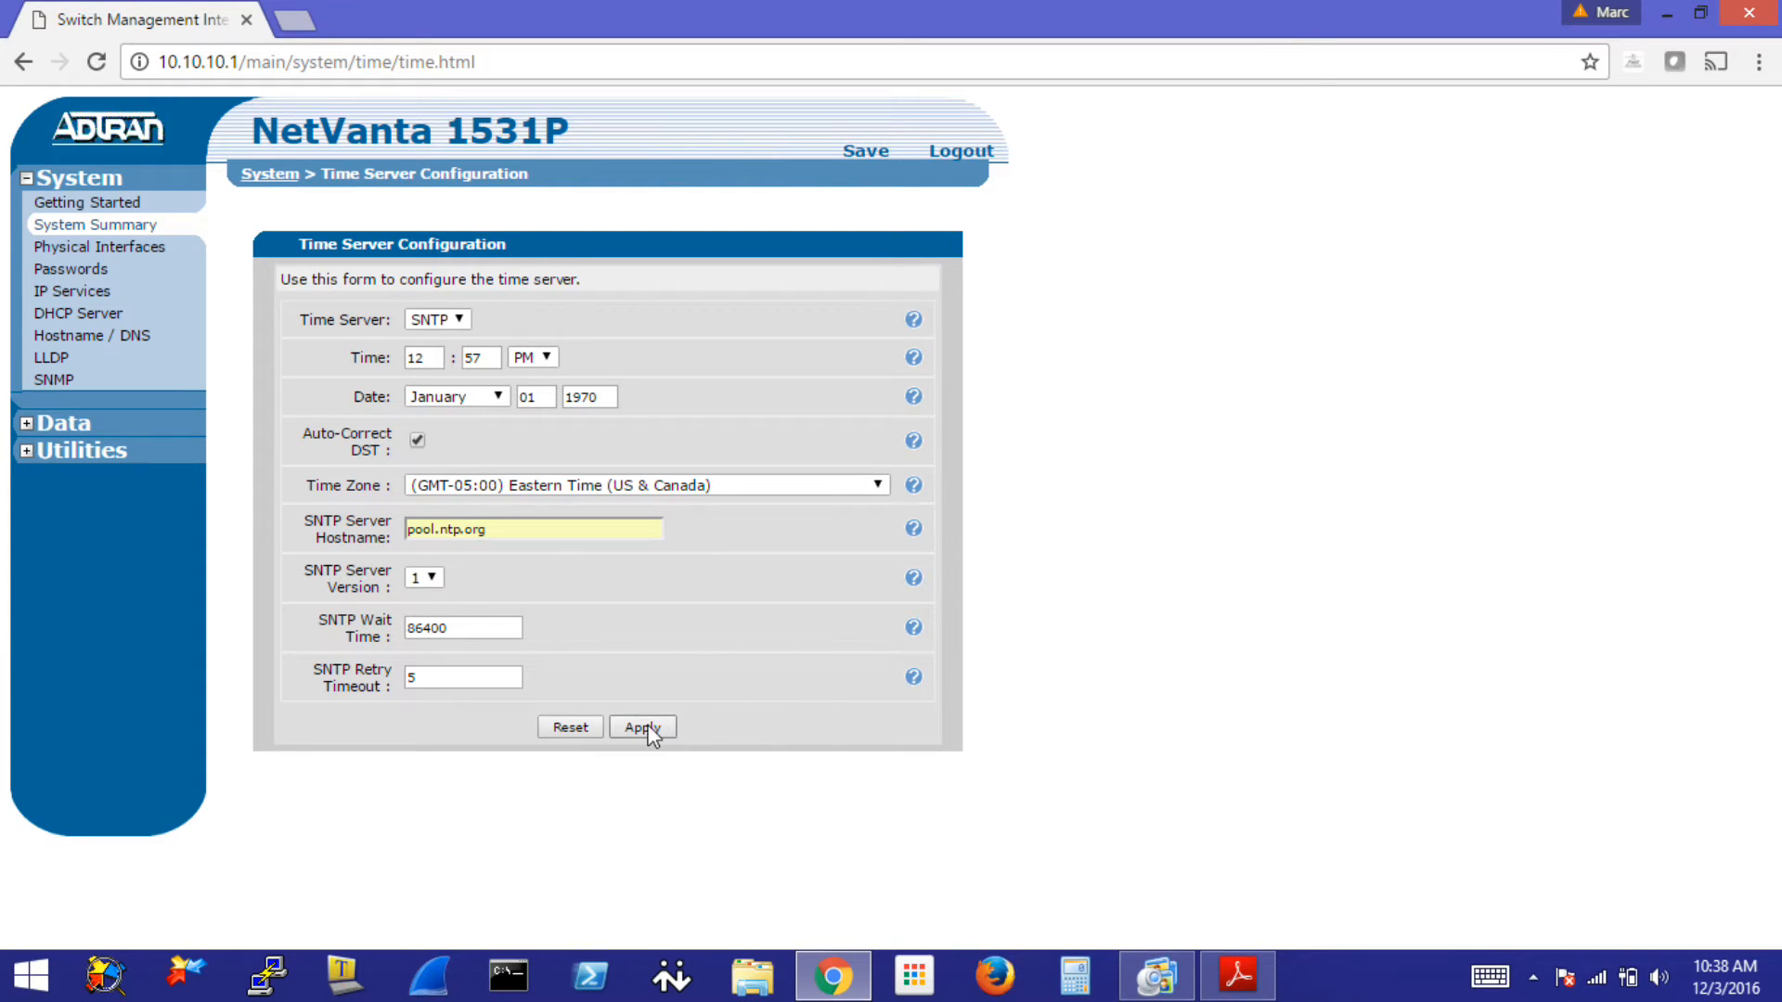
click(642, 727)
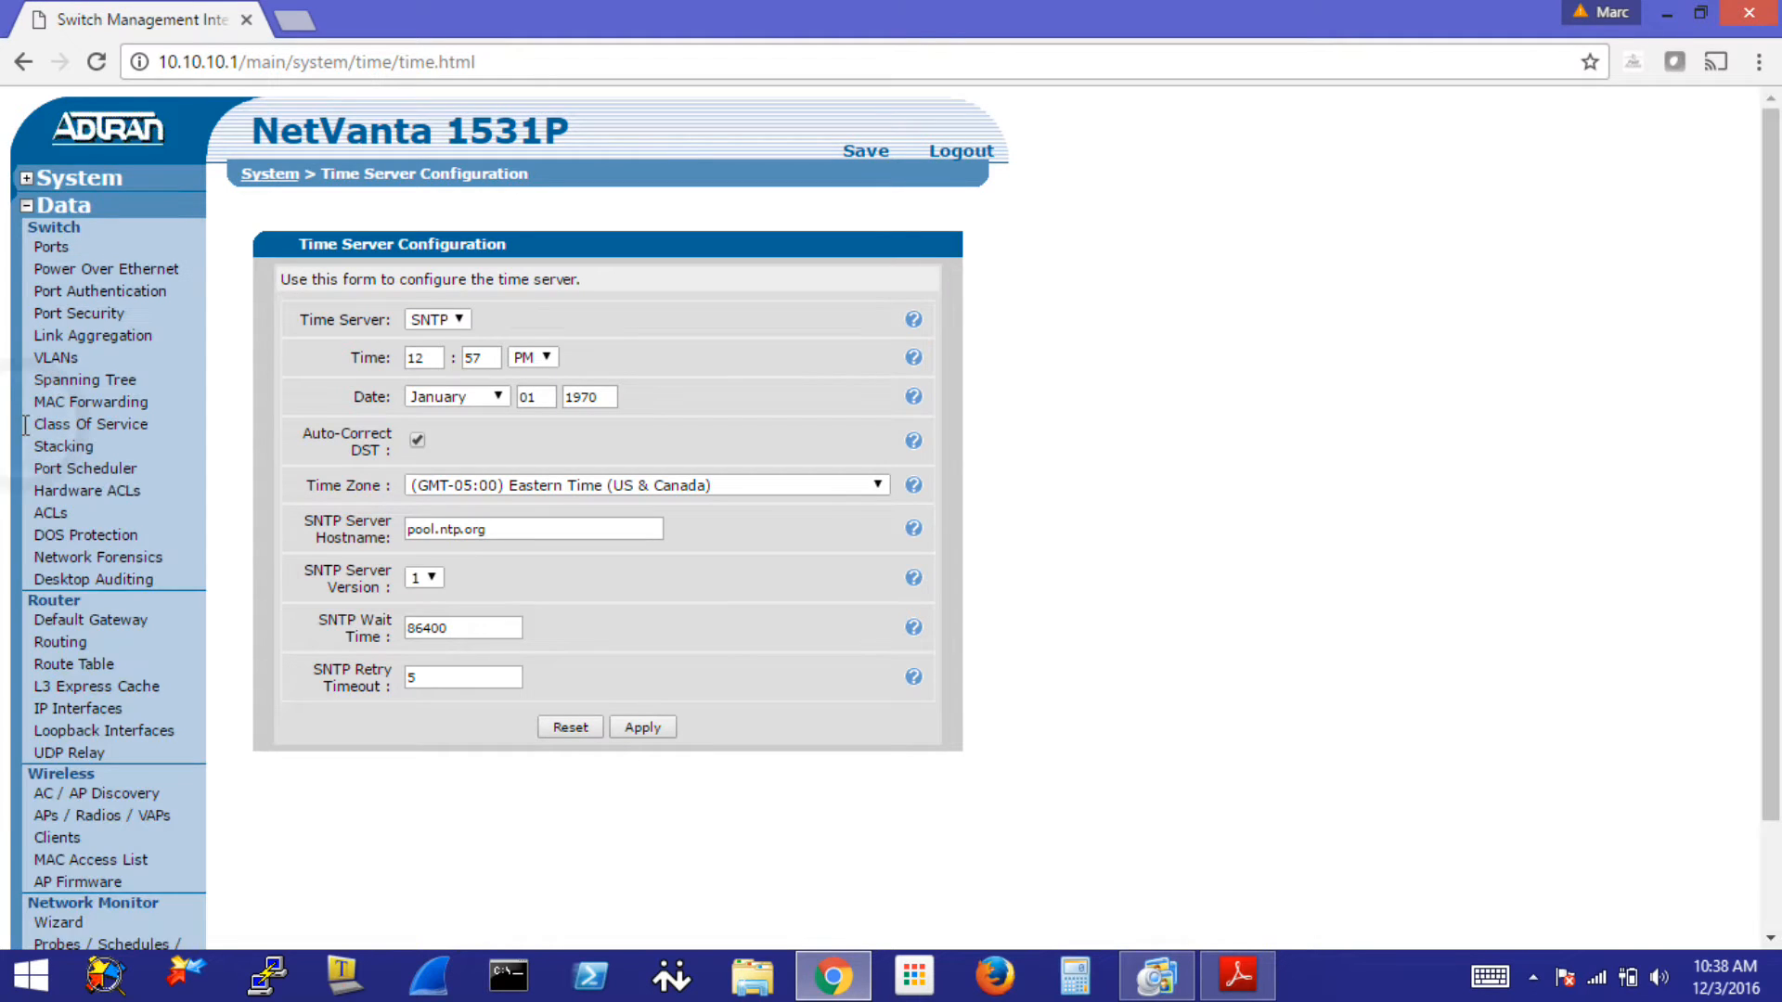
mouse_move(30, 215)
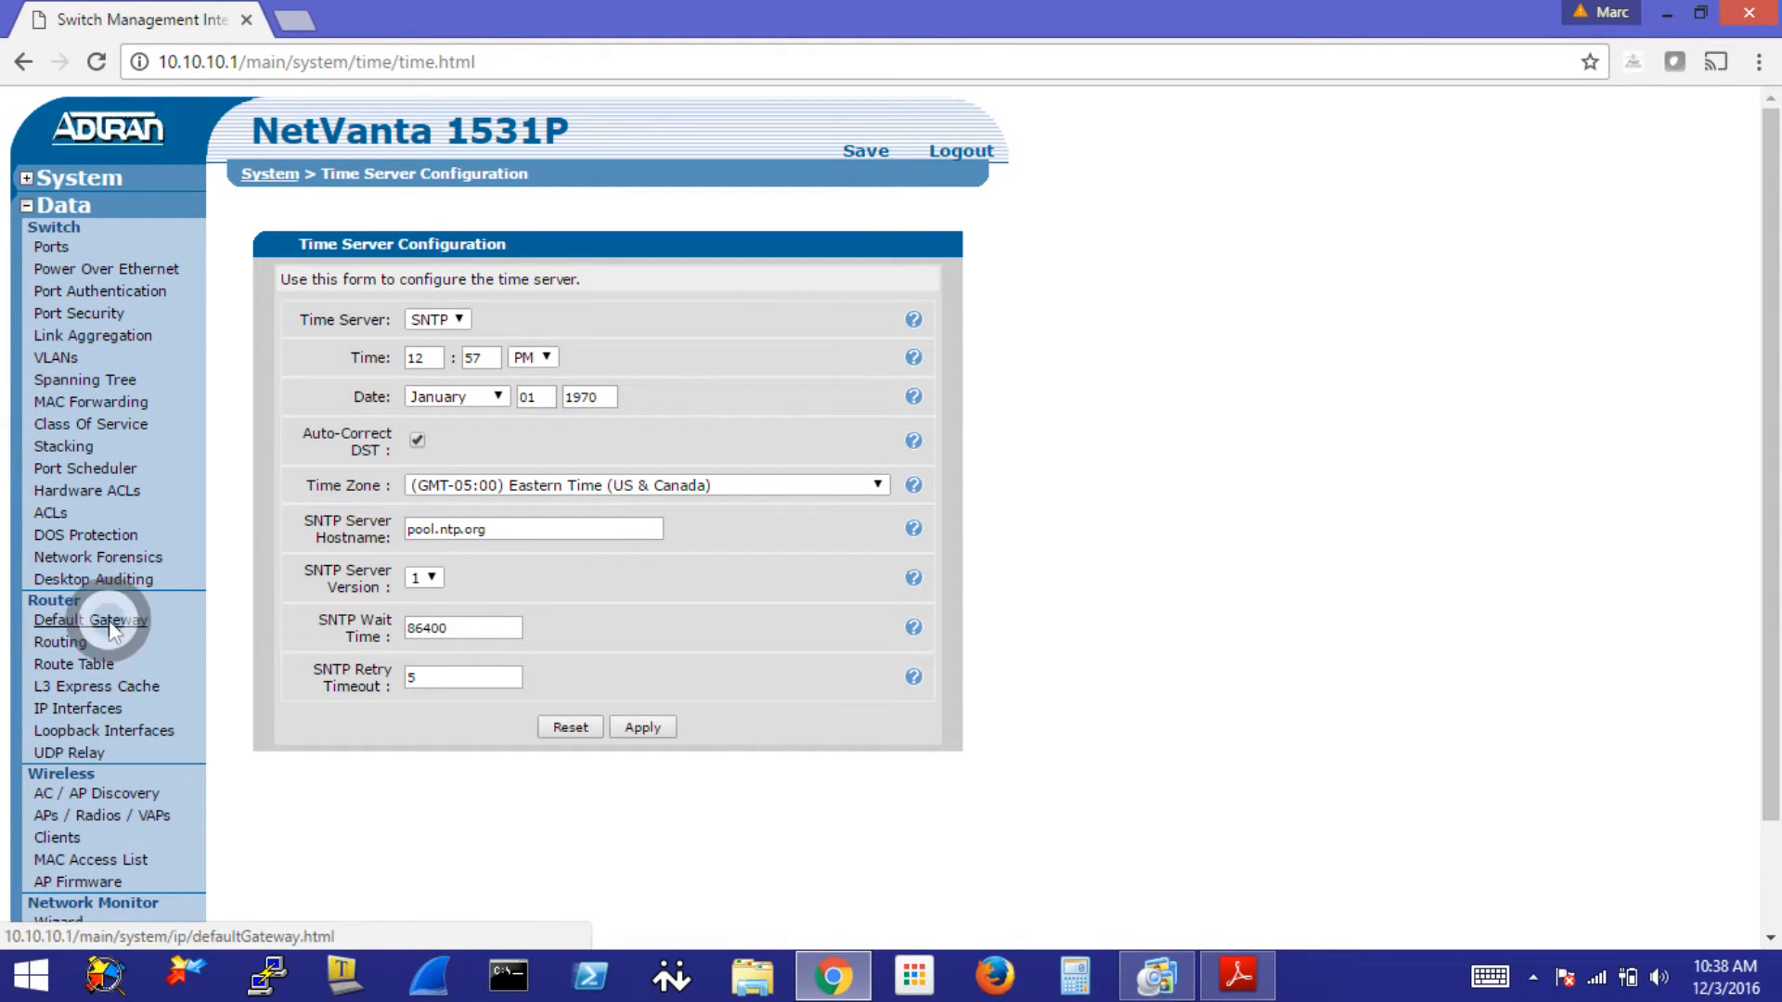
- Change the default gateway's last octet to 254 (10.10.10.254) and modify it
click(89, 620)
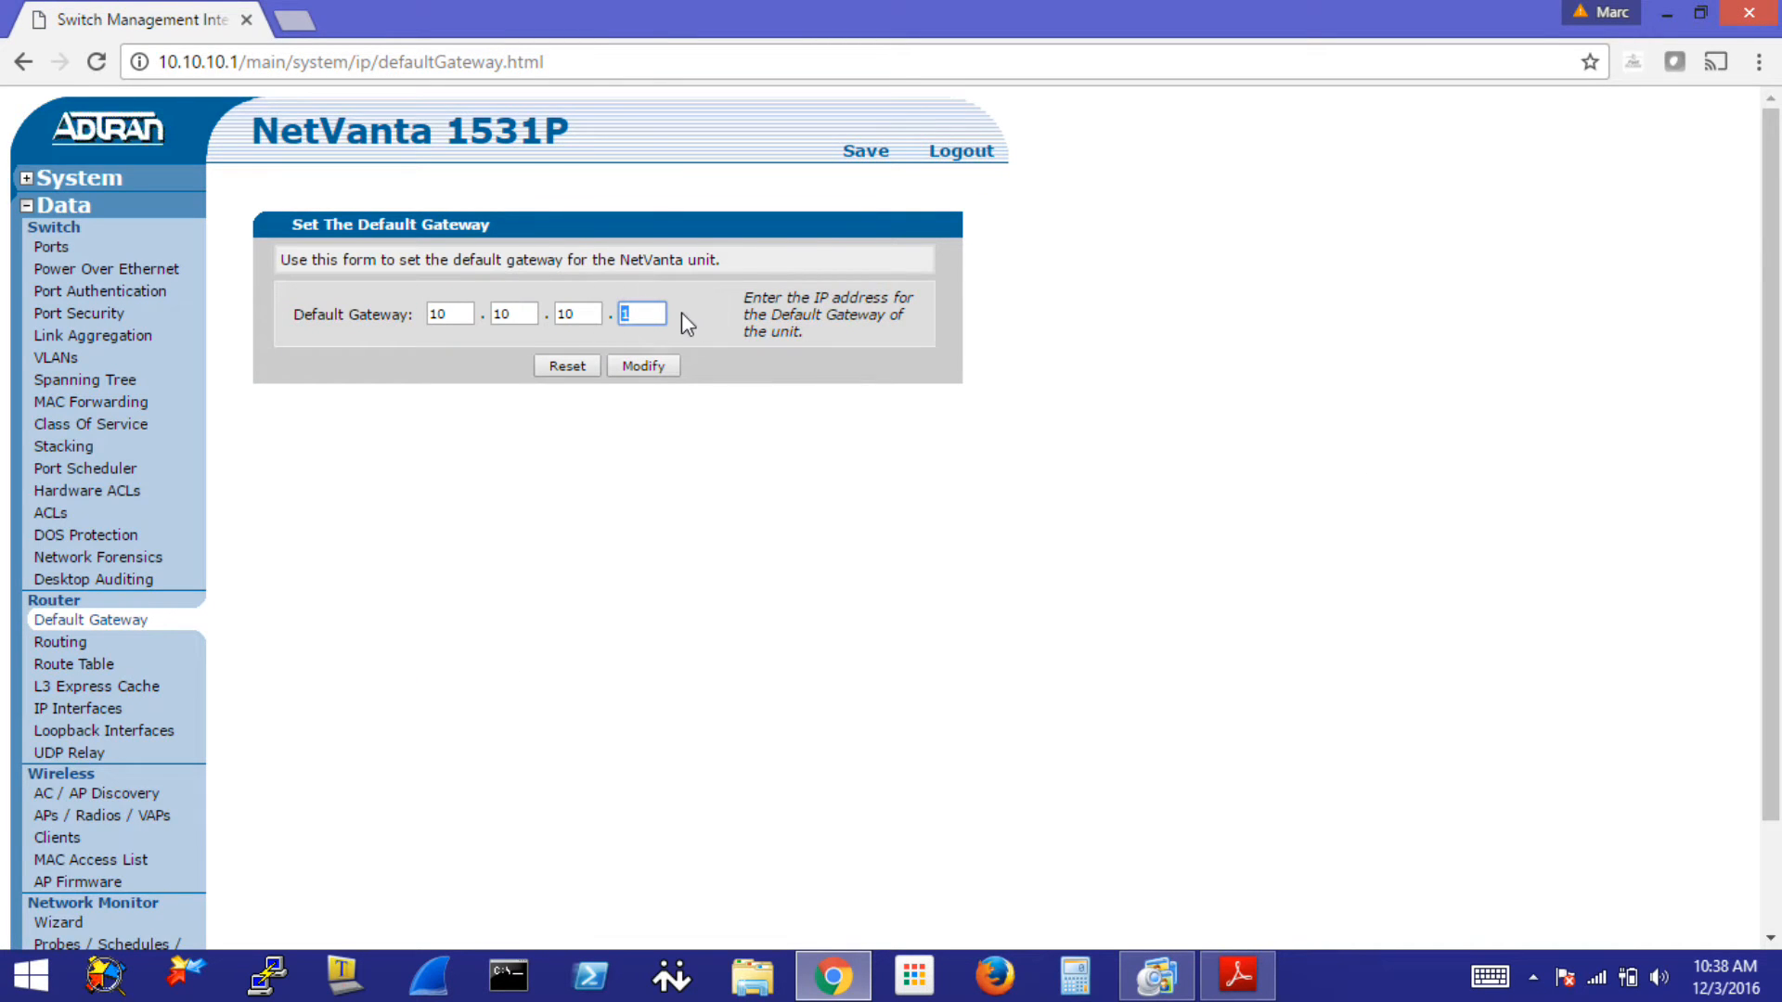
key(Backspace)
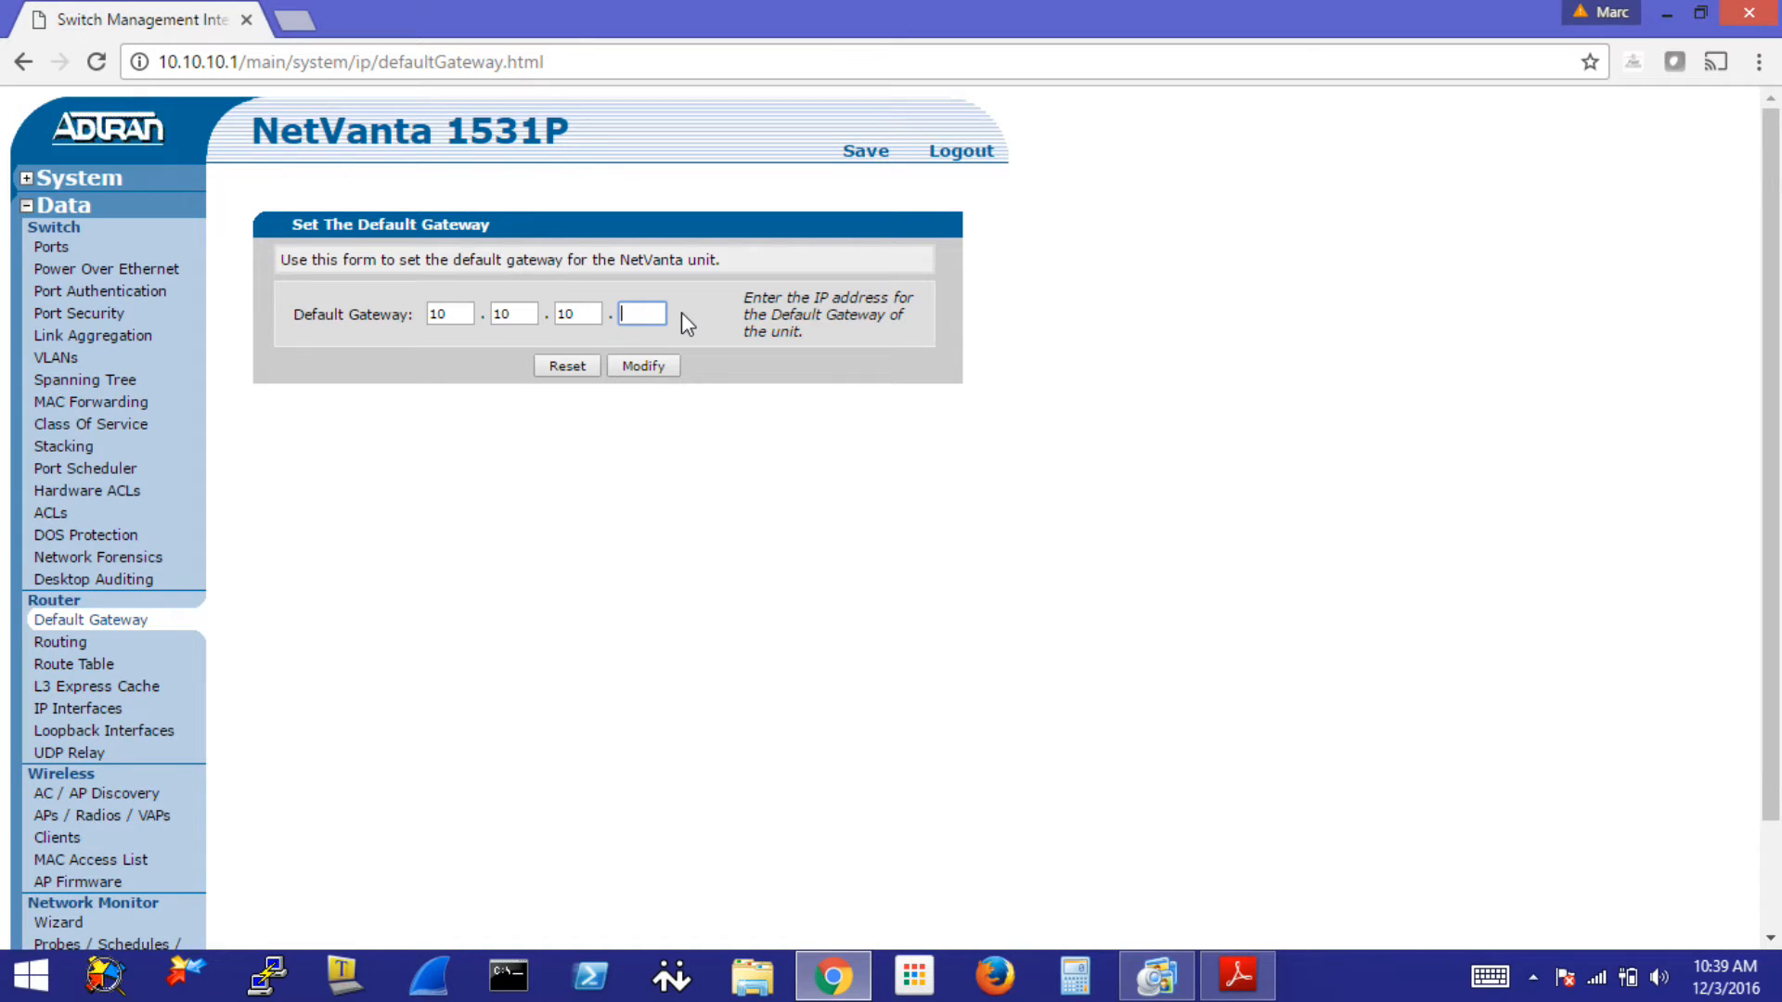
text(254)
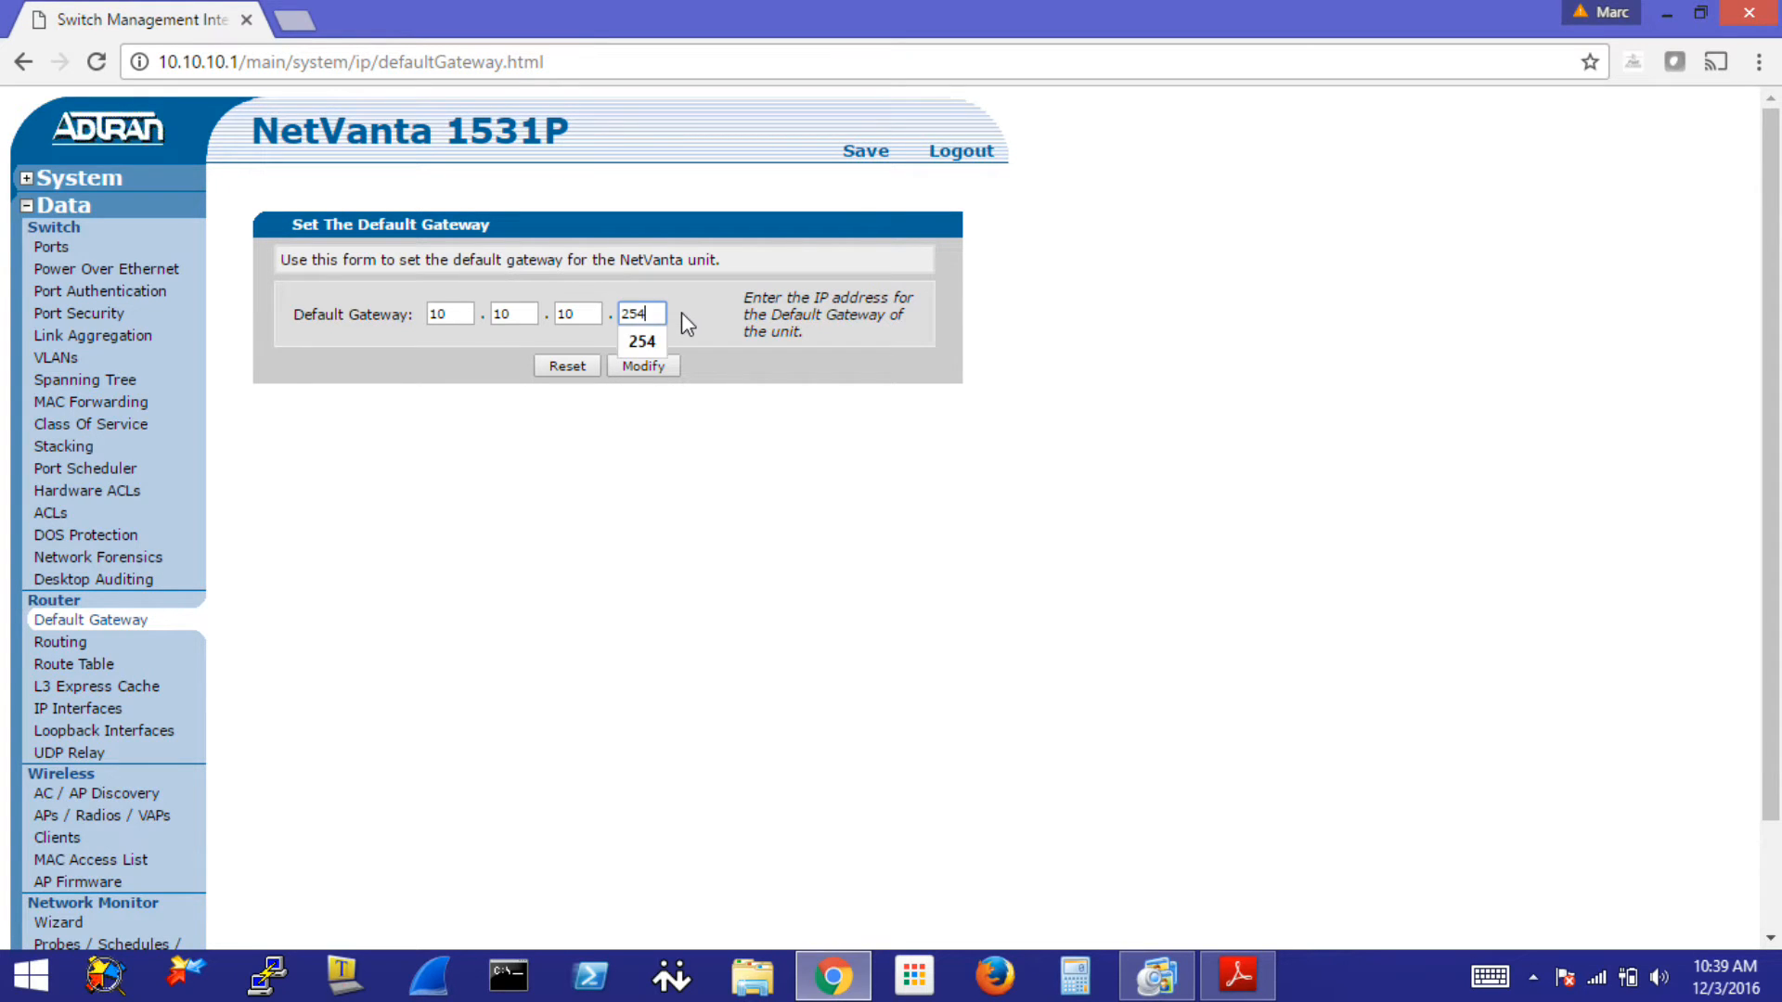
click(644, 365)
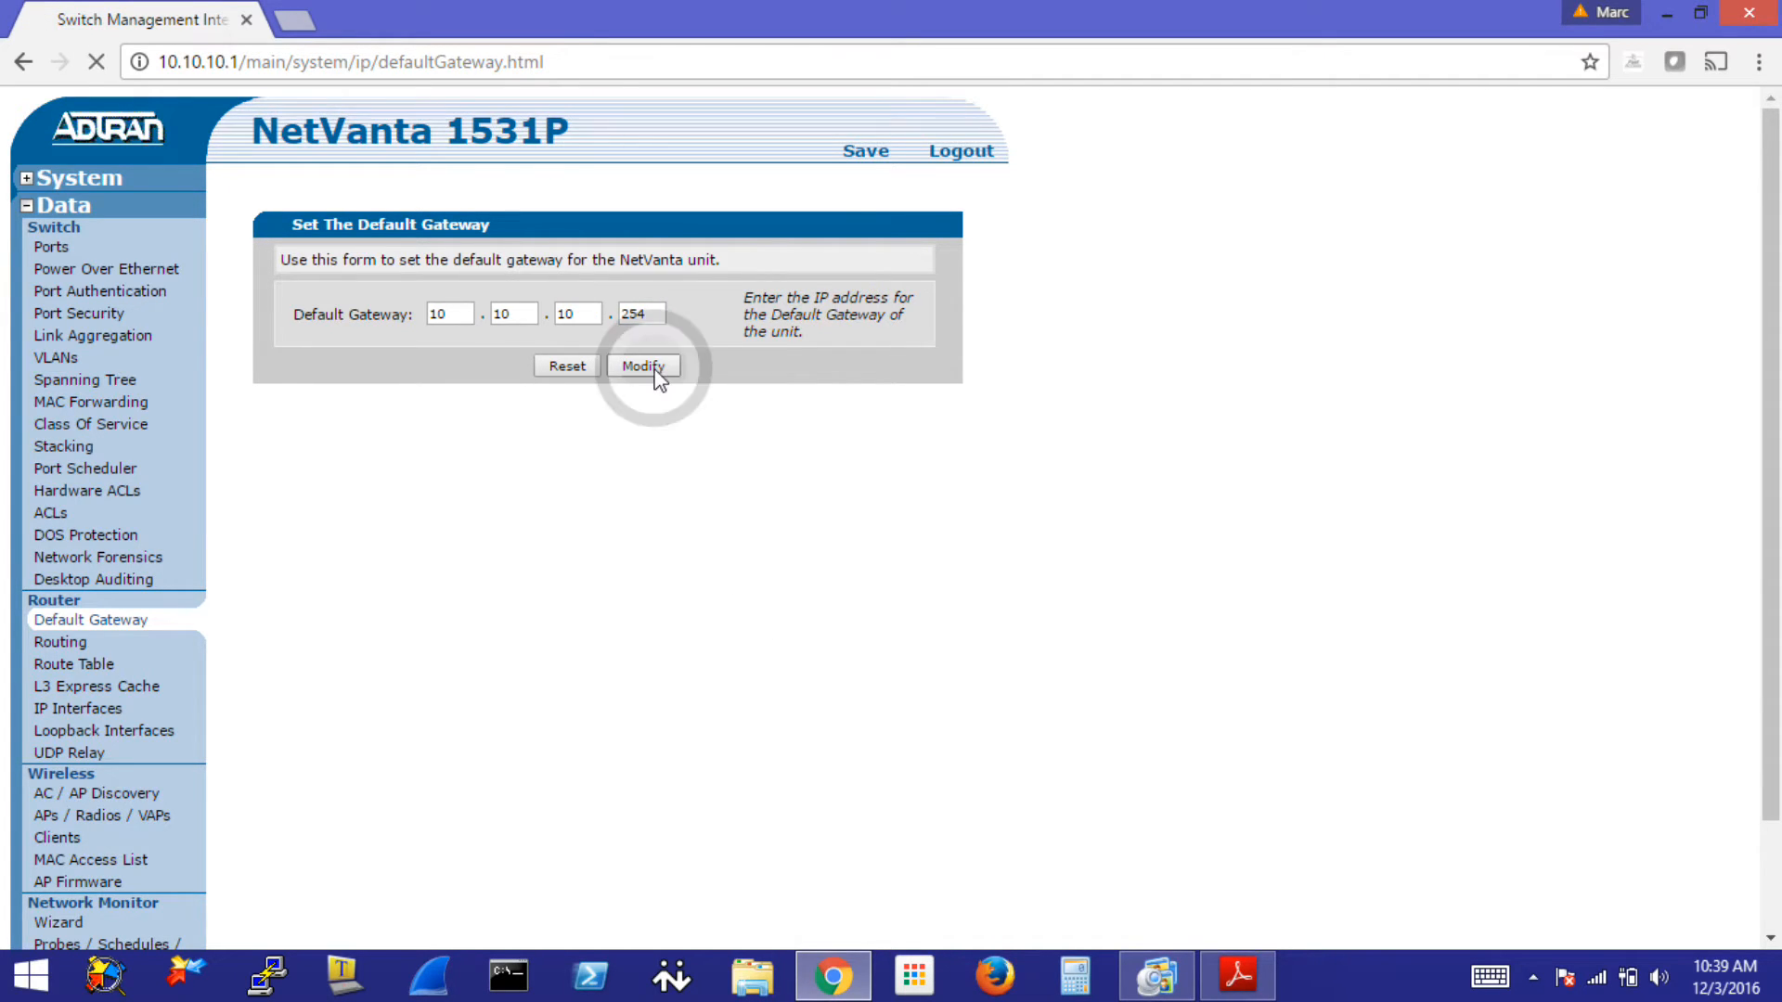
click(642, 365)
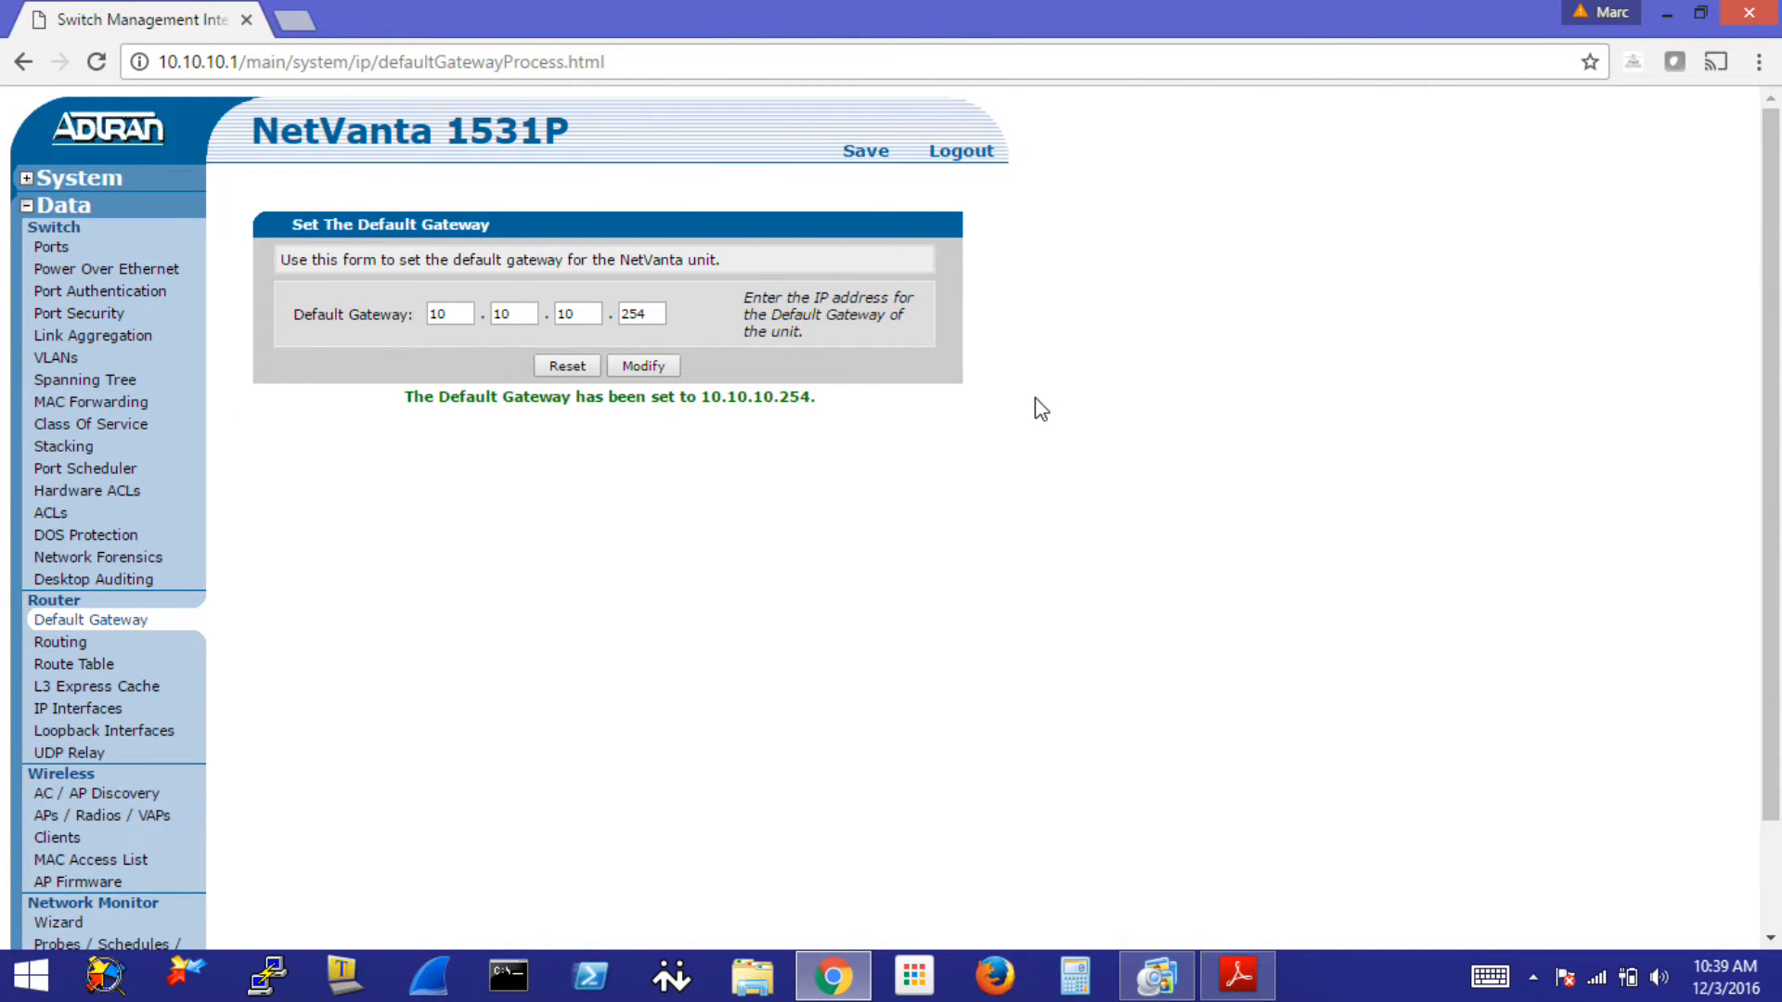
mouse_move(438, 522)
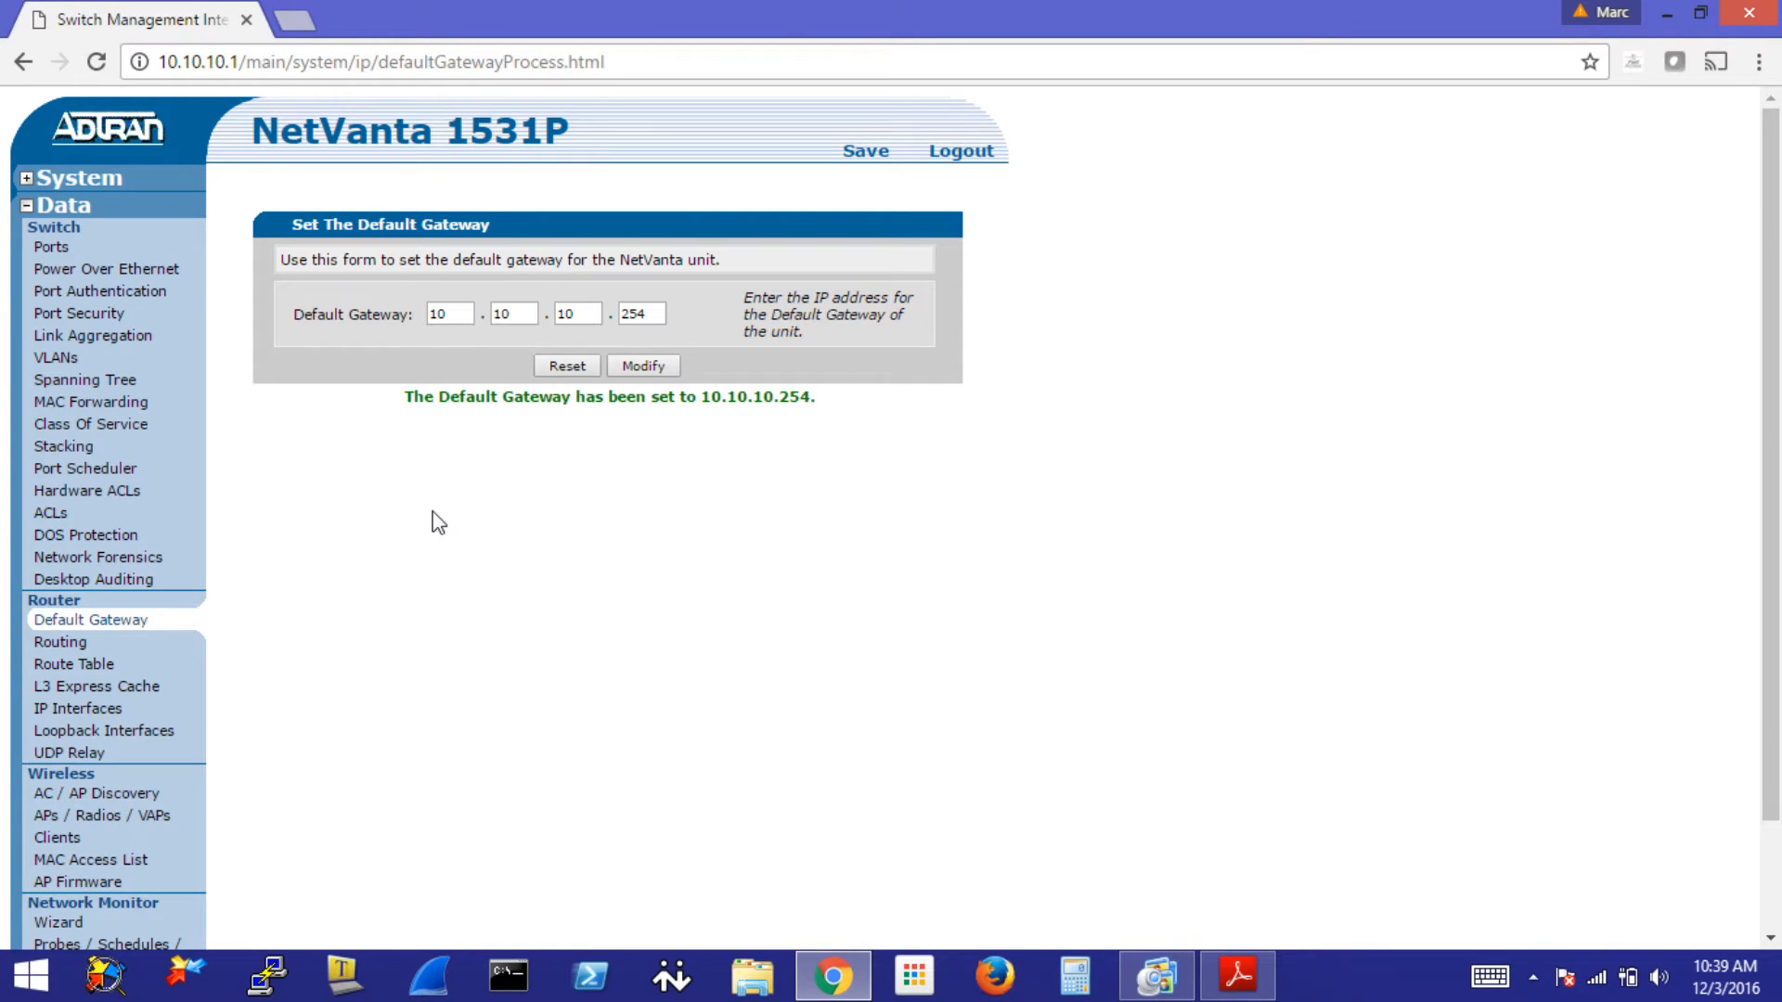
mouse_move(91, 620)
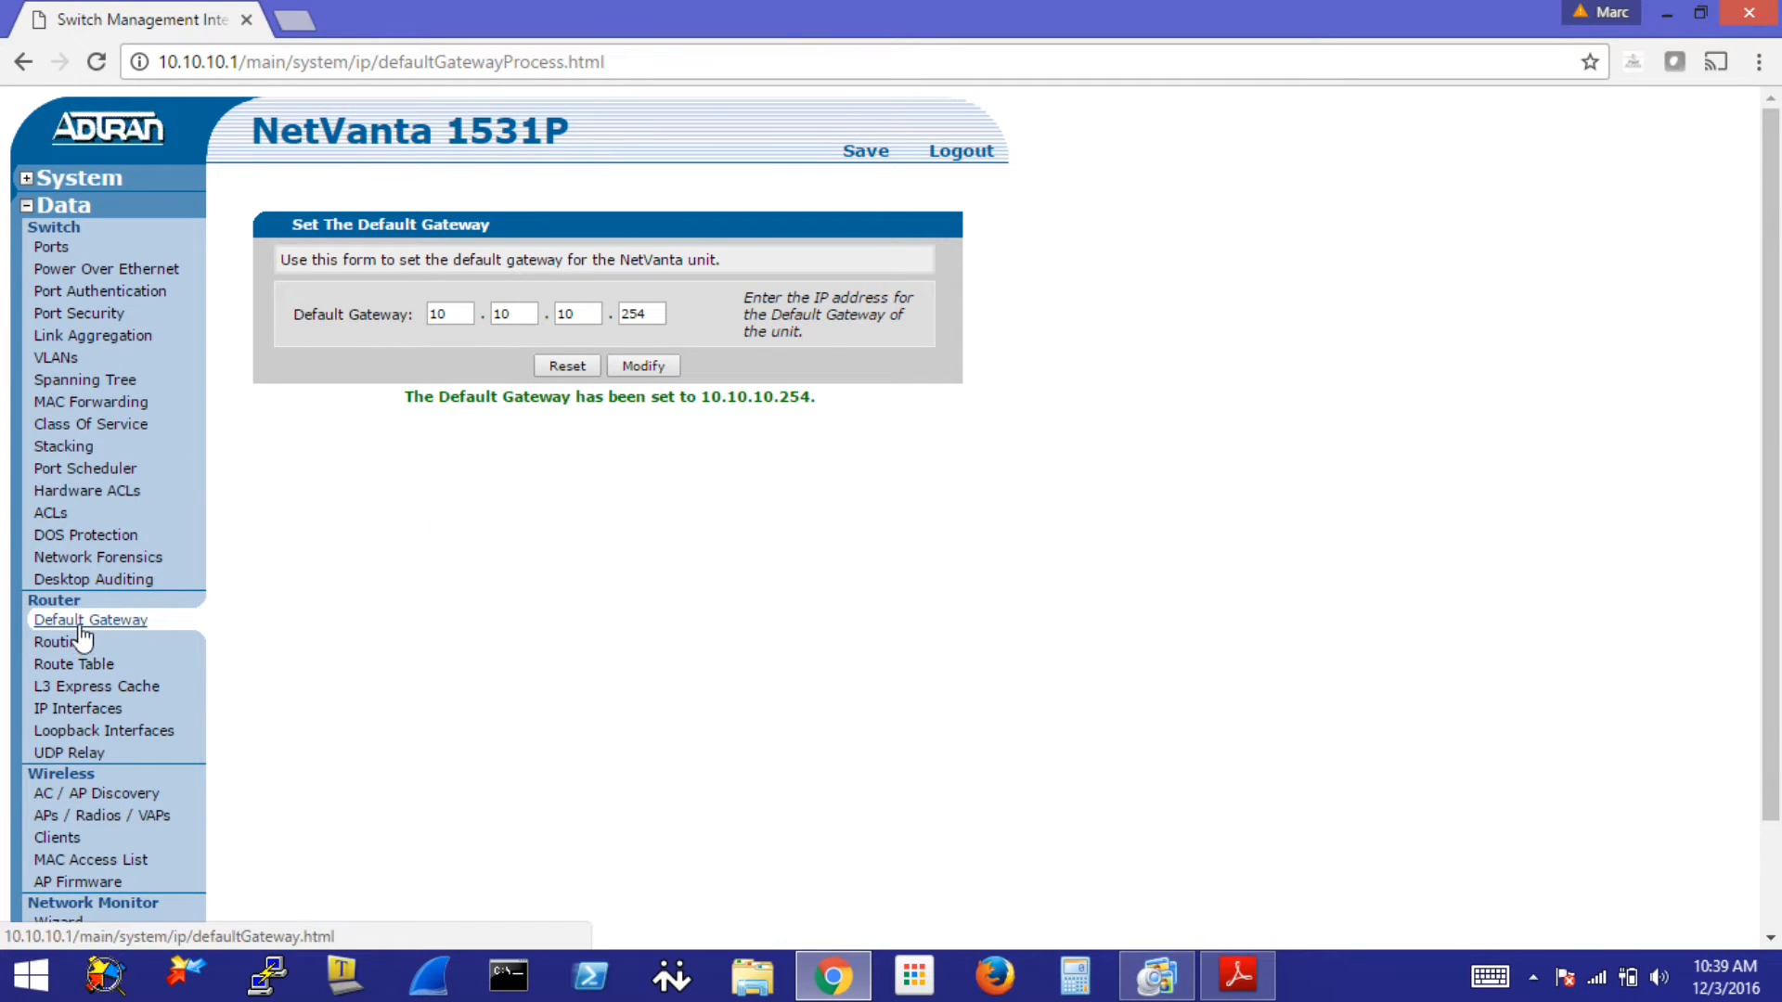
mouse_move(679, 566)
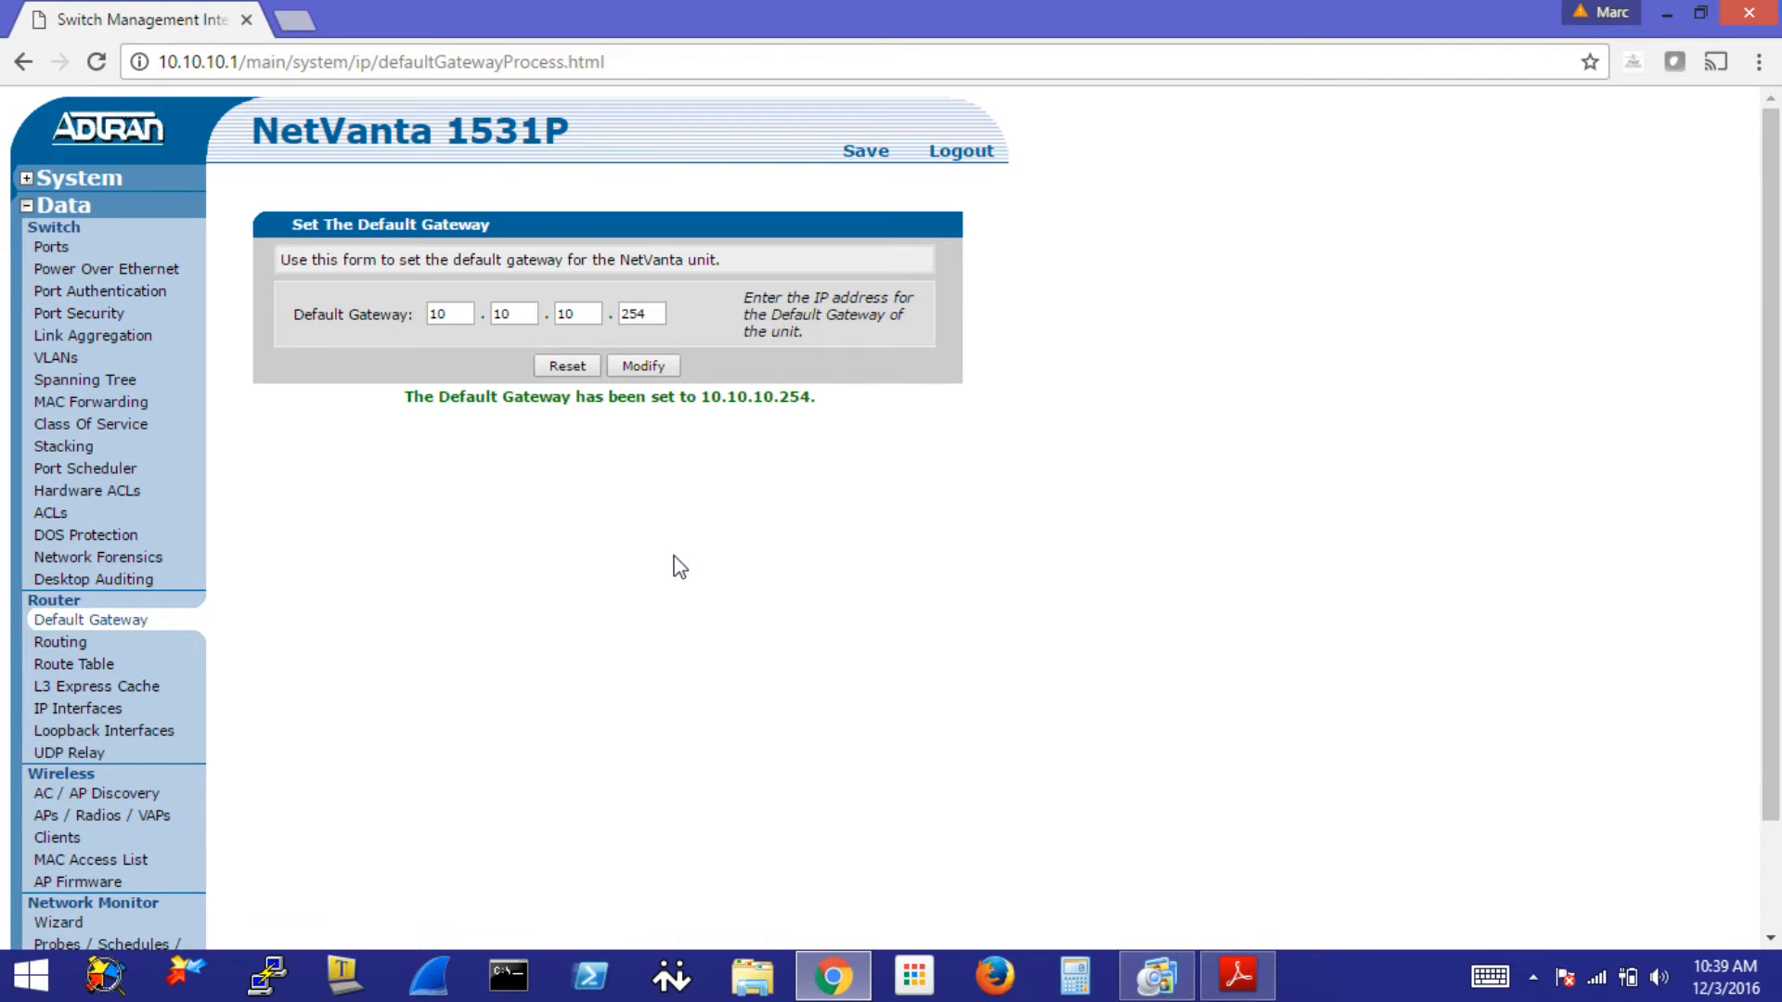
mouse_move(689, 561)
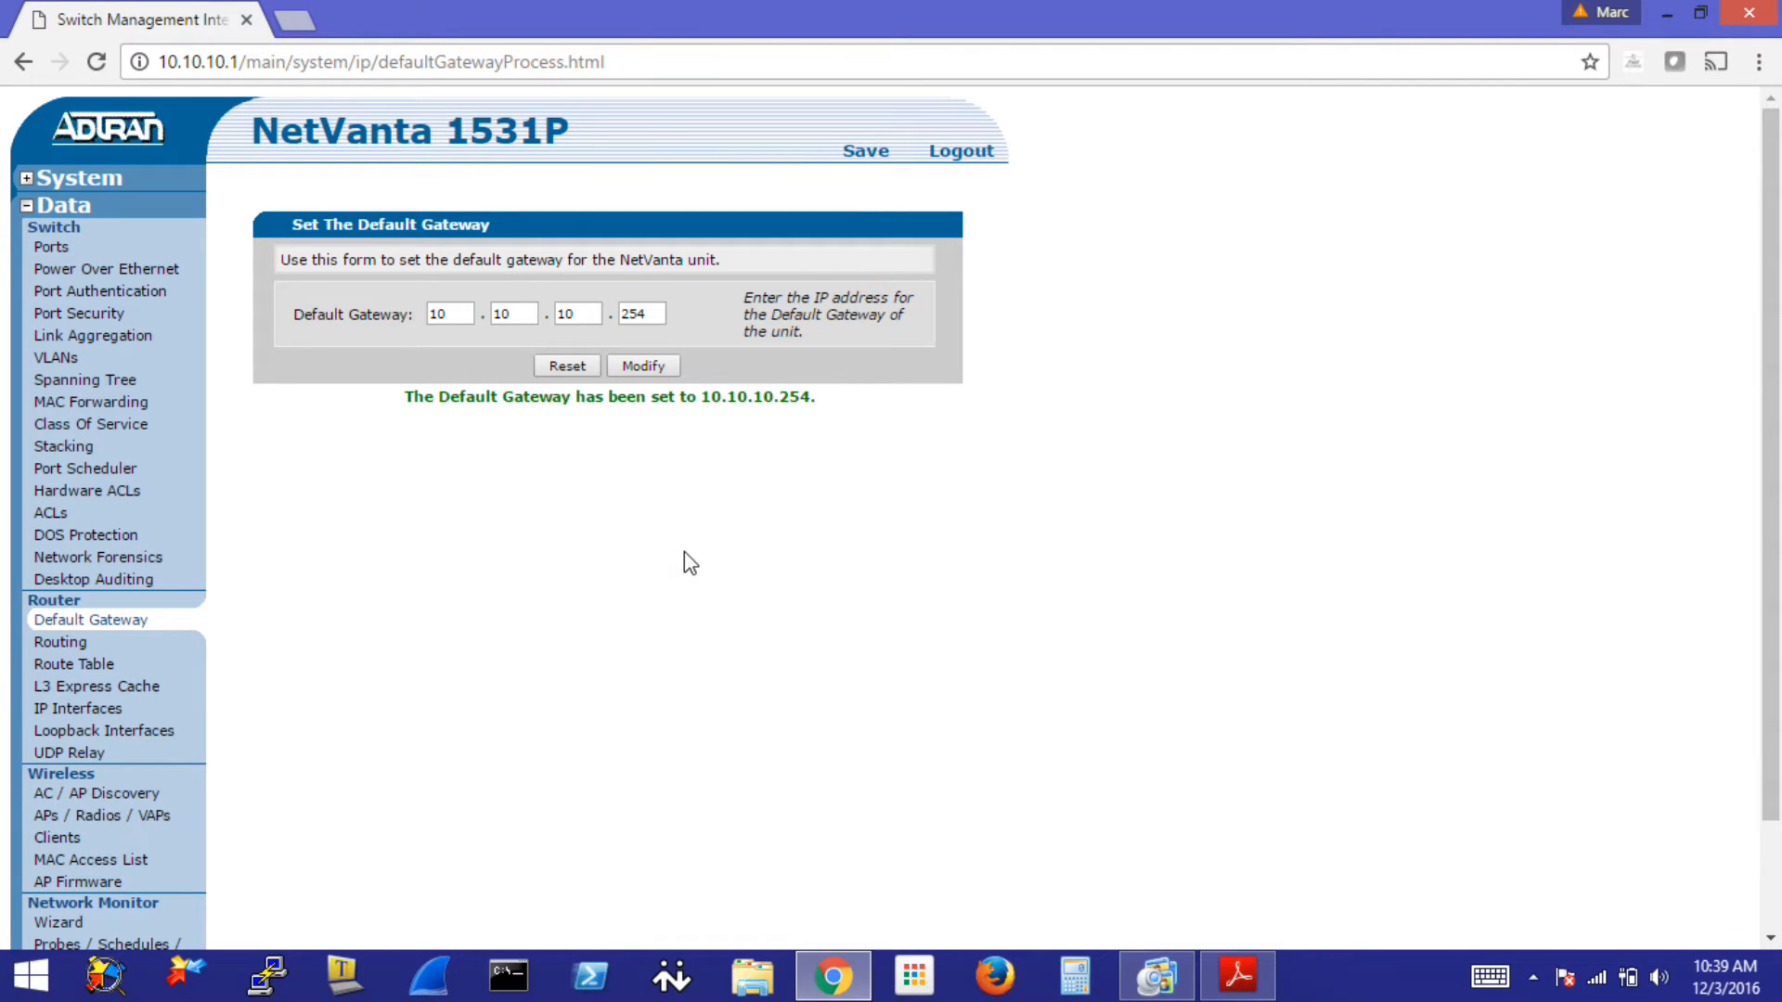
- View Router > Routing, showing the 0.0.0.0 default route via 10.10.10.254
click(59, 642)
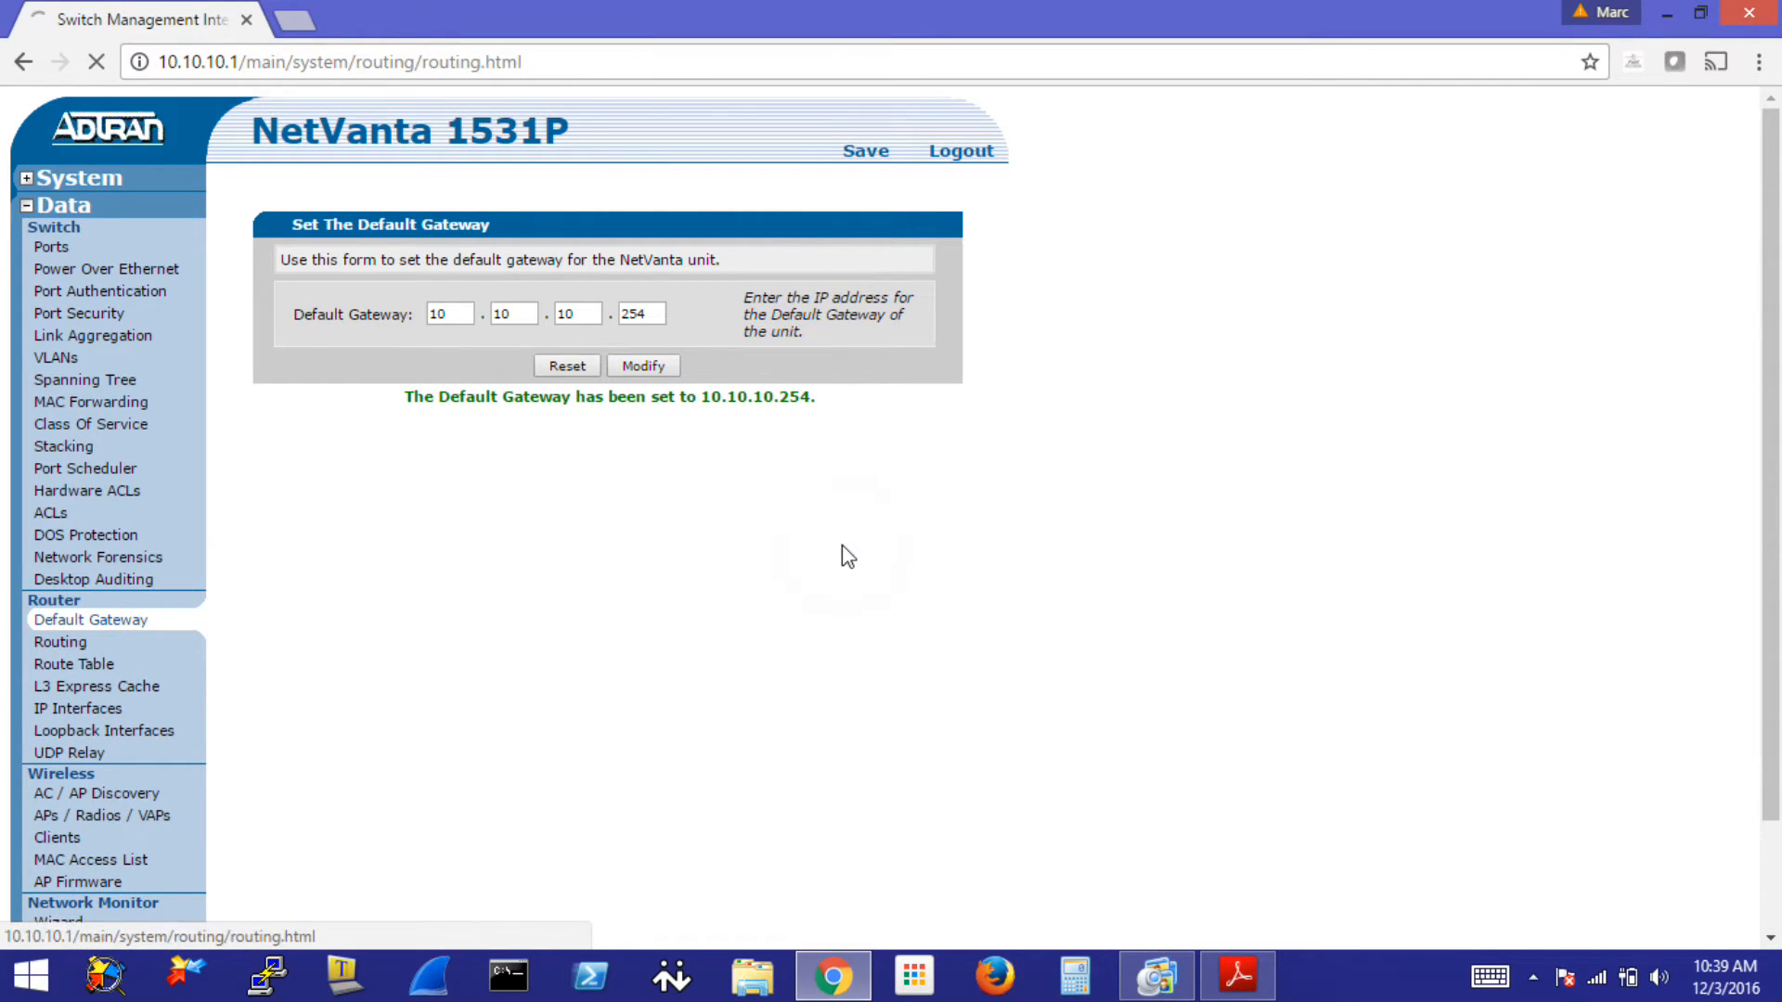
click(62, 643)
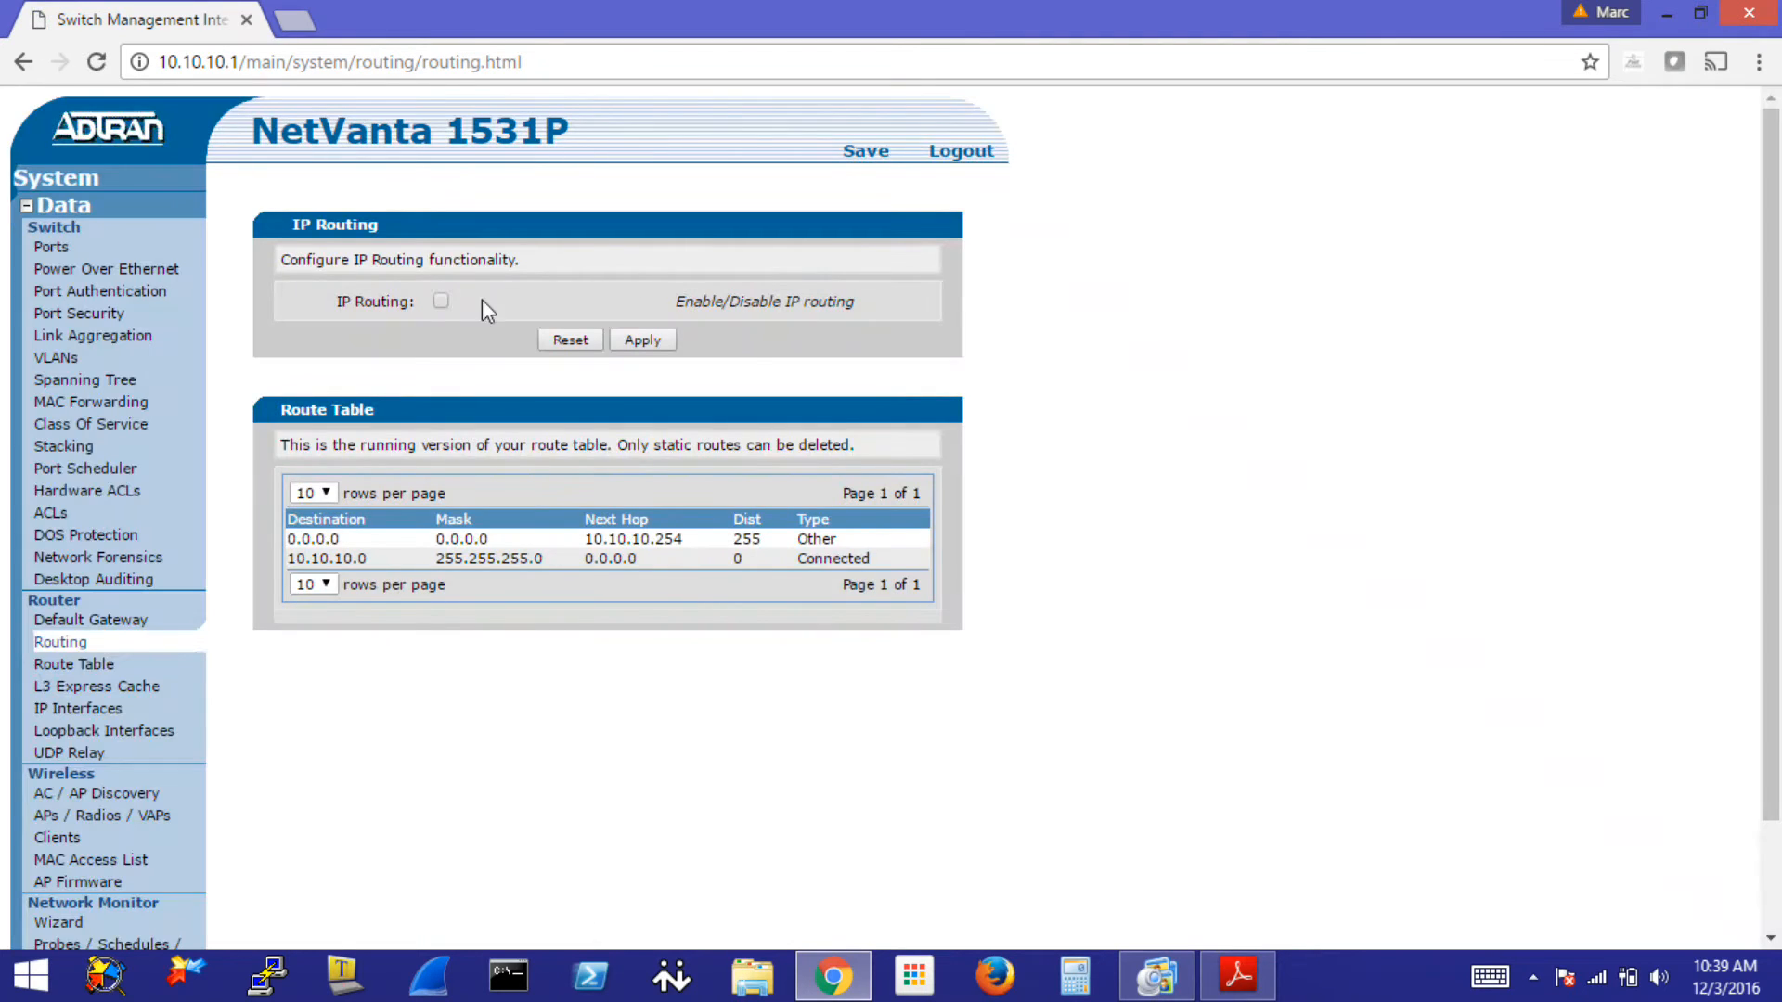
click(54, 178)
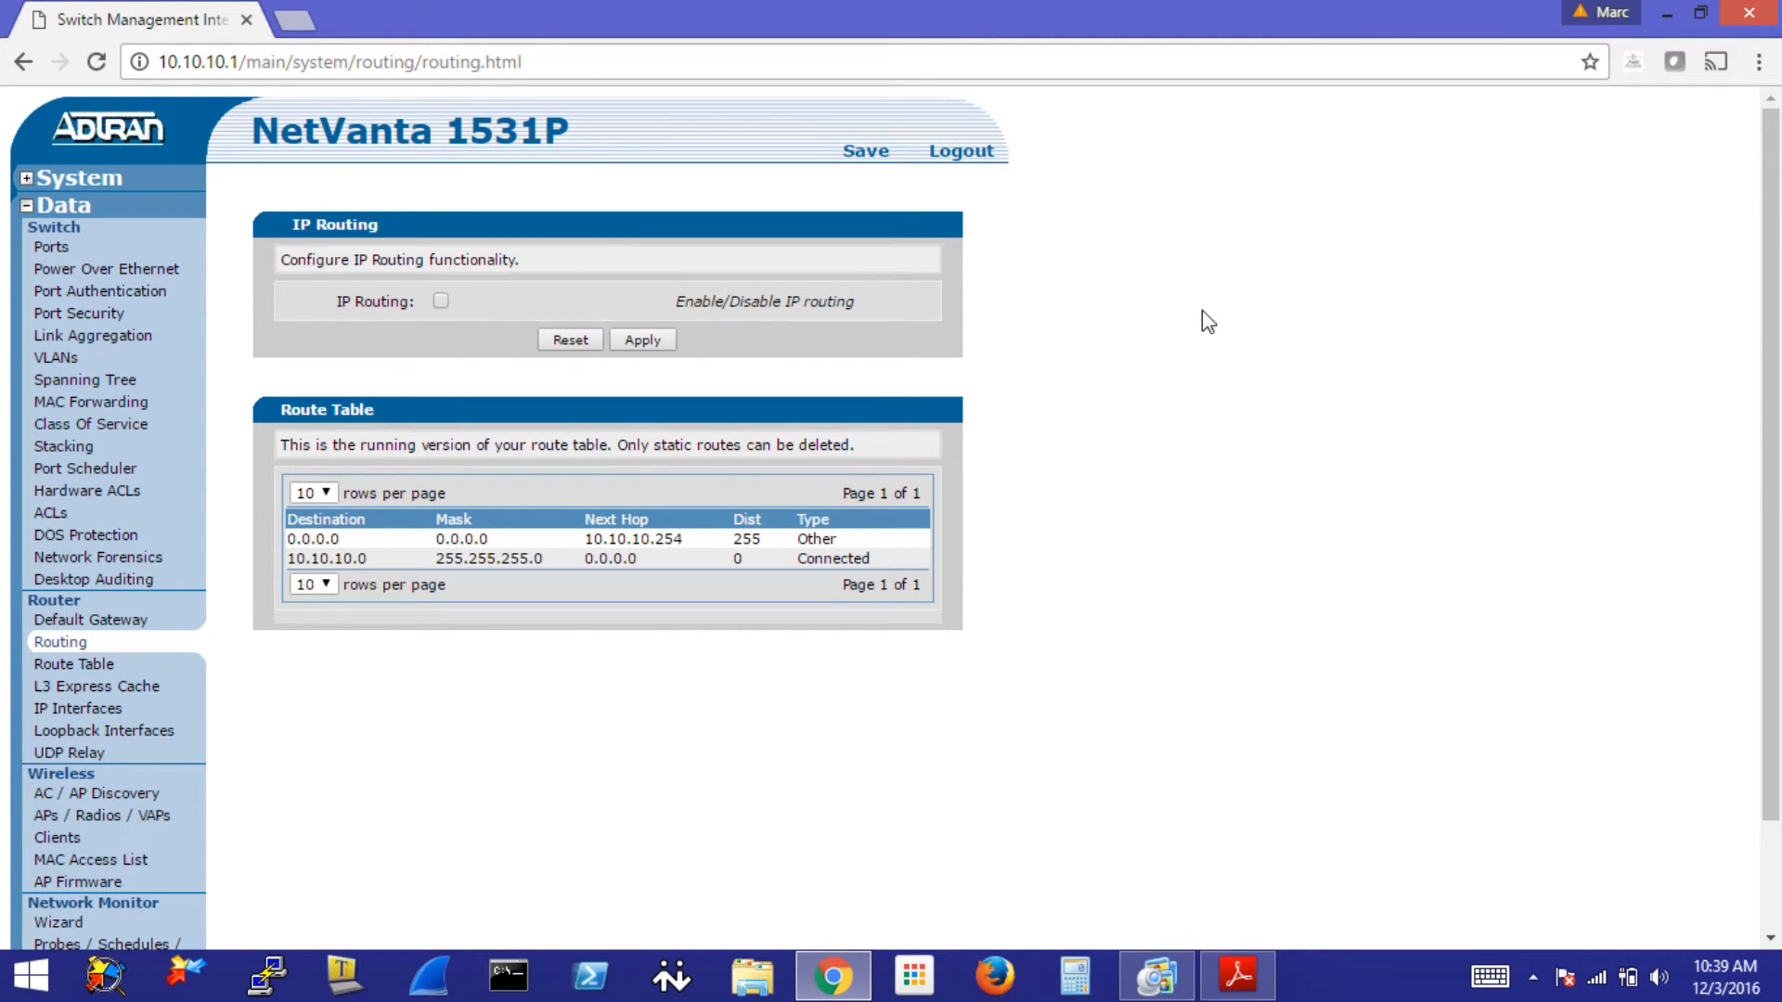
mouse_move(1025, 364)
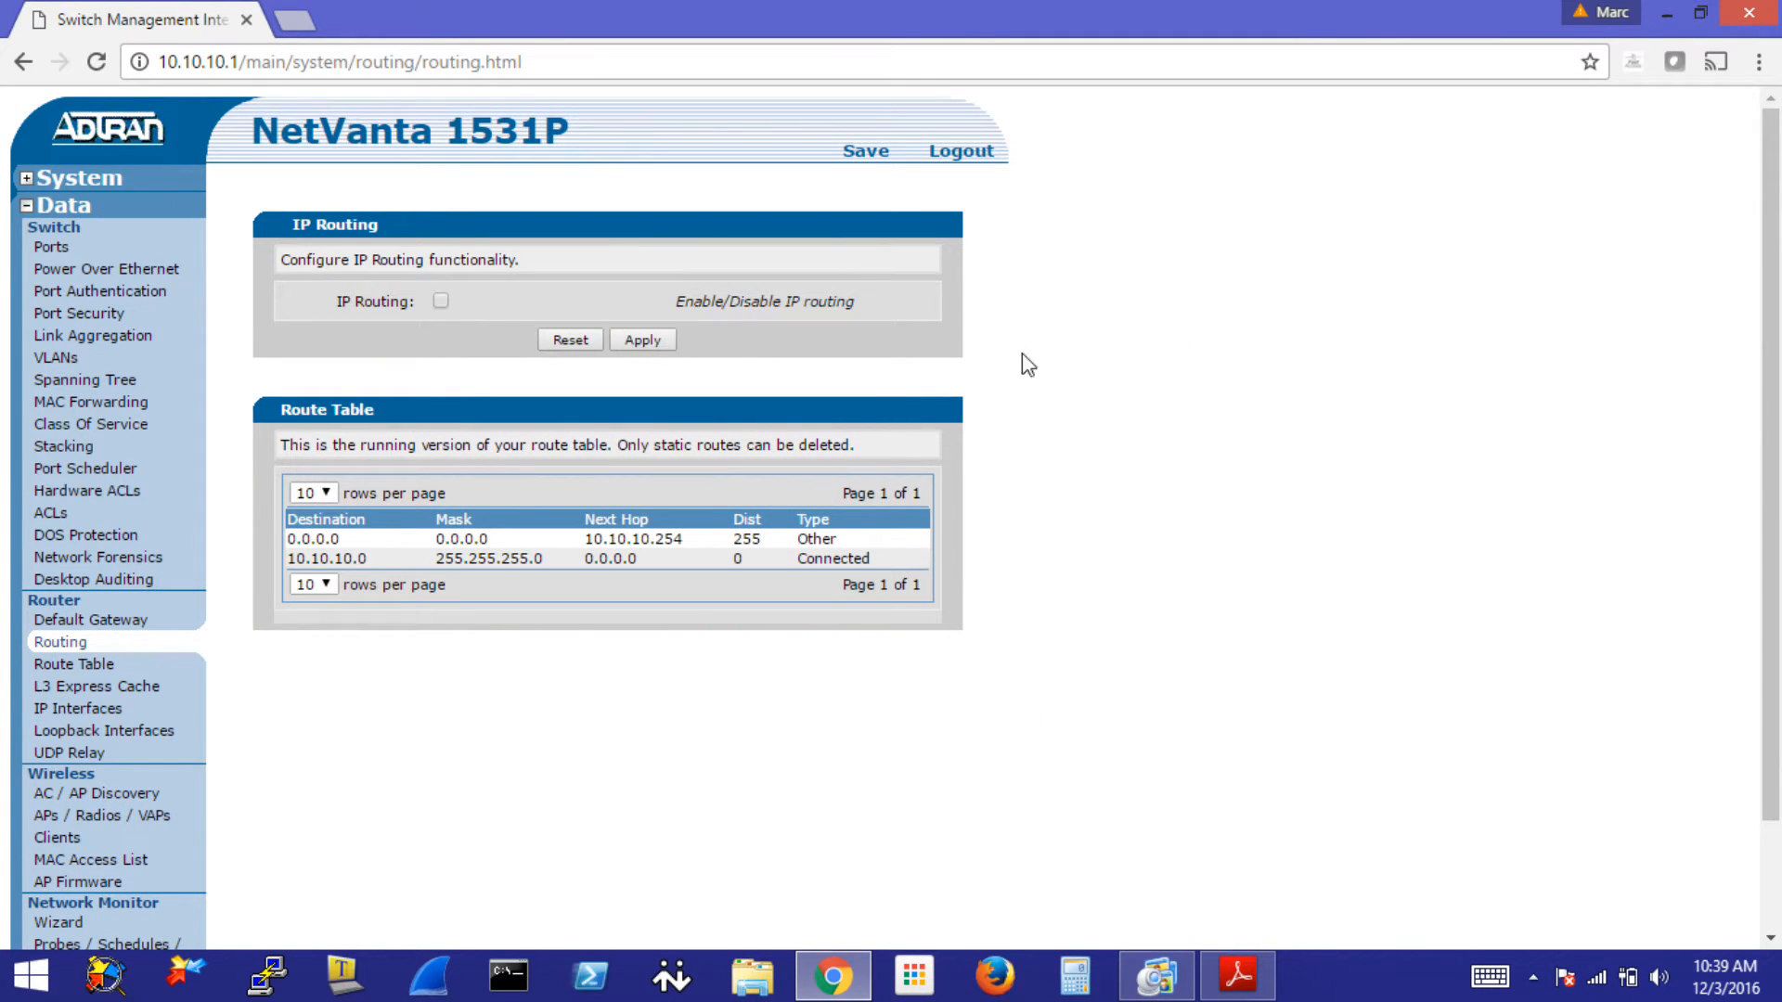
mouse_move(34, 386)
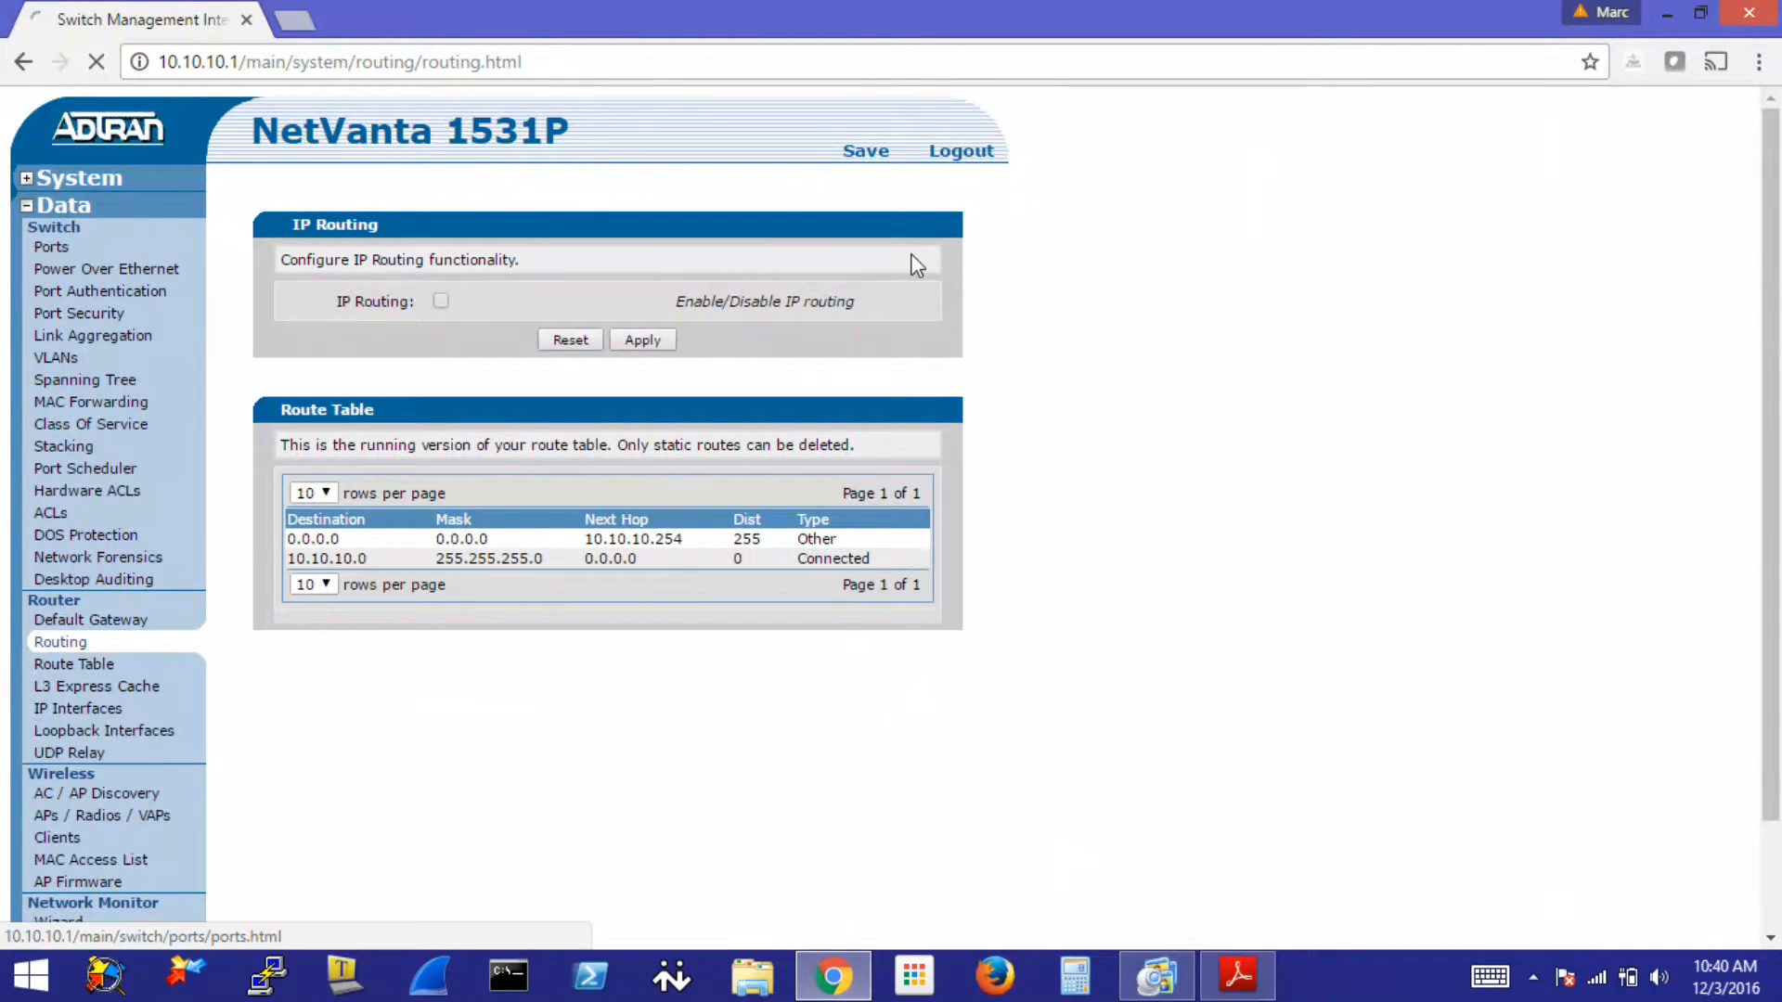
click(52, 247)
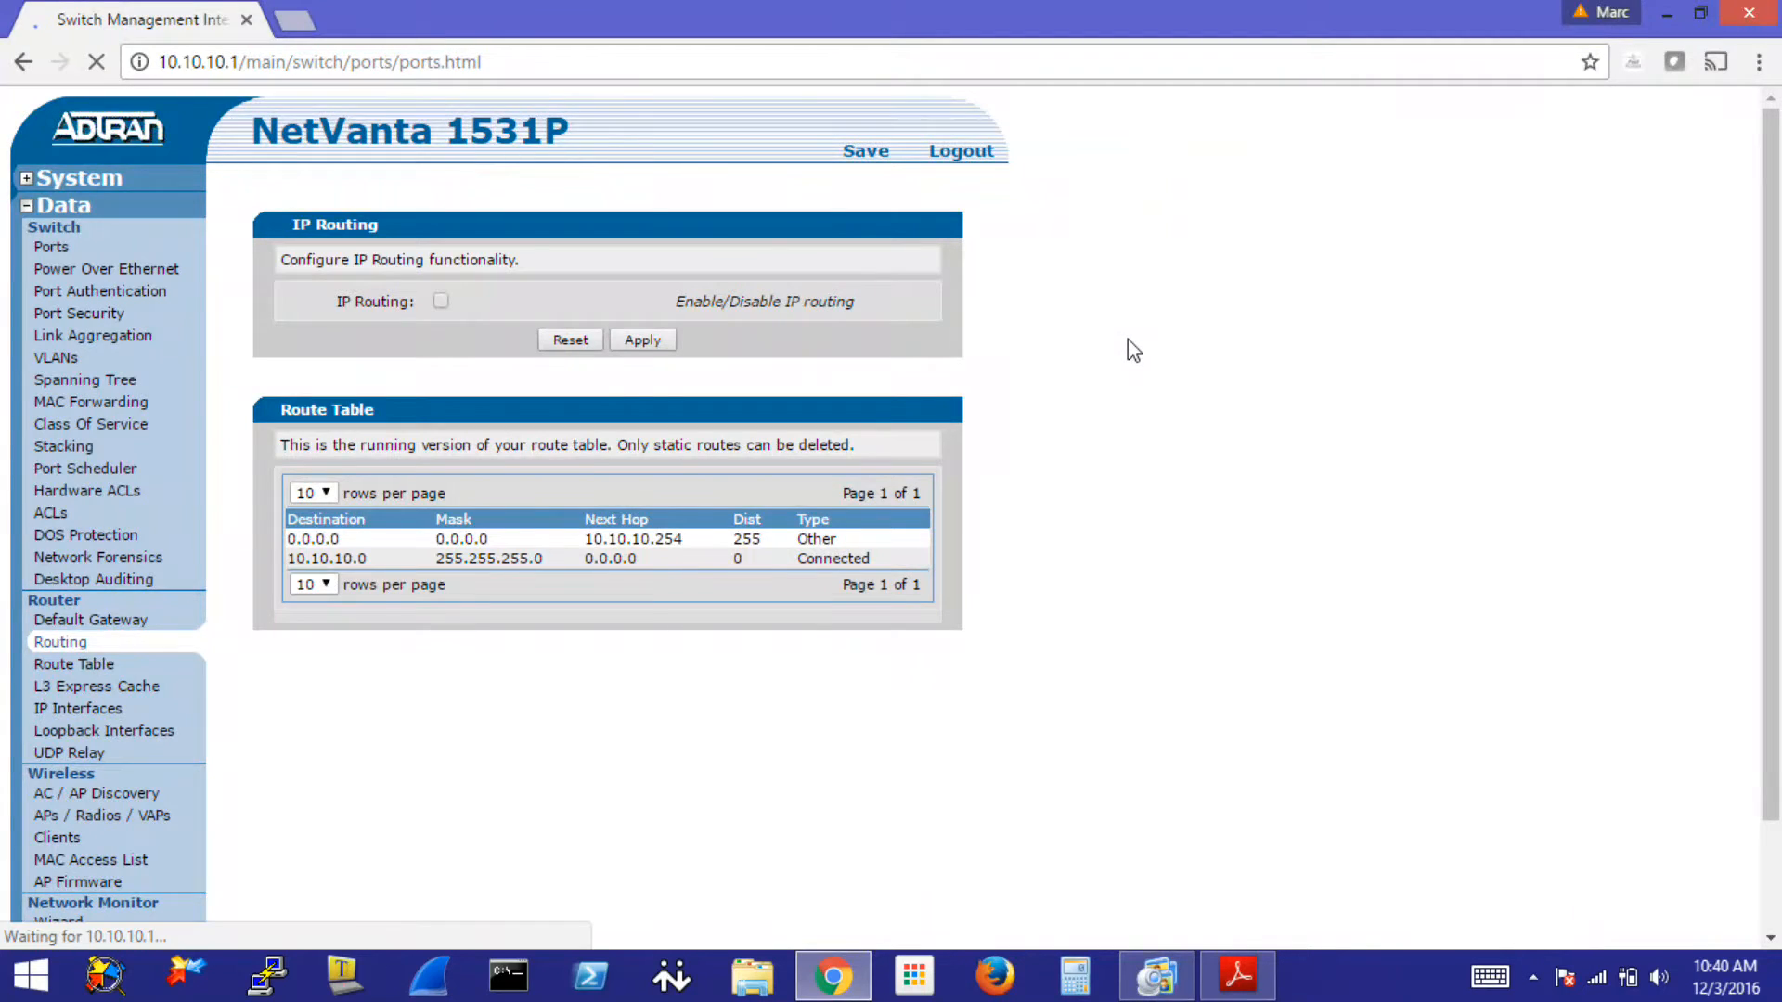
click(52, 247)
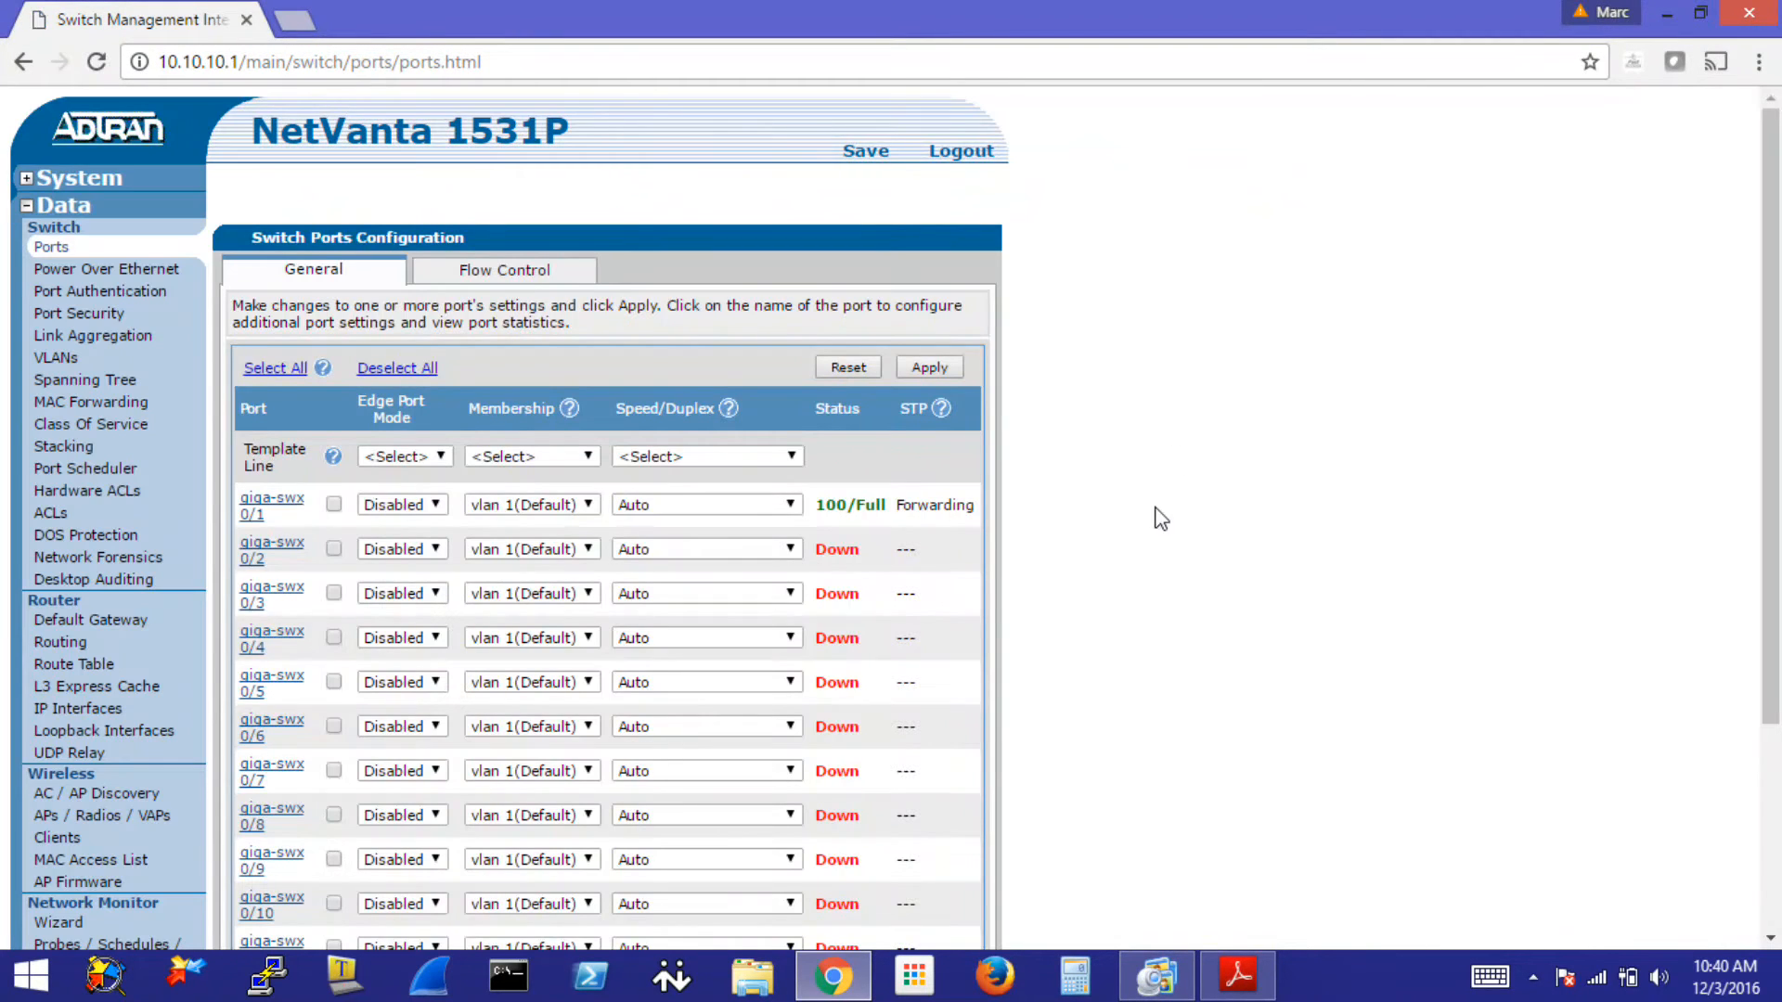
scroll(down, 3)
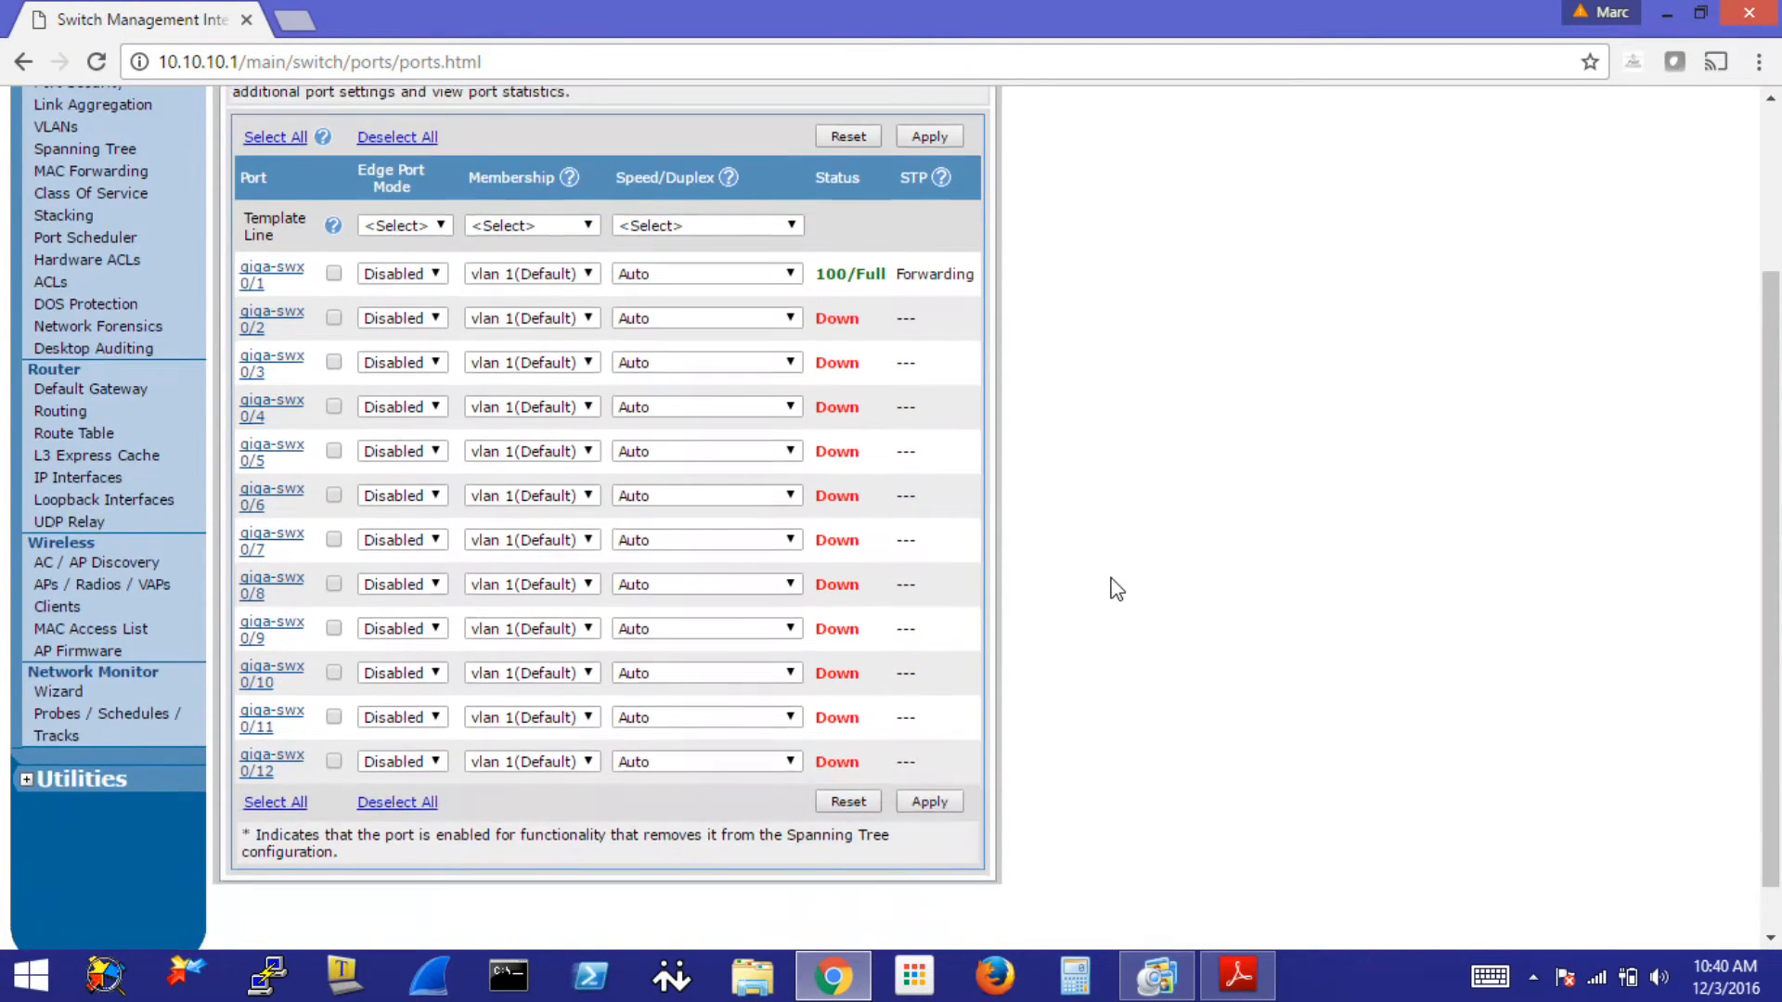
scroll(up, 3)
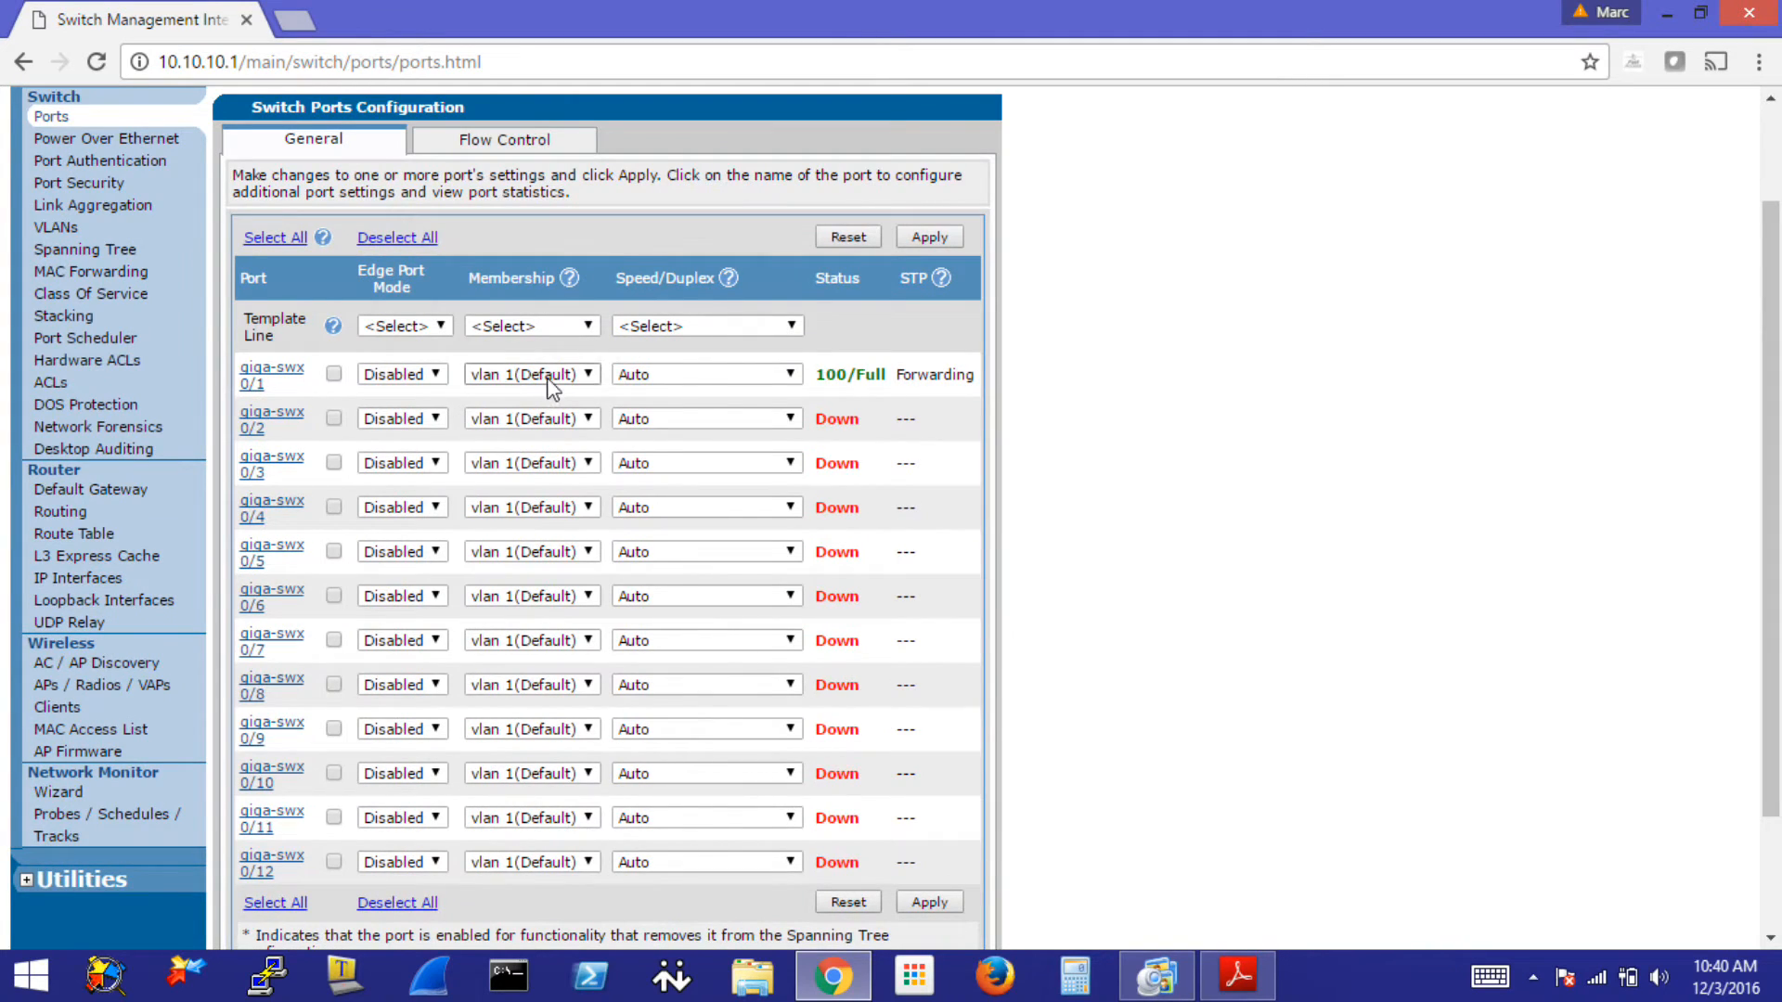
mouse_move(505, 386)
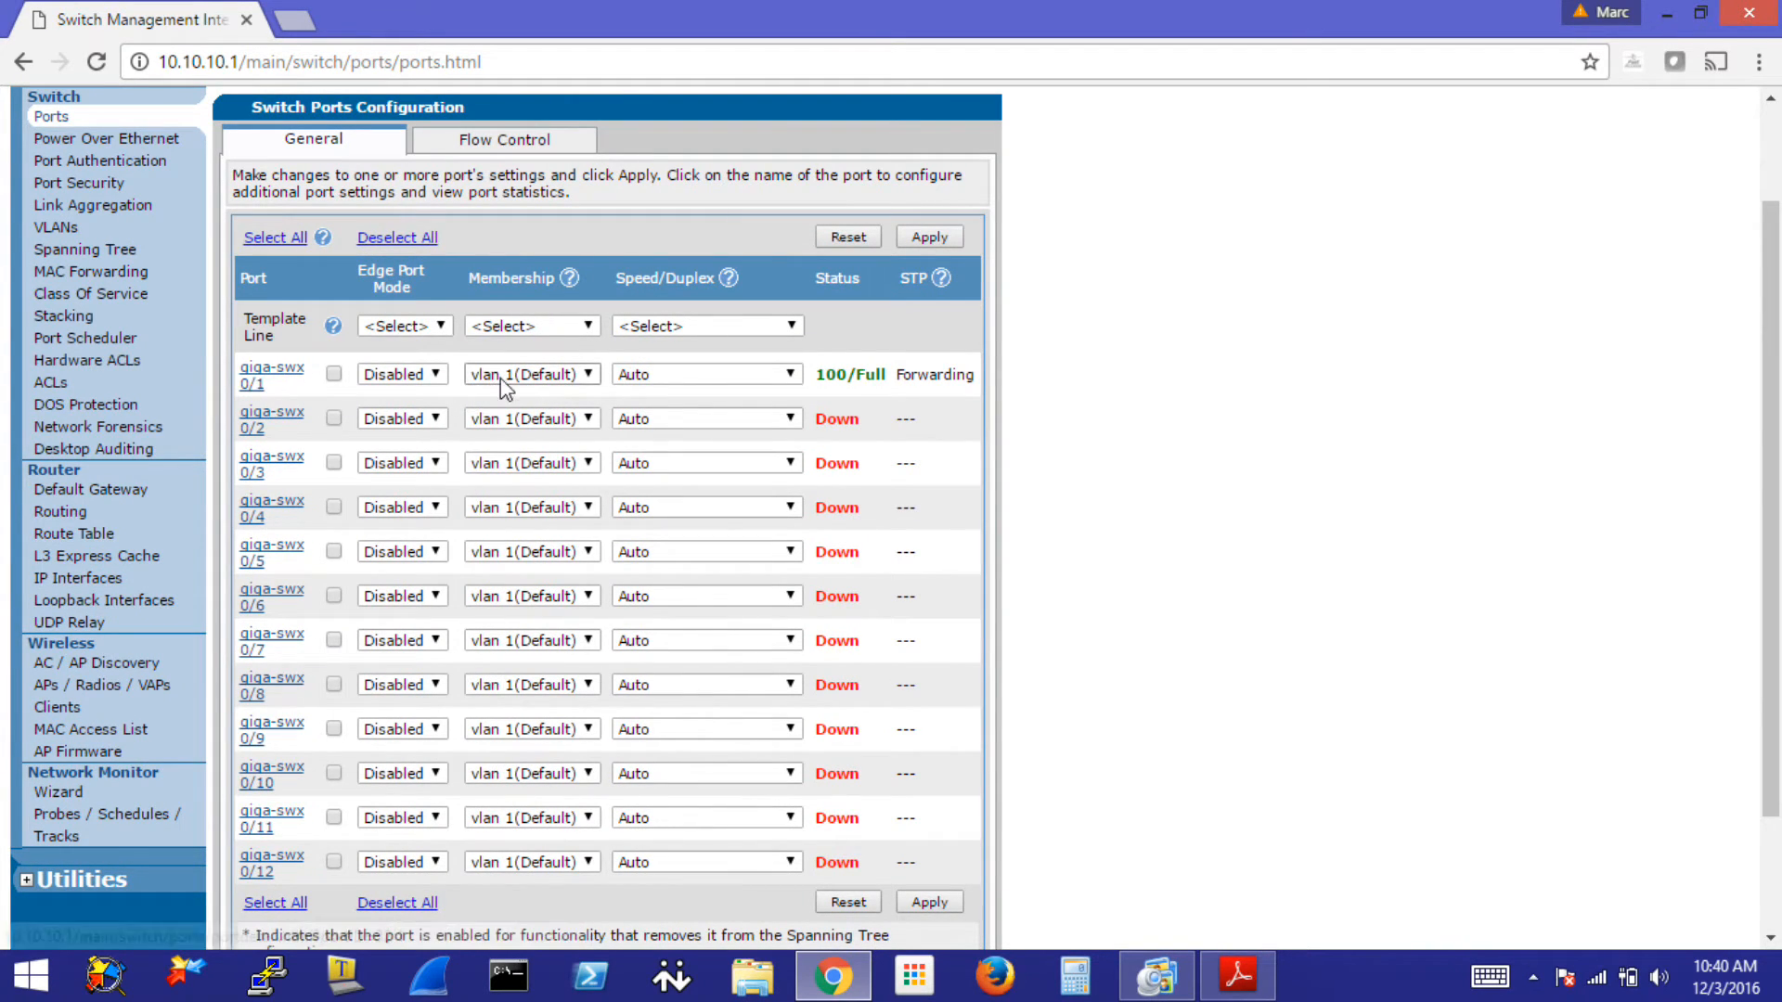
mouse_move(544, 388)
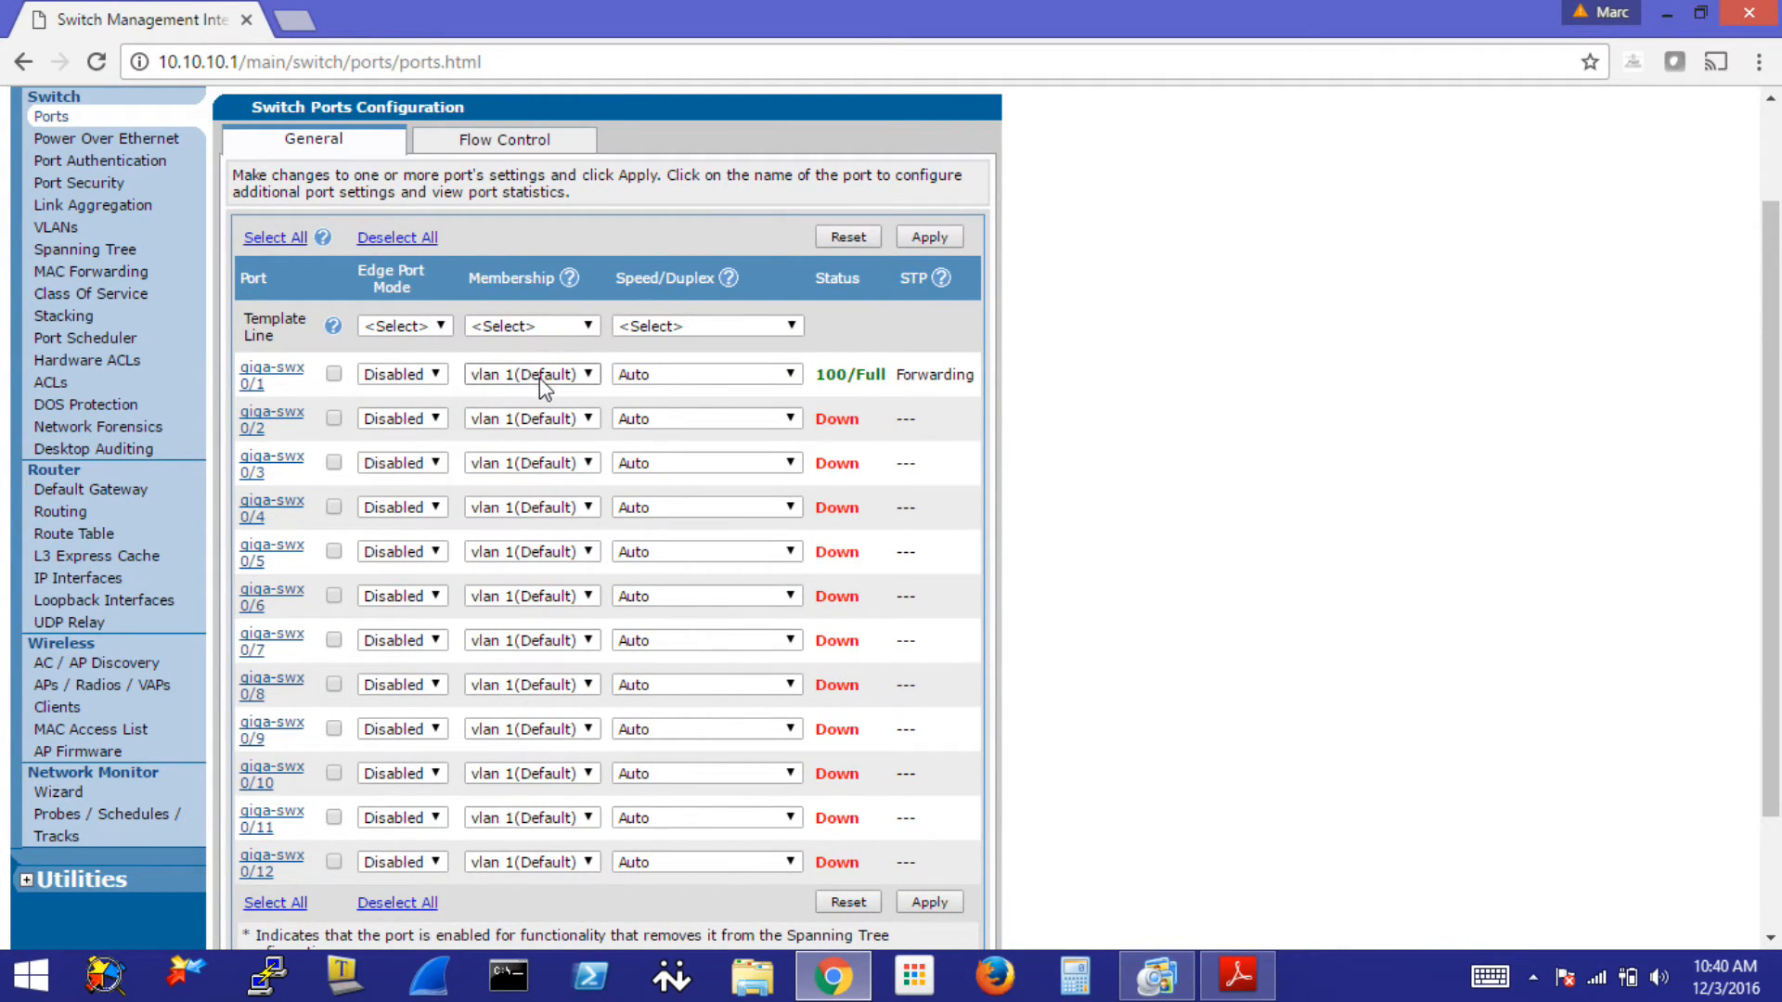
click(532, 373)
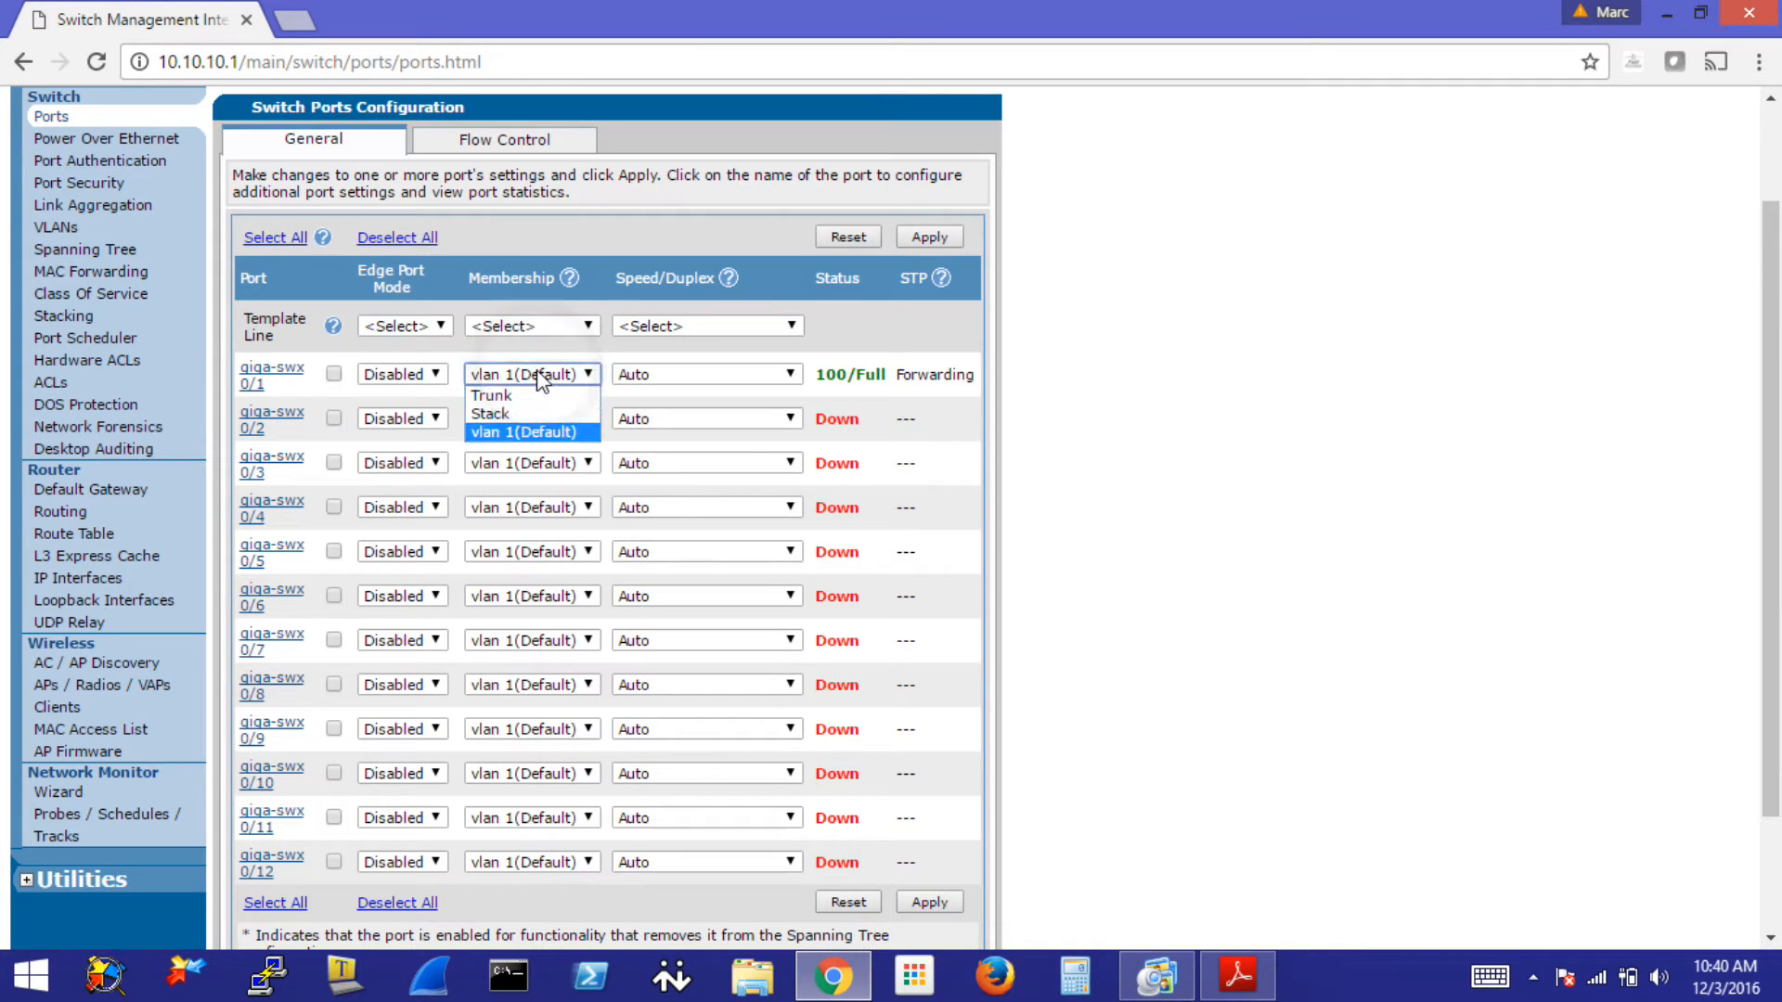
mouse_move(534, 414)
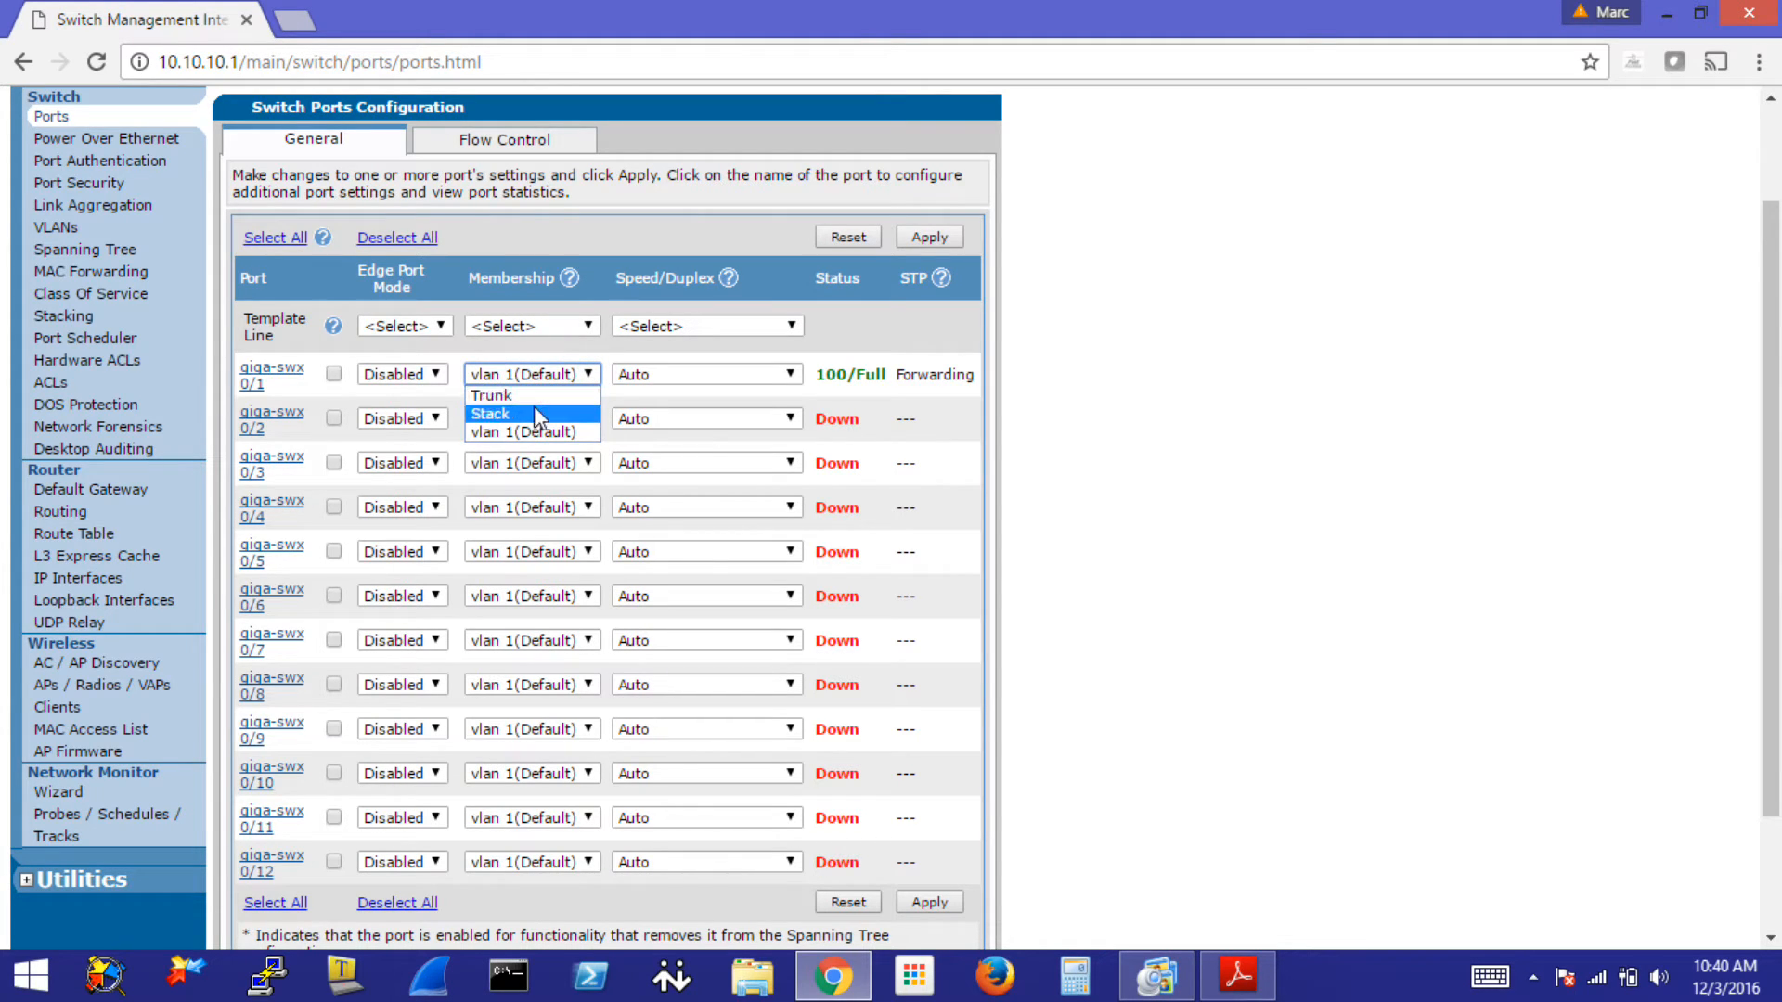
mouse_move(531, 432)
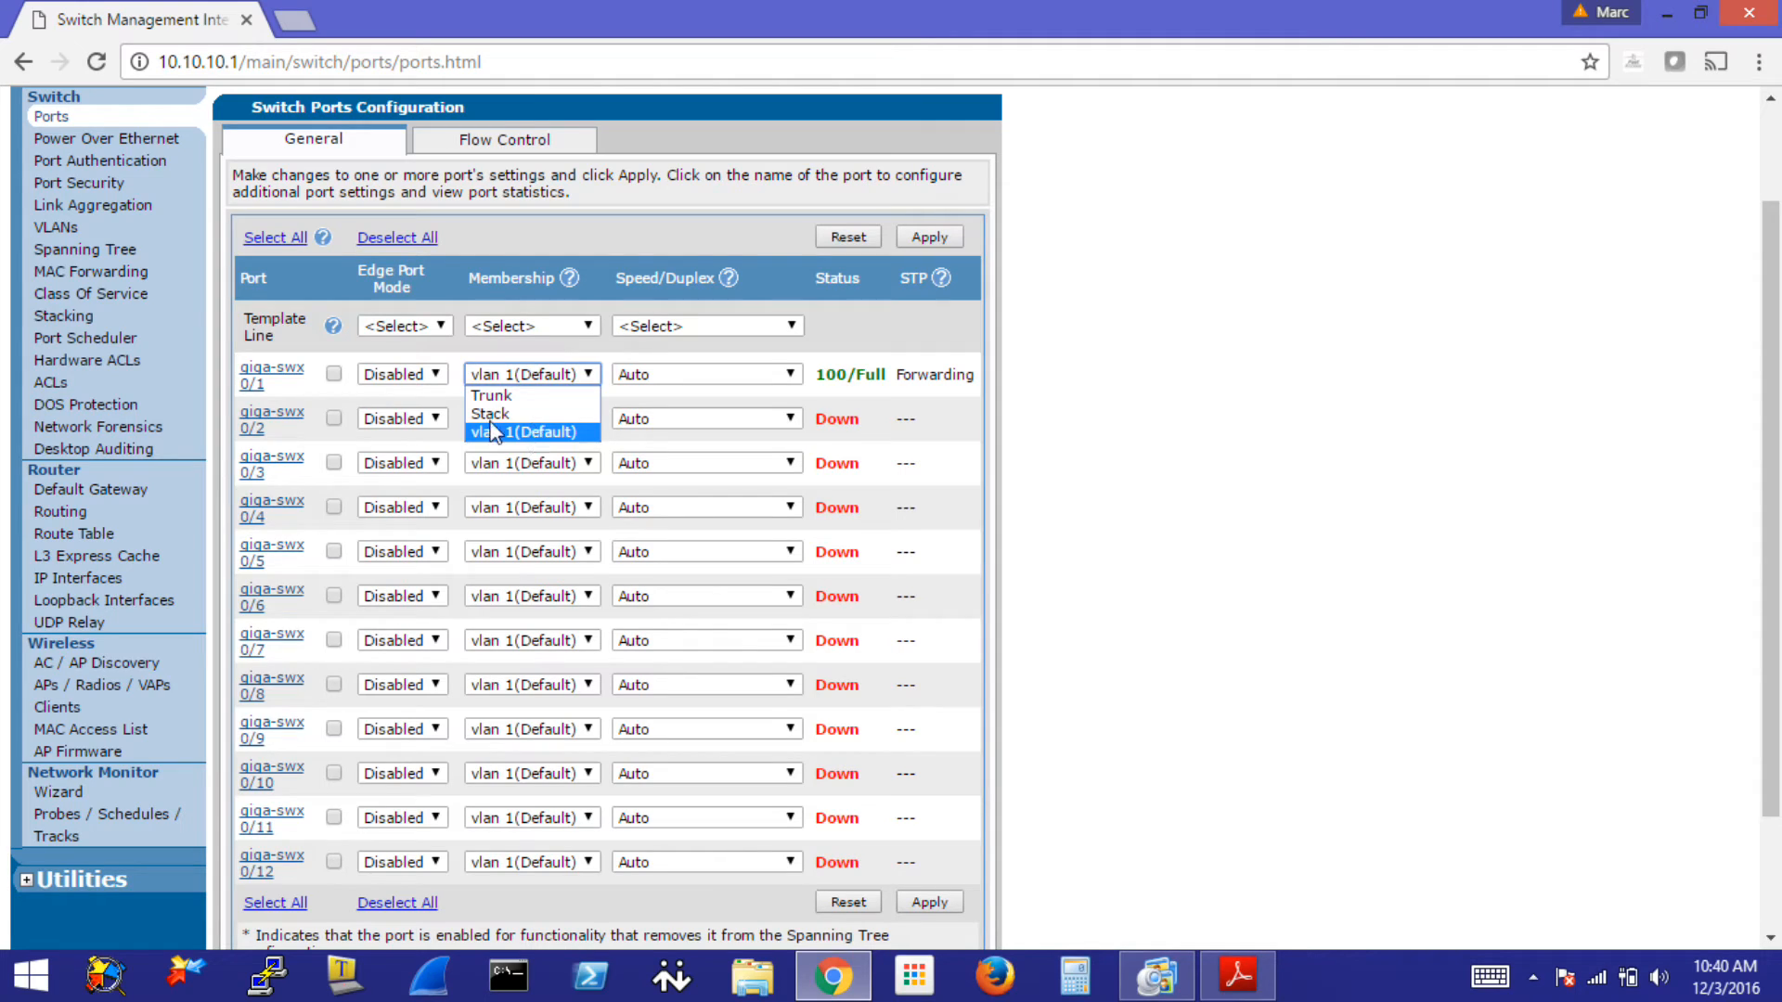
mouse_move(518, 441)
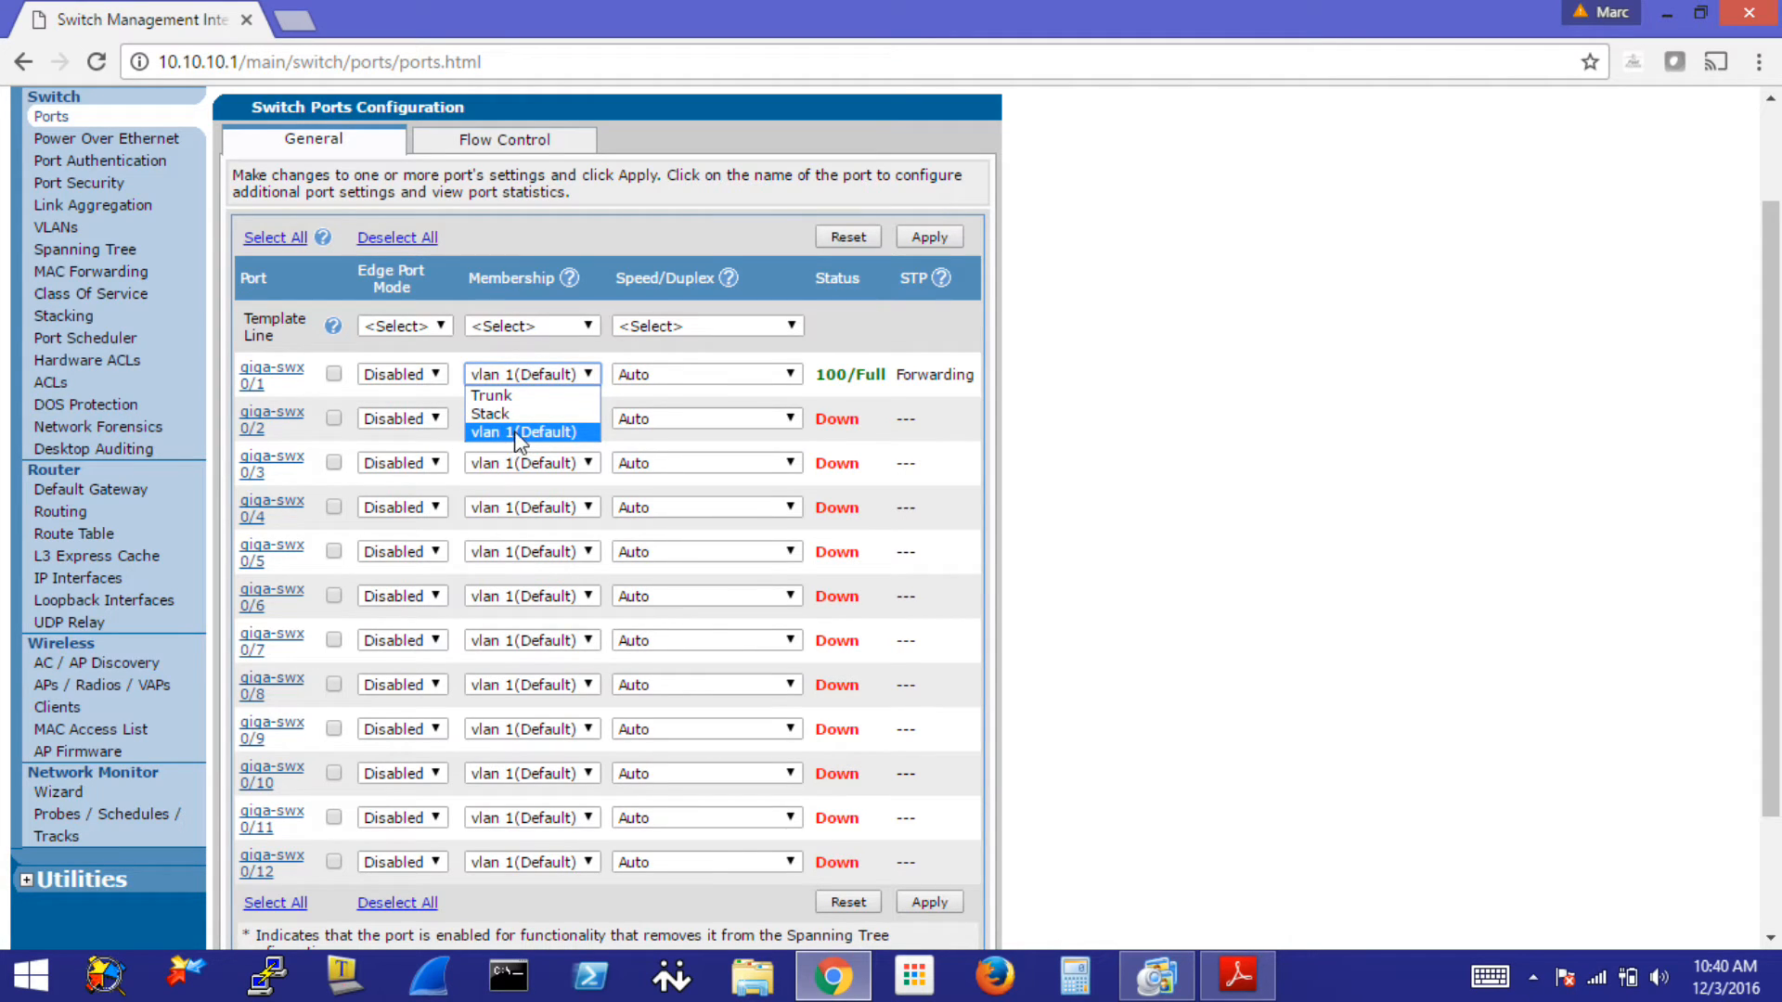
mouse_move(544, 441)
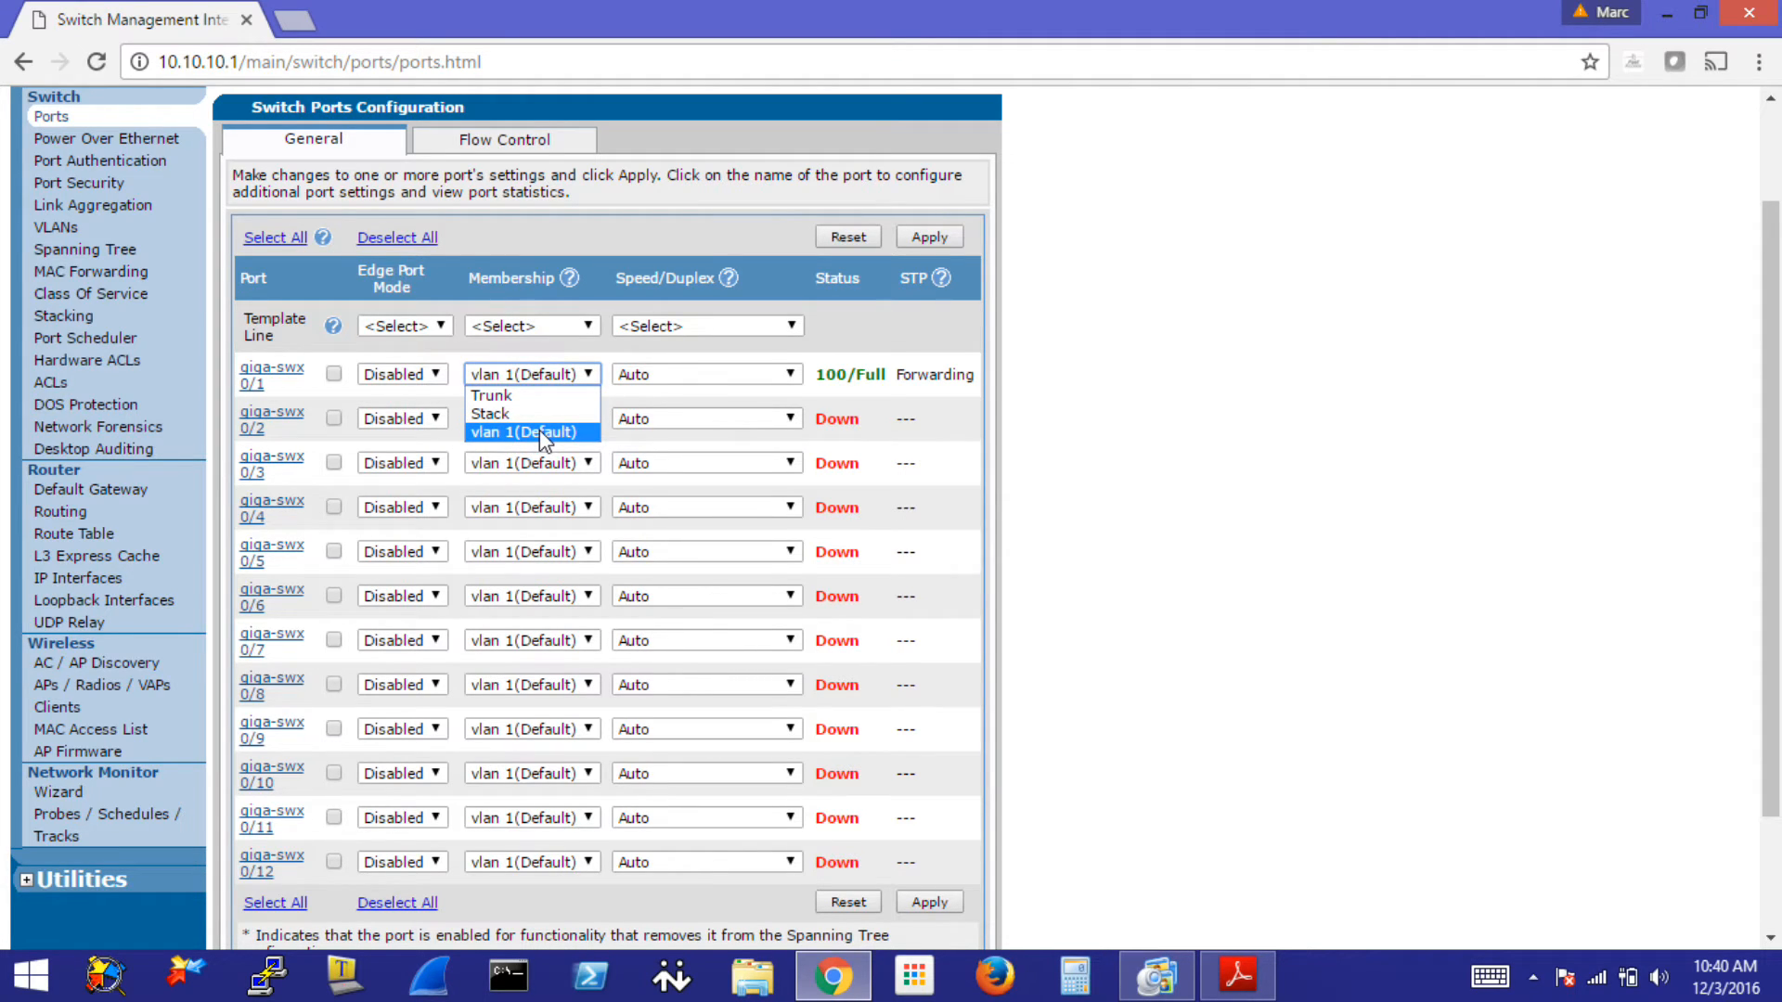
click(531, 432)
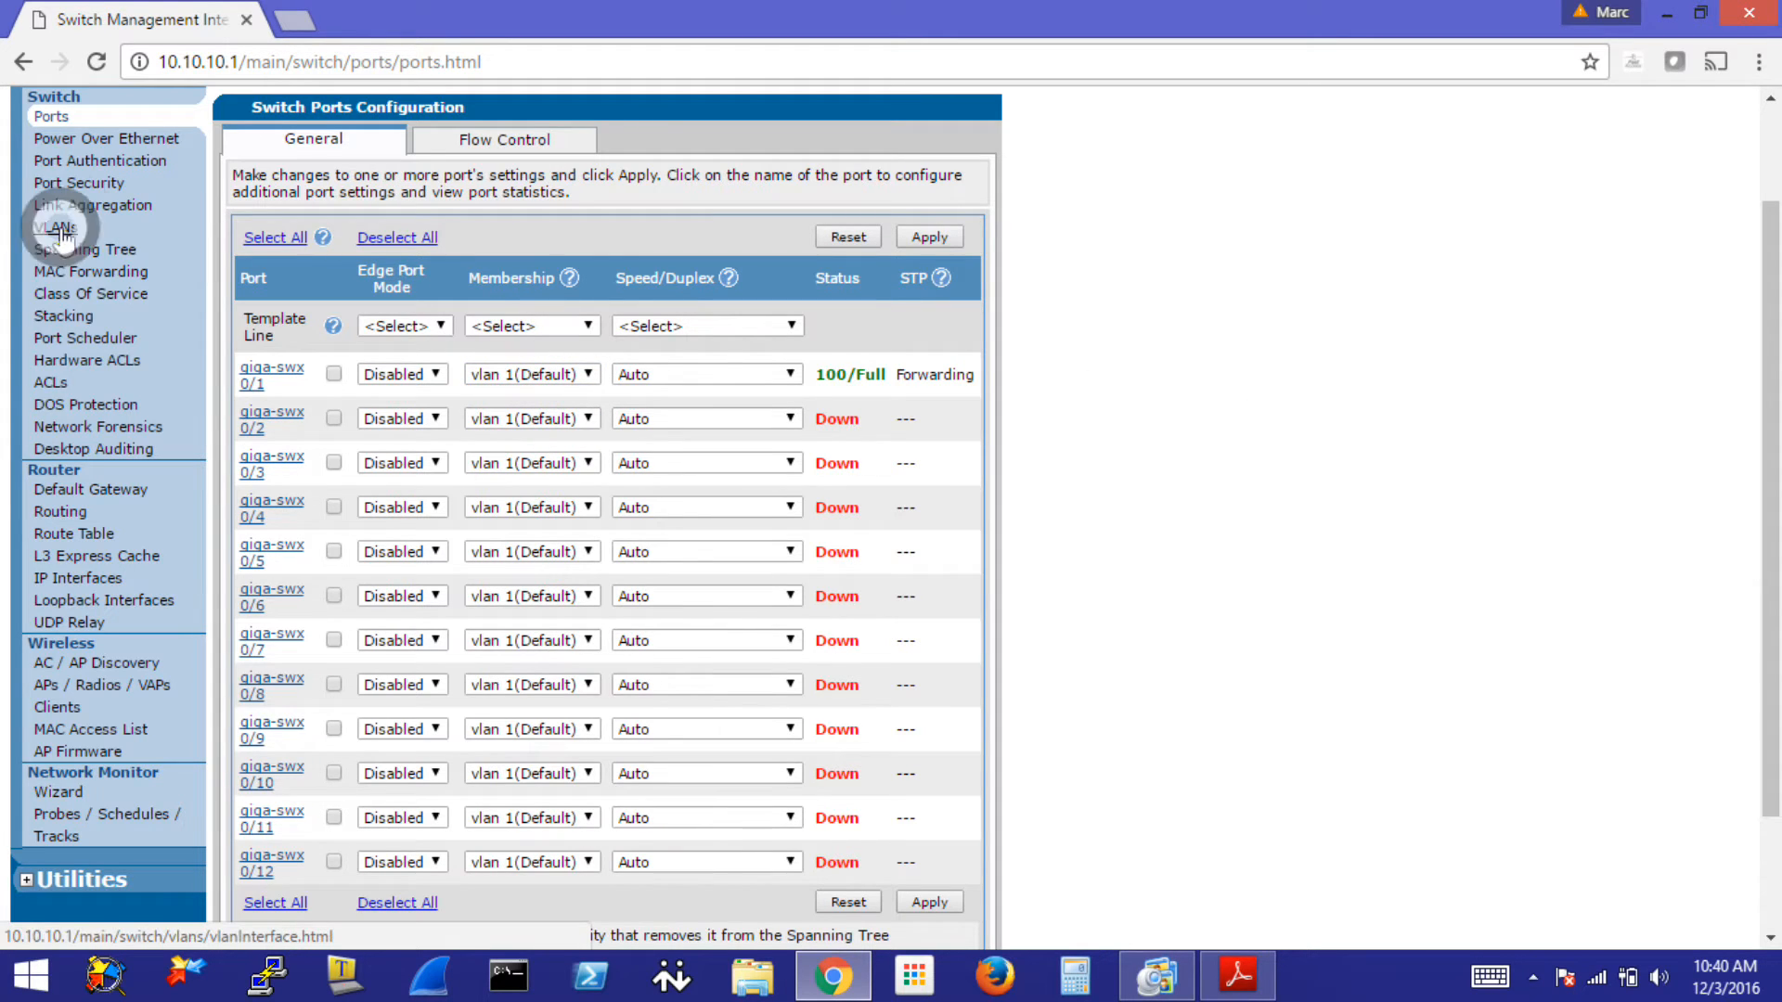
- Add a new VLAN marked as a VLAN Interface with Static address type, IP fields left empty
click(54, 229)
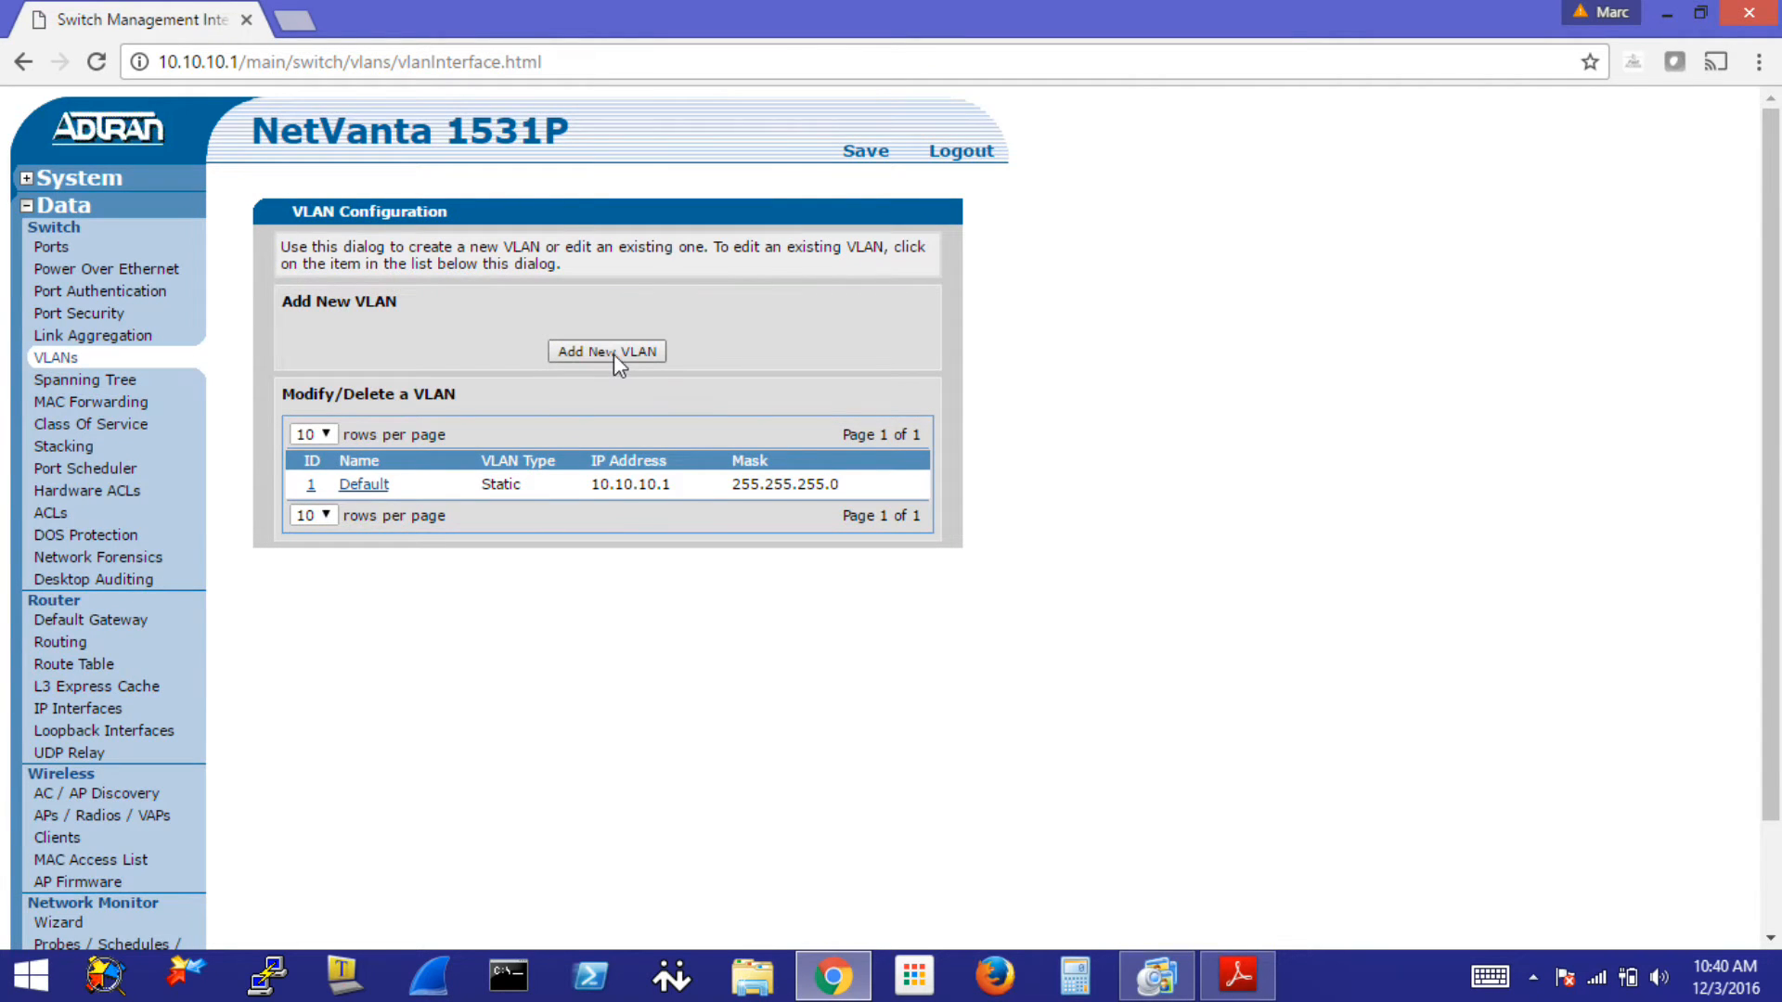
click(607, 351)
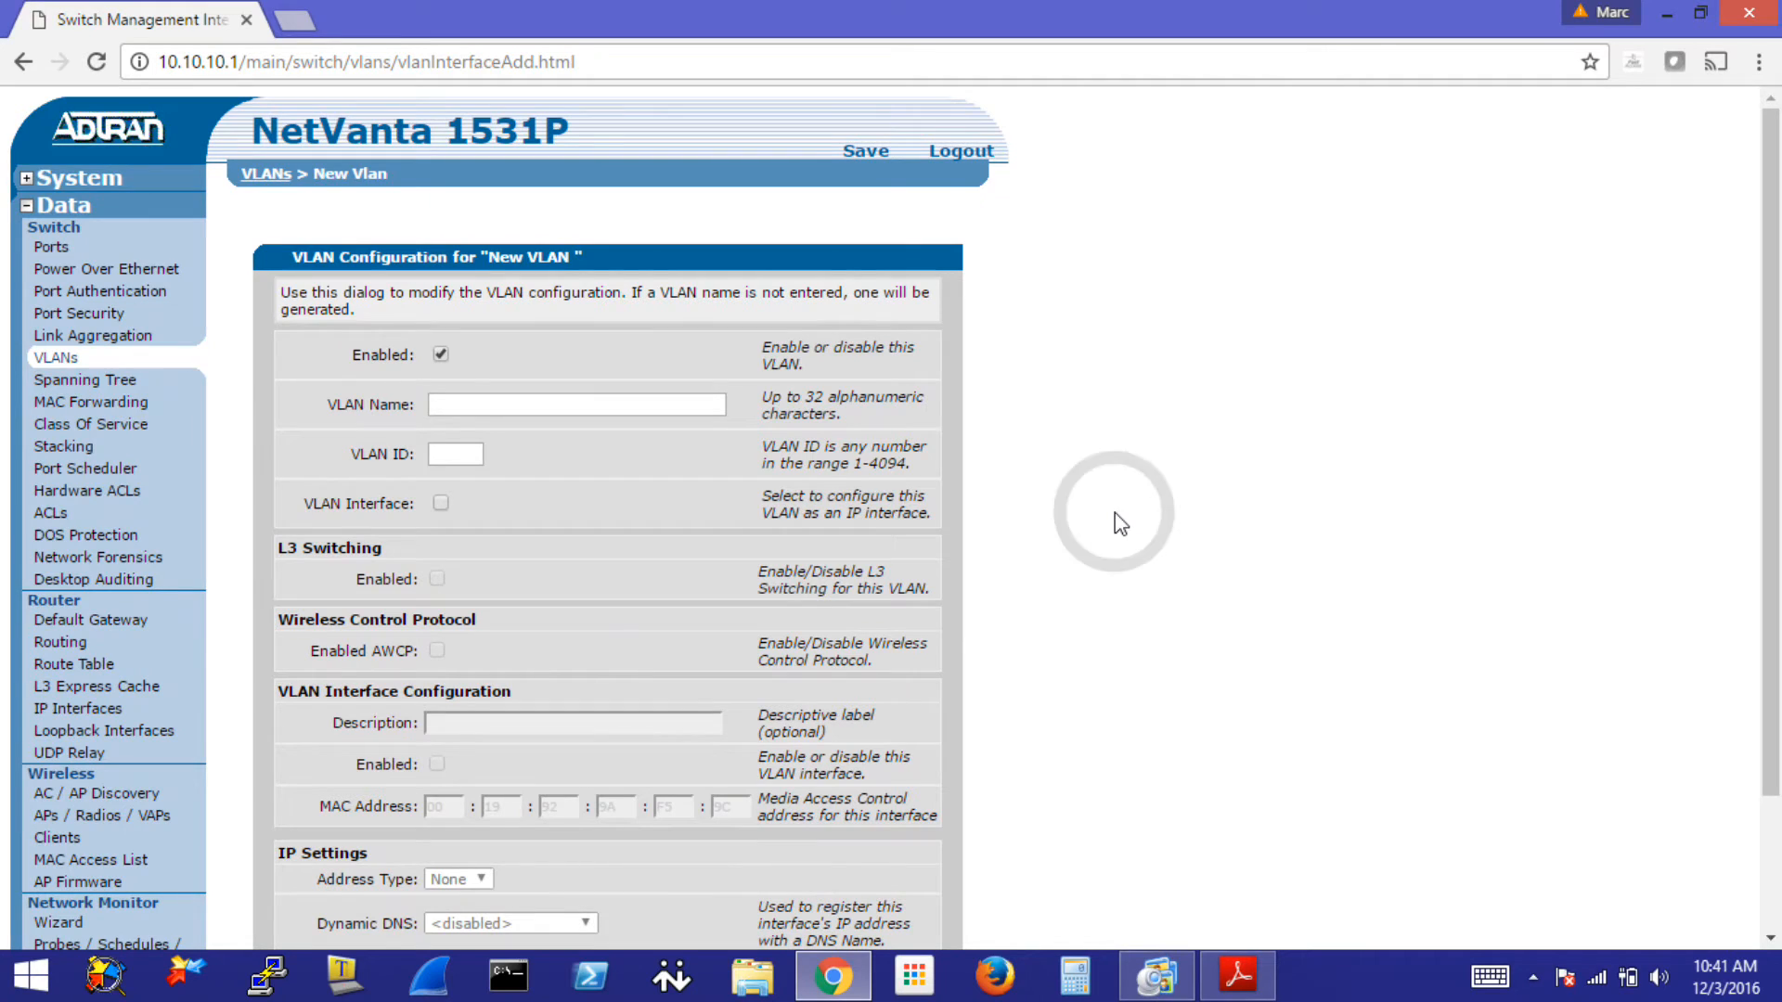
mouse_move(479, 432)
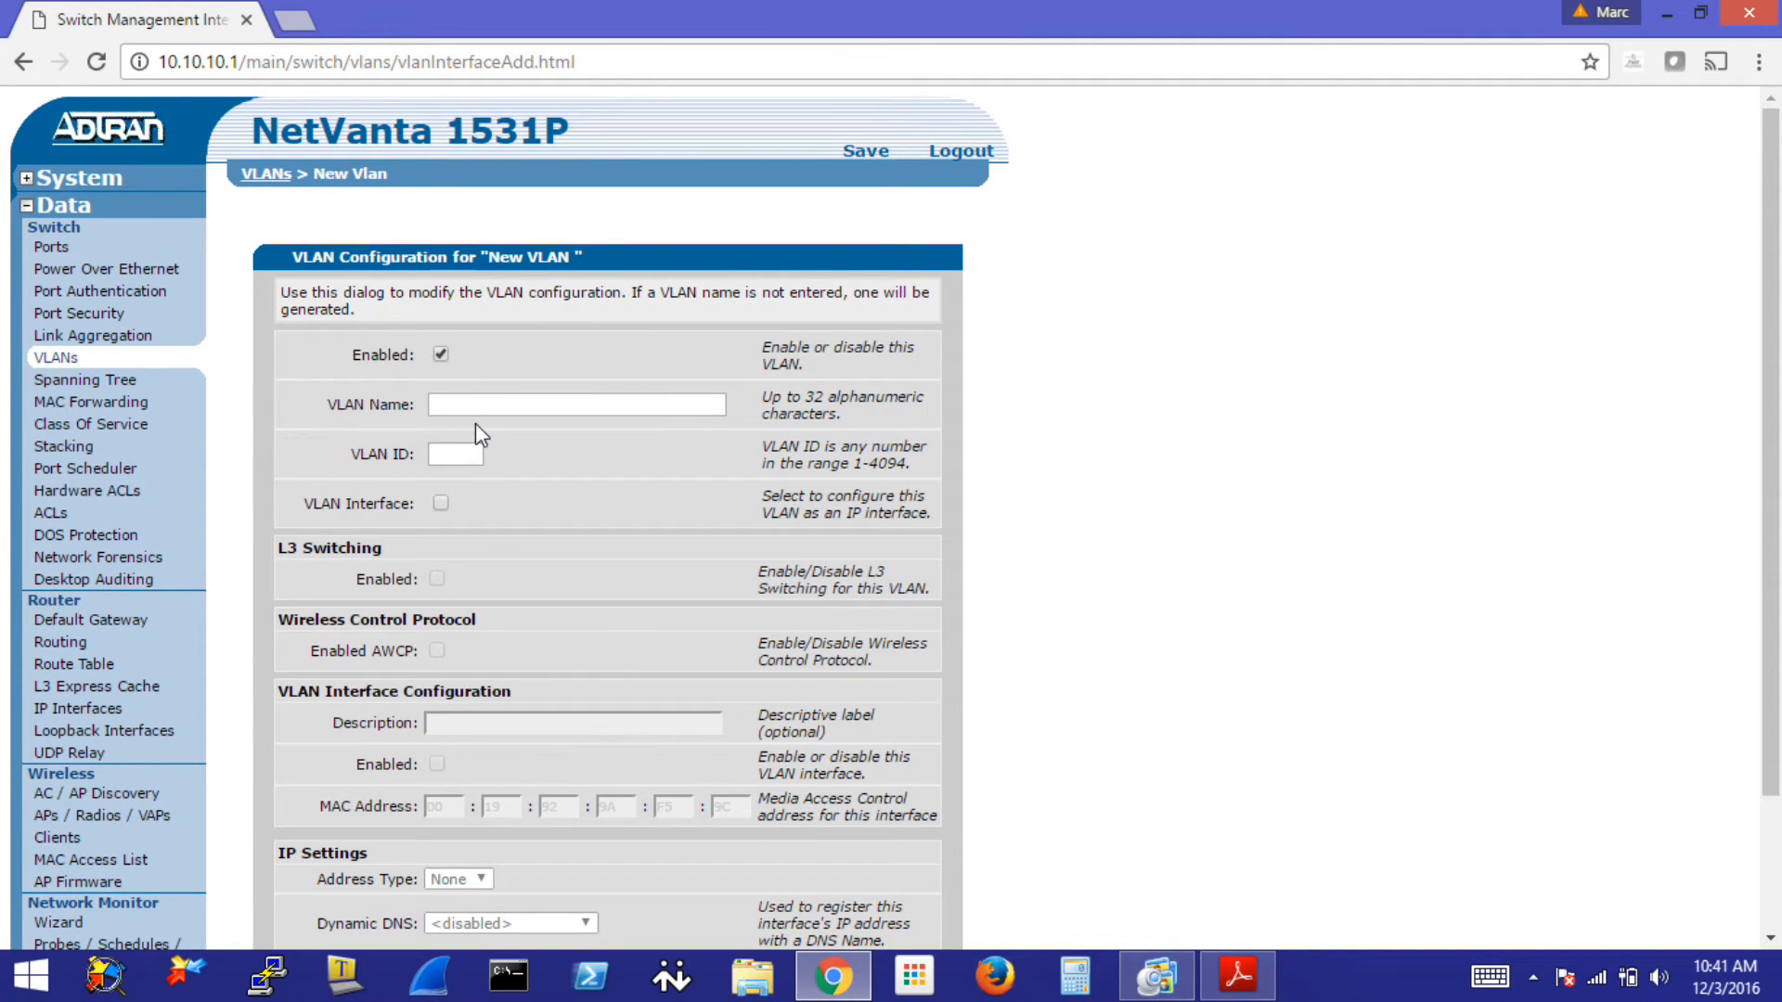
scroll(down, 3)
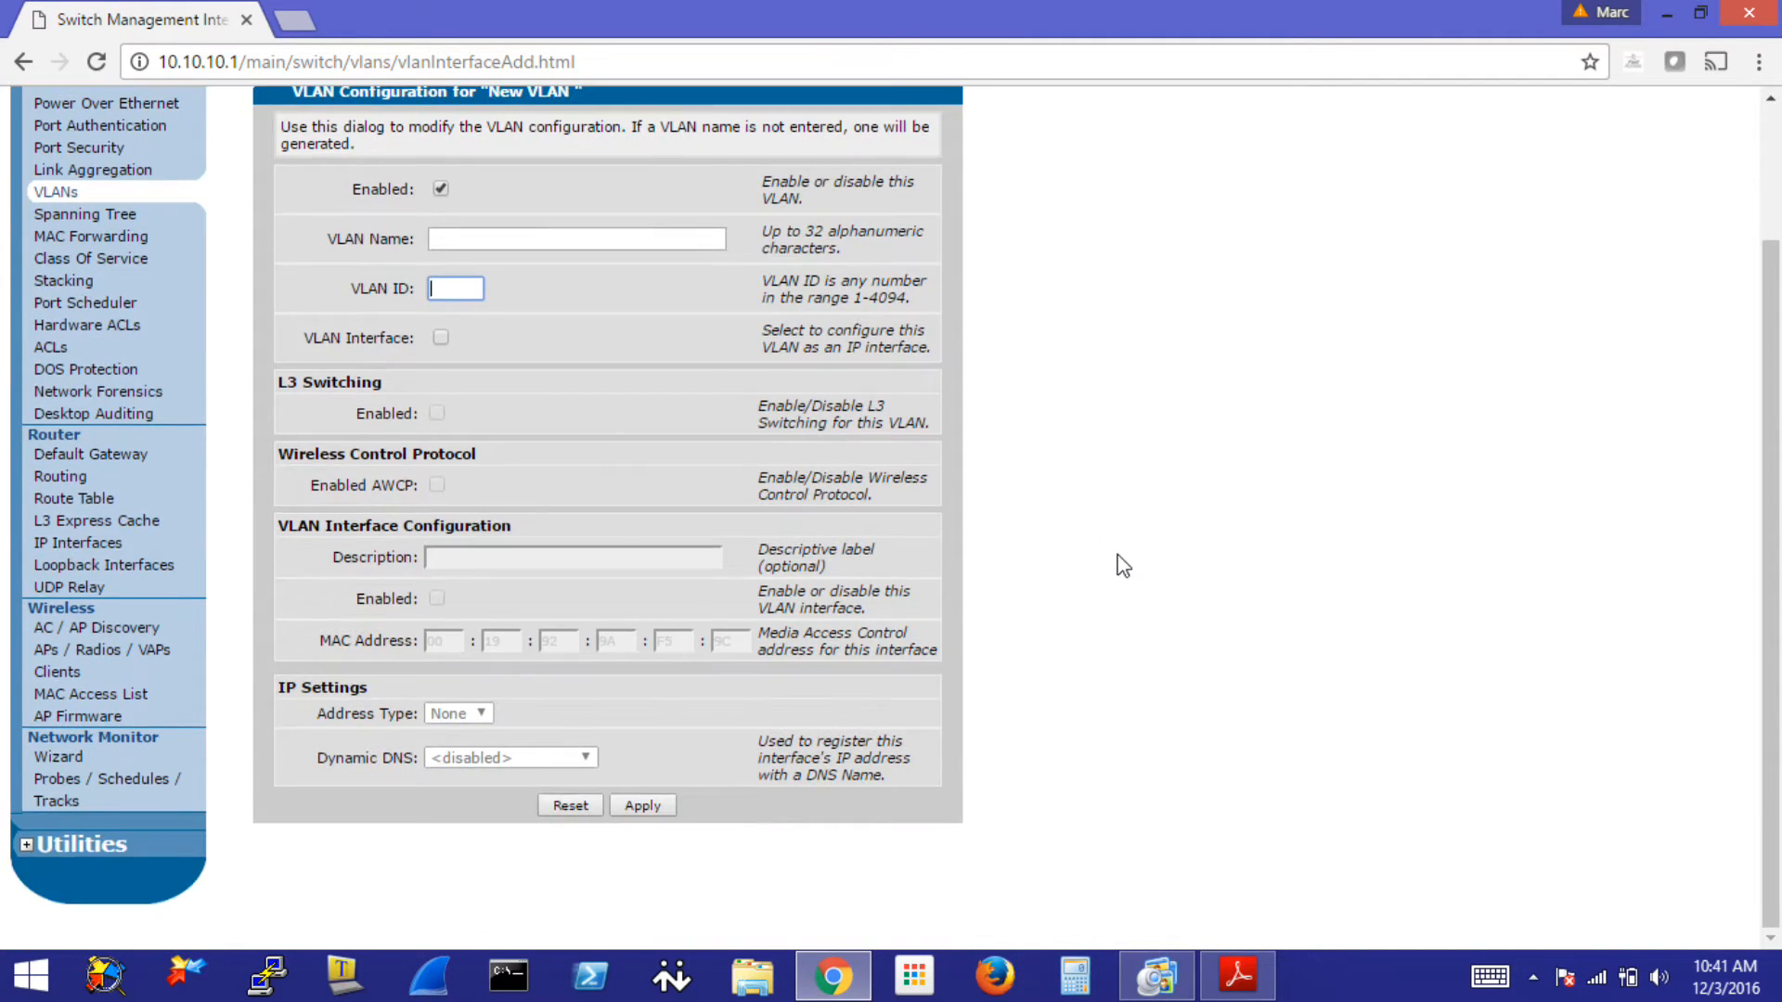
mouse_move(581, 392)
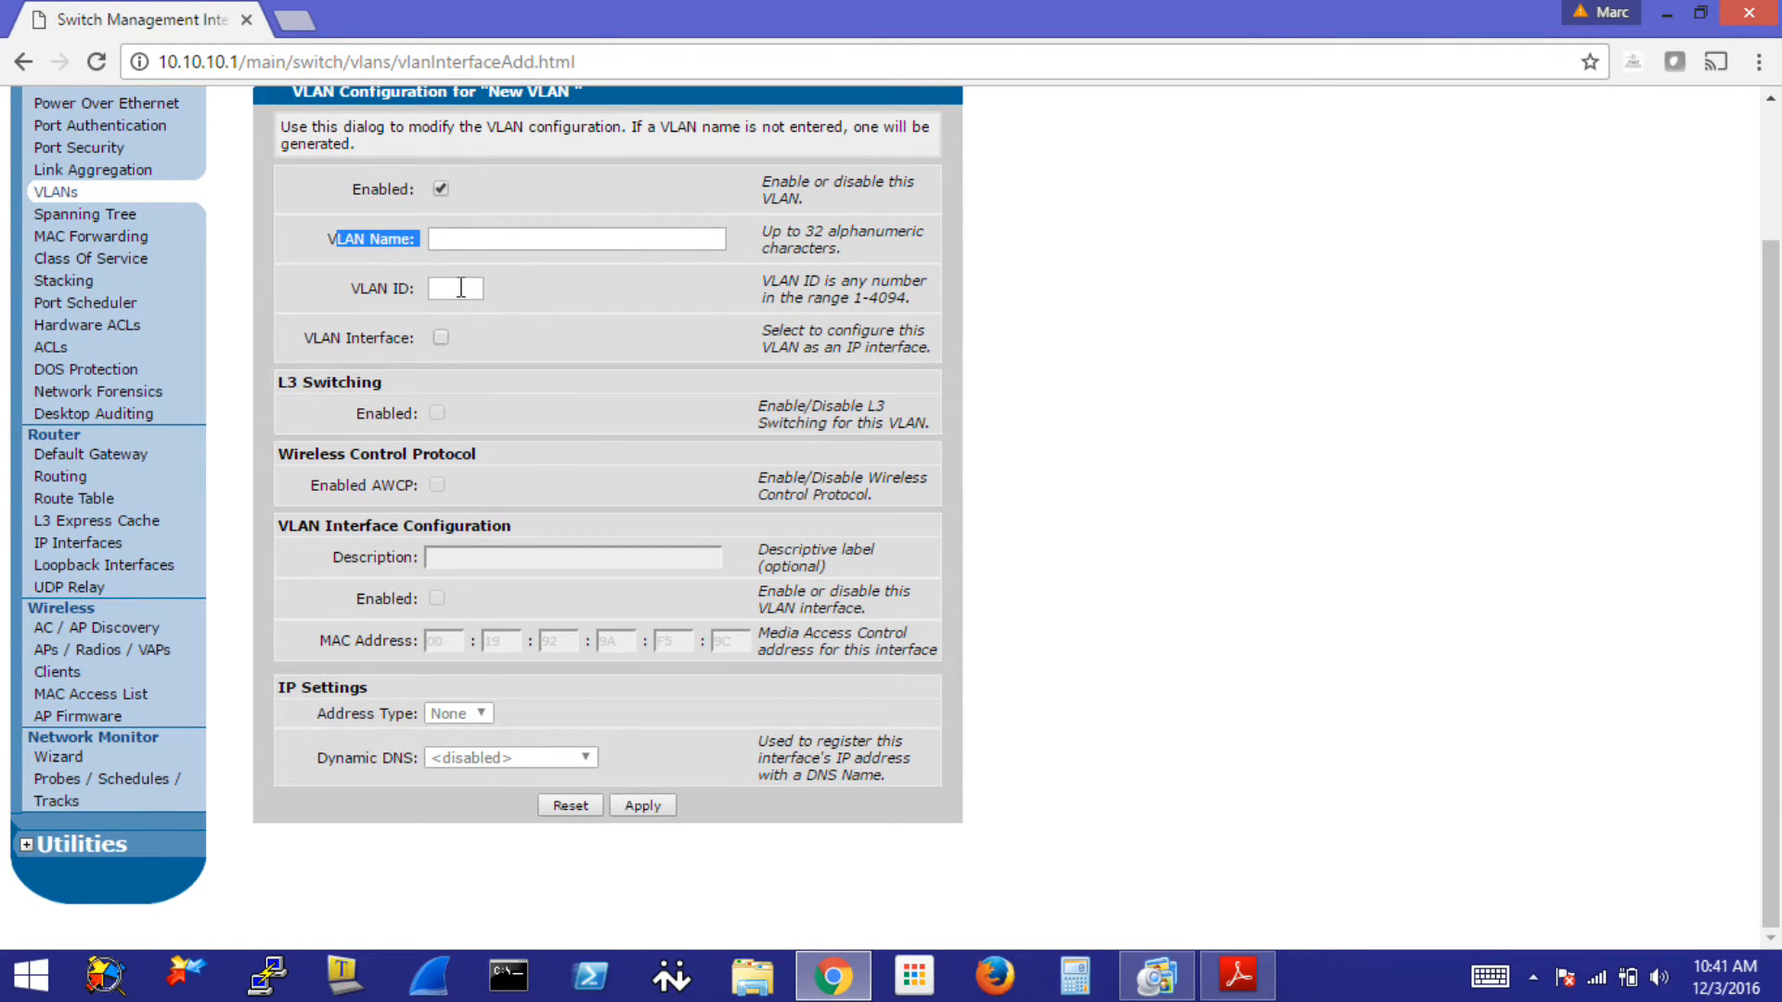
mouse_move(1173, 505)
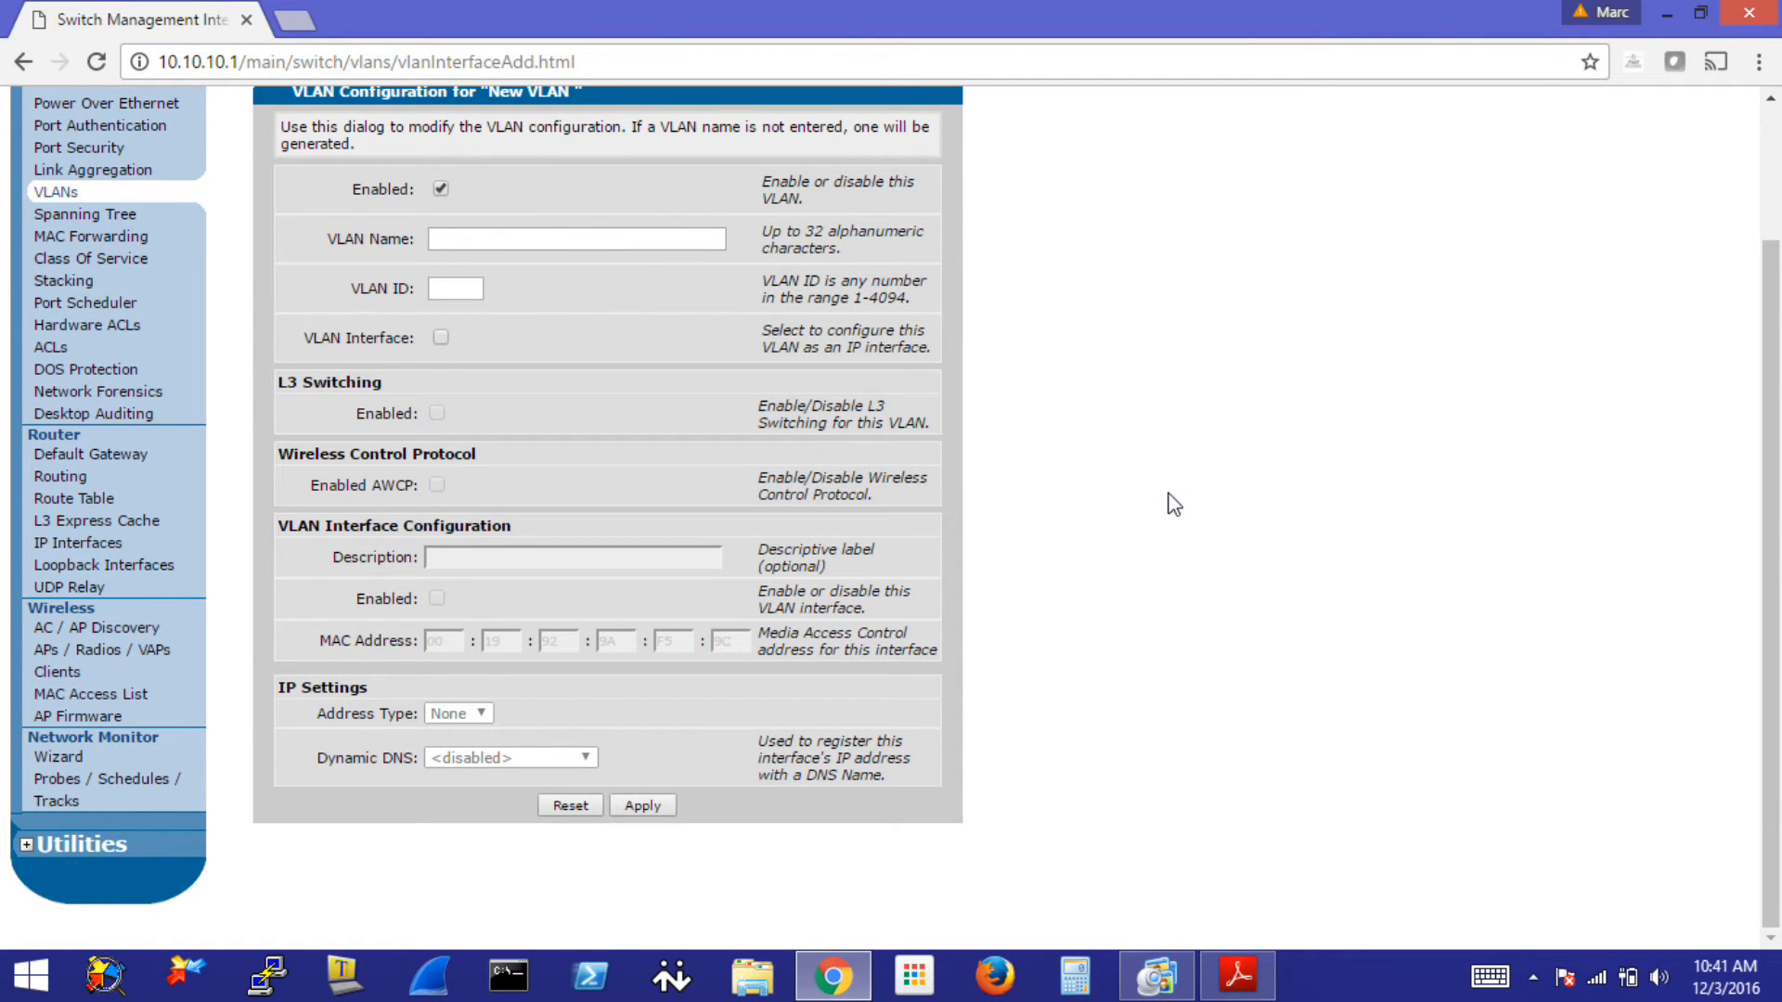
mouse_move(332, 713)
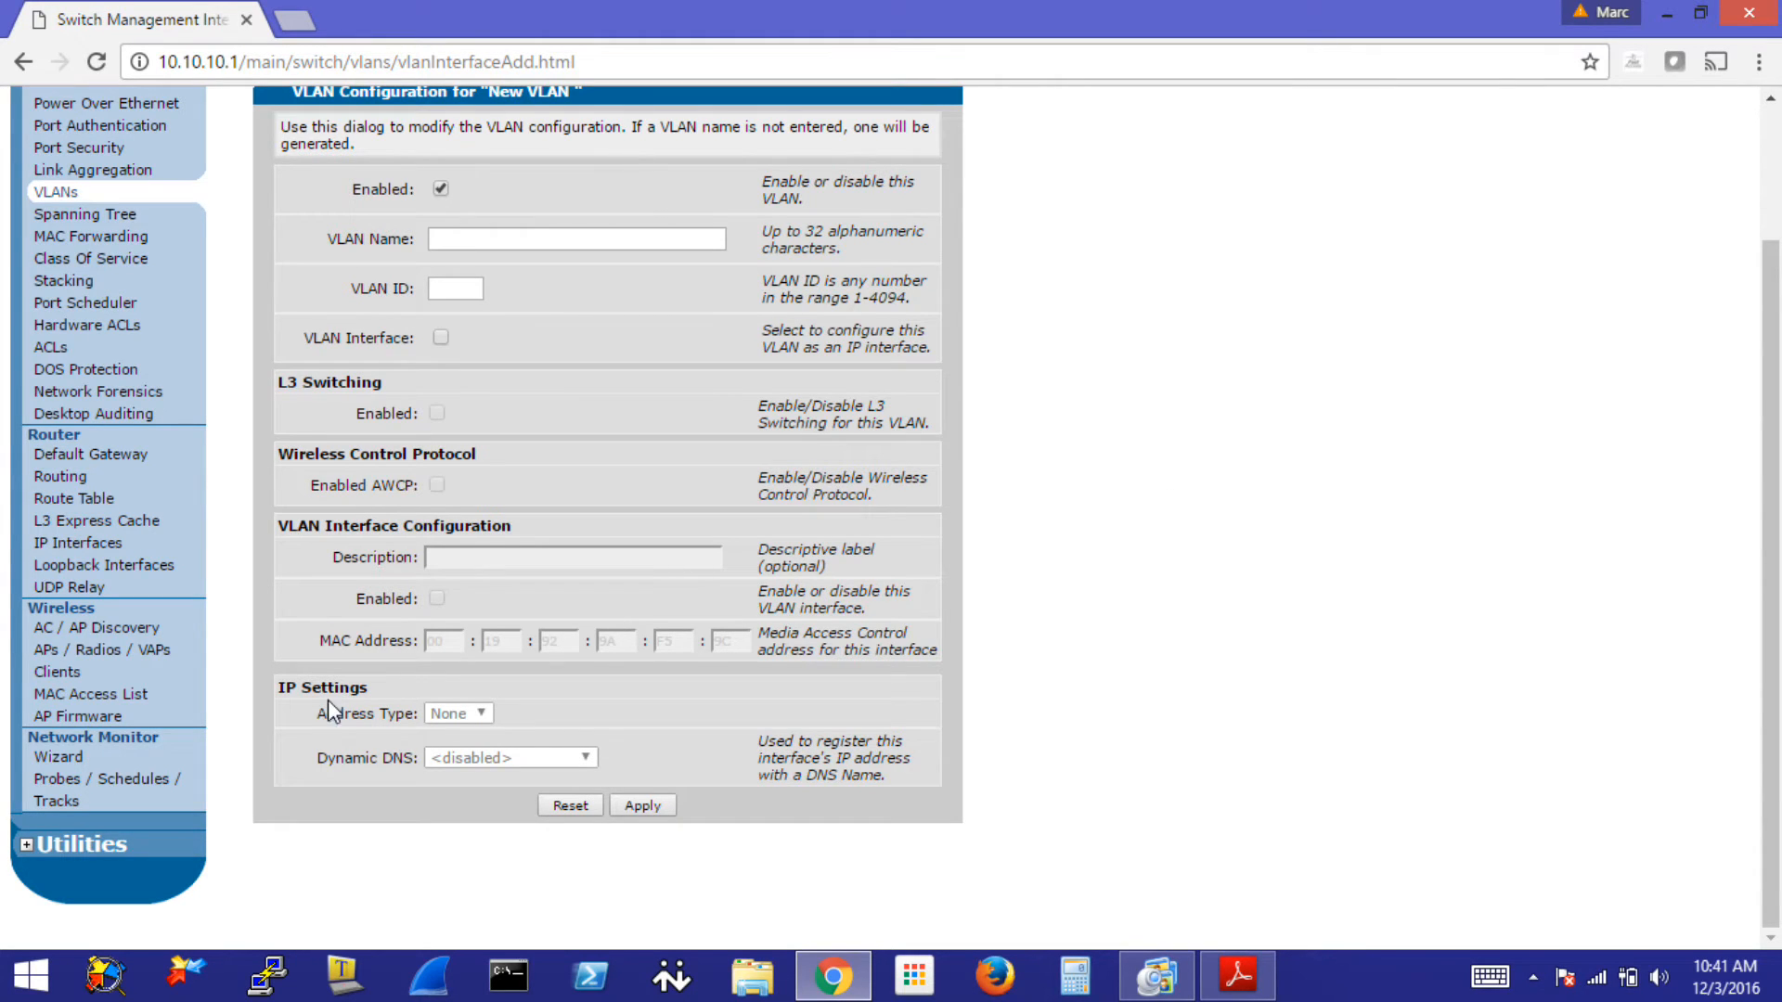
mouse_move(323, 386)
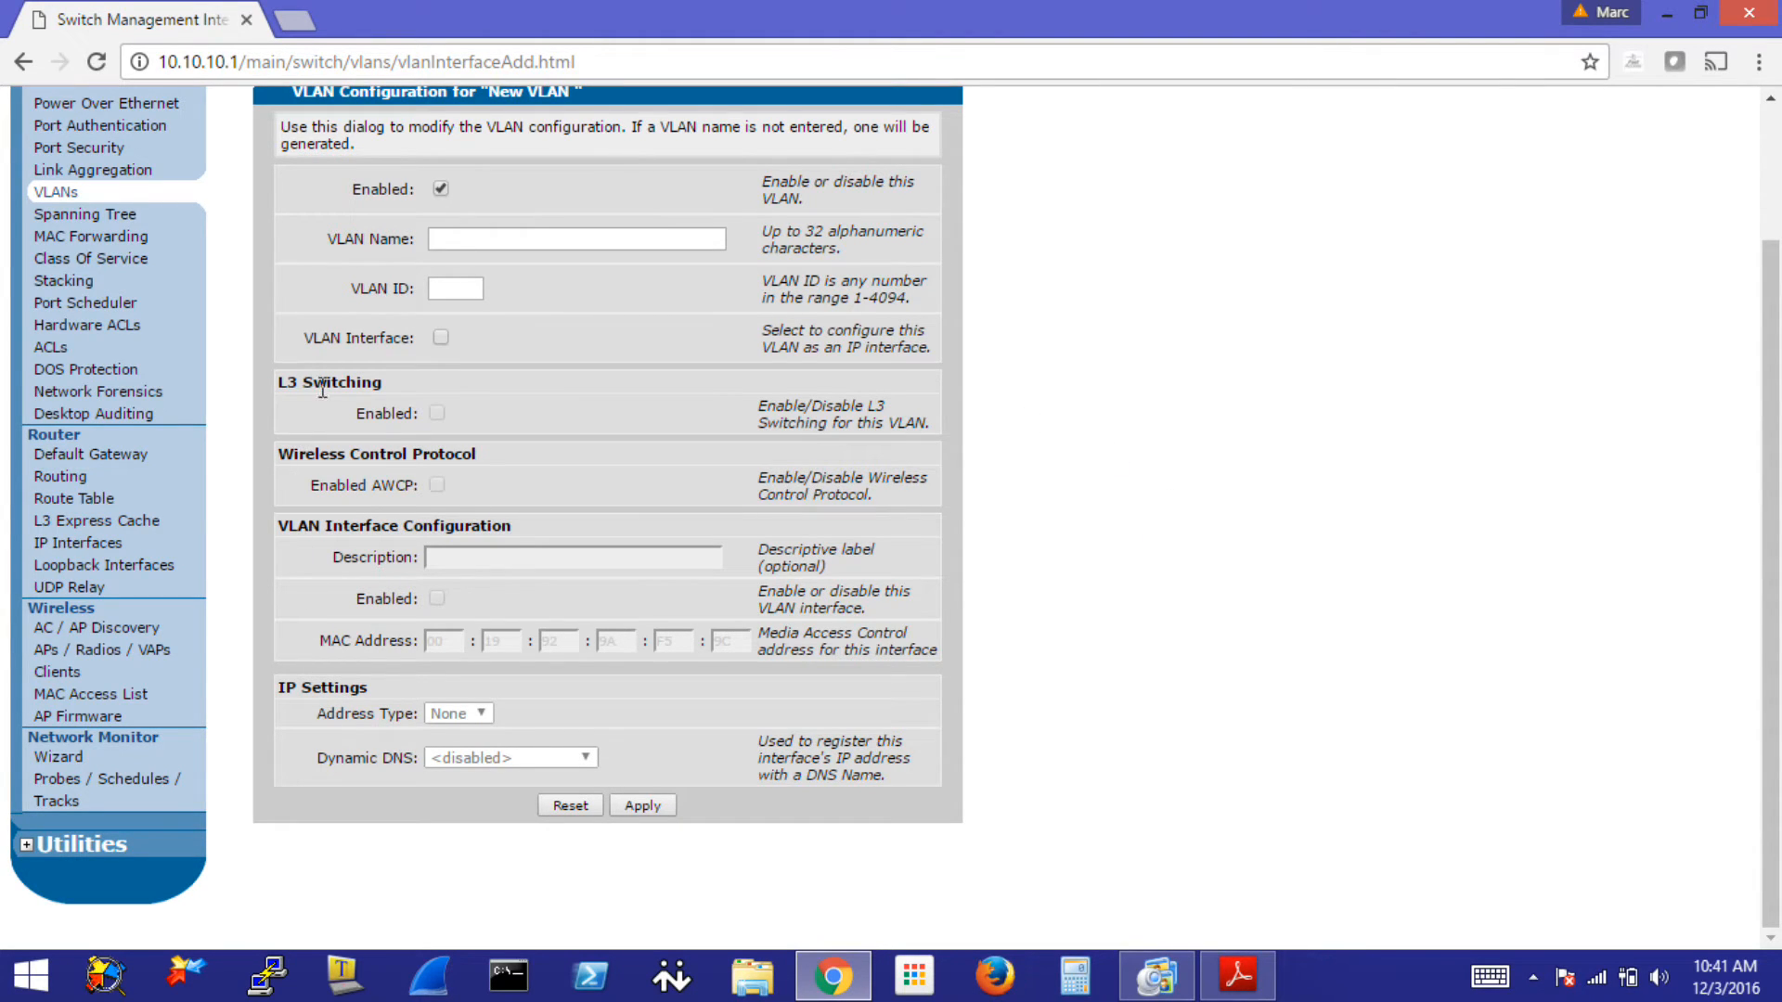
click(440, 338)
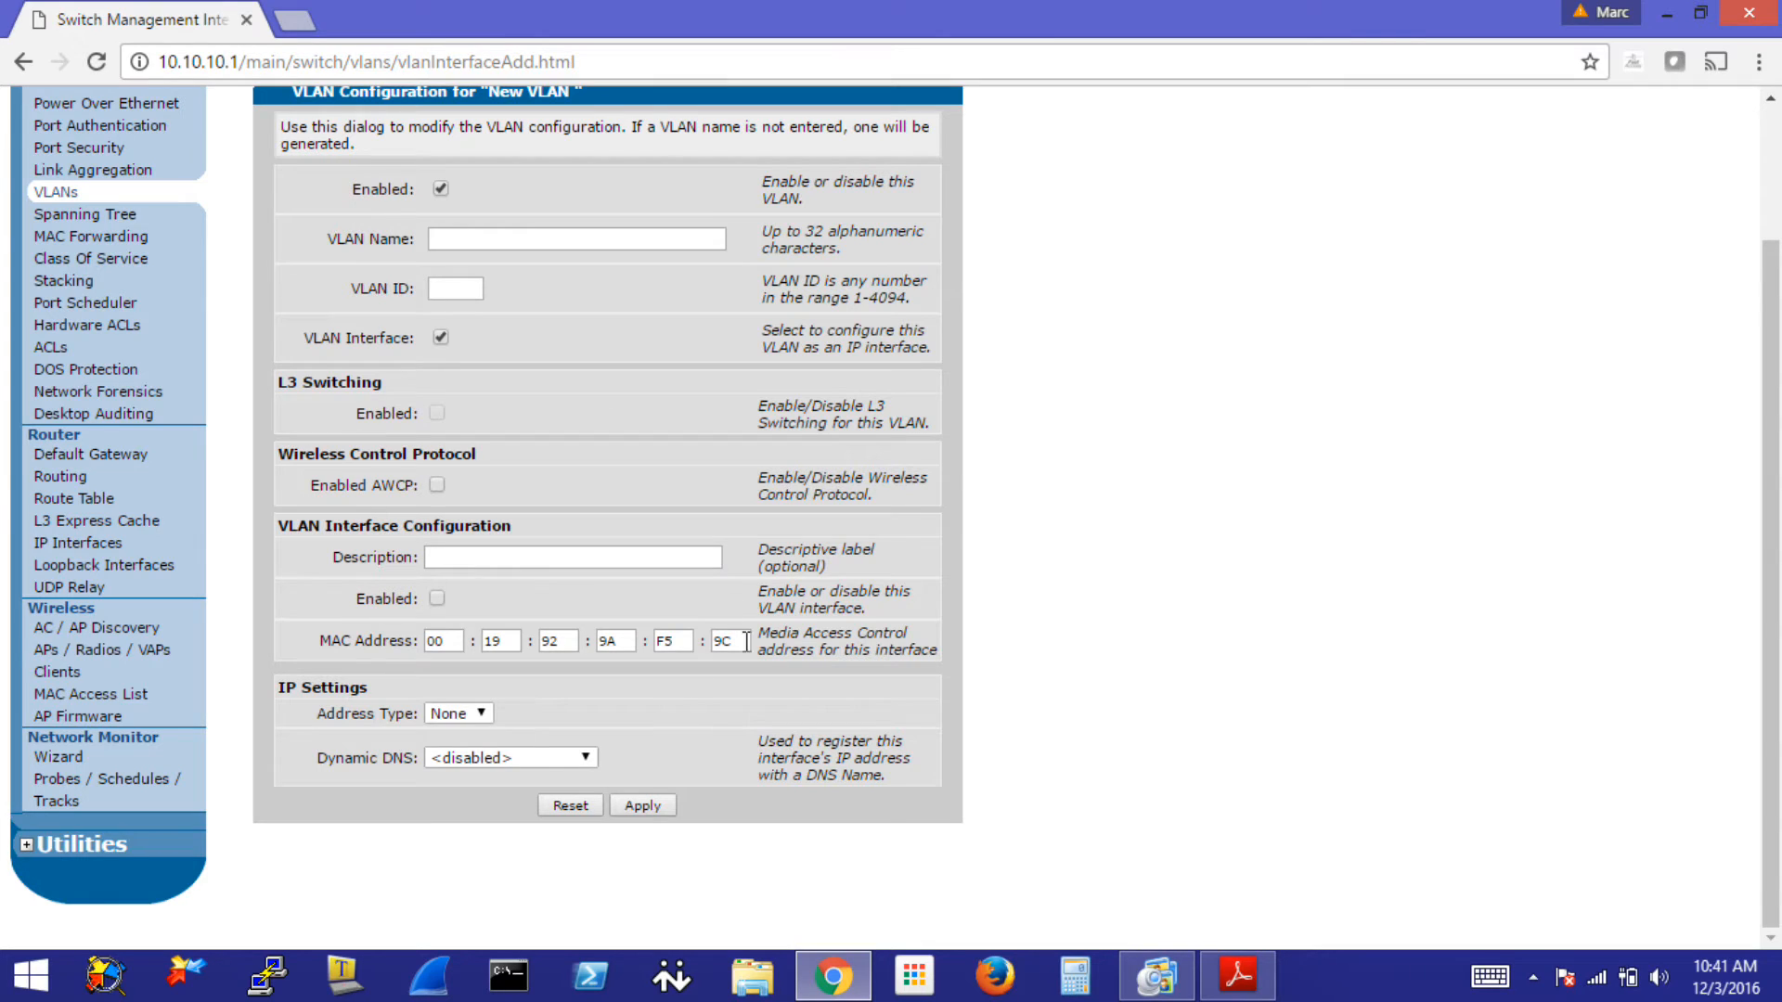
click(458, 713)
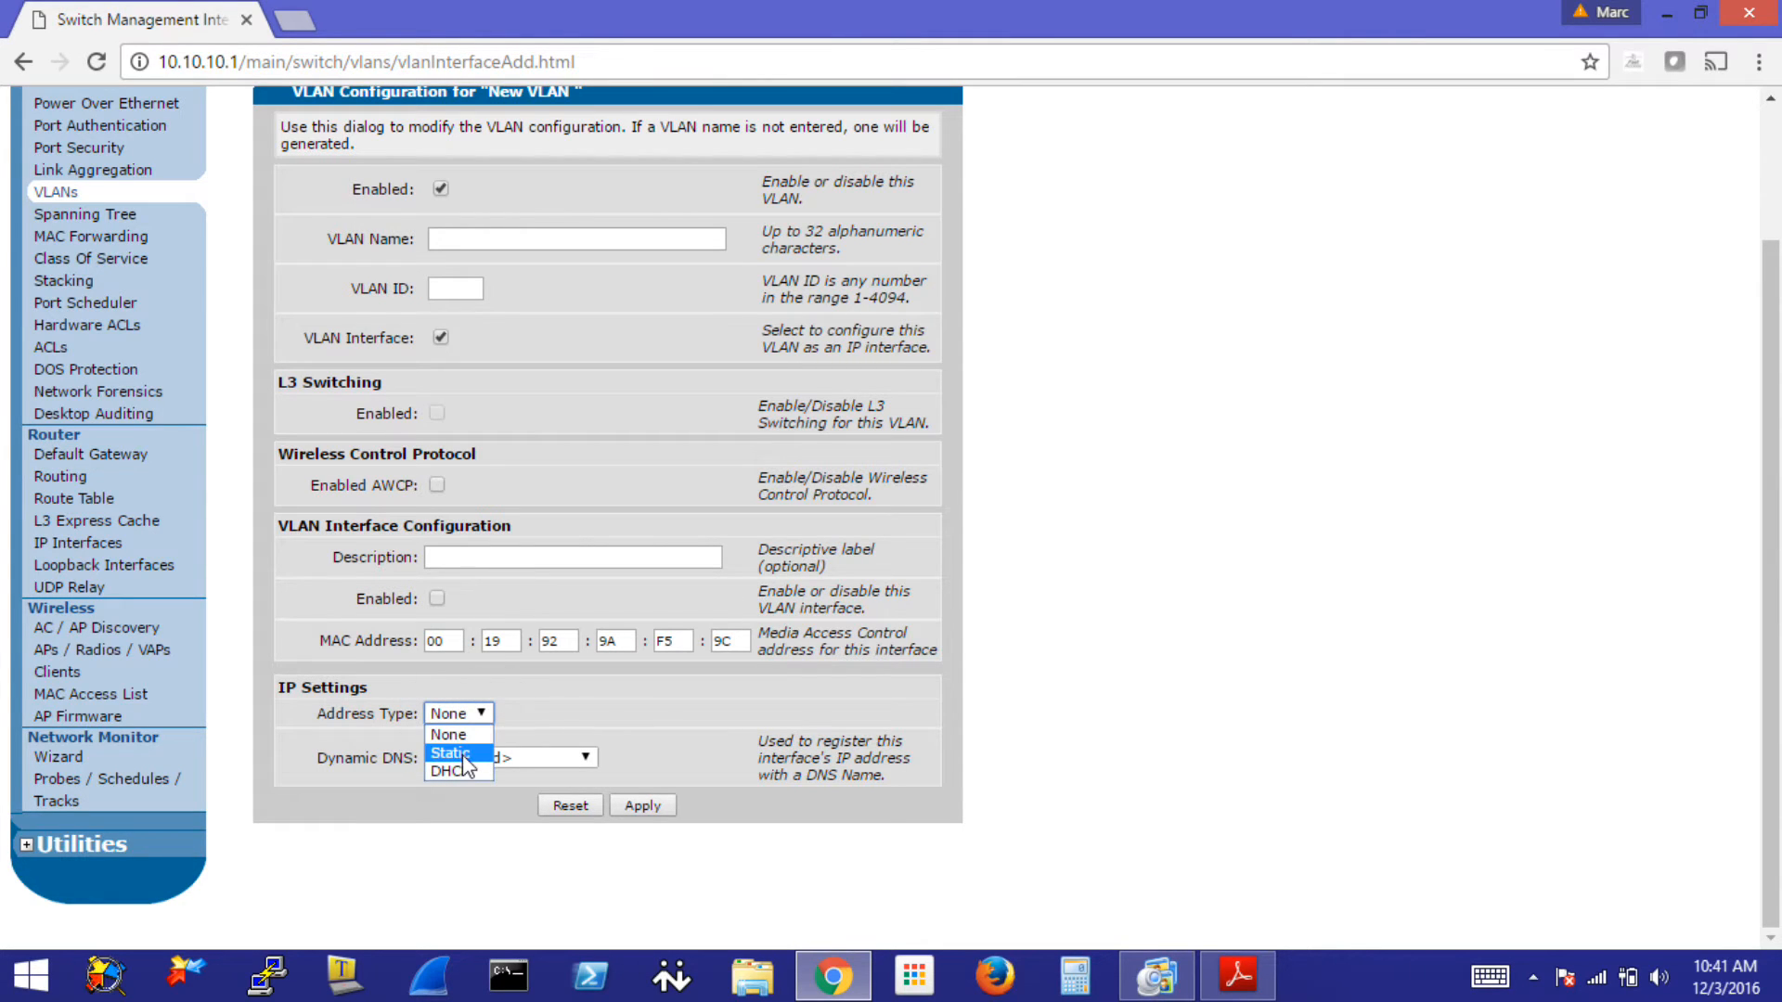
click(451, 752)
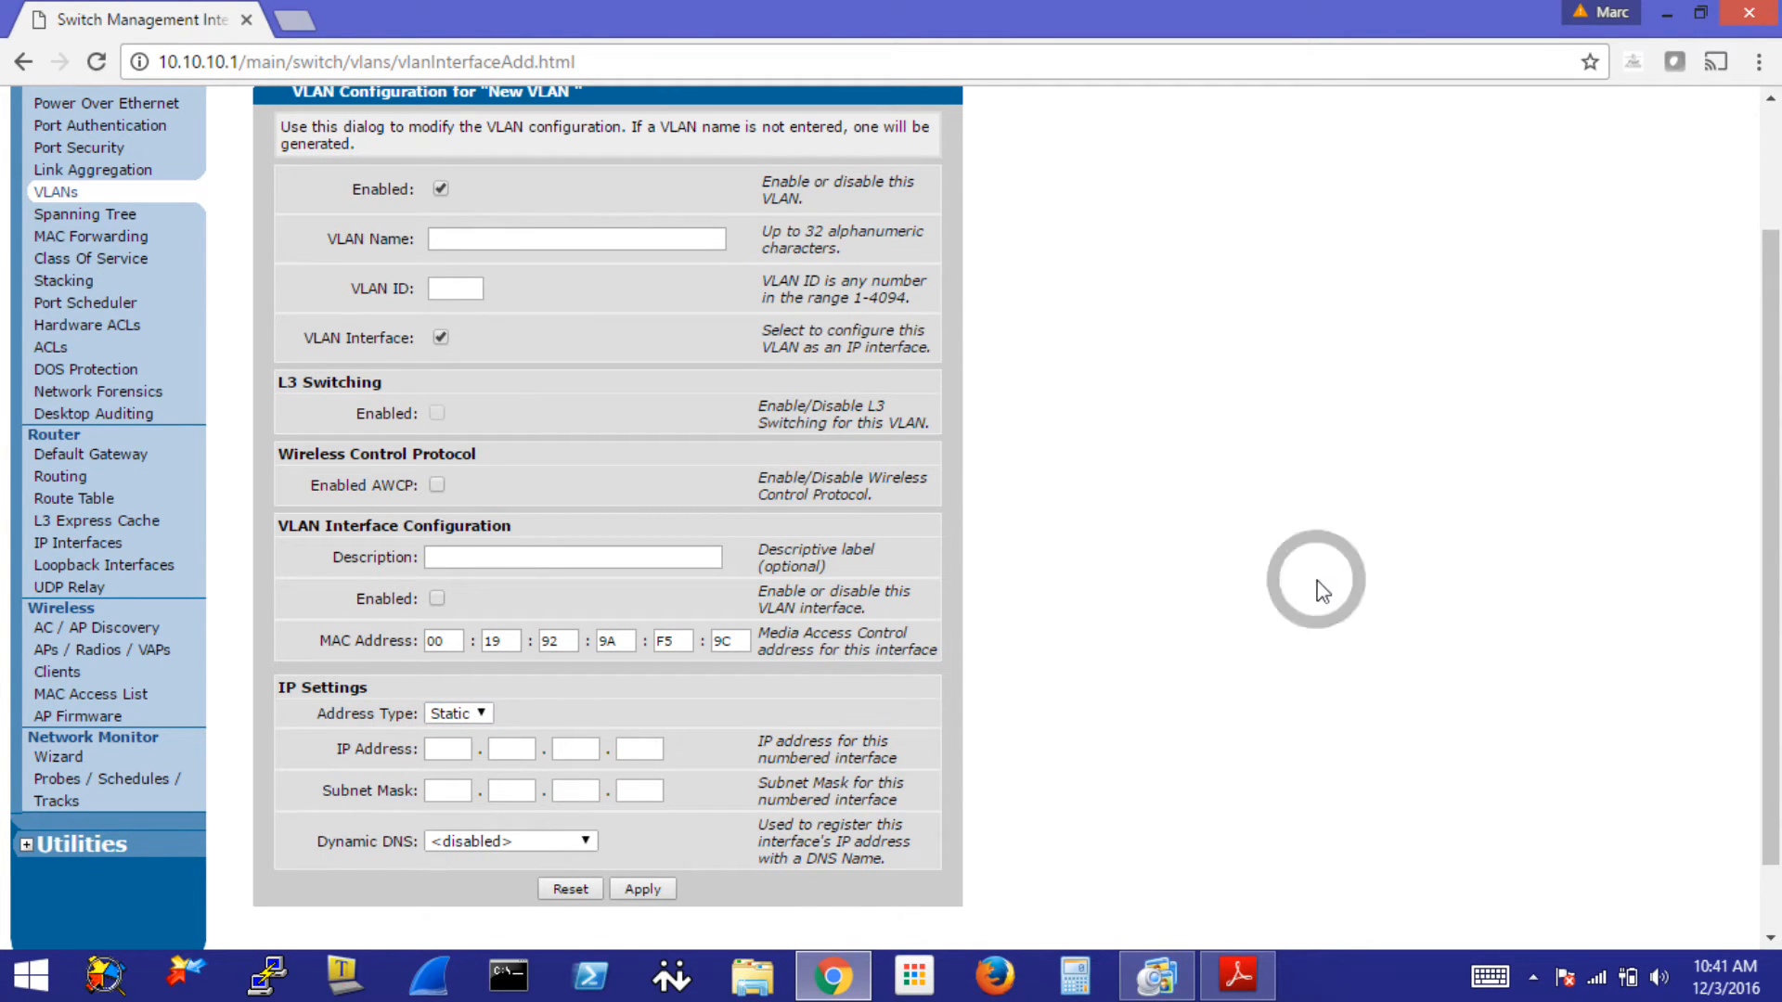
click(574, 748)
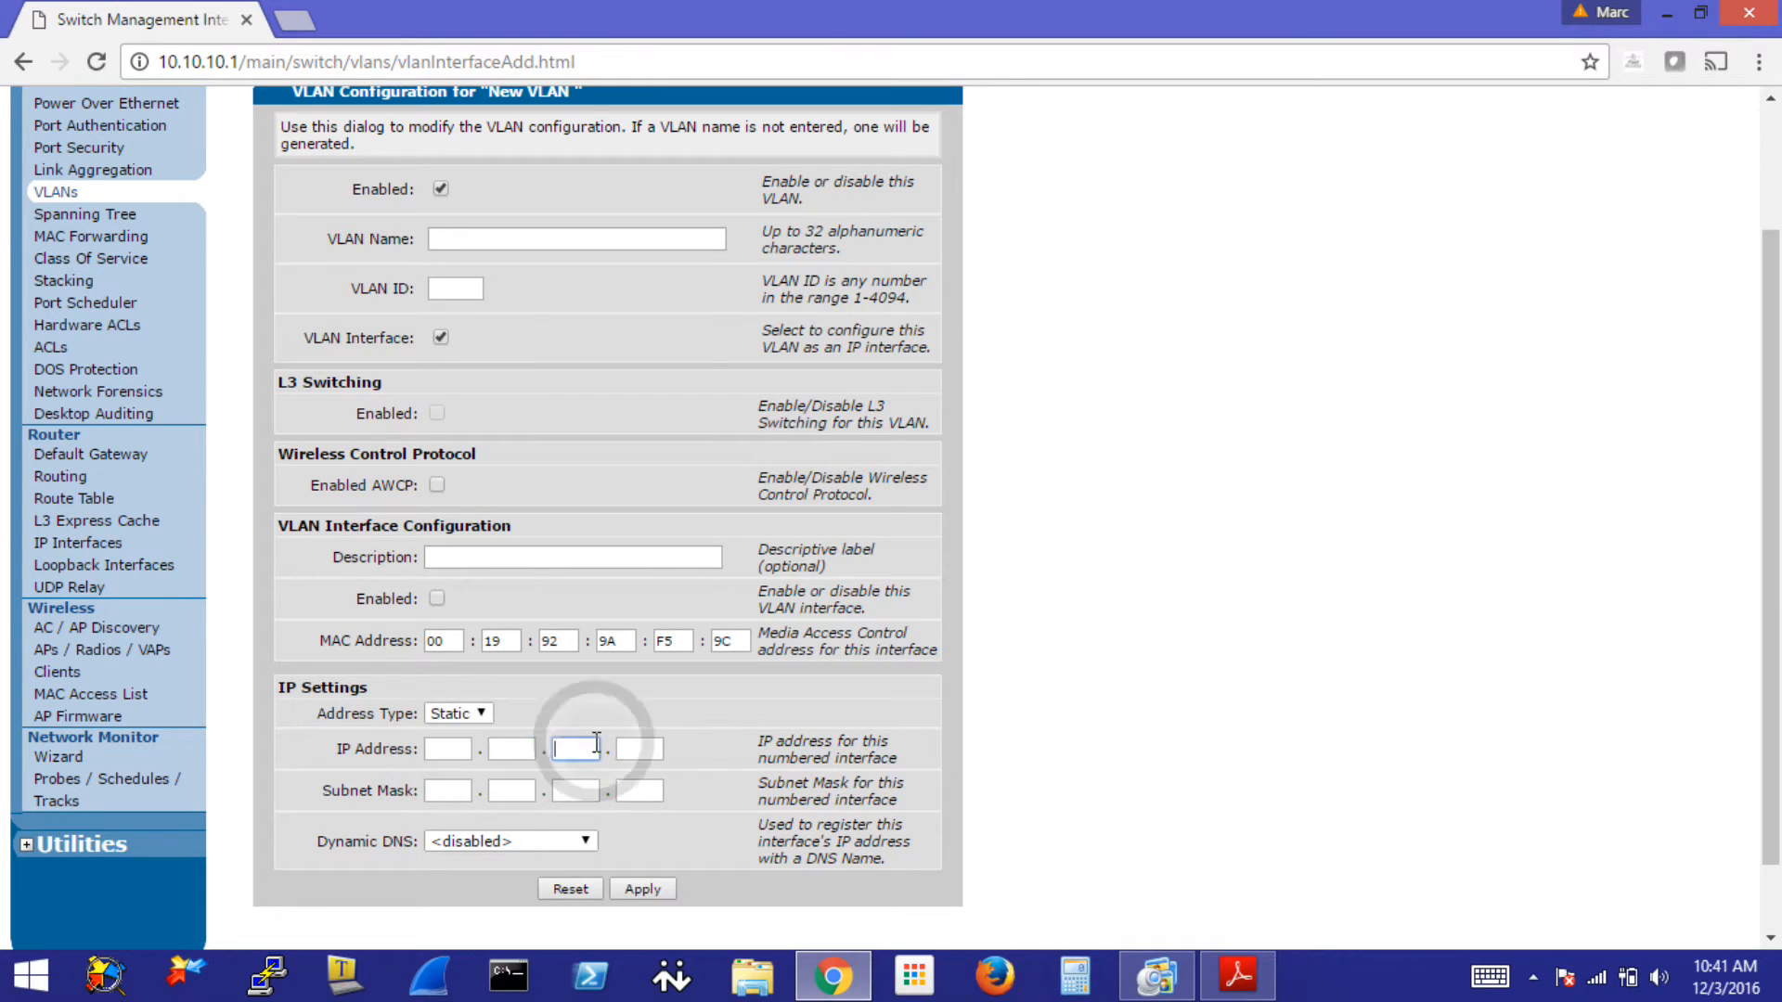
click(573, 791)
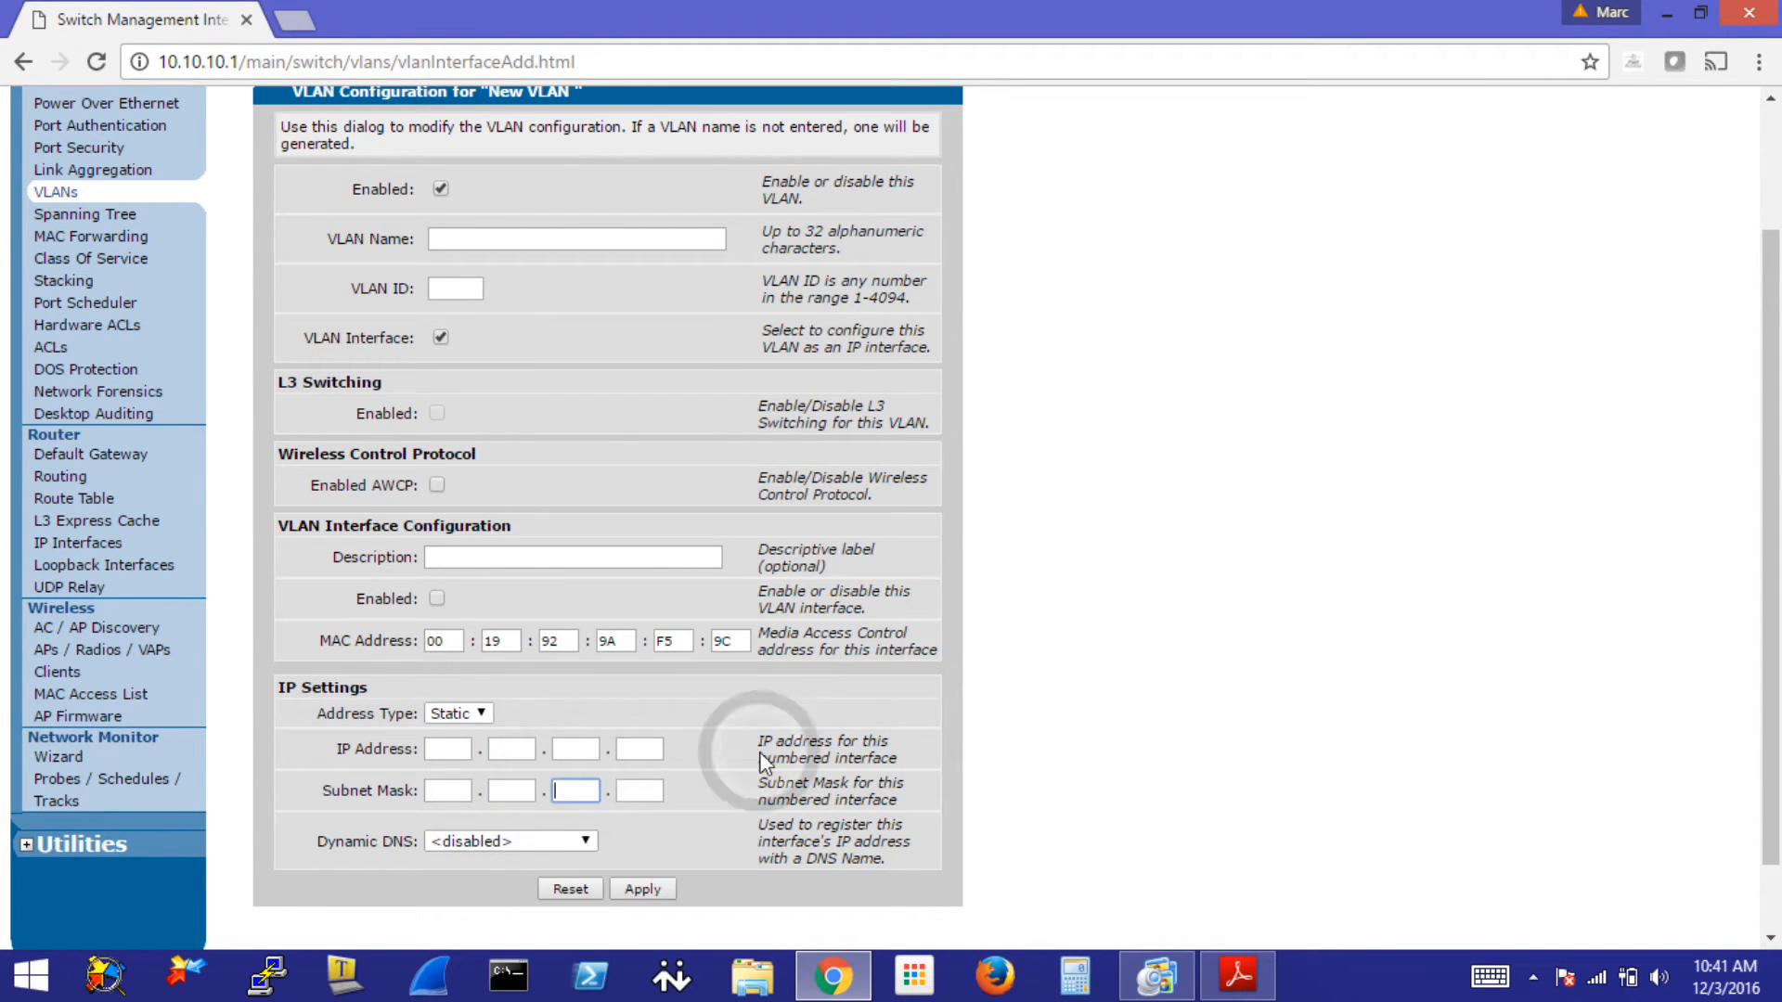
scroll(down, 3)
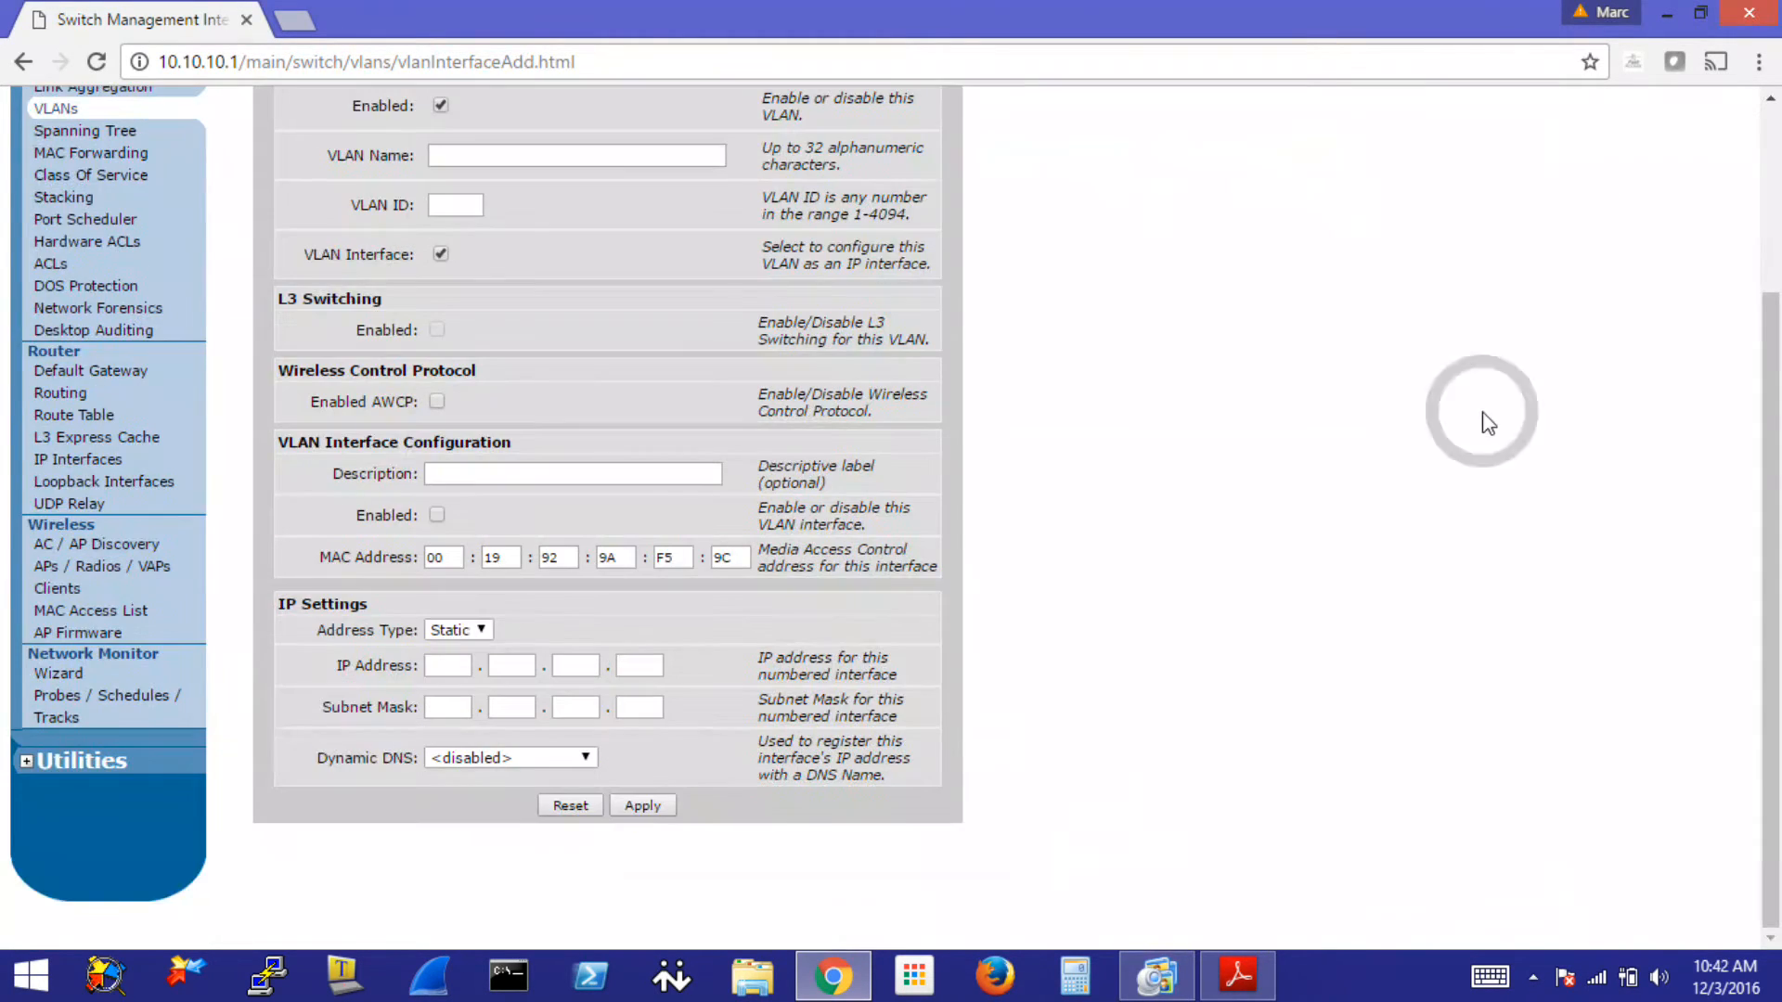
mouse_move(1253, 520)
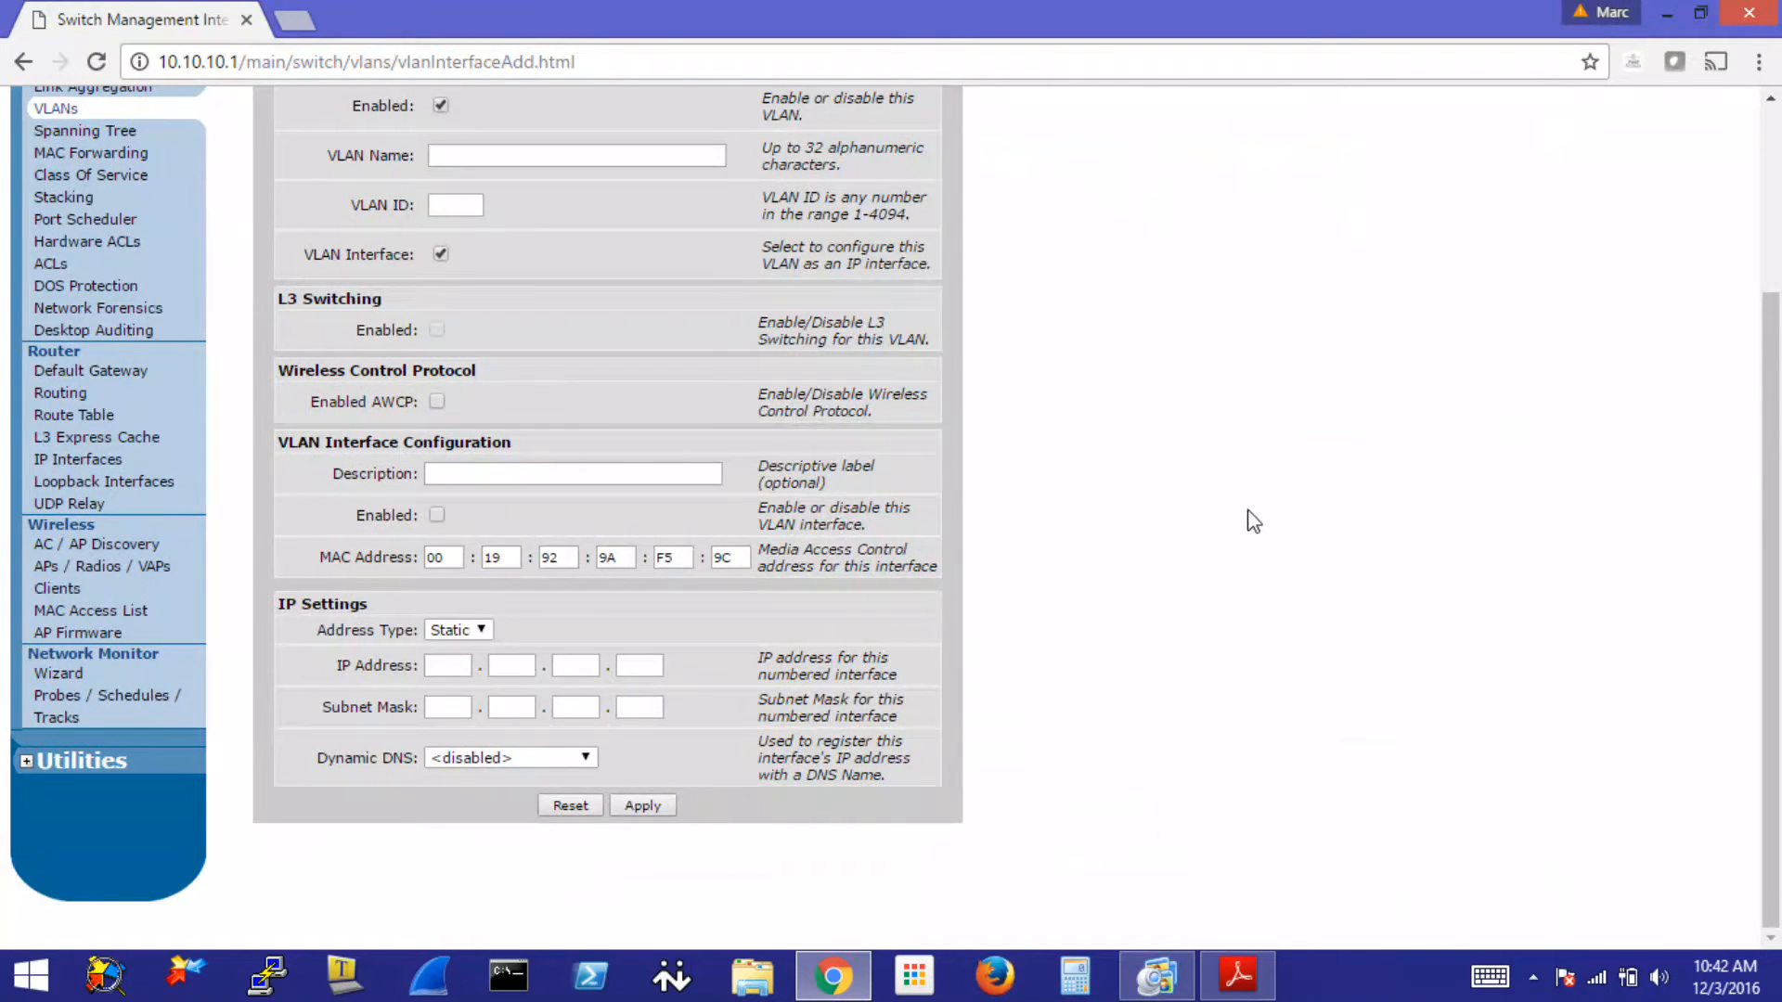
scroll(up, 3)
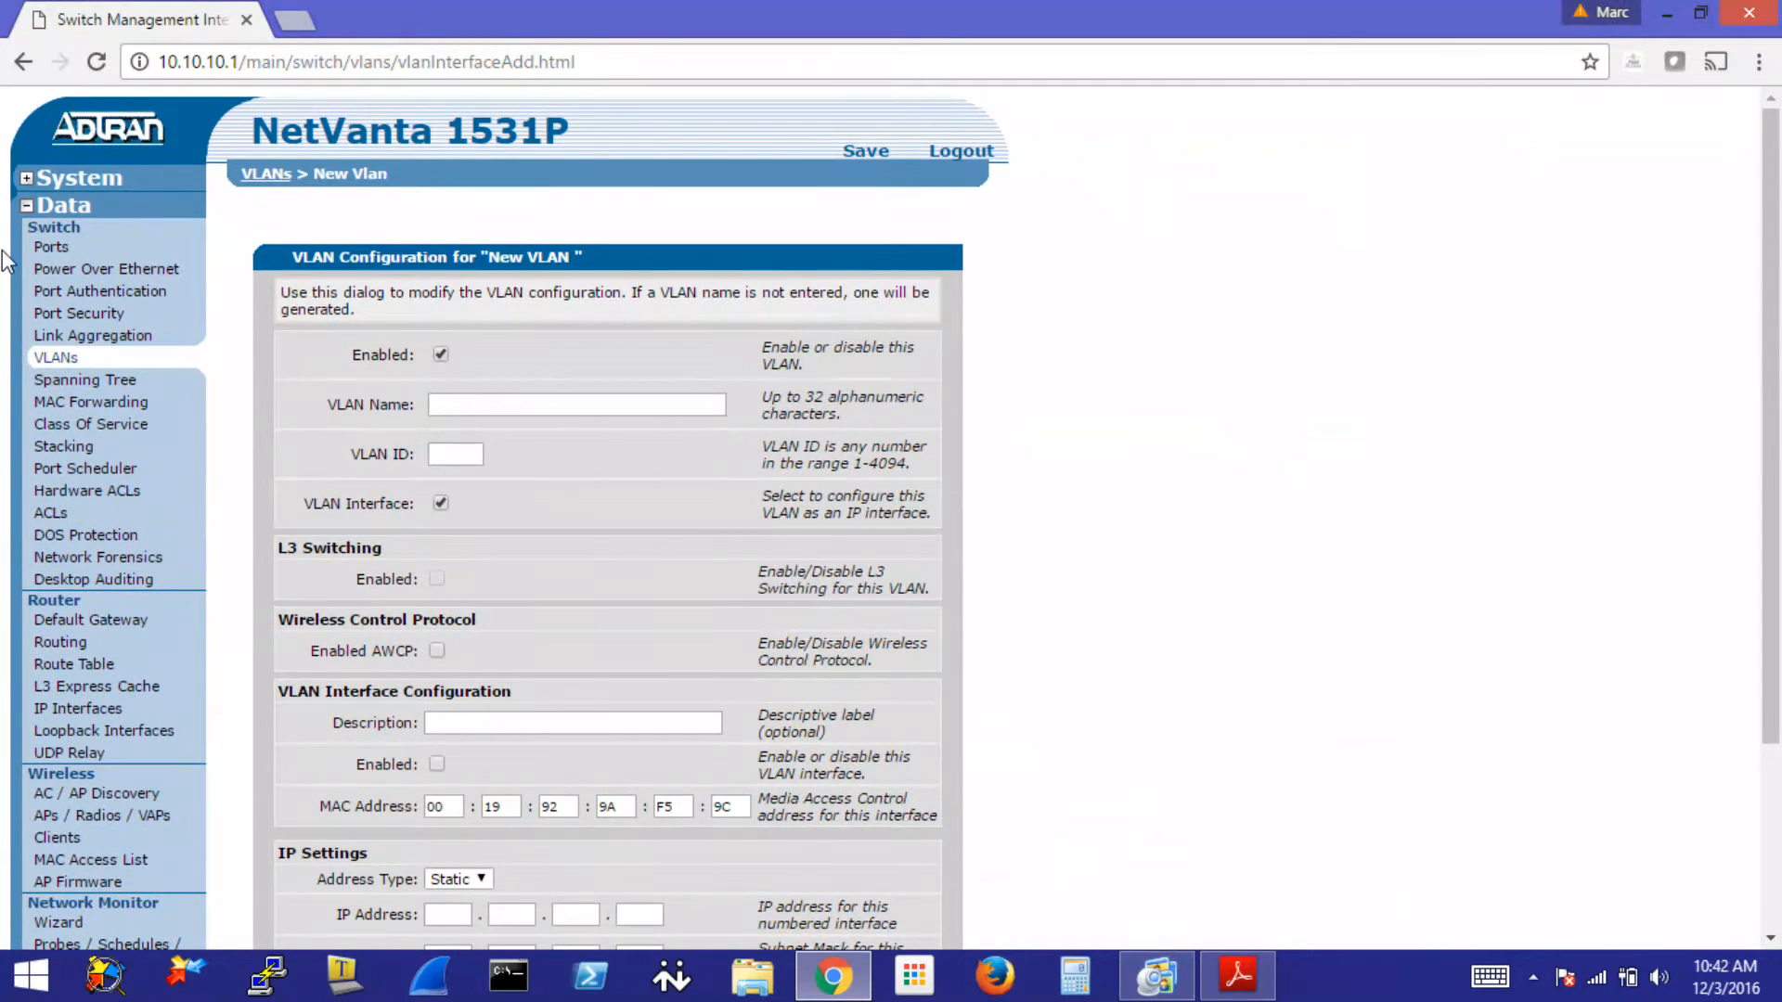
mouse_move(27, 182)
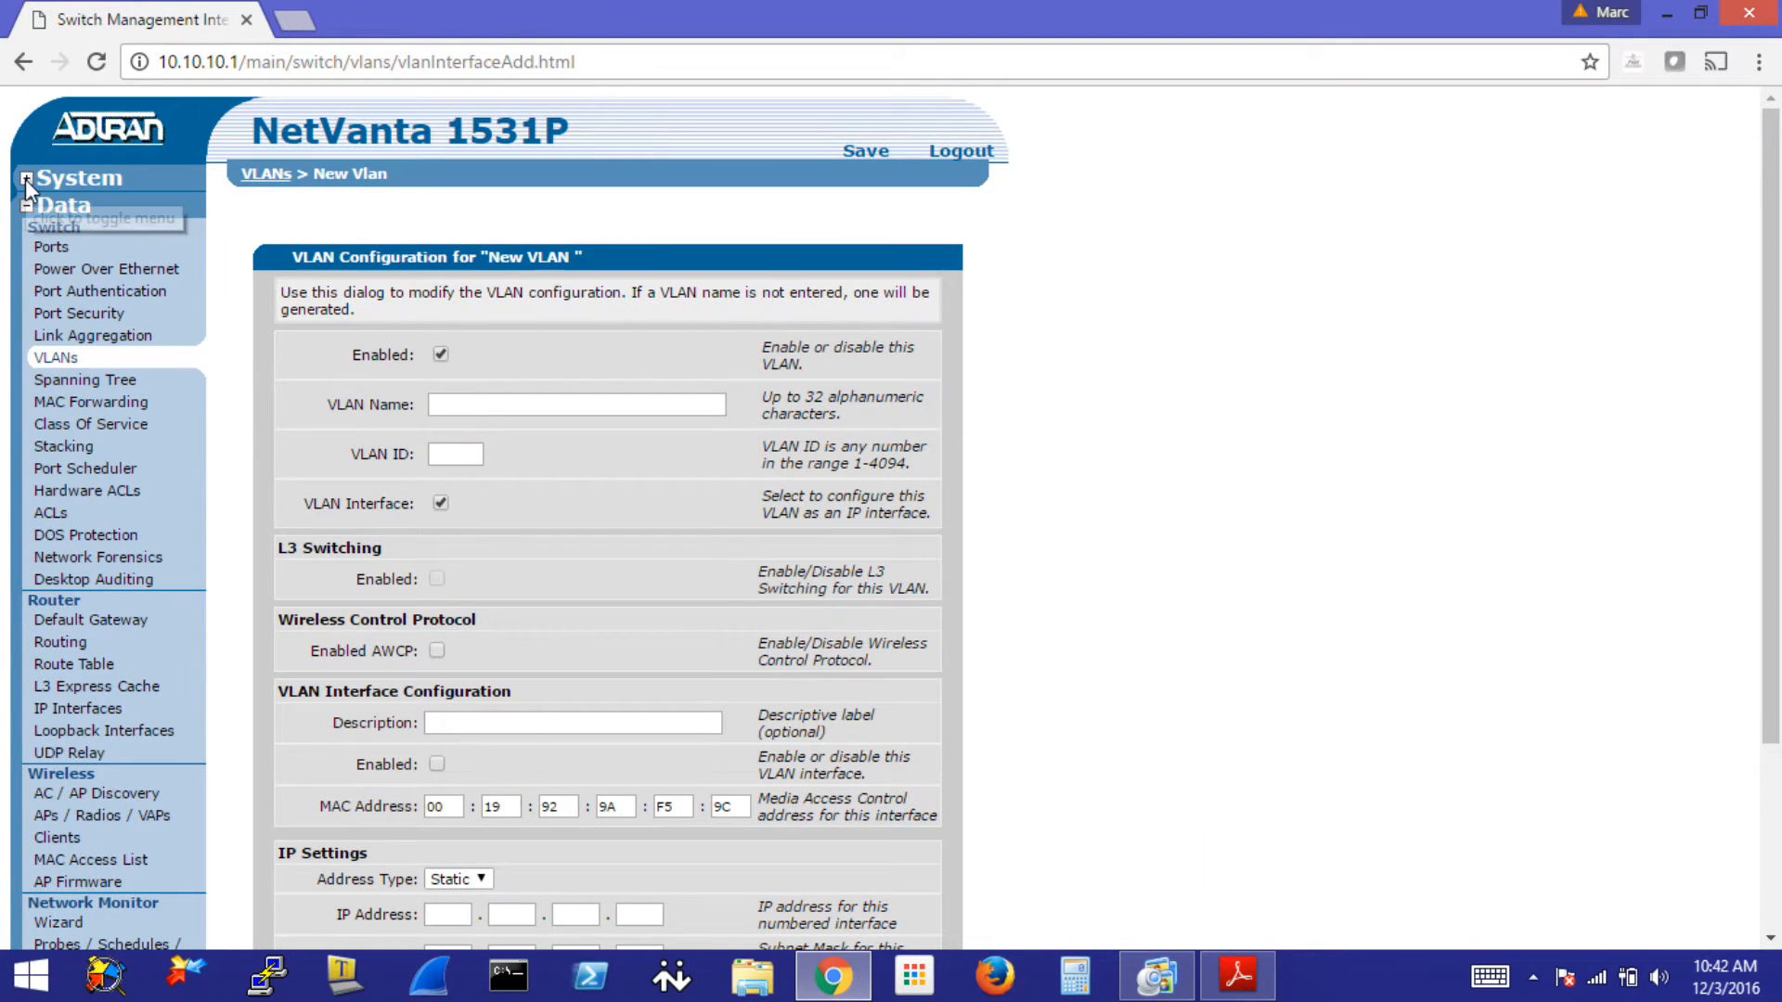
- Go to System > DHCP Server and add a pool named voip
click(78, 178)
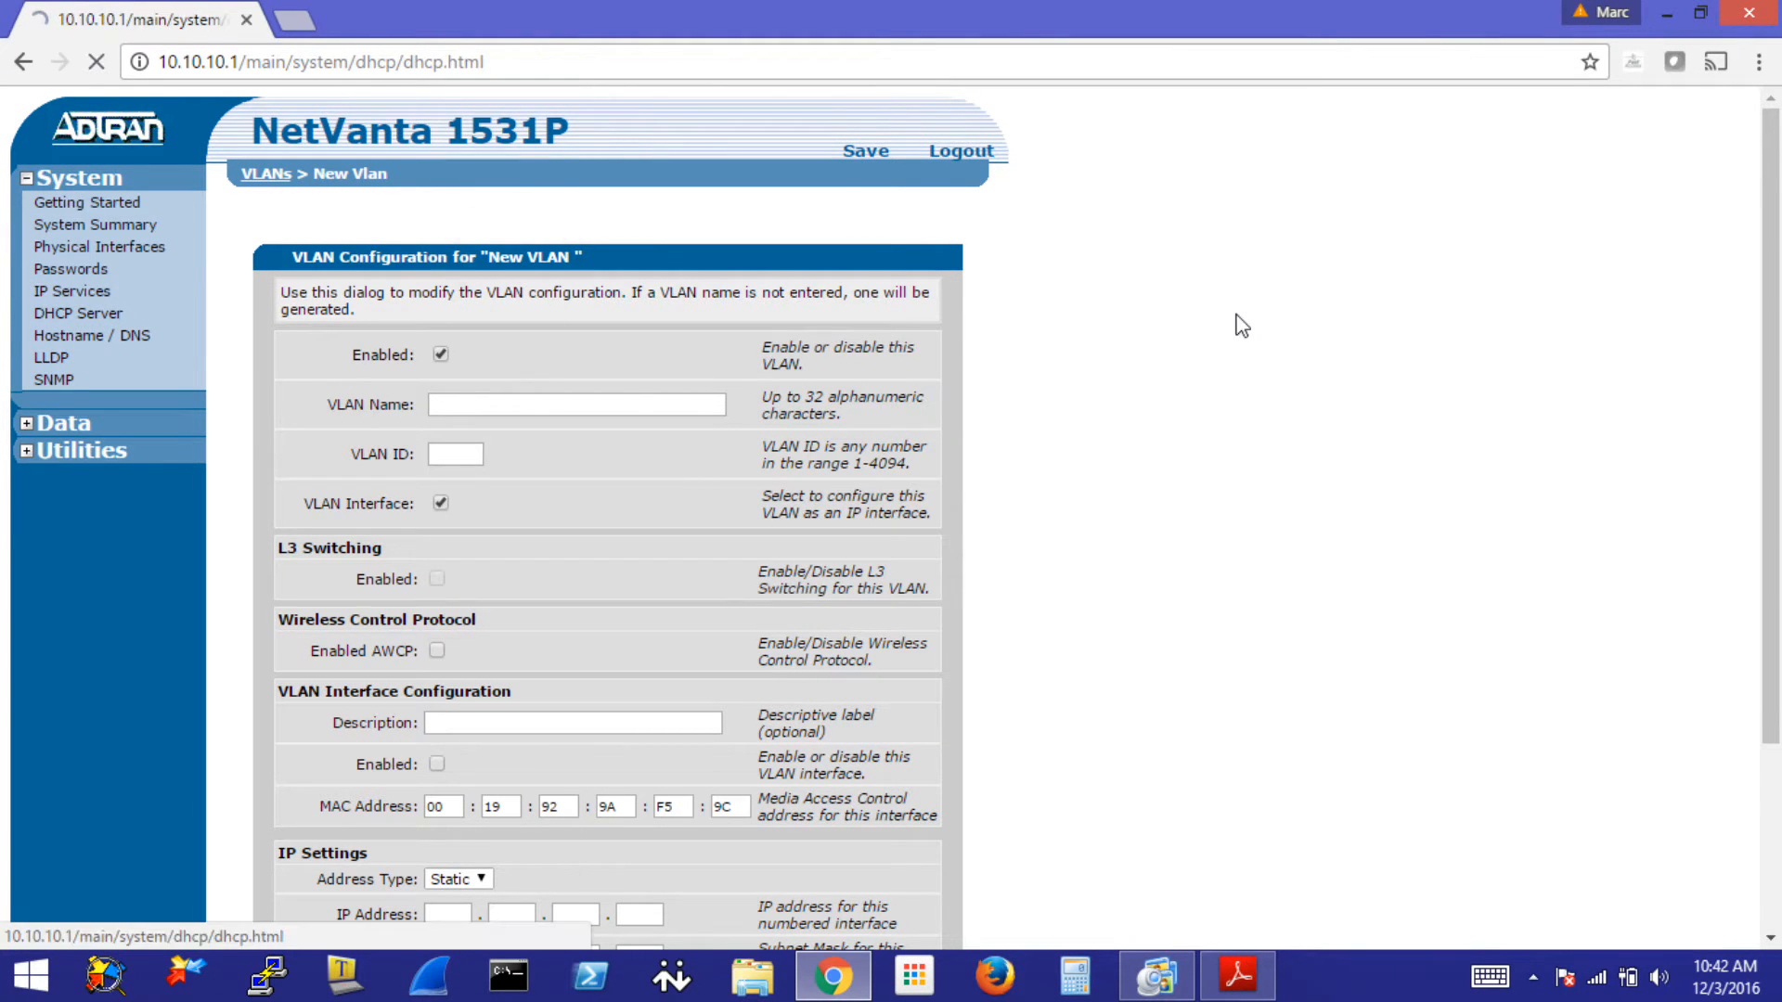
click(78, 314)
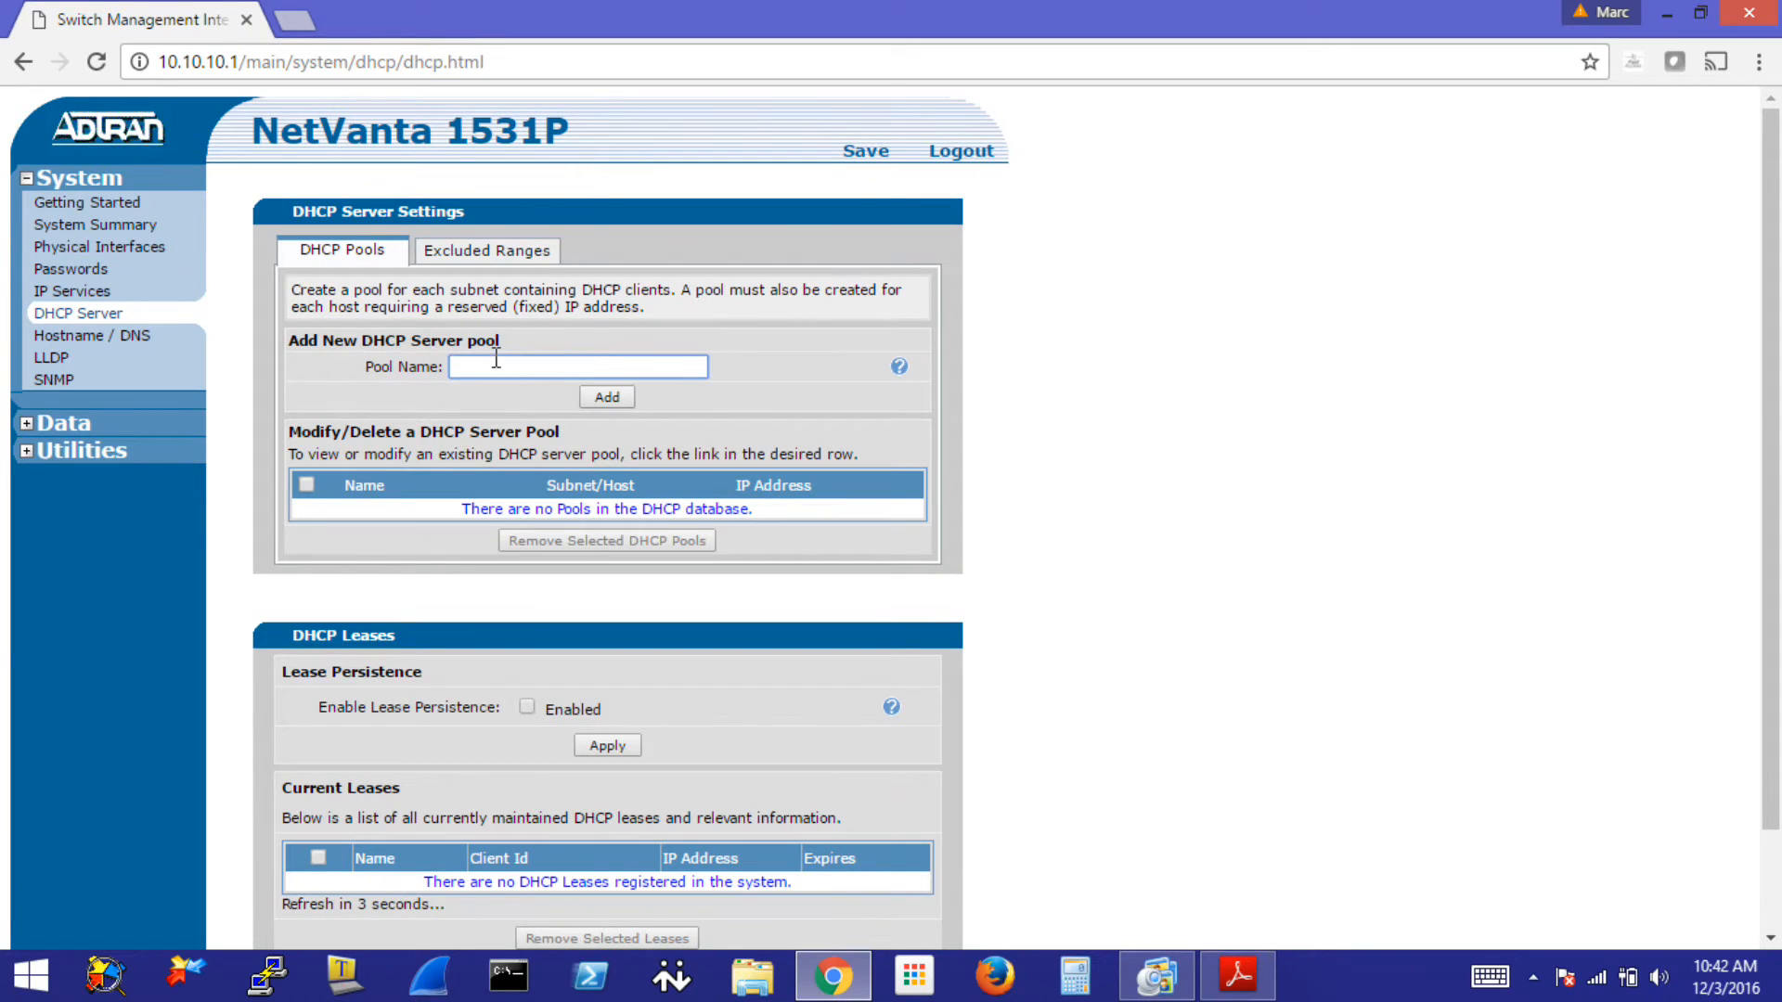
text(voi)
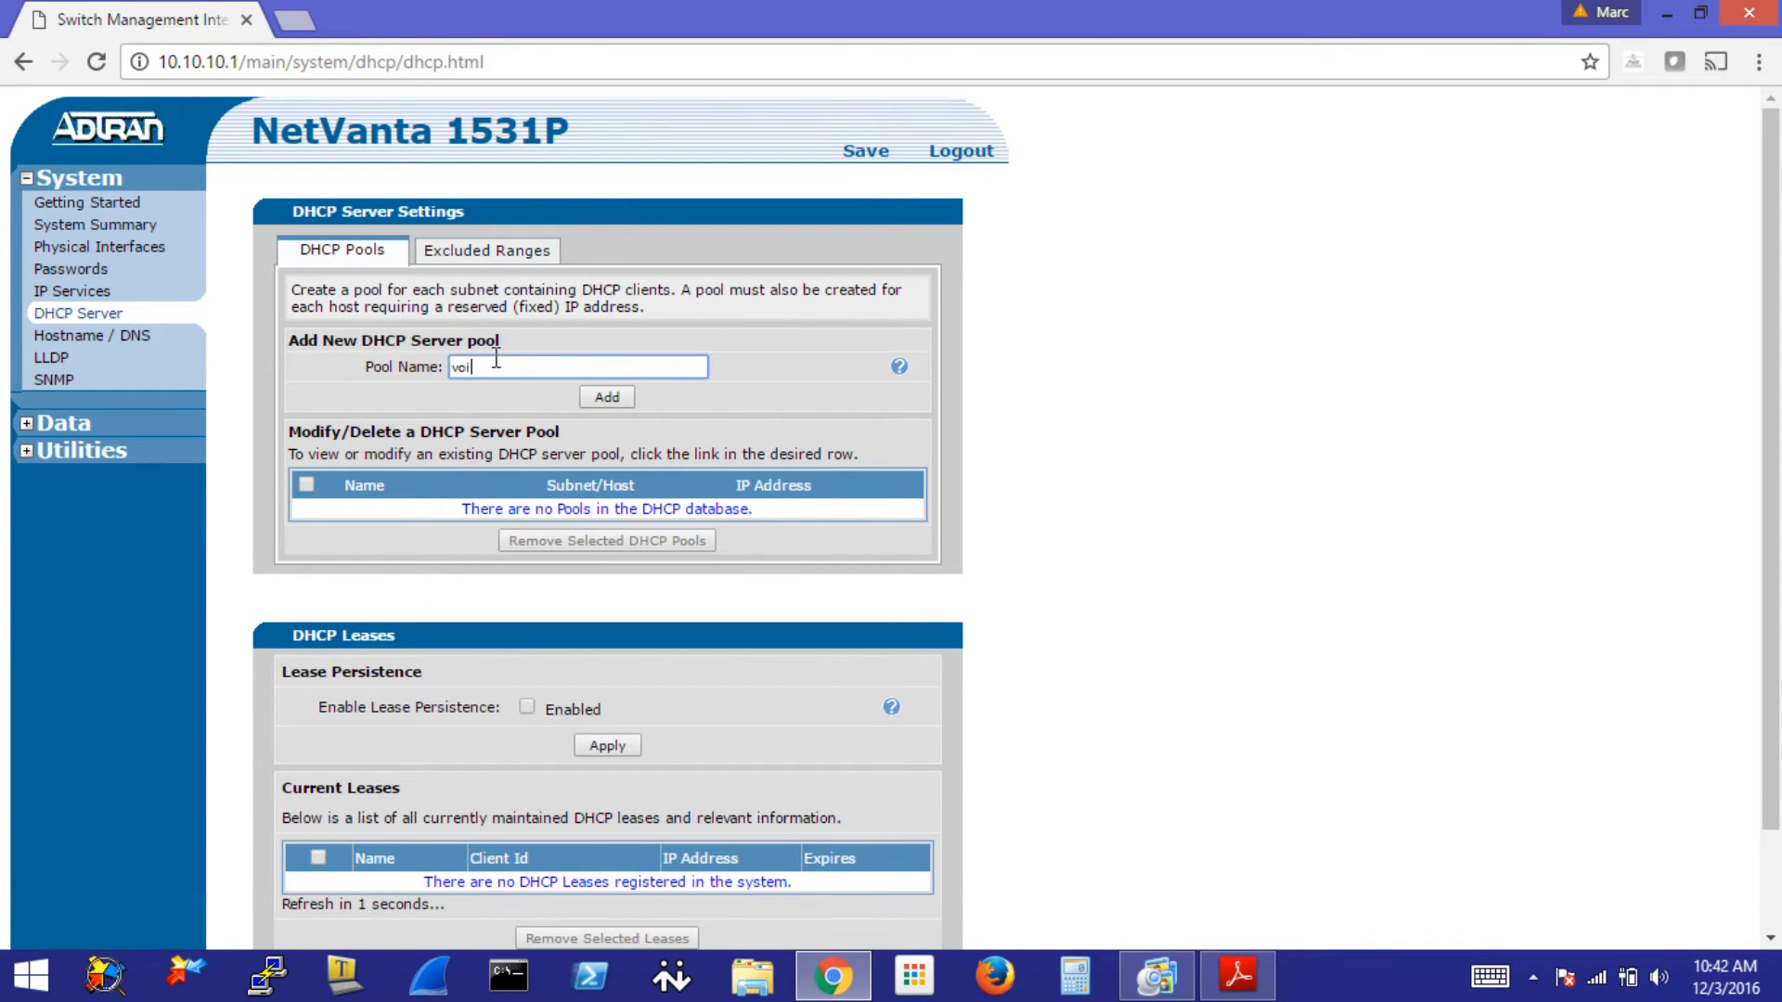
click(606, 397)
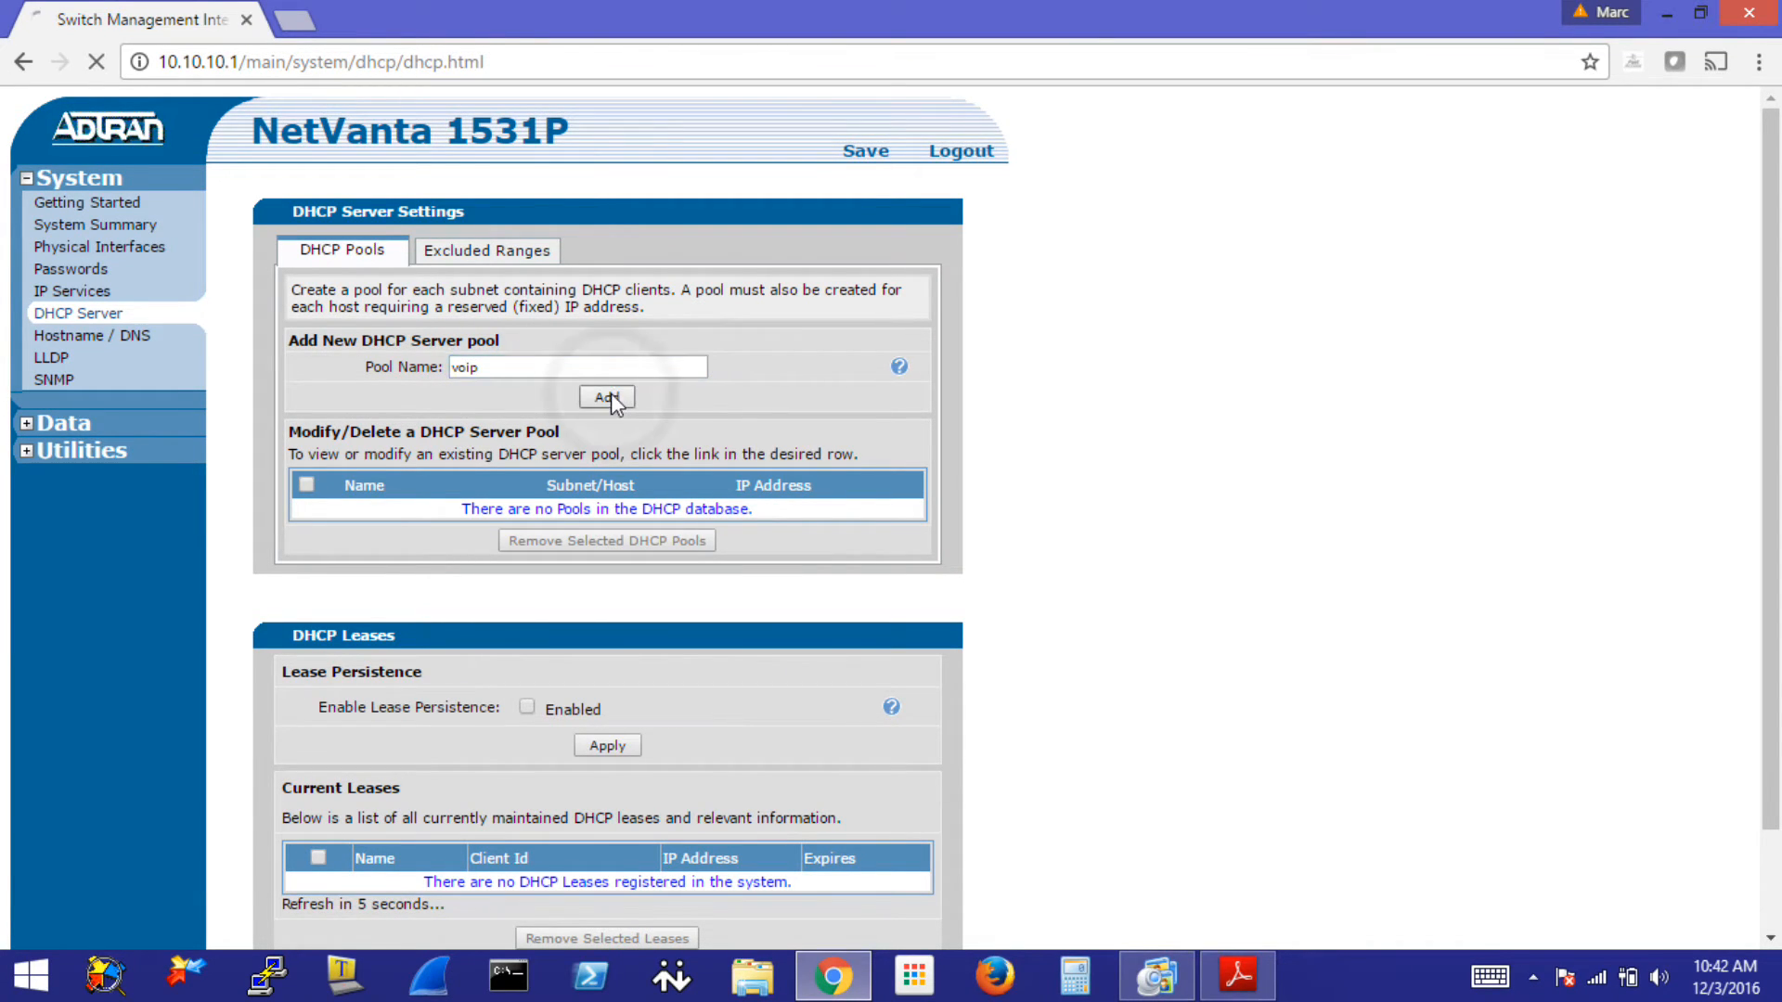
- Enter the voip pool subnet 10.10.10.0 with mask 255.255.255.0
click(607, 397)
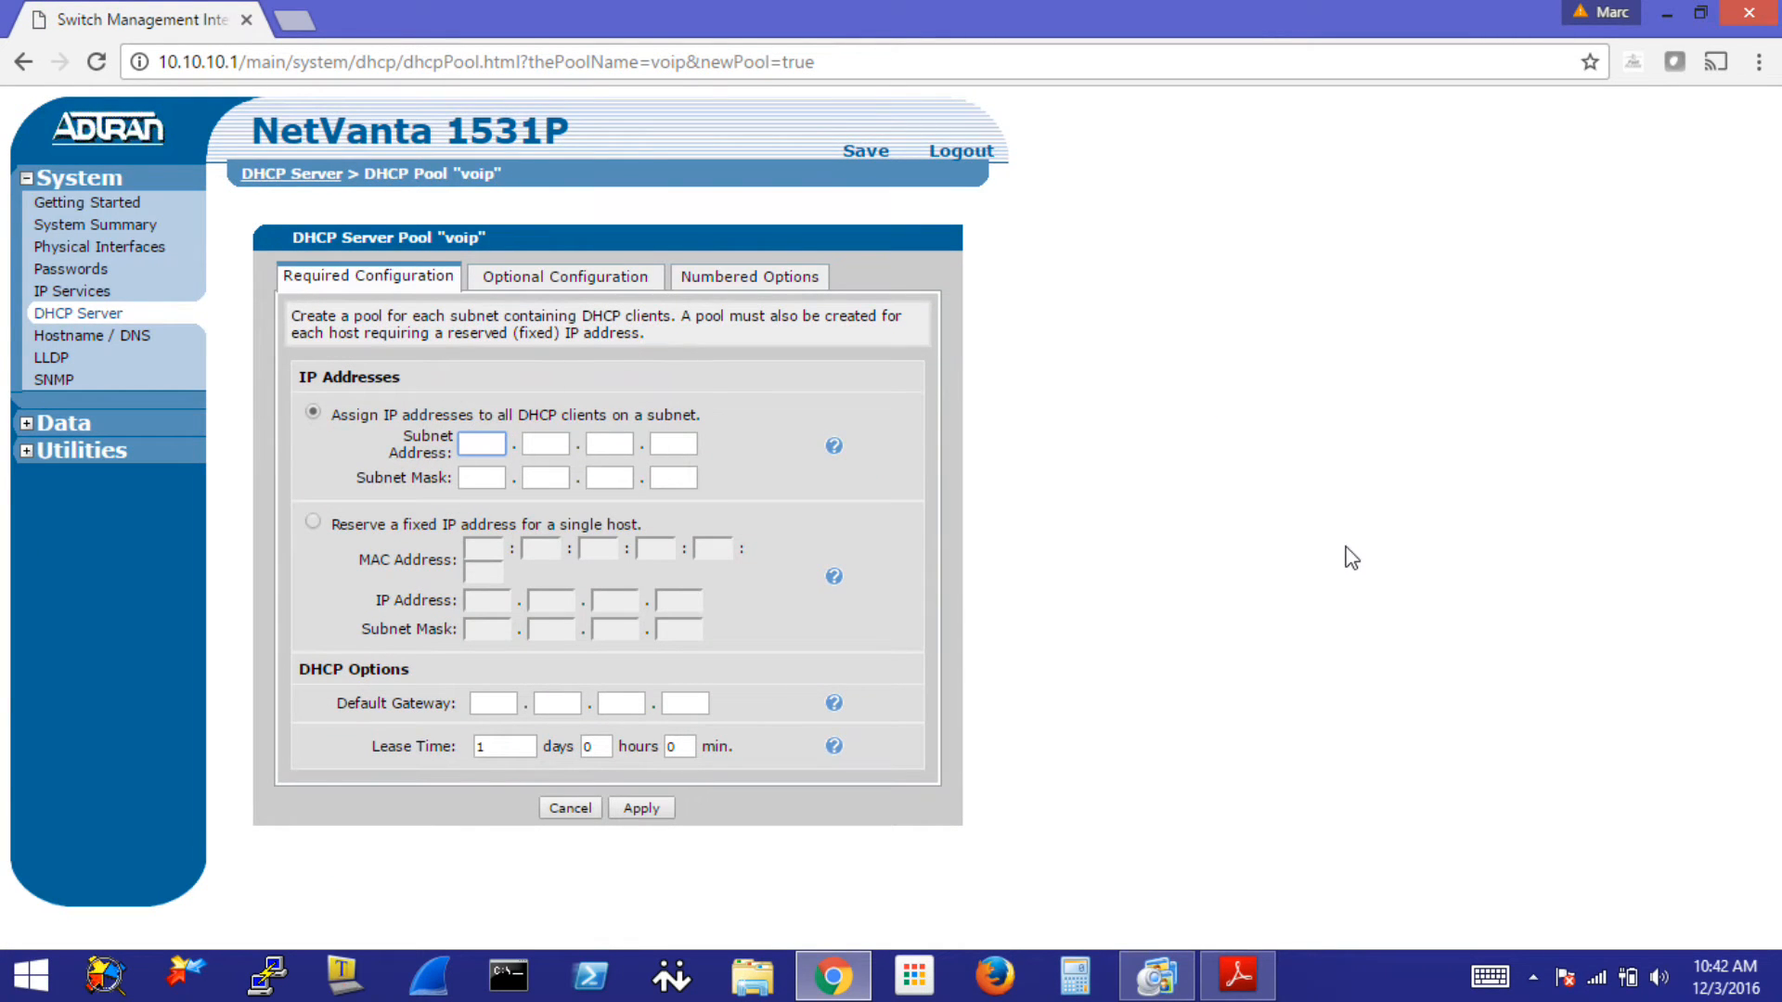
mouse_move(475, 596)
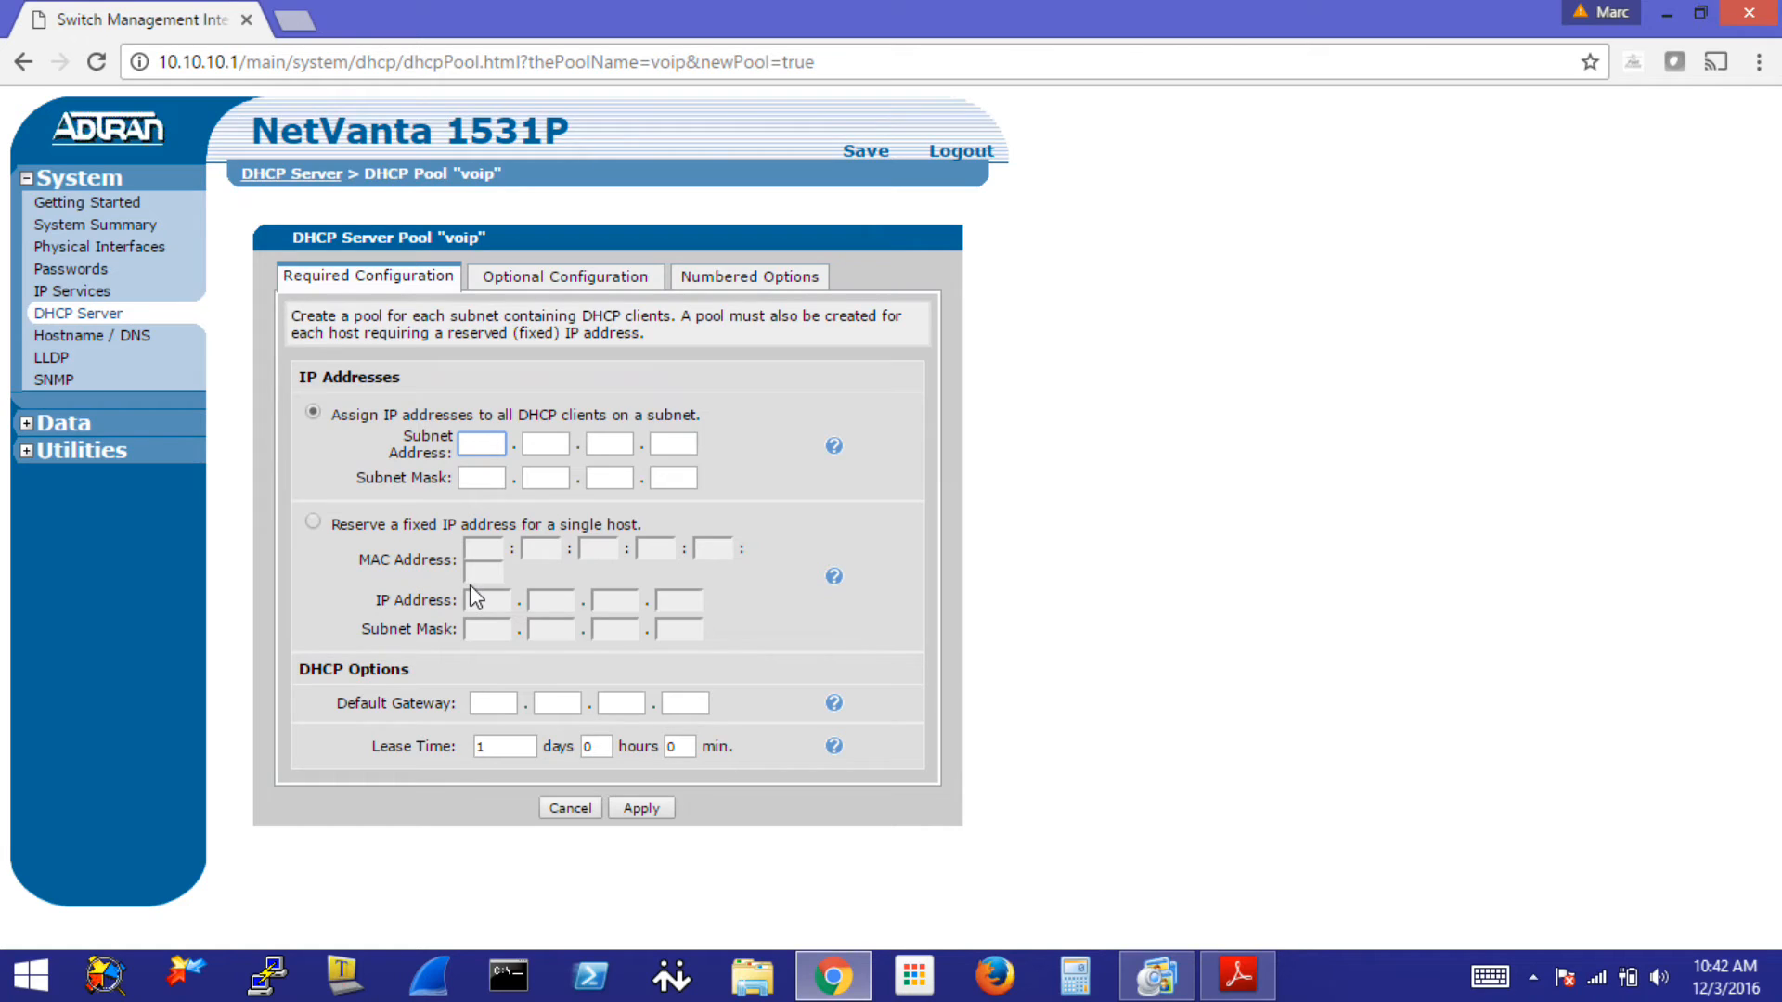
text(10)
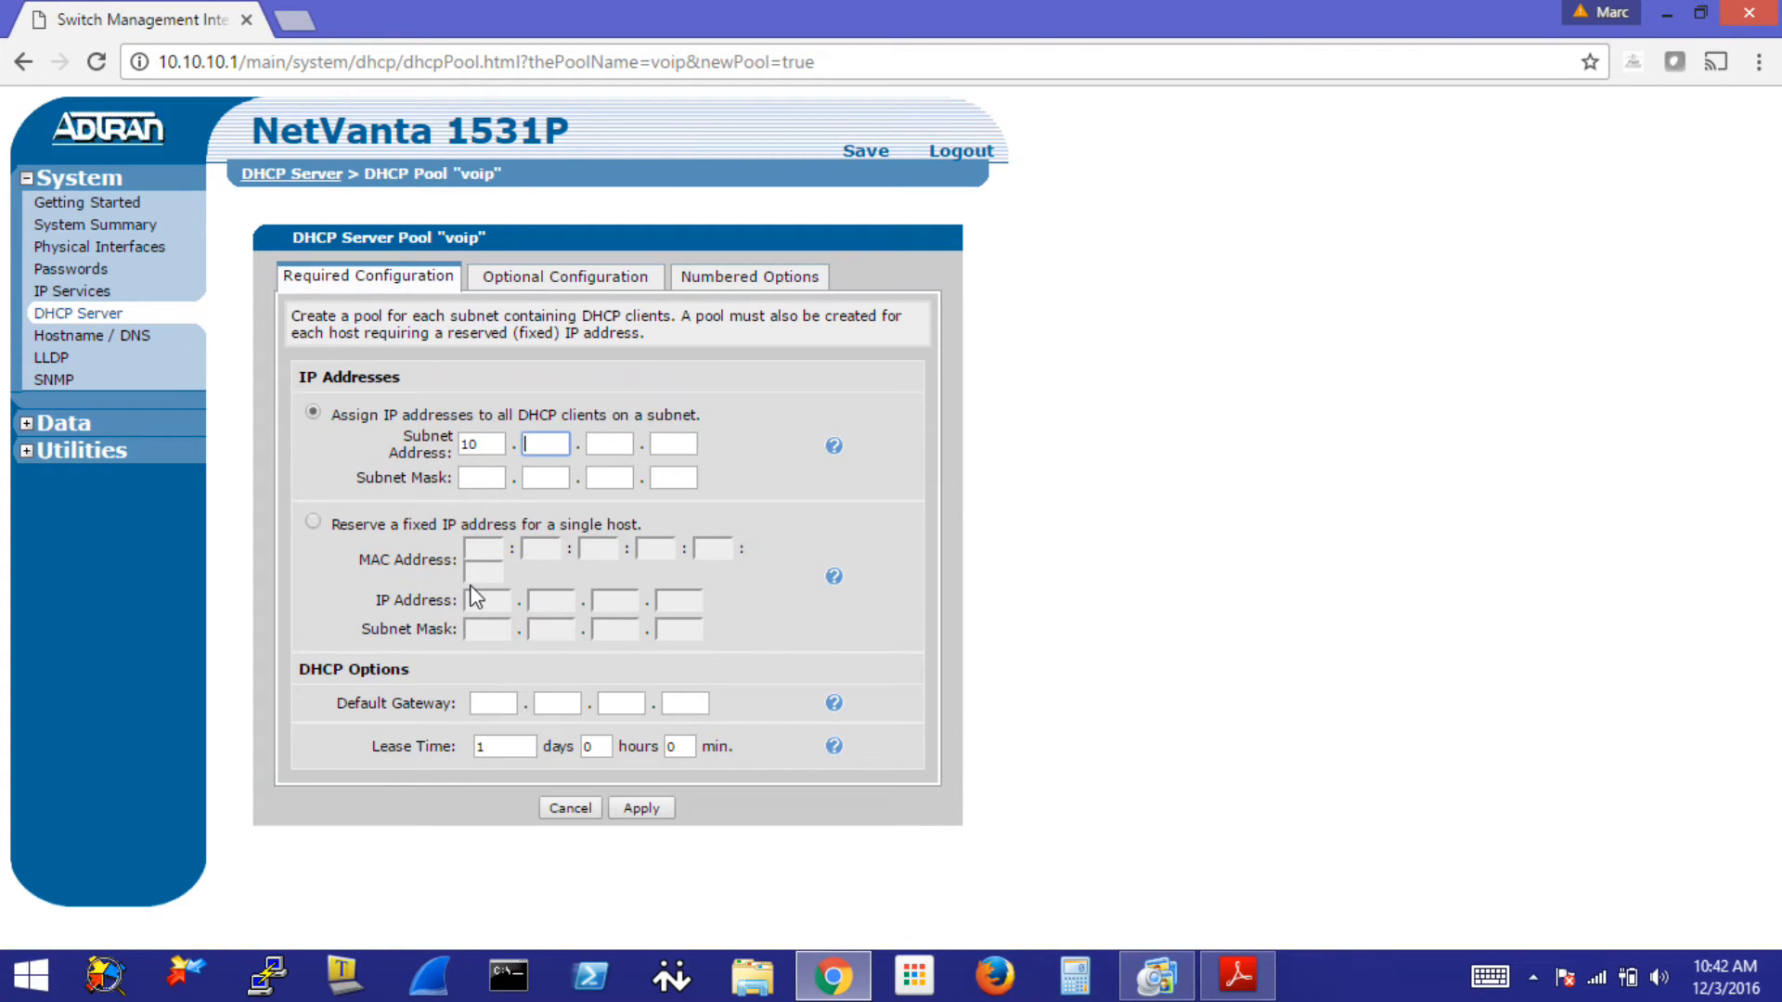
text(10)
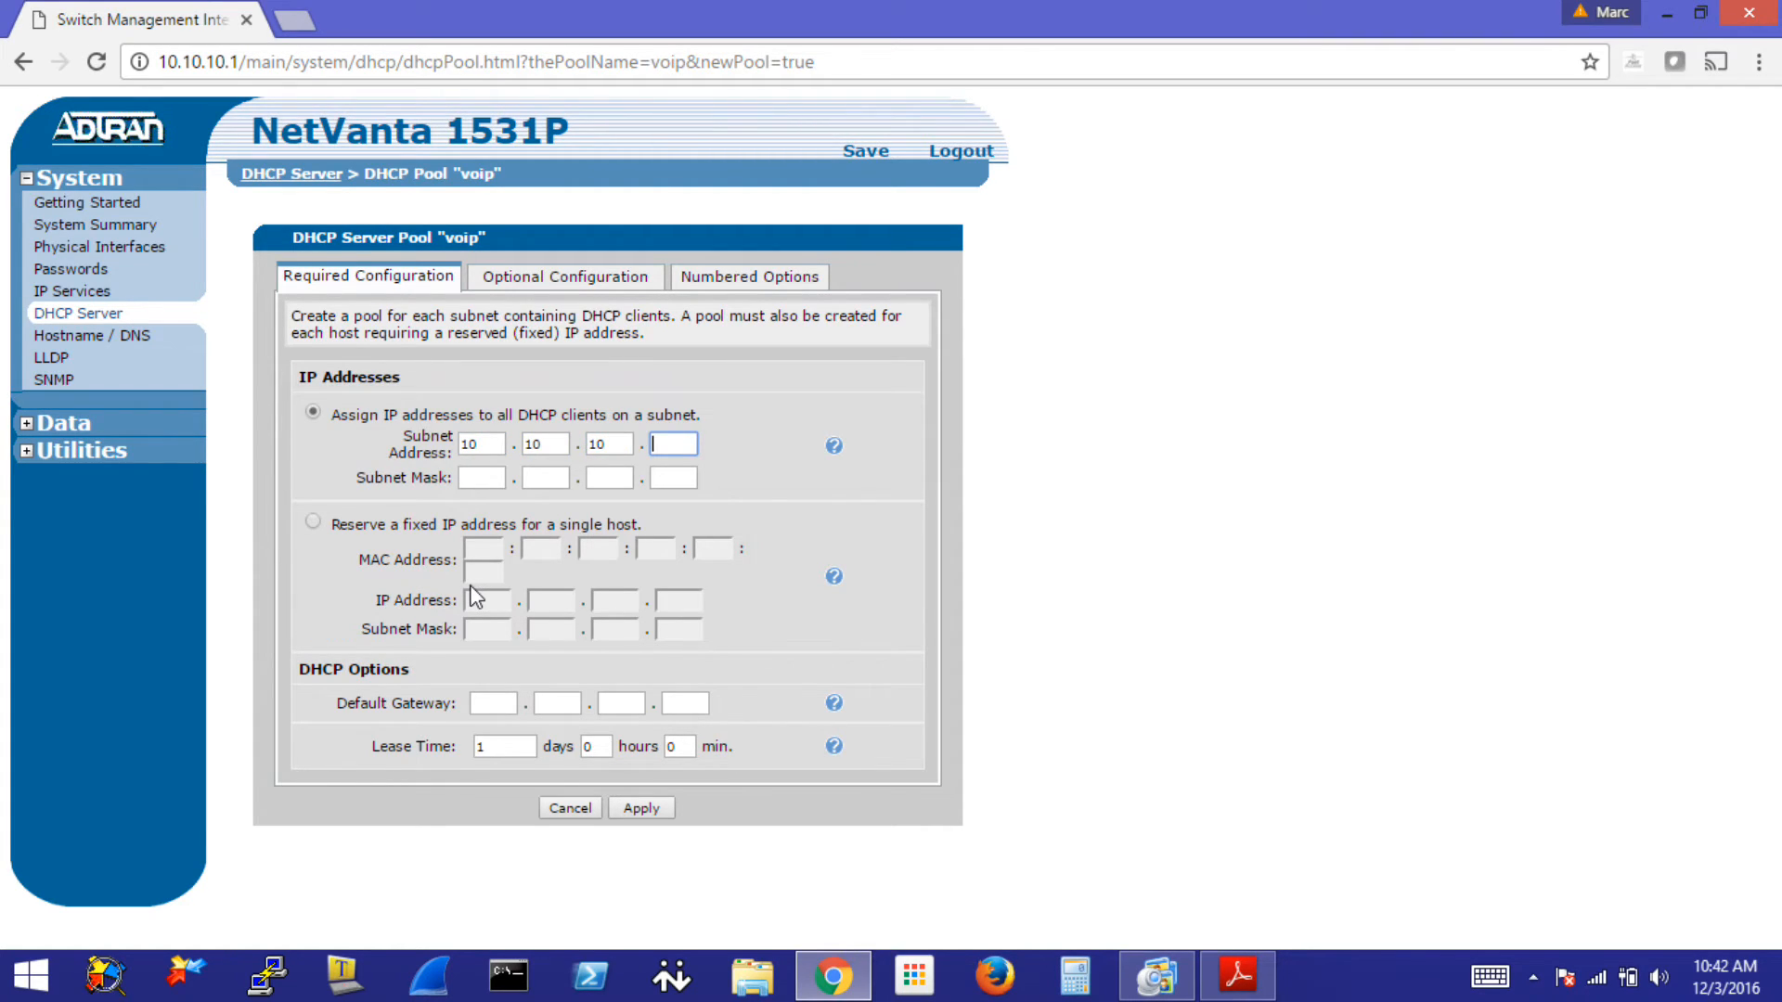
text(255)
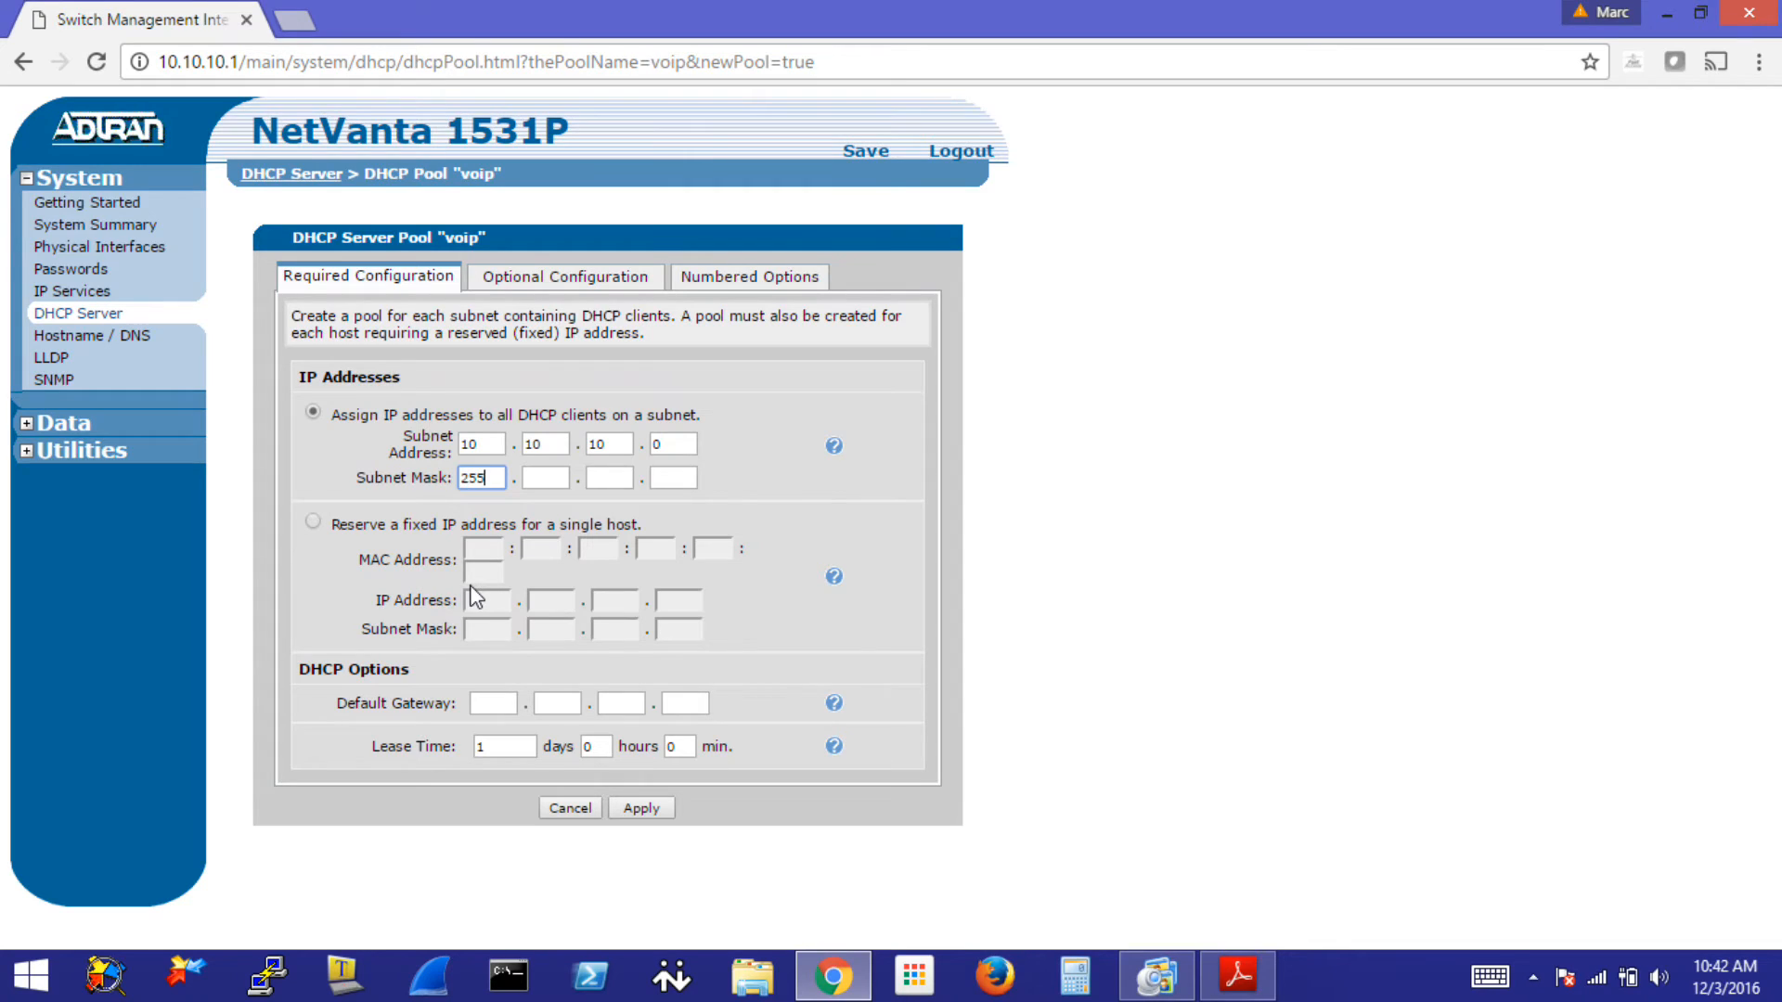
text(255)
click(674, 478)
text(0)
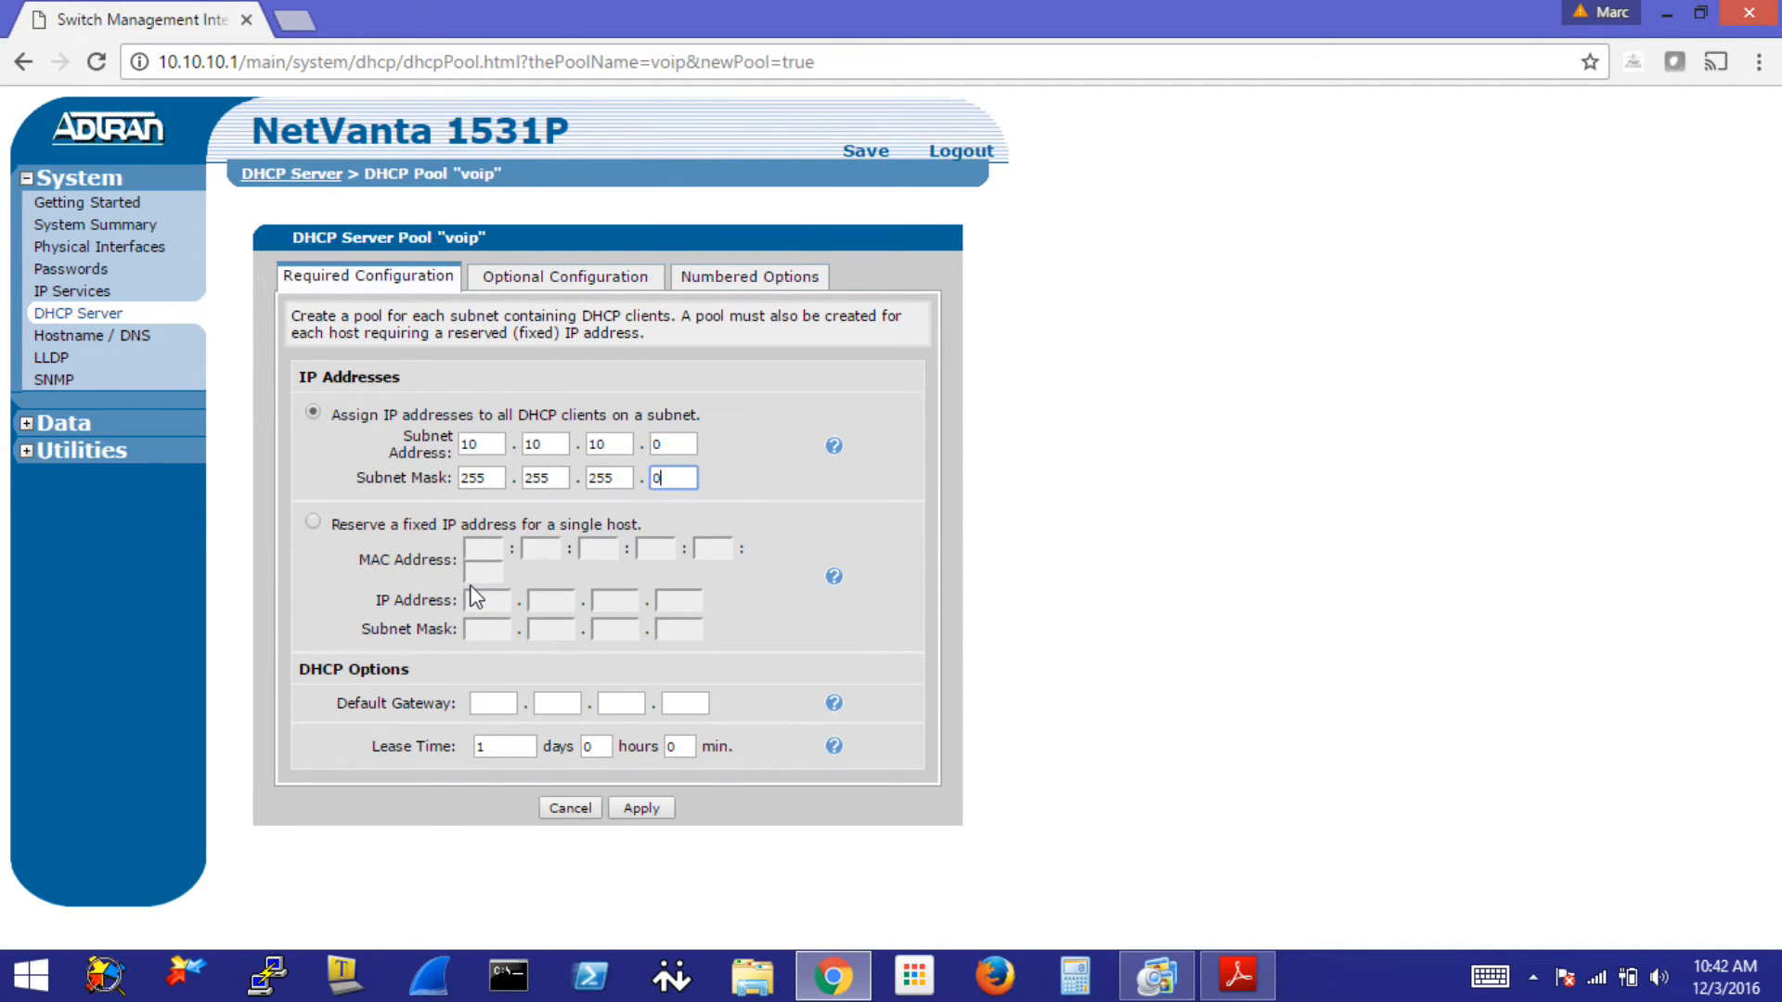
- Enter the pool's default gateway 10.10.10.254
click(492, 702)
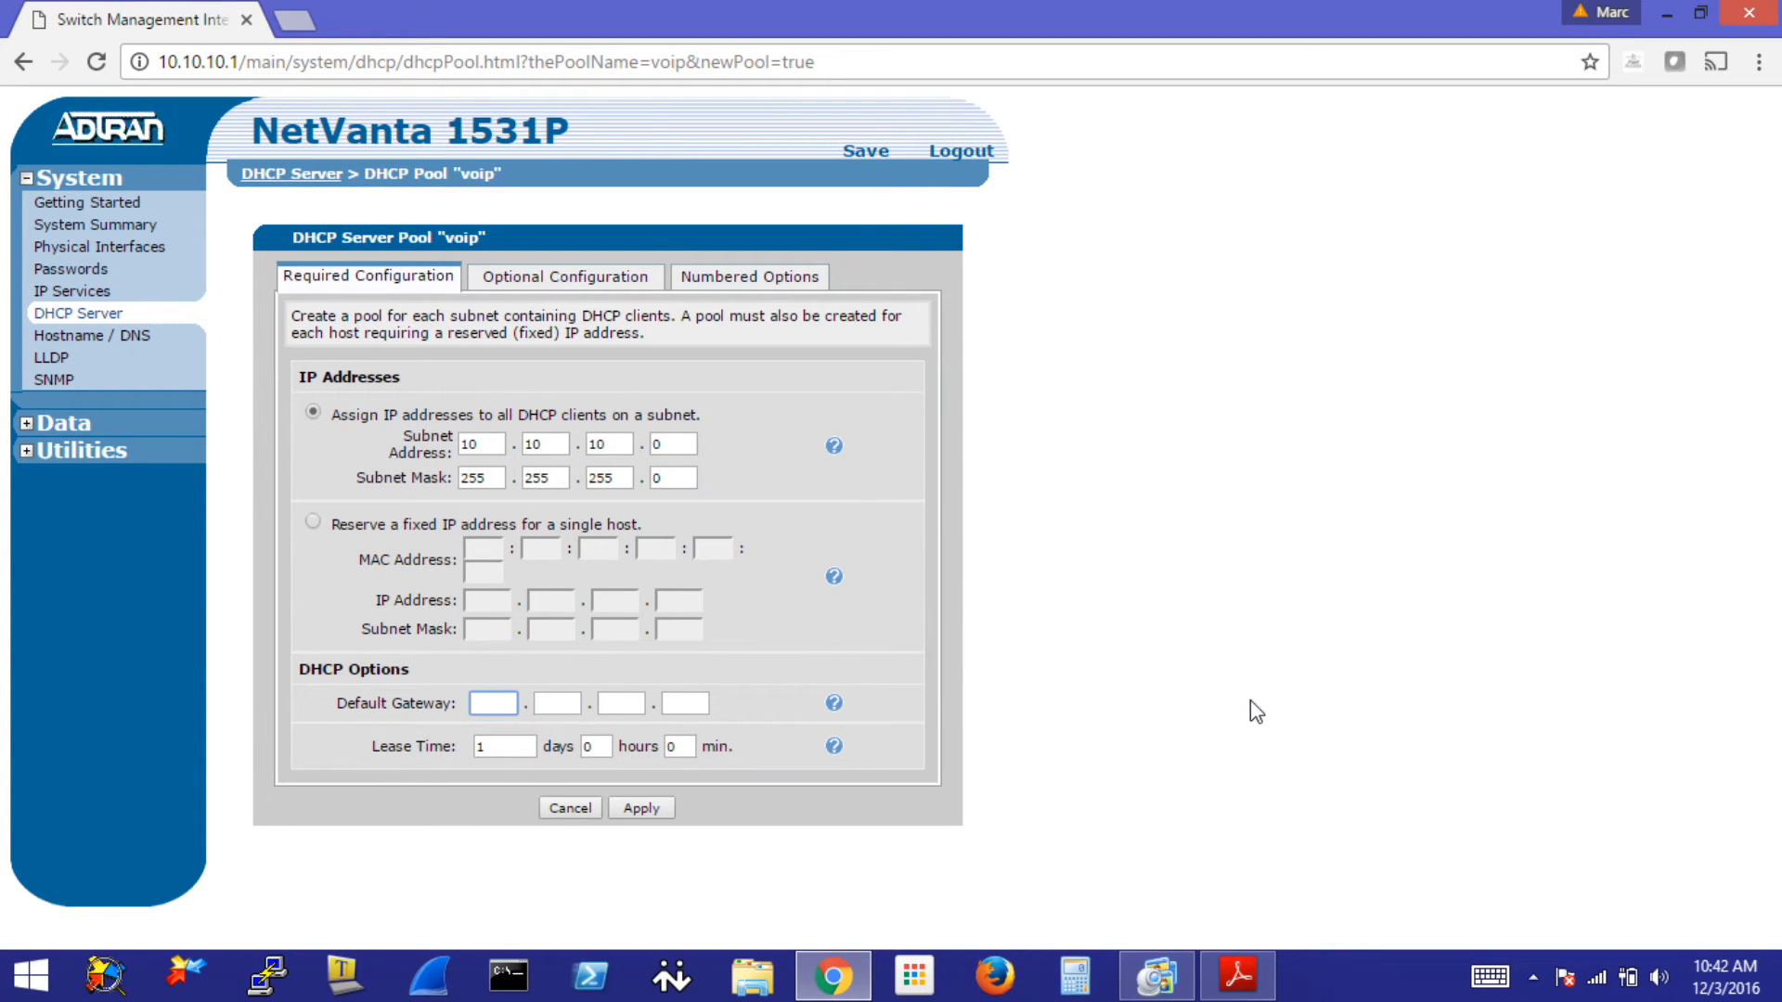
text(10)
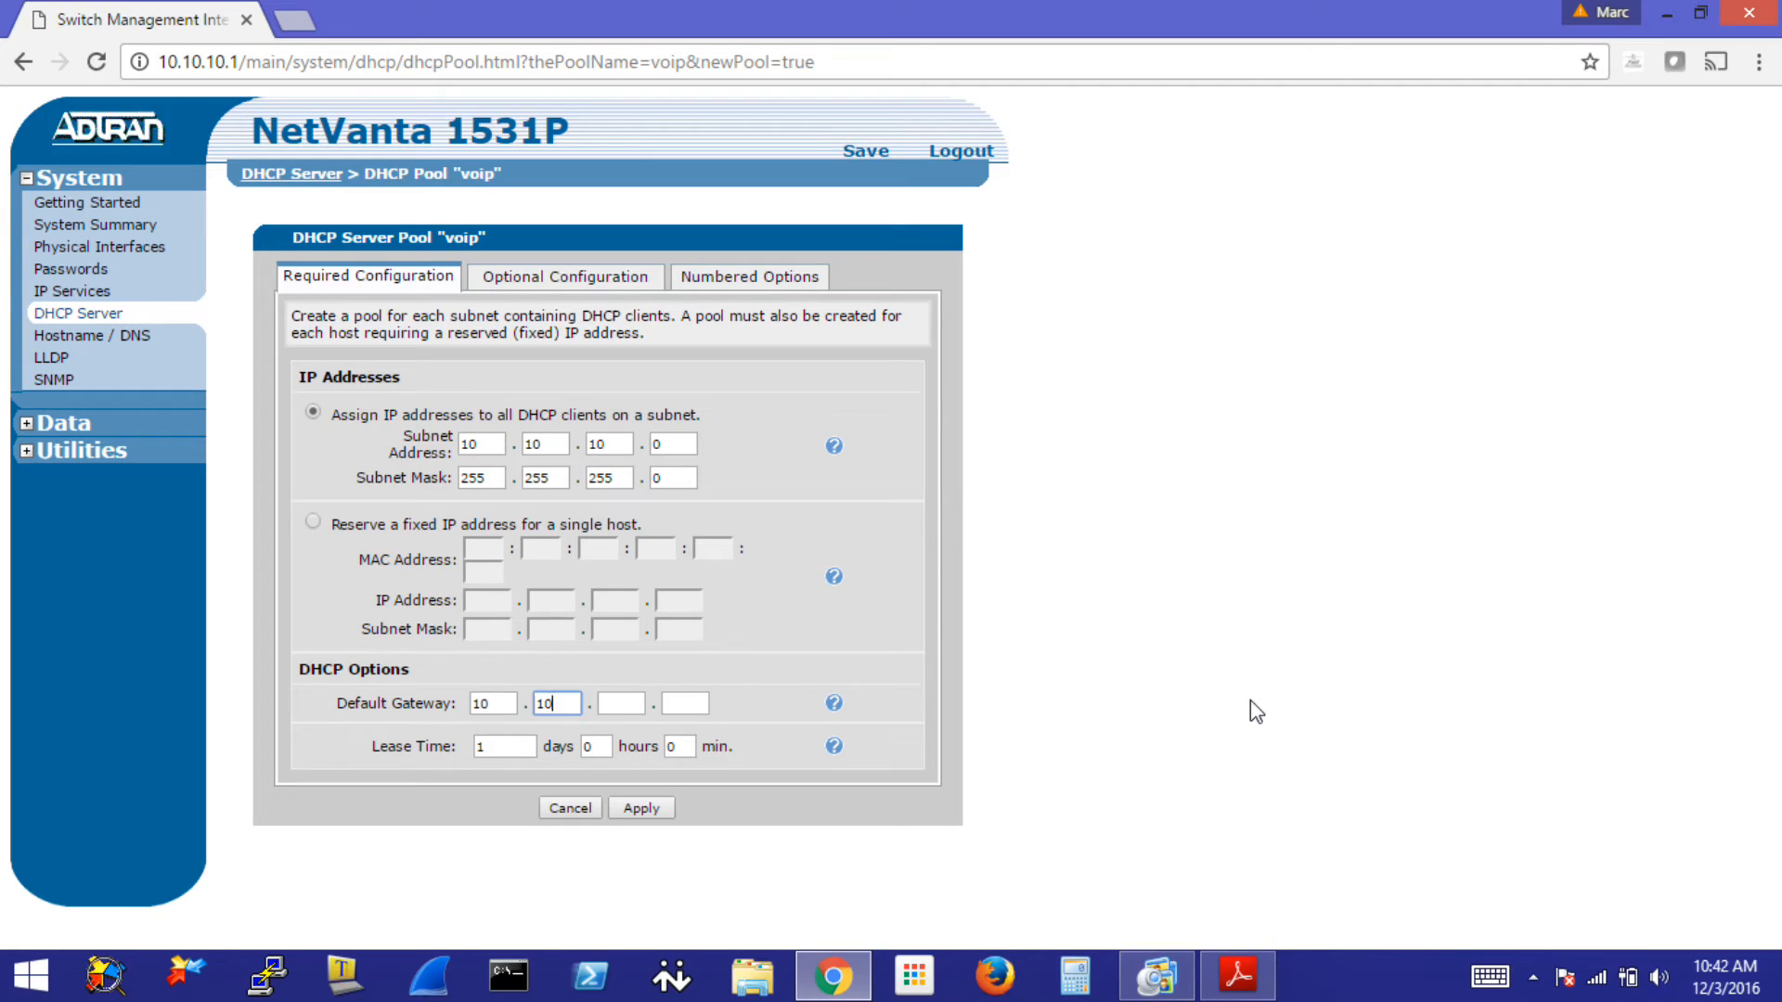
text(254)
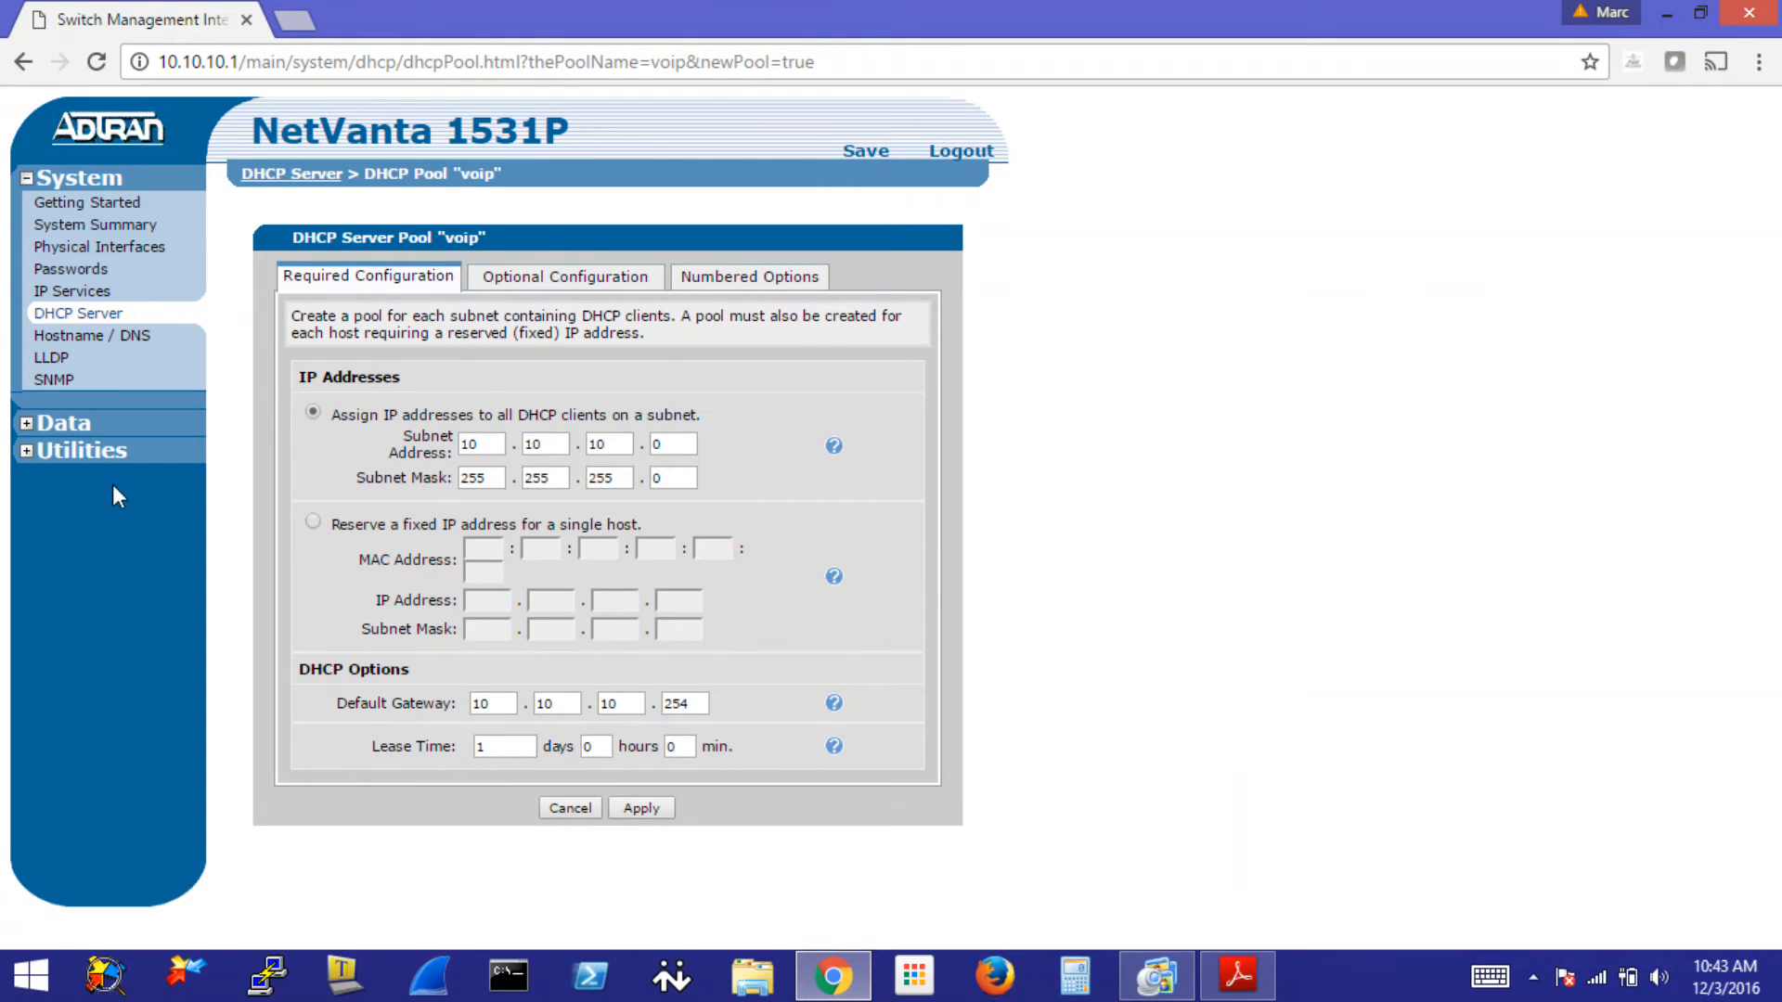
mouse_move(564, 276)
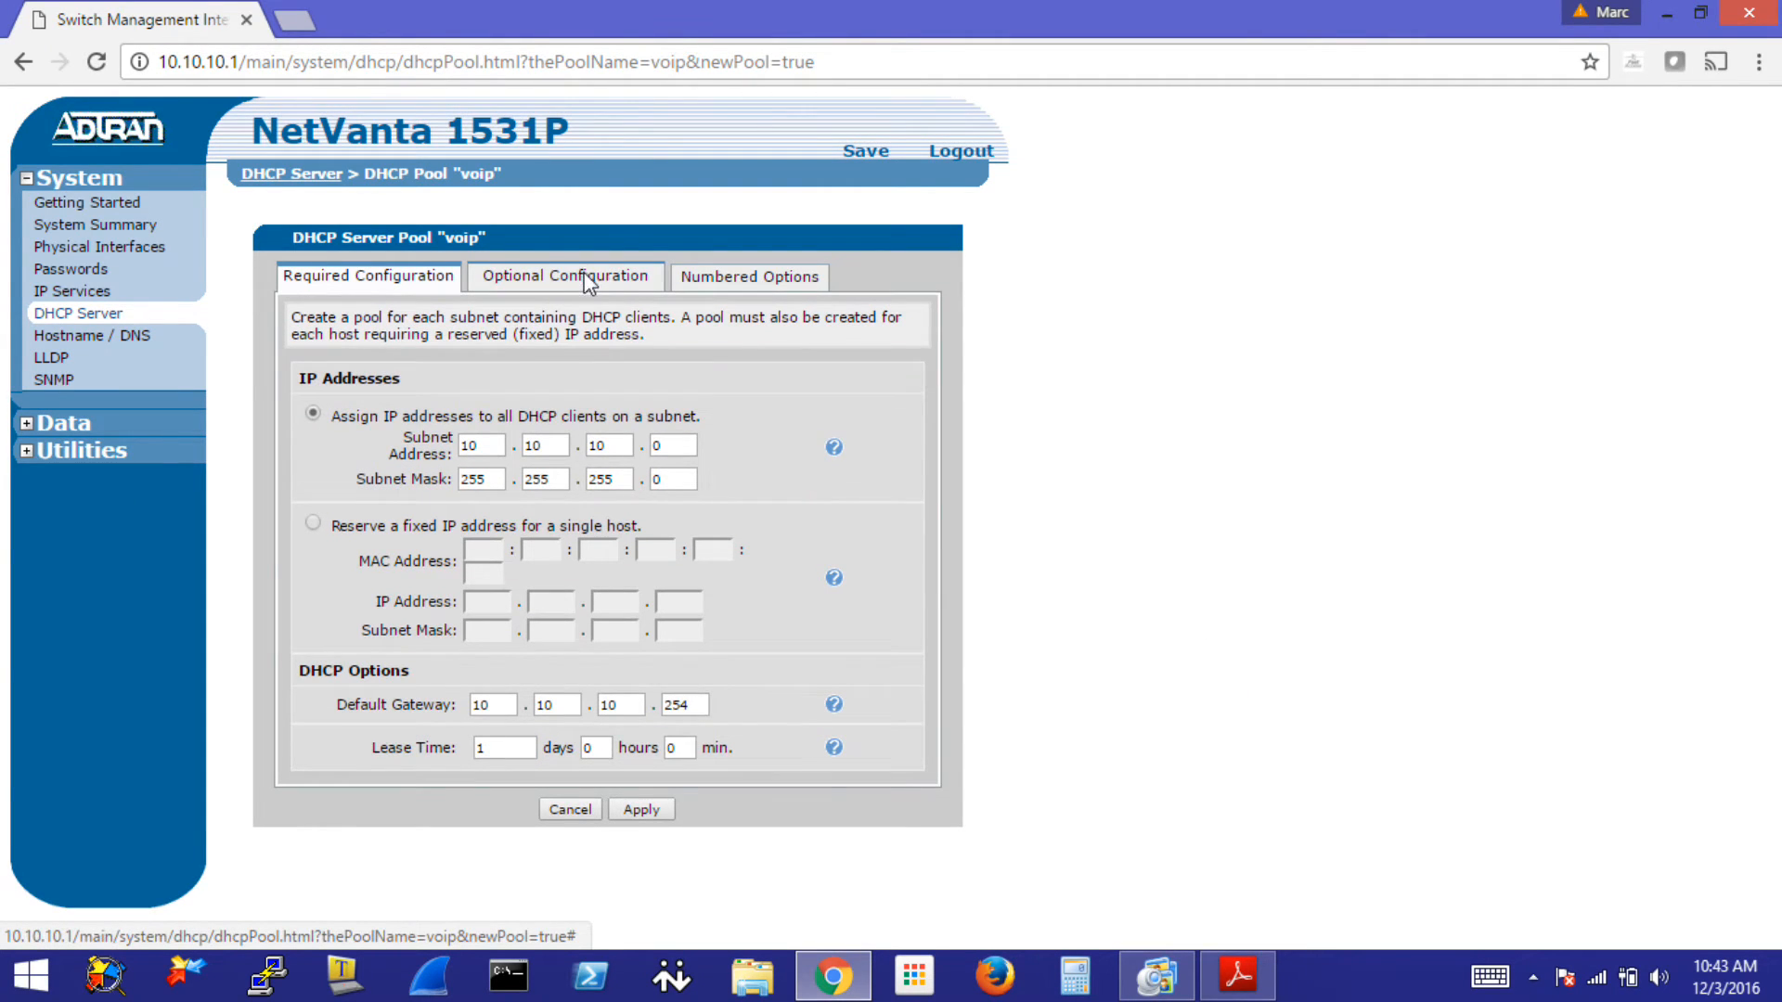
- In Optional Configuration, set the pool's primary DNS to 8.8.8.8
click(564, 276)
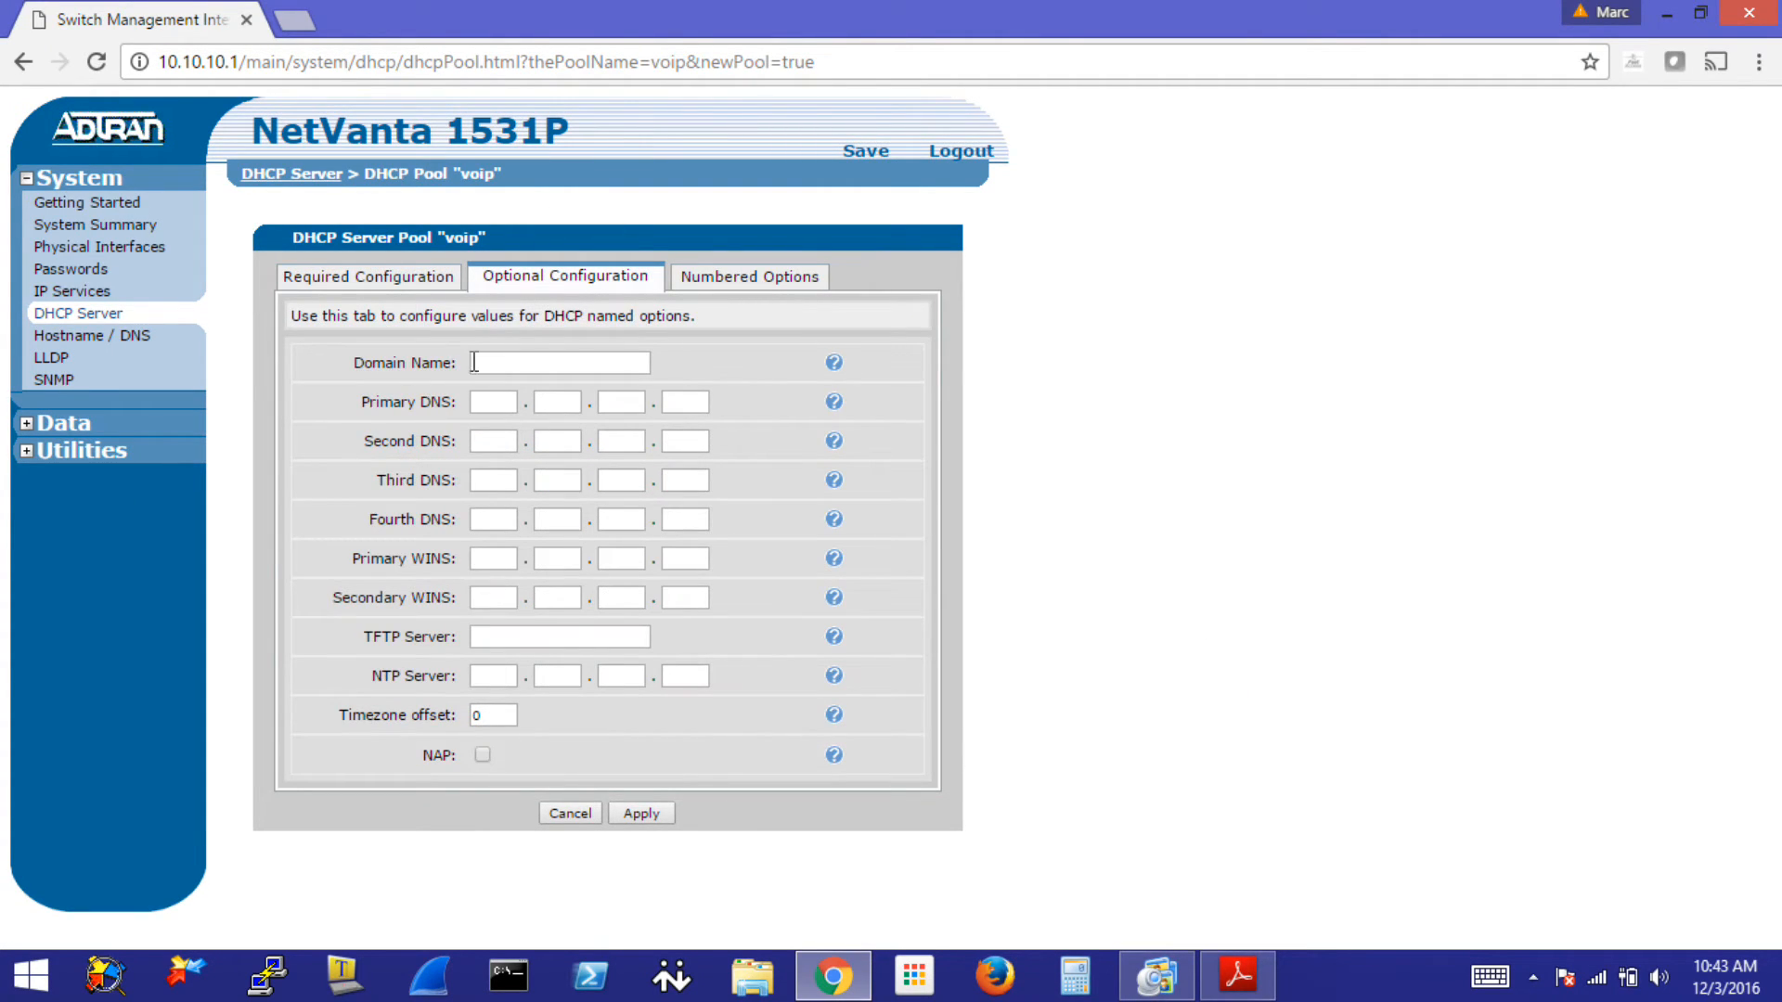
mouse_move(777, 605)
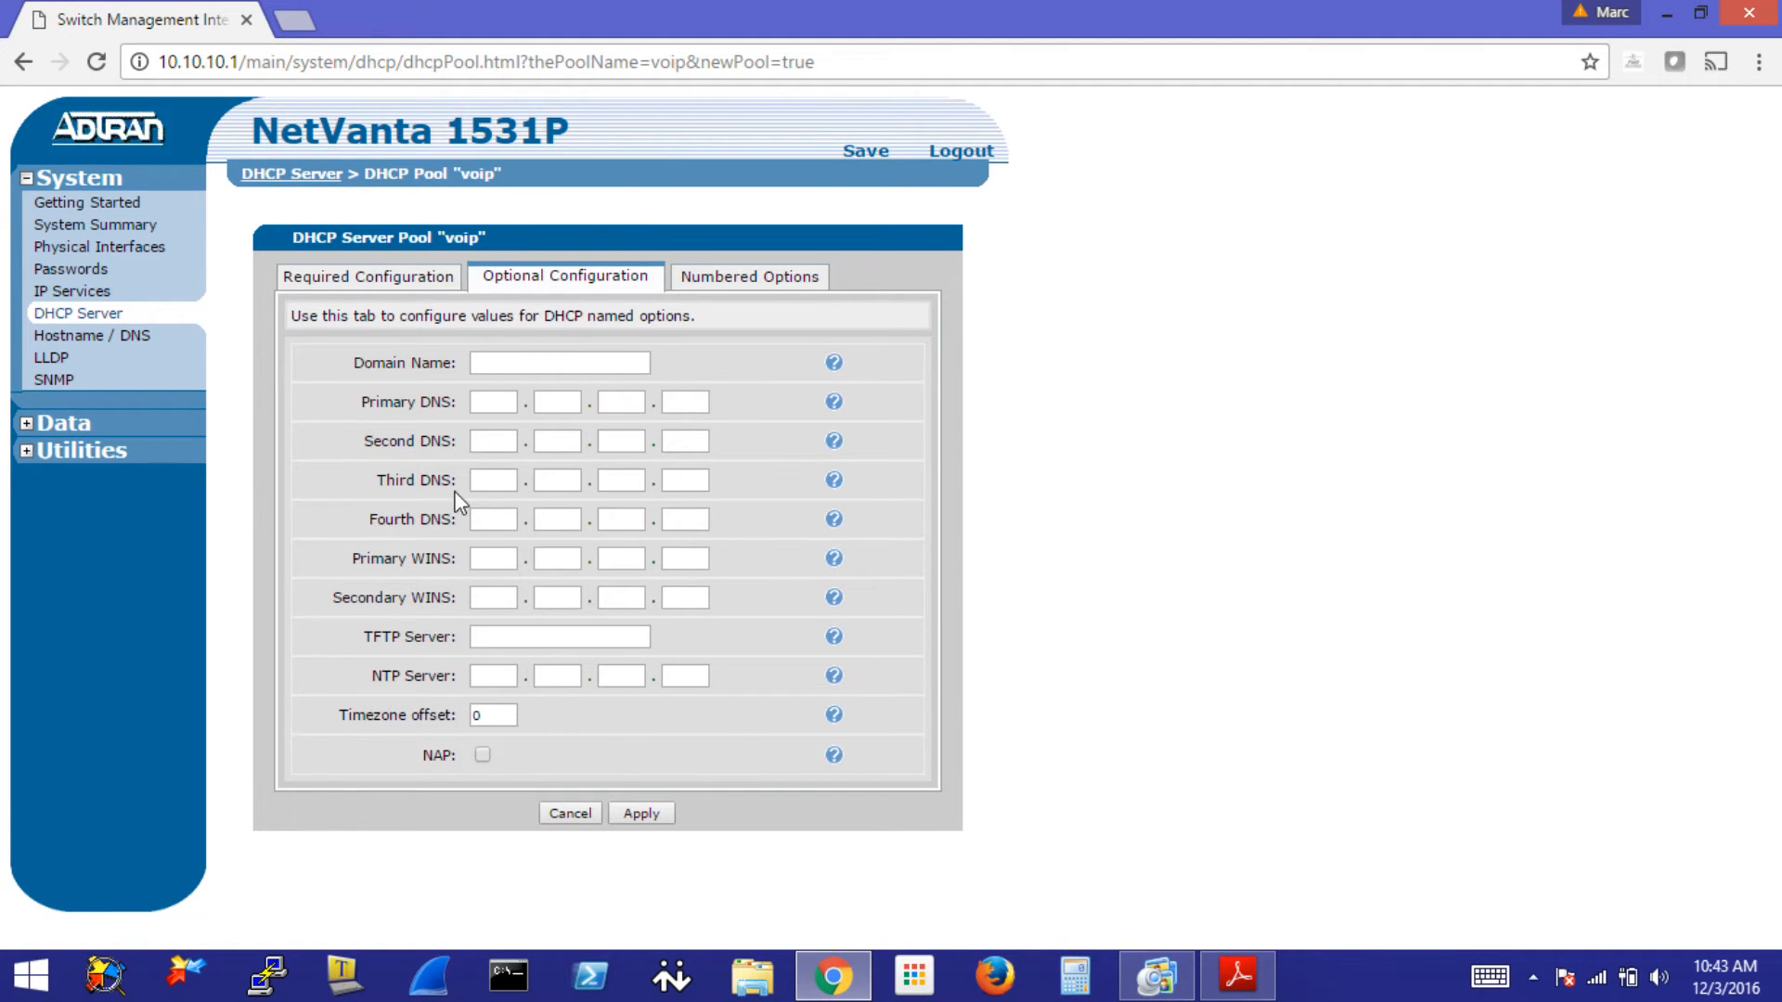
click(494, 401)
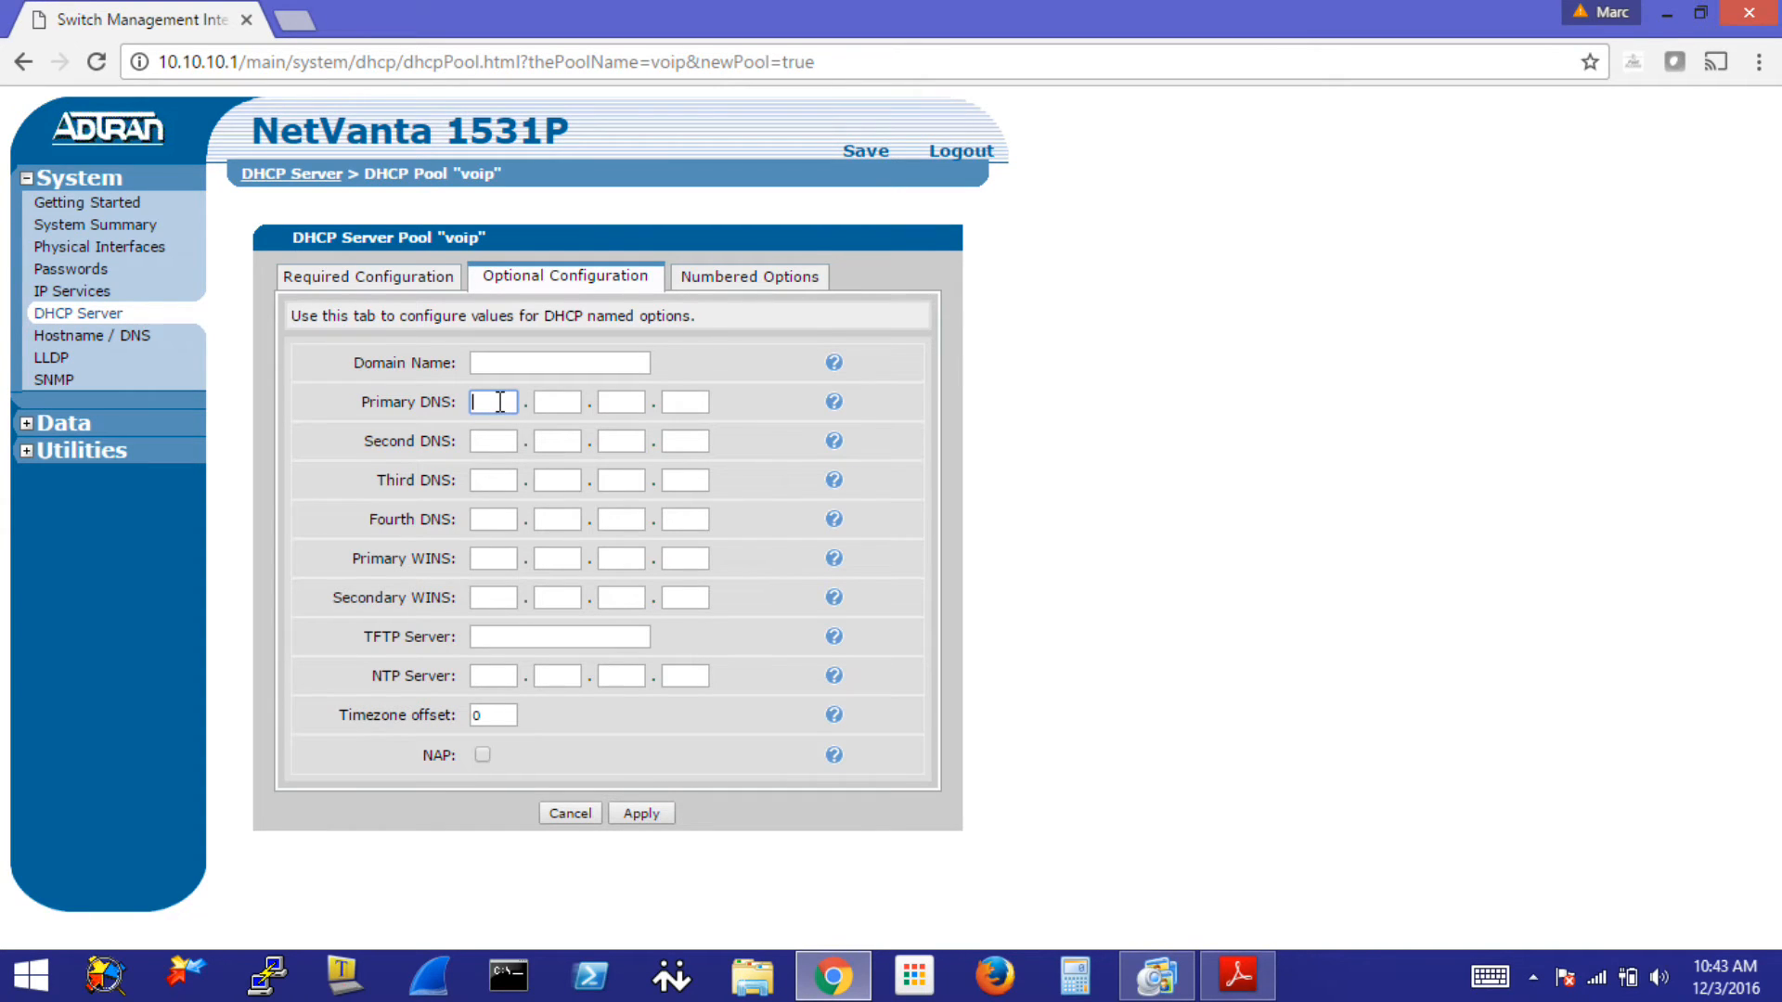
text(8.8.8.)
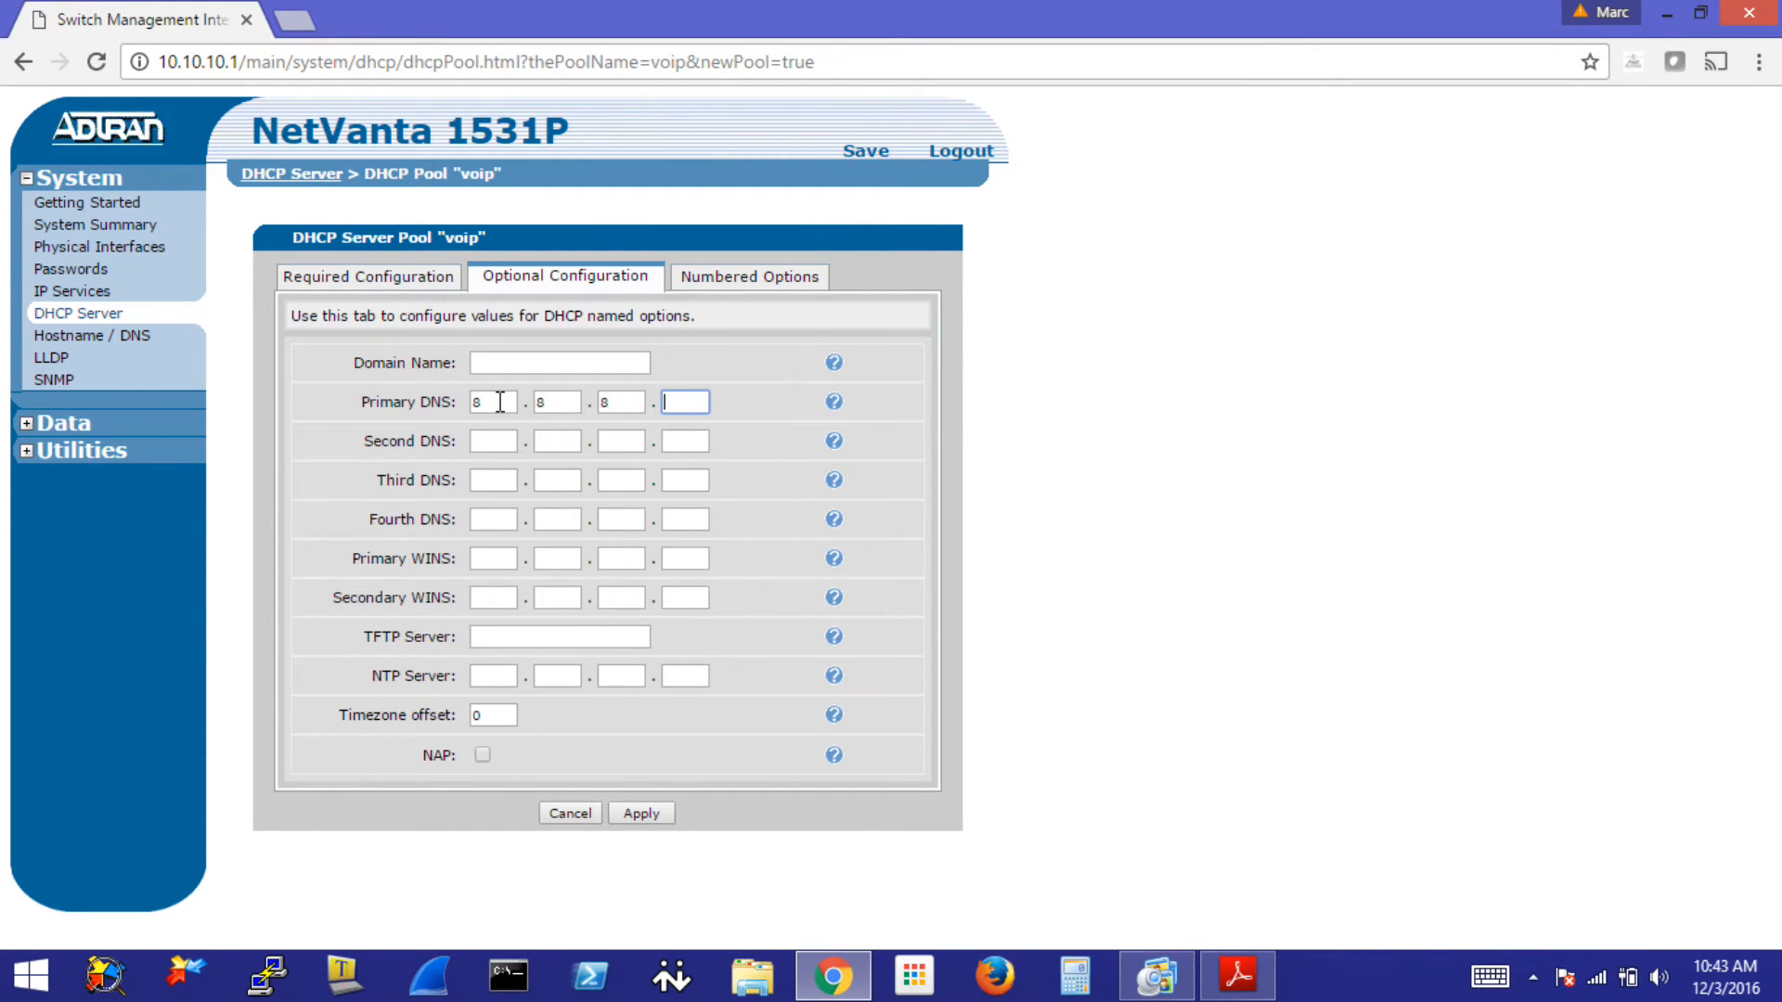
text(8)
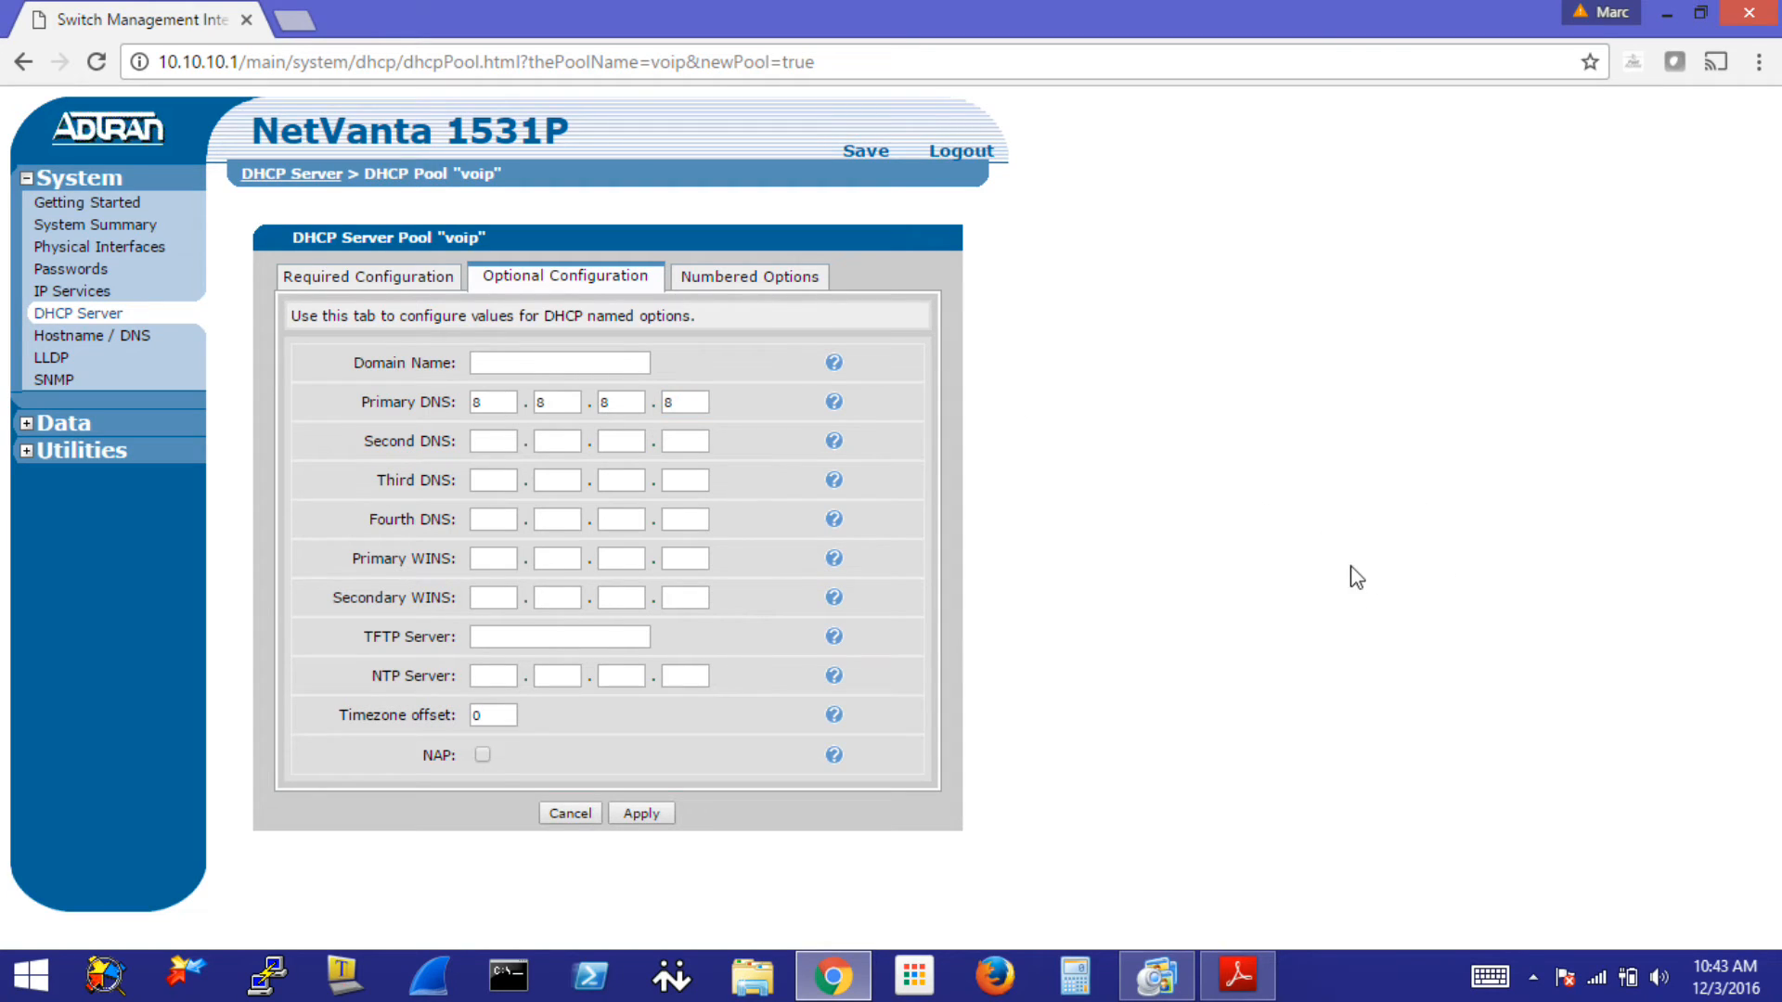
- Set TFTP server 10.10.10.250 and NTP server 10.10.10.1, moving on to the timezone offset
click(559, 637)
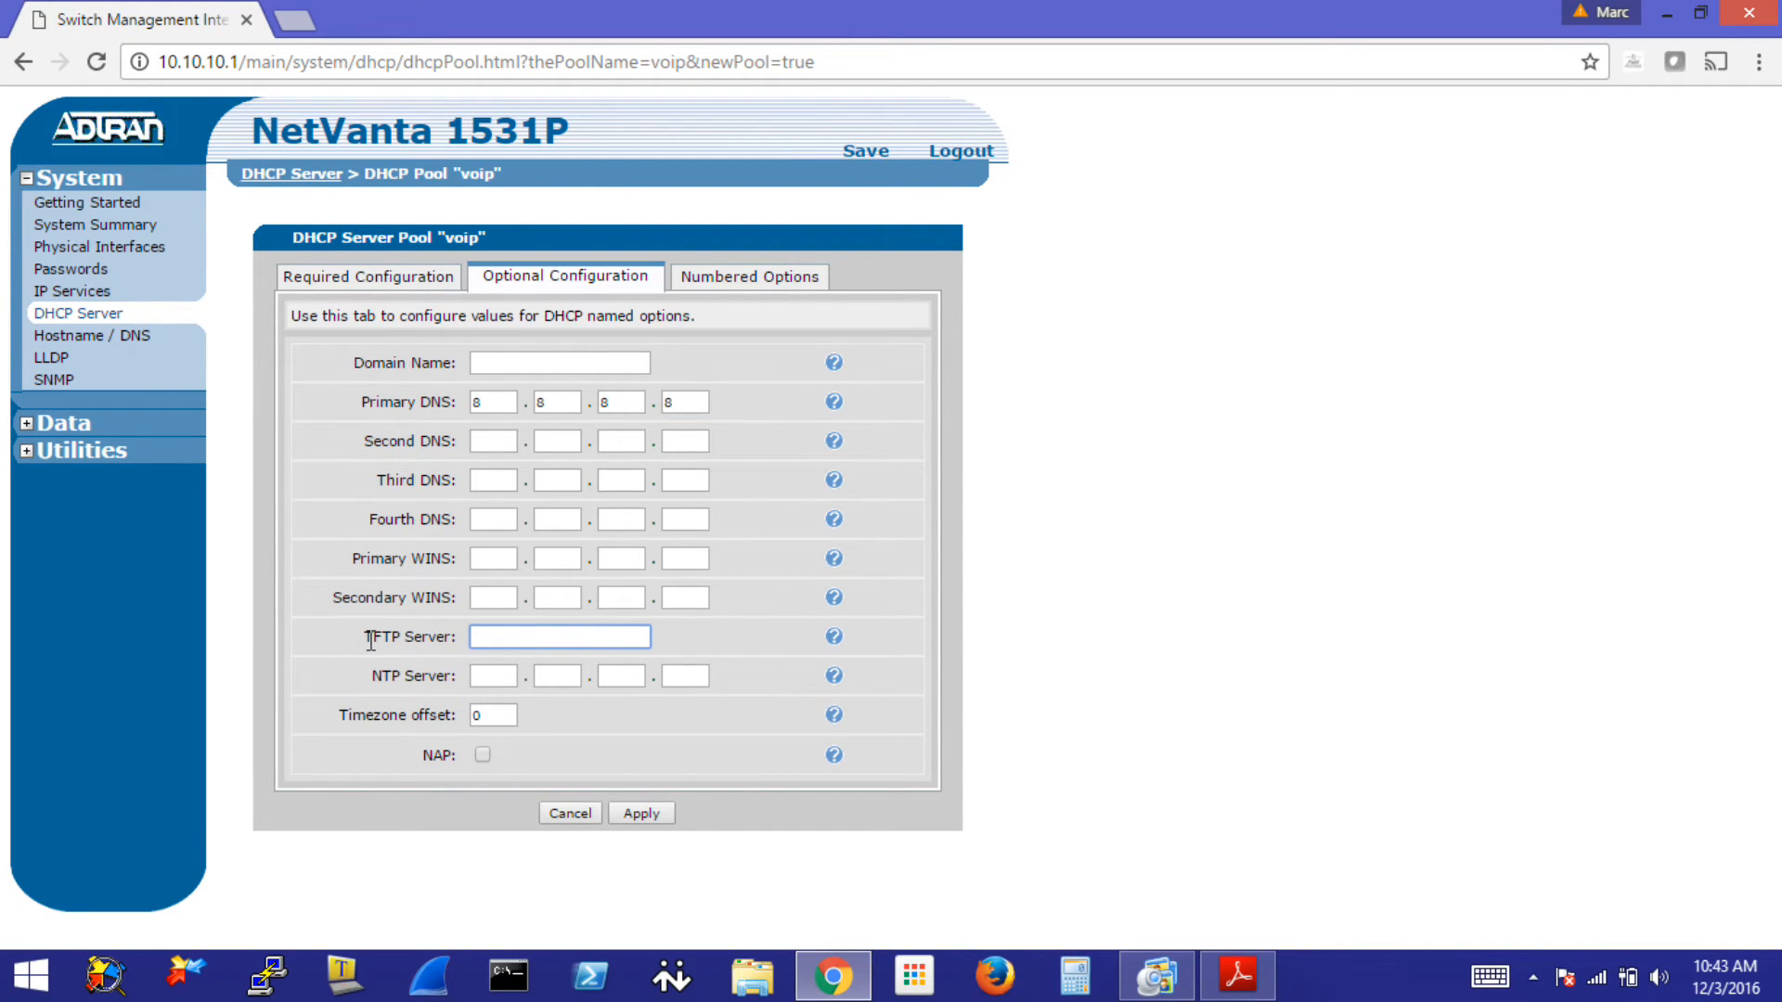
mouse_move(1239, 614)
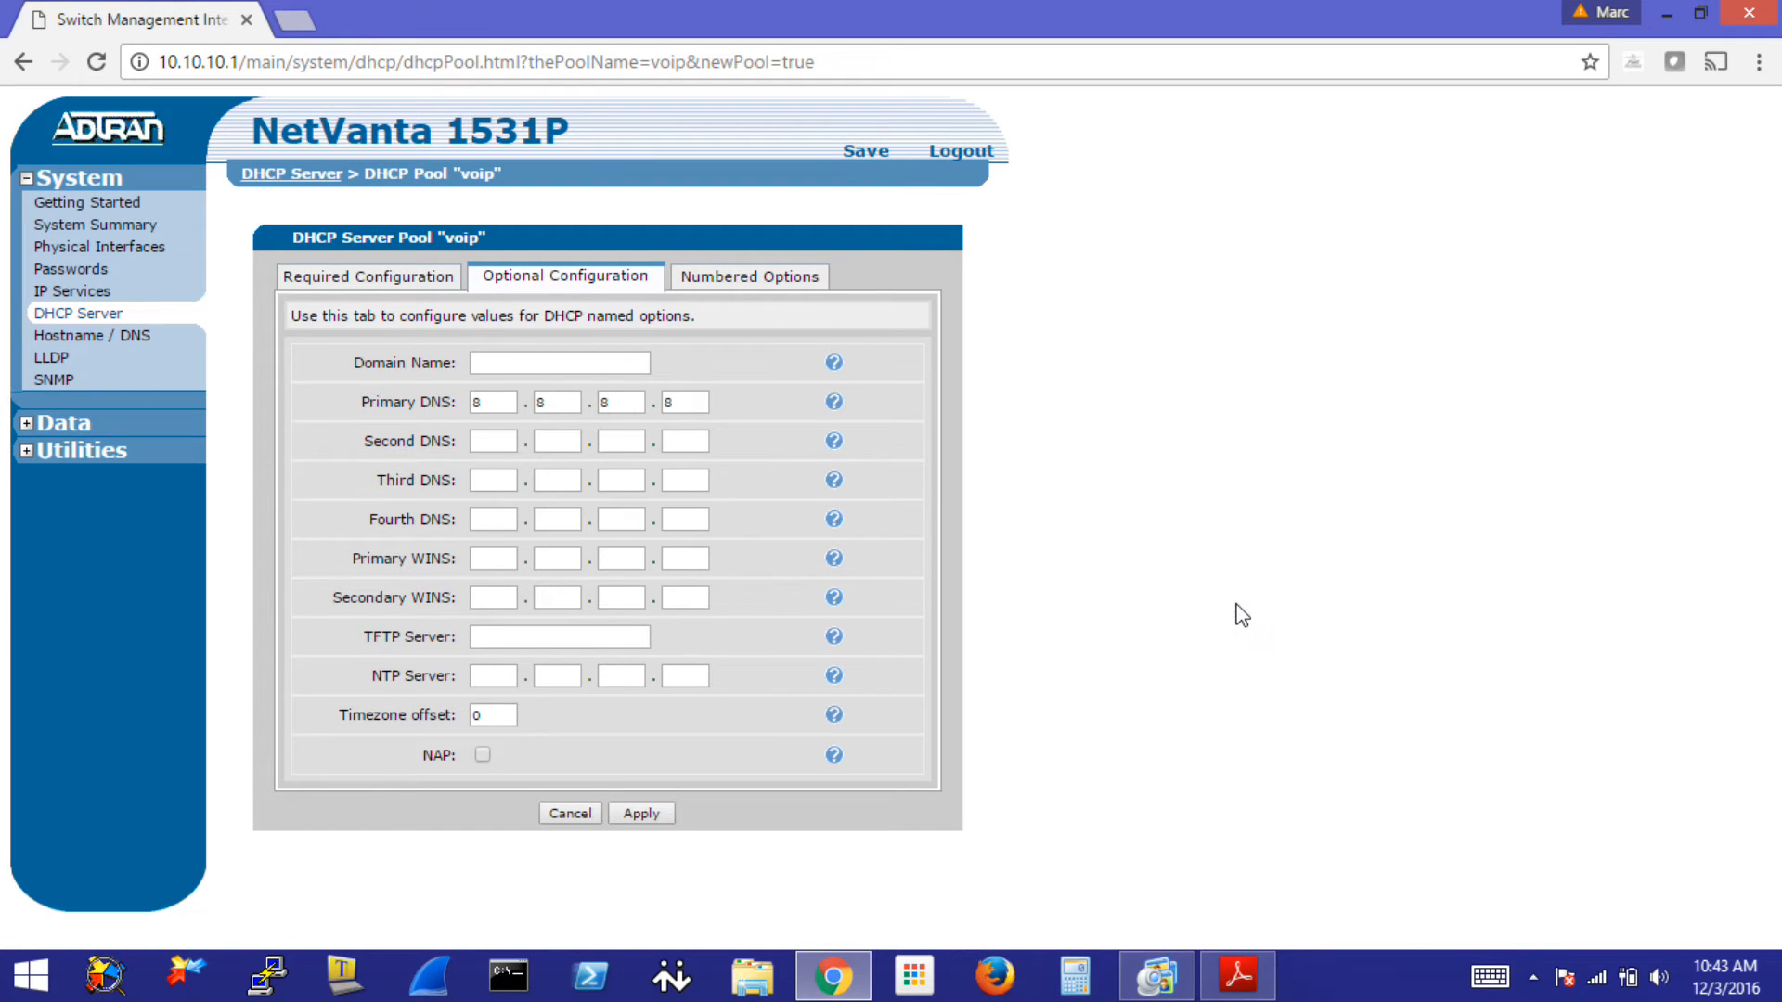
mouse_move(1229, 605)
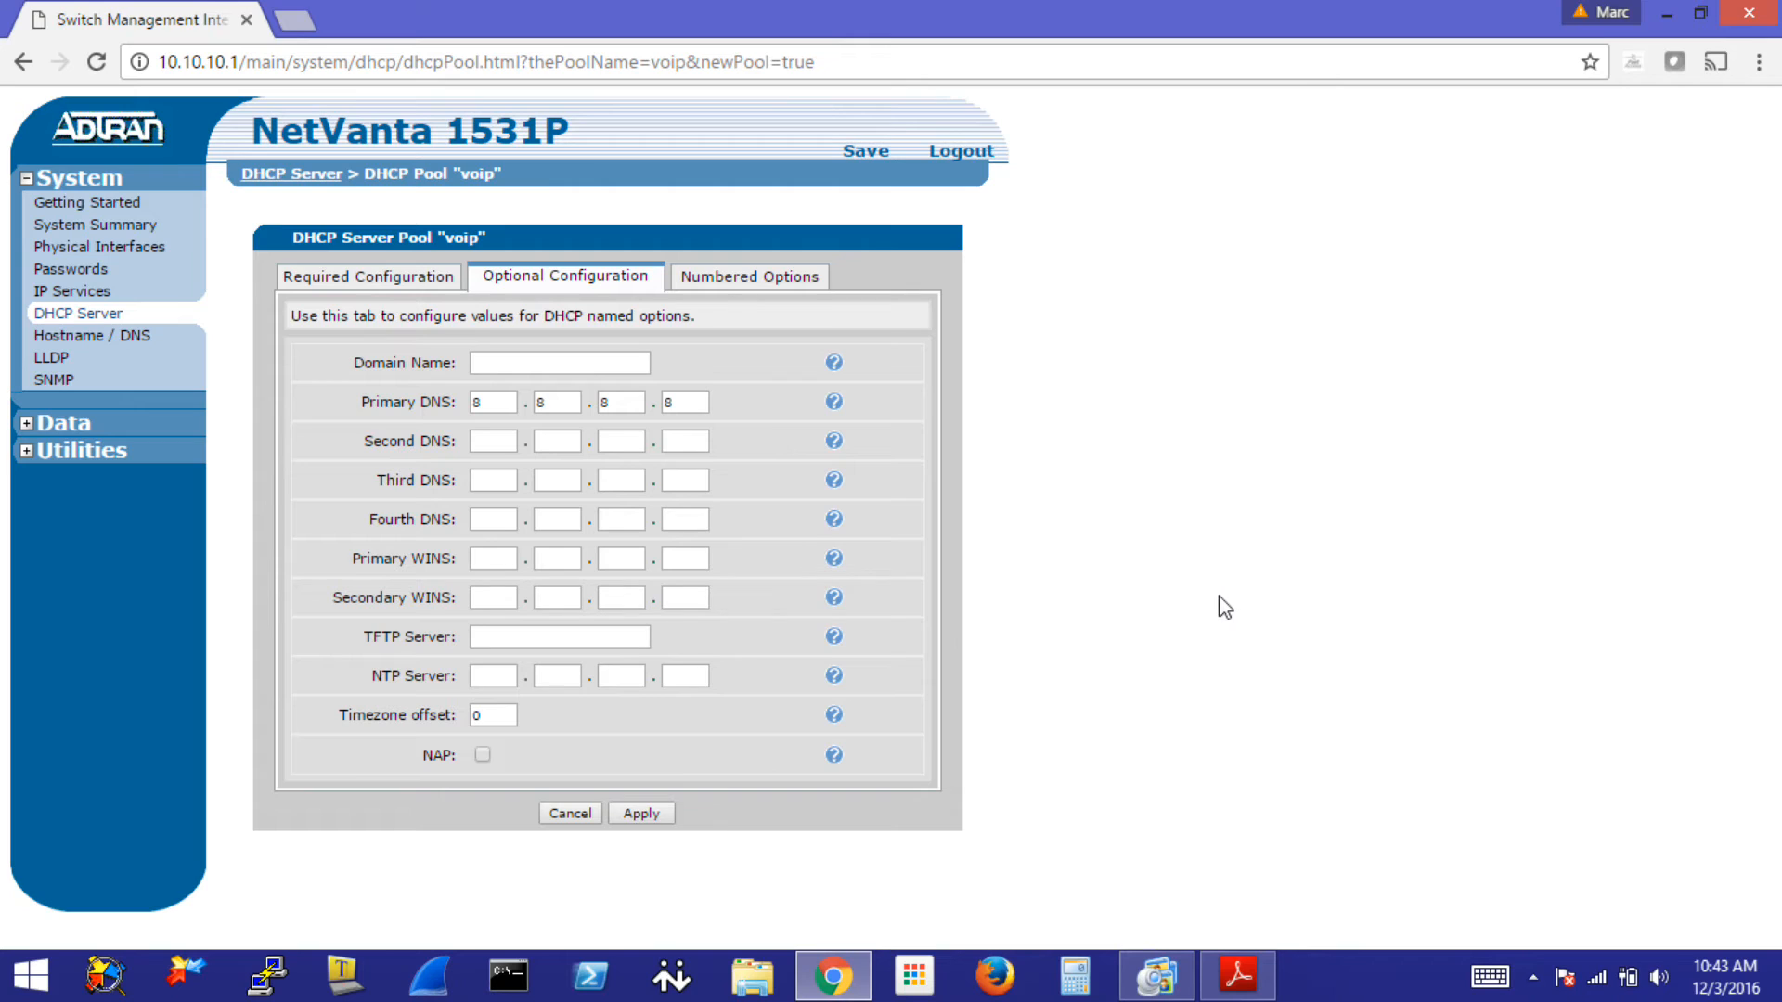
click(559, 635)
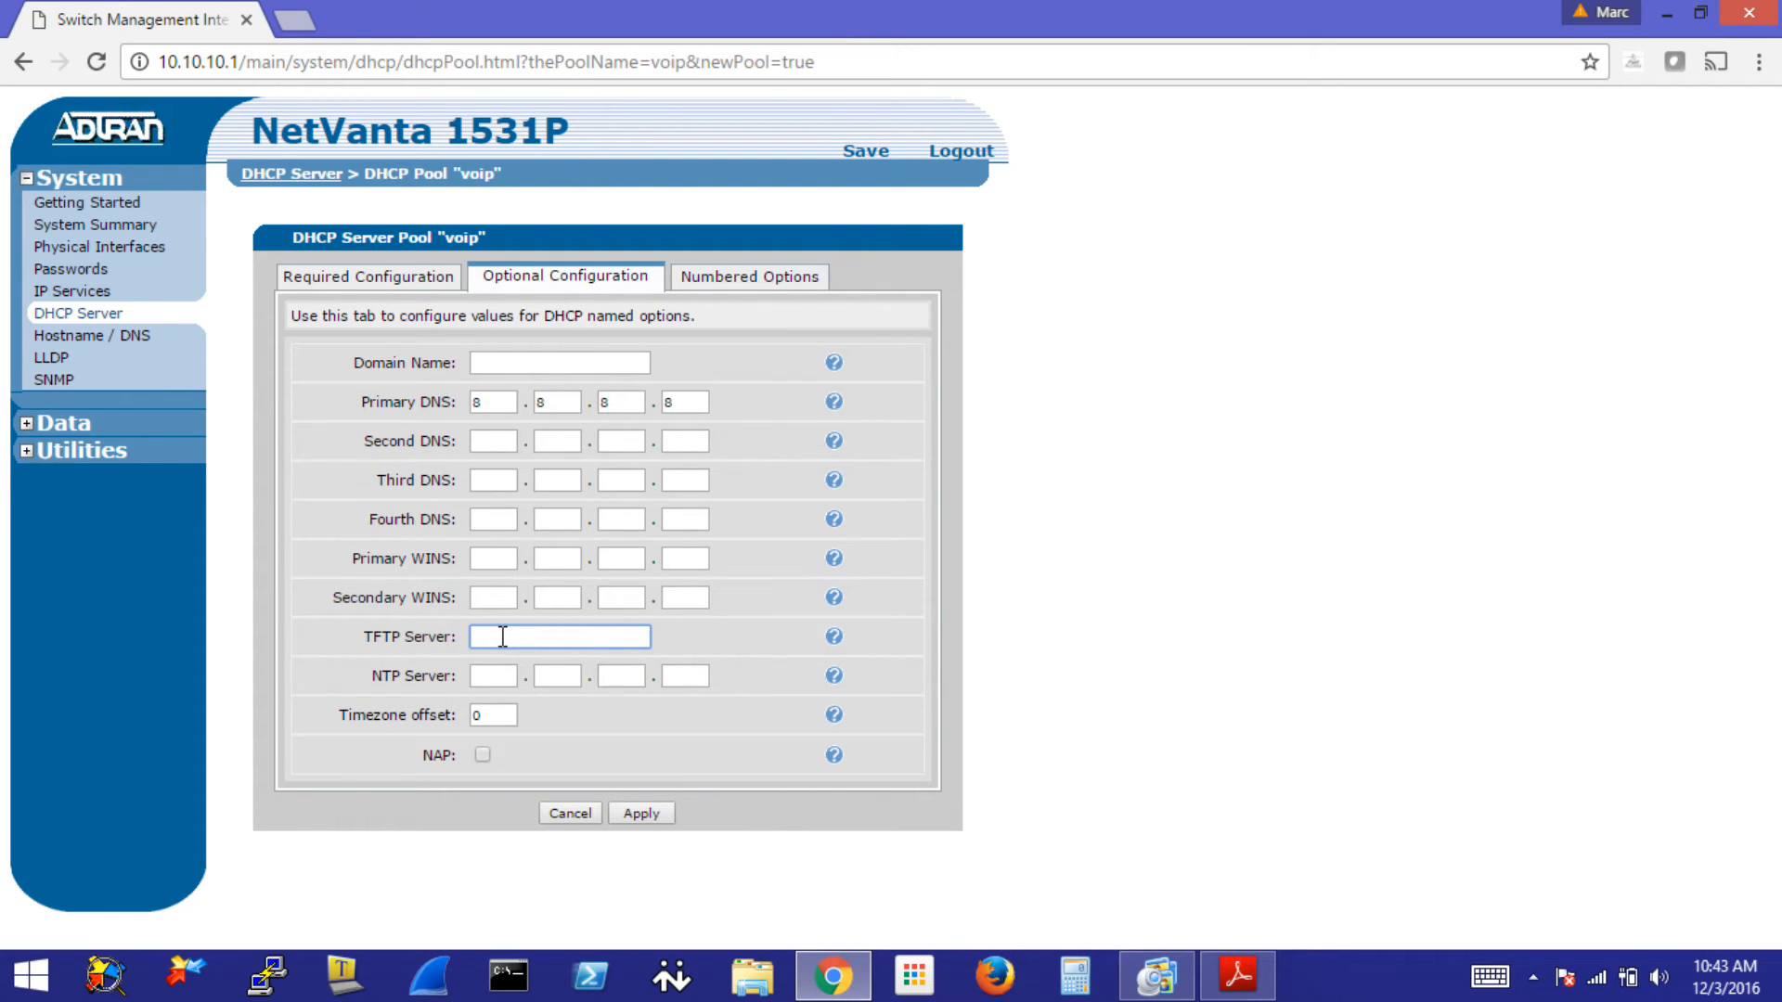
text(10.10.)
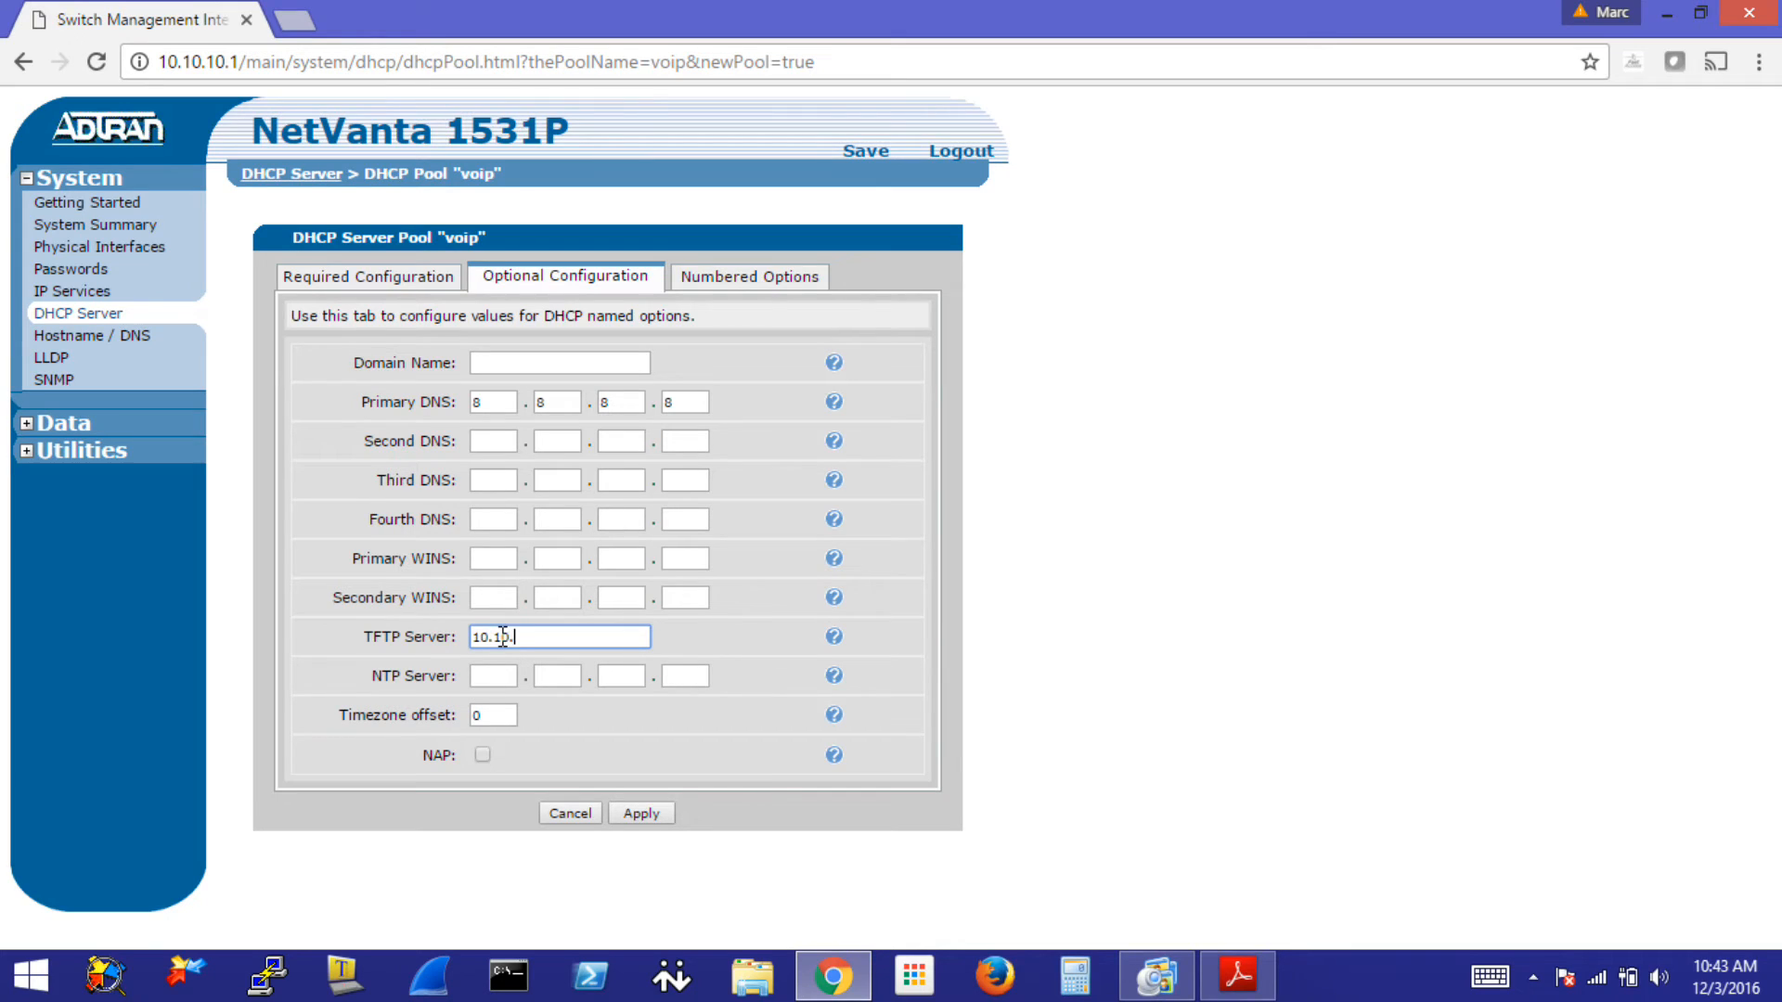
text(10.250)
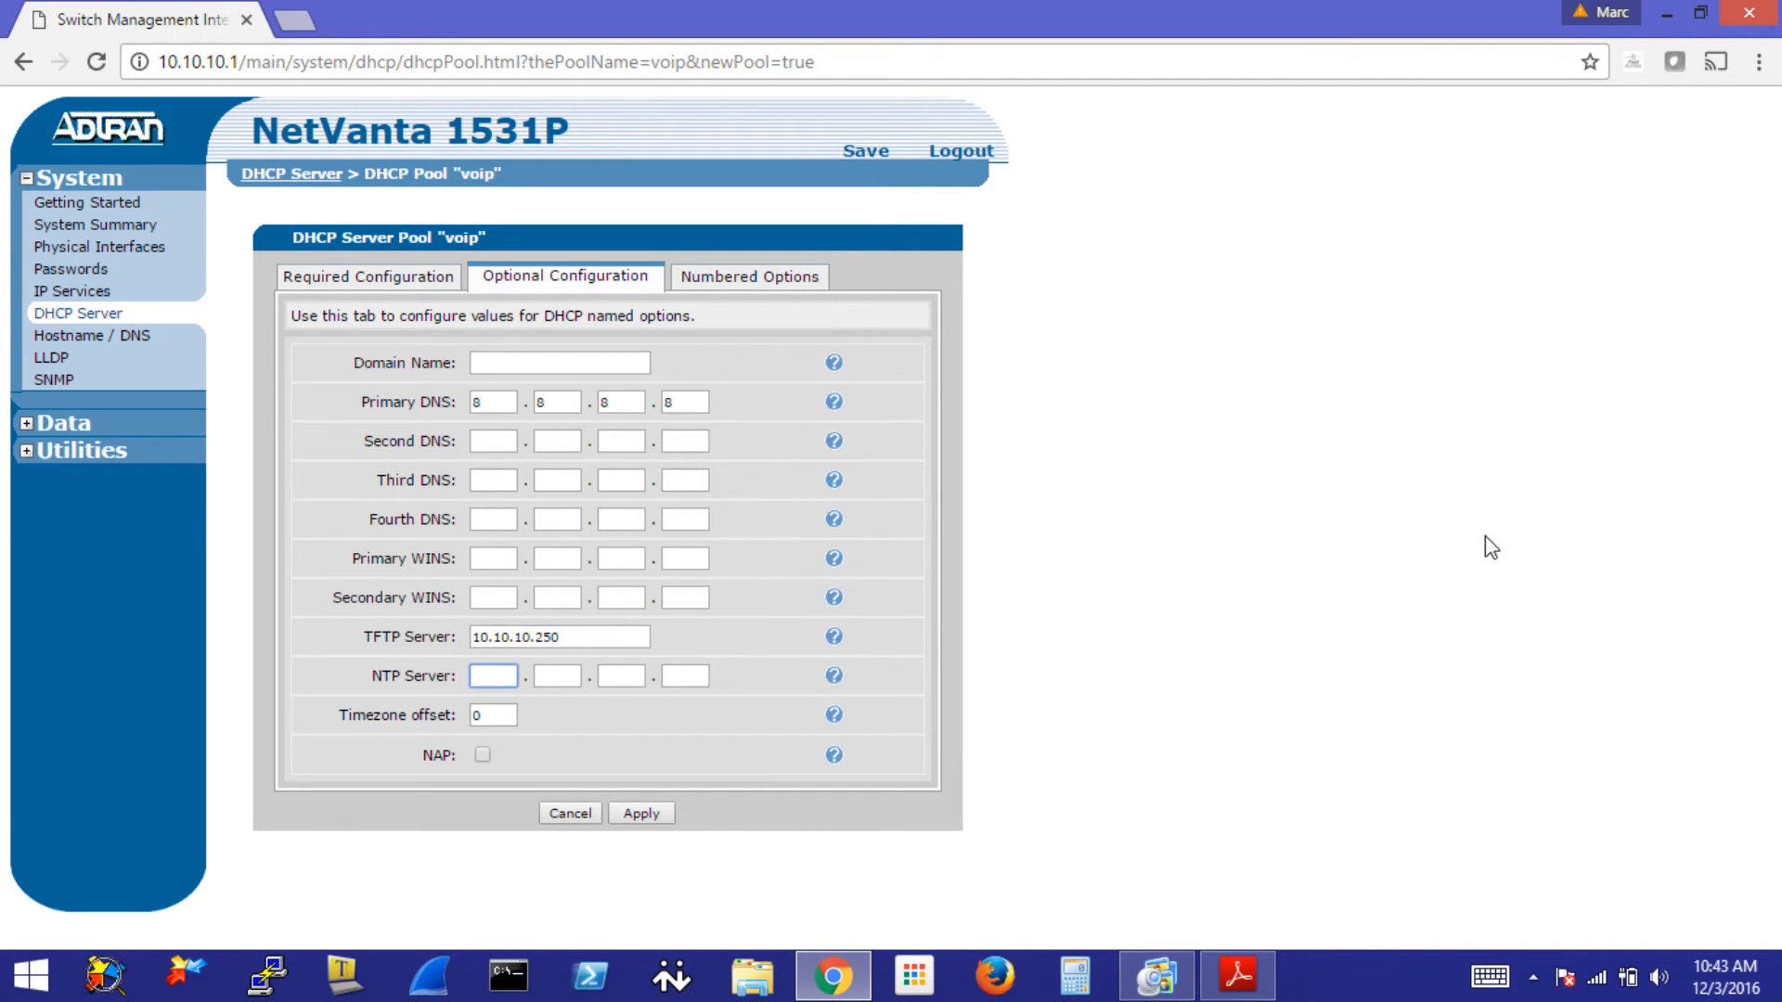
click(492, 675)
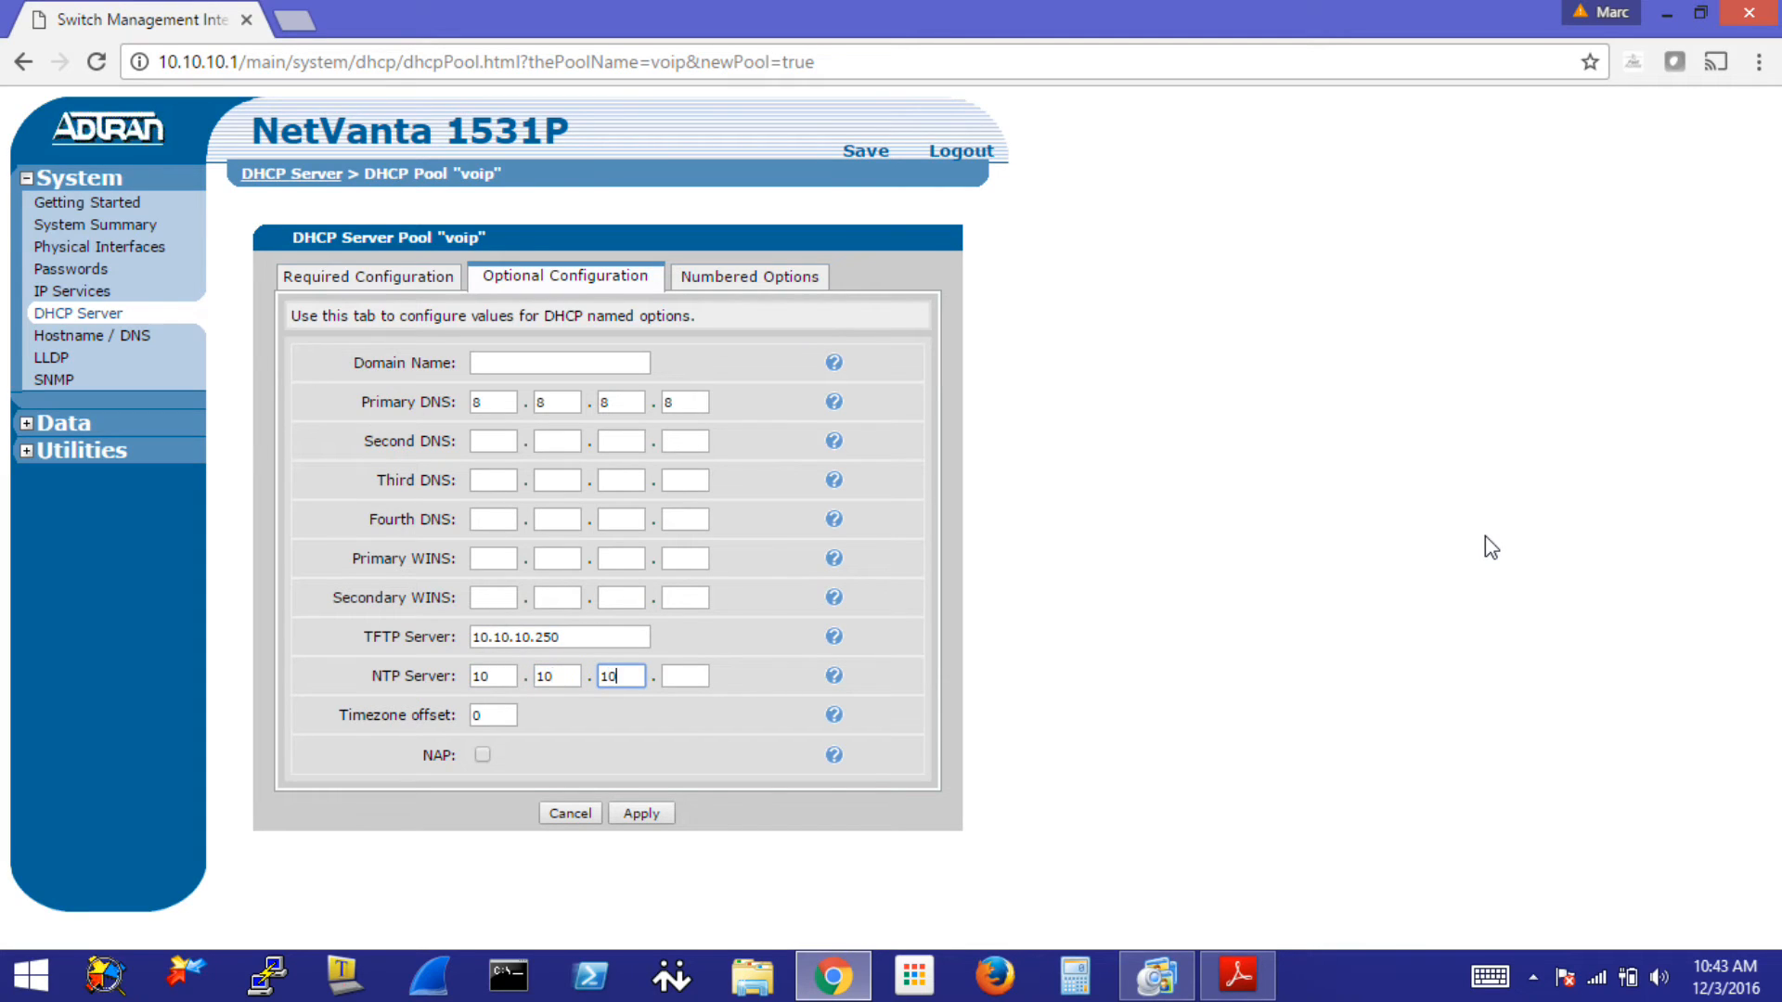
text(1)
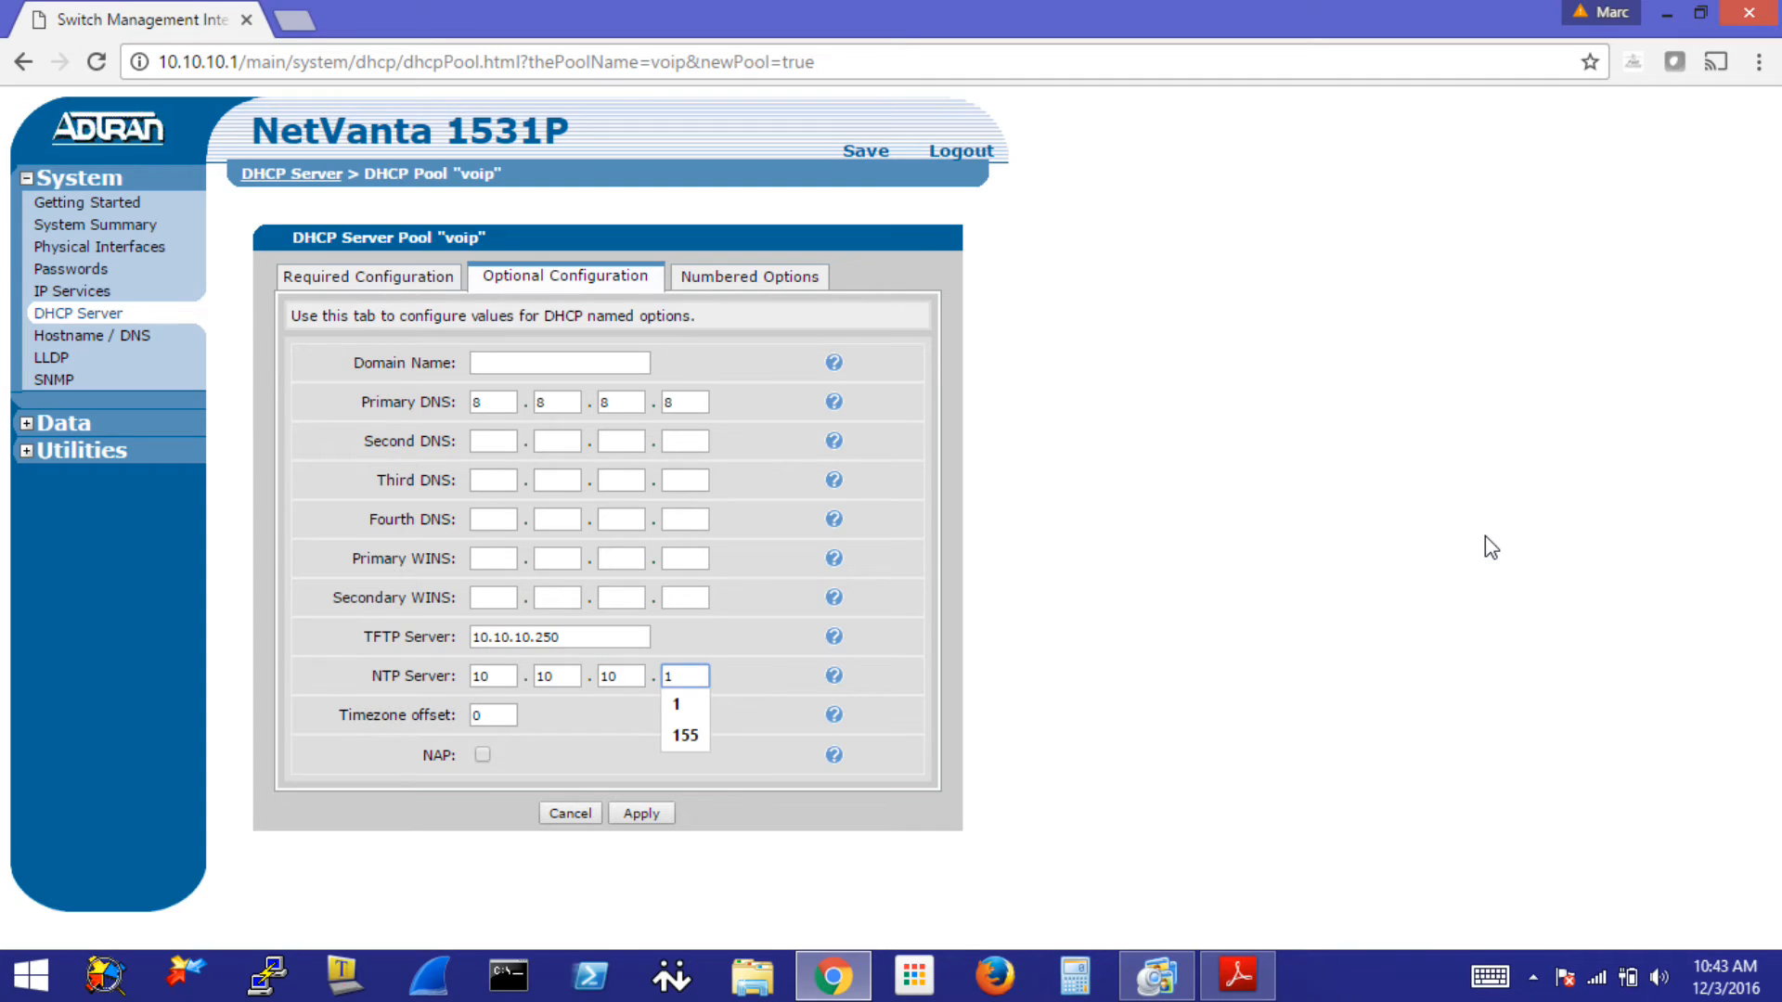
click(492, 713)
text(-5)
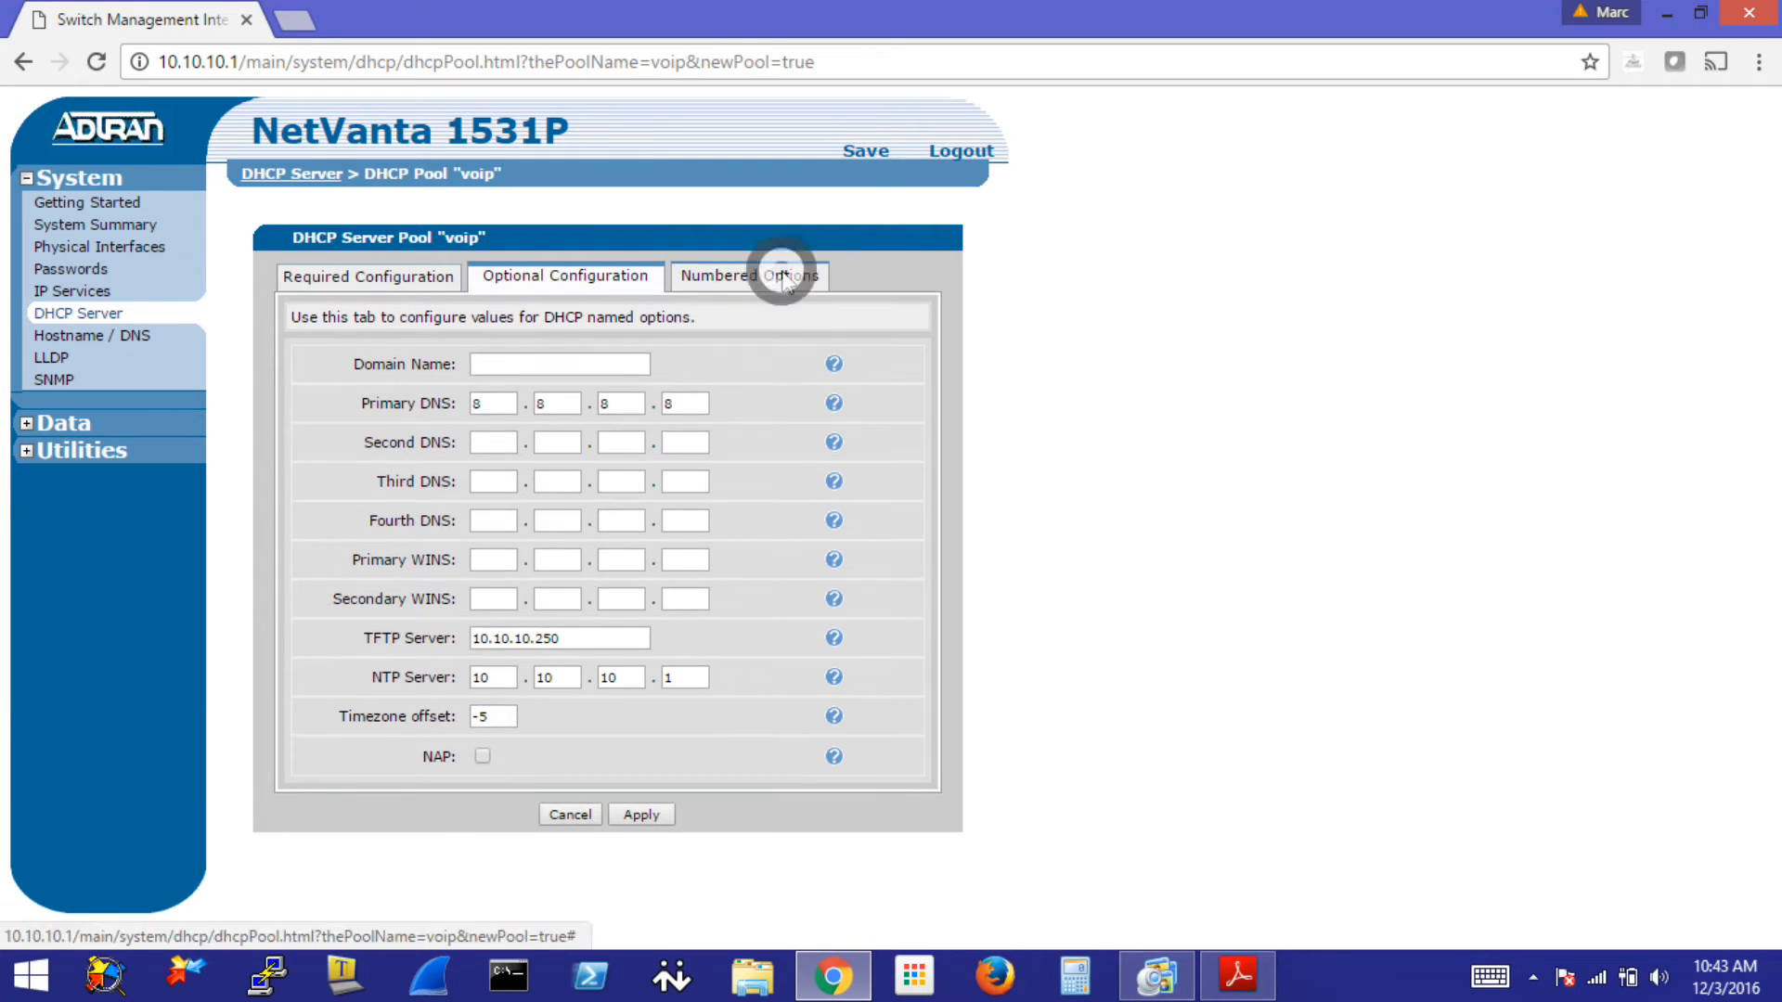
- Enter numbered option 66 as ASCII text with value 10.10.10.250 for the voip pool
click(748, 277)
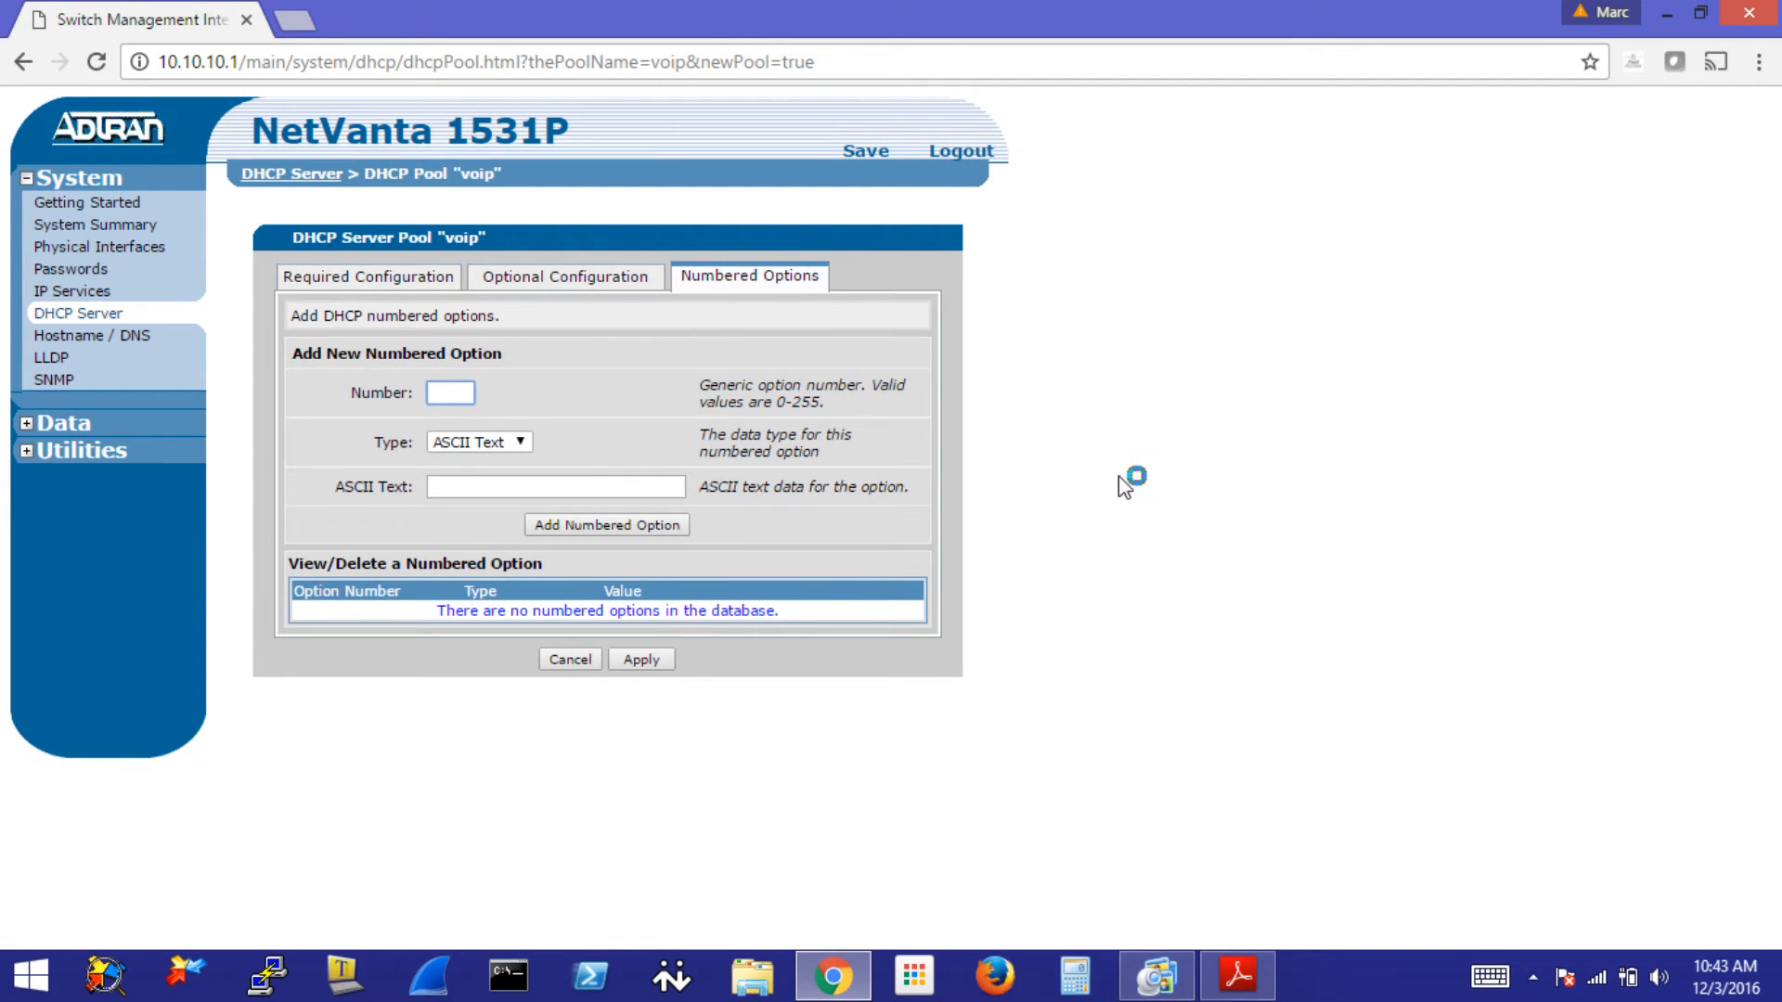
click(449, 392)
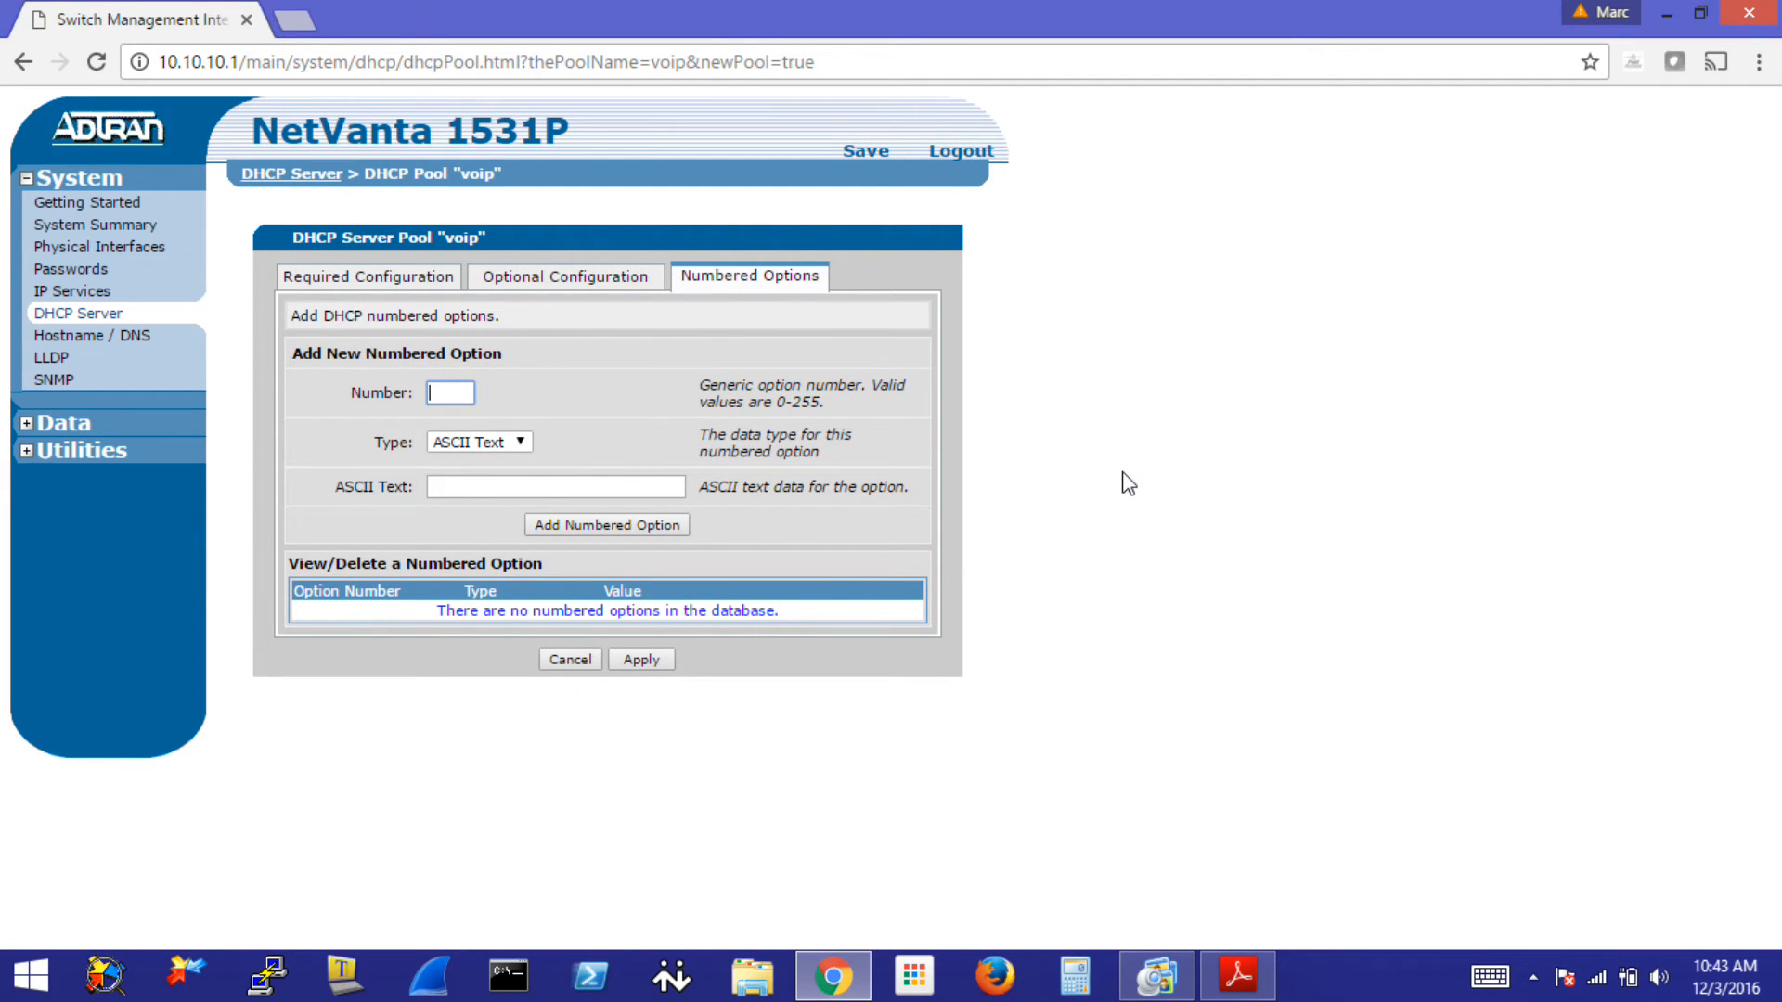
mouse_move(514, 466)
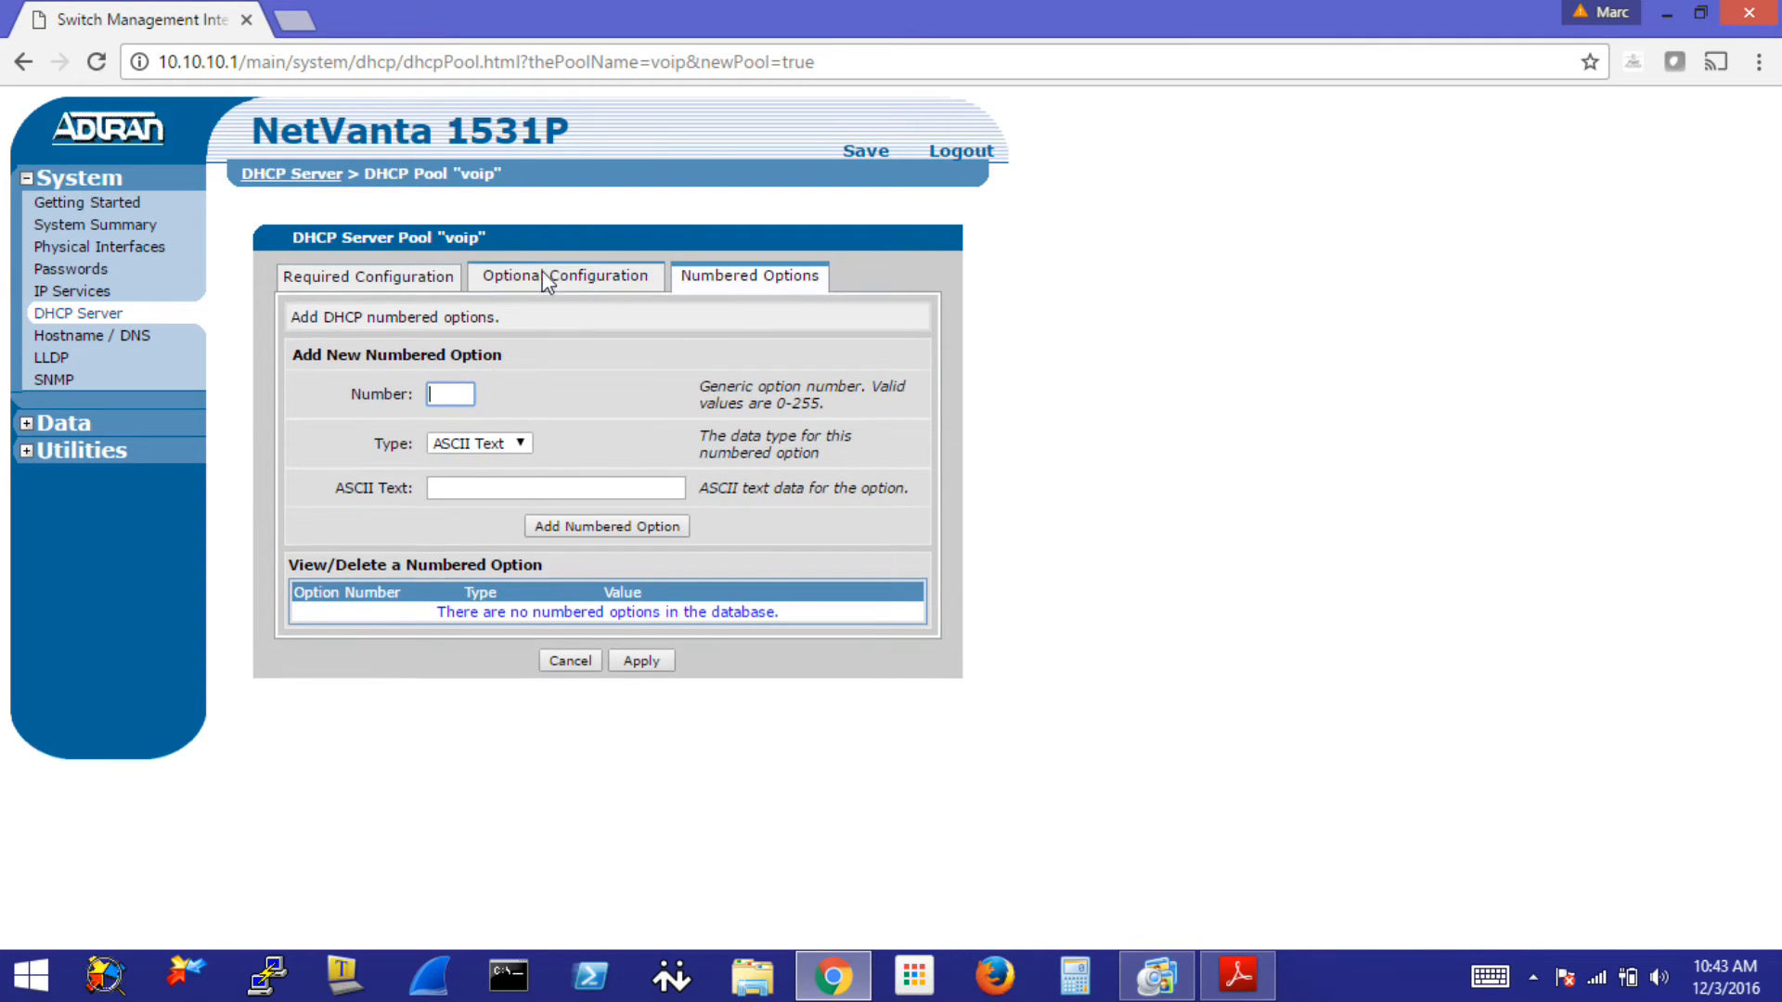
click(564, 277)
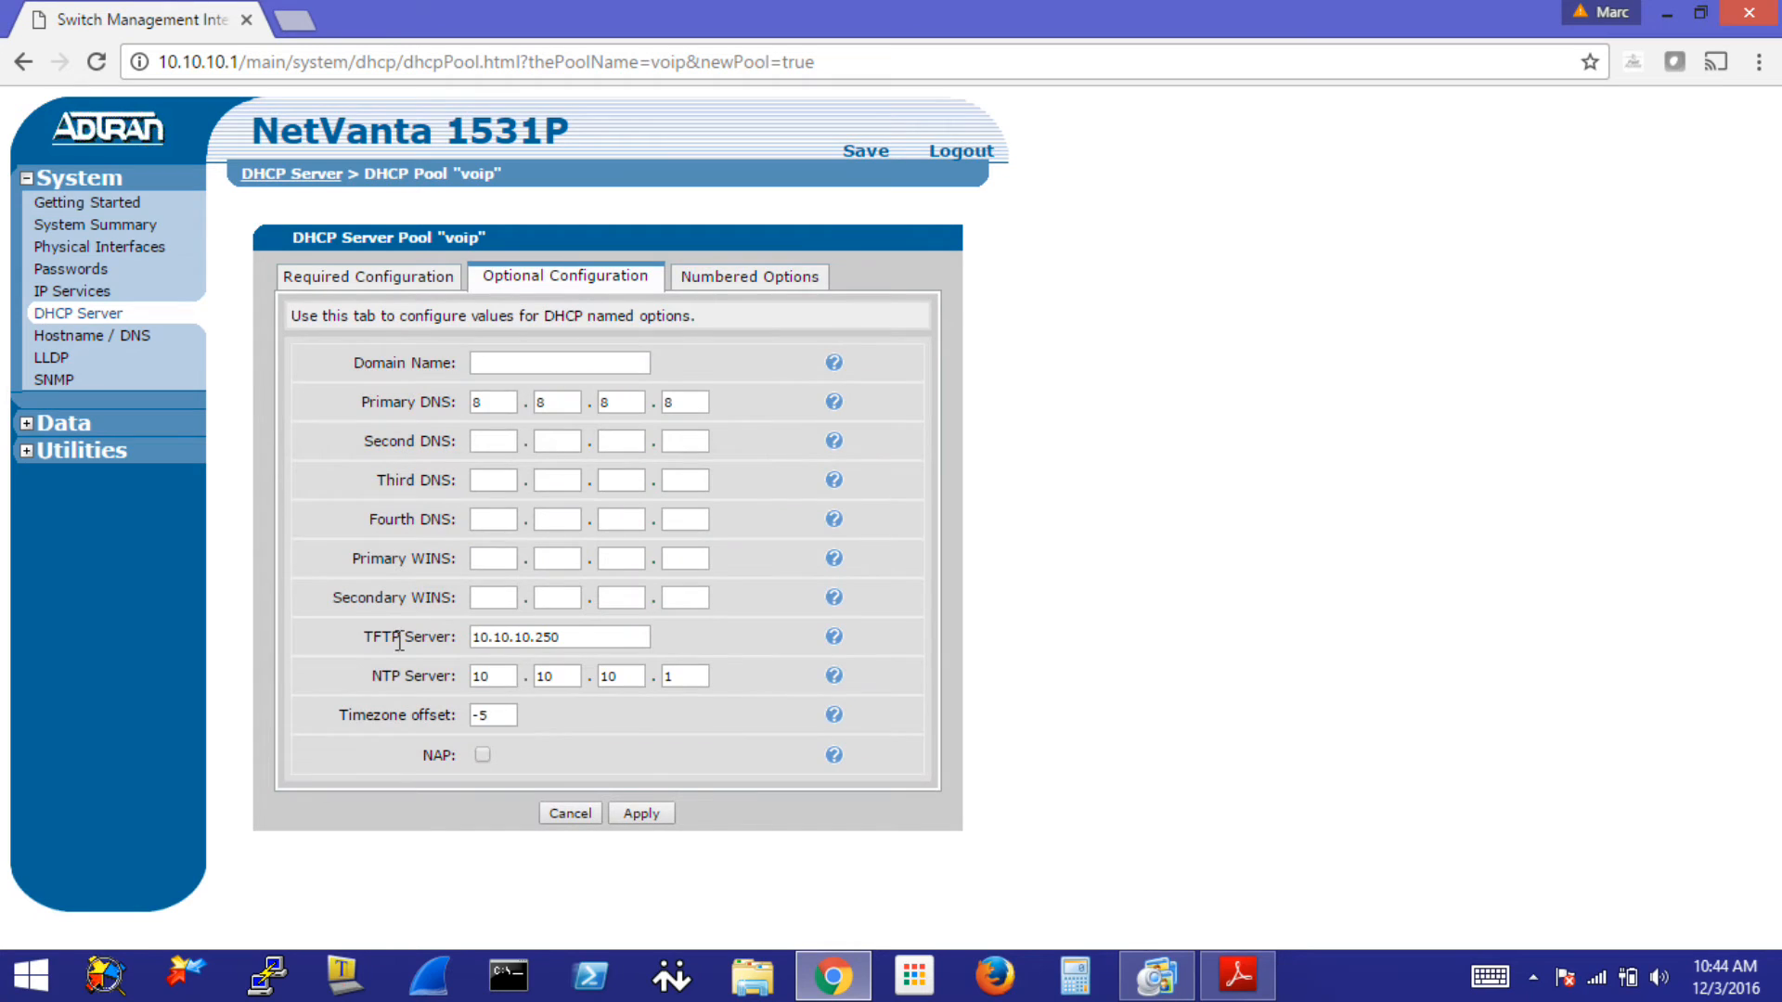
click(748, 276)
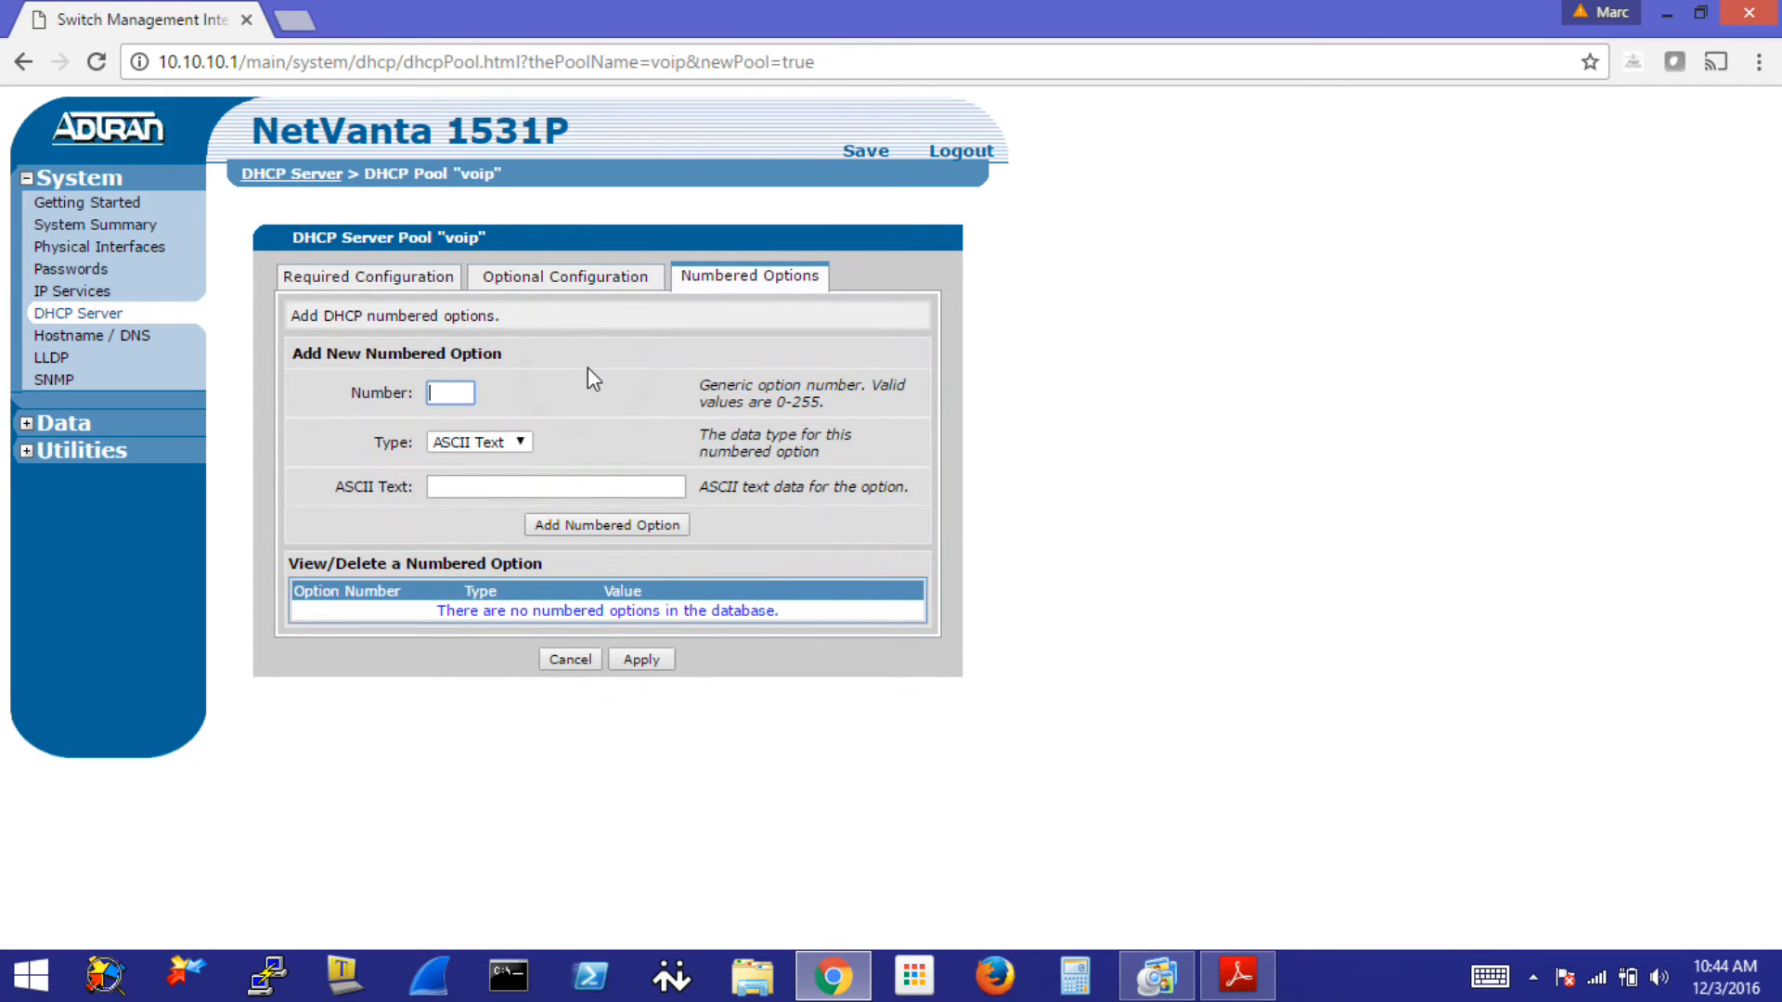
text(66)
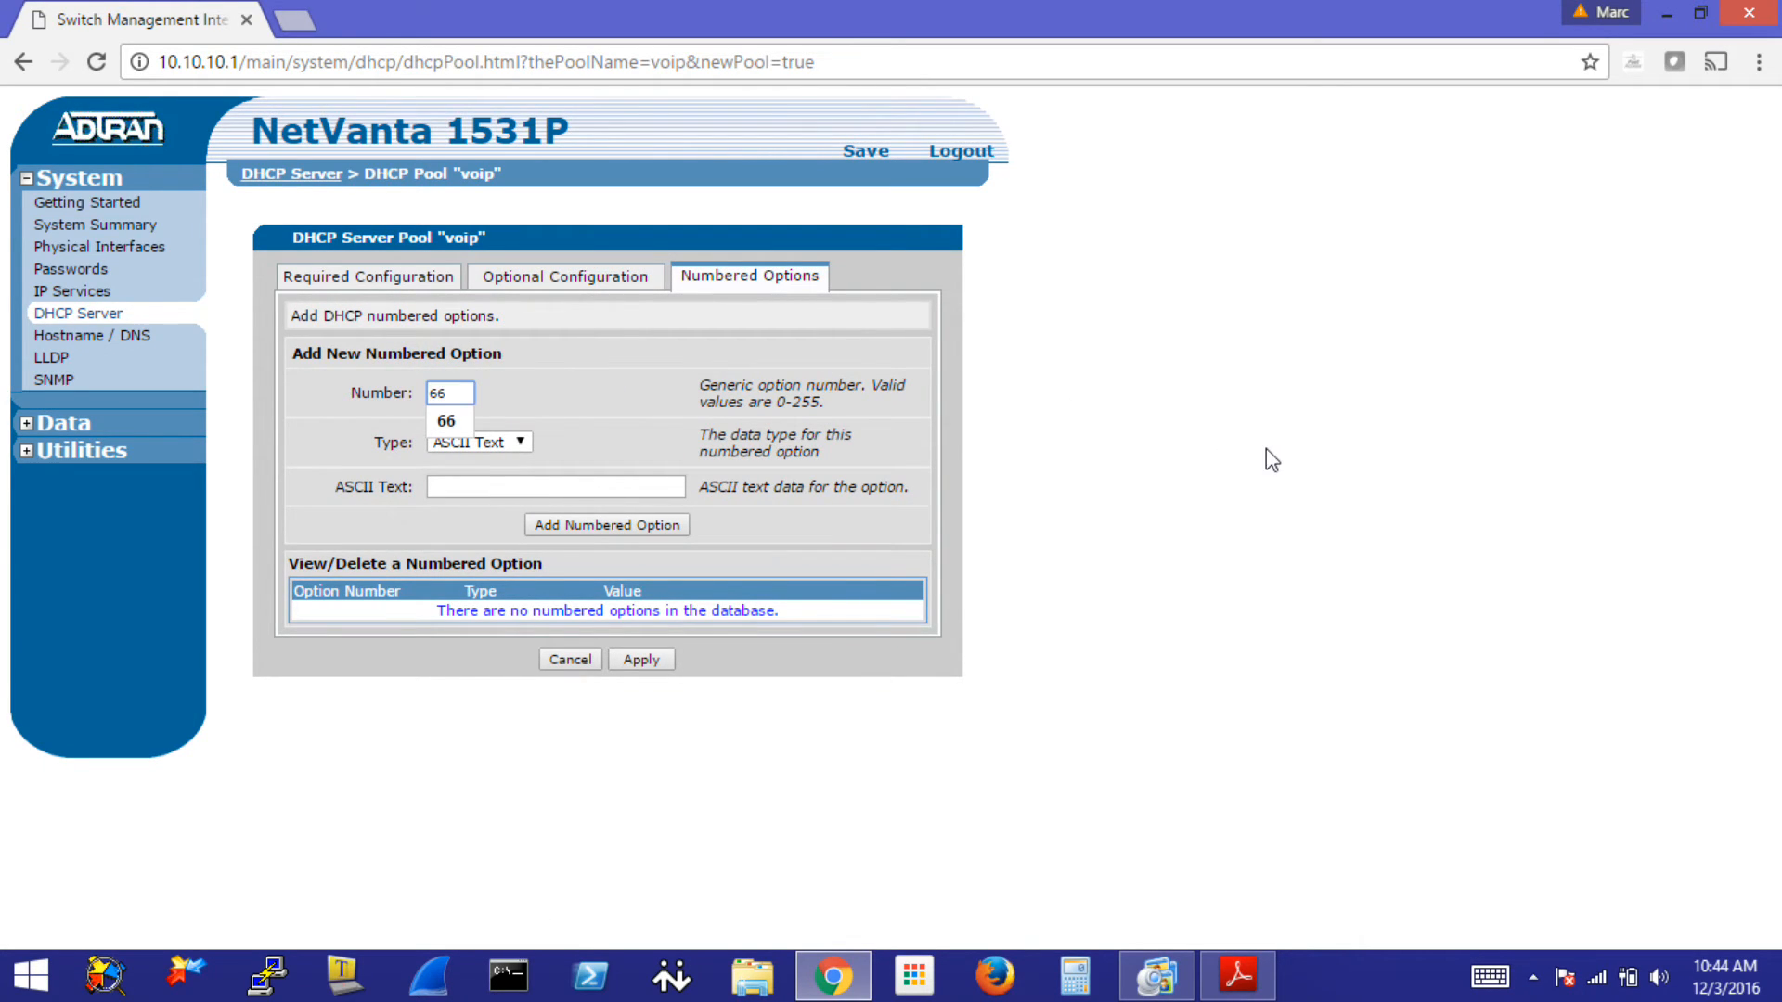
text(10)
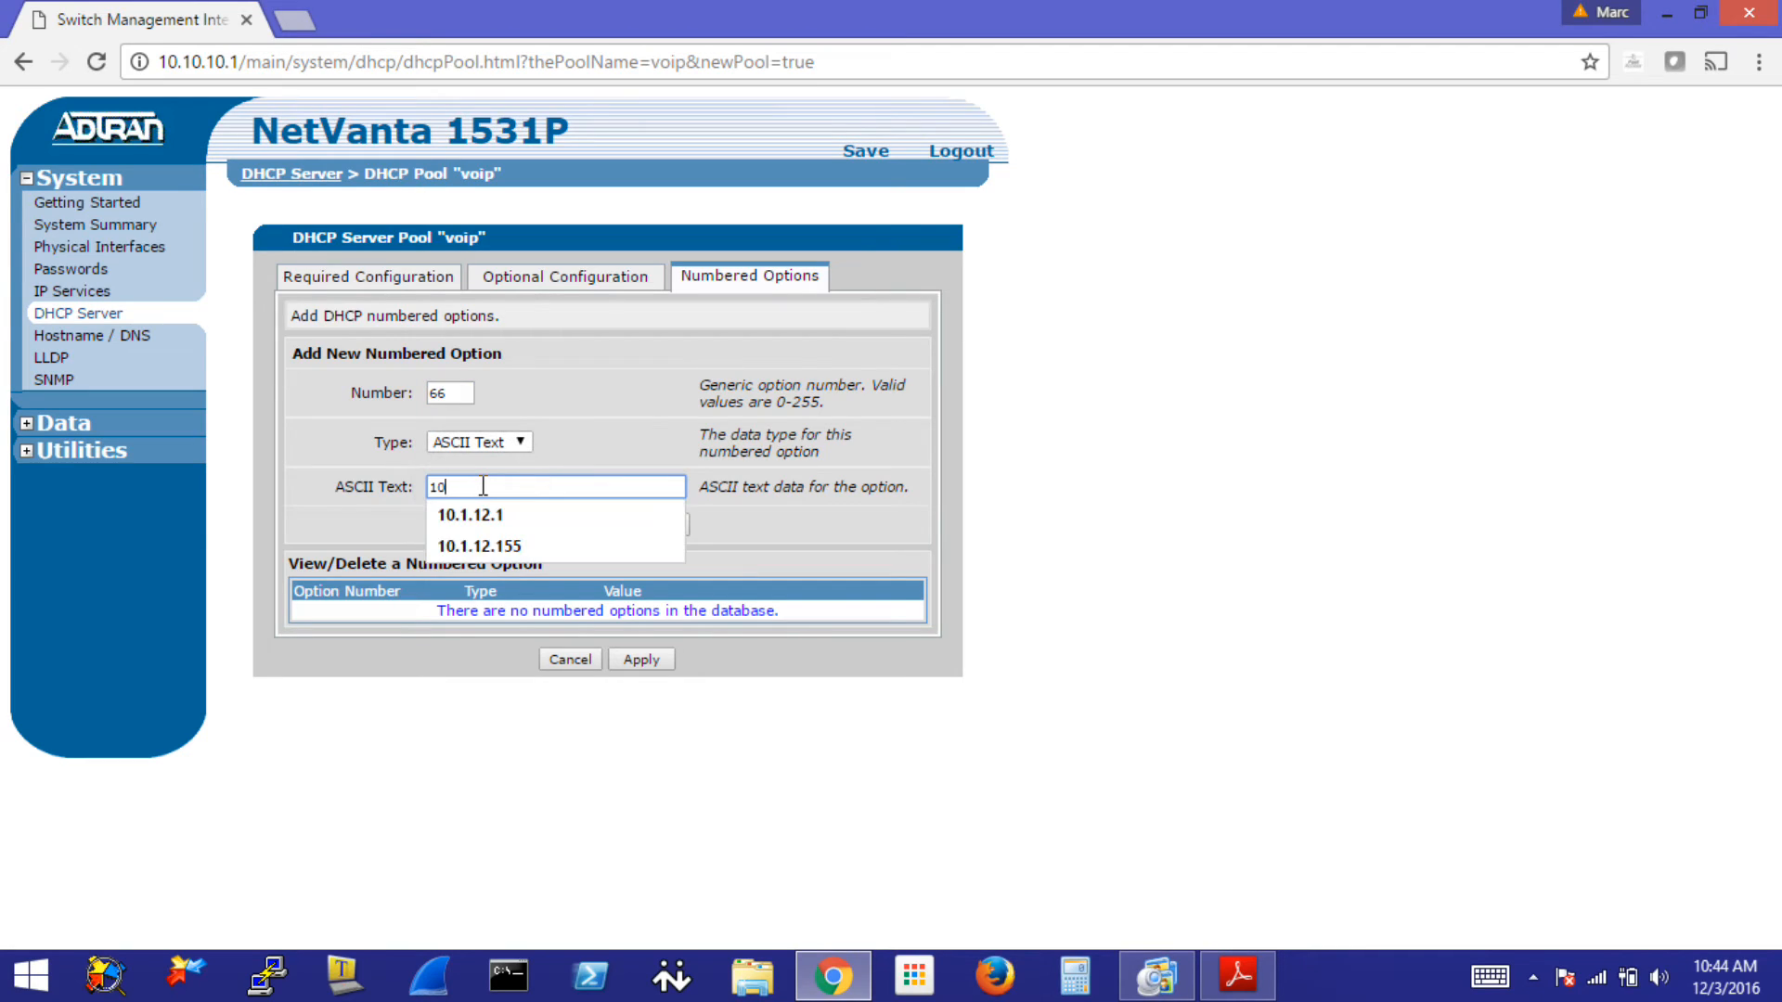
text(10.10.10.25)
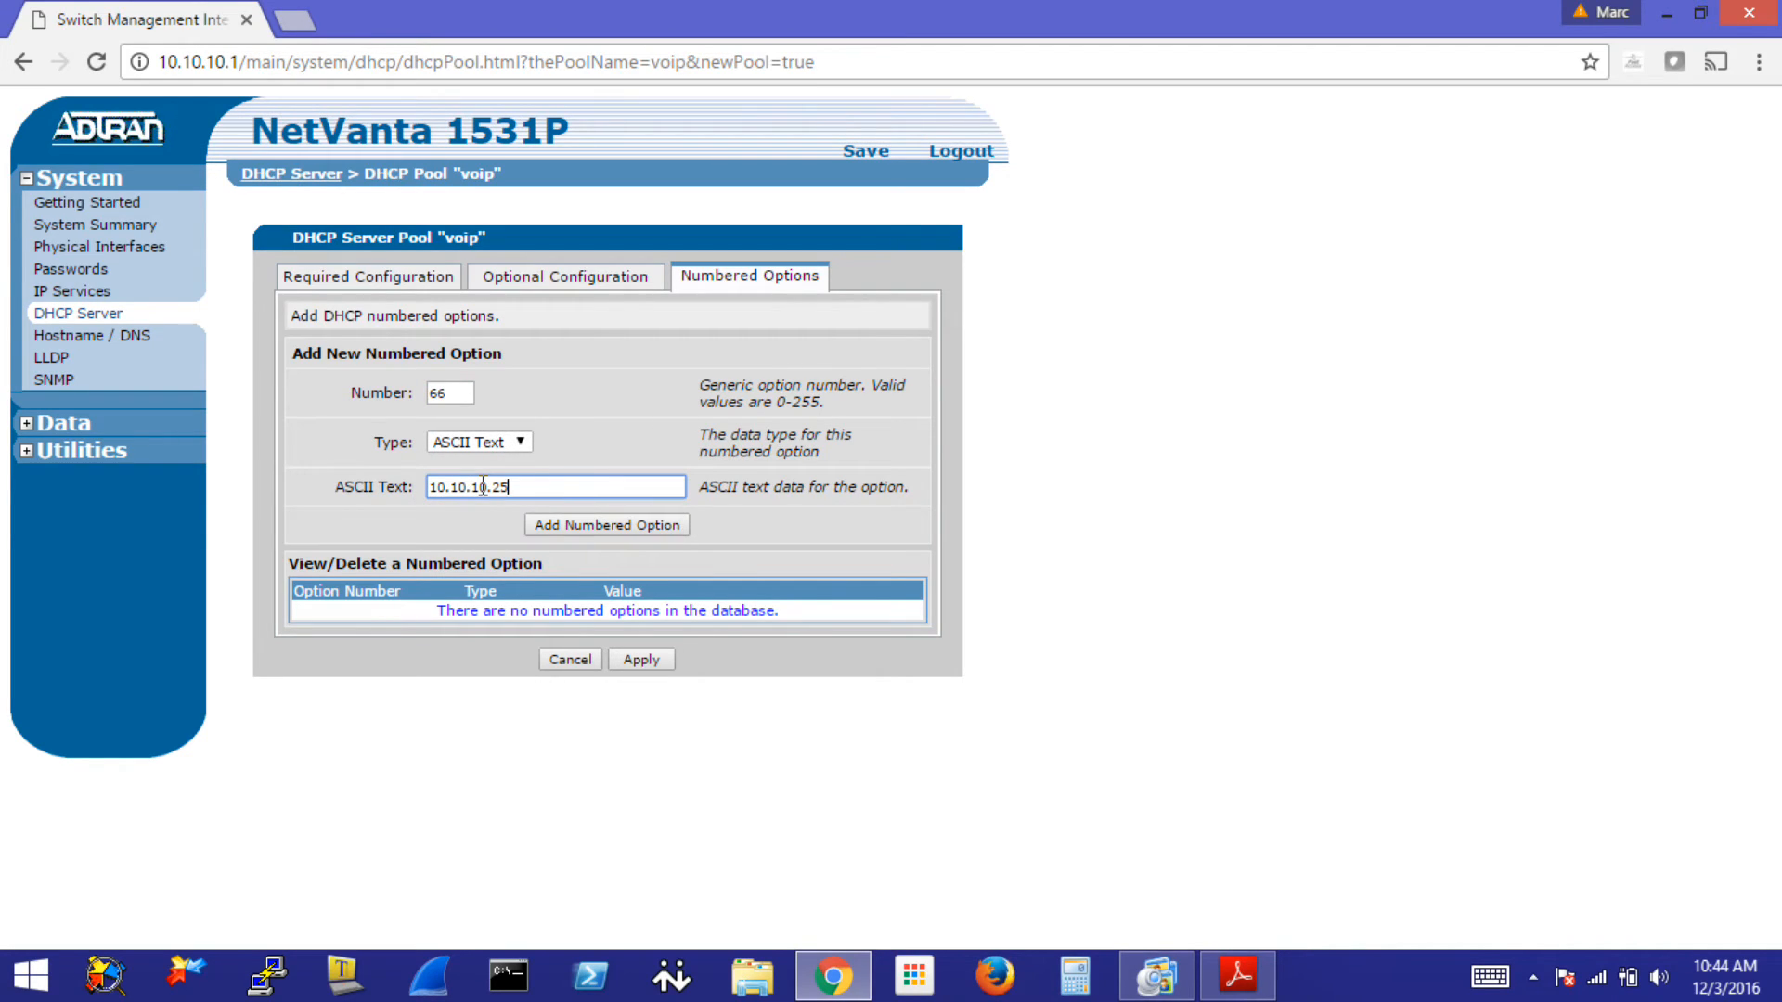
text(0)
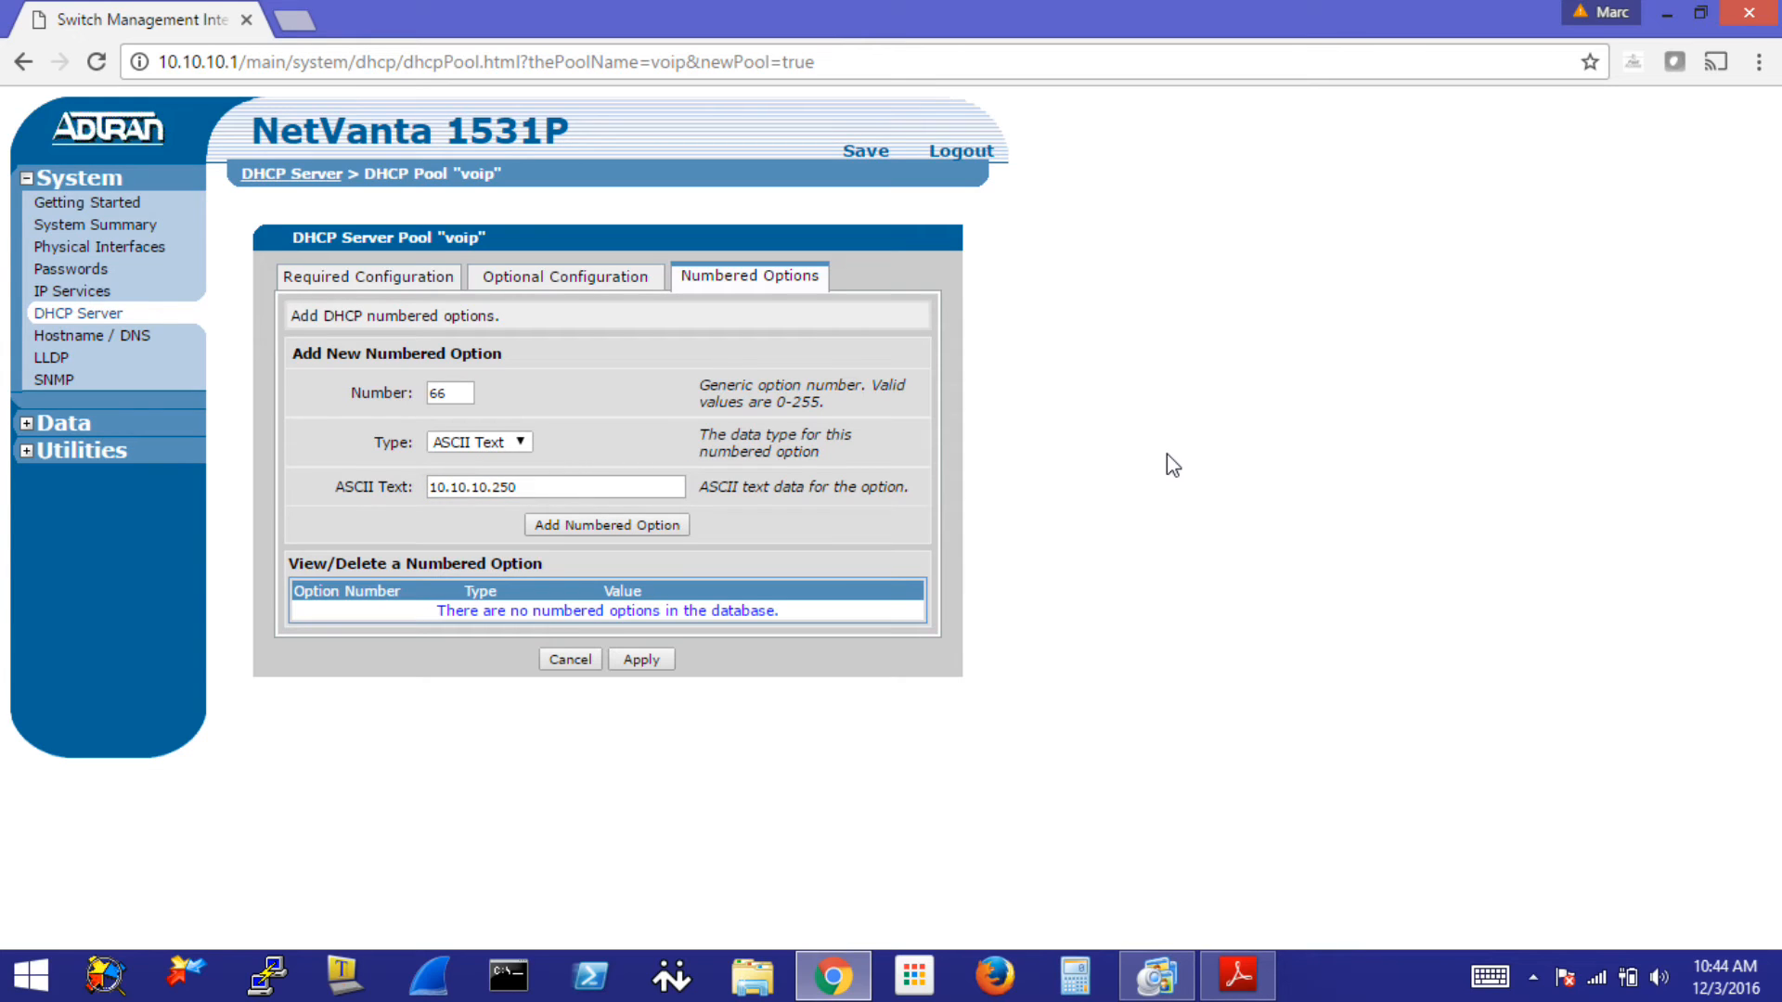
mouse_move(511, 470)
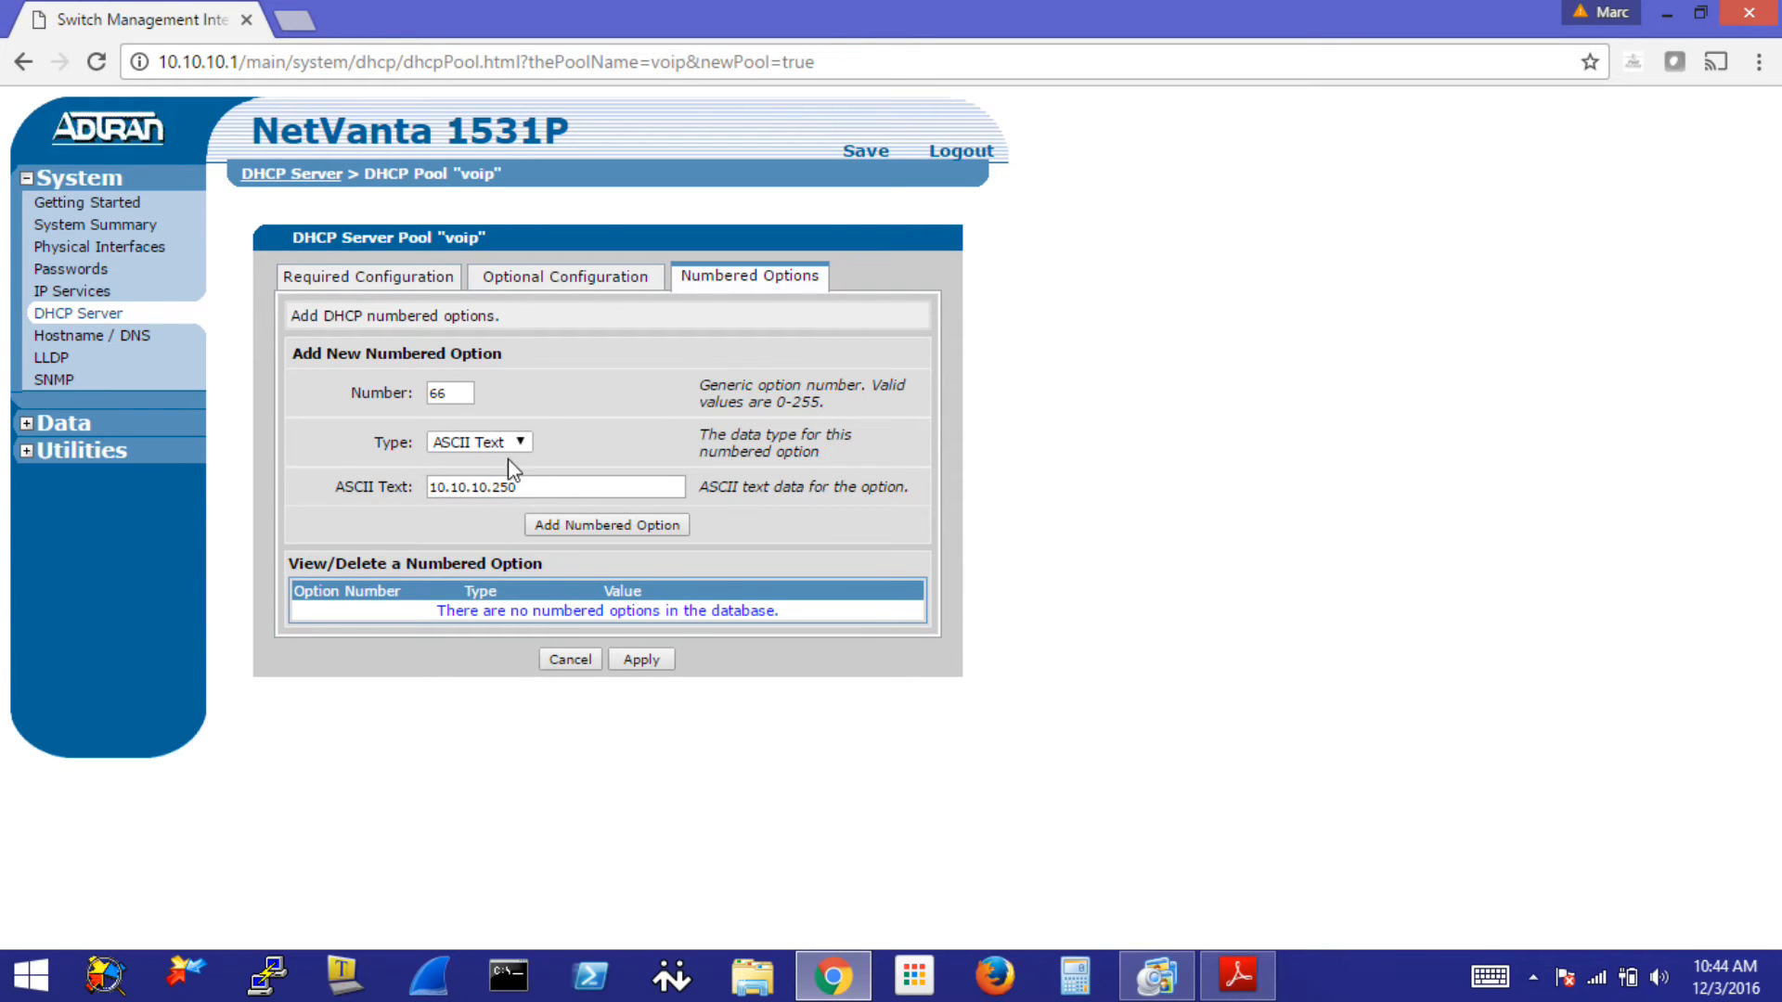
click(555, 487)
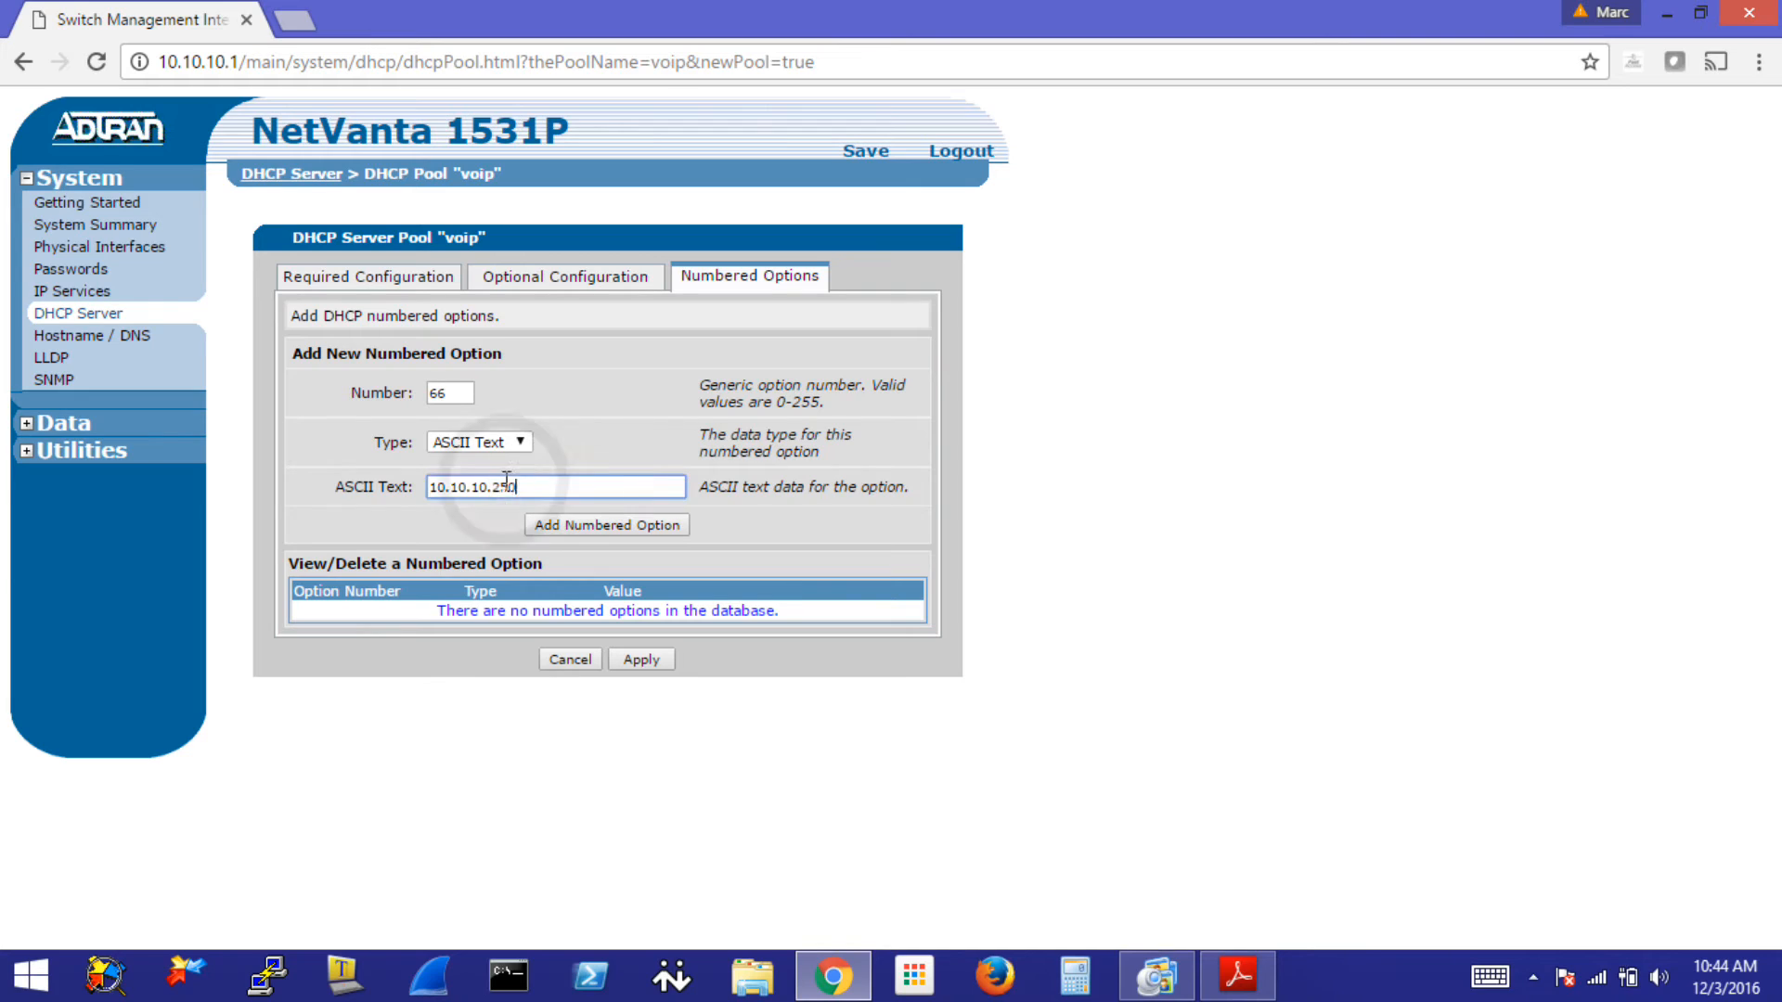
mouse_move(1177, 579)
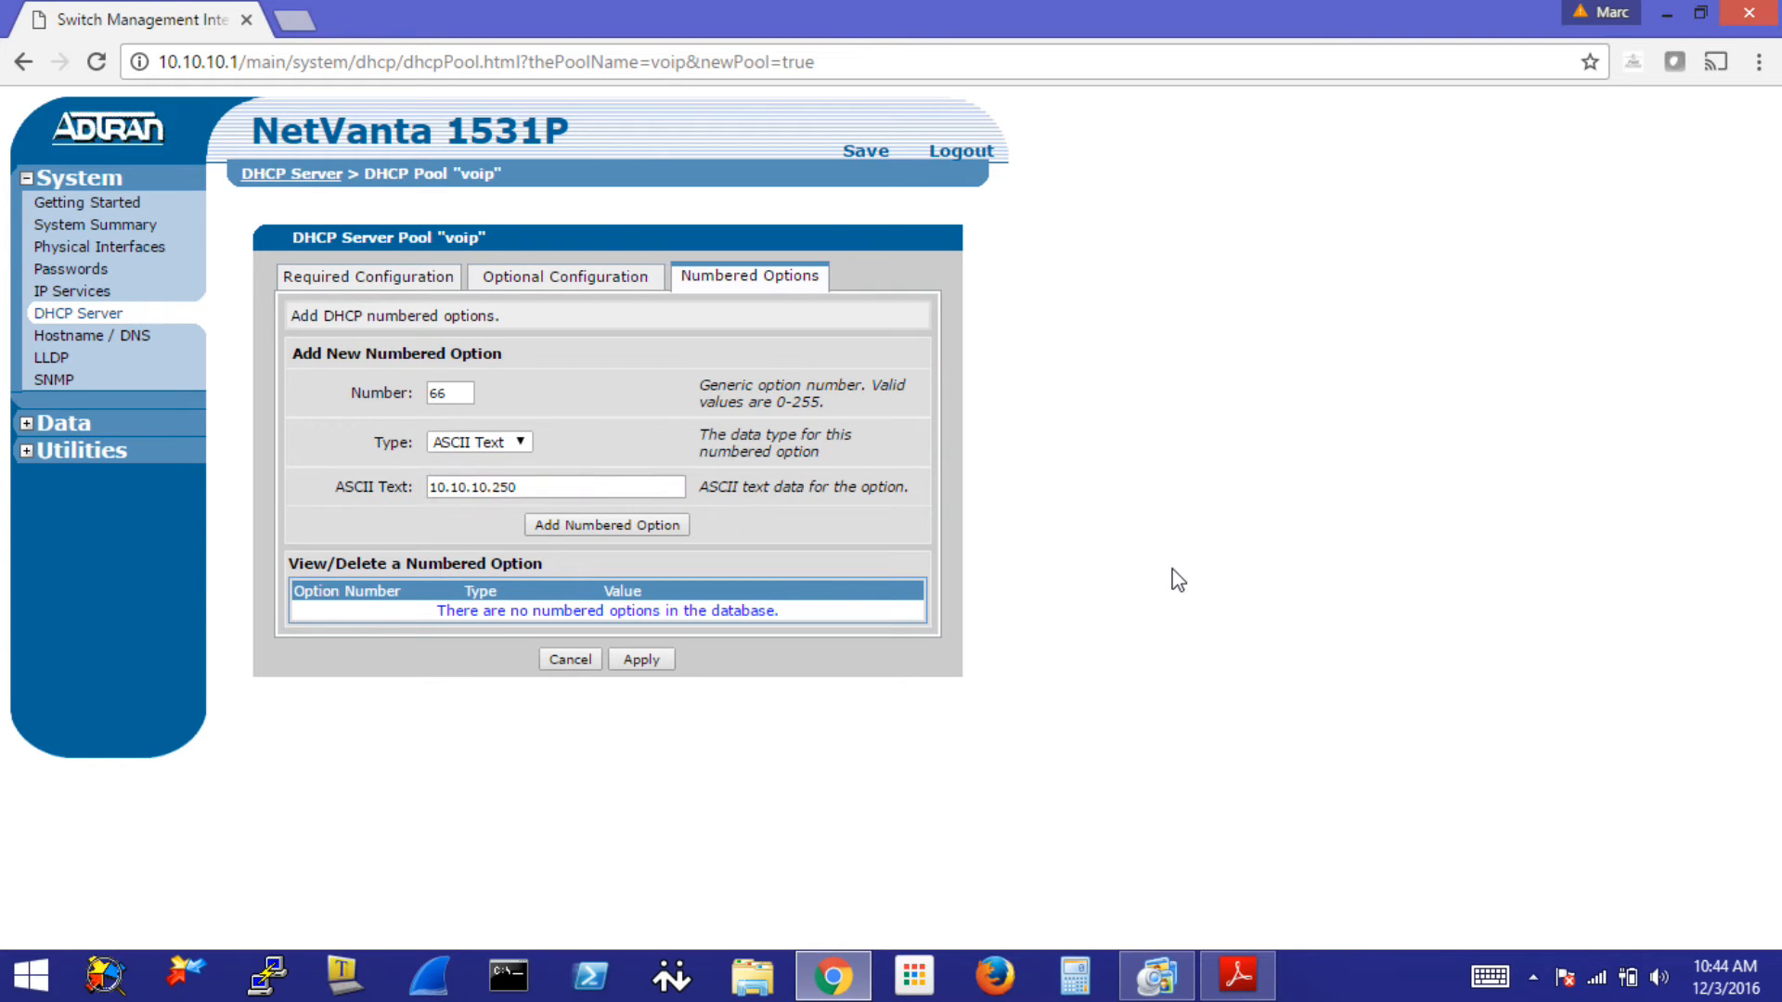
mouse_move(492, 559)
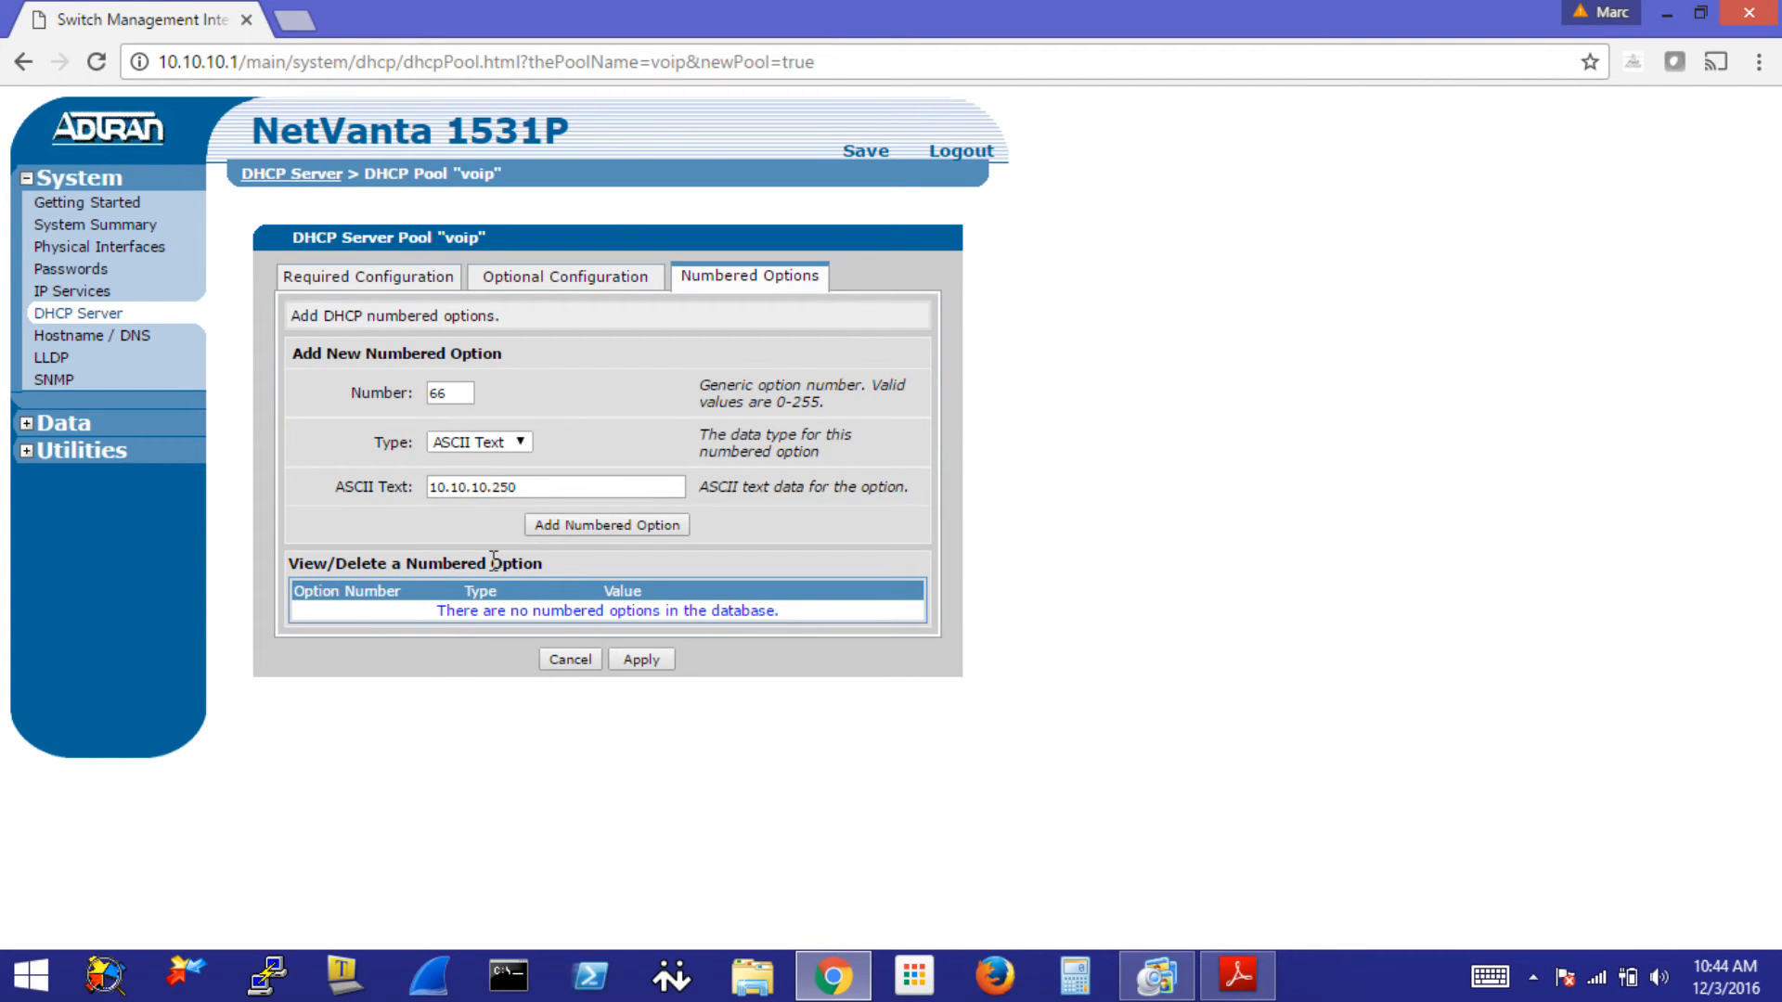
- Add option 66 to the voip pool and confirm the 'Added DHCP Option successfully' message
click(641, 659)
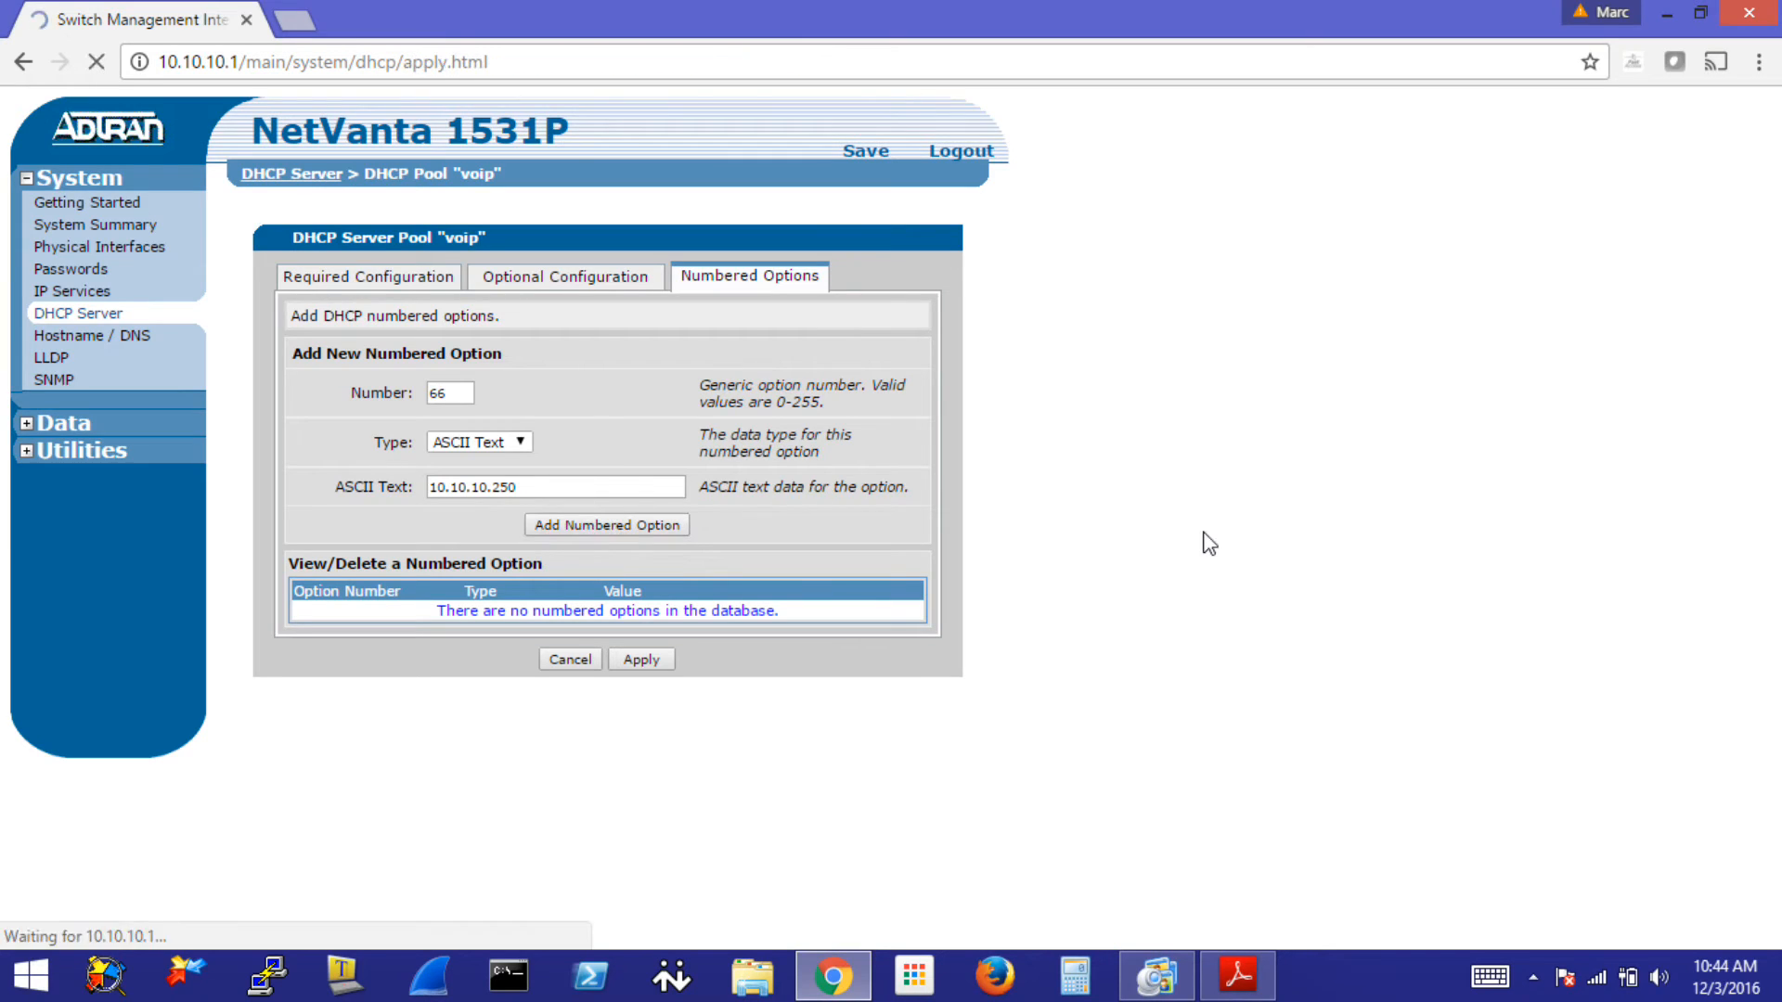
click(606, 523)
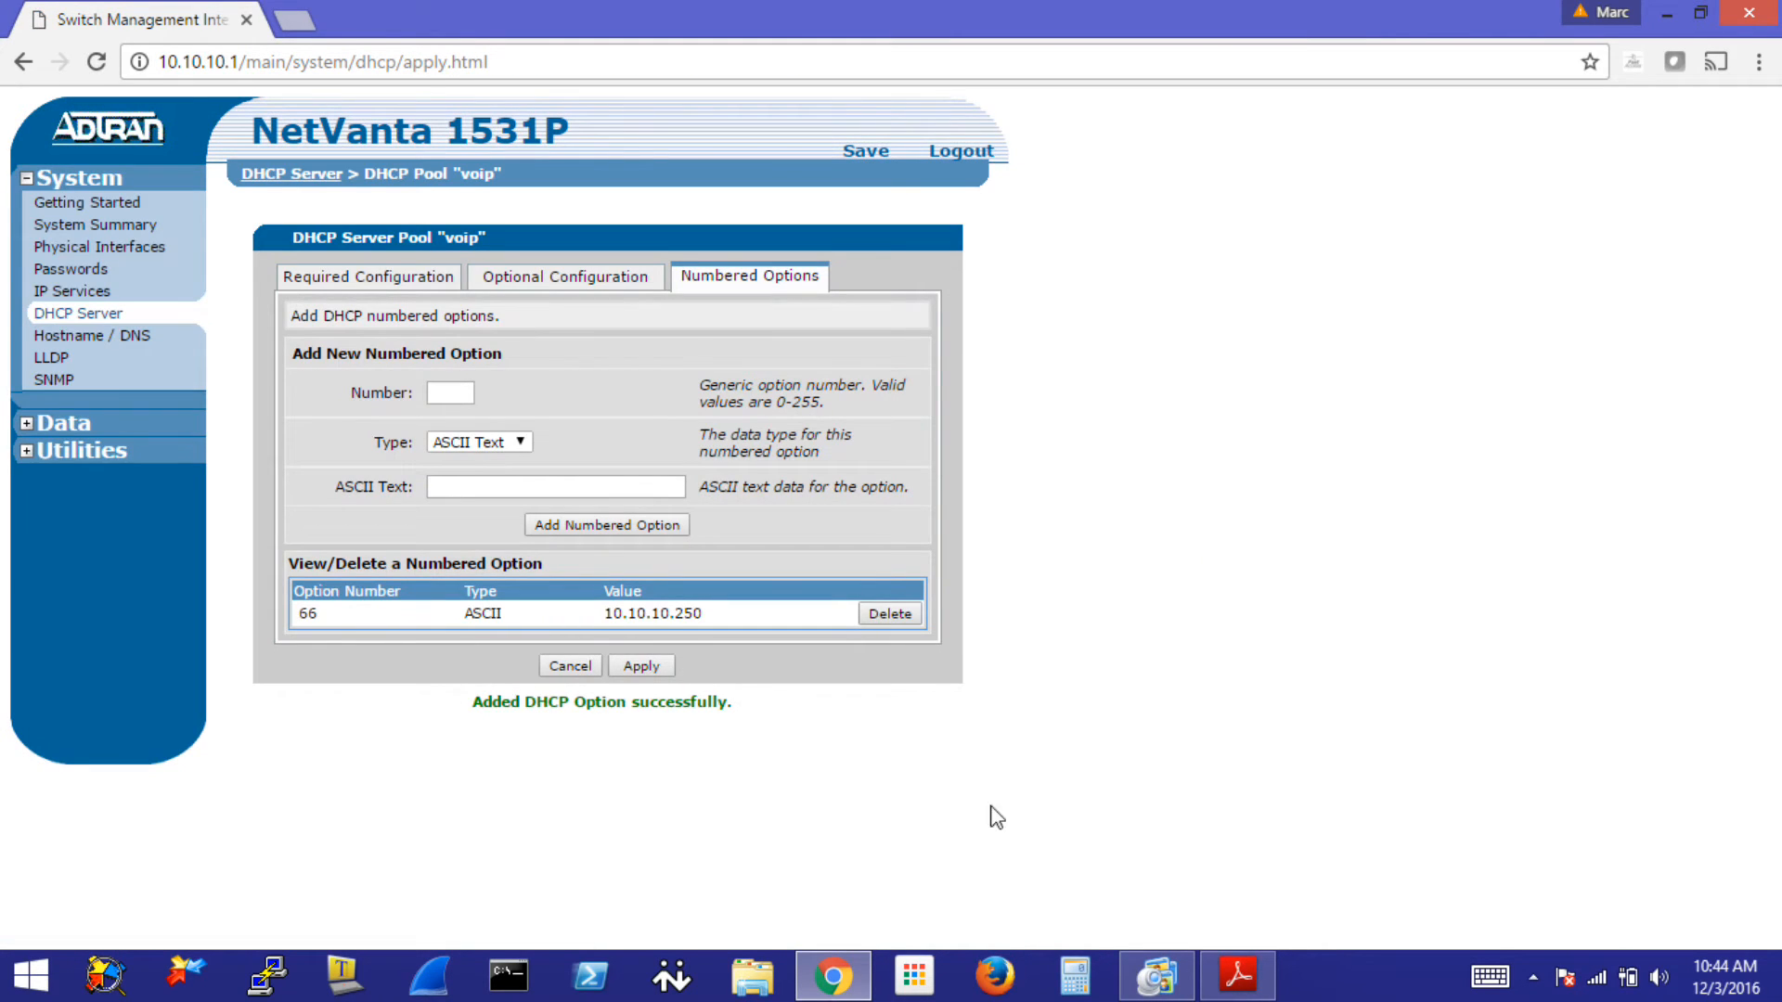
- Apply the voip pool so the DHCP Server page lists voip at 10.10.10.0/24
click(640, 665)
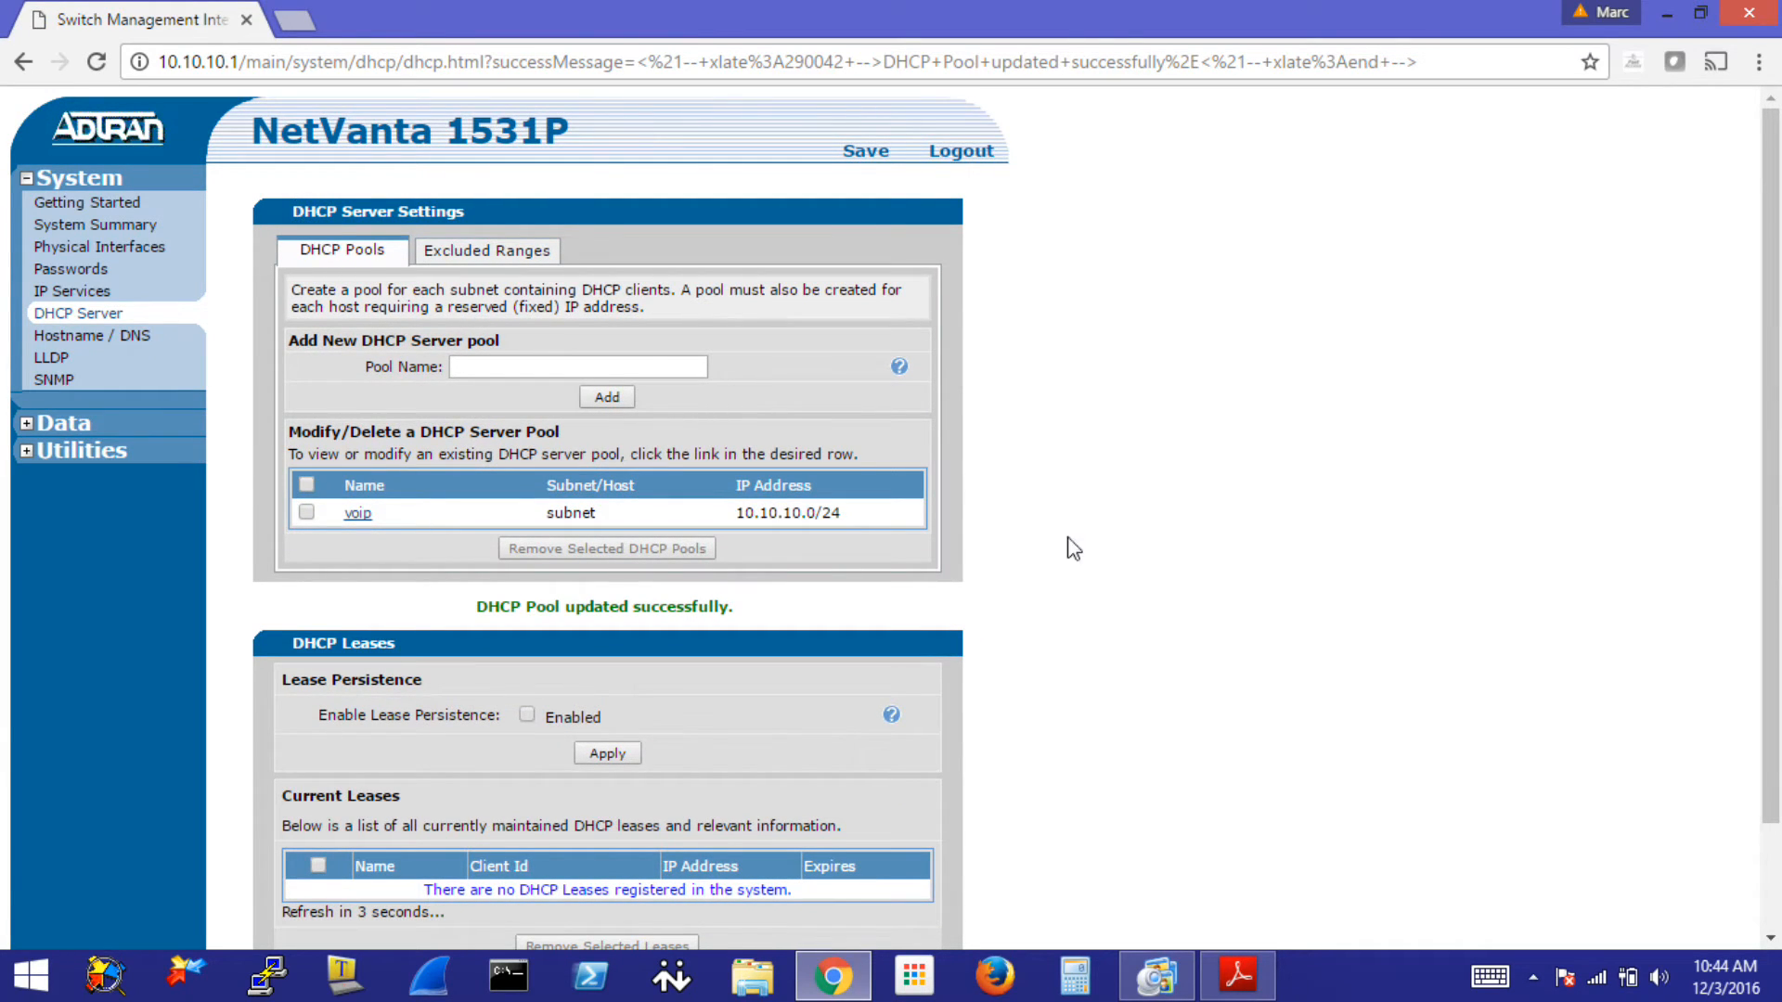
mouse_move(737, 538)
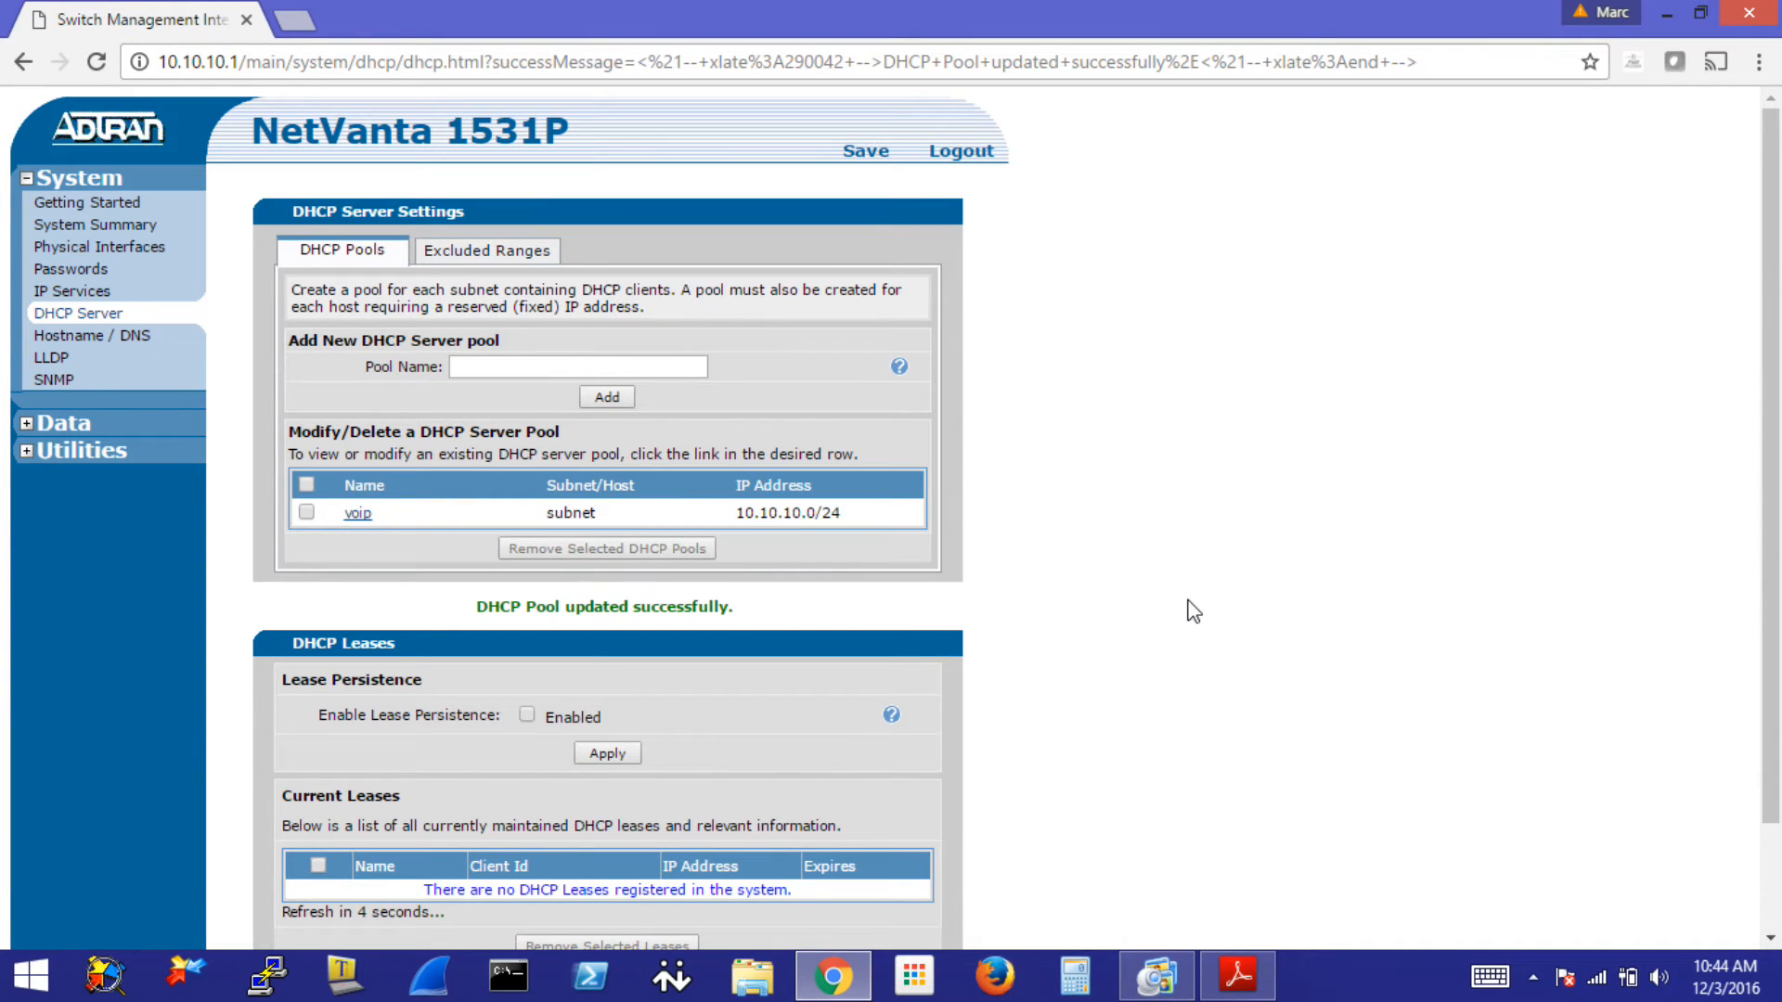
scroll(down, 3)
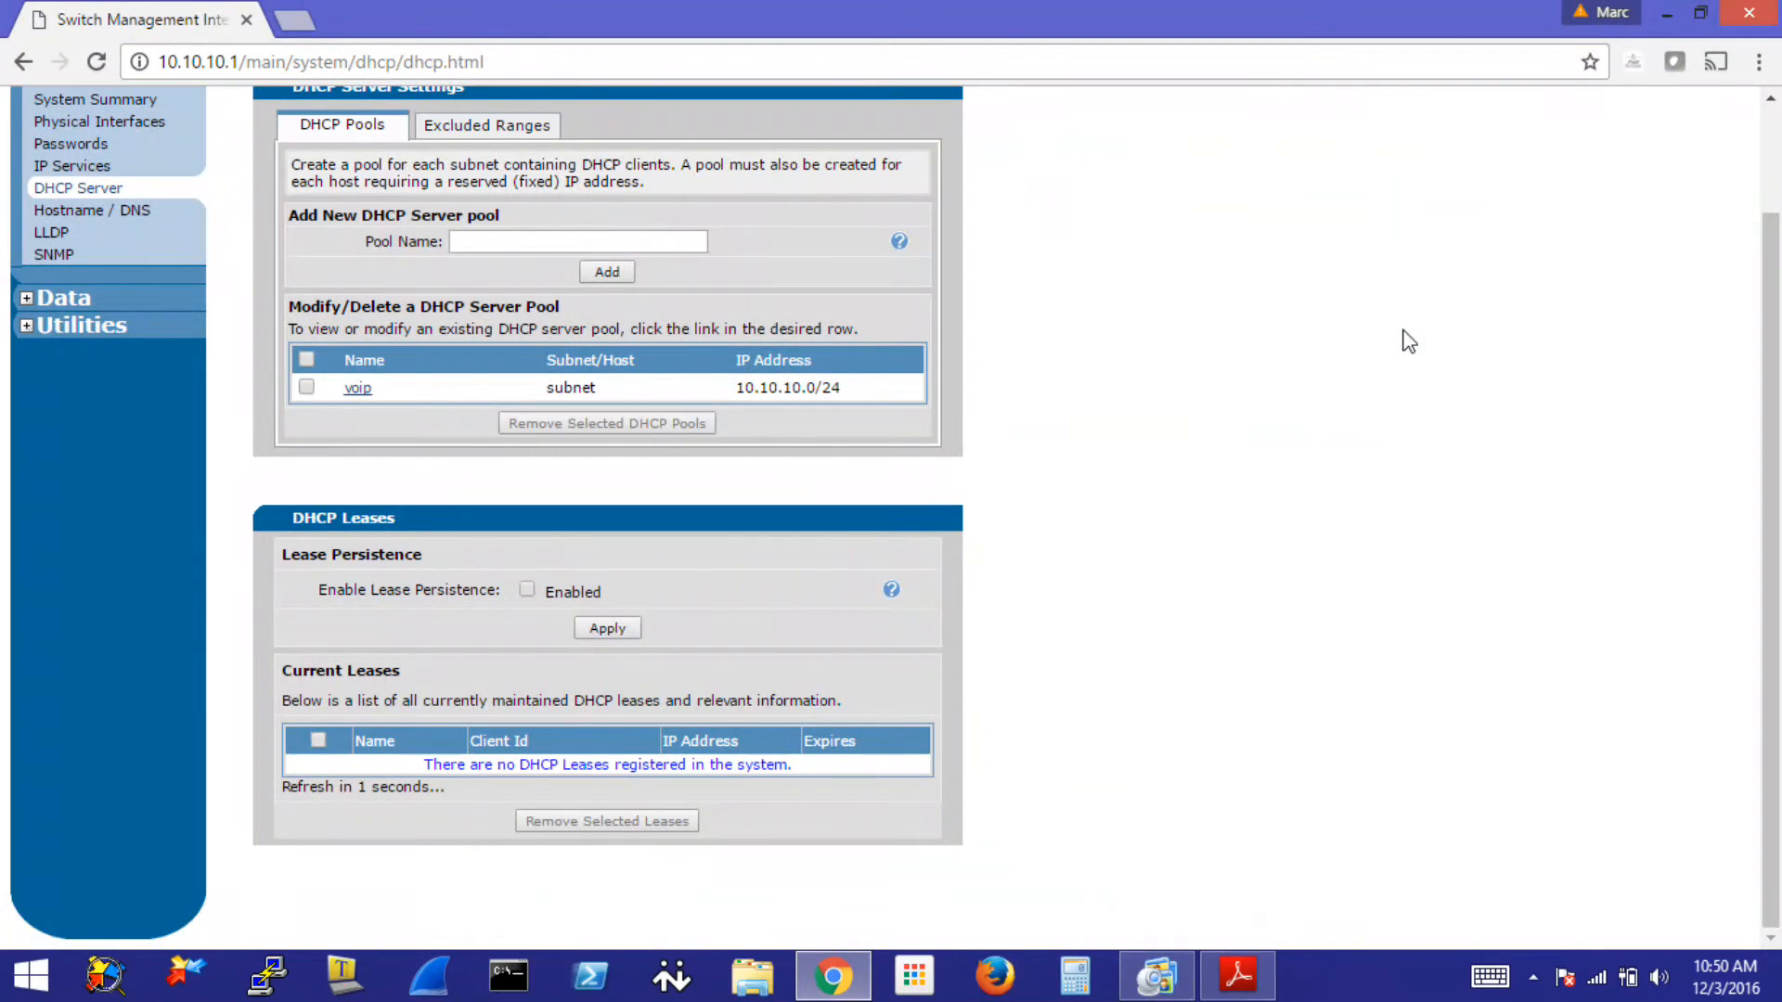
mouse_move(1259, 546)
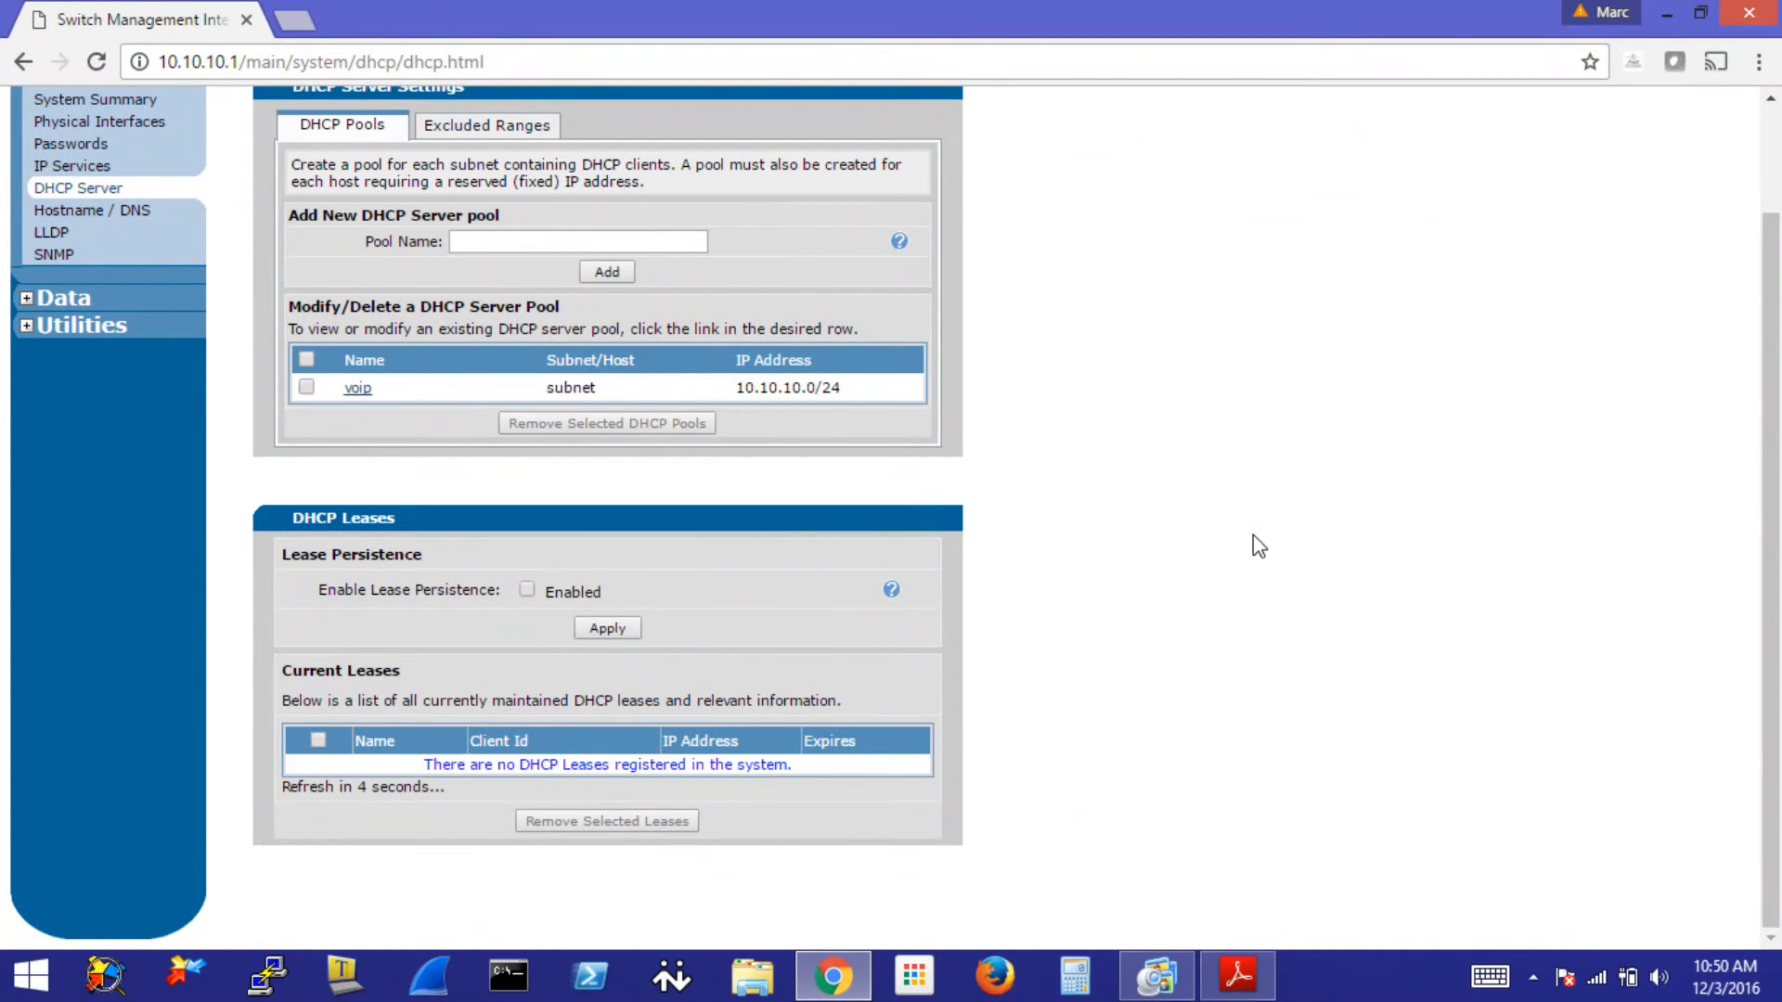
mouse_move(1233, 651)
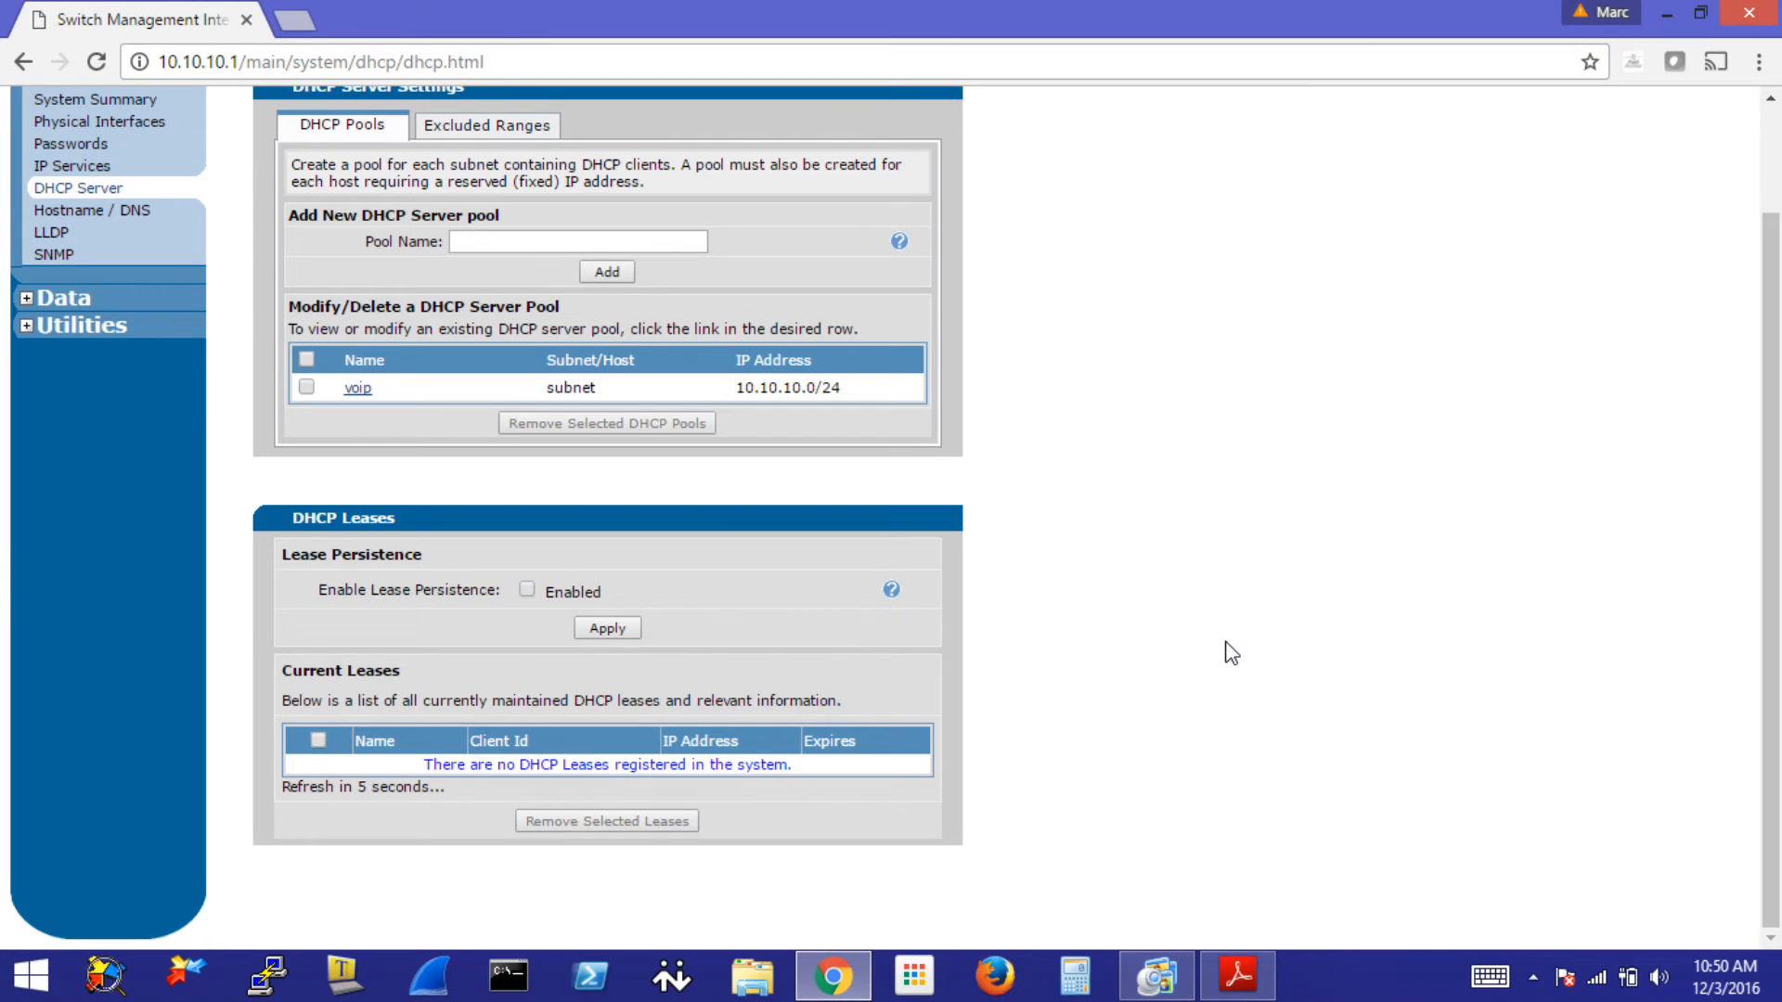
scroll(up, 3)
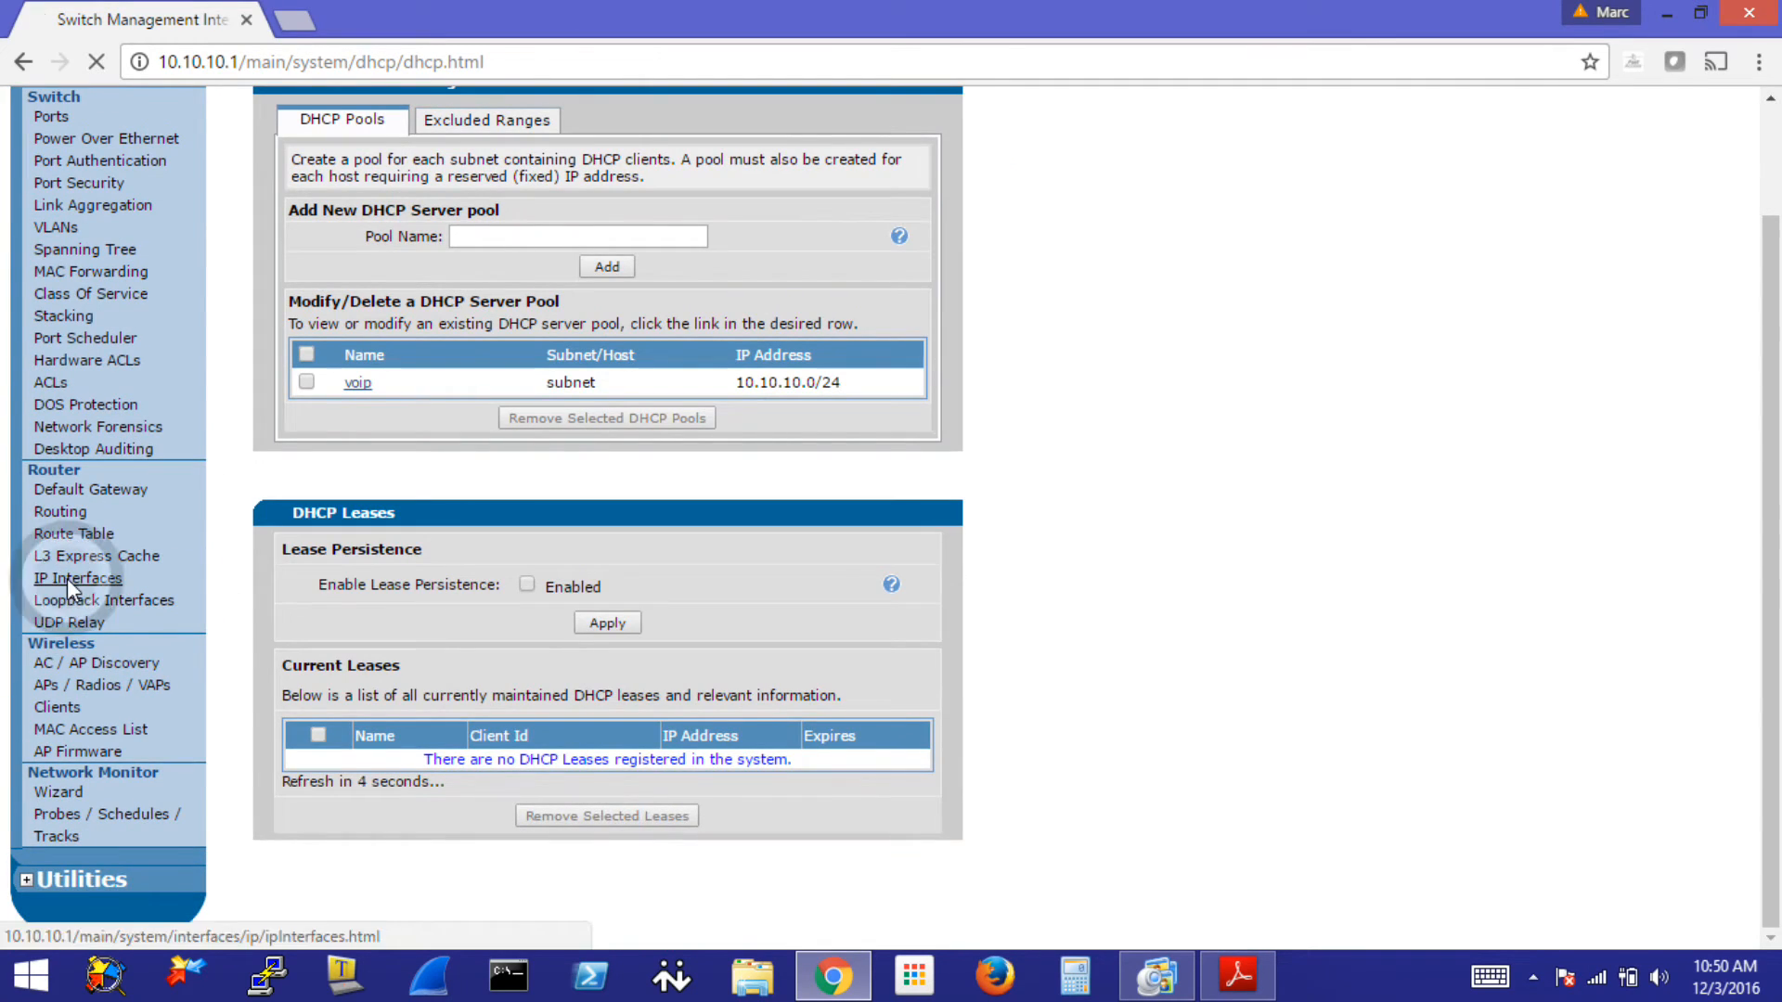
- Review the Default VLAN interface settings under Data > IP Interfaces
click(78, 579)
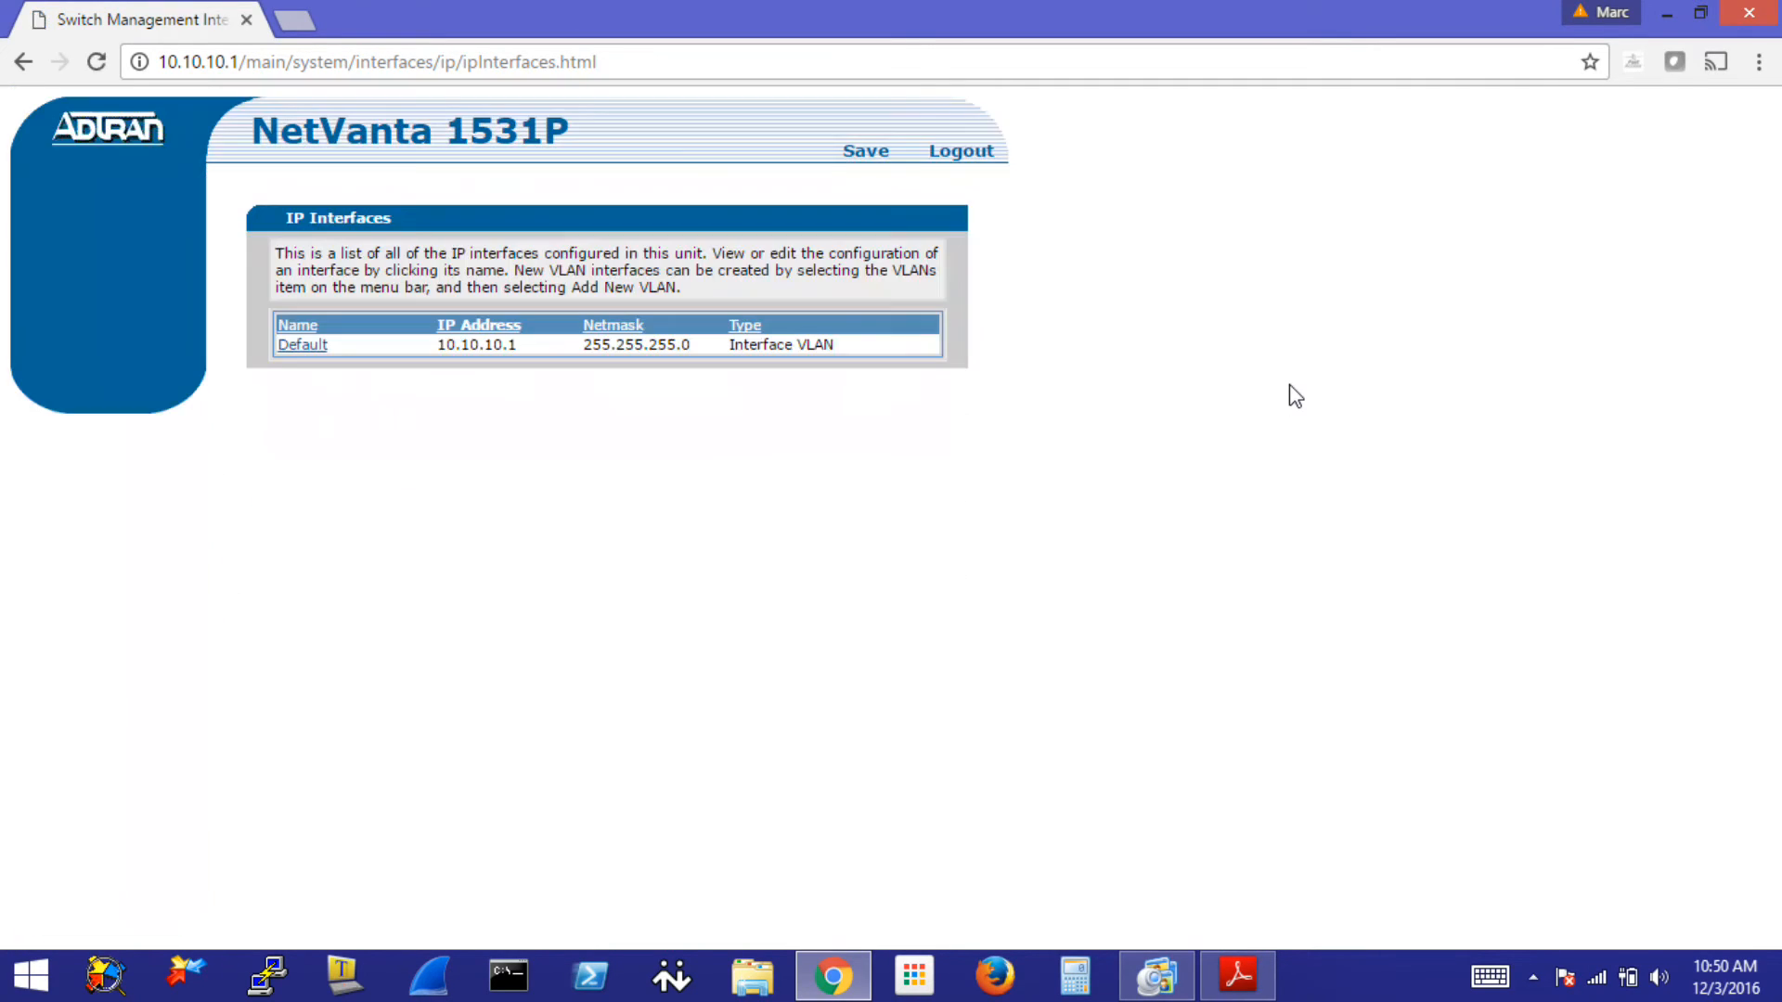
click(72, 205)
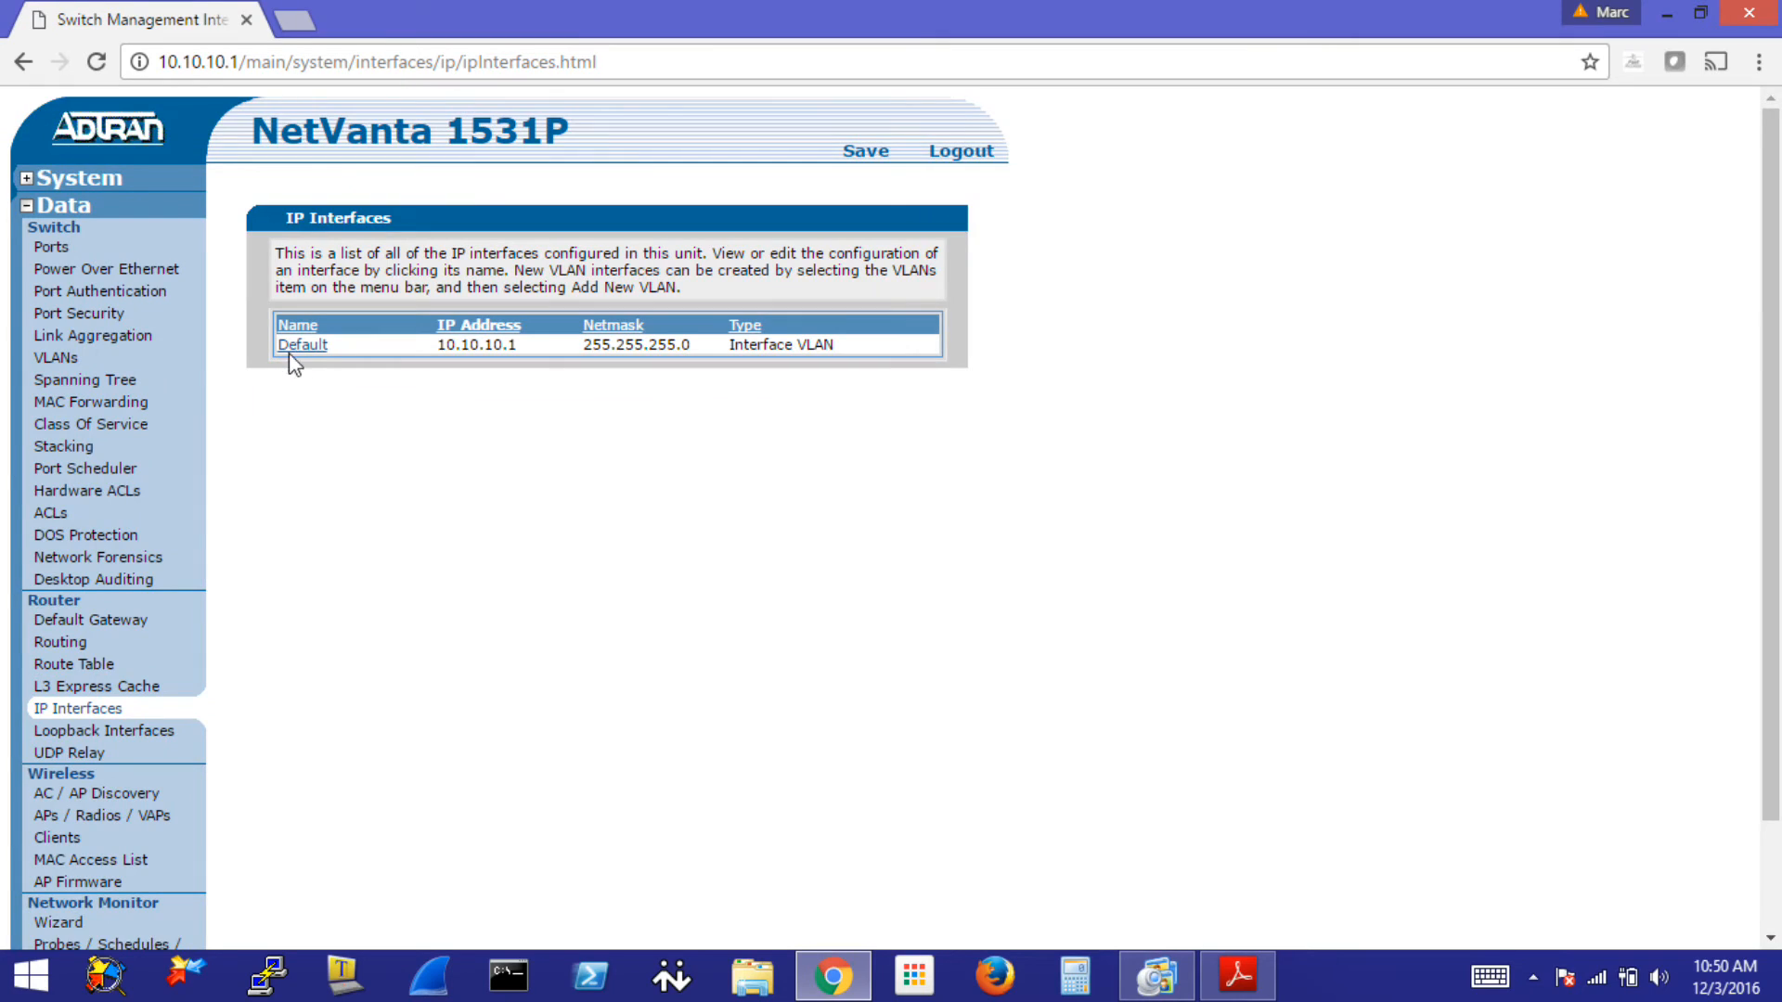
mouse_move(300, 351)
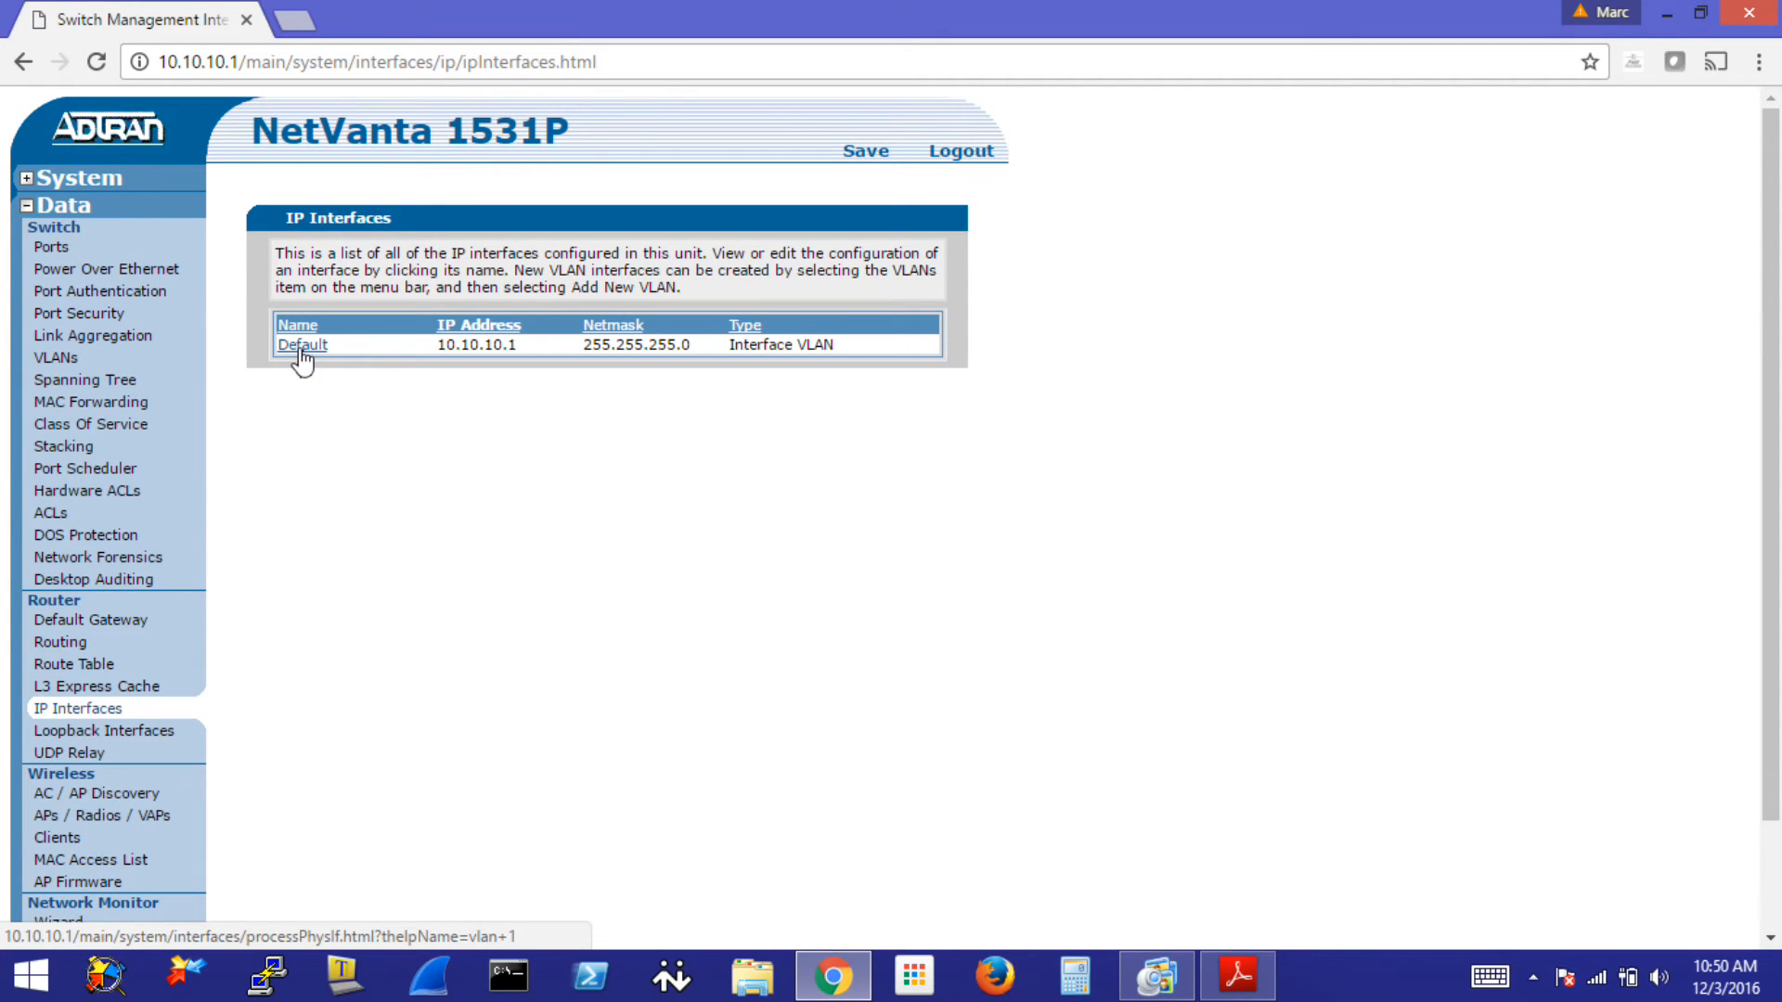
mouse_move(536, 355)
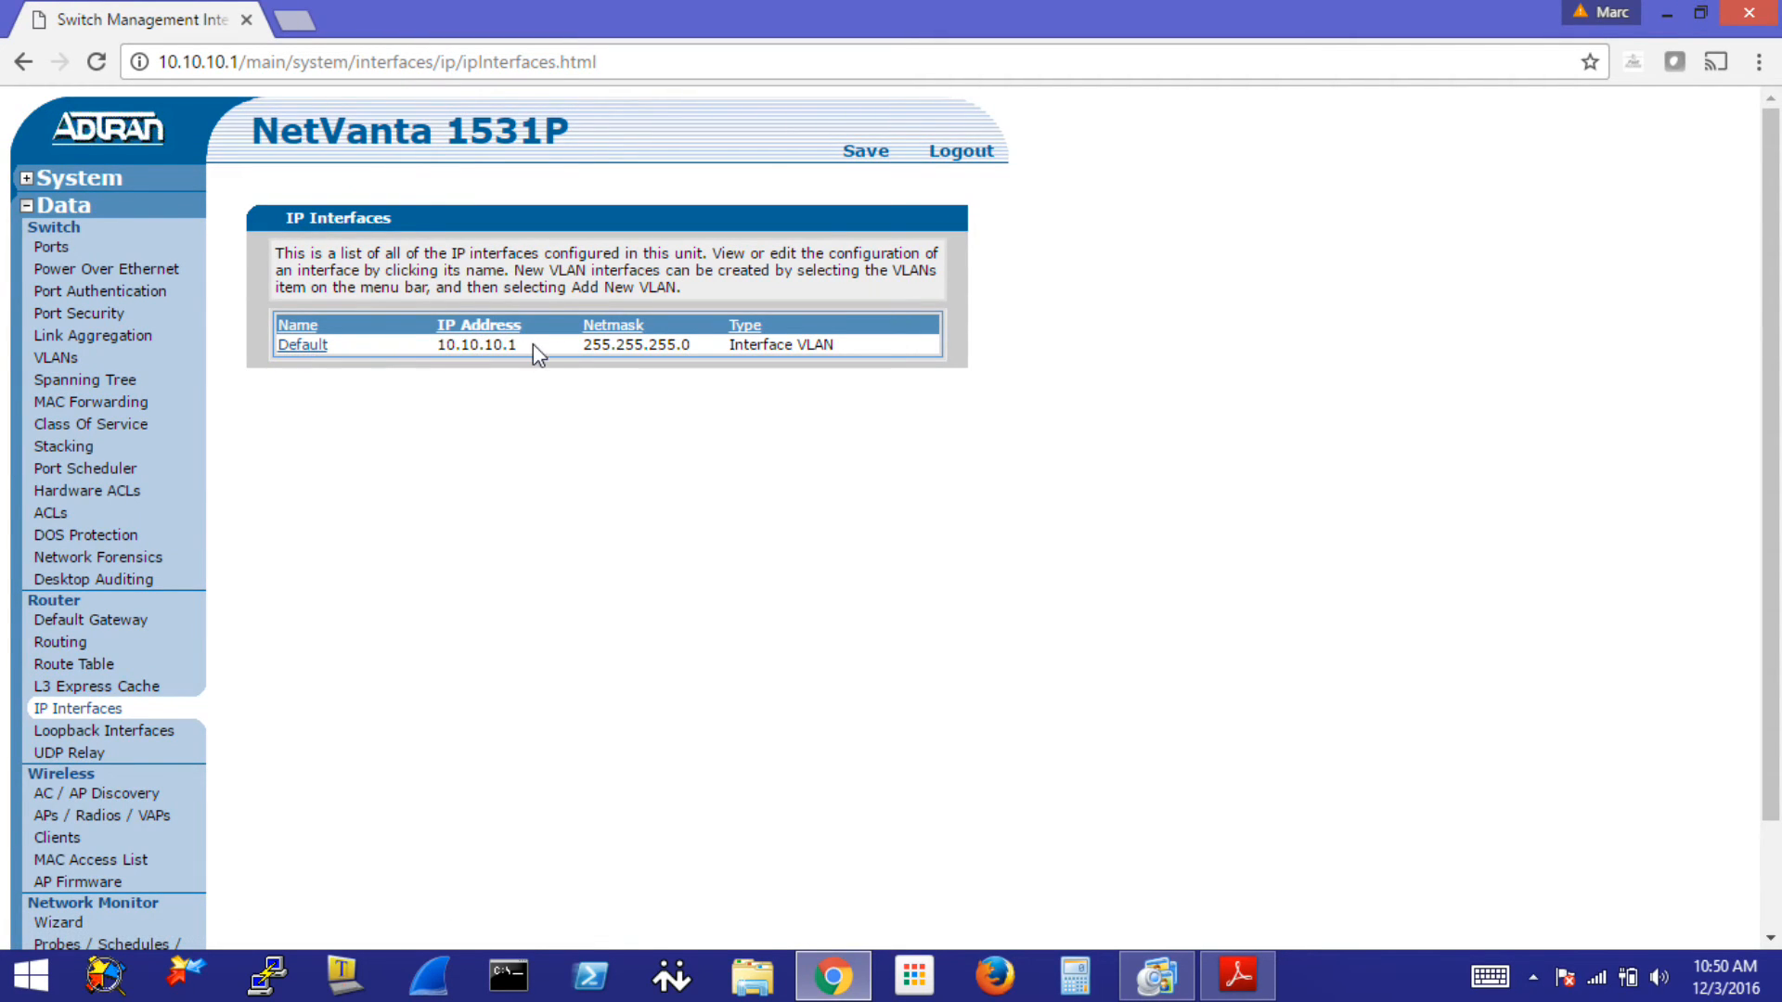
mouse_move(317, 362)
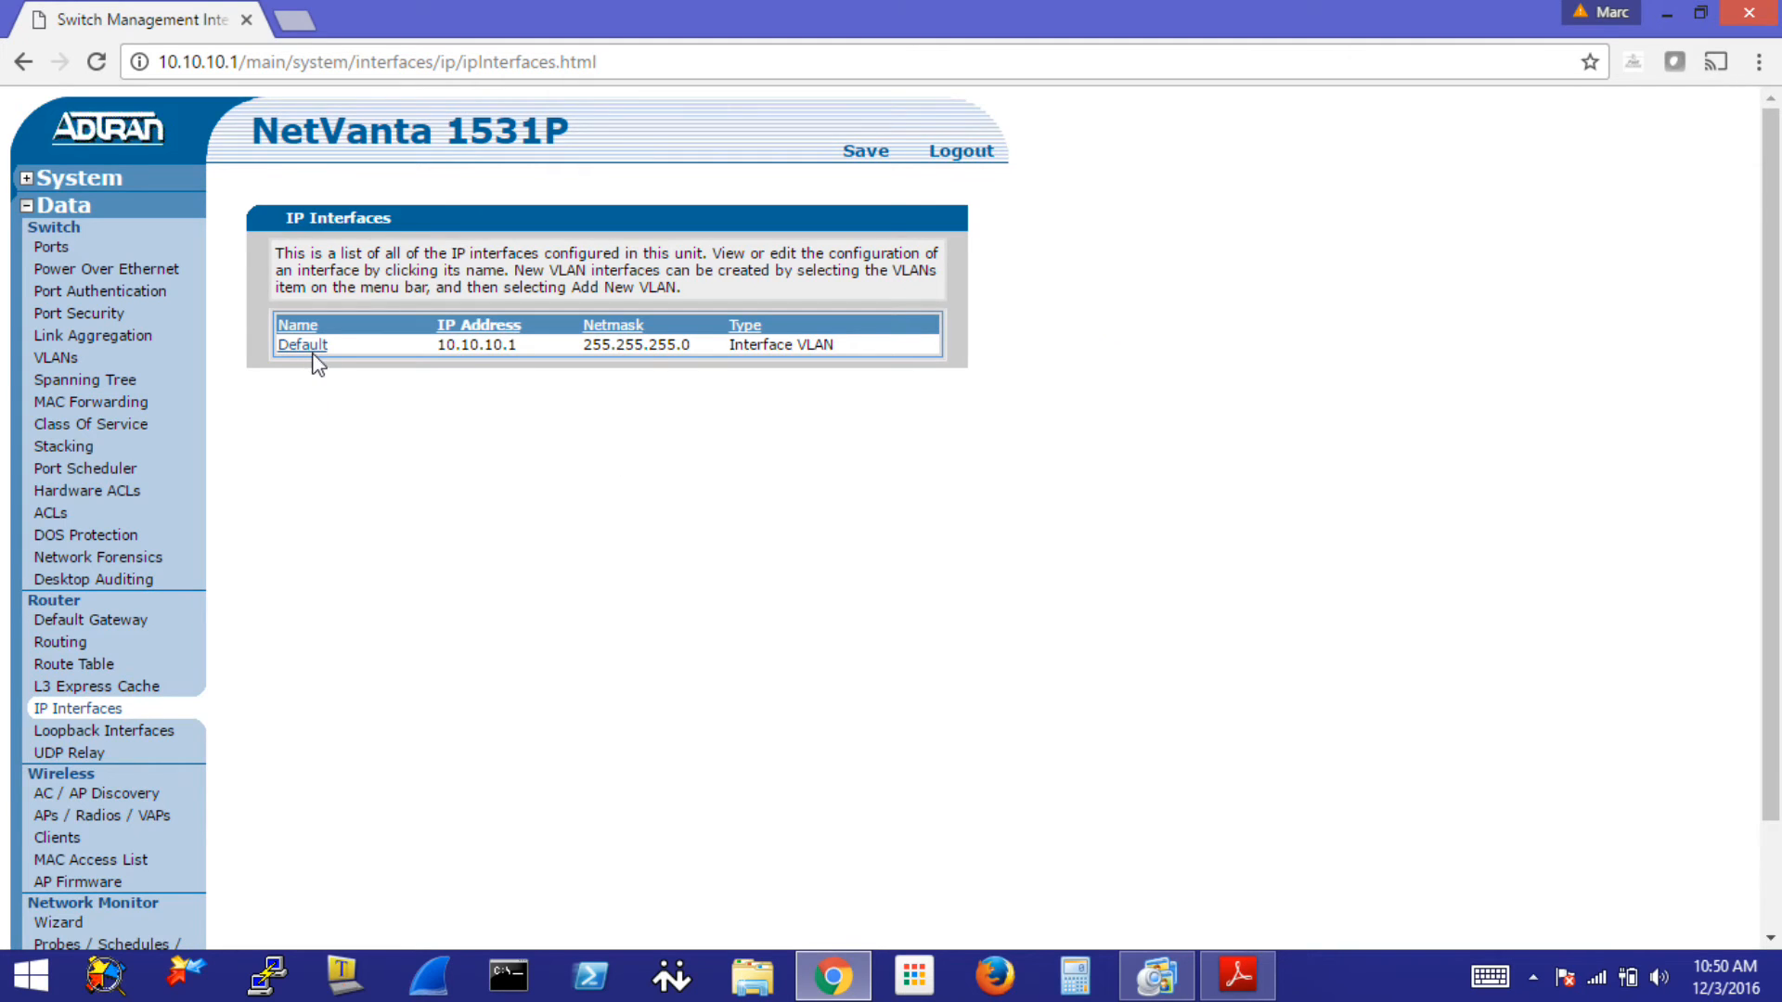
click(301, 346)
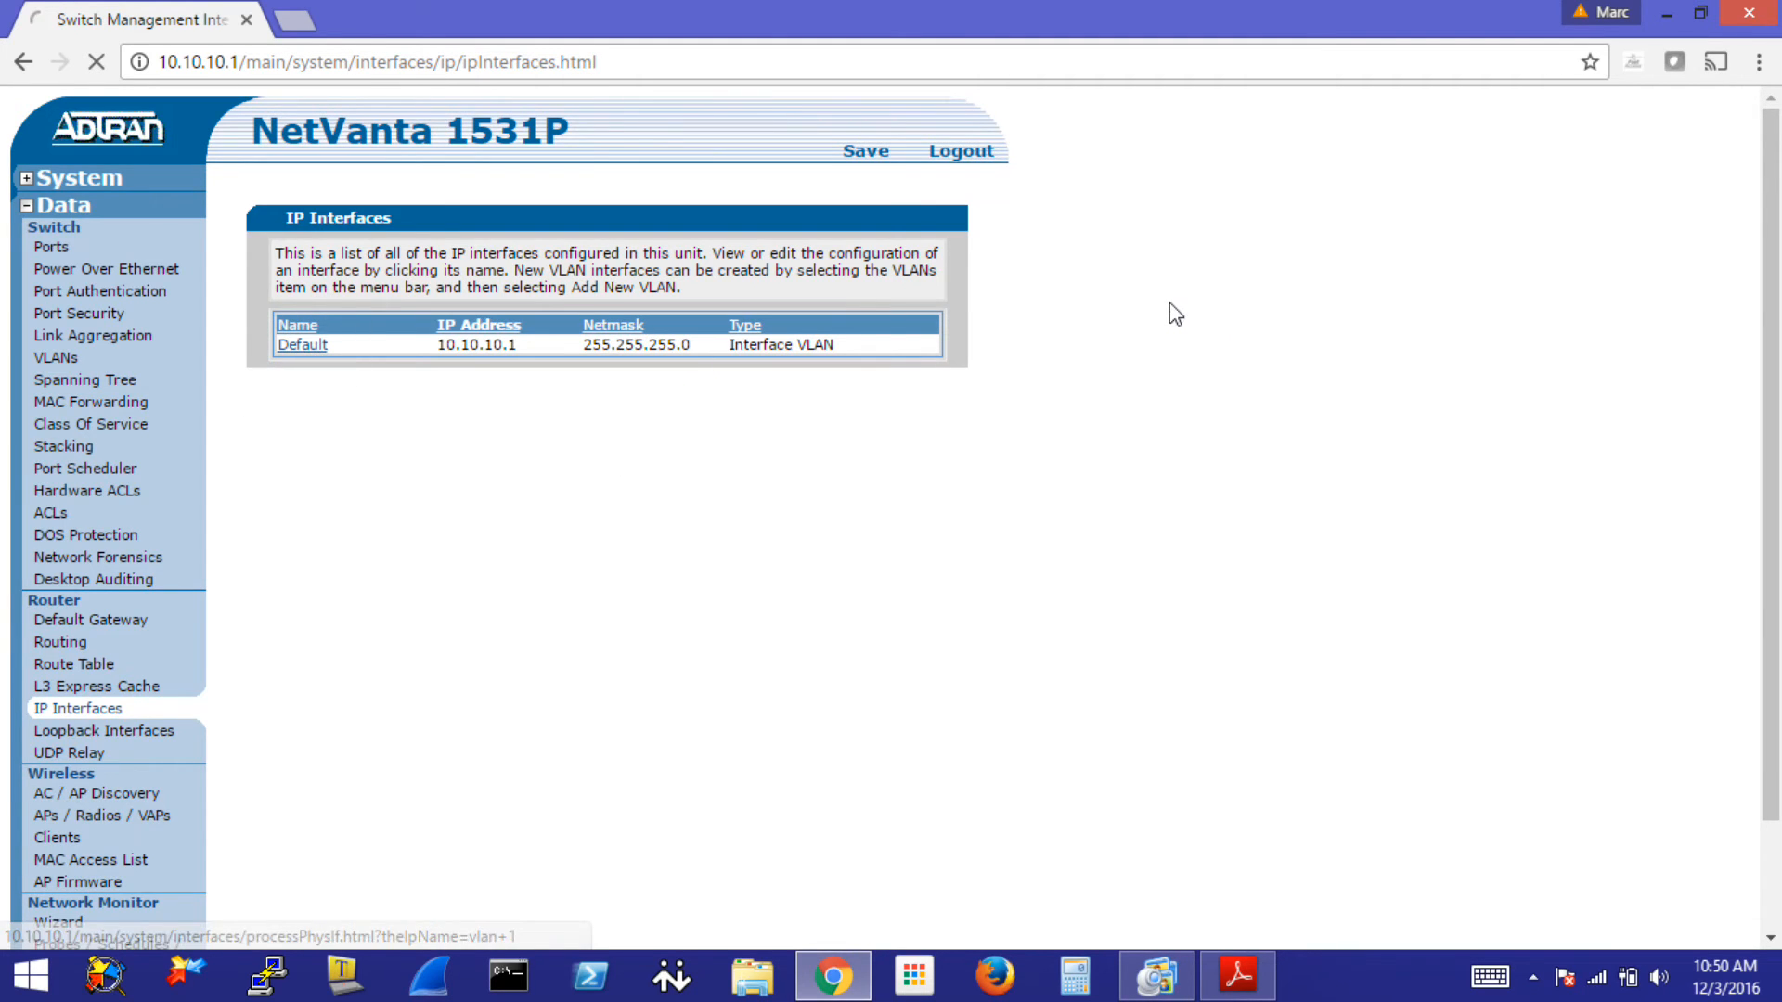
click(301, 346)
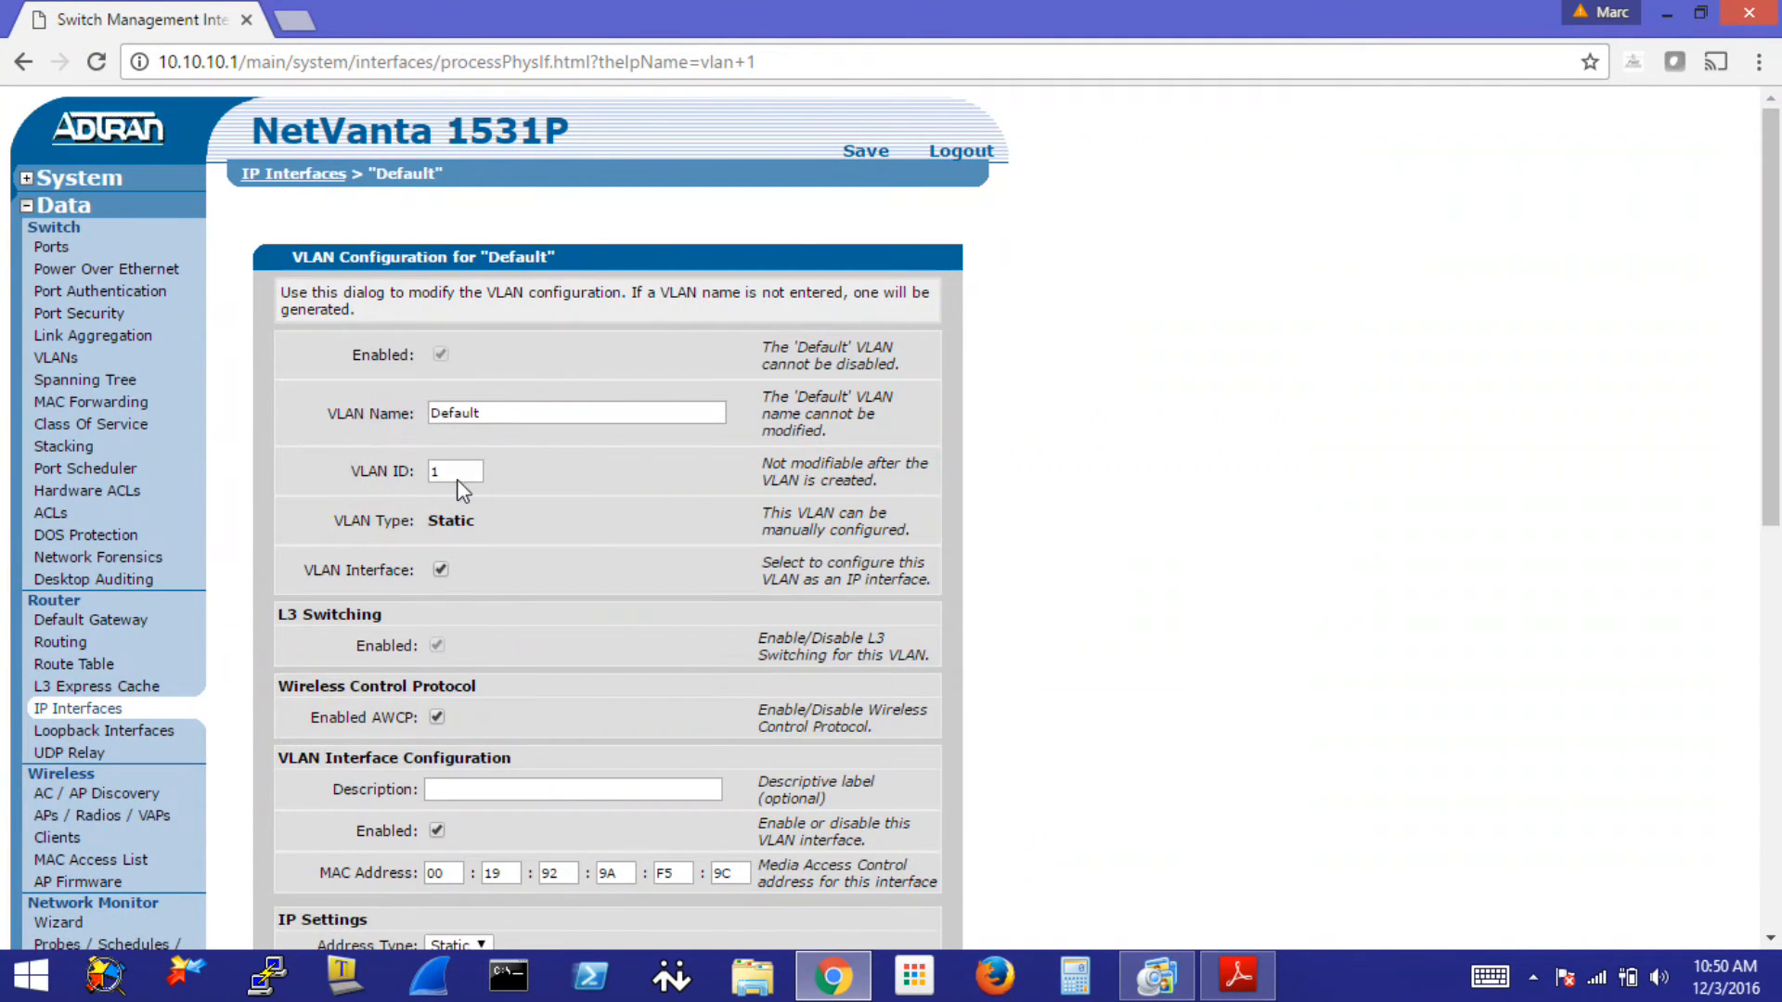
mouse_move(52, 247)
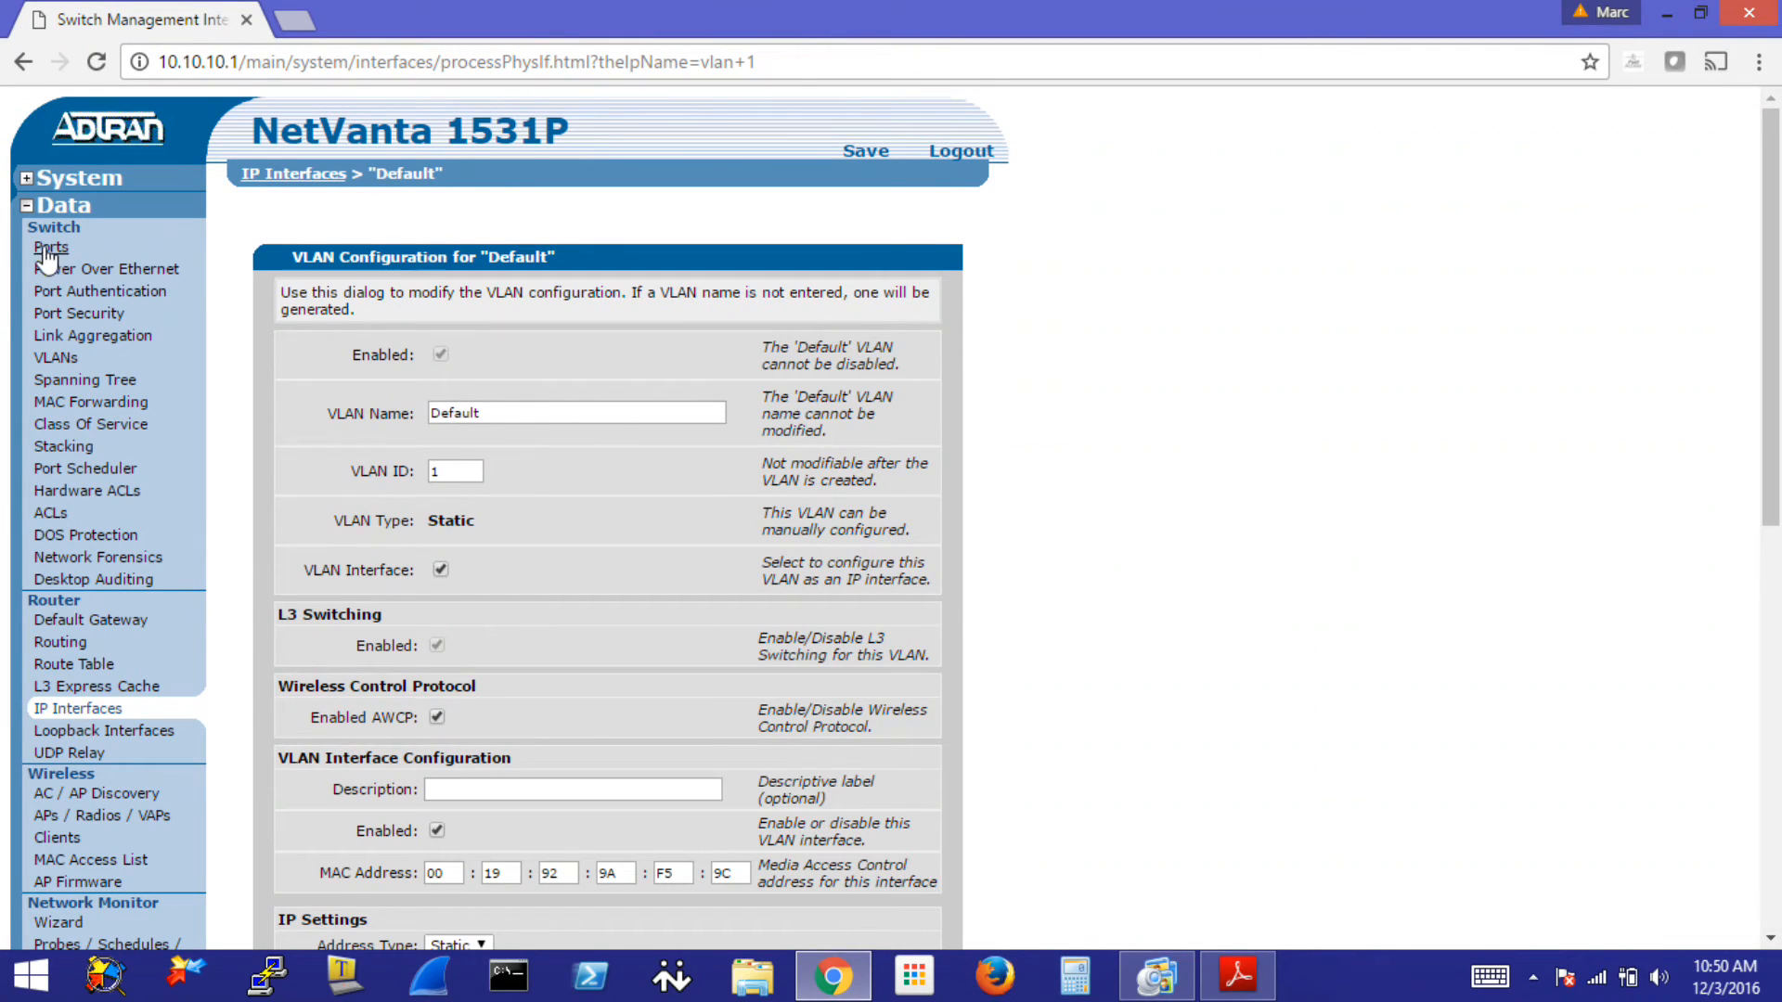
- Show the switch ports table with port 0/1's memberships (Trunk, Stack, vlan 1)
click(52, 247)
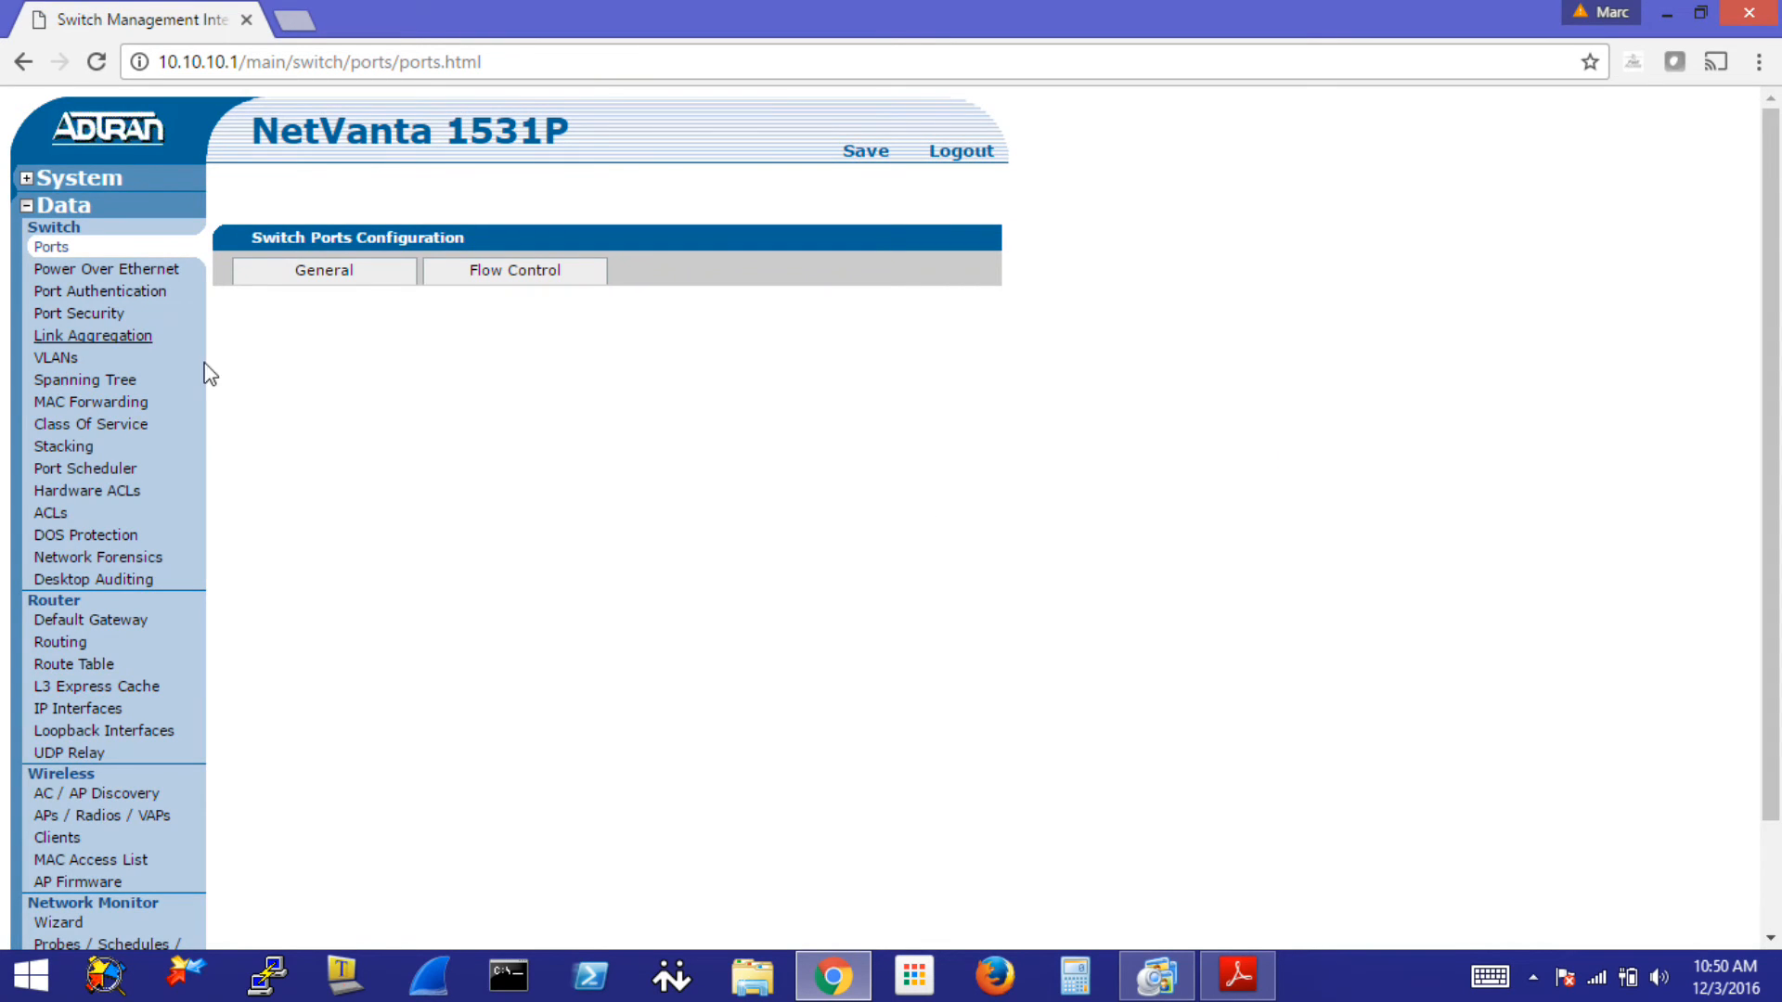
click(324, 271)
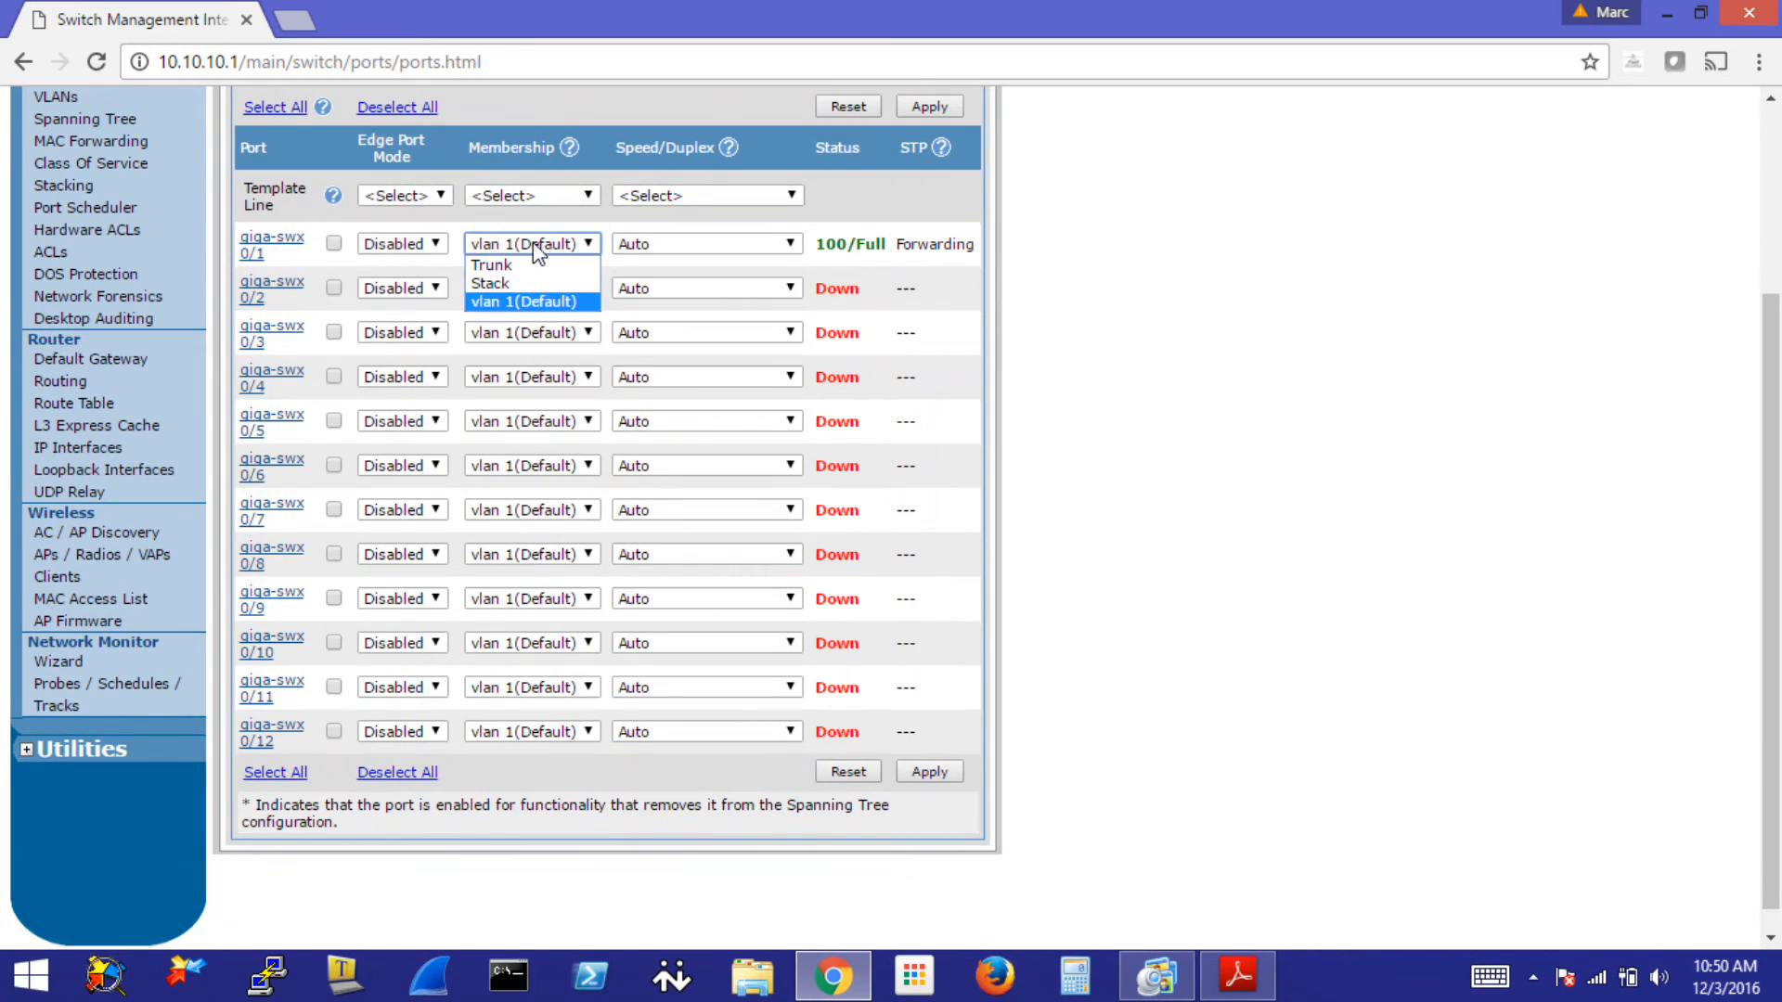
mouse_move(1246, 282)
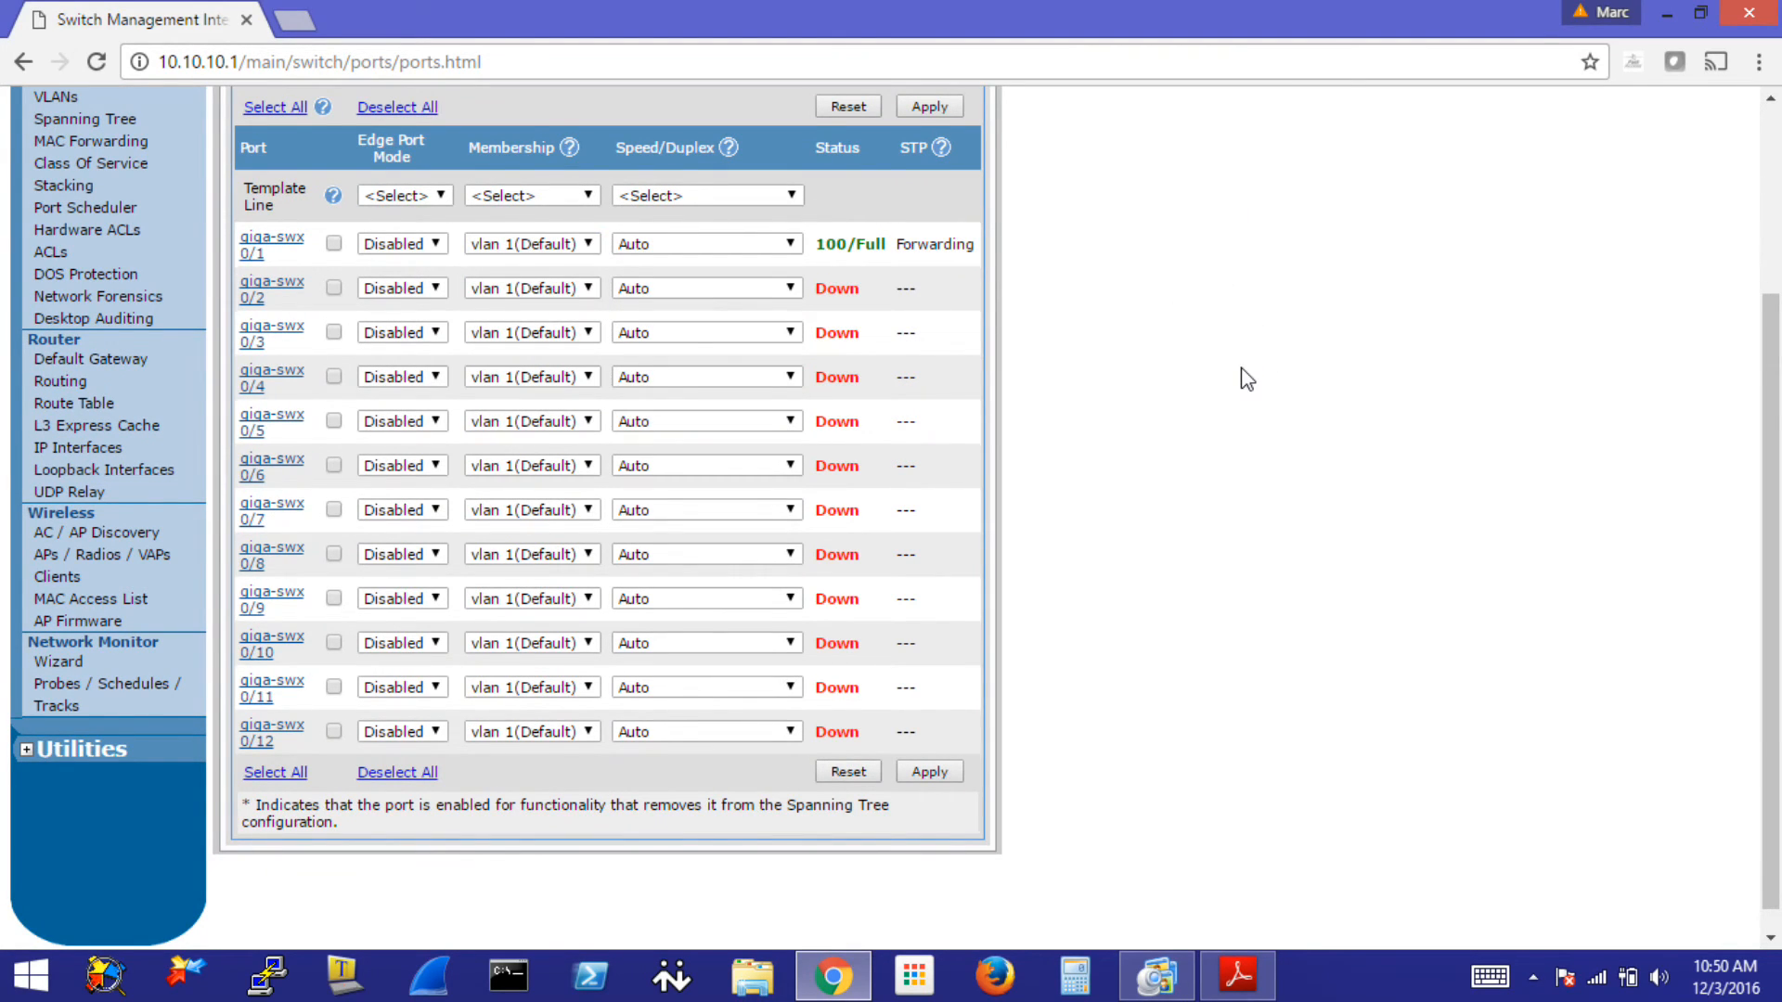
mouse_move(1667, 17)
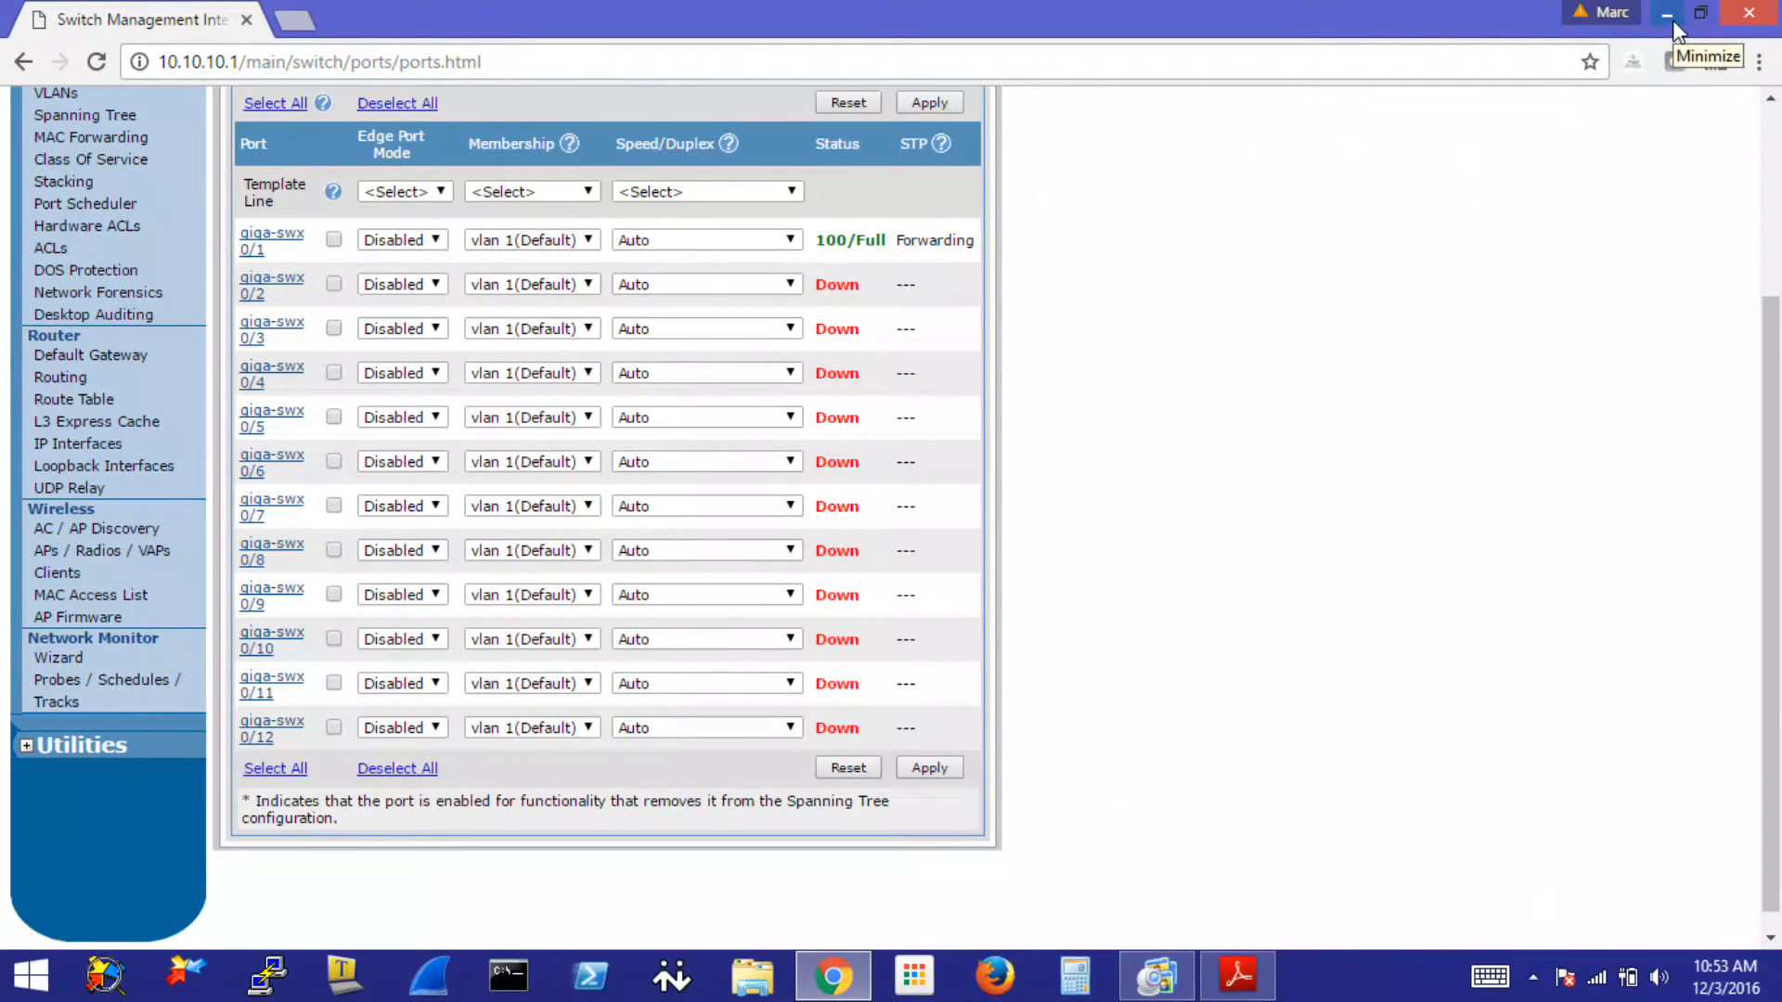
mouse_move(1381, 542)
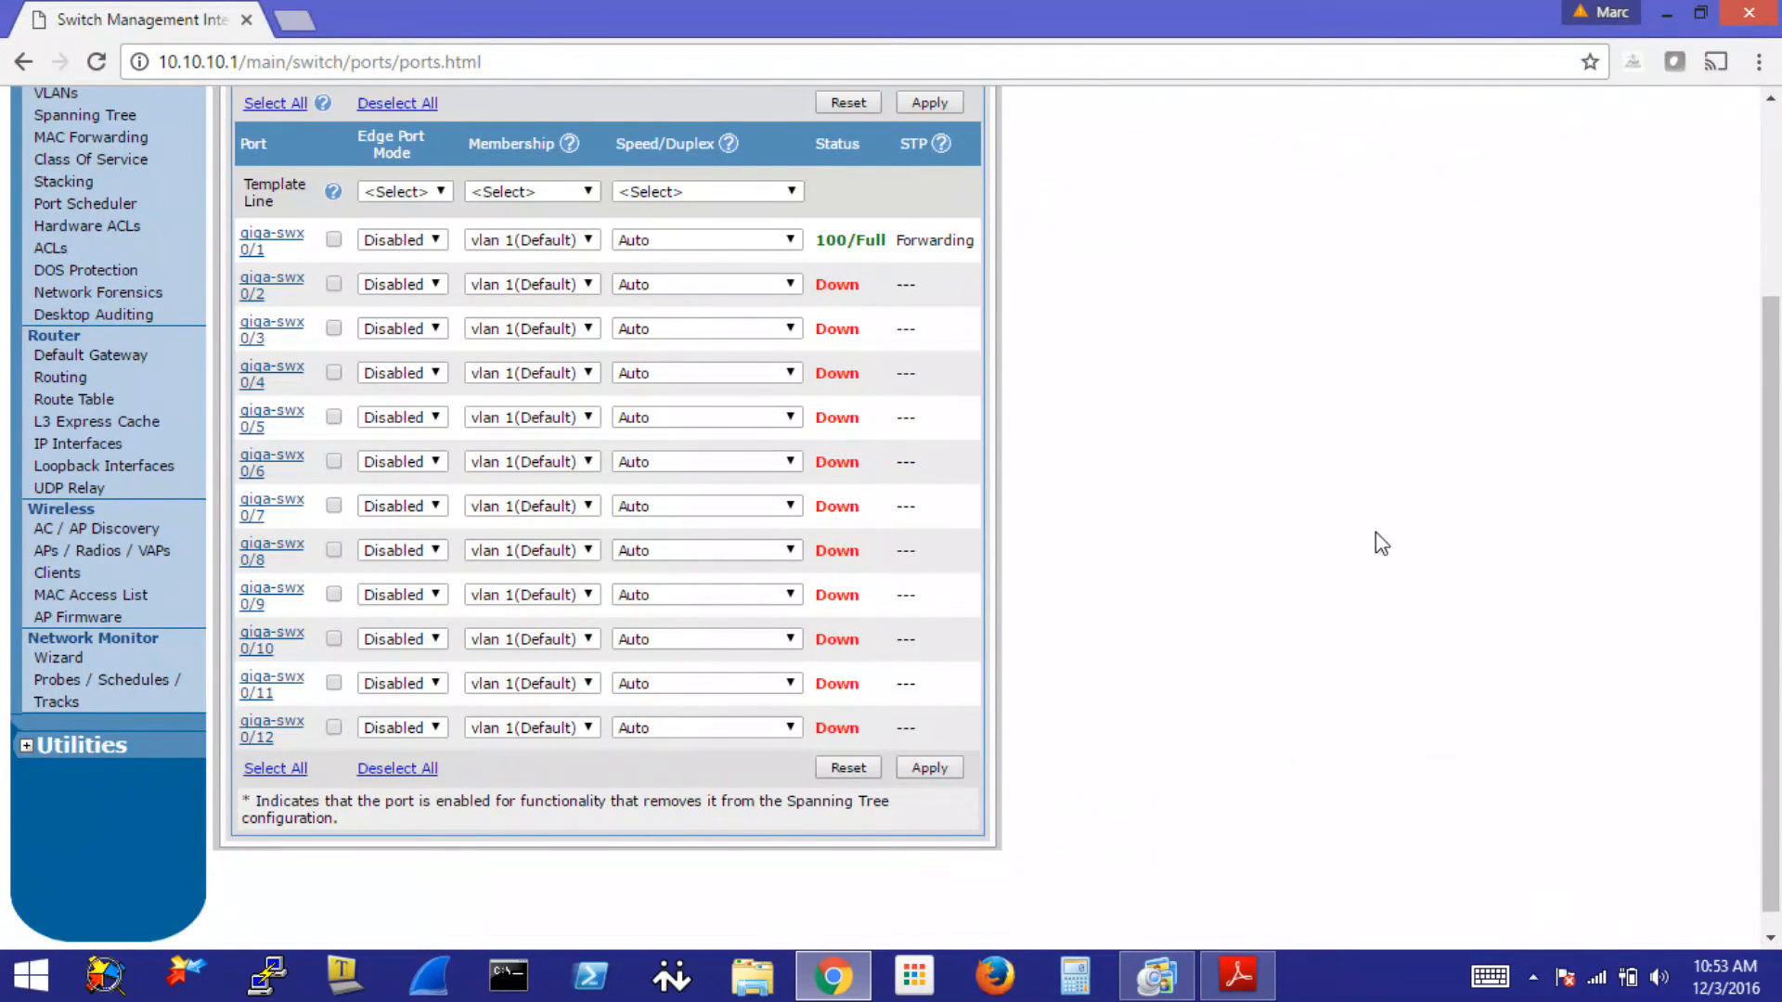
- View Visio-GSNetwork.pdf with NV1531 at 10.10.10.1 as DHCP server and router 10.10.10.254
click(1236, 975)
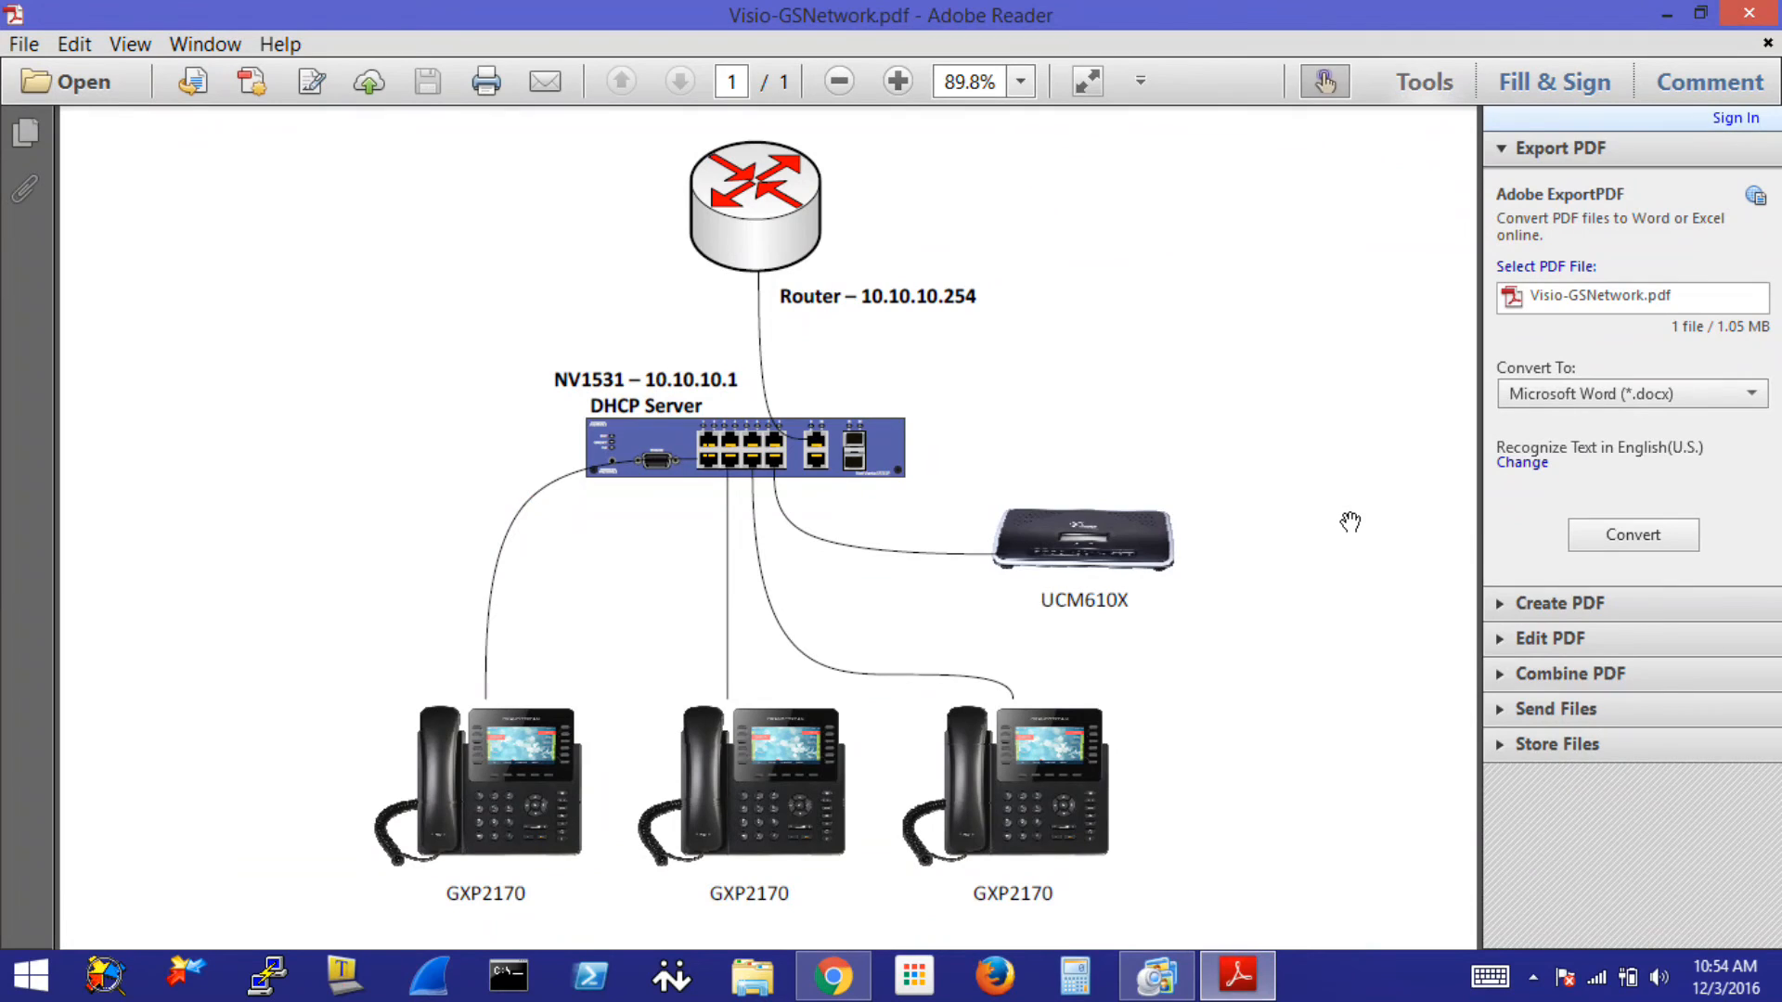
mouse_move(700, 435)
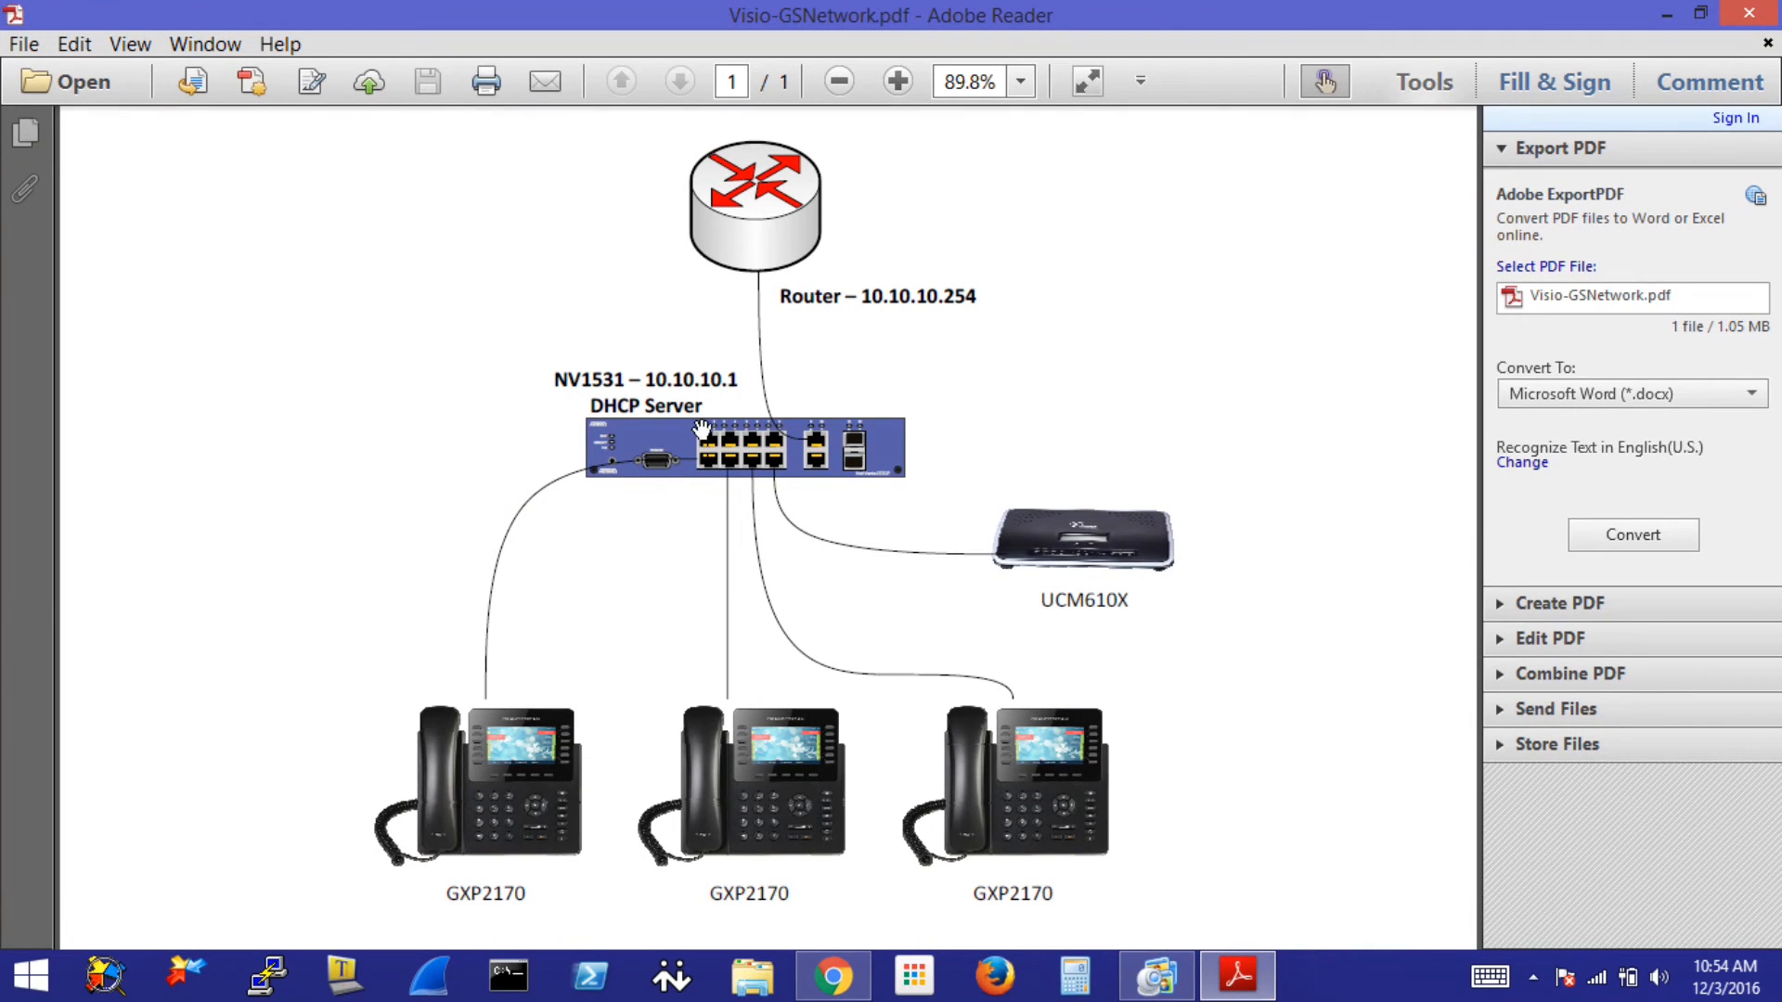
mouse_move(804, 409)
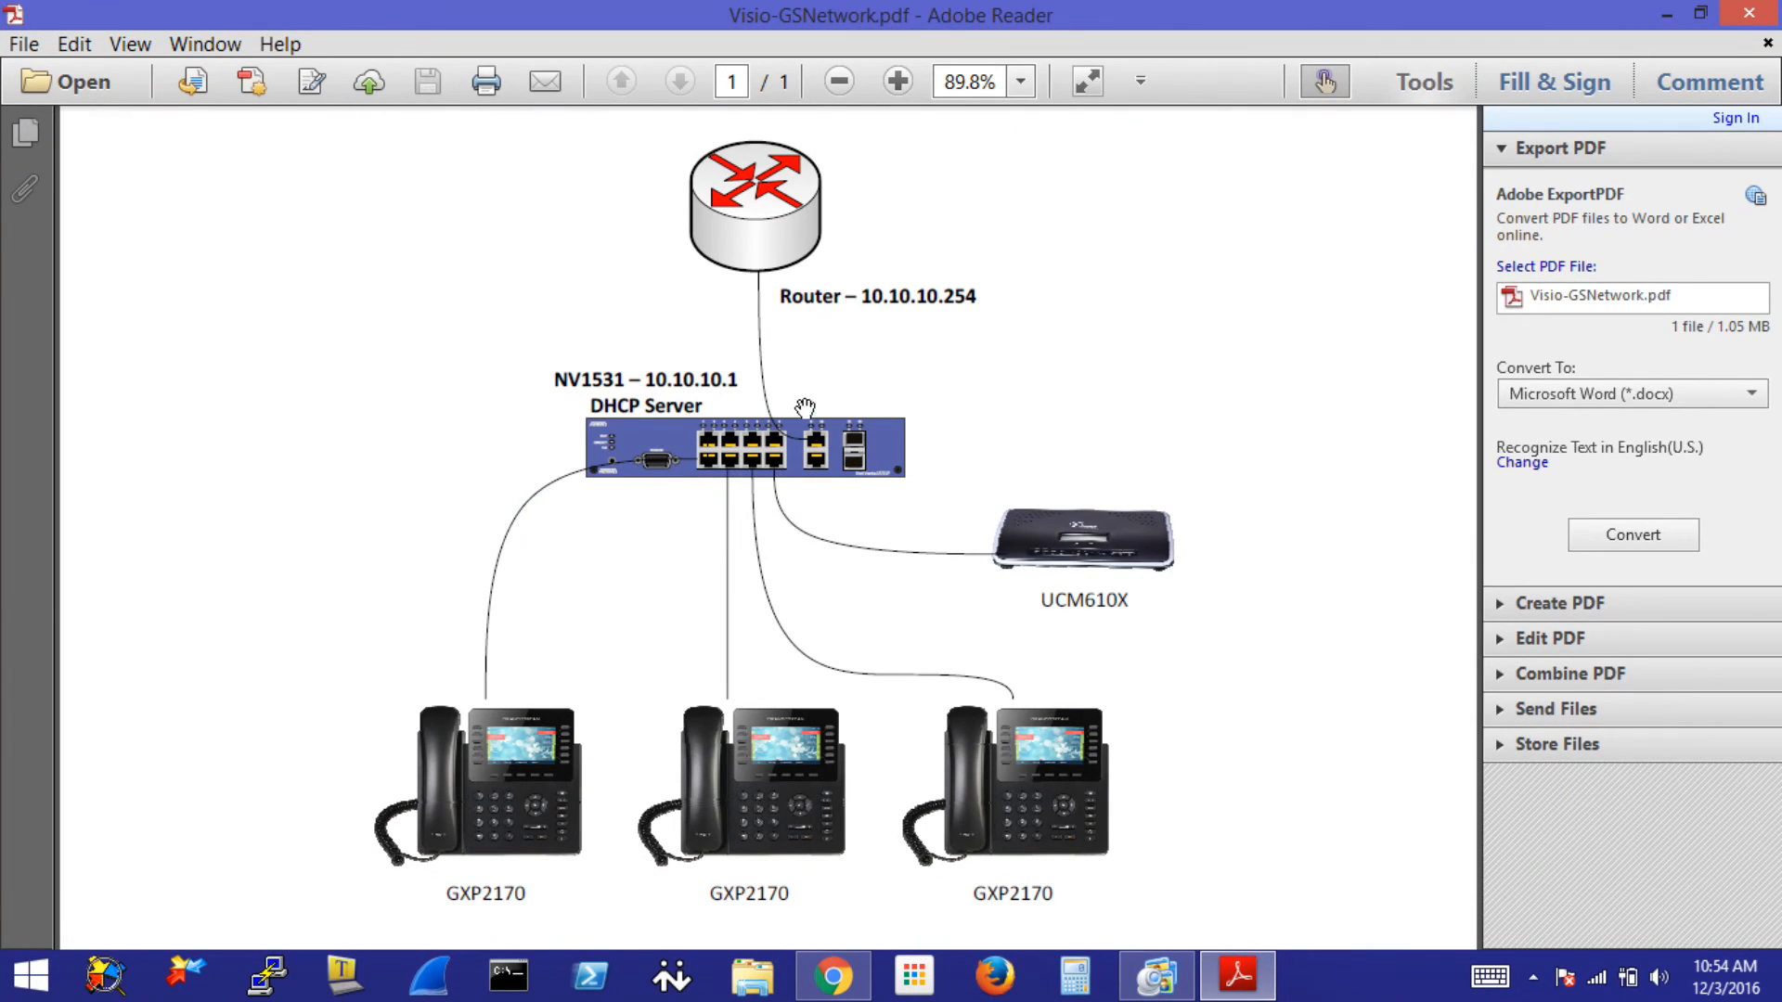
mouse_move(503, 726)
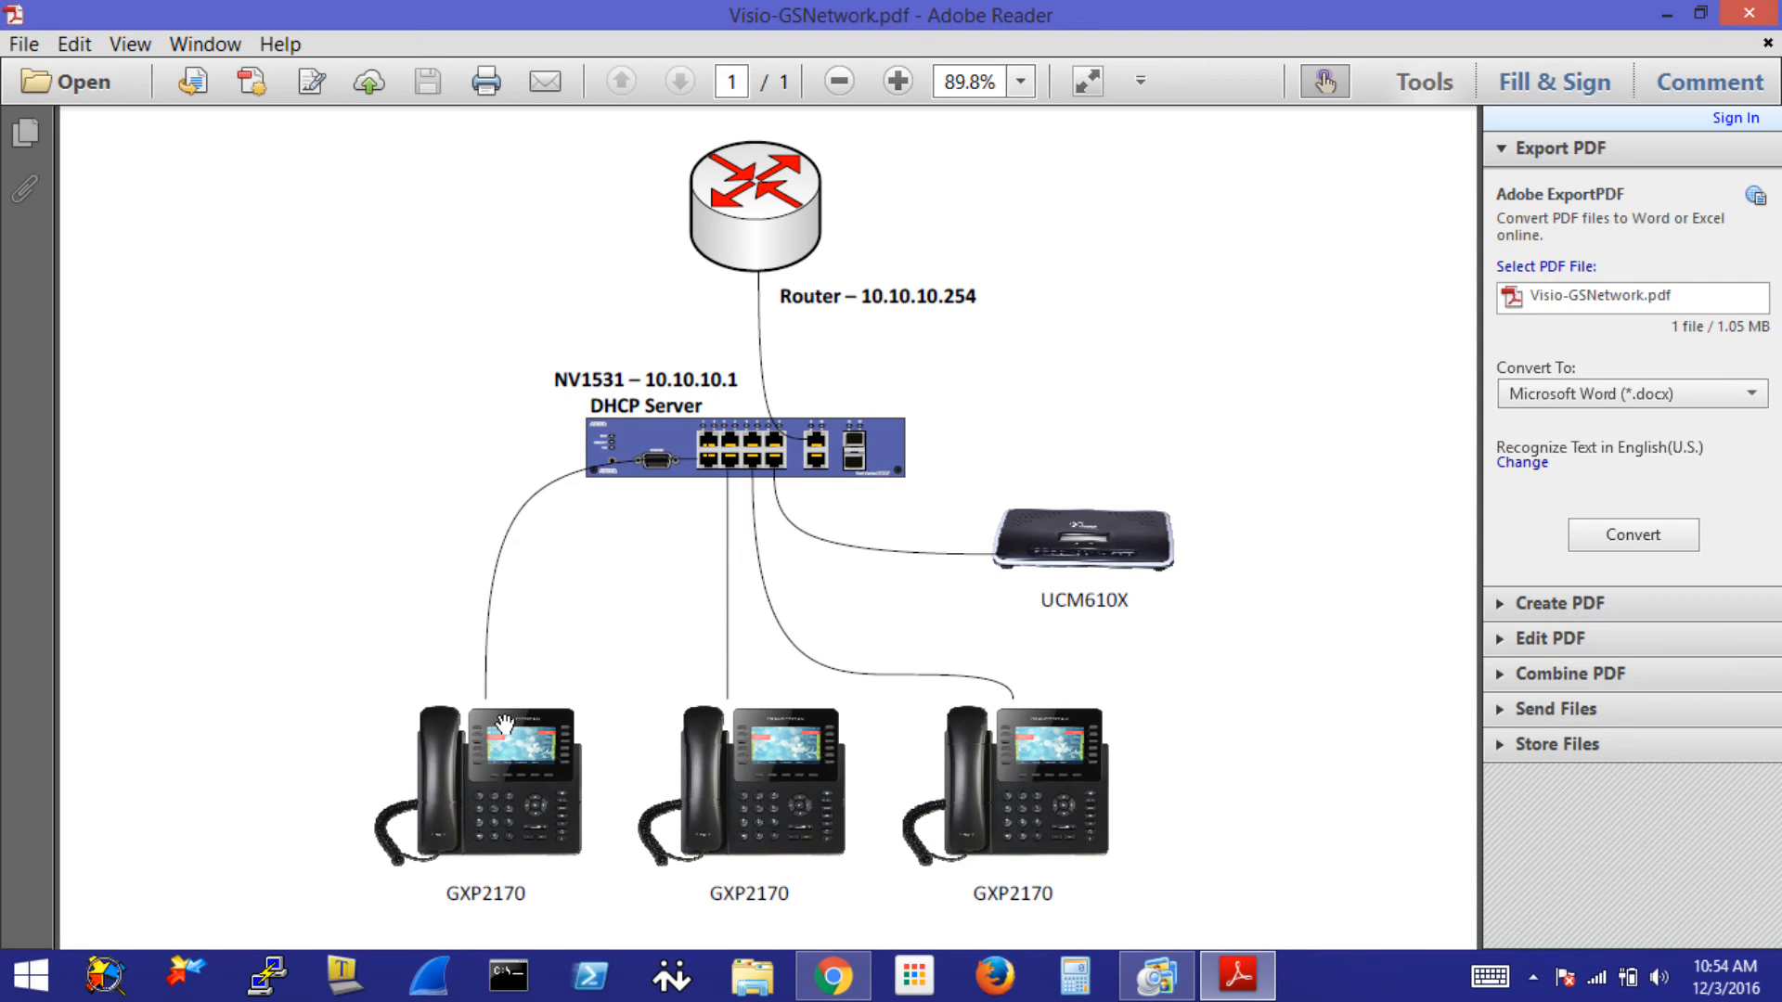
mouse_move(1034, 776)
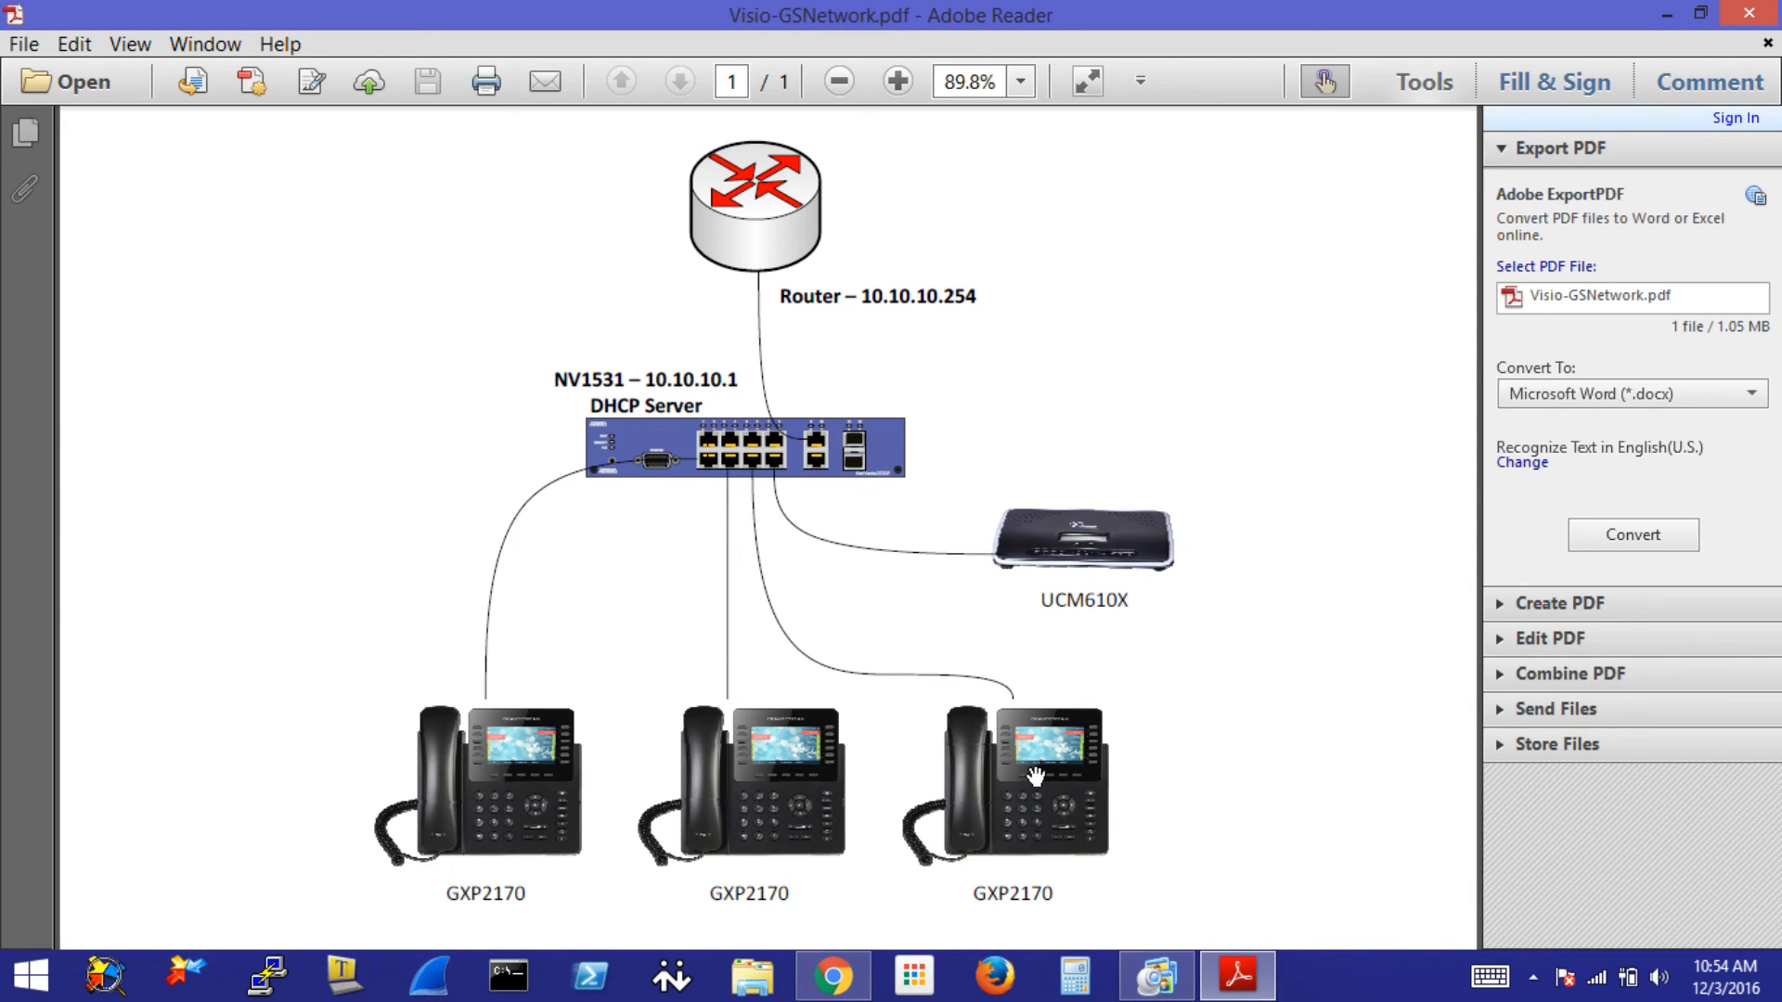
mouse_move(692, 455)
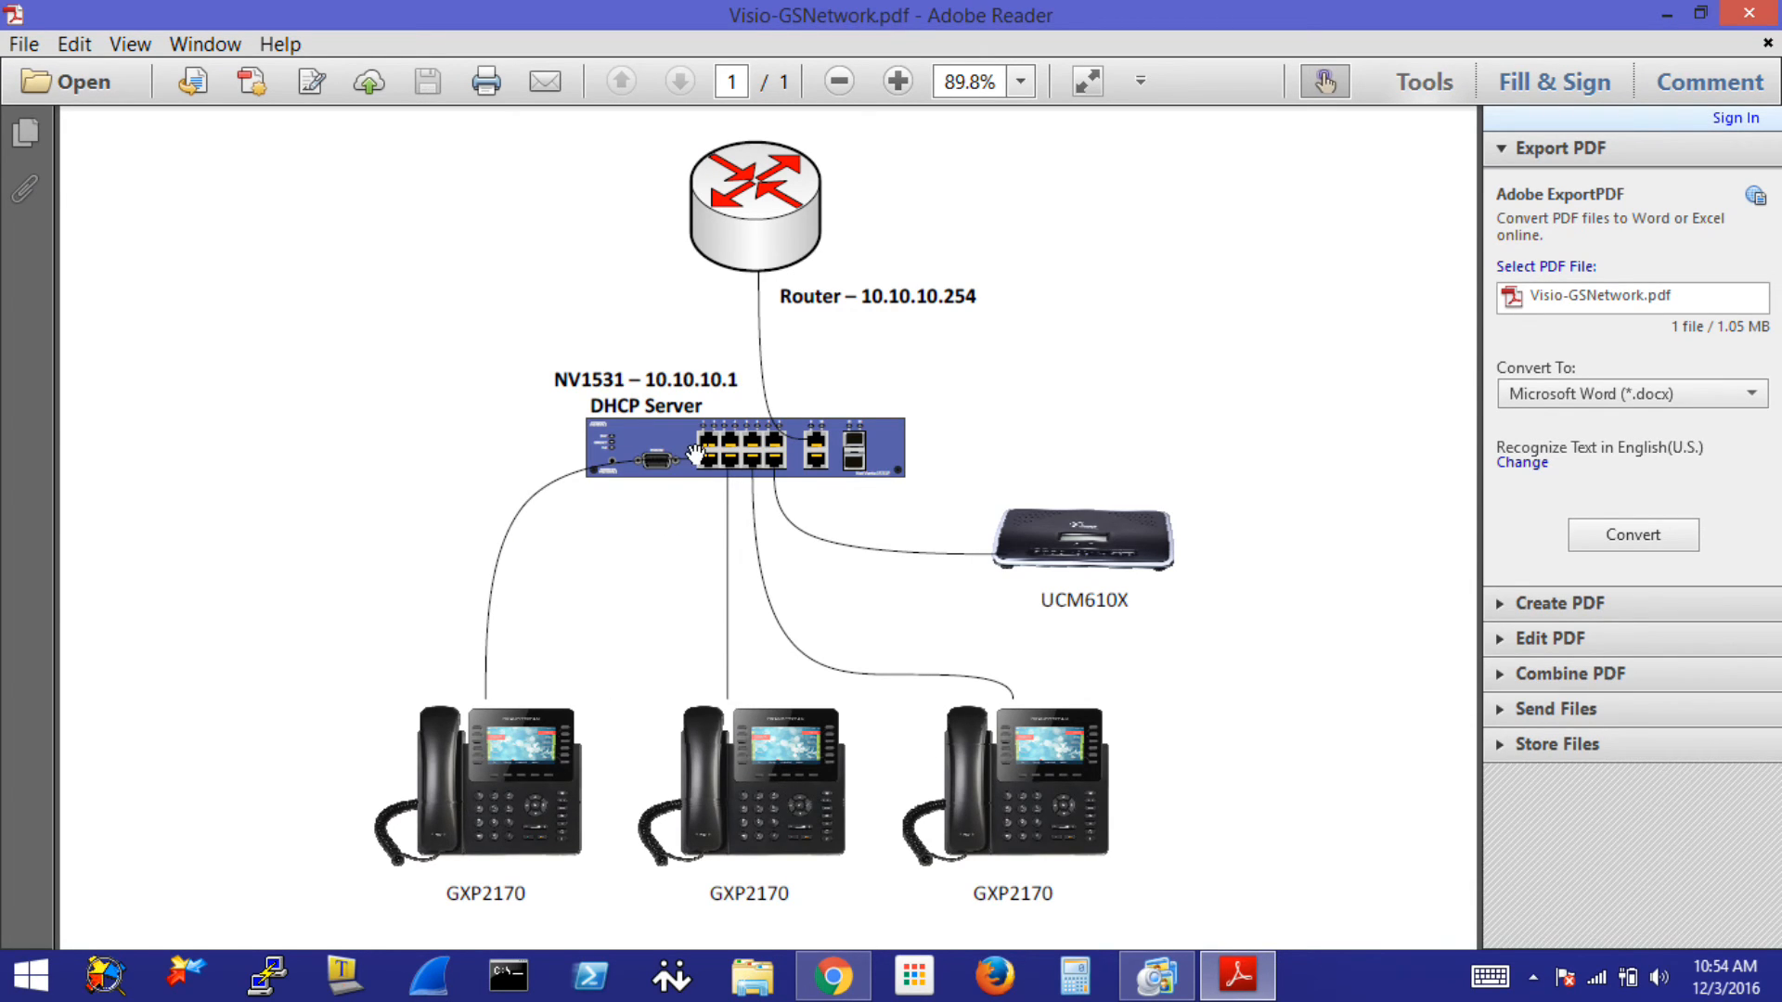
mouse_move(1077, 621)
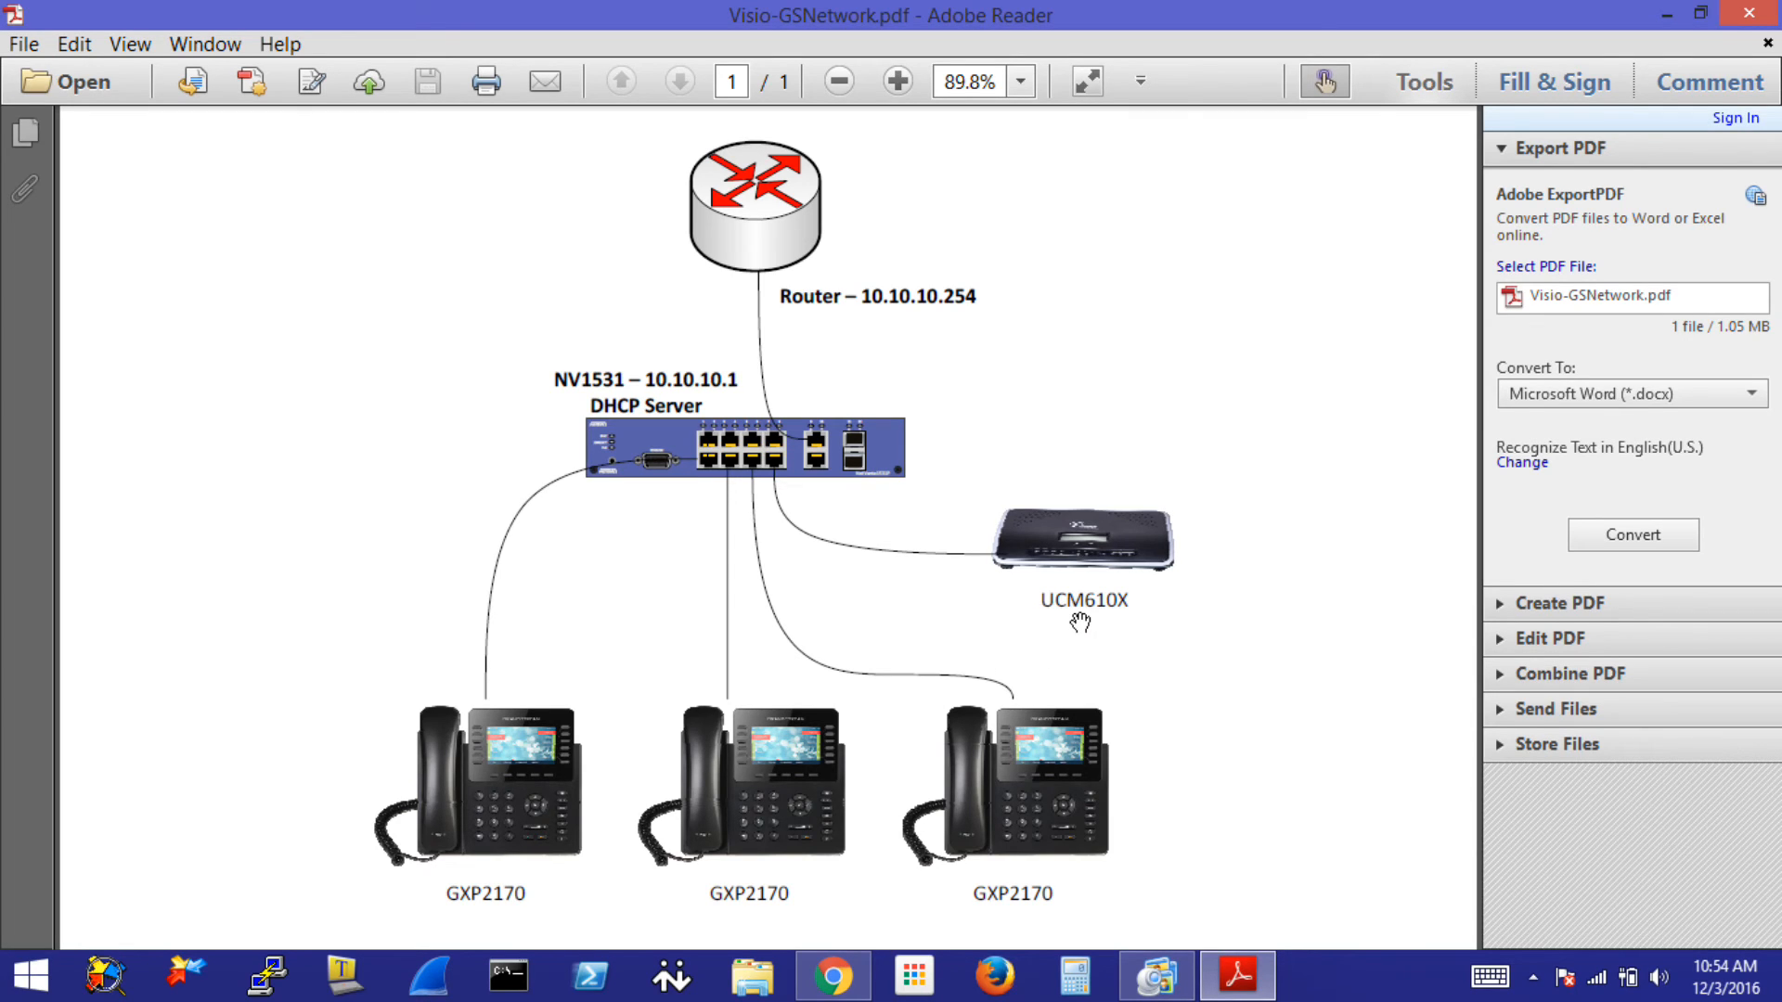
mouse_move(1236, 559)
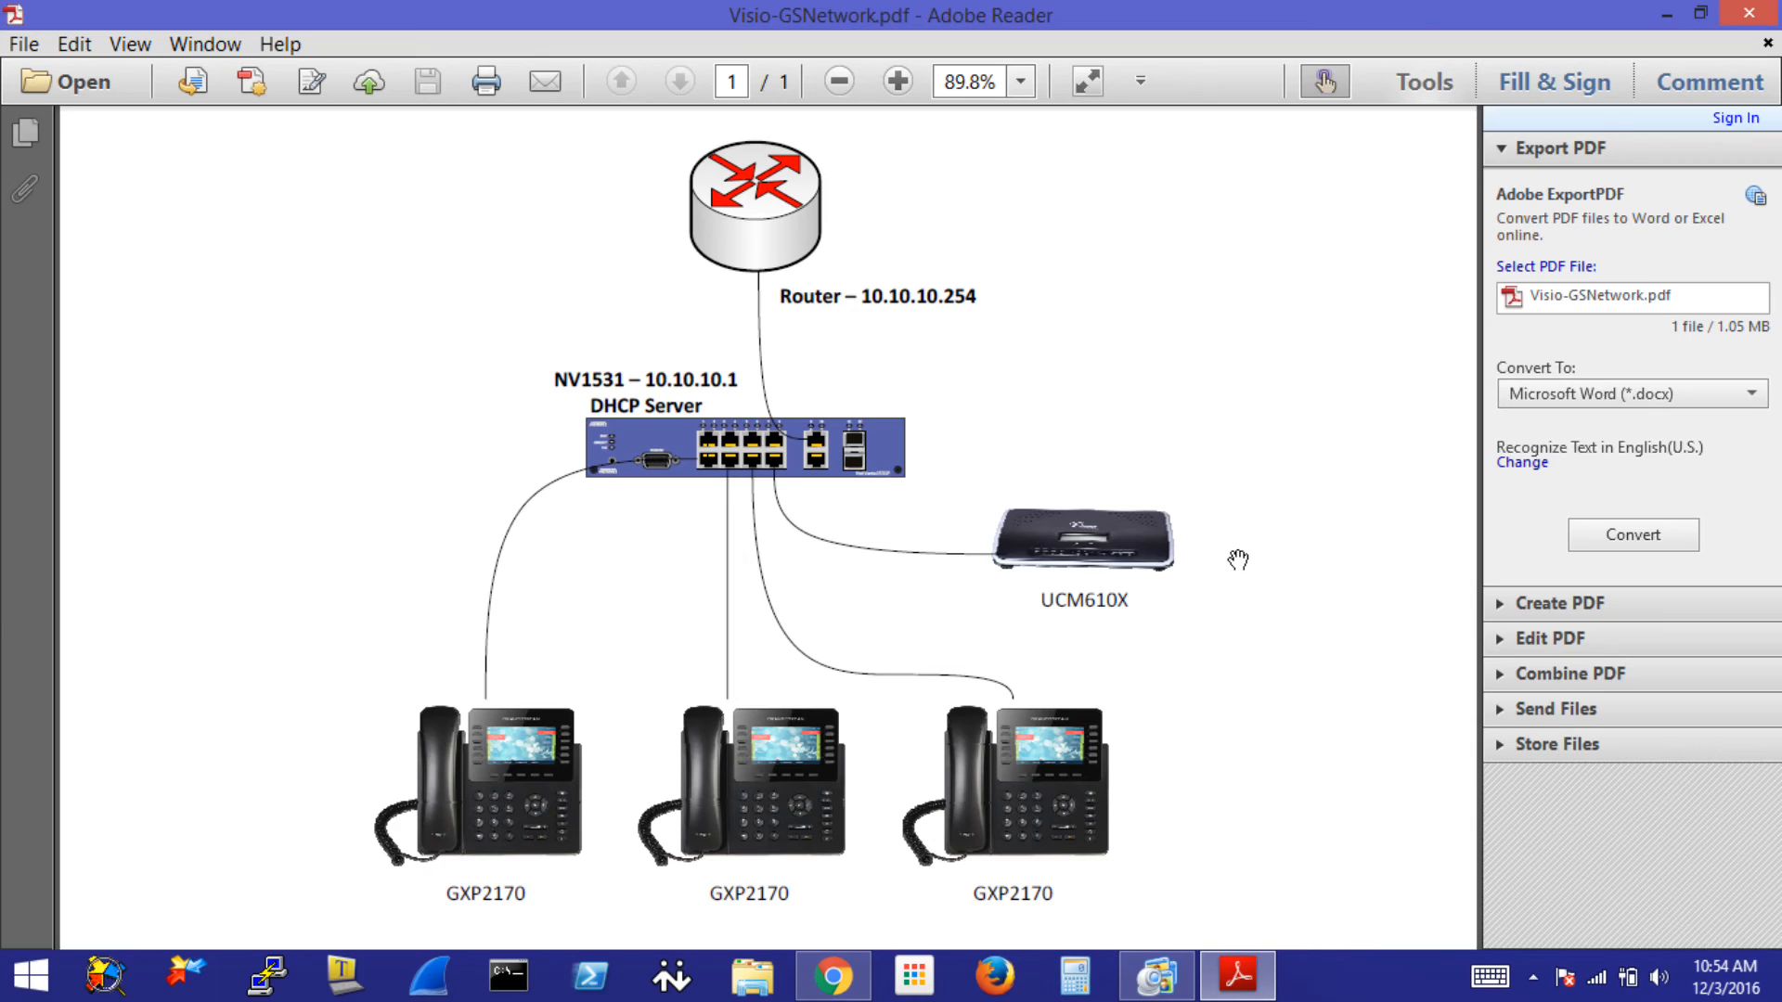
mouse_move(1080, 553)
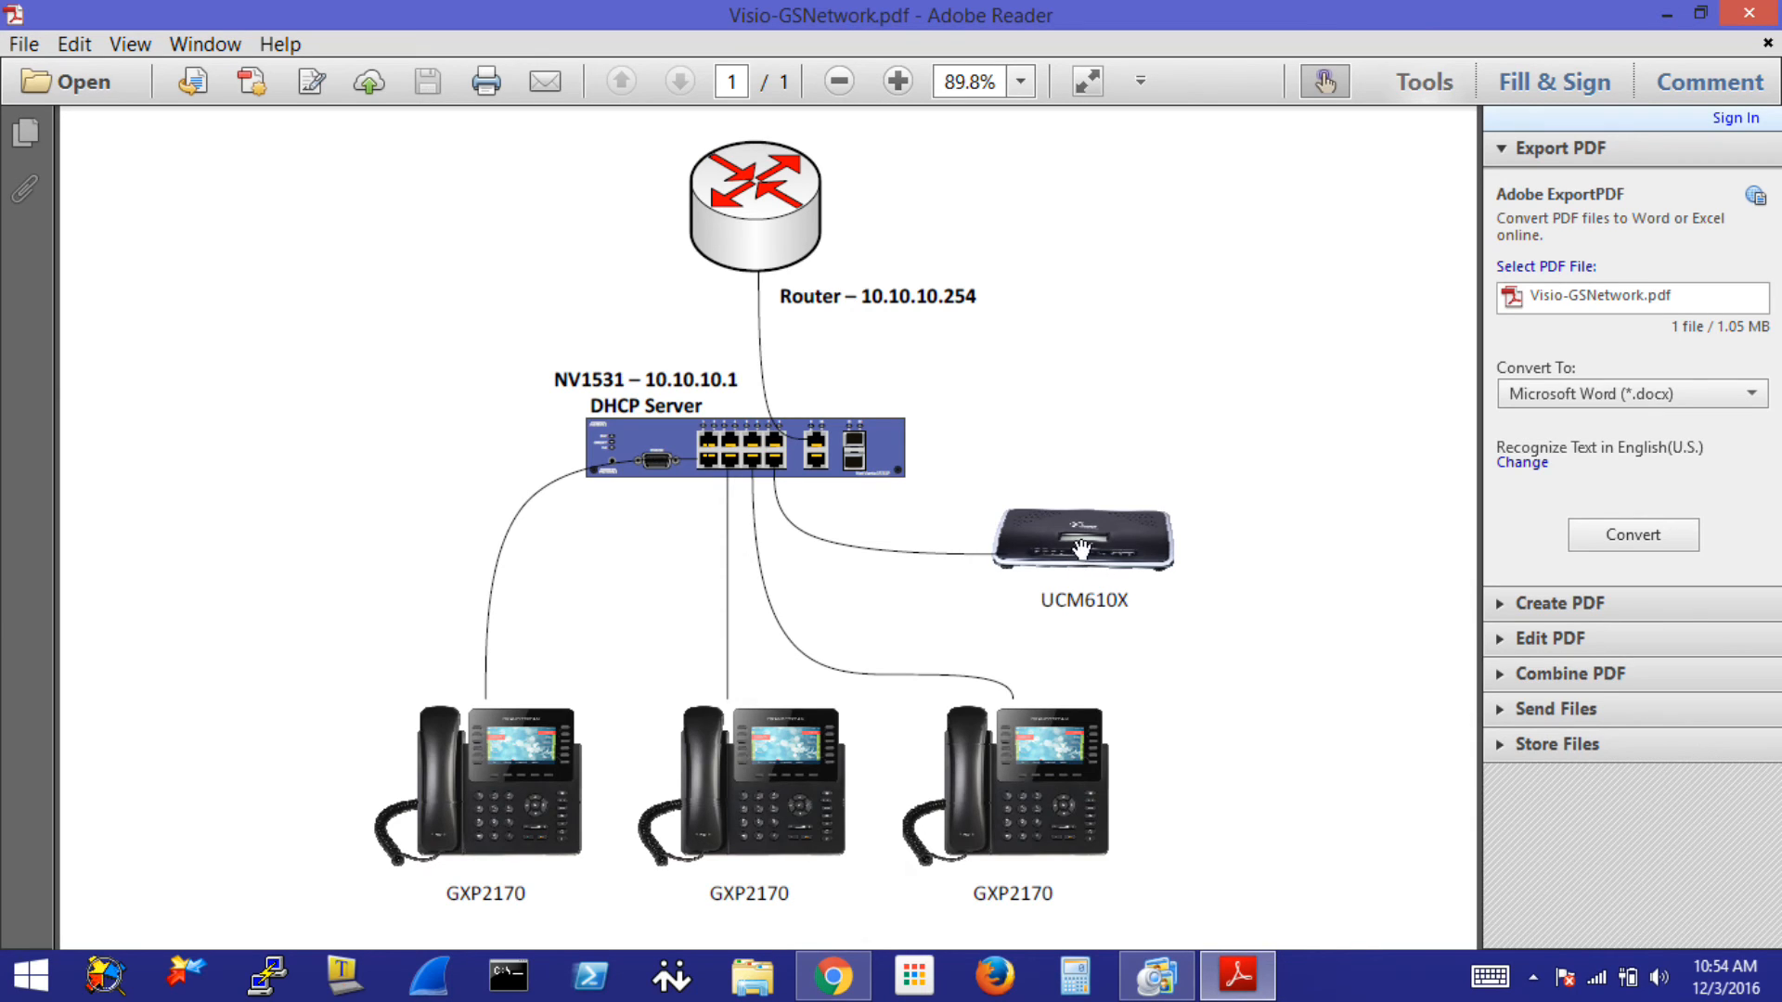
mouse_move(1219, 568)
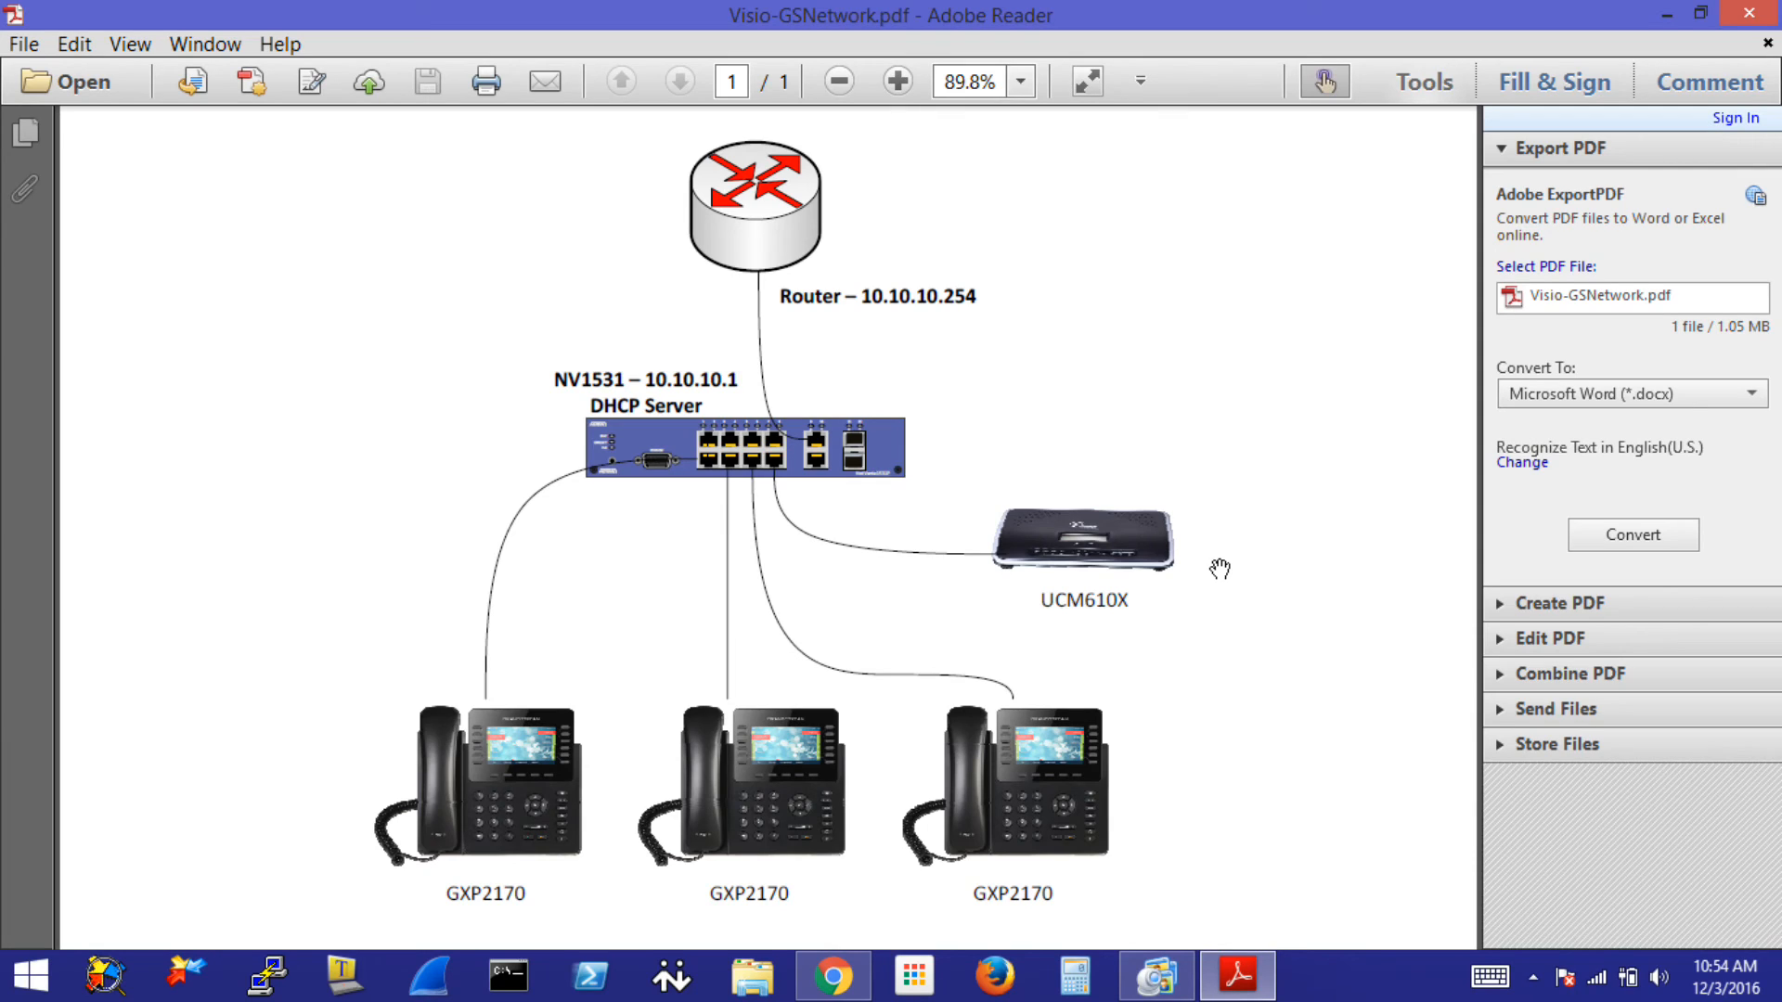
mouse_move(406, 793)
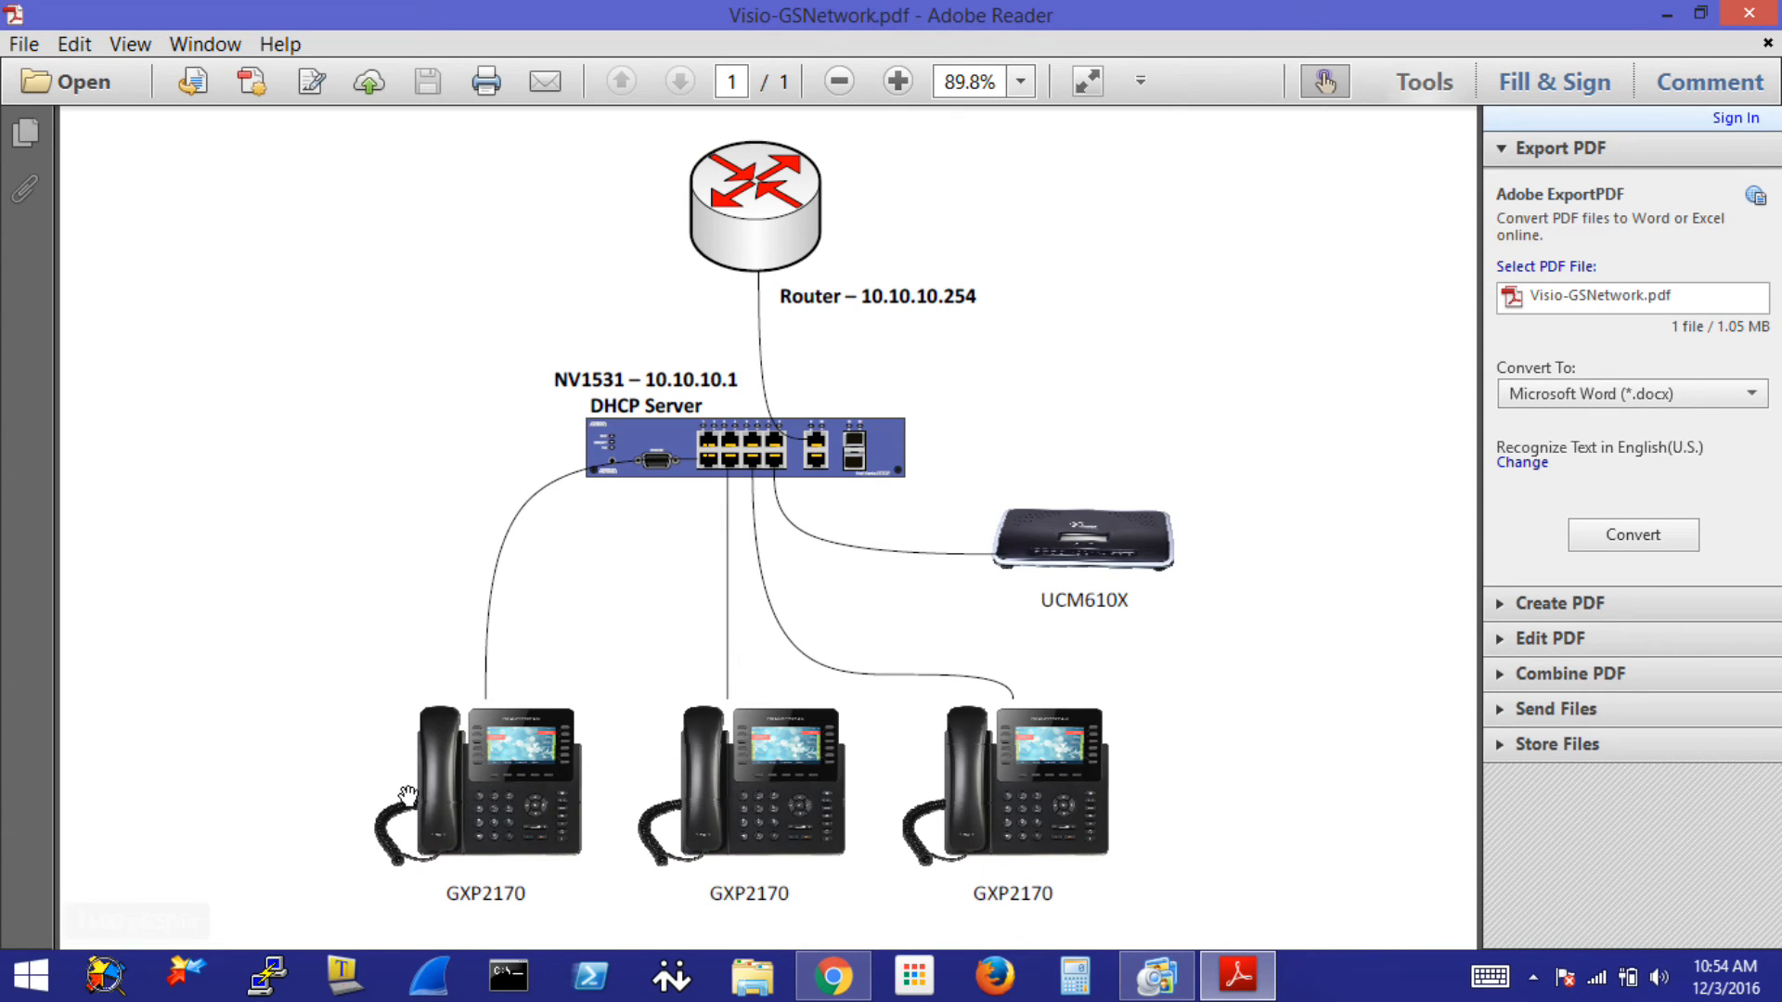
mouse_move(644, 485)
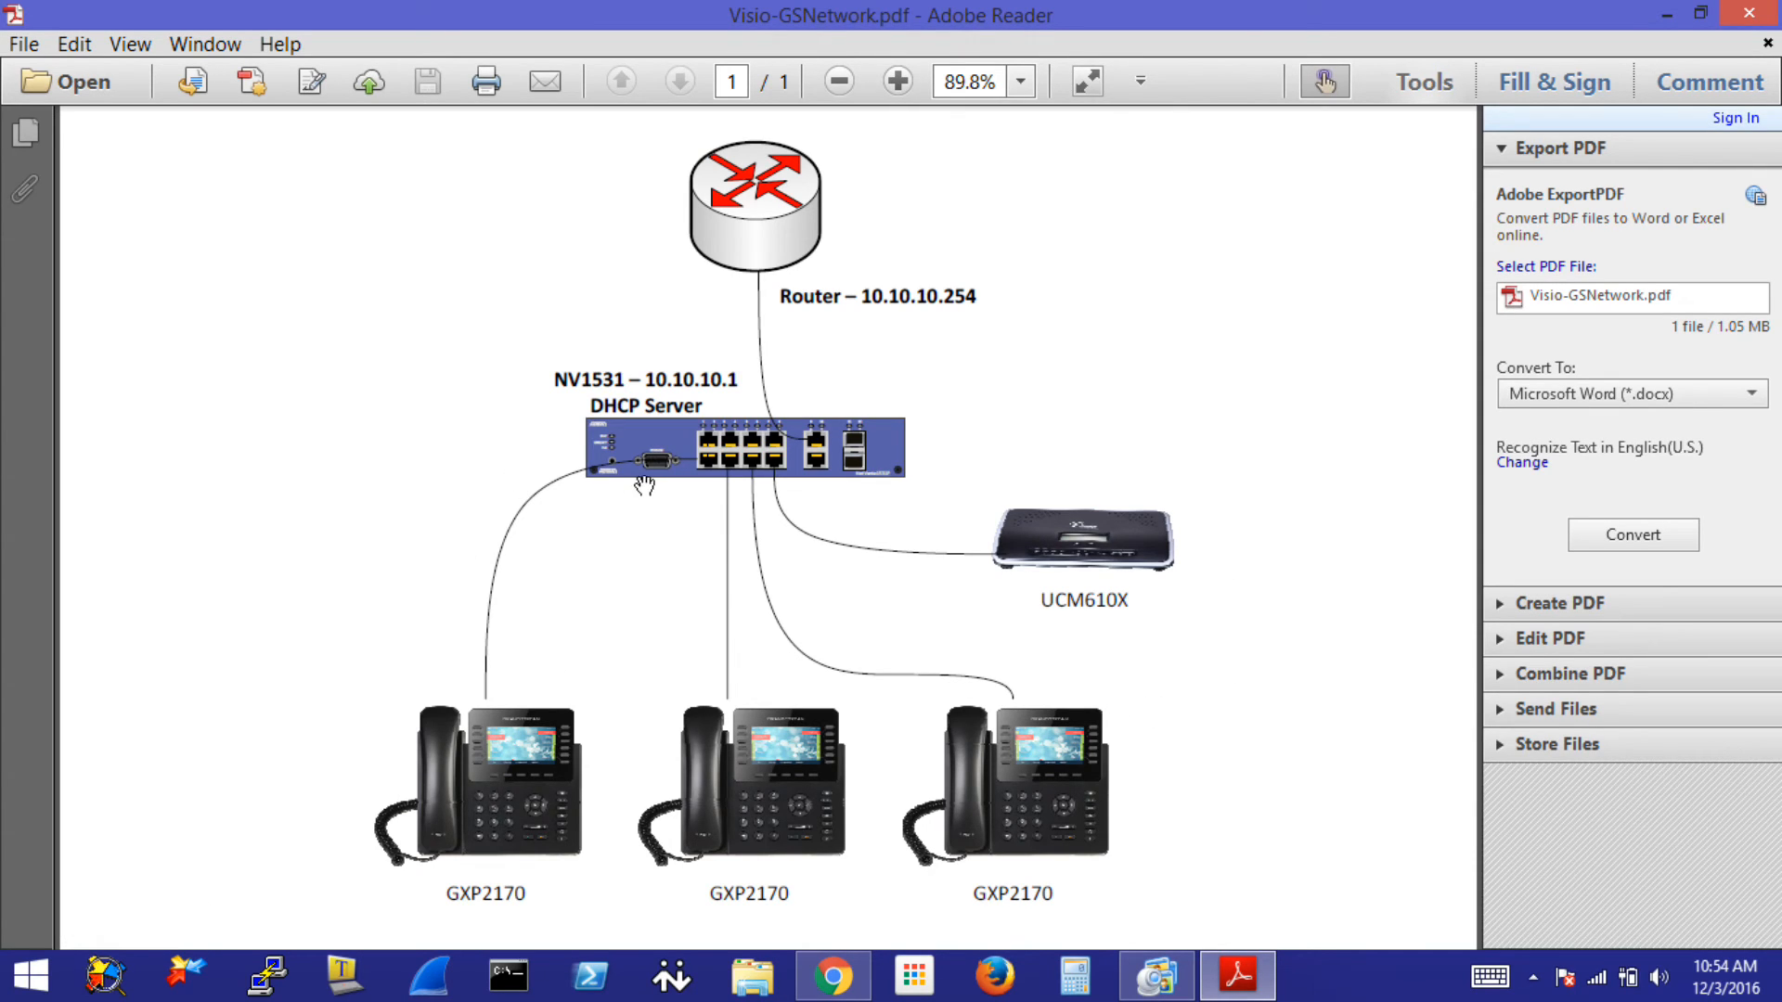
mouse_move(700, 464)
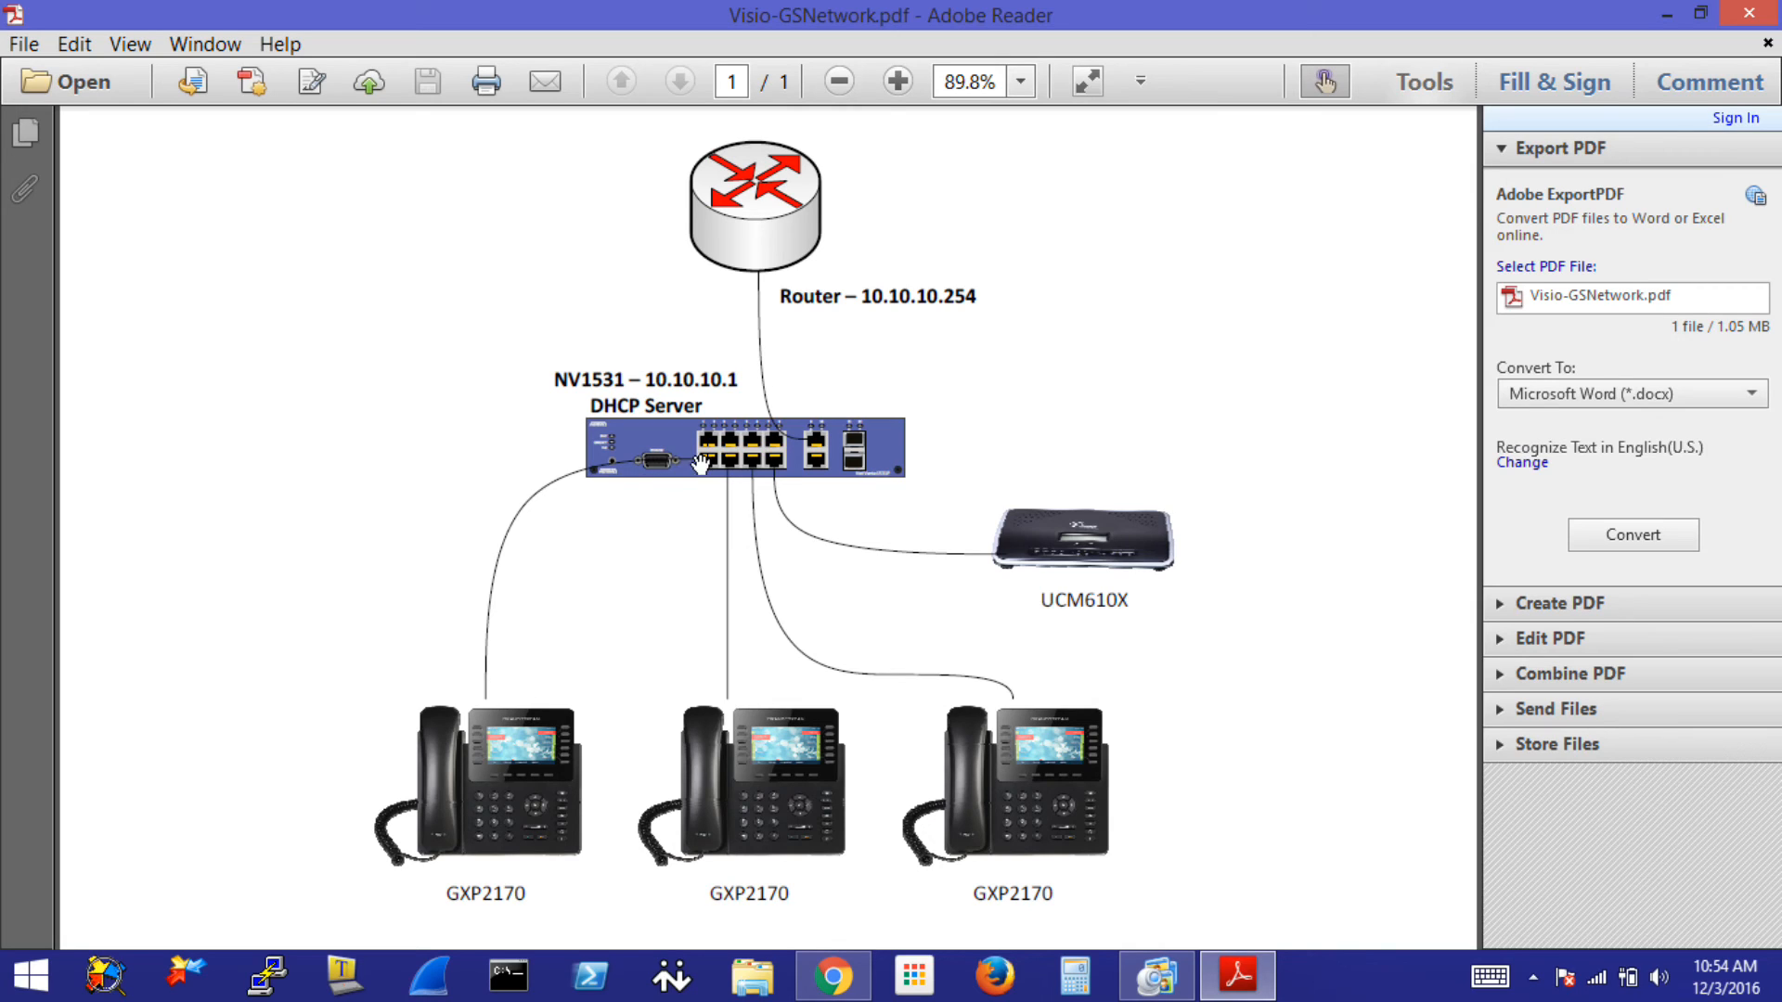
mouse_move(847, 315)
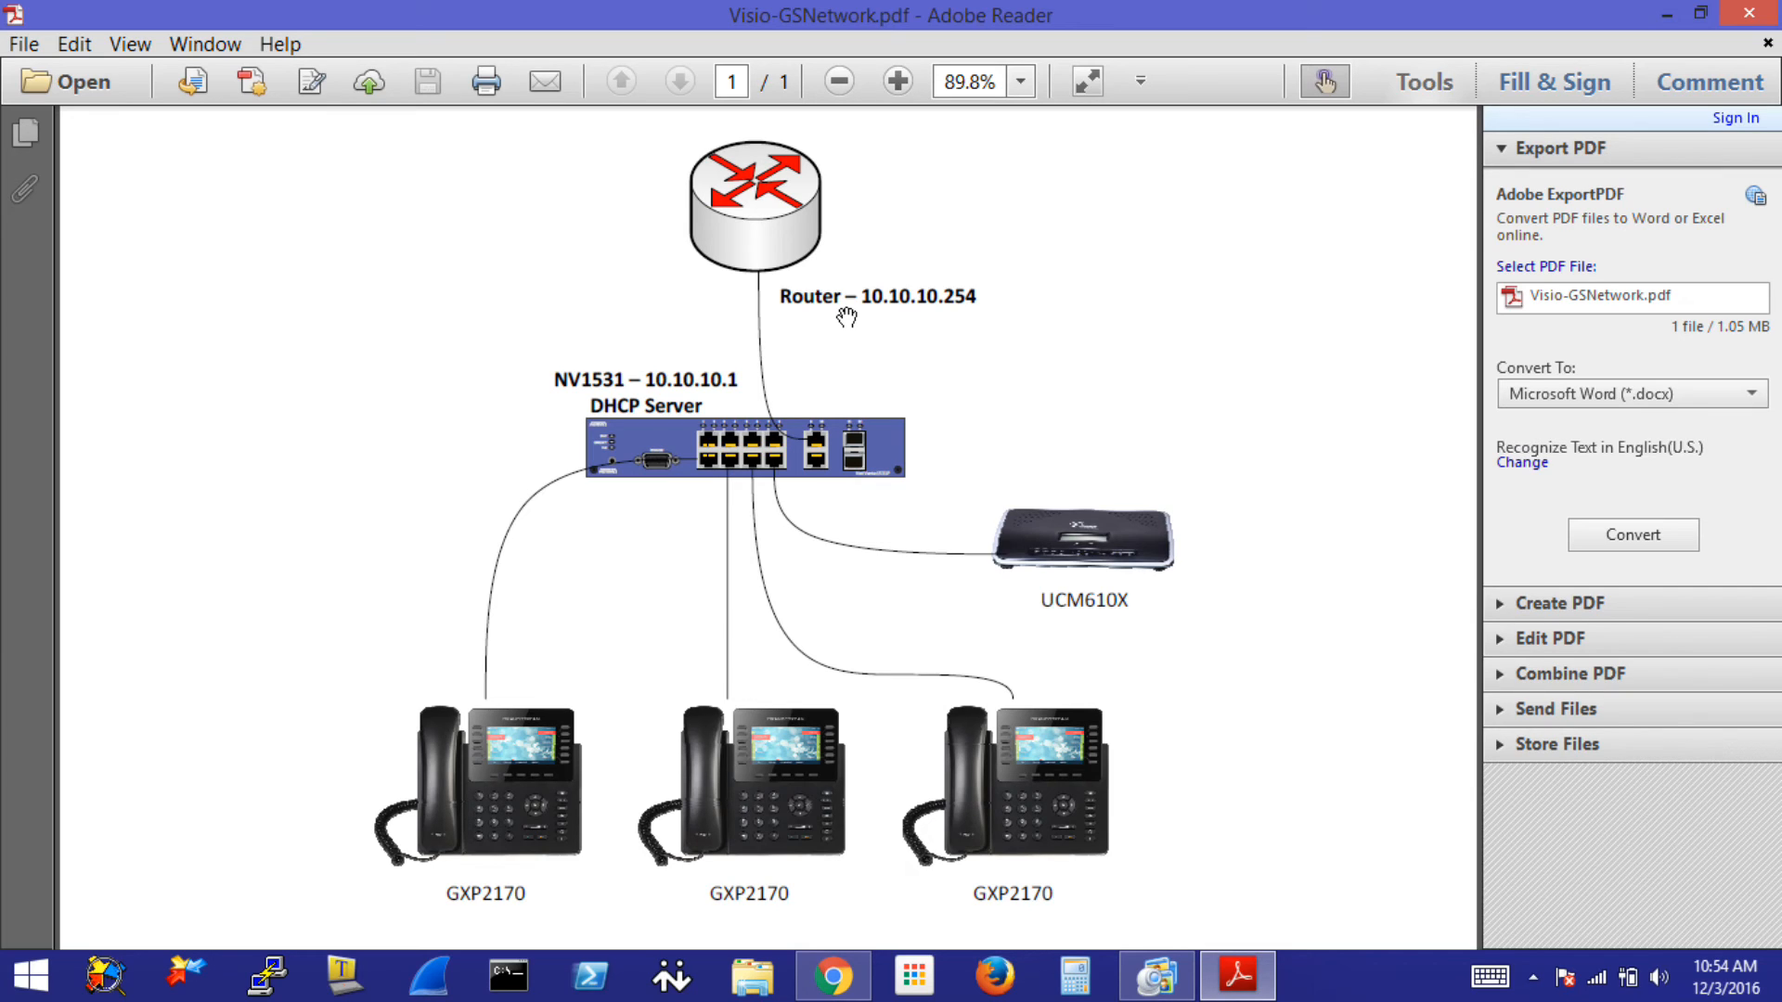
mouse_move(1142, 329)
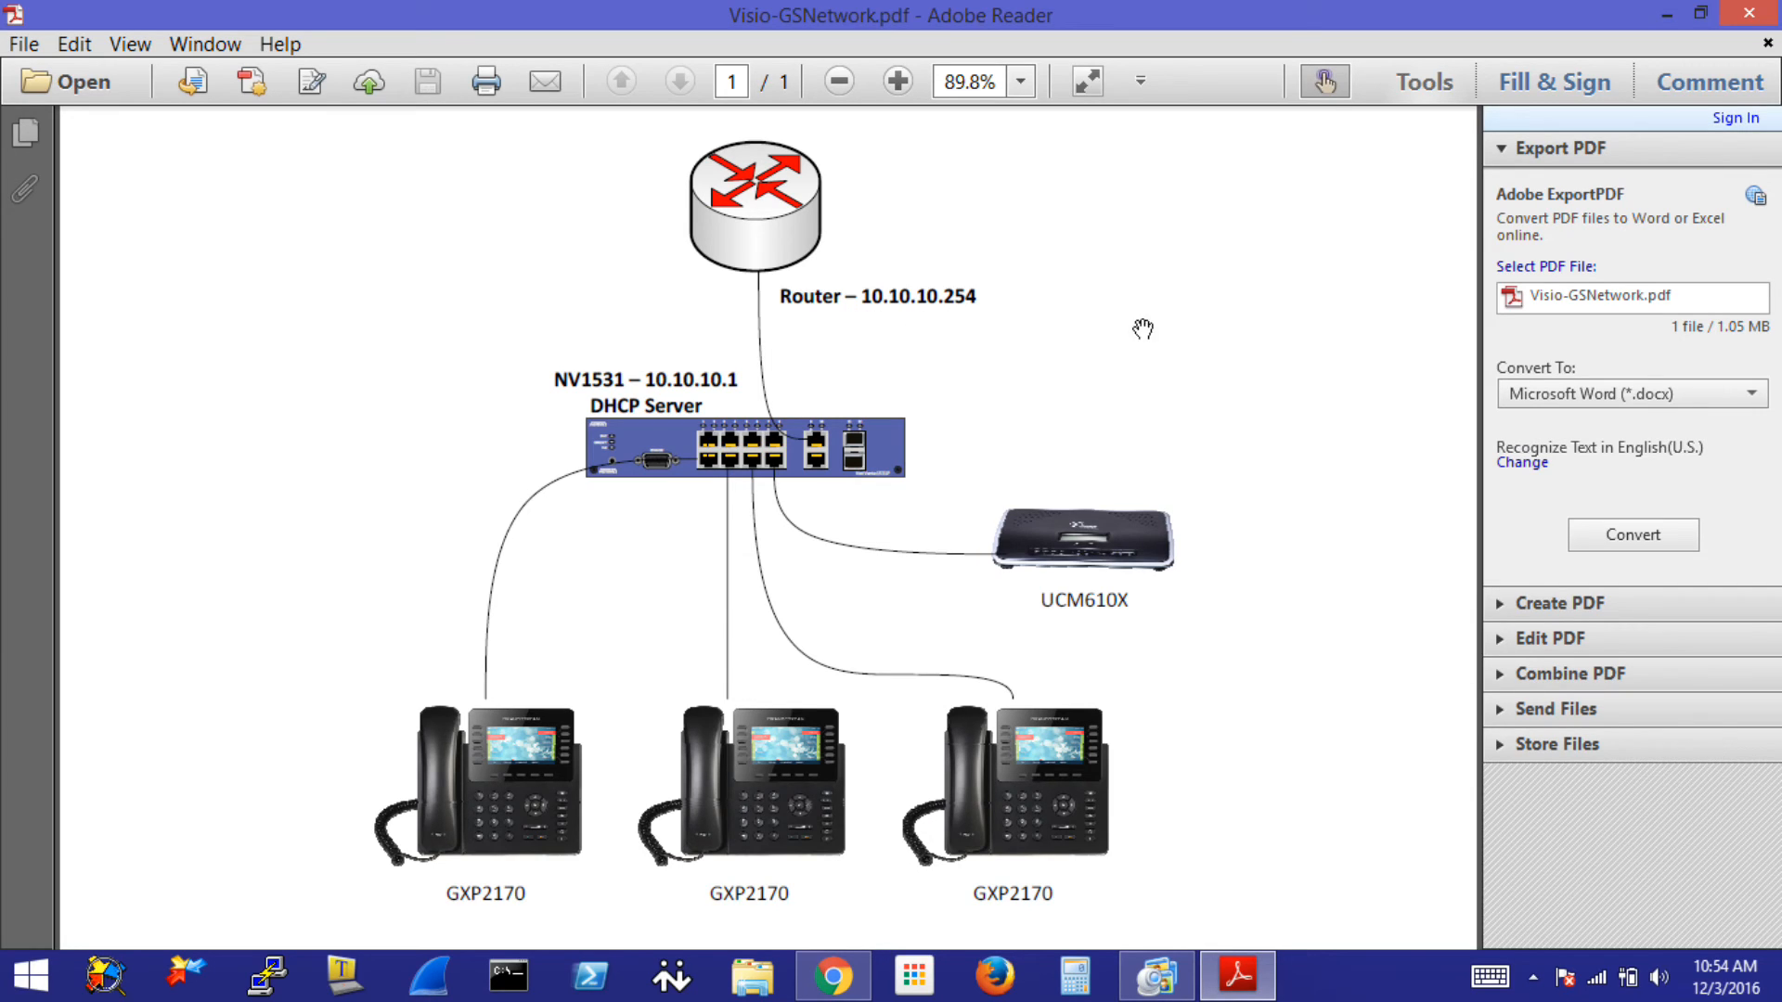
mouse_move(1359, 555)
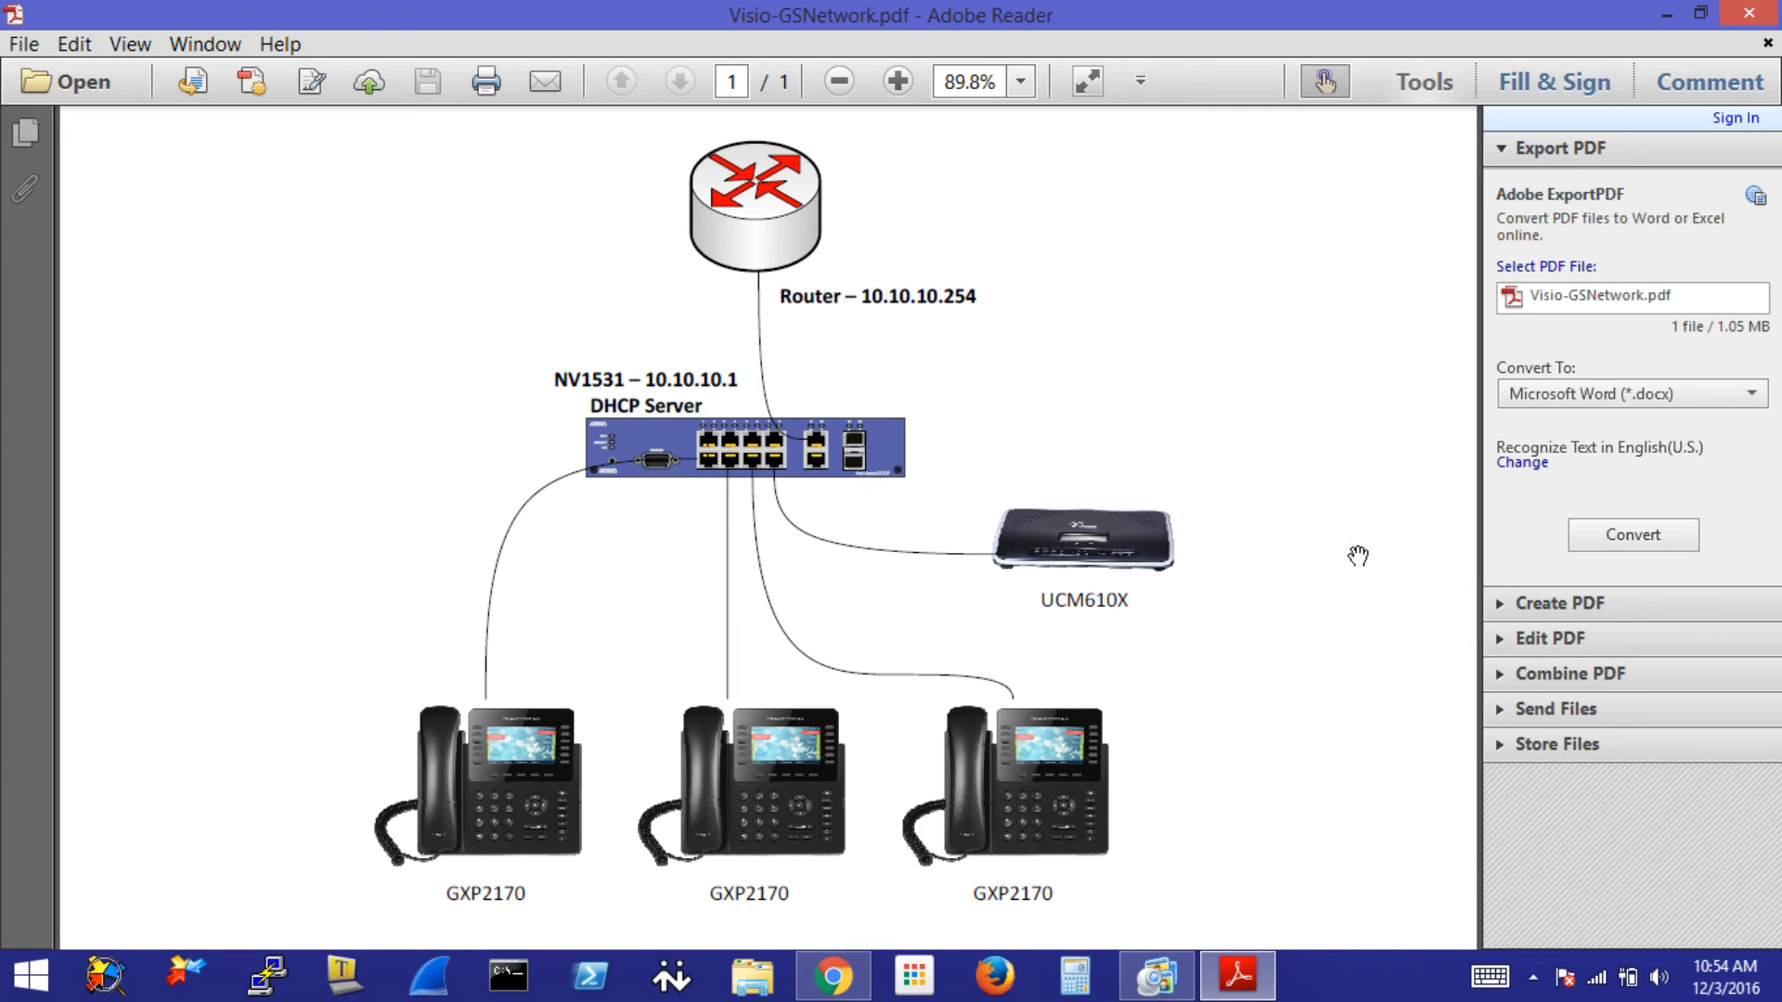
mouse_move(1338, 503)
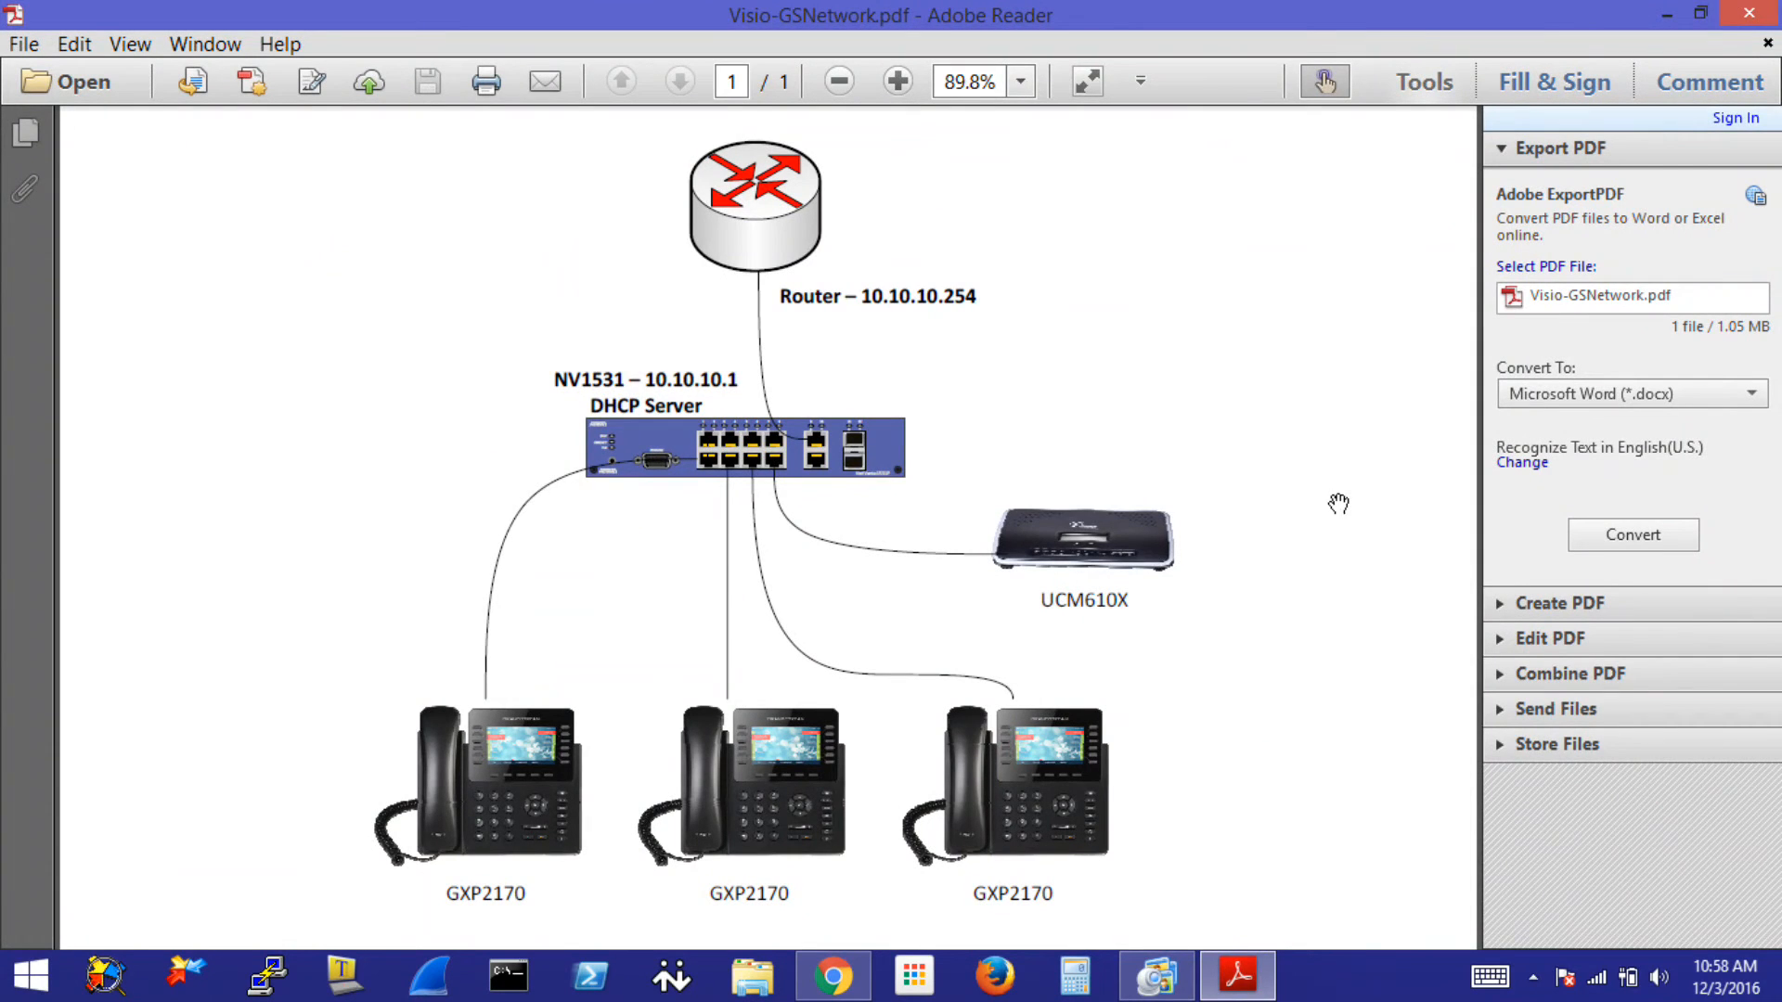
- Return to the switch in Chrome and show the System > Passwords page
click(832, 975)
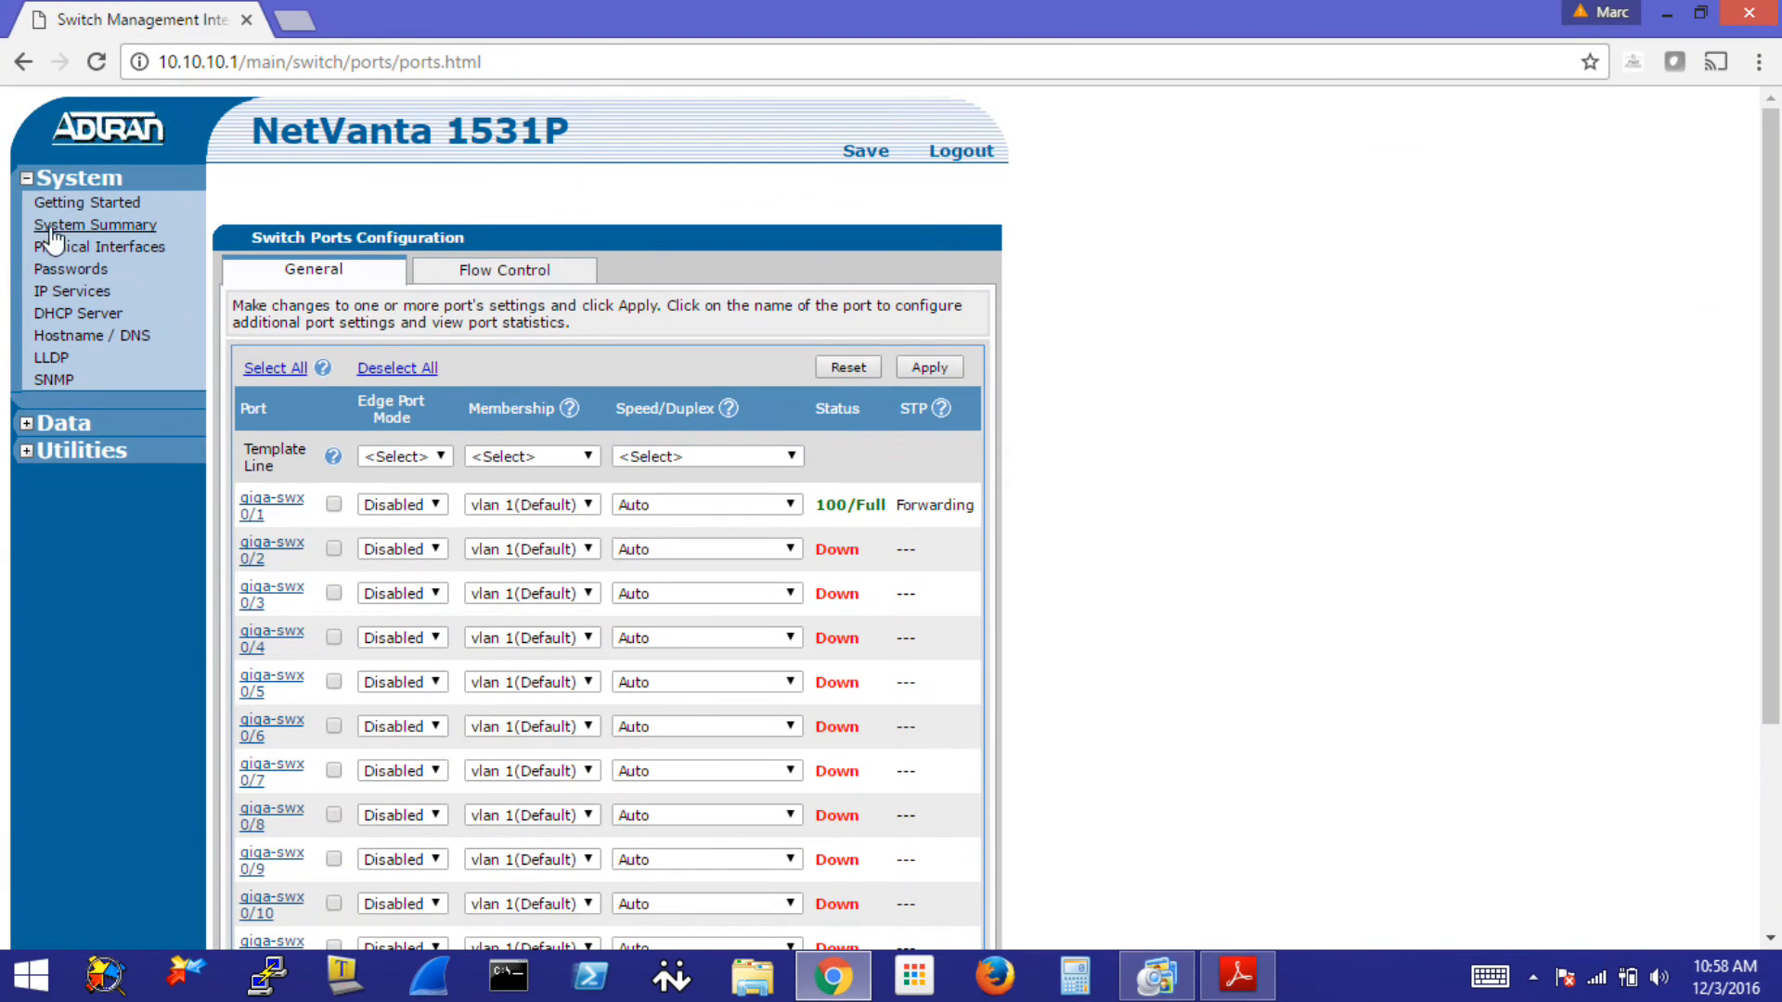
click(71, 270)
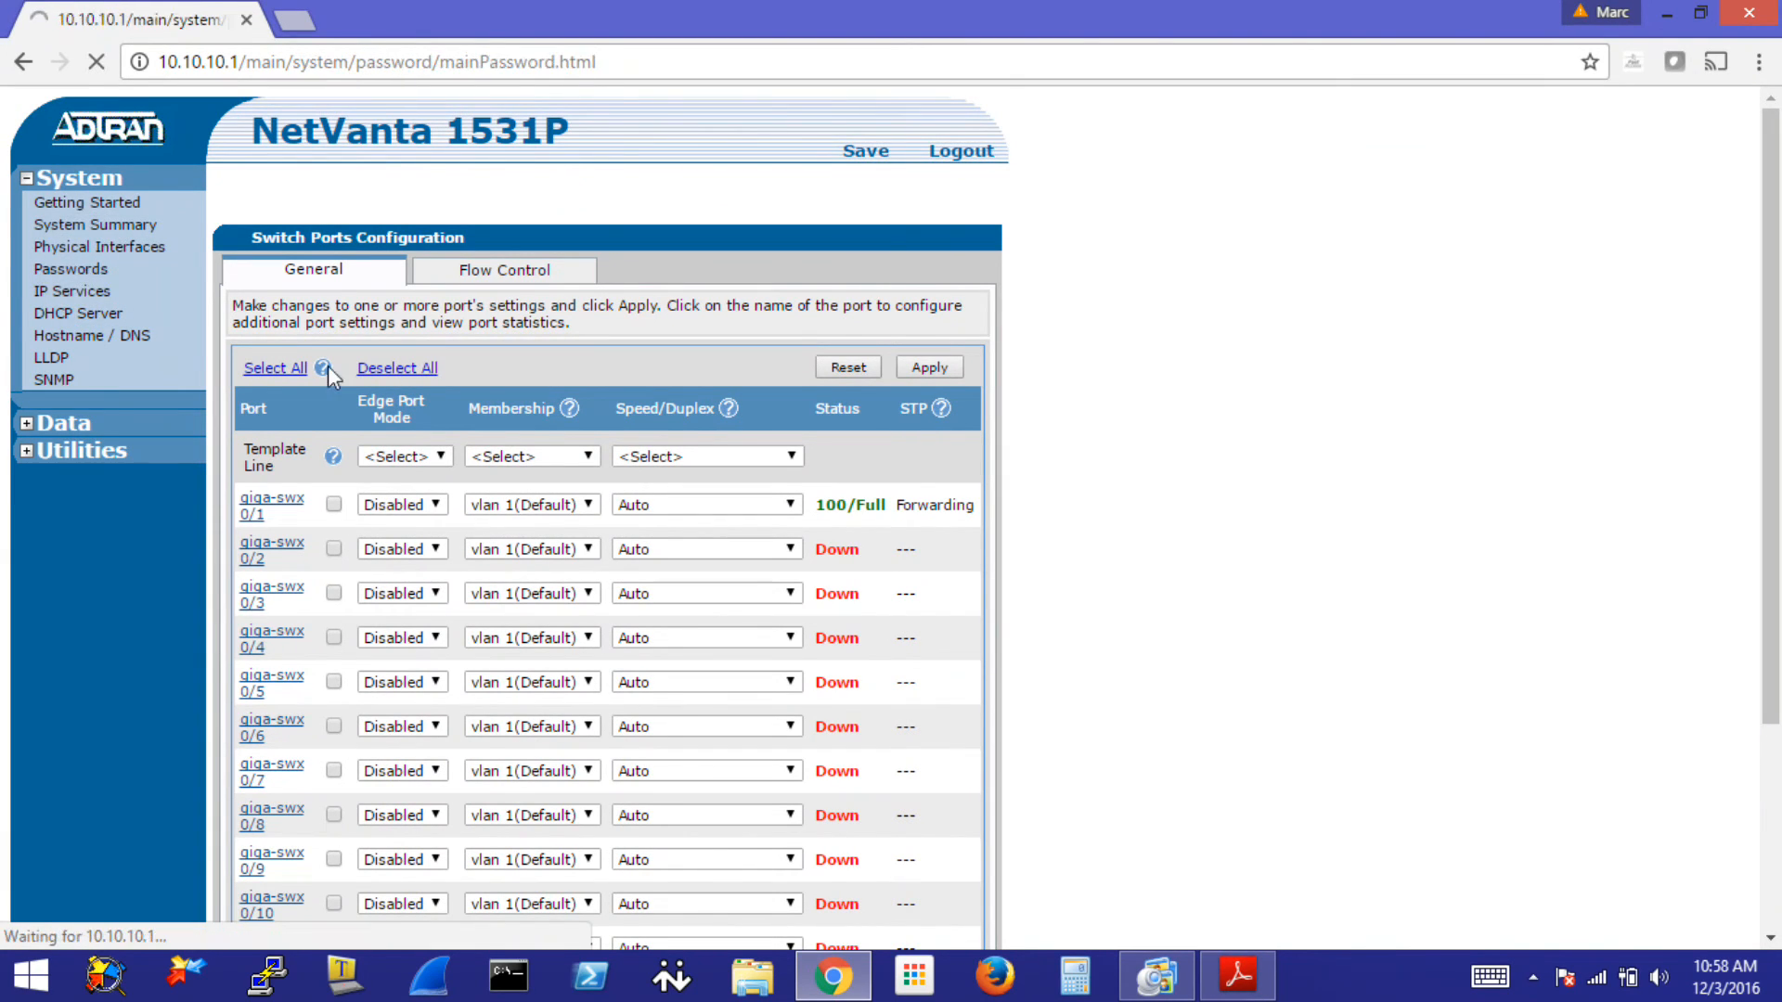
click(72, 269)
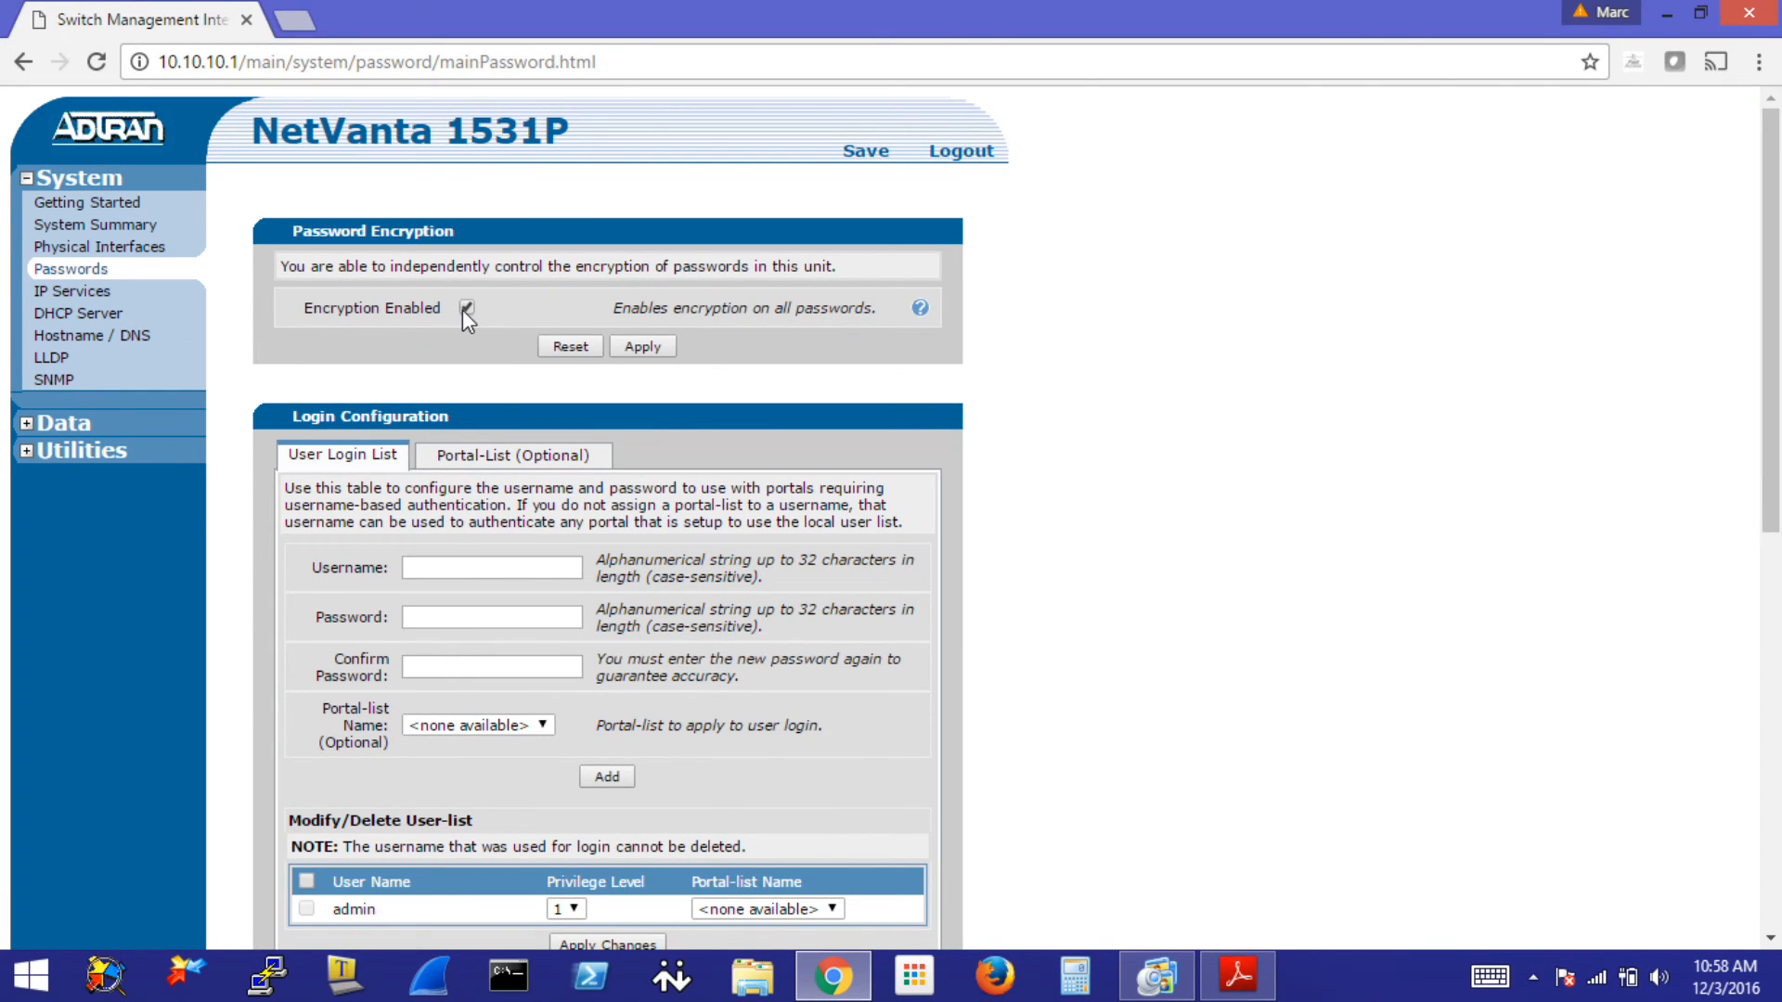
click(464, 307)
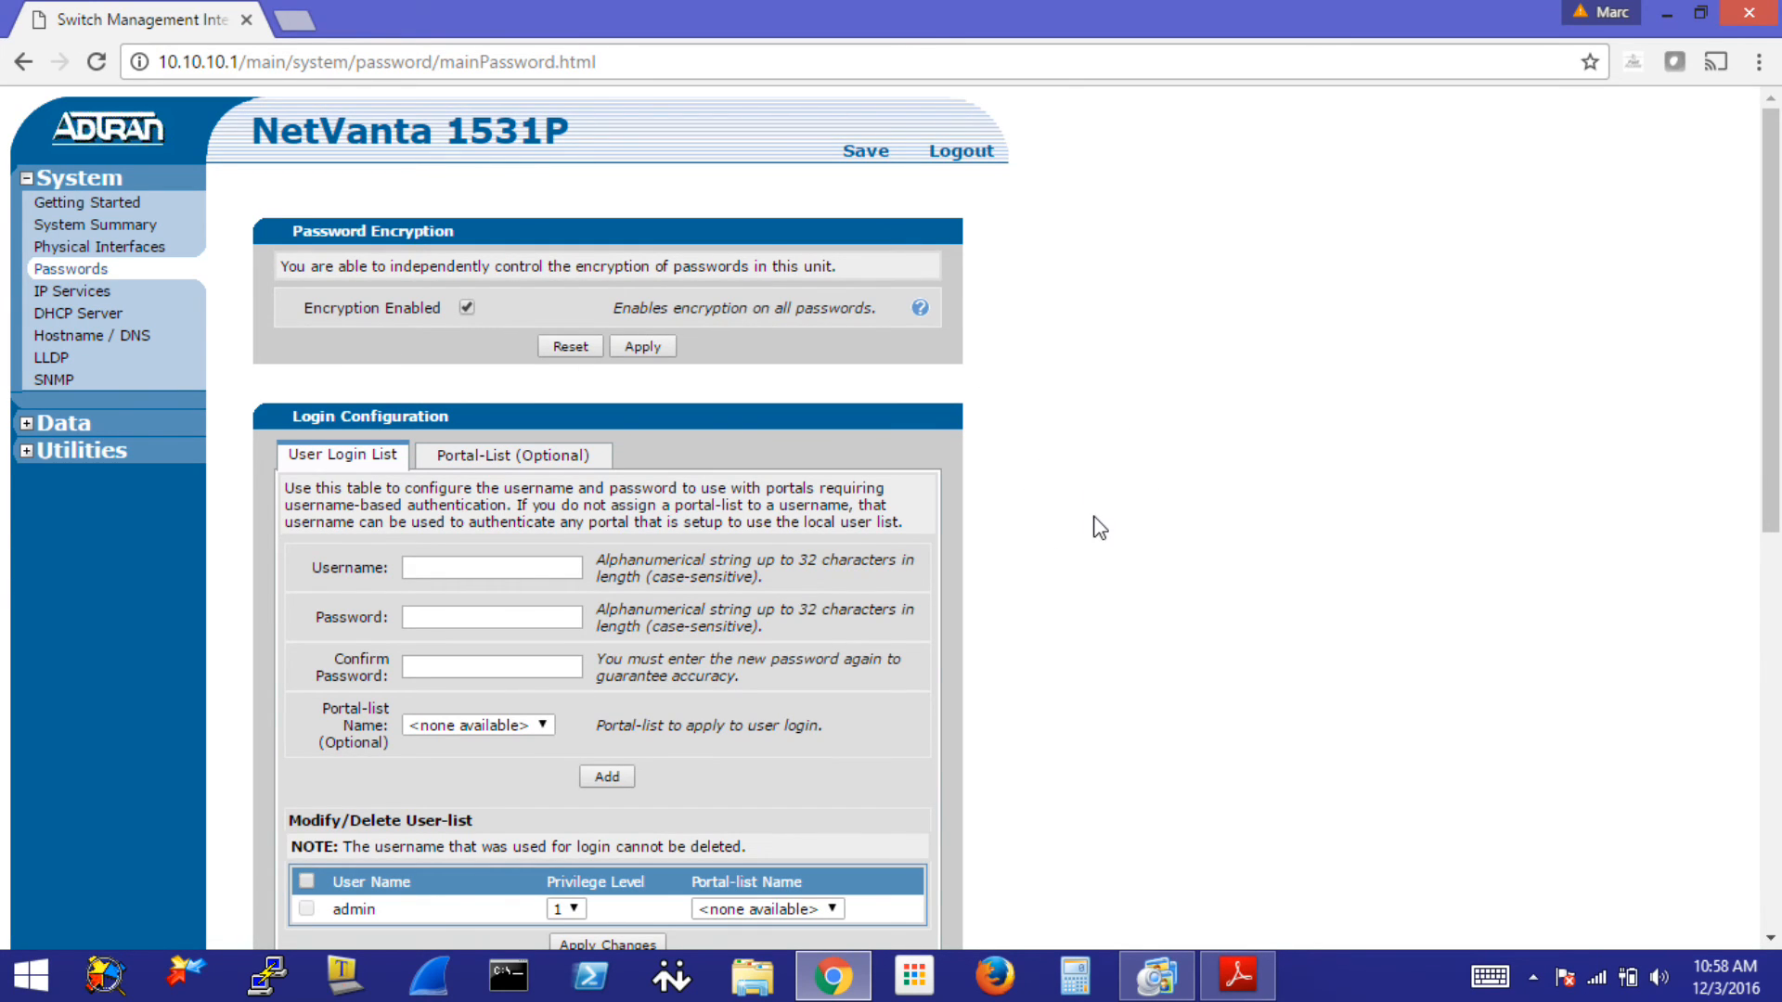
- Review password encryption, the admin user logins and the level 7 enable password
scroll(down, 3)
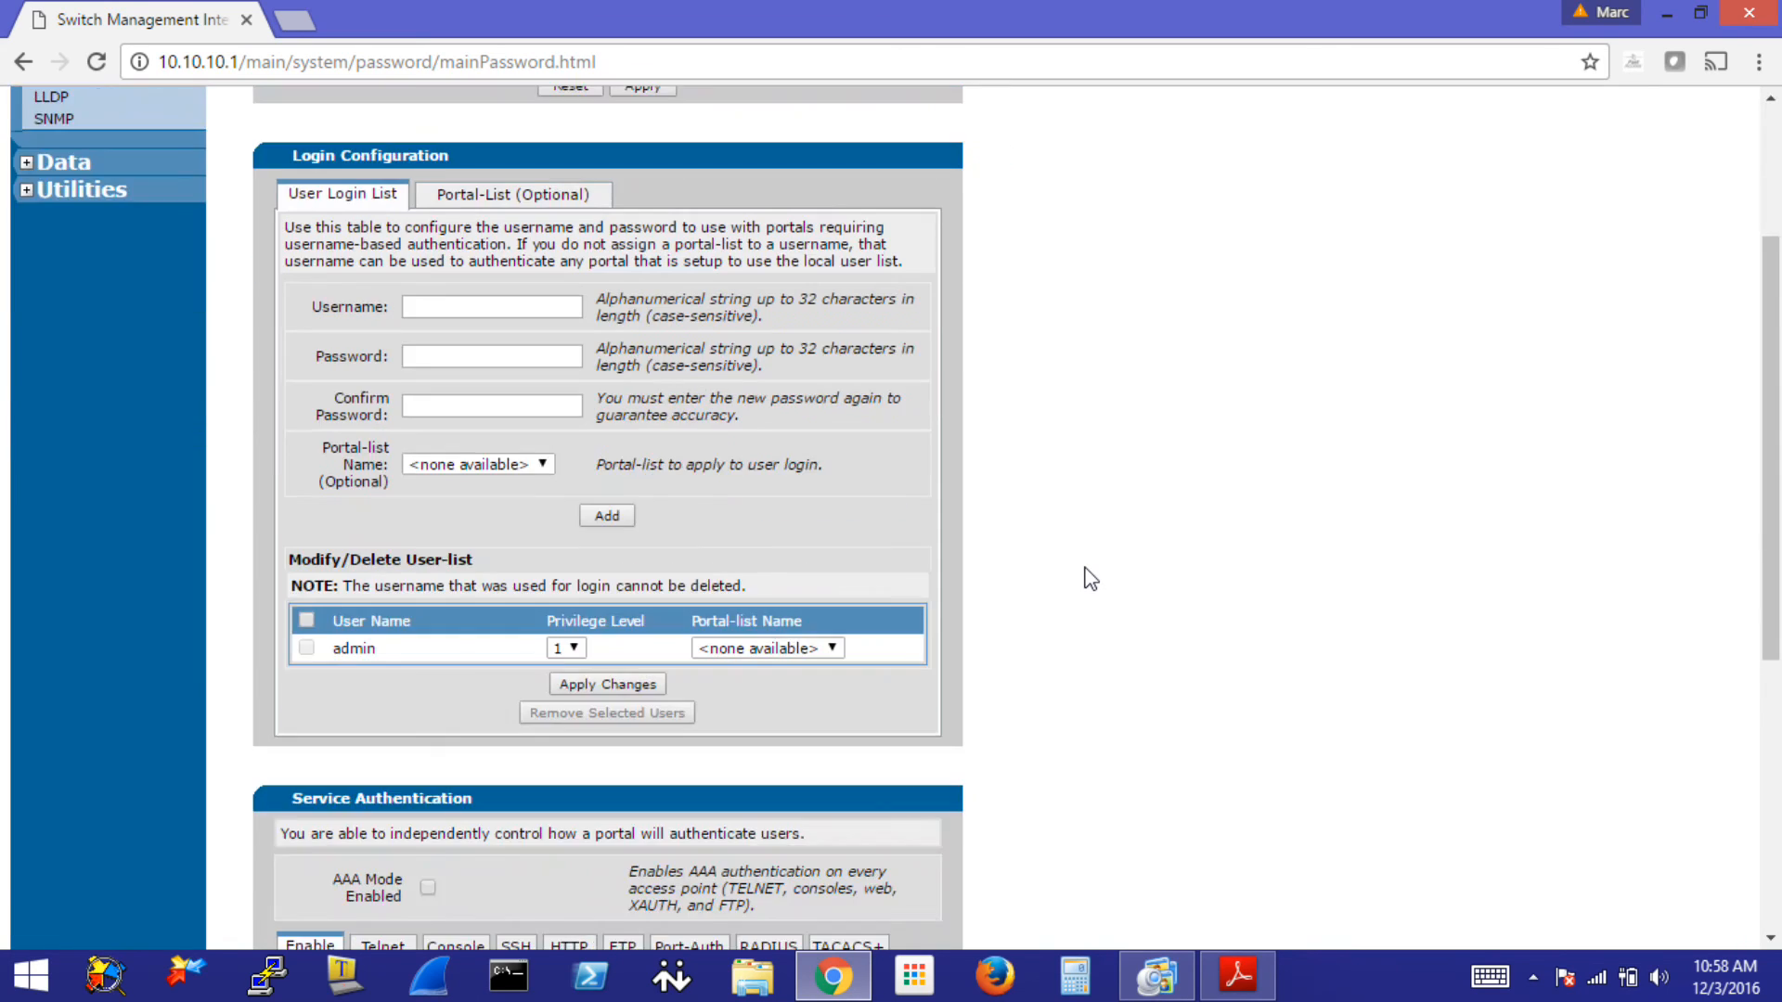
scroll(down, 3)
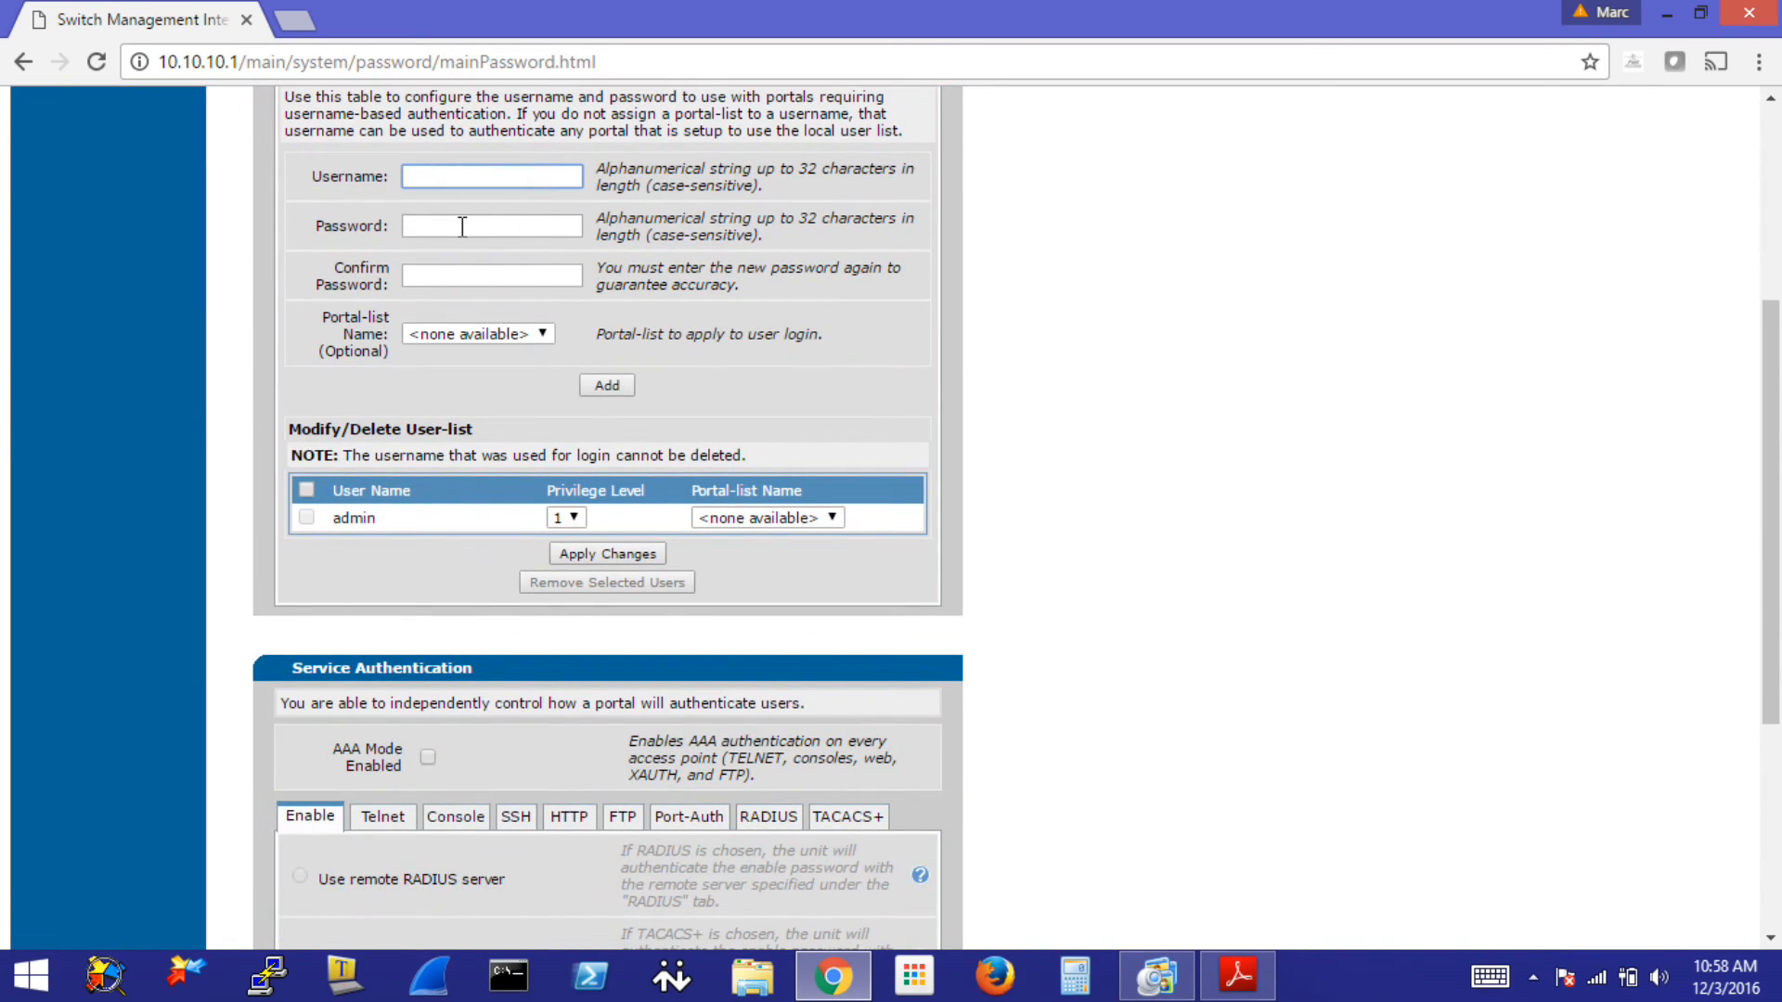
mouse_move(1123, 449)
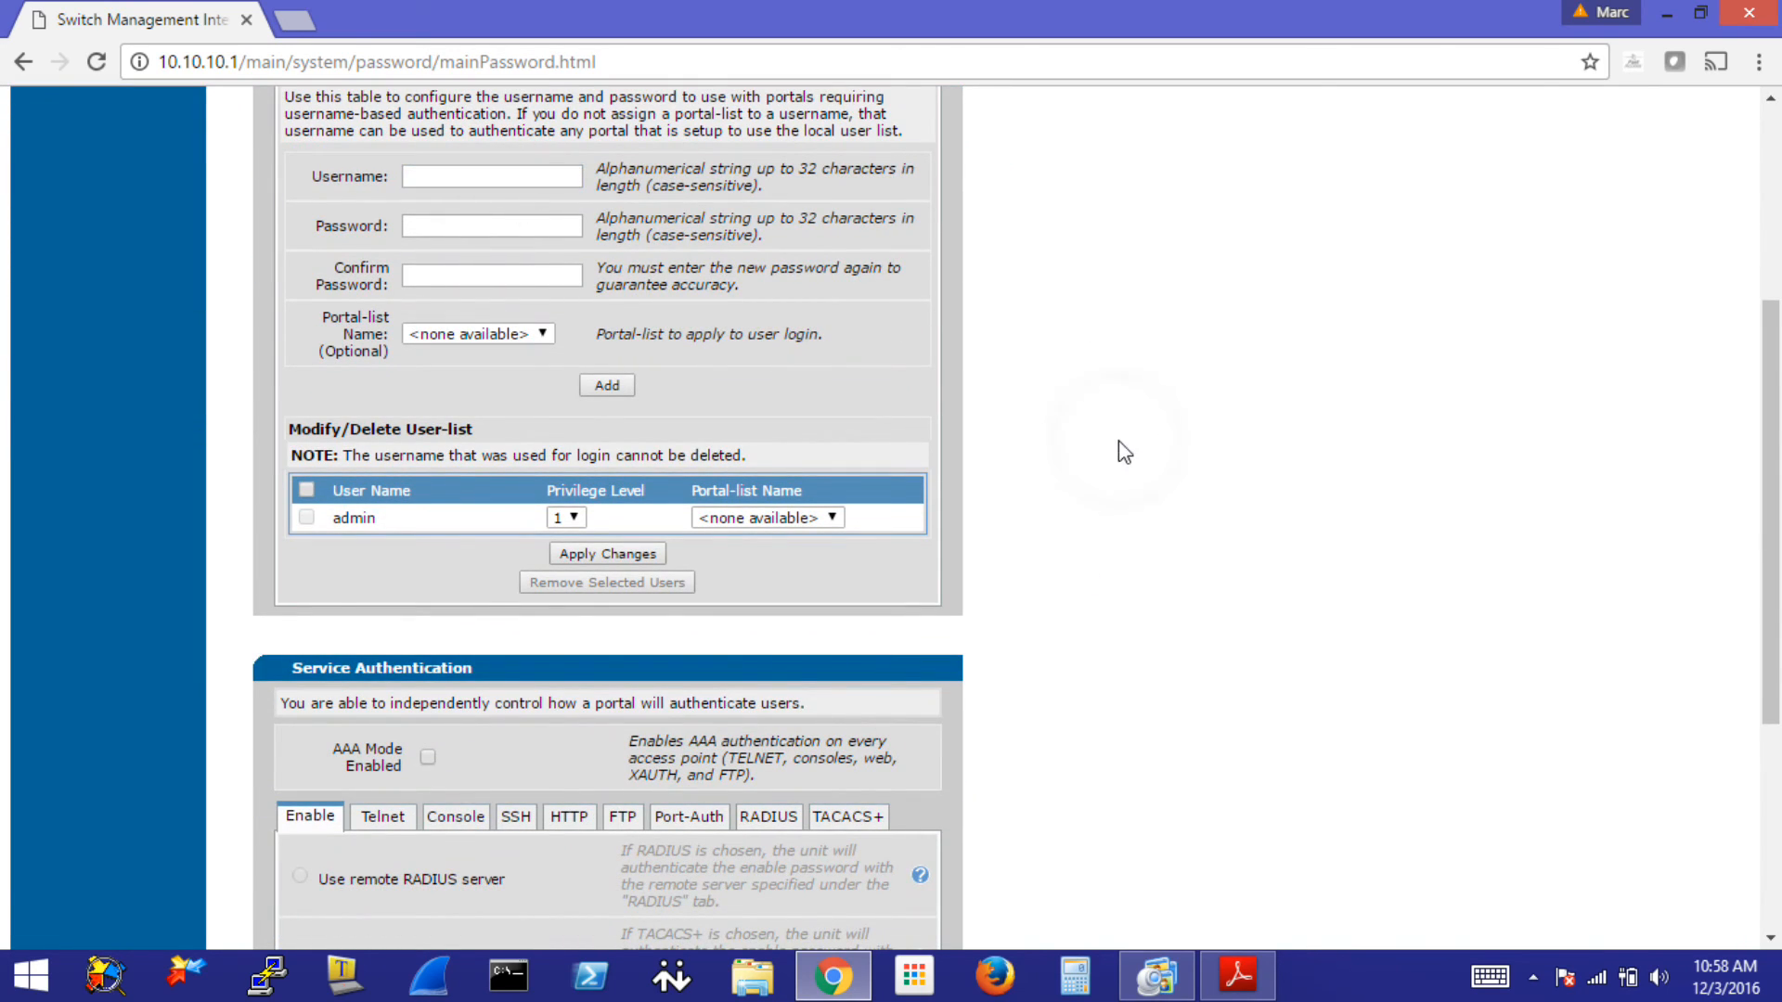
click(490, 175)
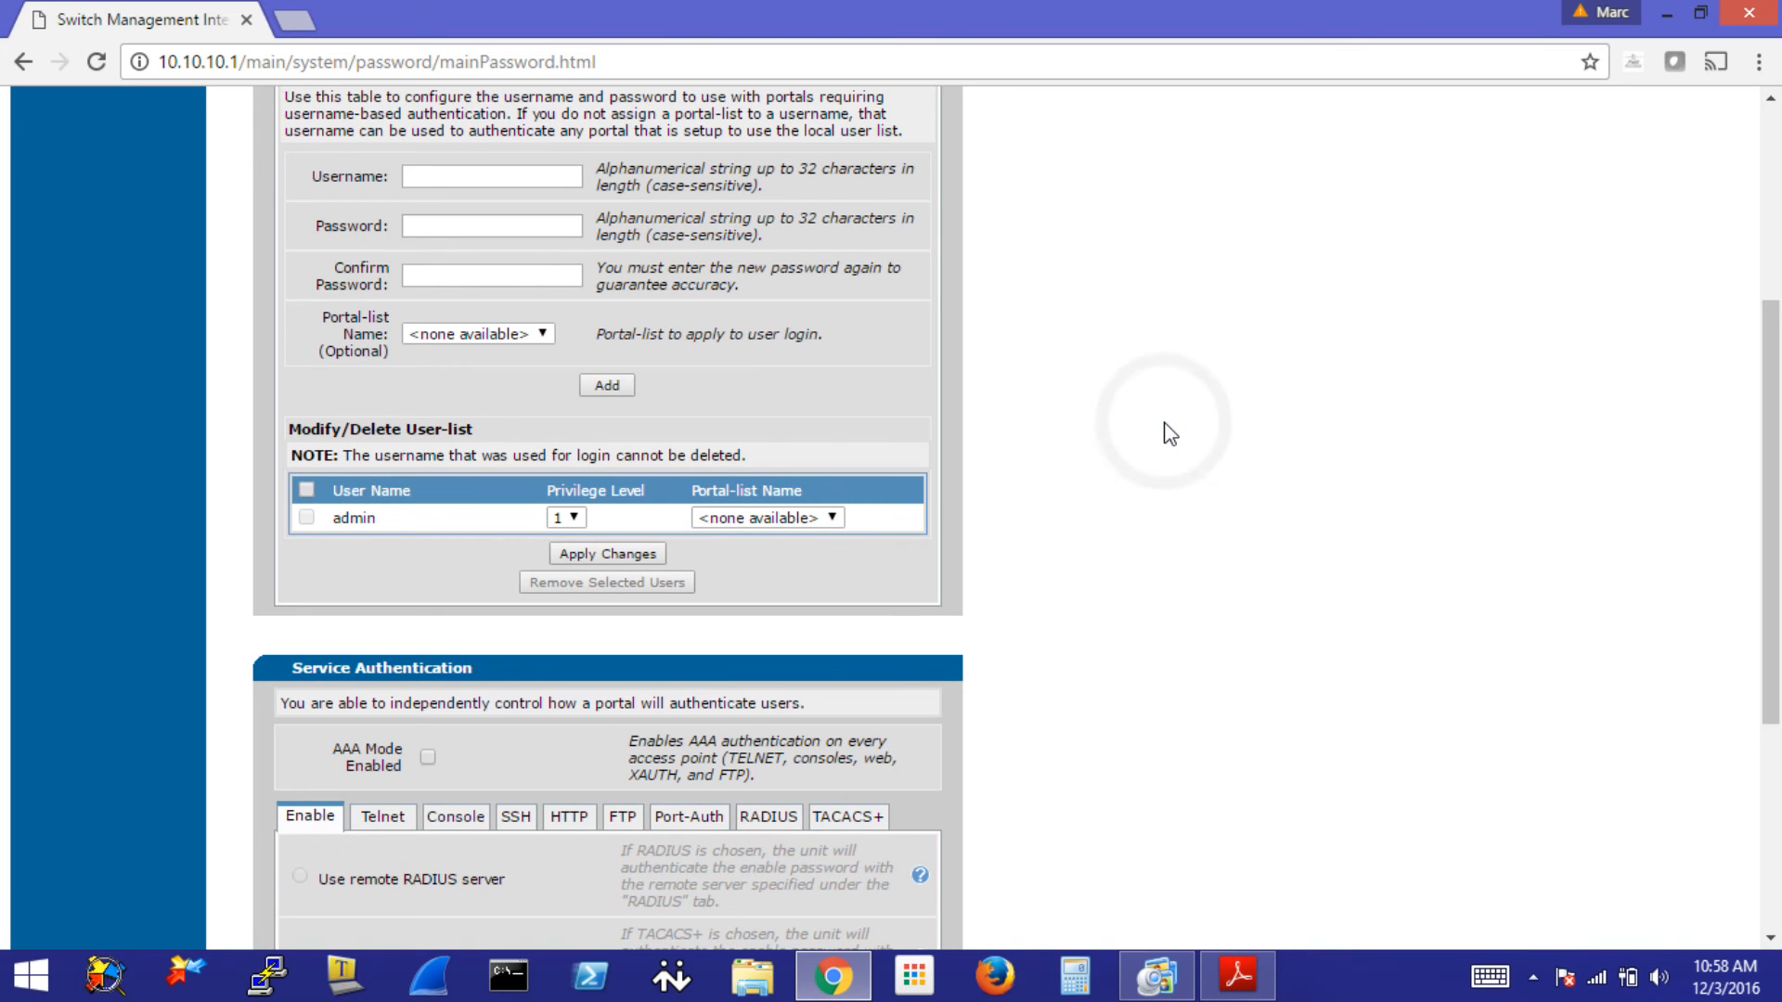
scroll(down, 3)
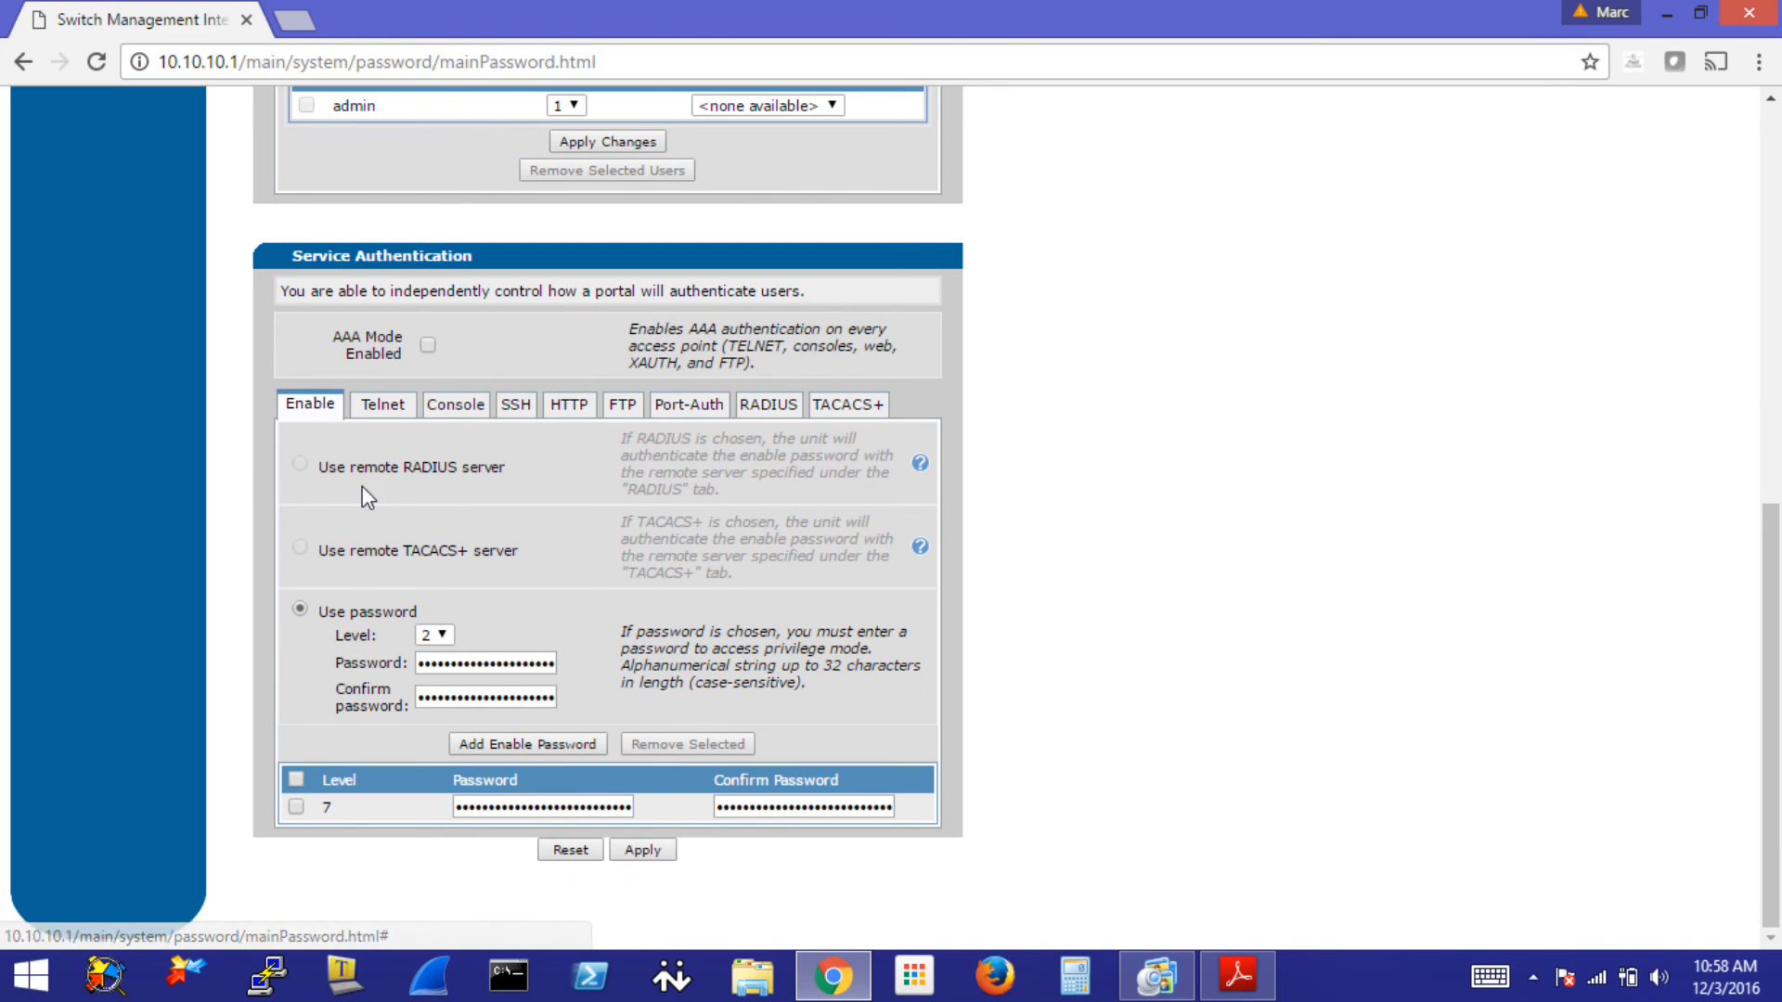
mouse_move(514, 439)
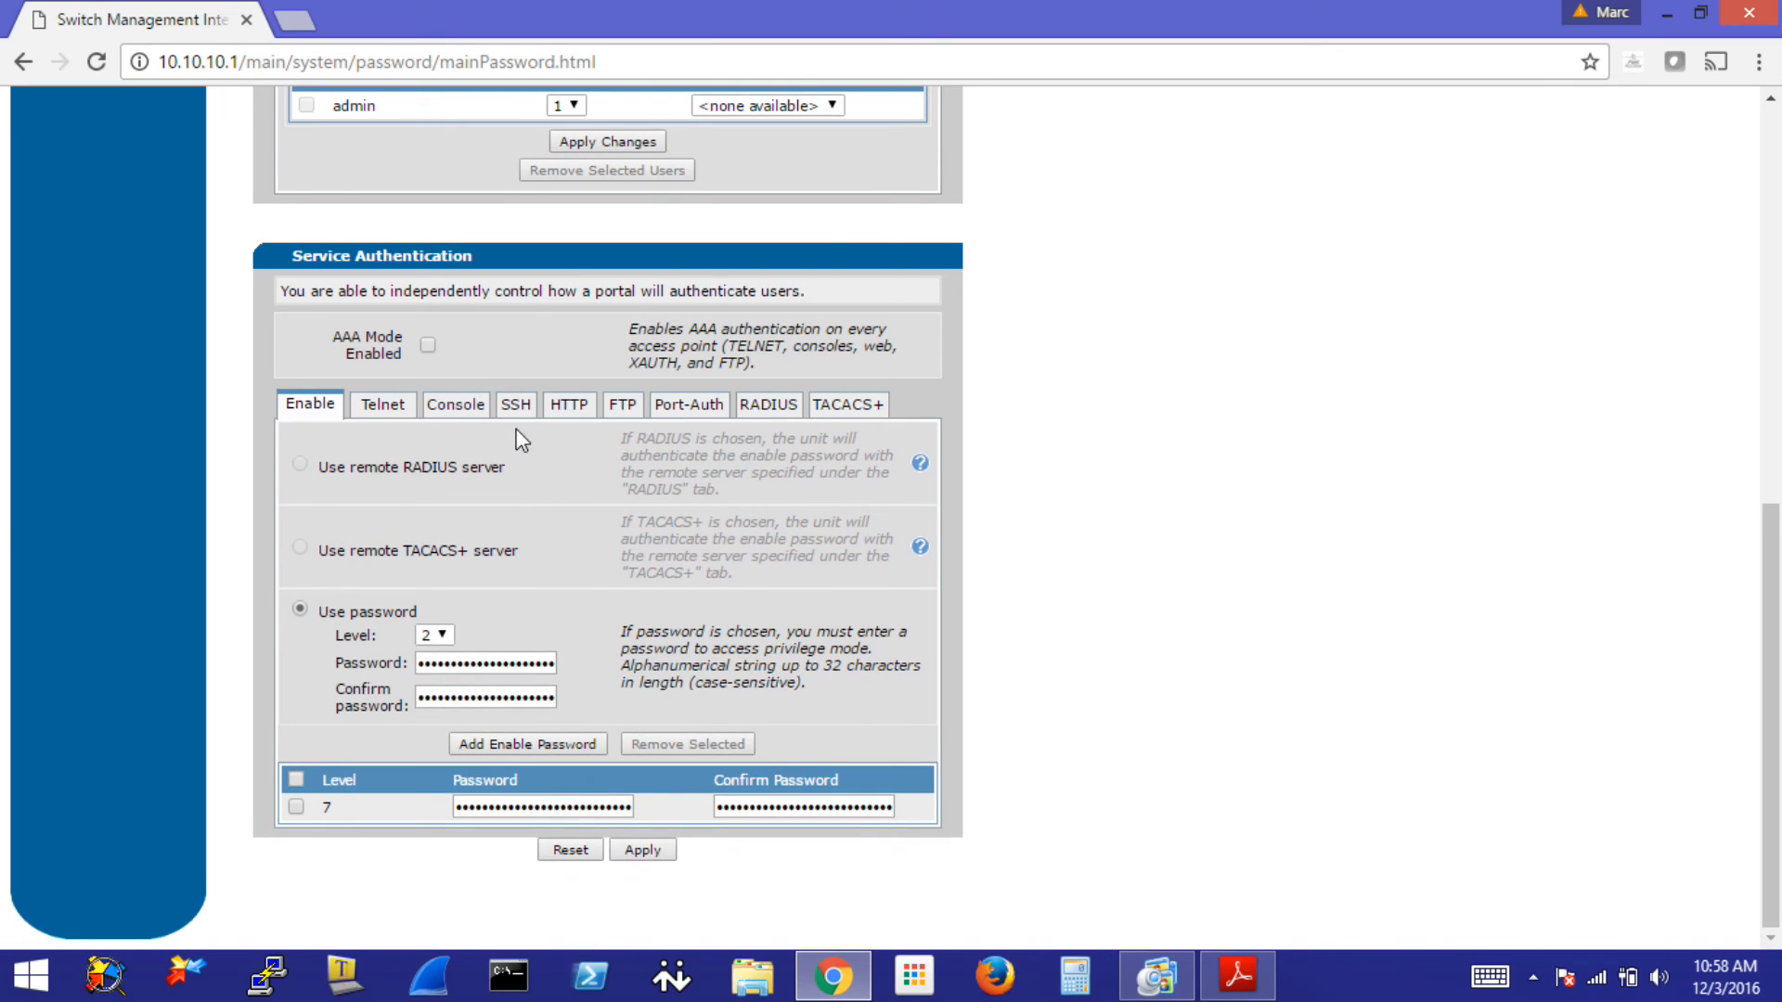
mouse_move(1169, 733)
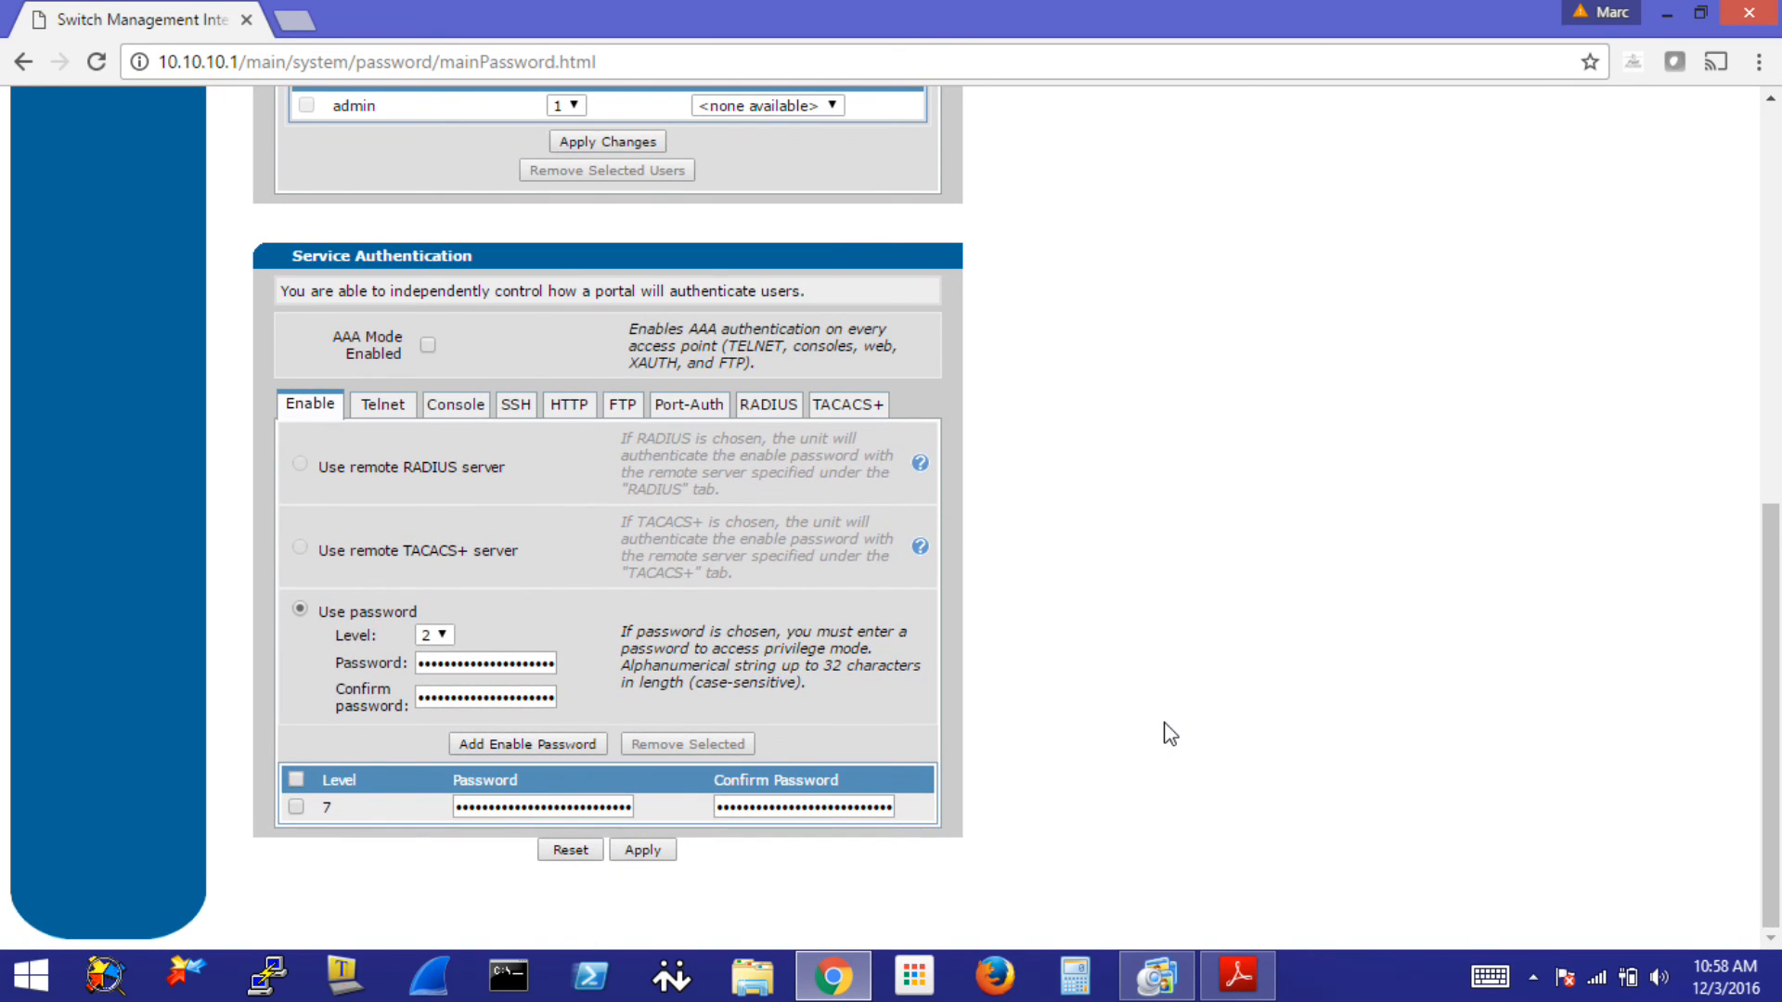
scroll(up, 3)
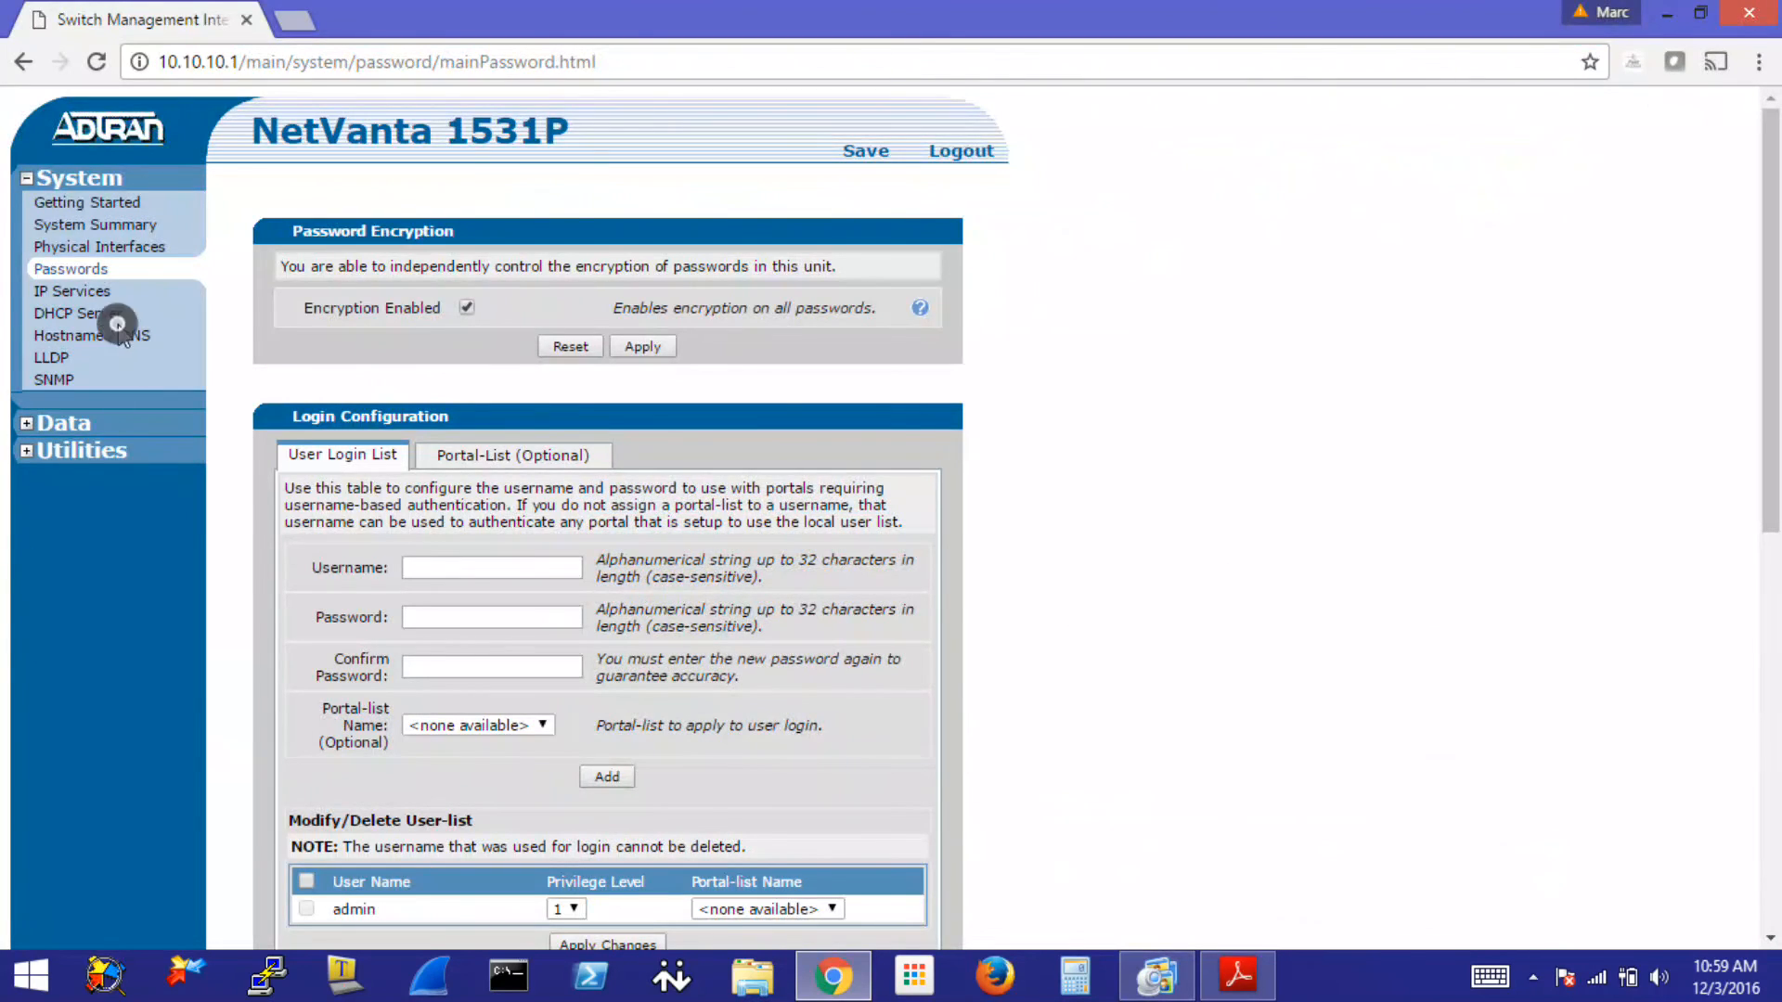
- Show Hostname / DNS with host name Switch and the empty domain and primary DNS fields
click(91, 336)
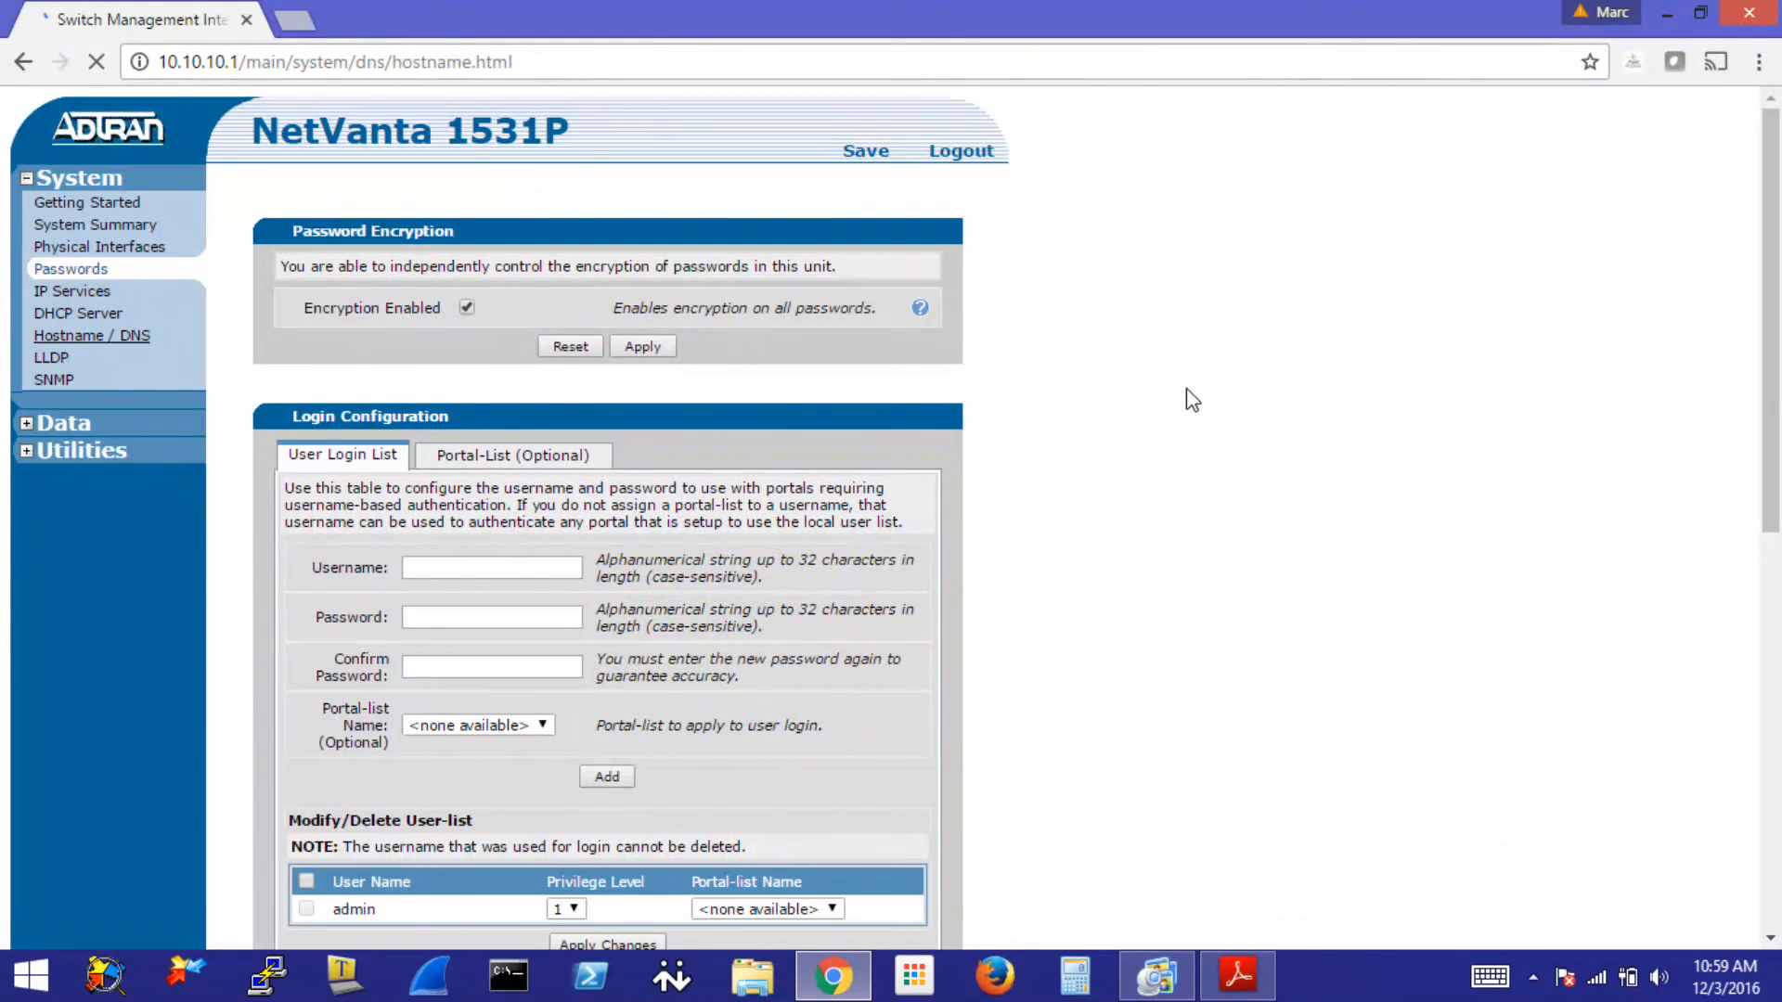
click(91, 336)
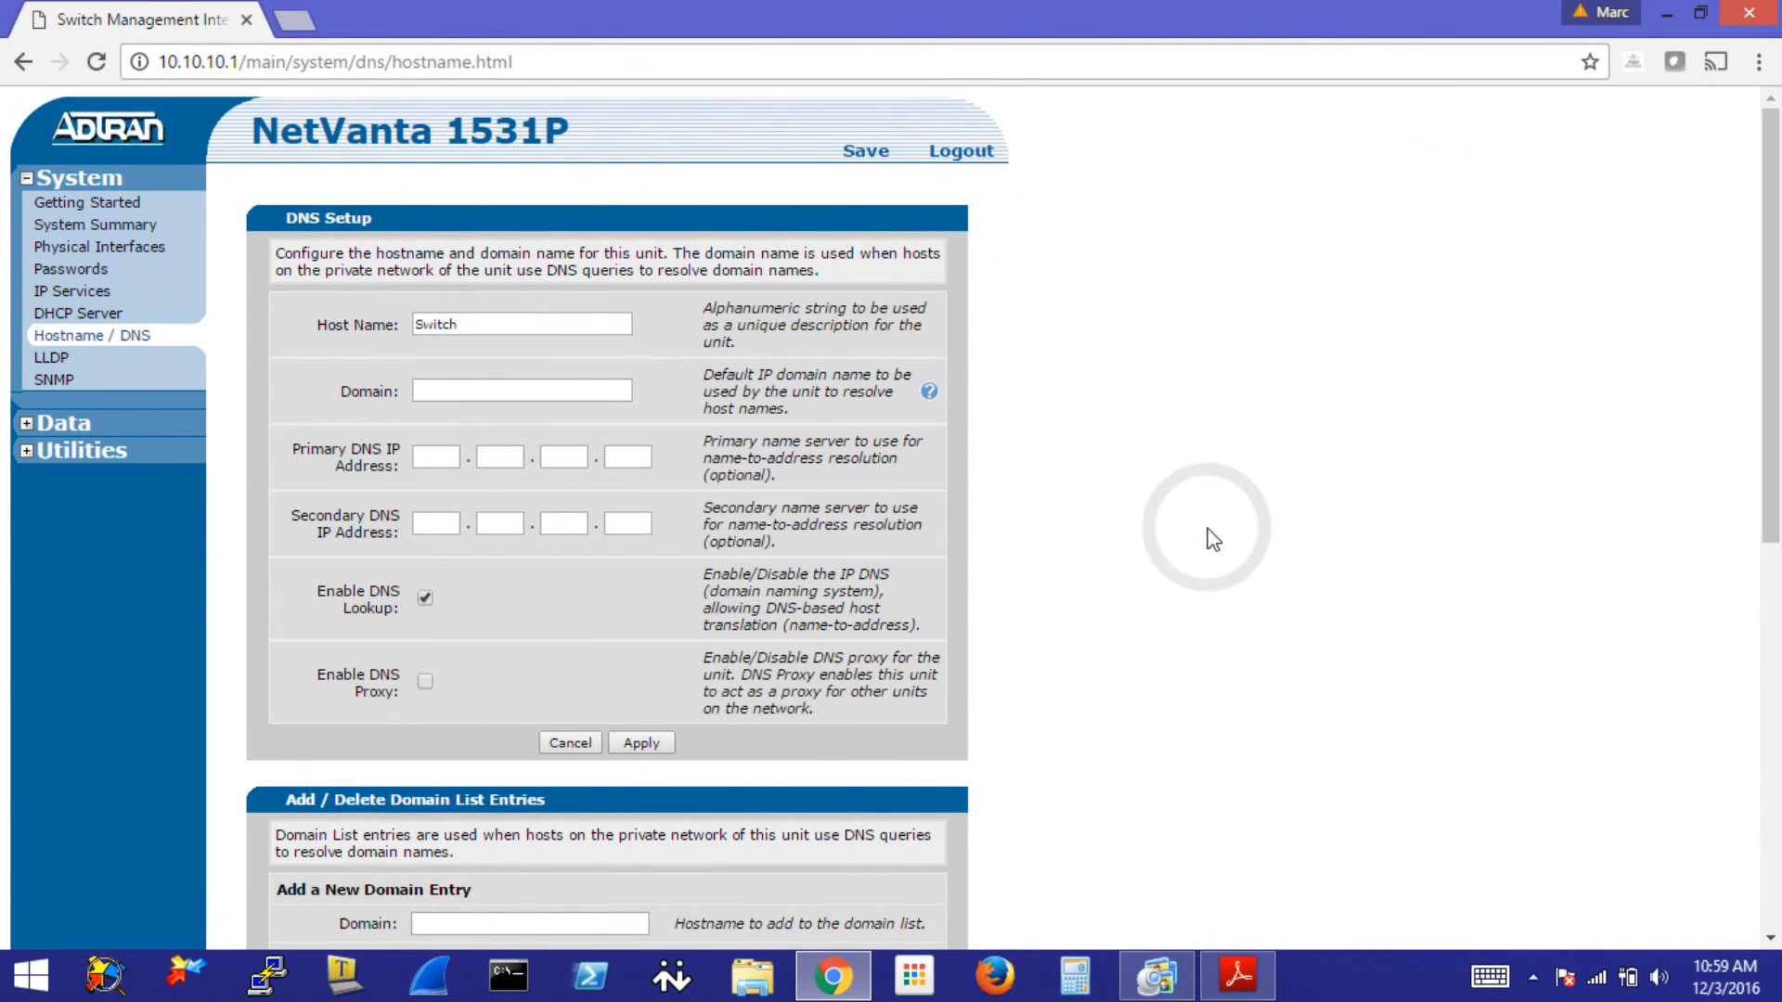
click(522, 390)
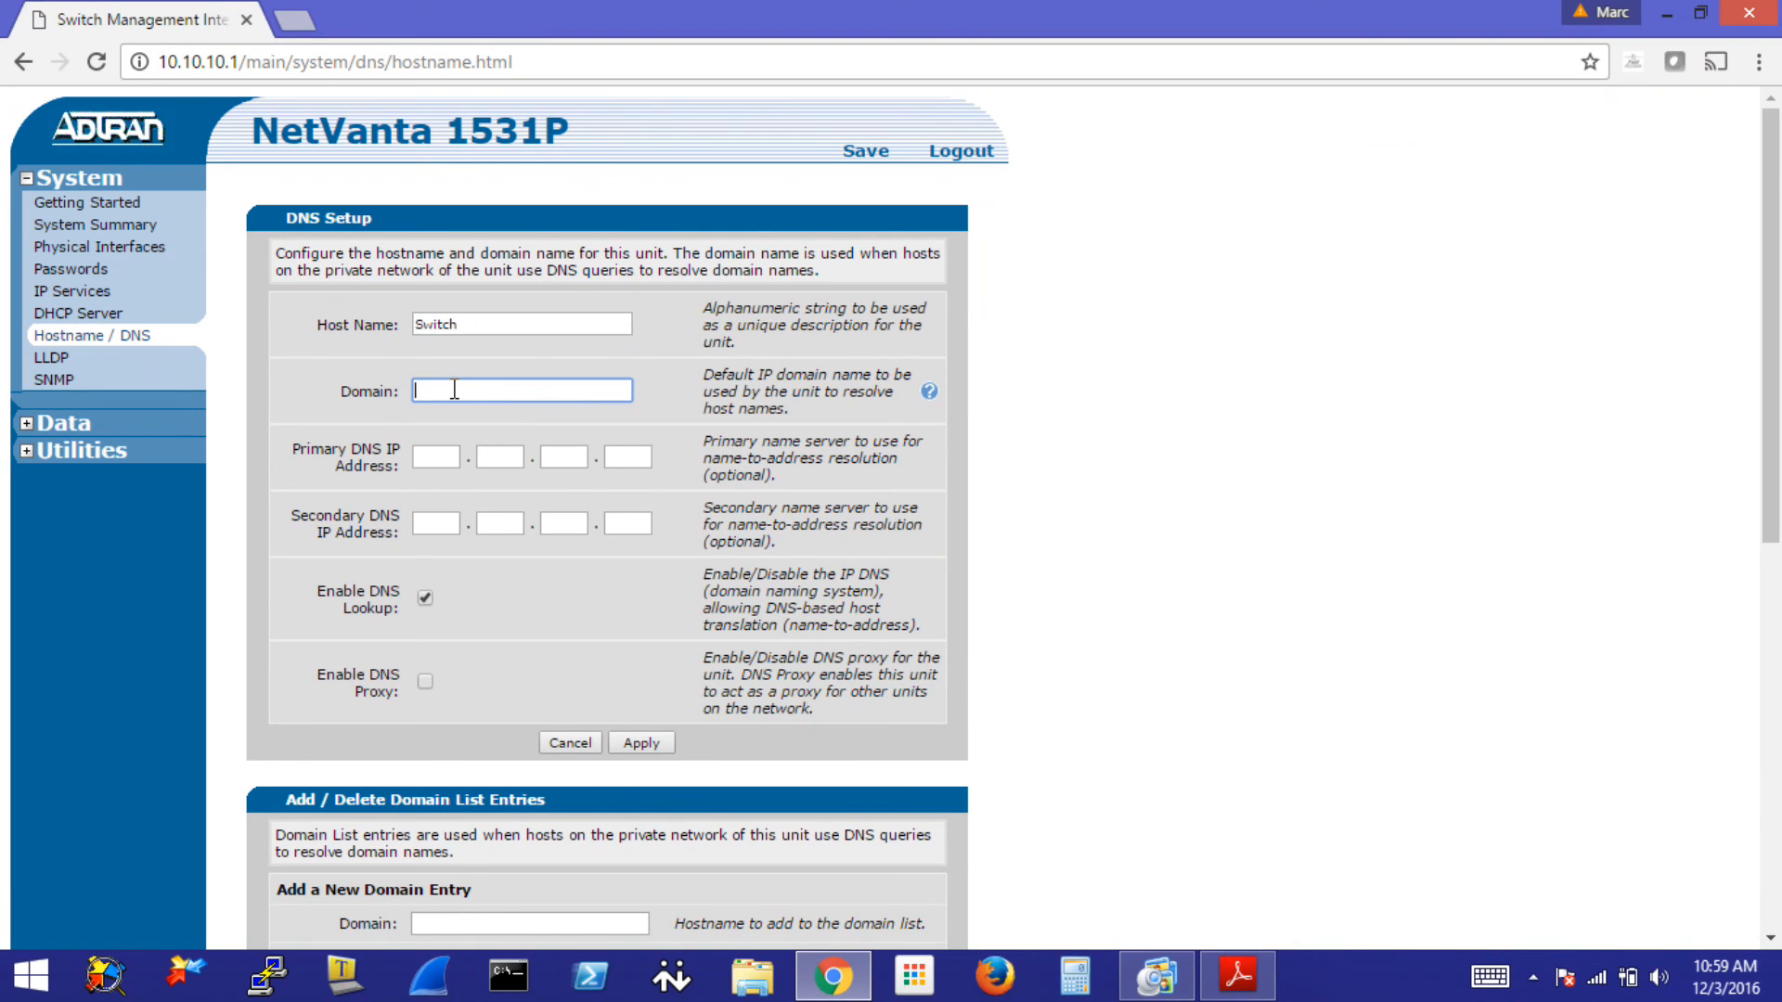
click(435, 457)
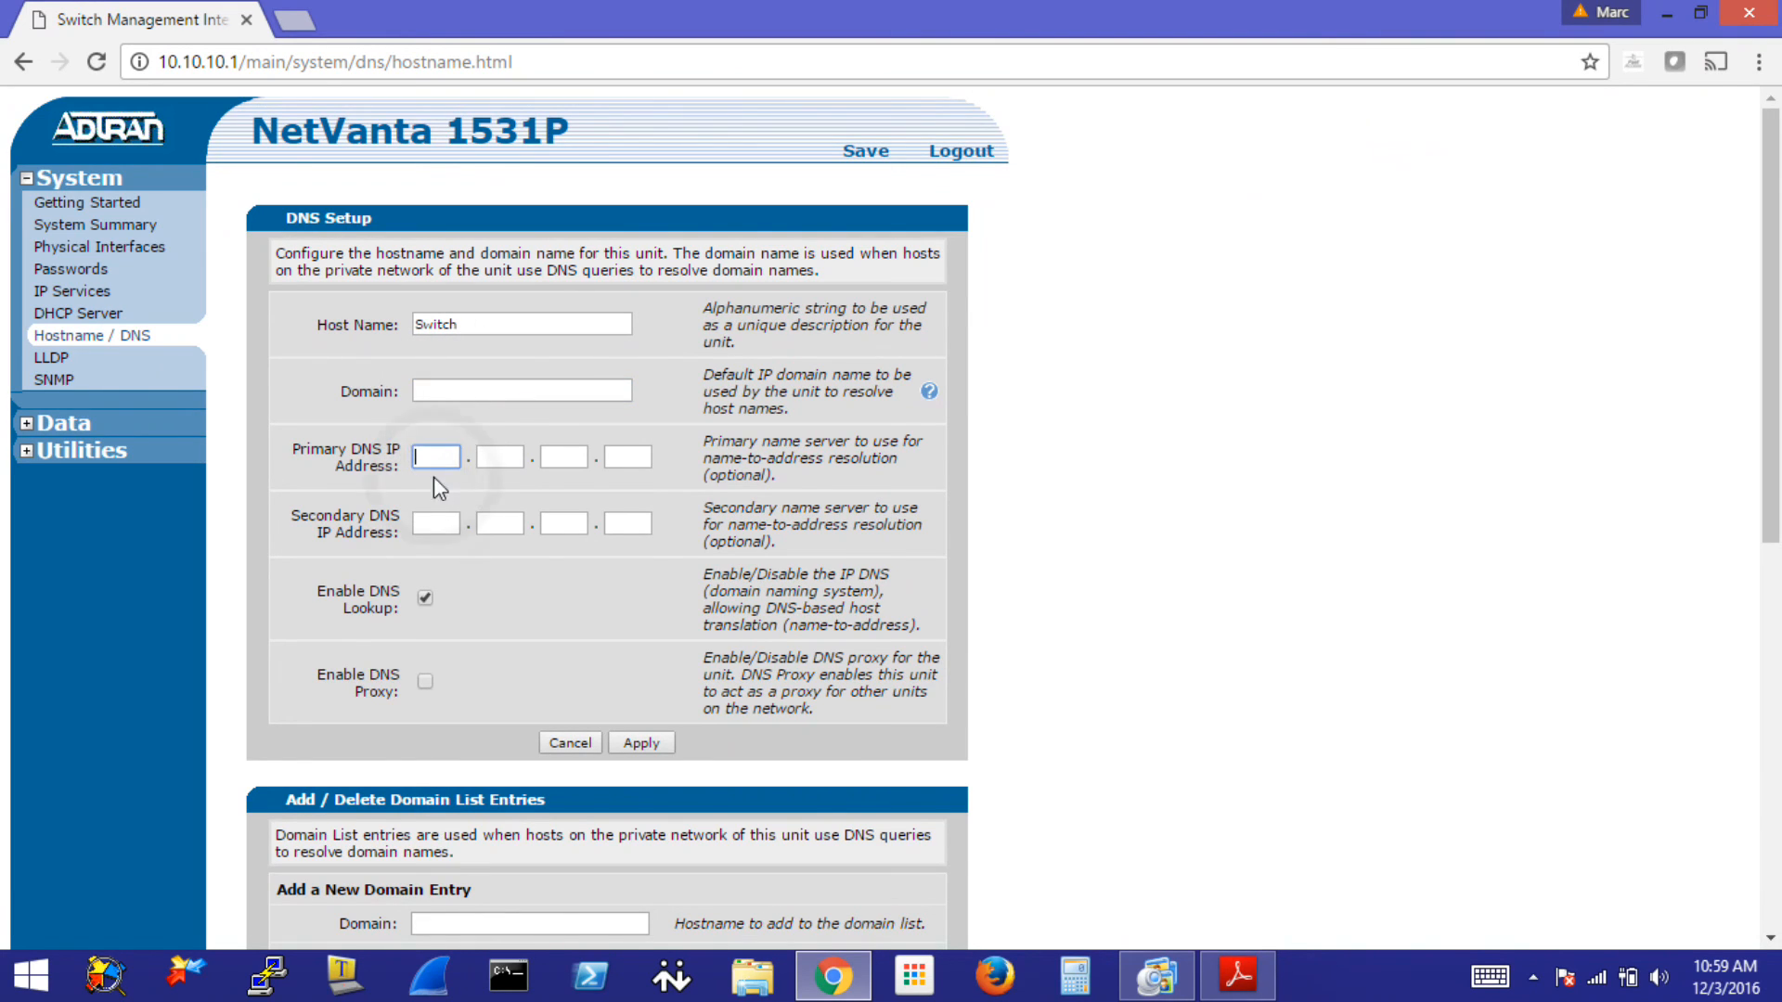
mouse_move(1147, 581)
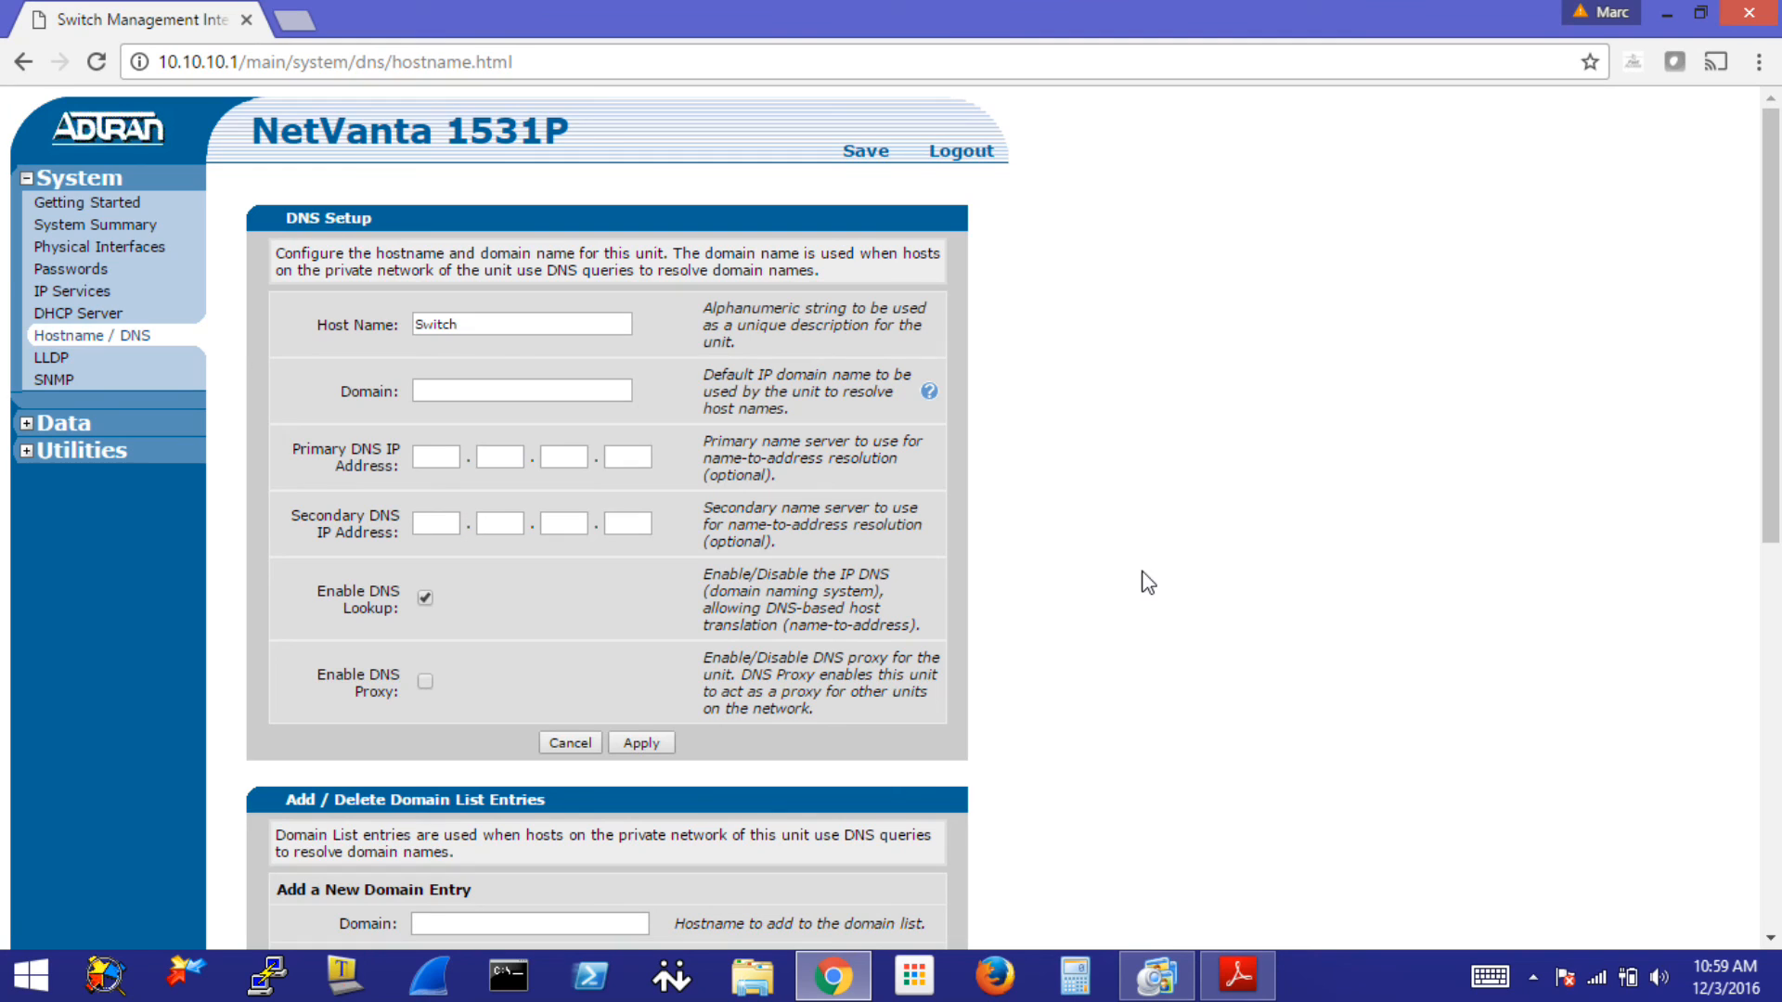
mouse_move(32, 412)
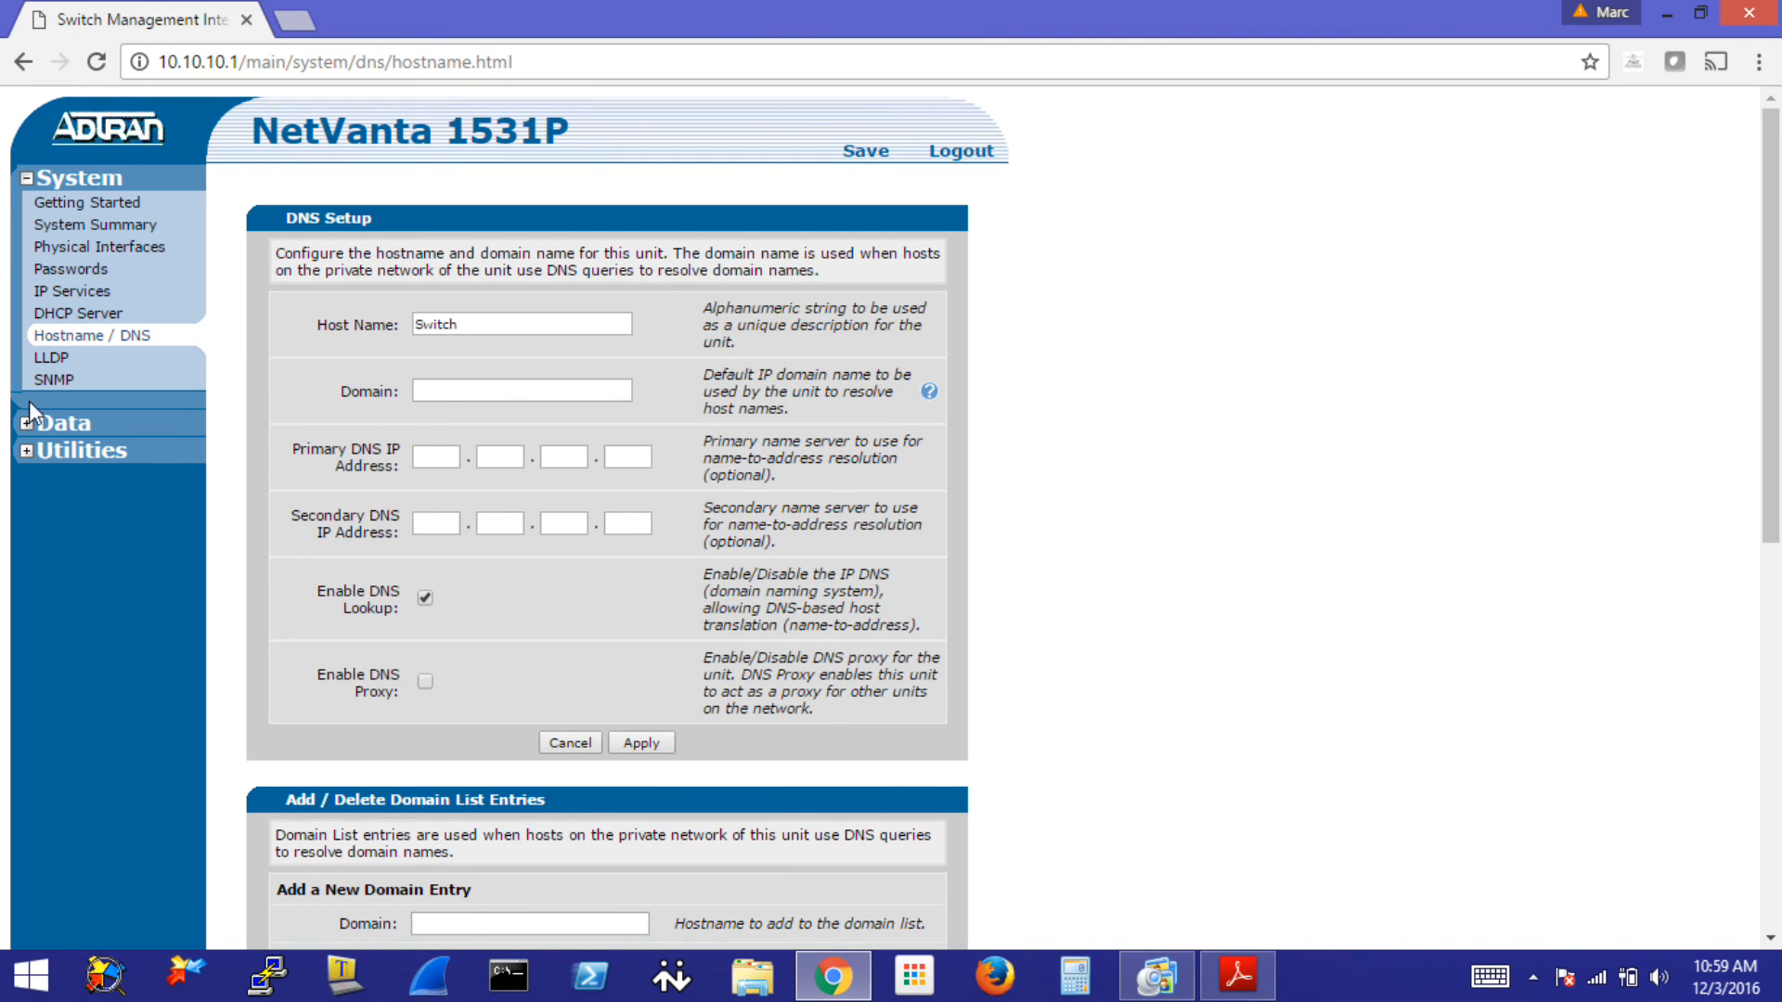
- Show LLDP Setup with 30-second transmit interval, TTL multiplier 4 and no neighbors
click(52, 360)
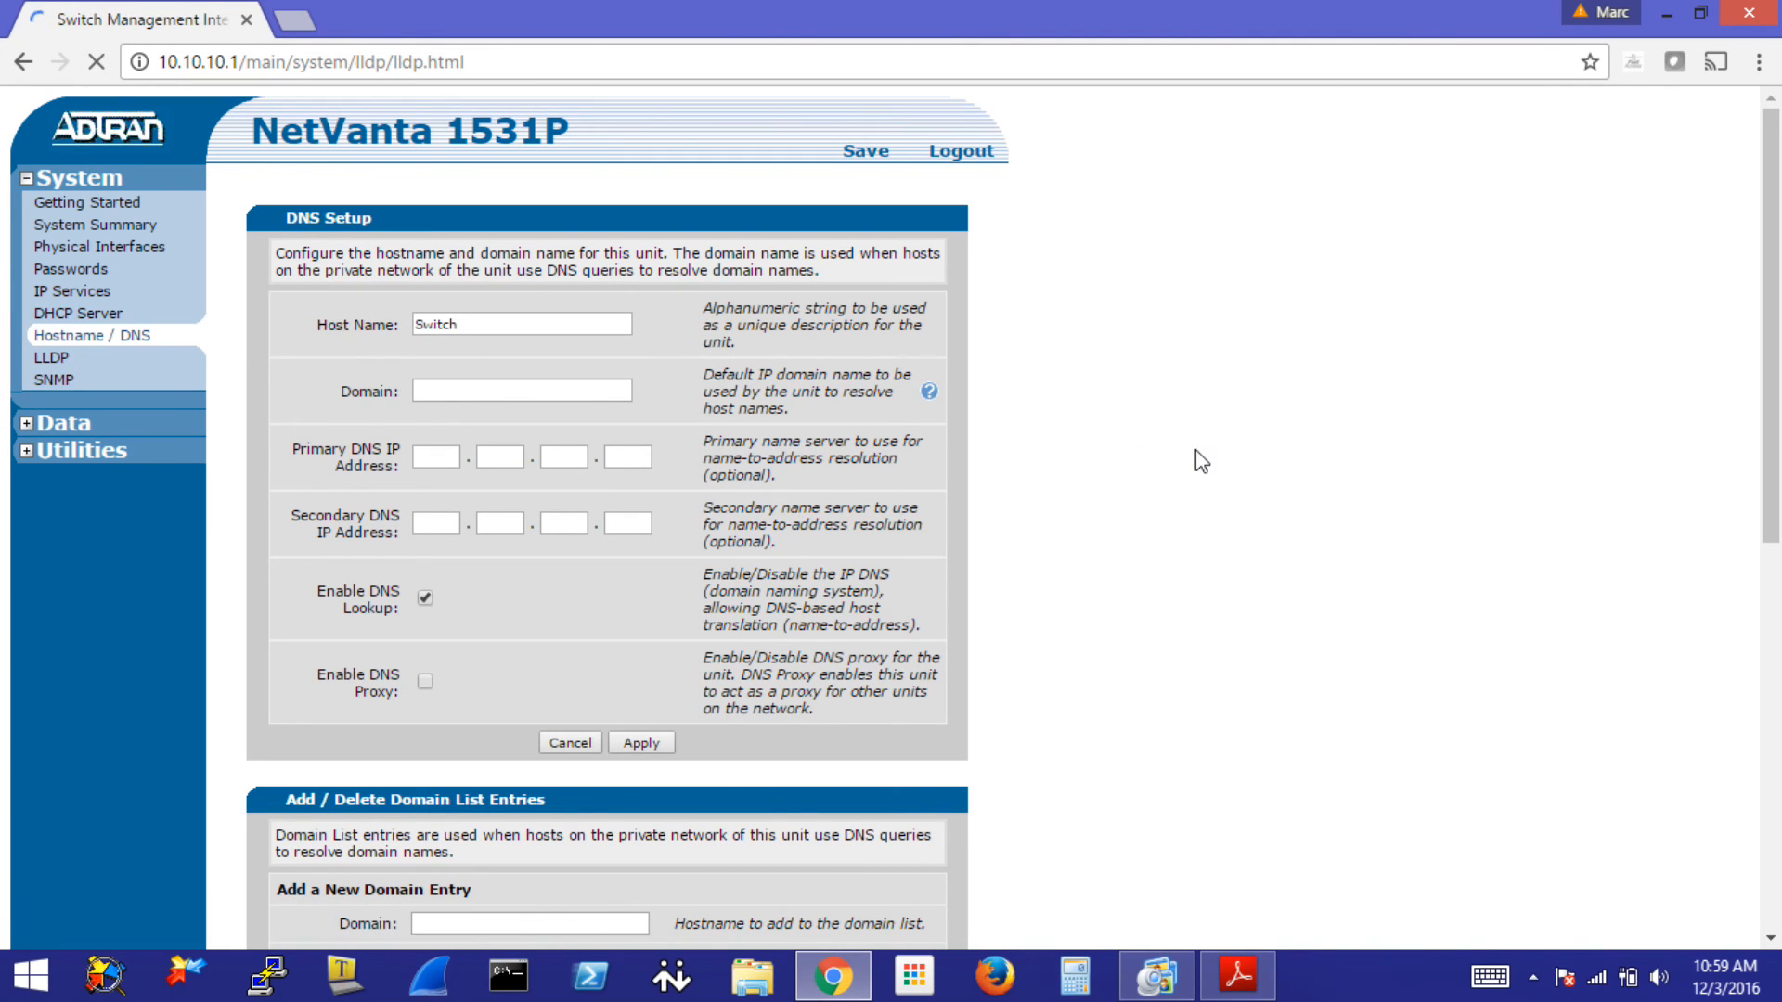
click(50, 358)
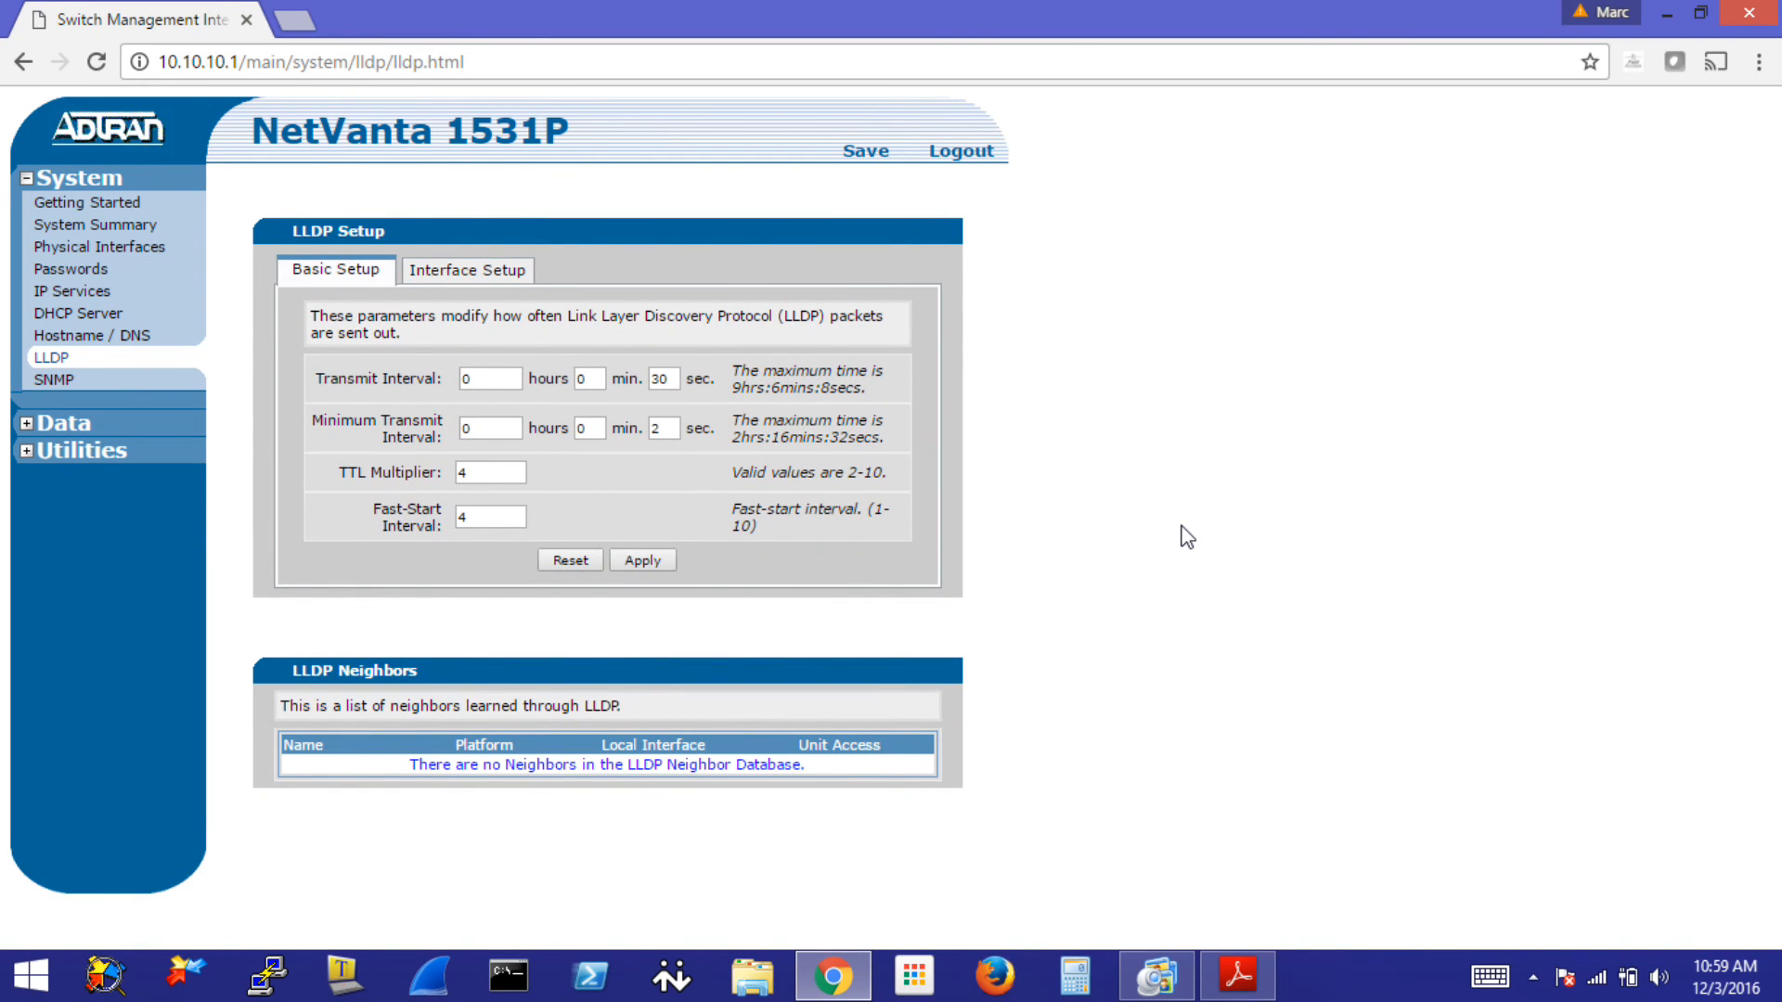
click(24, 179)
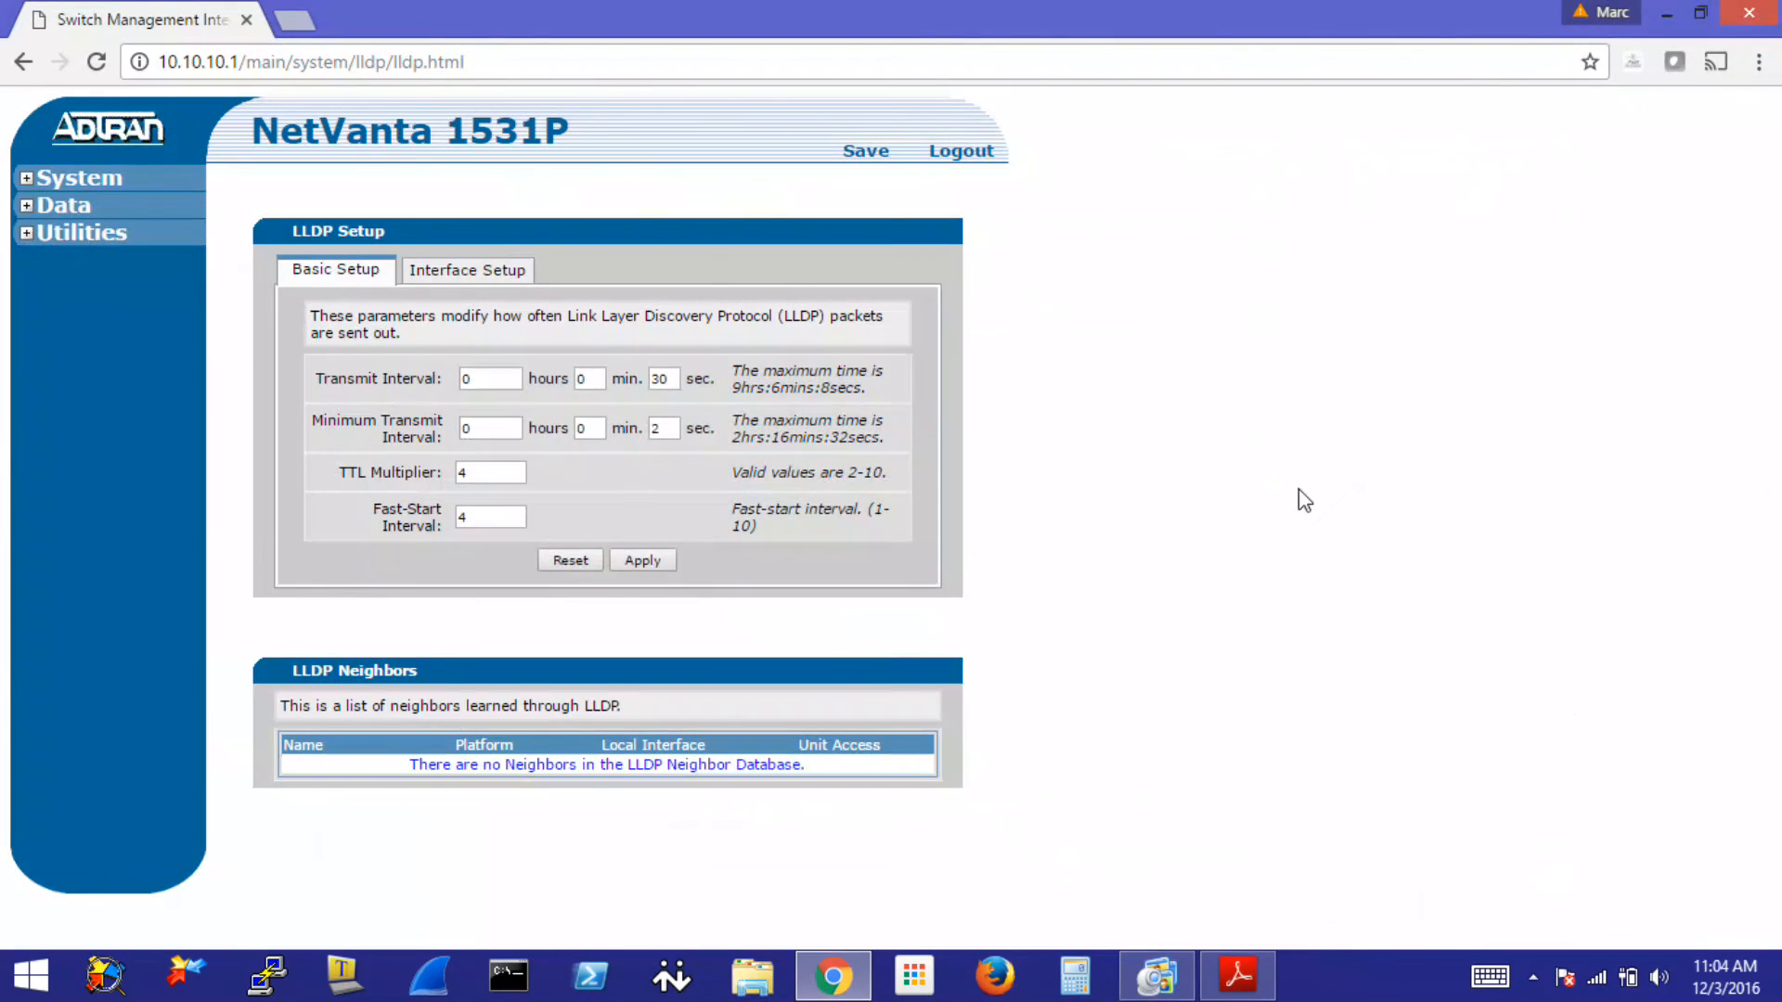